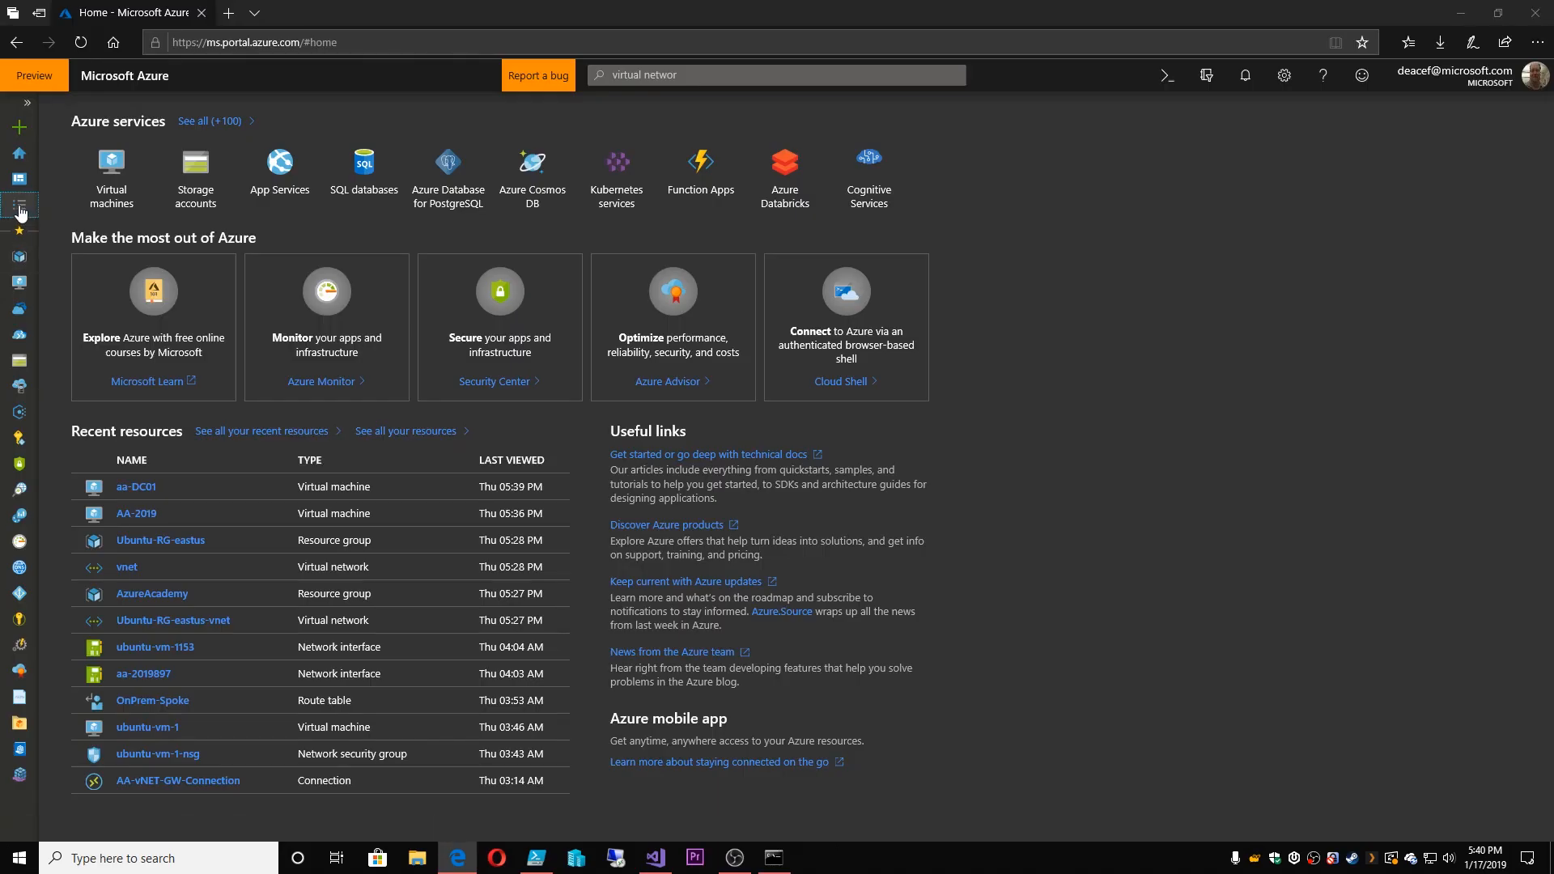
# Open the Azure Readiness Playbook and step through access, resources, tags, costs, governance, and monitoring
pyautogui.click(18, 206)
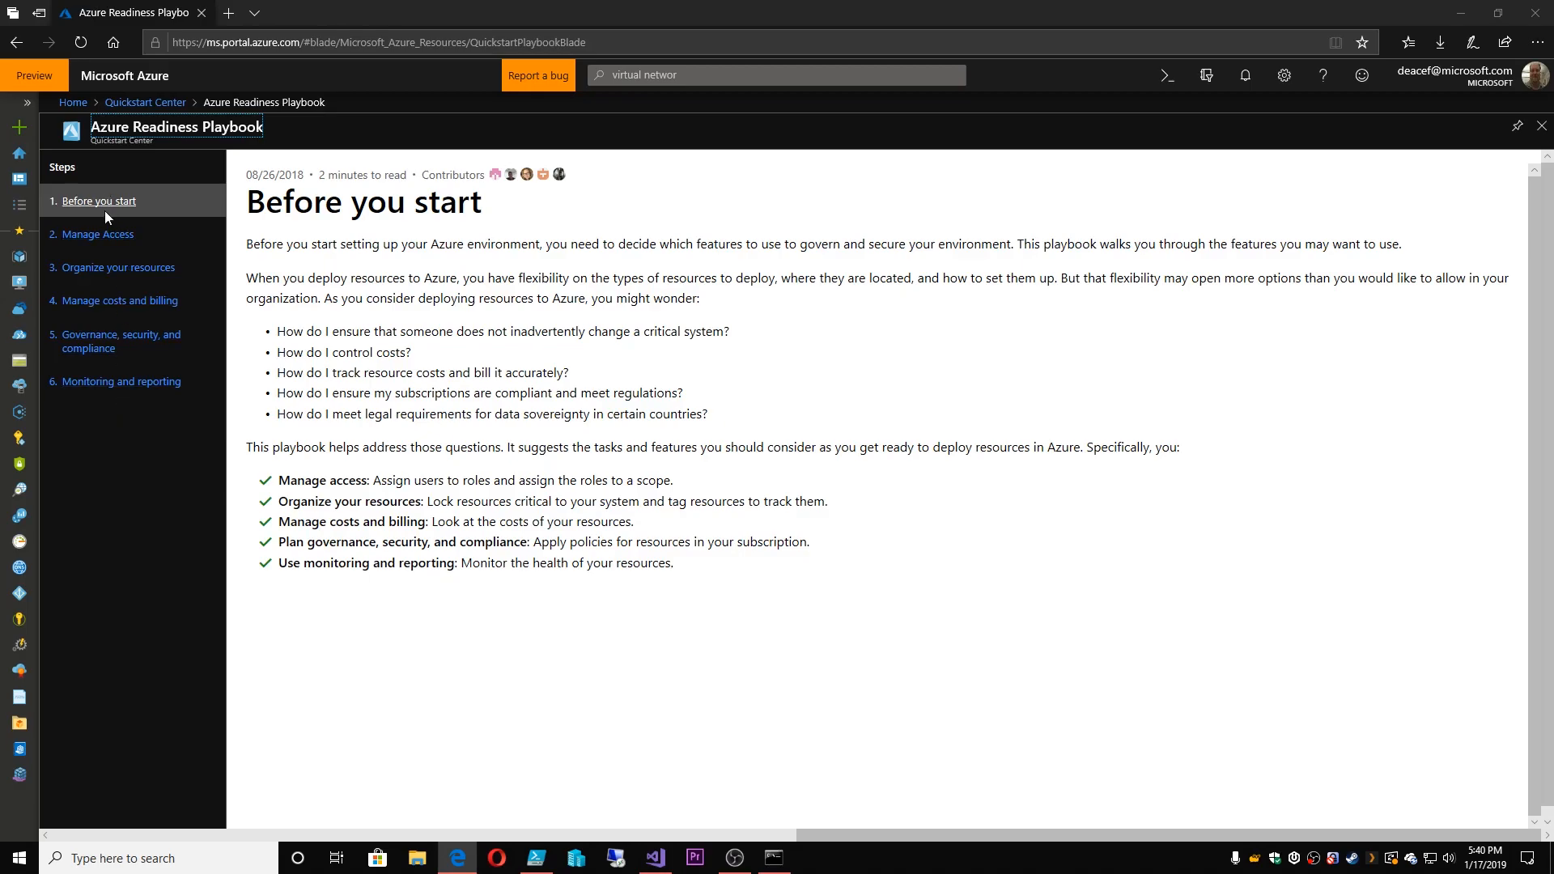
pyautogui.click(98, 234)
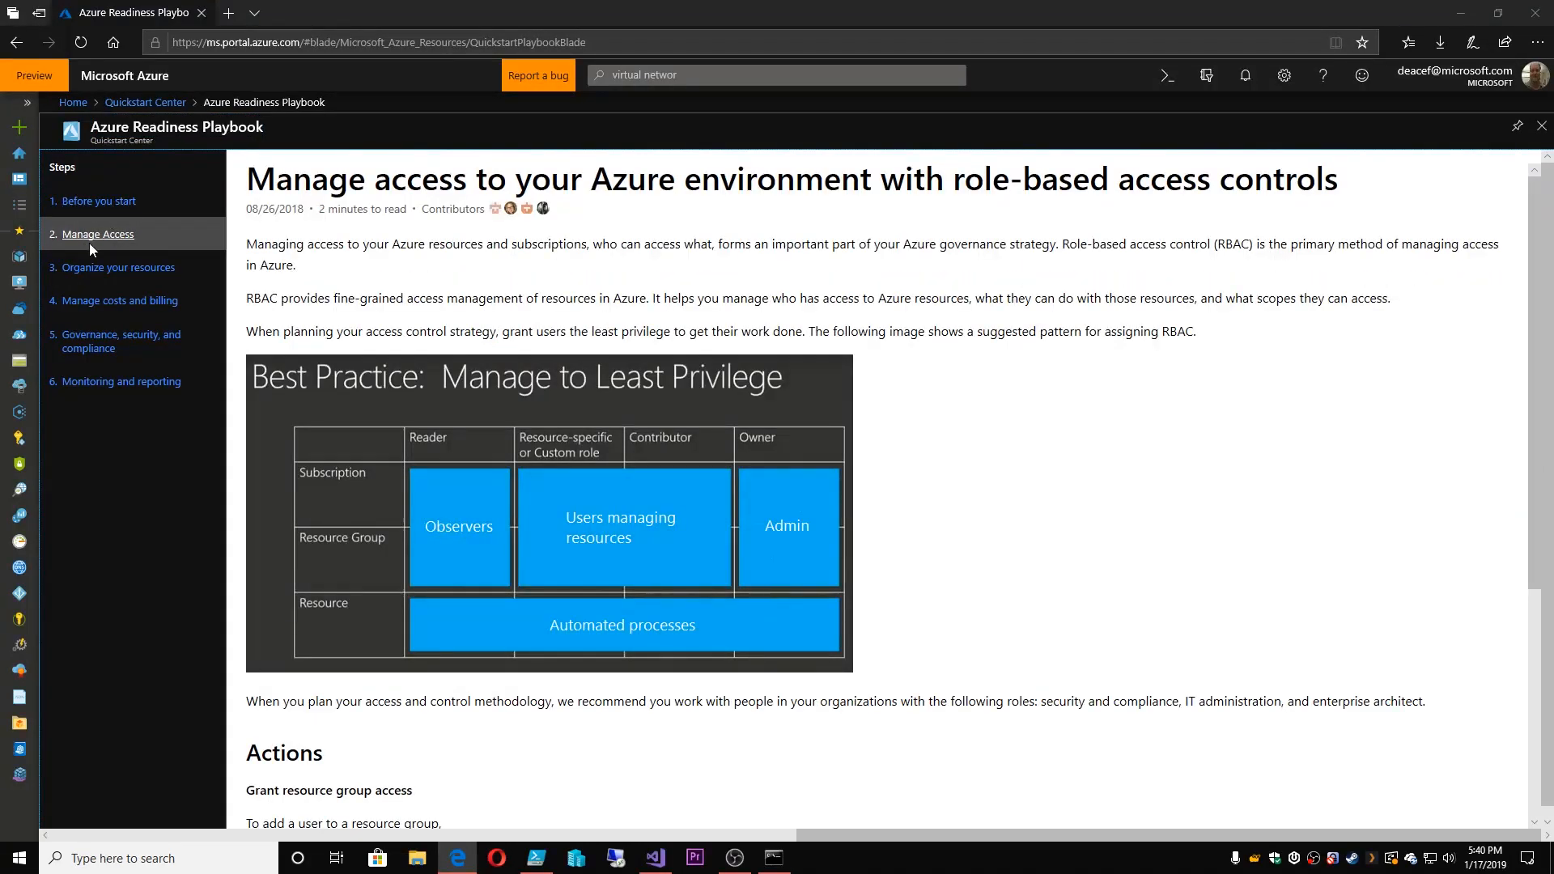
pyautogui.click(119, 268)
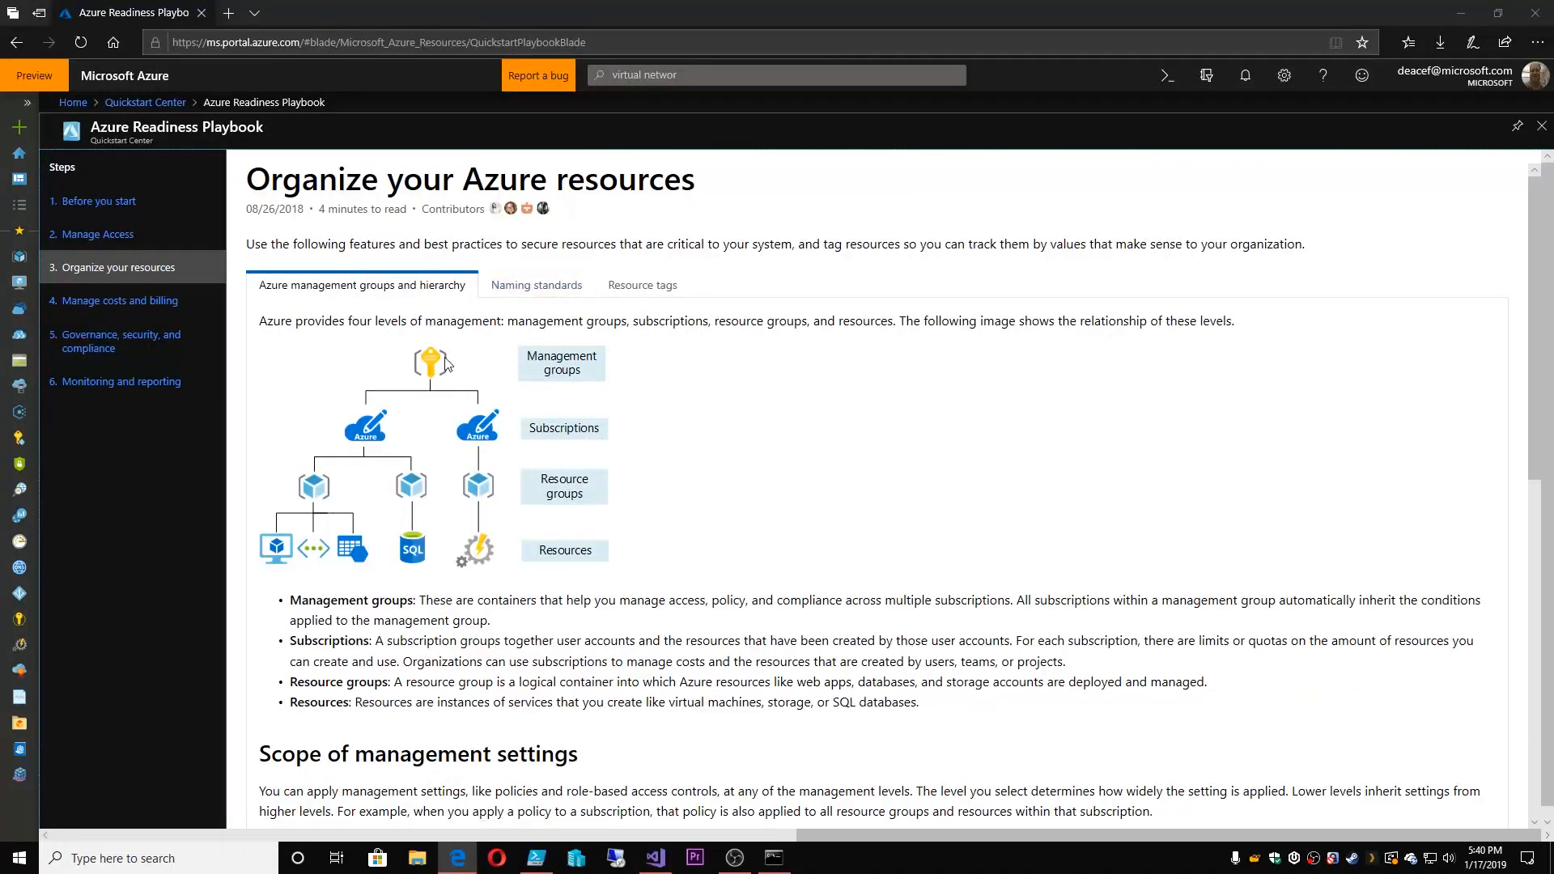
pyautogui.moveTo(589, 493)
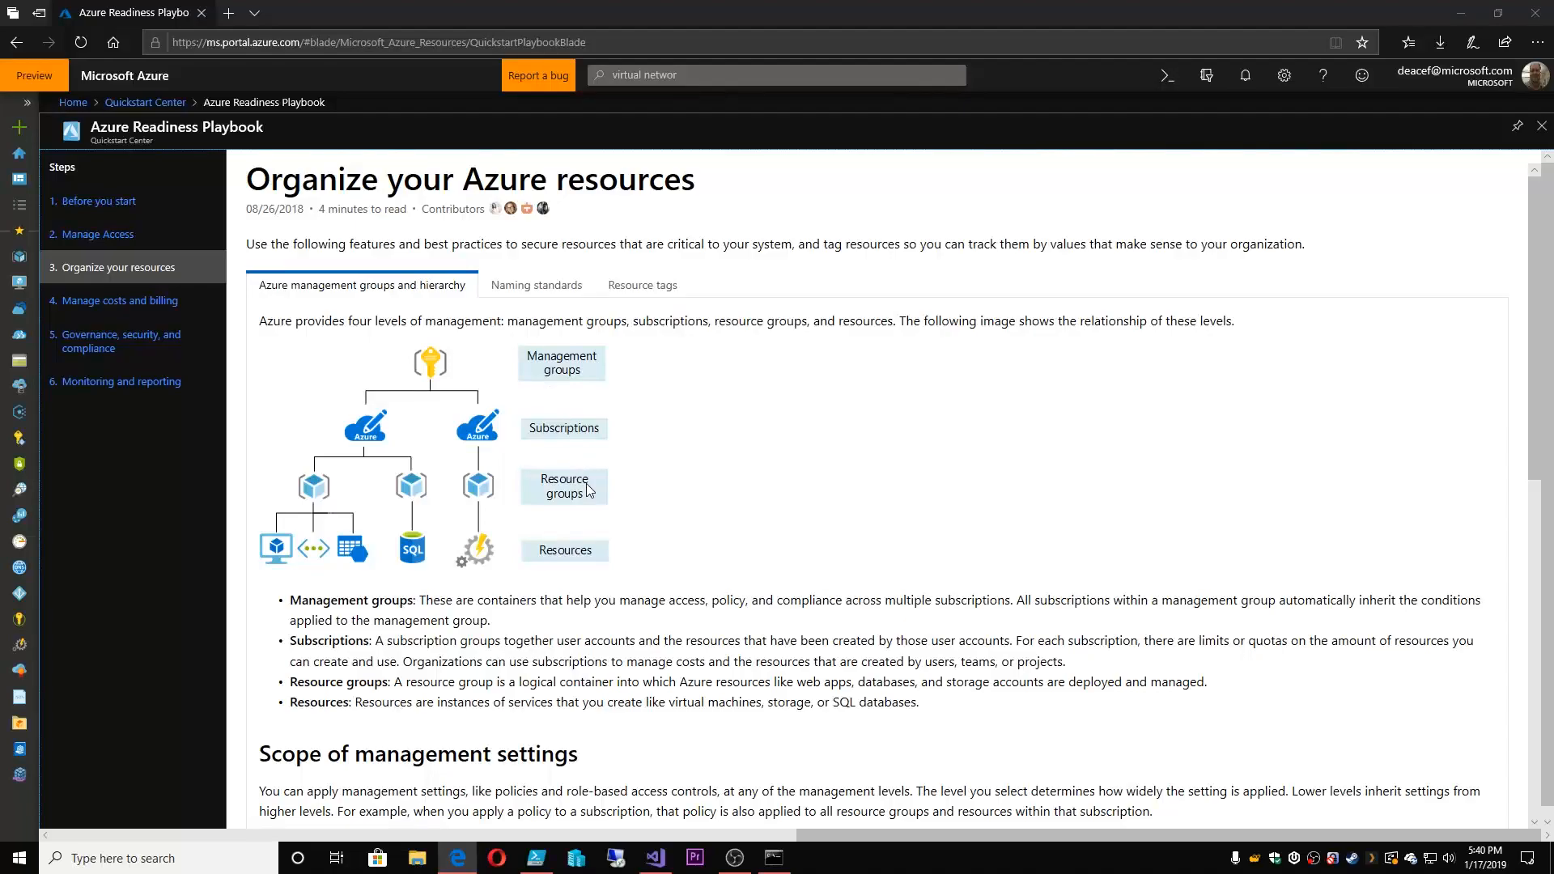
pyautogui.moveTo(540, 291)
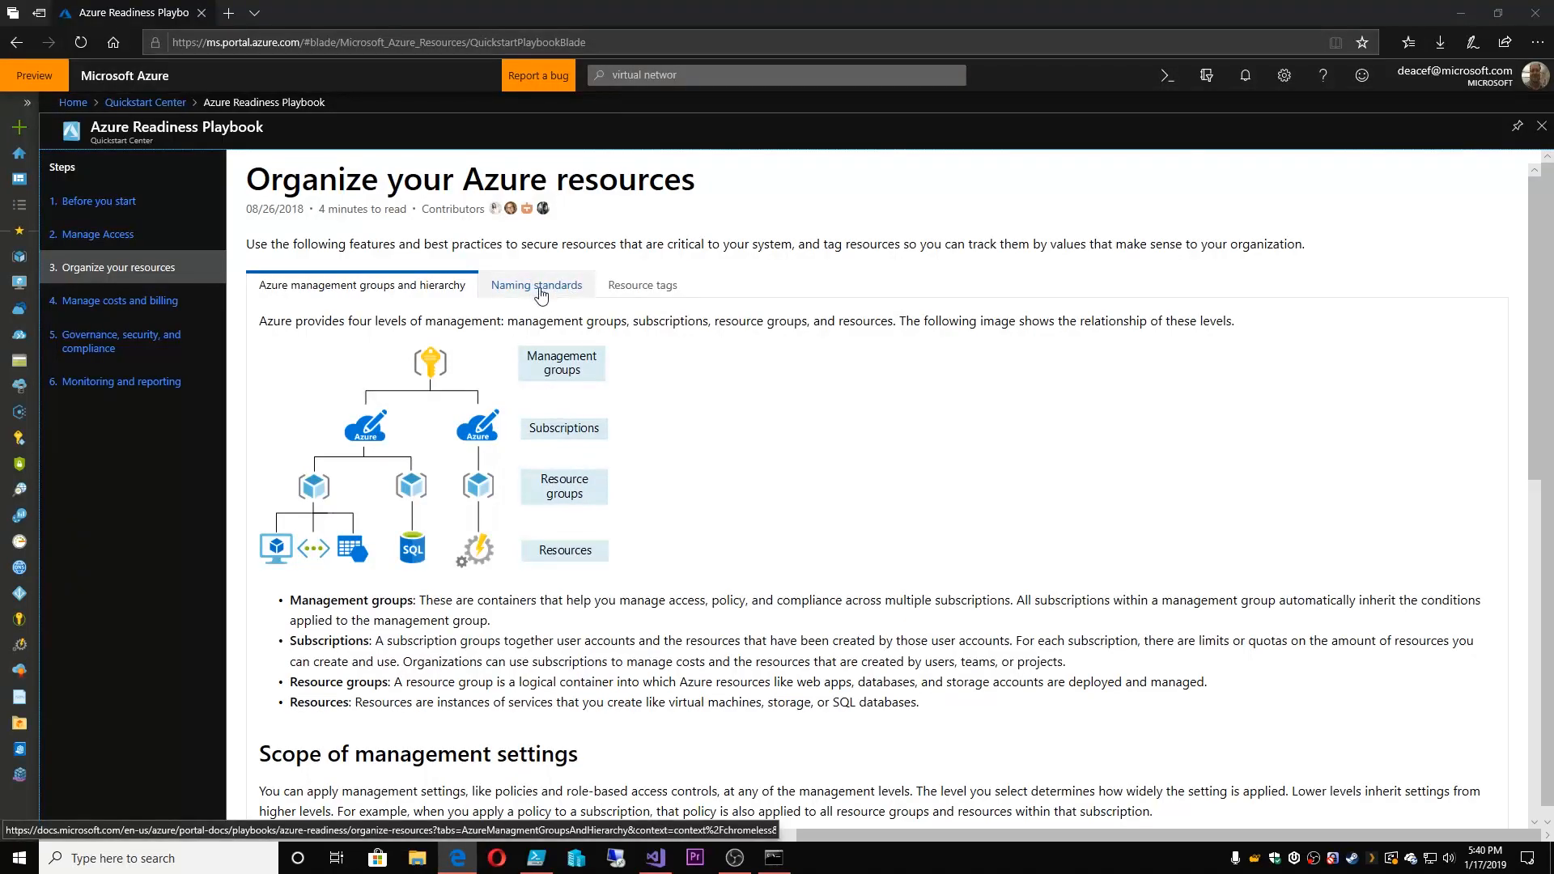
pyautogui.click(643, 285)
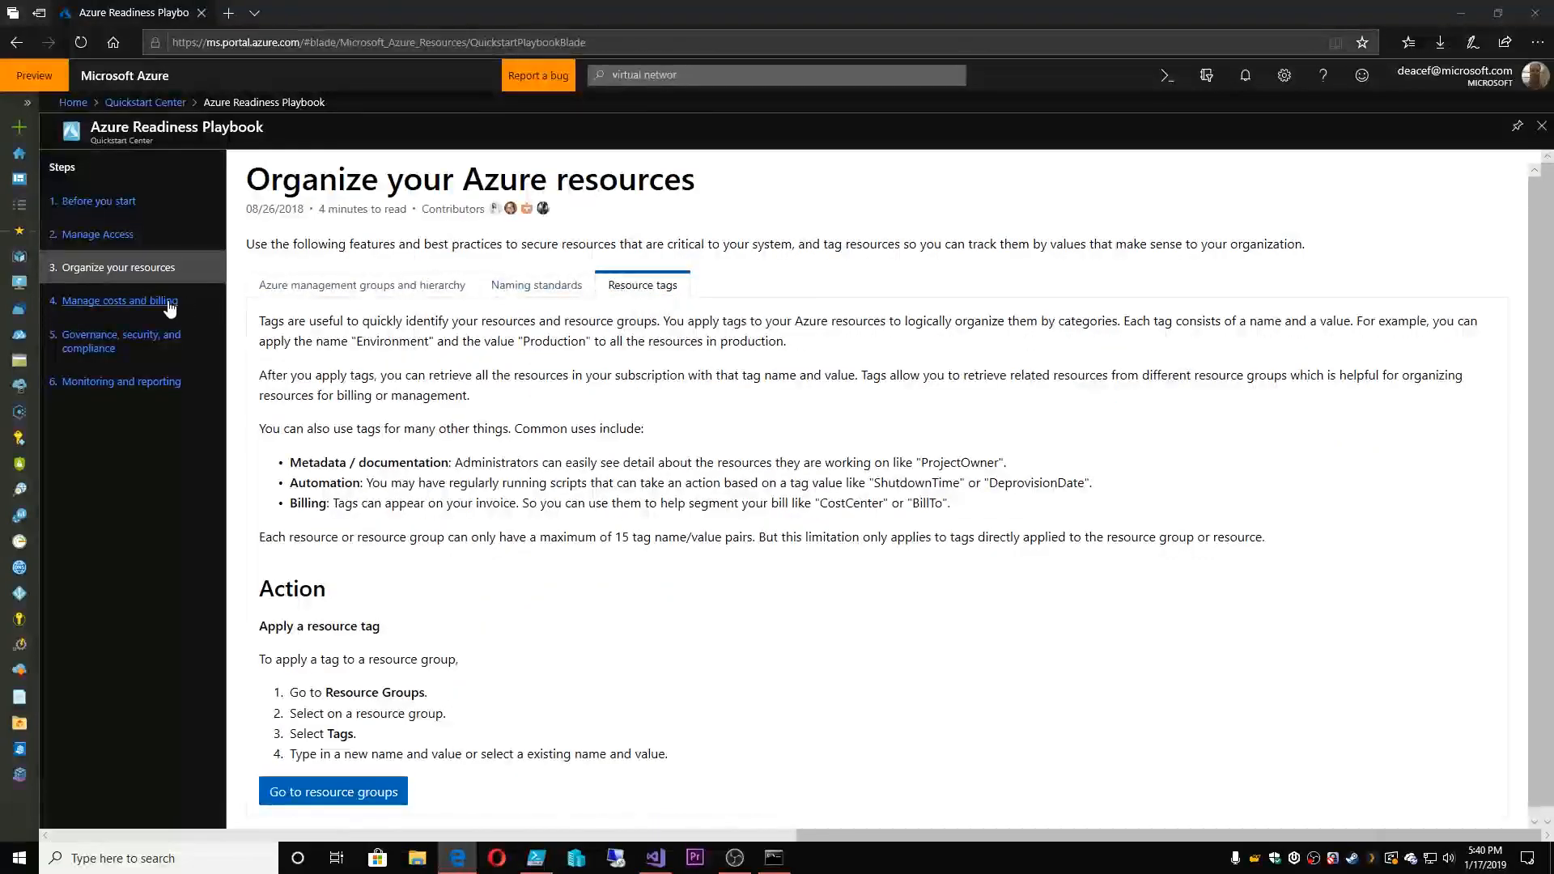
pyautogui.click(118, 300)
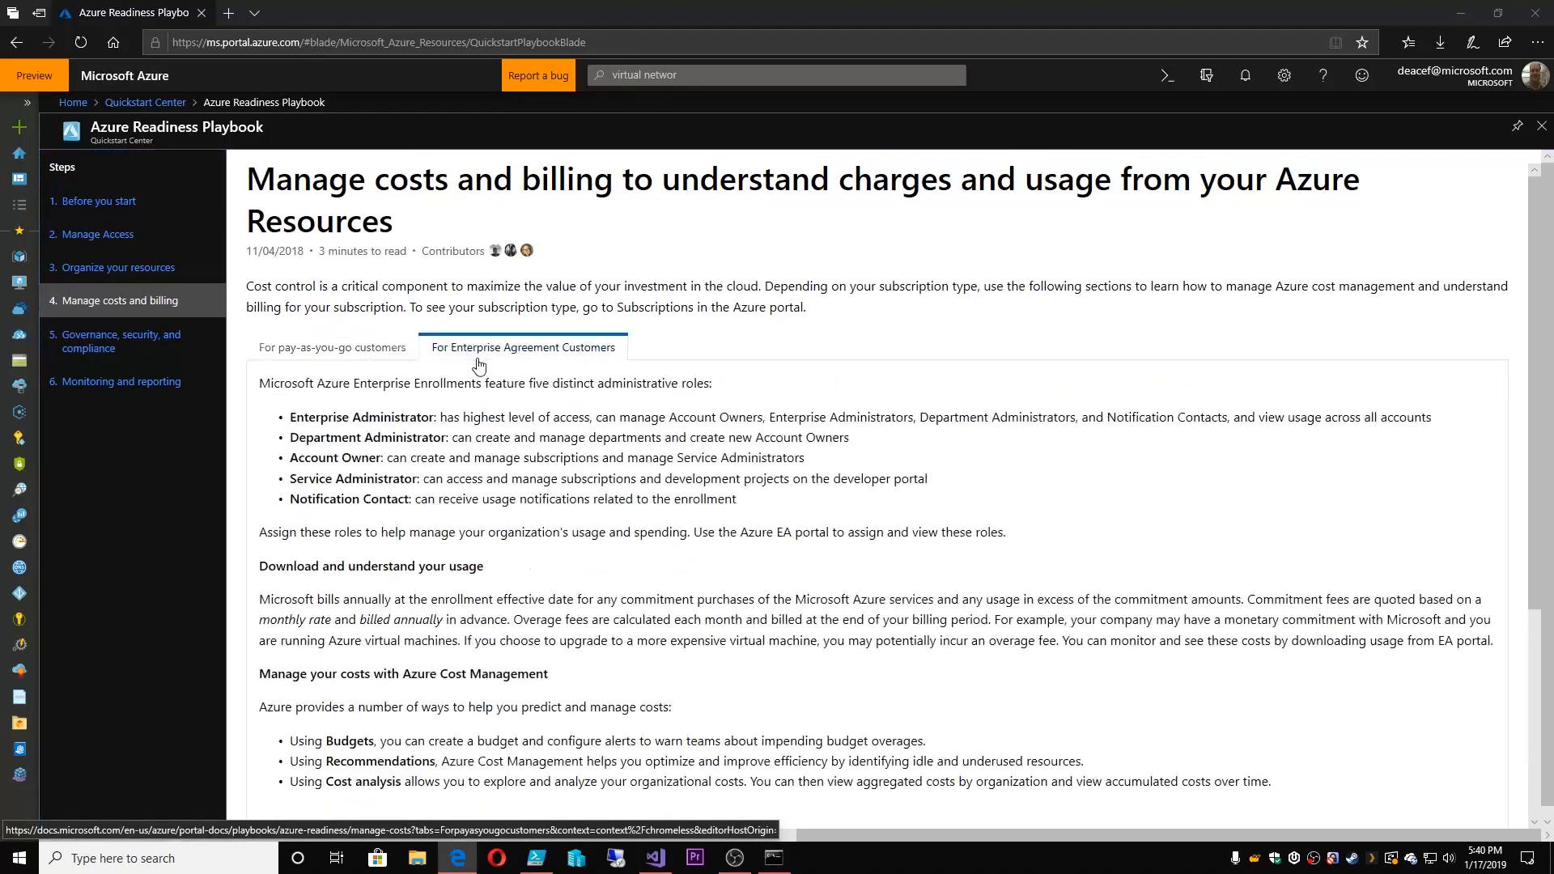
pyautogui.click(120, 341)
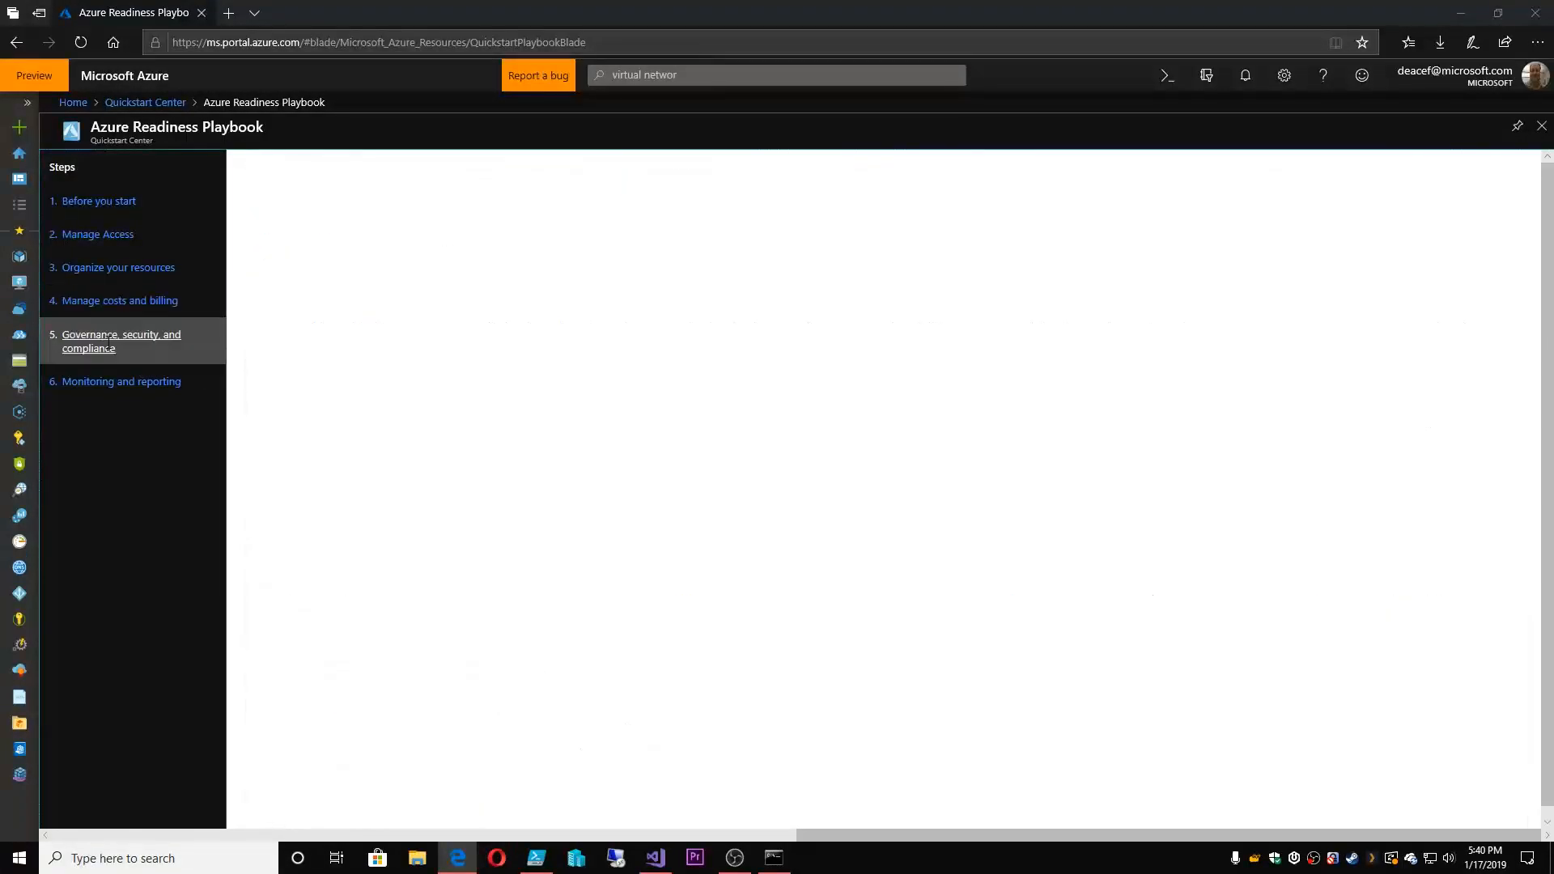
pyautogui.click(106, 341)
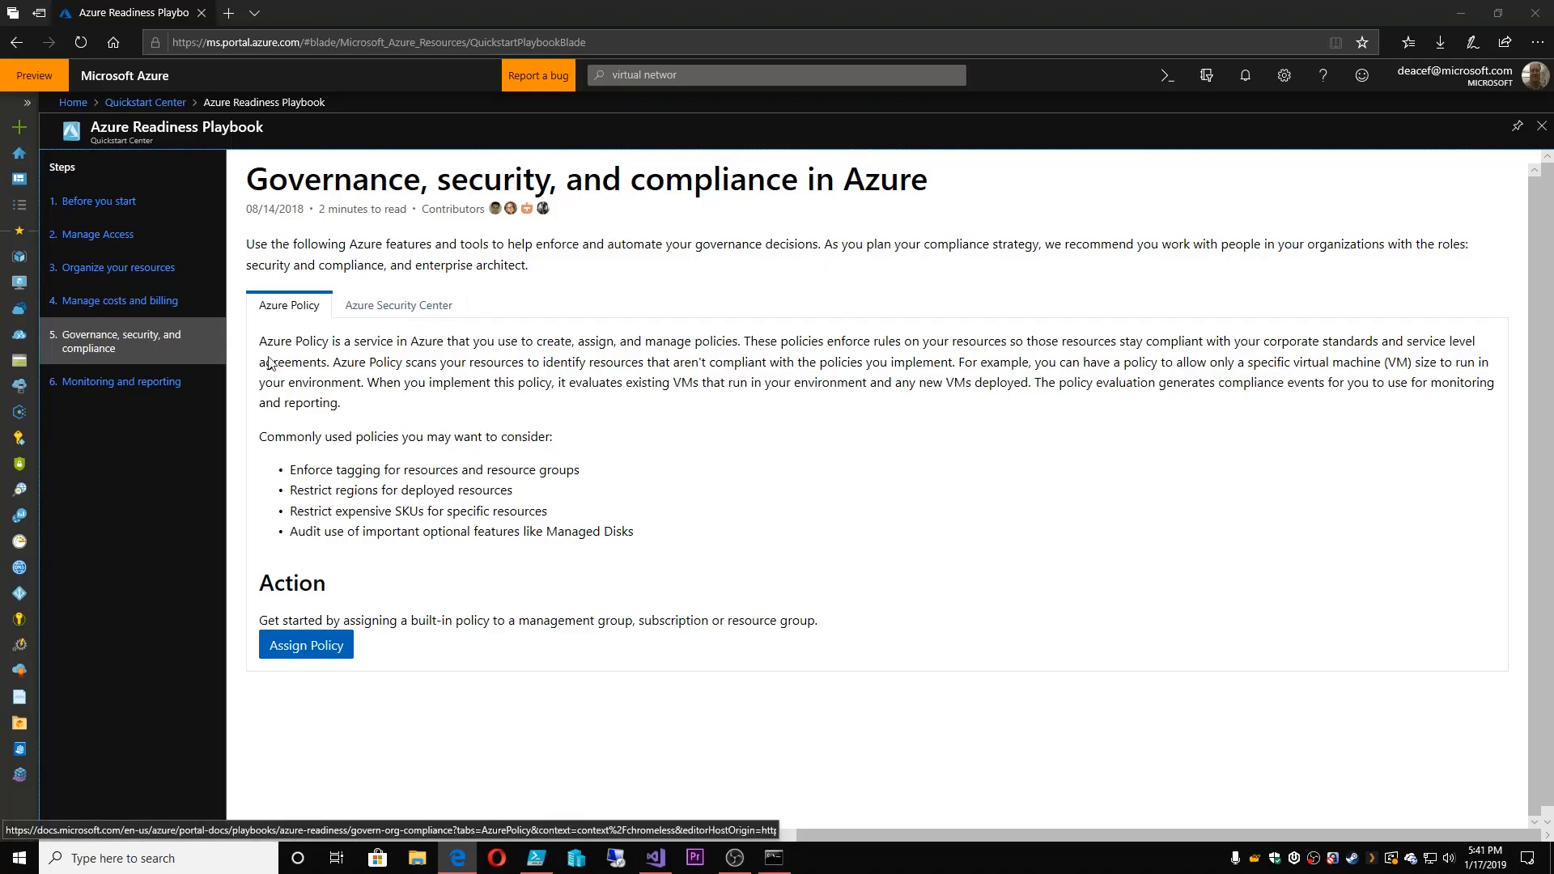
pyautogui.click(100, 381)
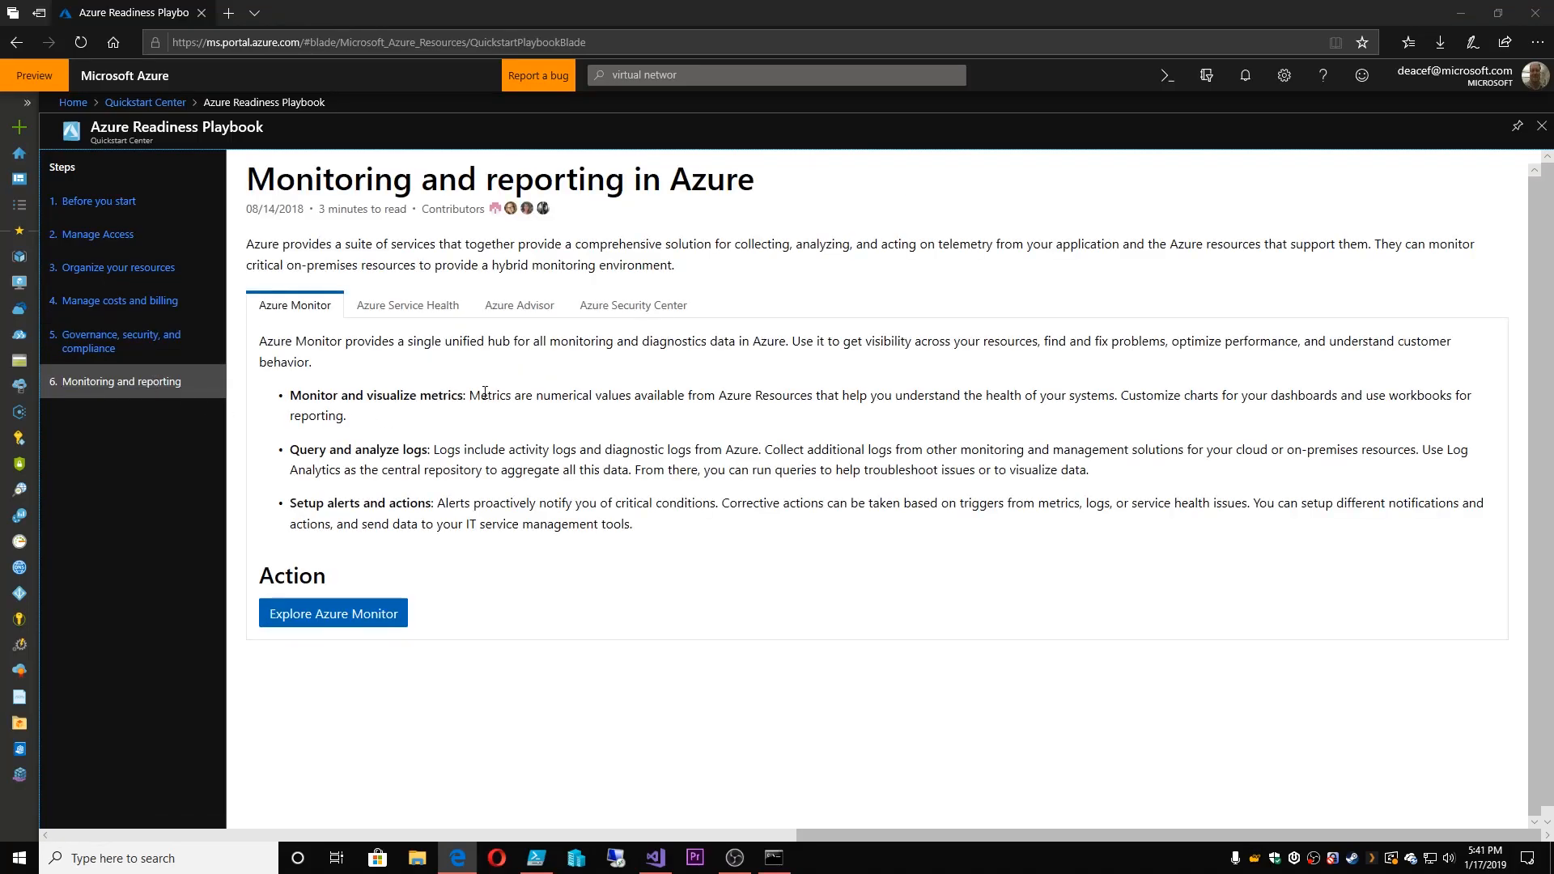
pyautogui.moveTo(304, 311)
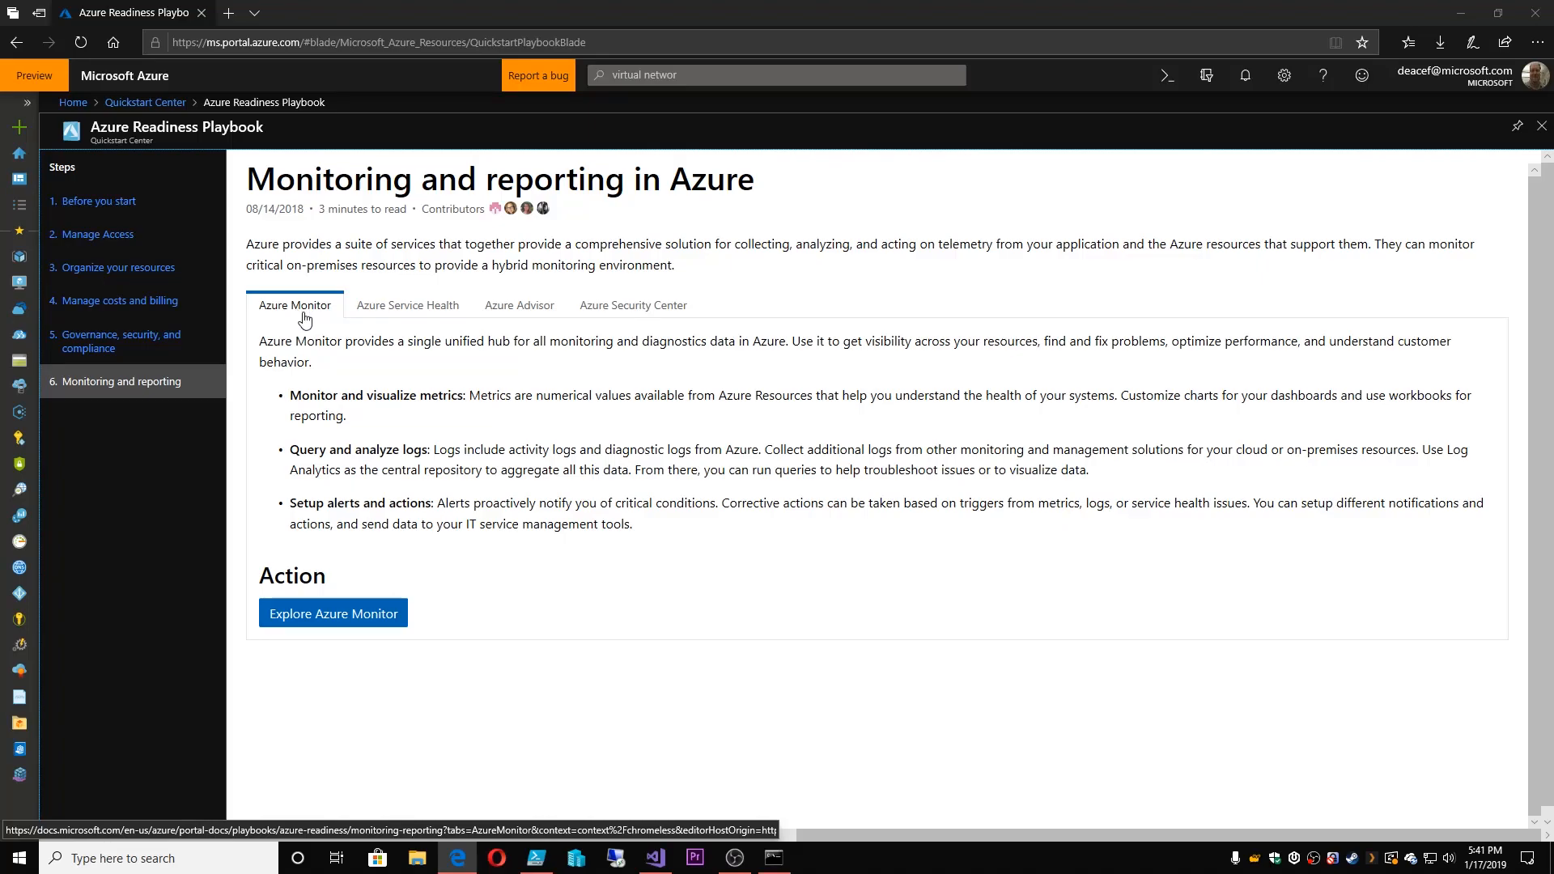
pyautogui.moveTo(318, 322)
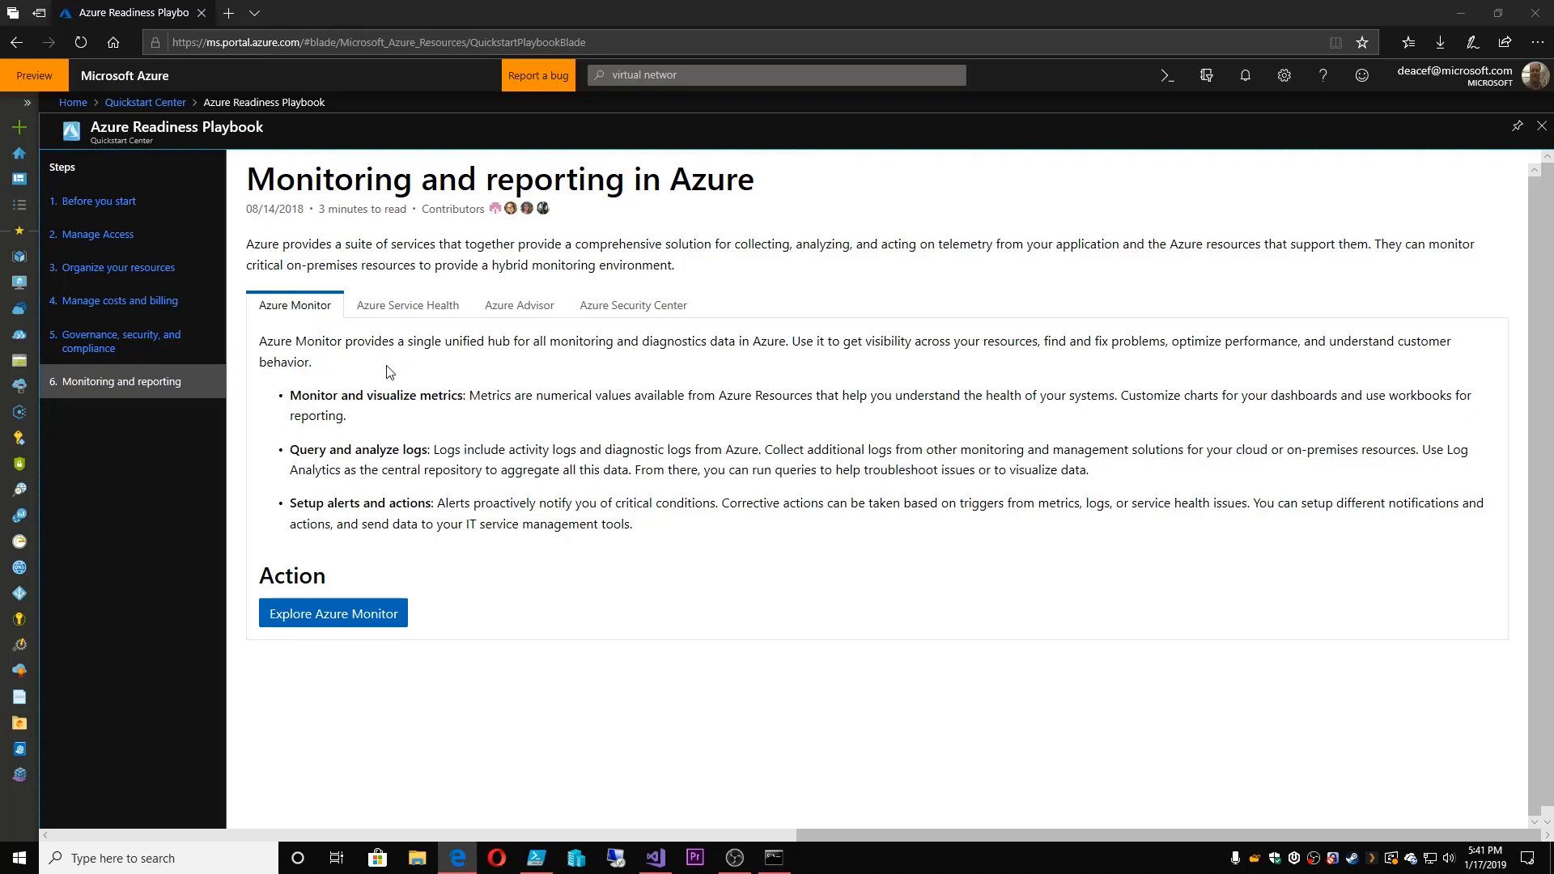
pyautogui.moveTo(126, 217)
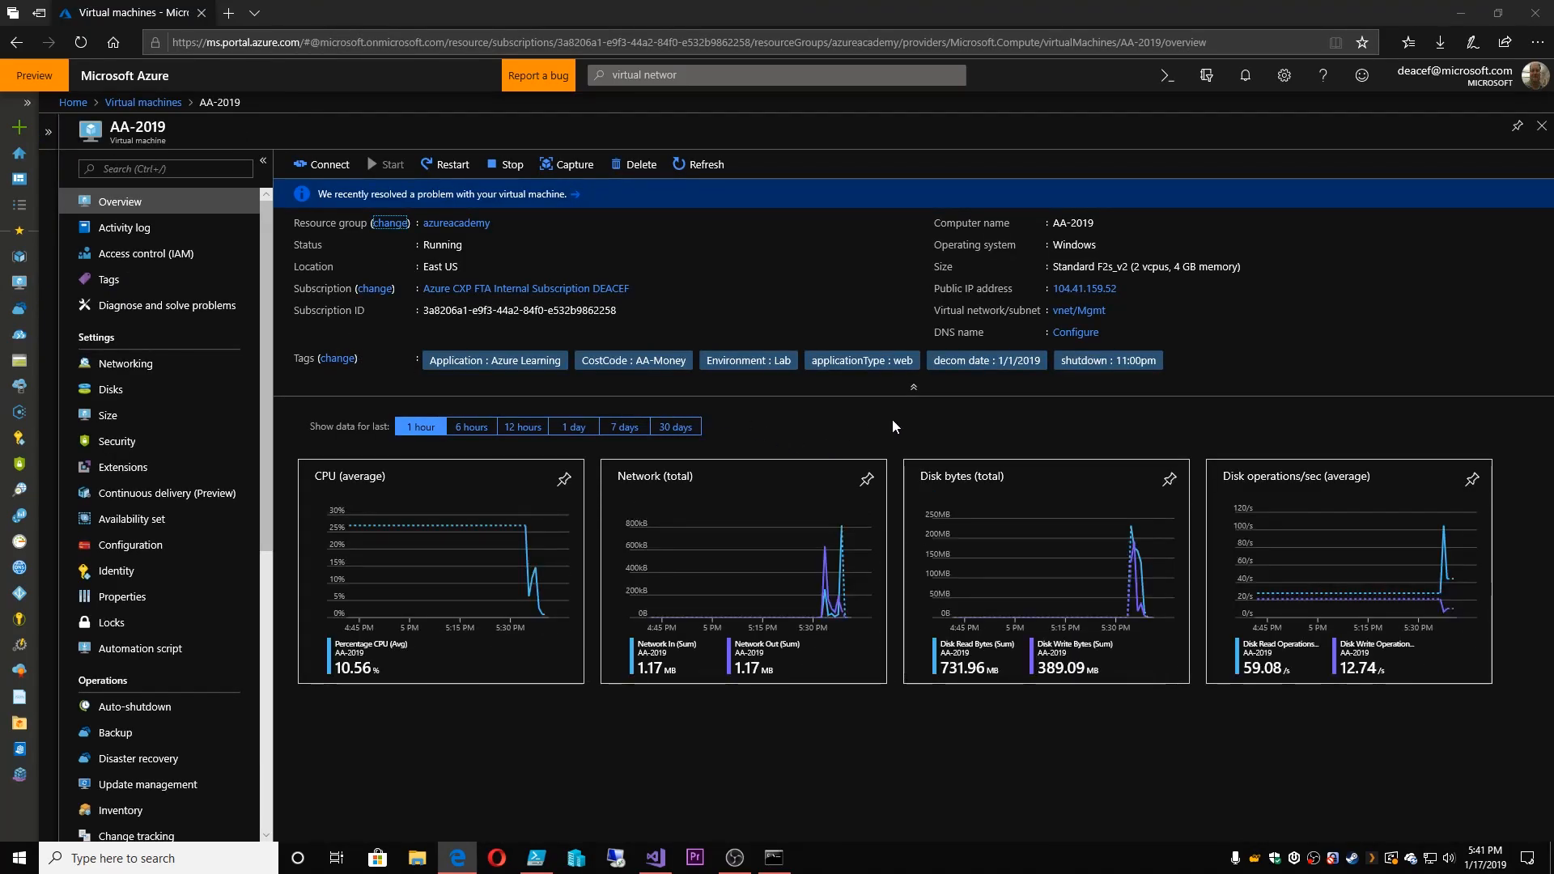
pyautogui.moveTo(851, 447)
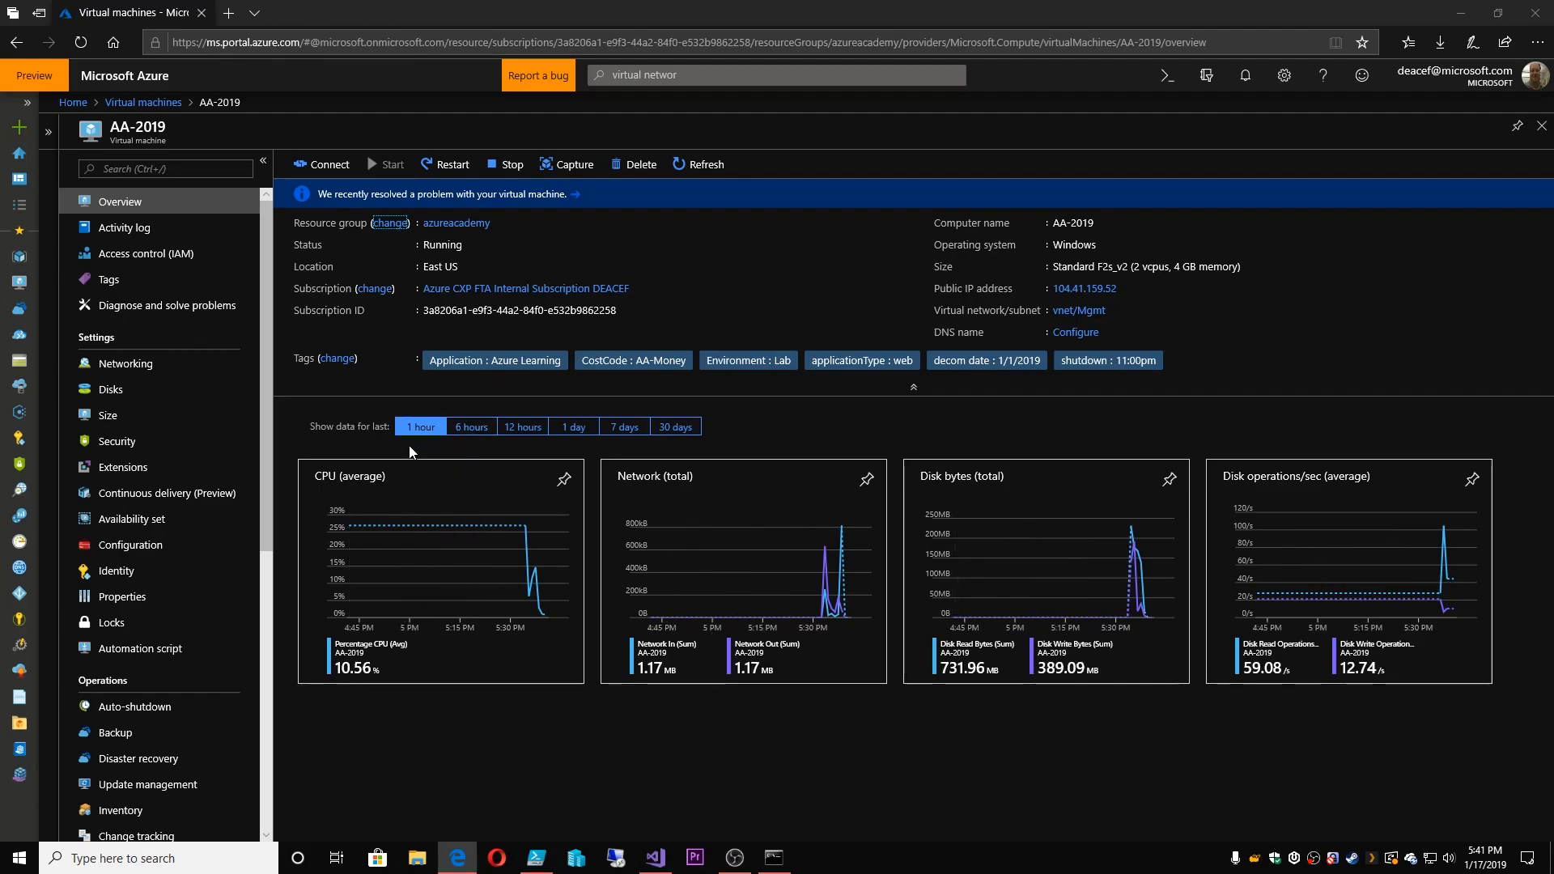
pyautogui.moveTo(1120, 491)
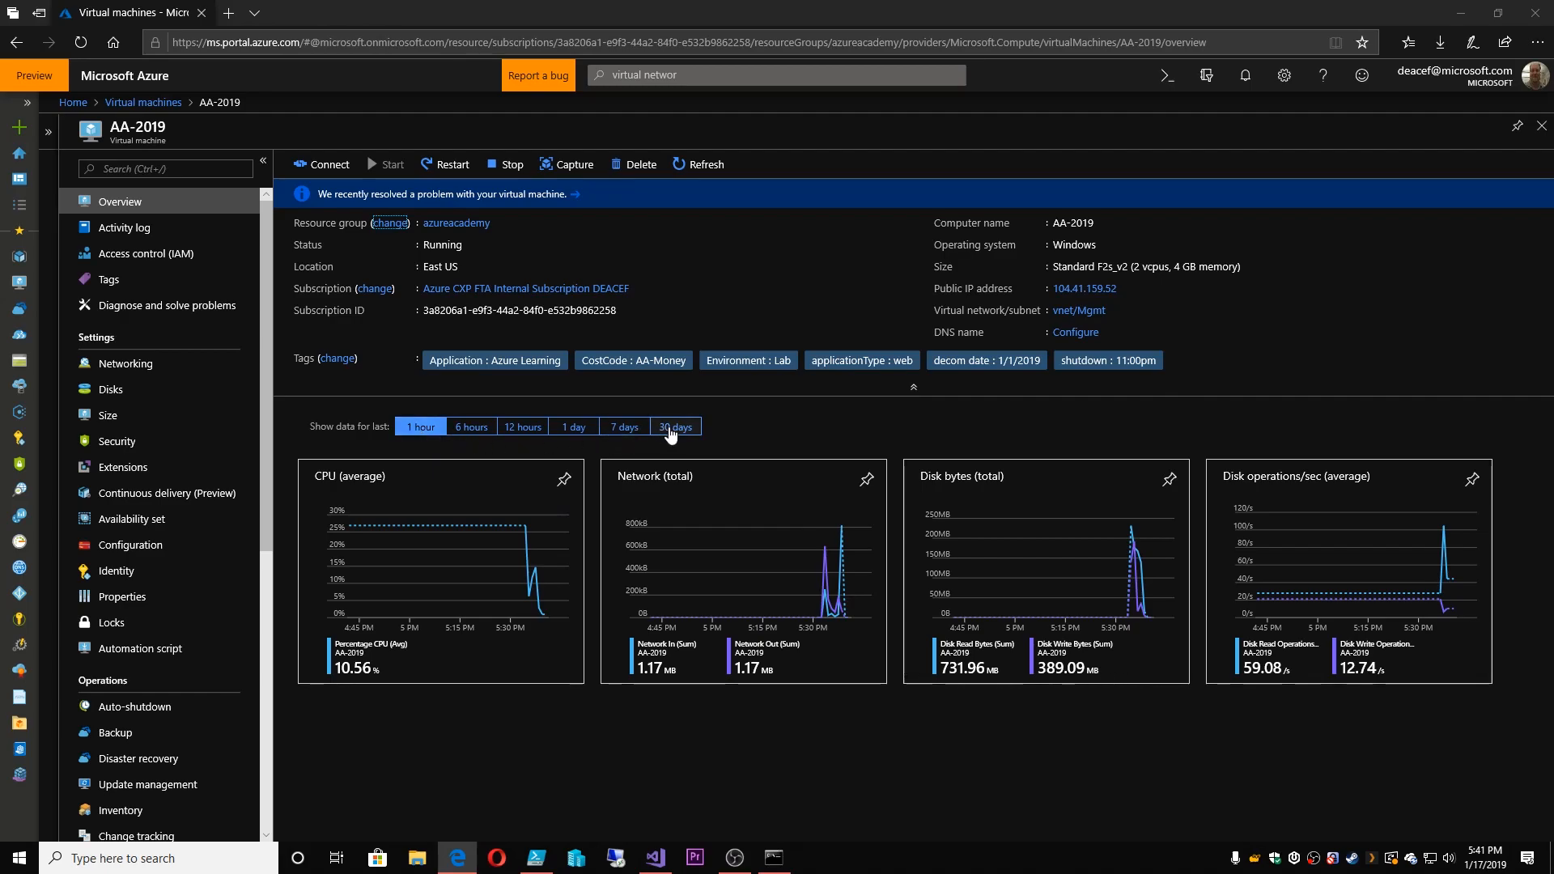
# Switch the AA-2019 VM overview charts to the last 30 days
pyautogui.click(676, 426)
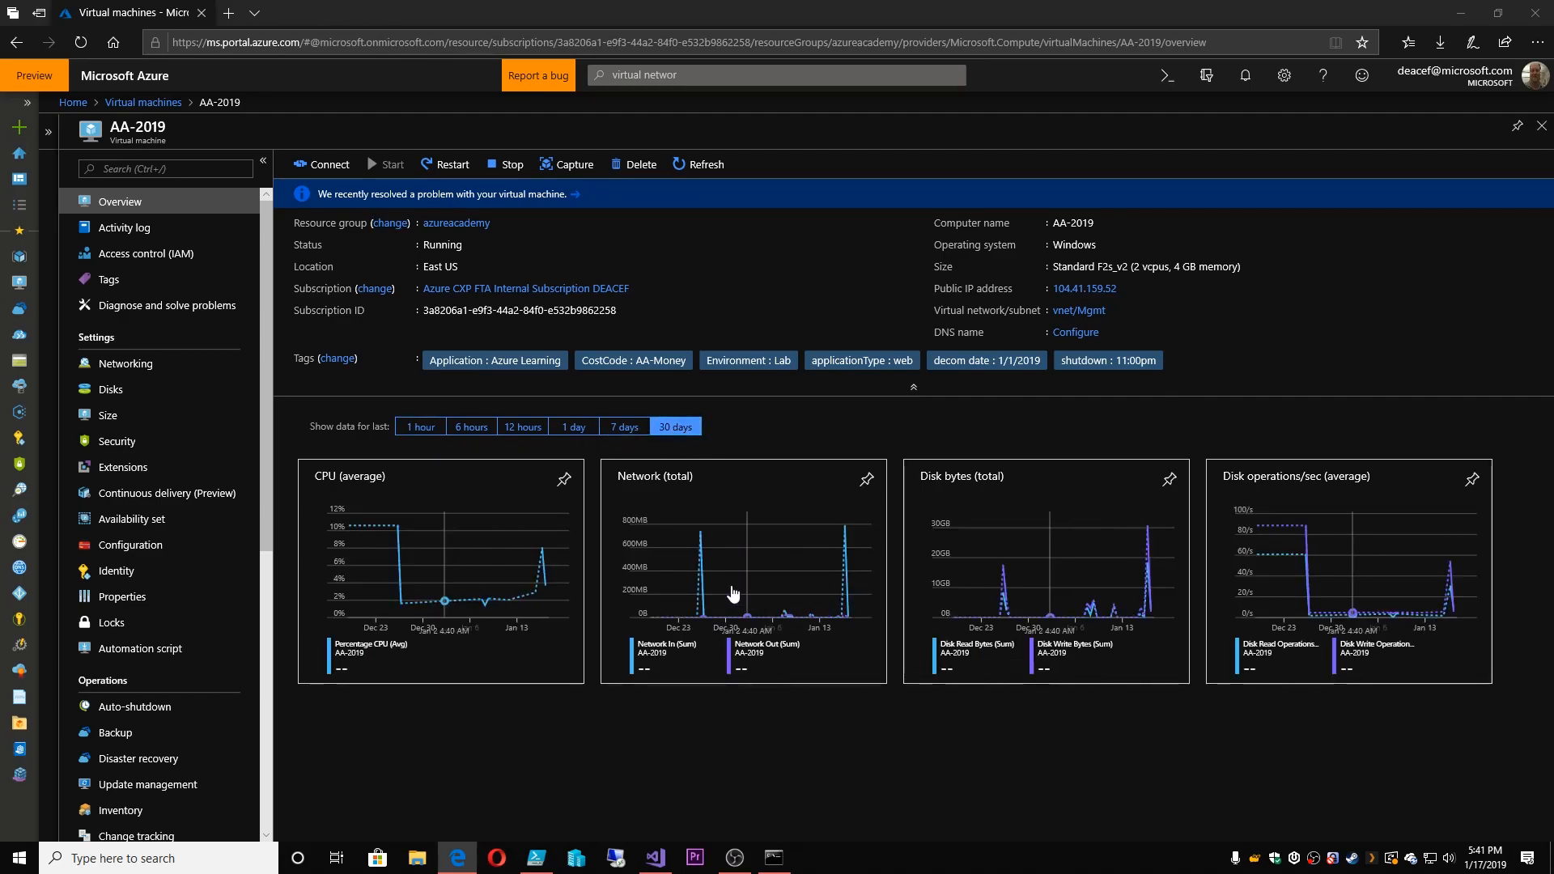
pyautogui.moveTo(700, 614)
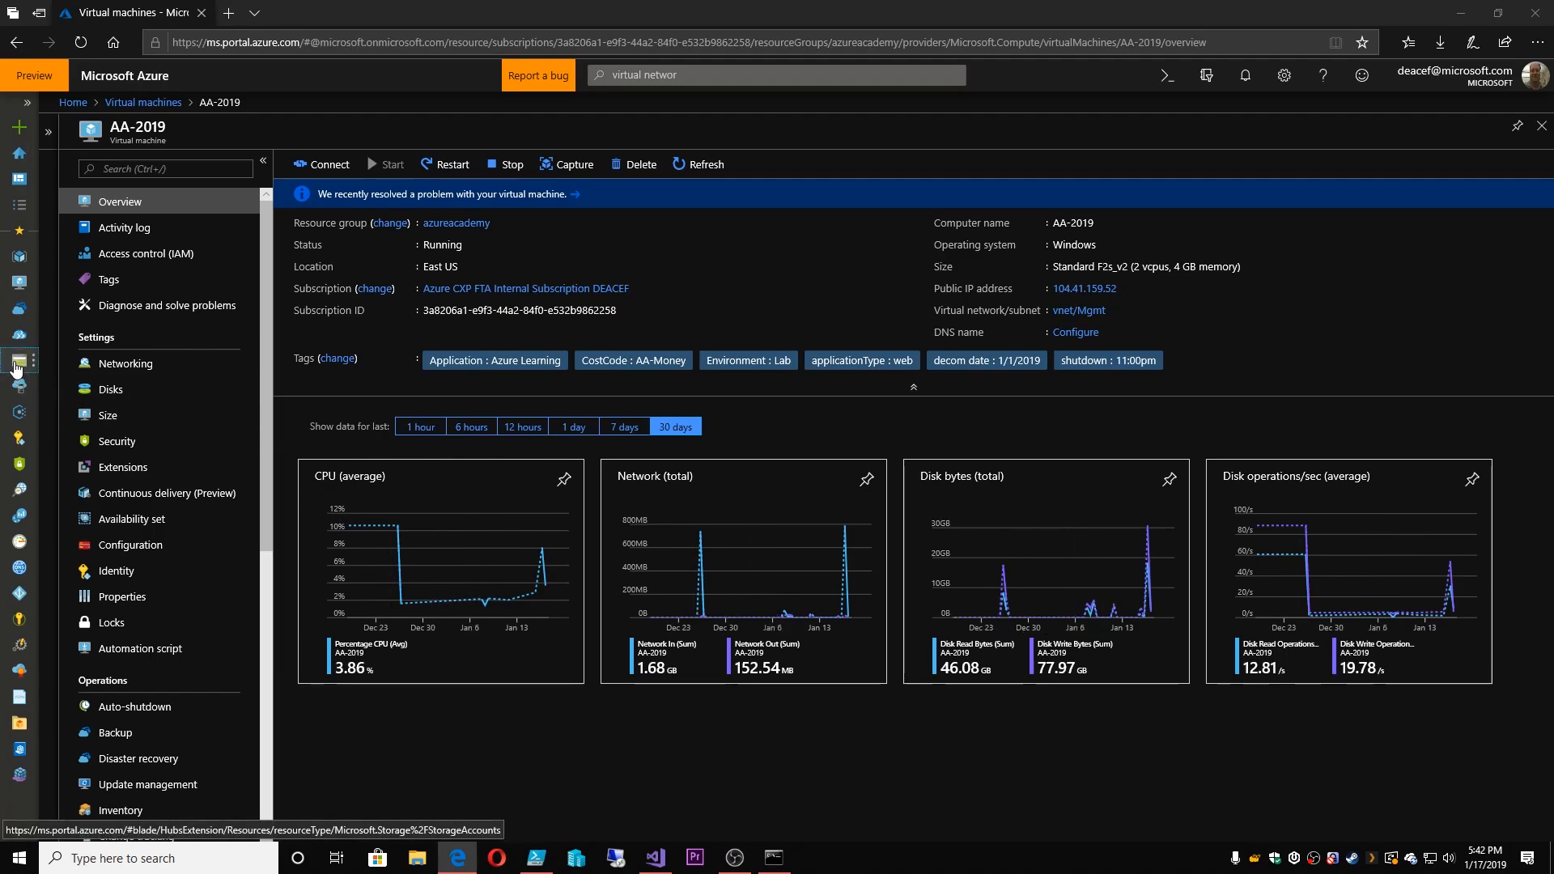
# Go from the msdean storage account to AA-KeyVault01 and show its 30-day metrics
pyautogui.click(18, 361)
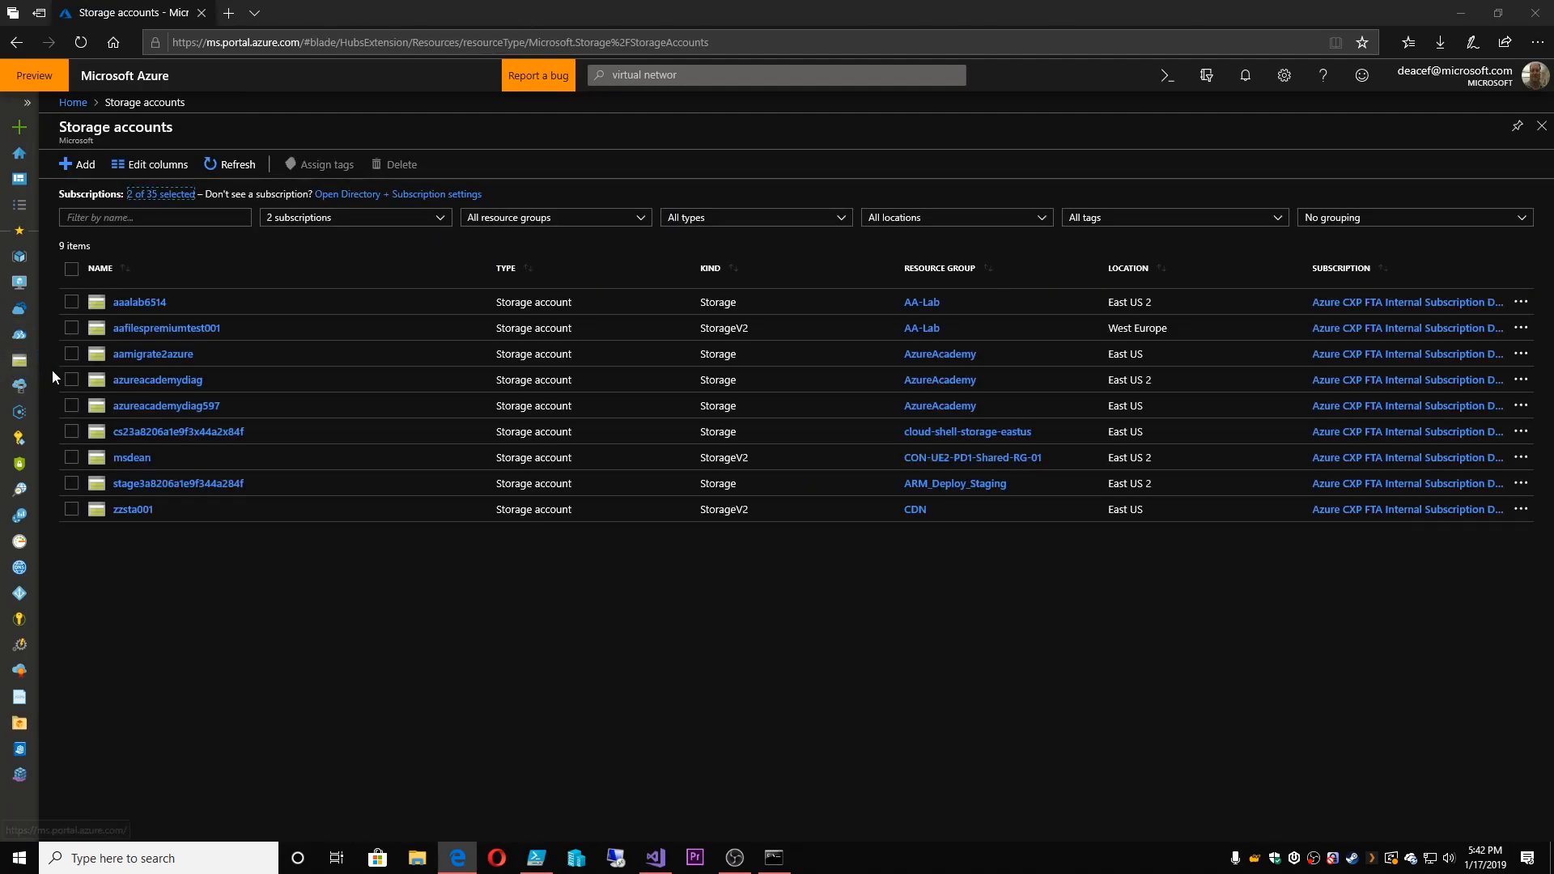
pyautogui.click(132, 458)
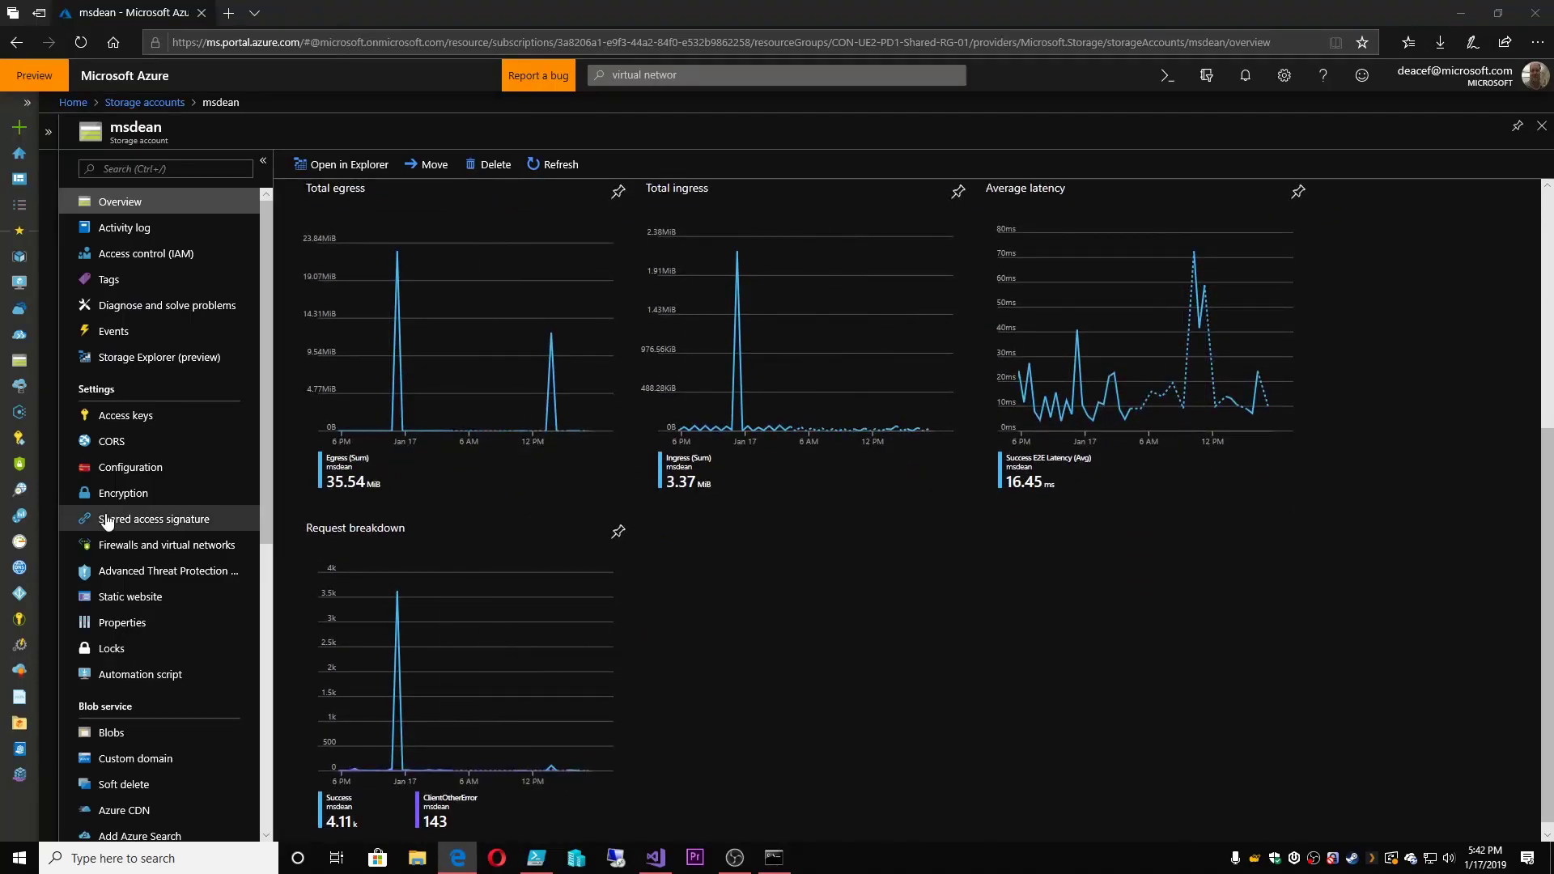
pyautogui.moveTo(22, 624)
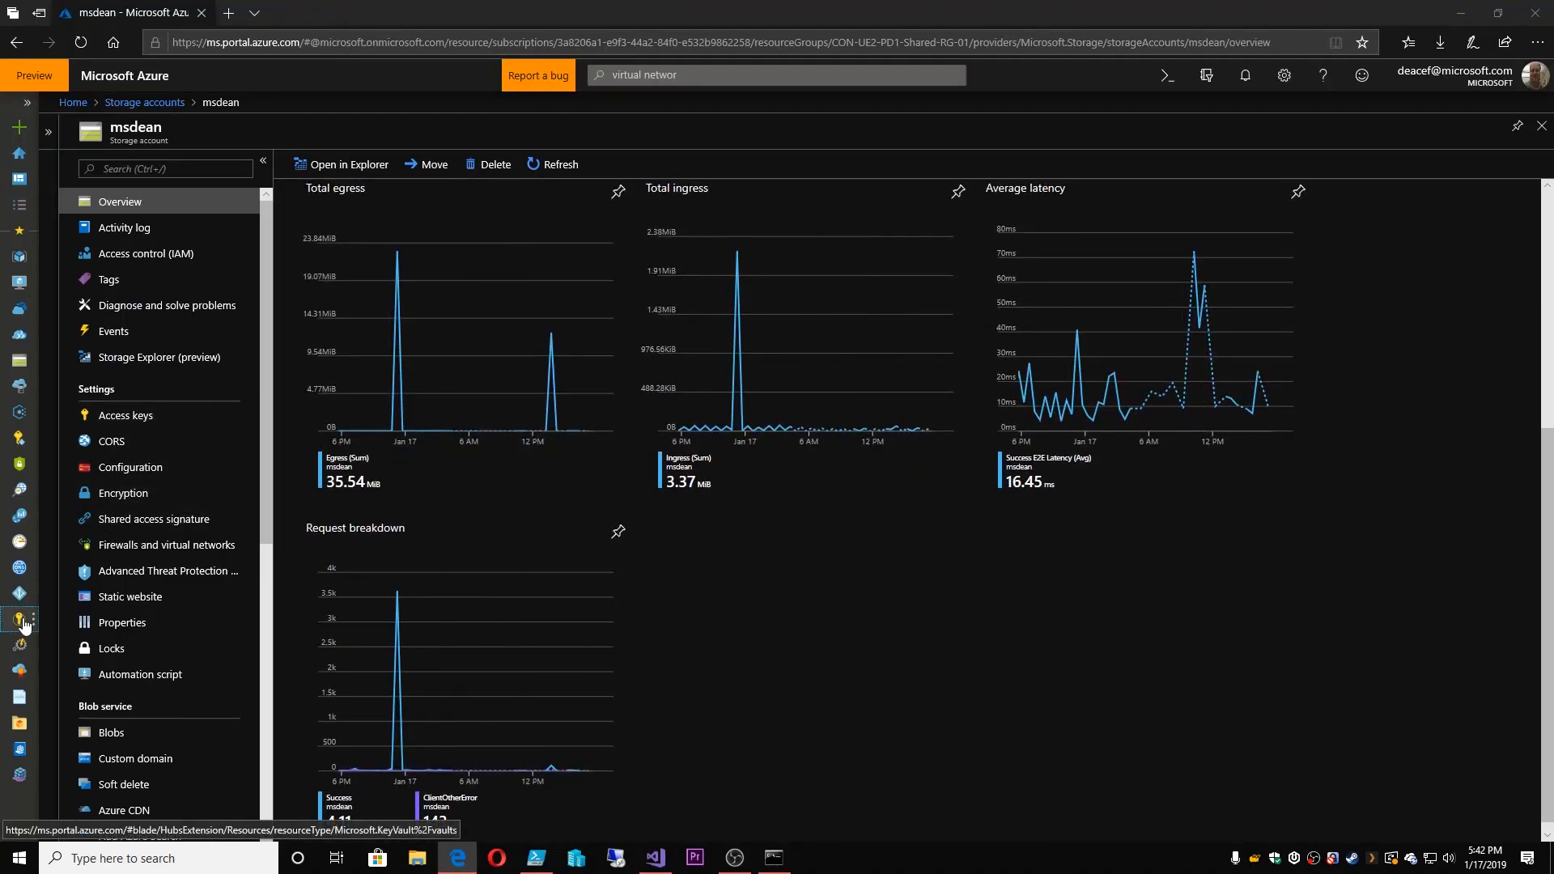
pyautogui.click(19, 618)
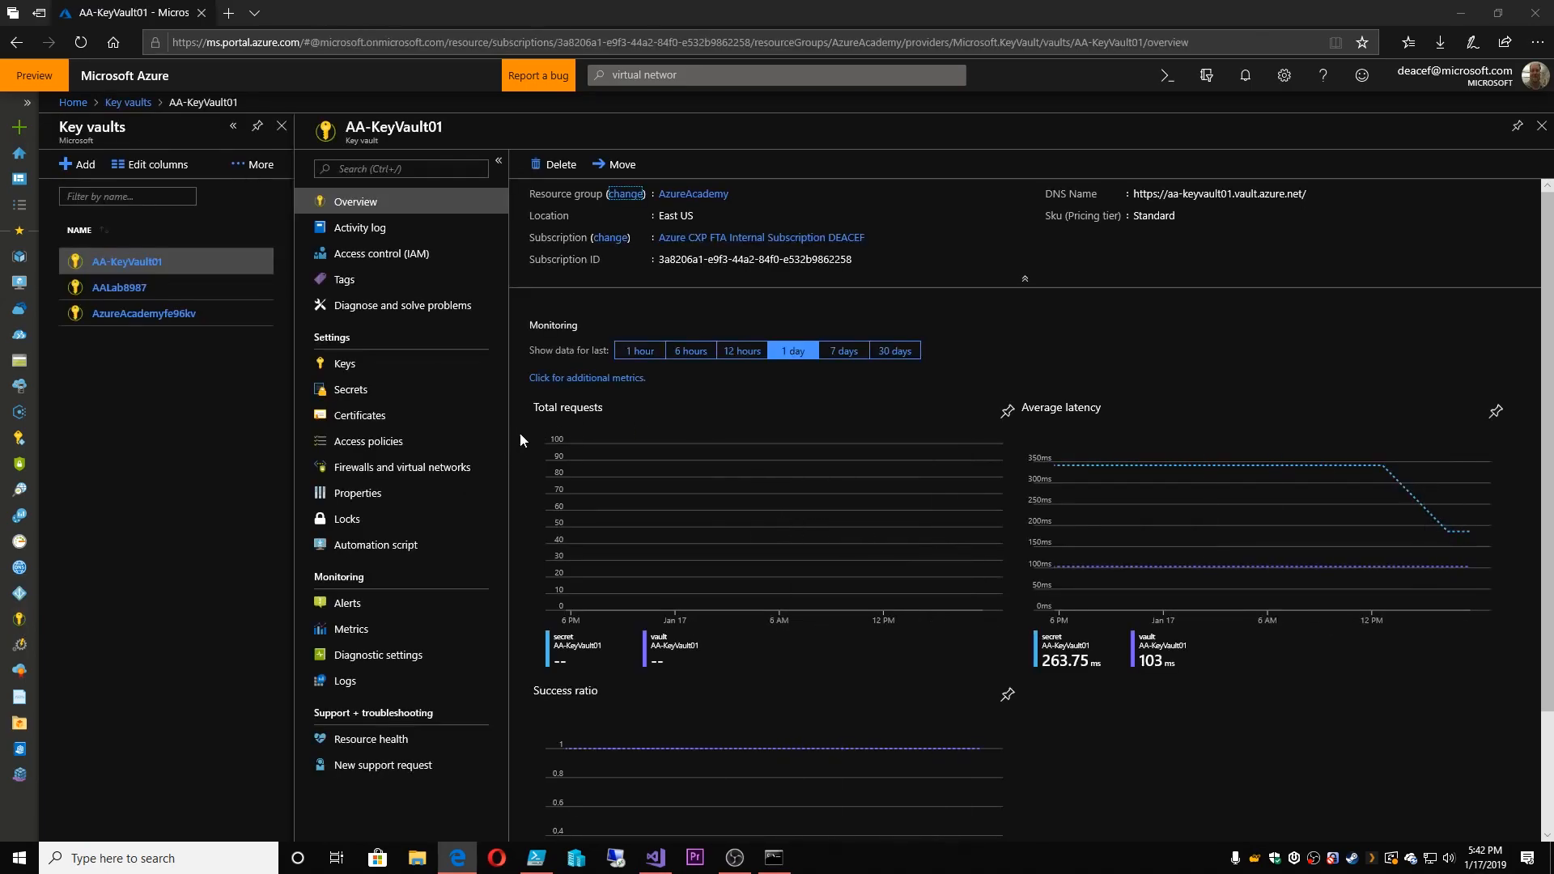
pyautogui.moveTo(912, 370)
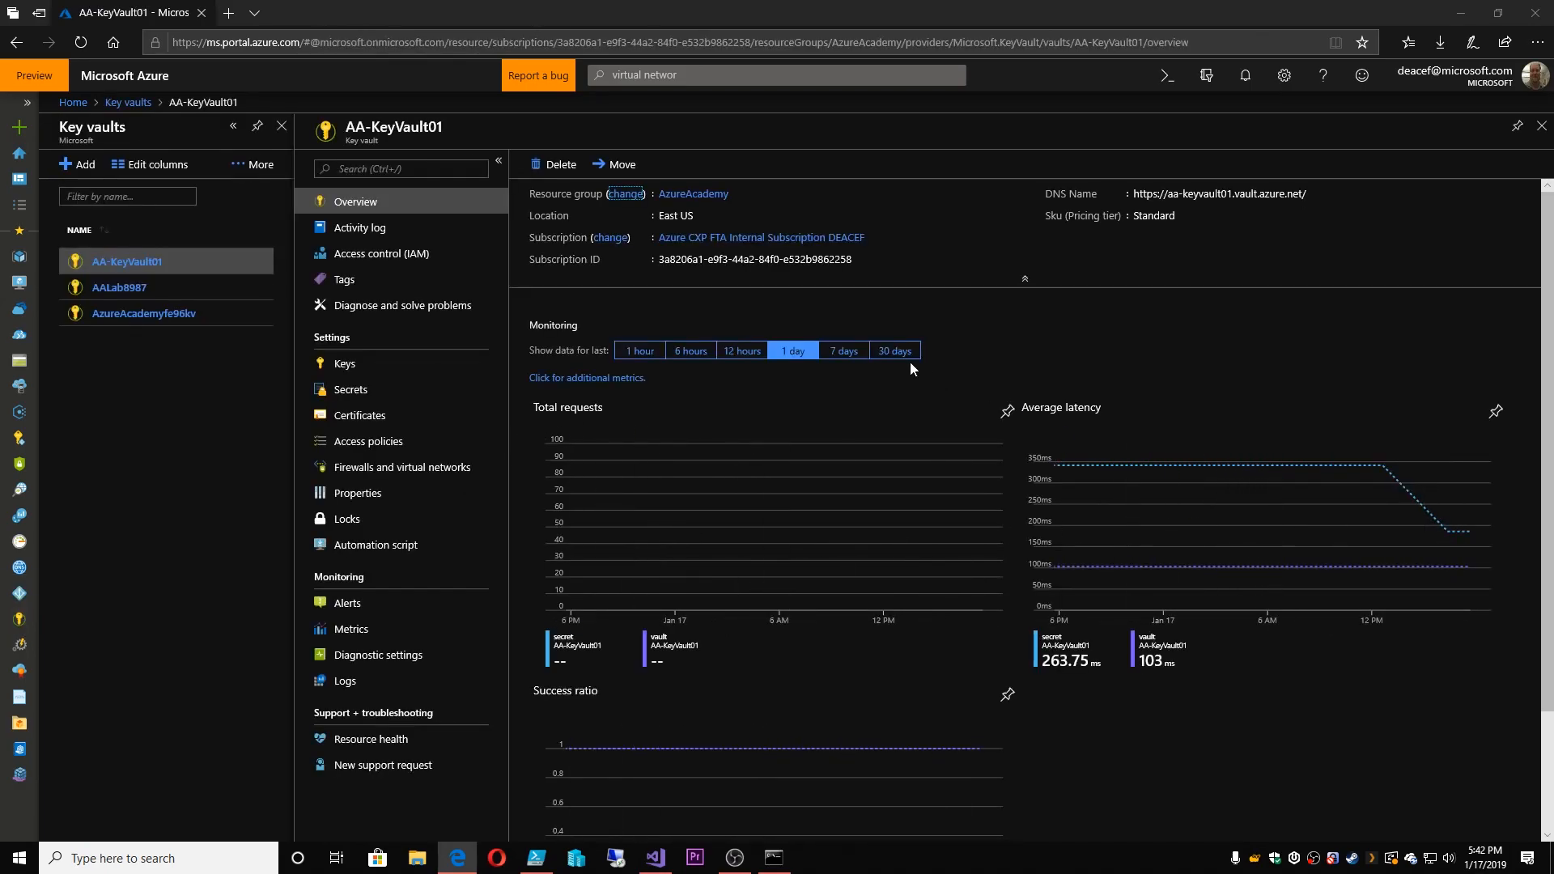
pyautogui.click(895, 350)
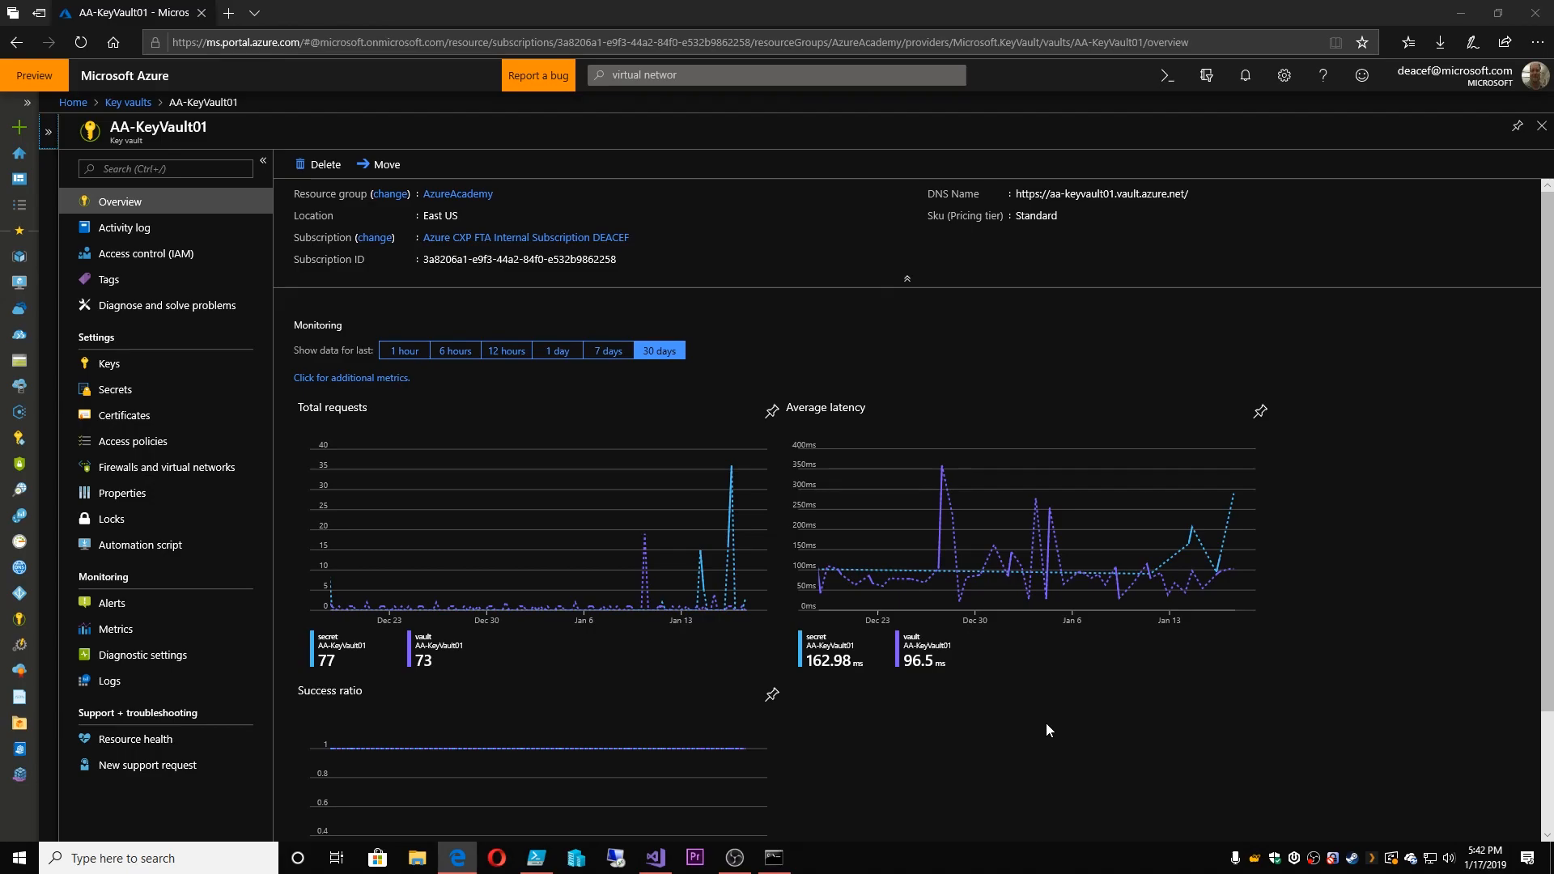
pyautogui.moveTo(194, 659)
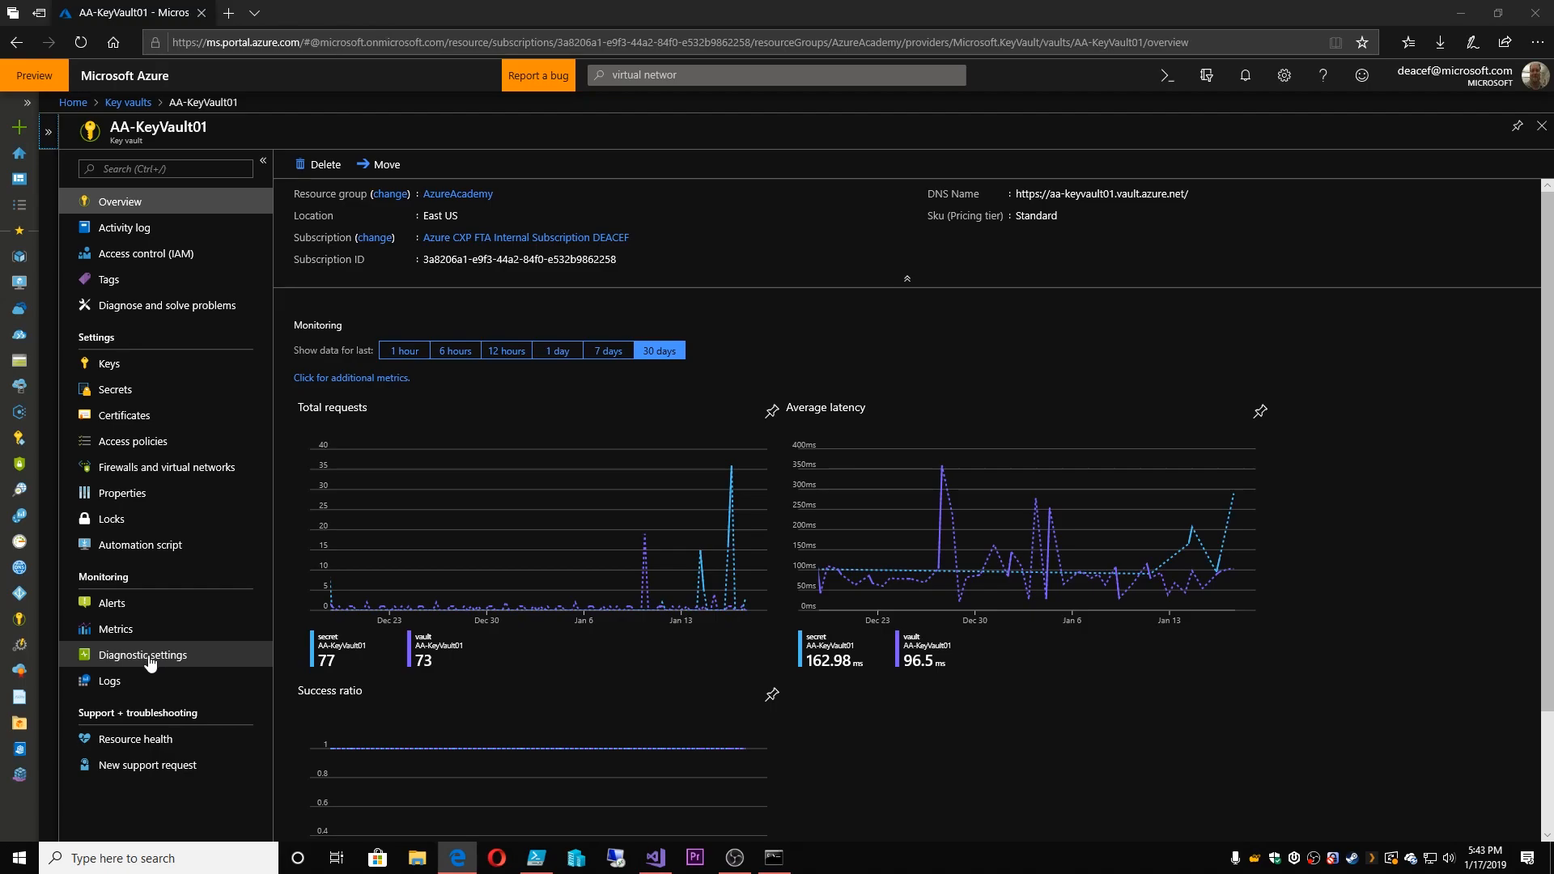
pyautogui.moveTo(118, 699)
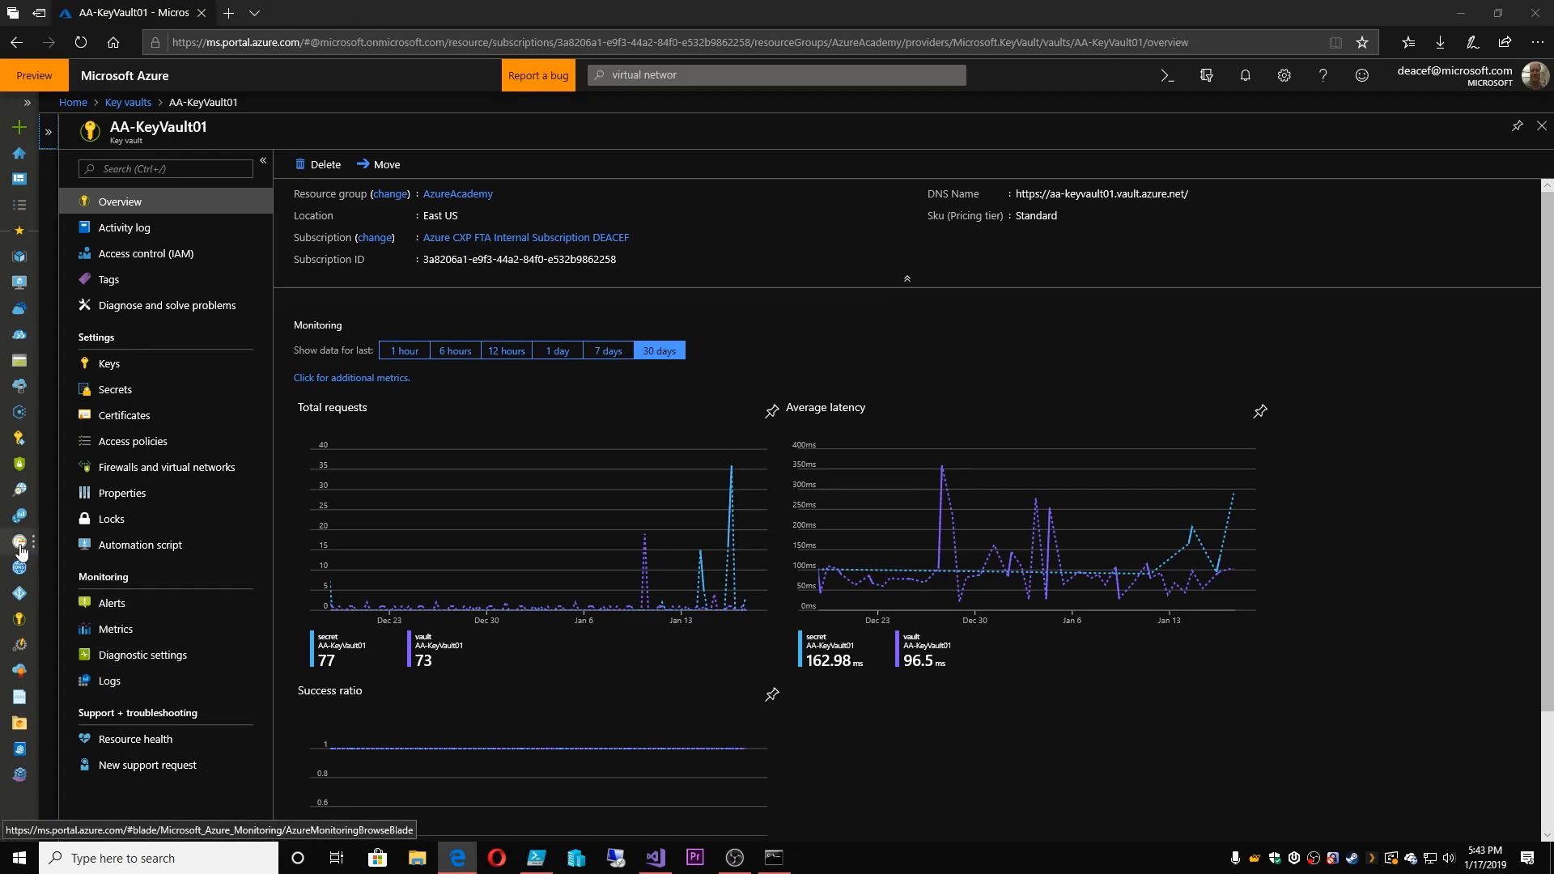
# Open the Azure Monitor Overview on its Get started guide
pyautogui.click(19, 542)
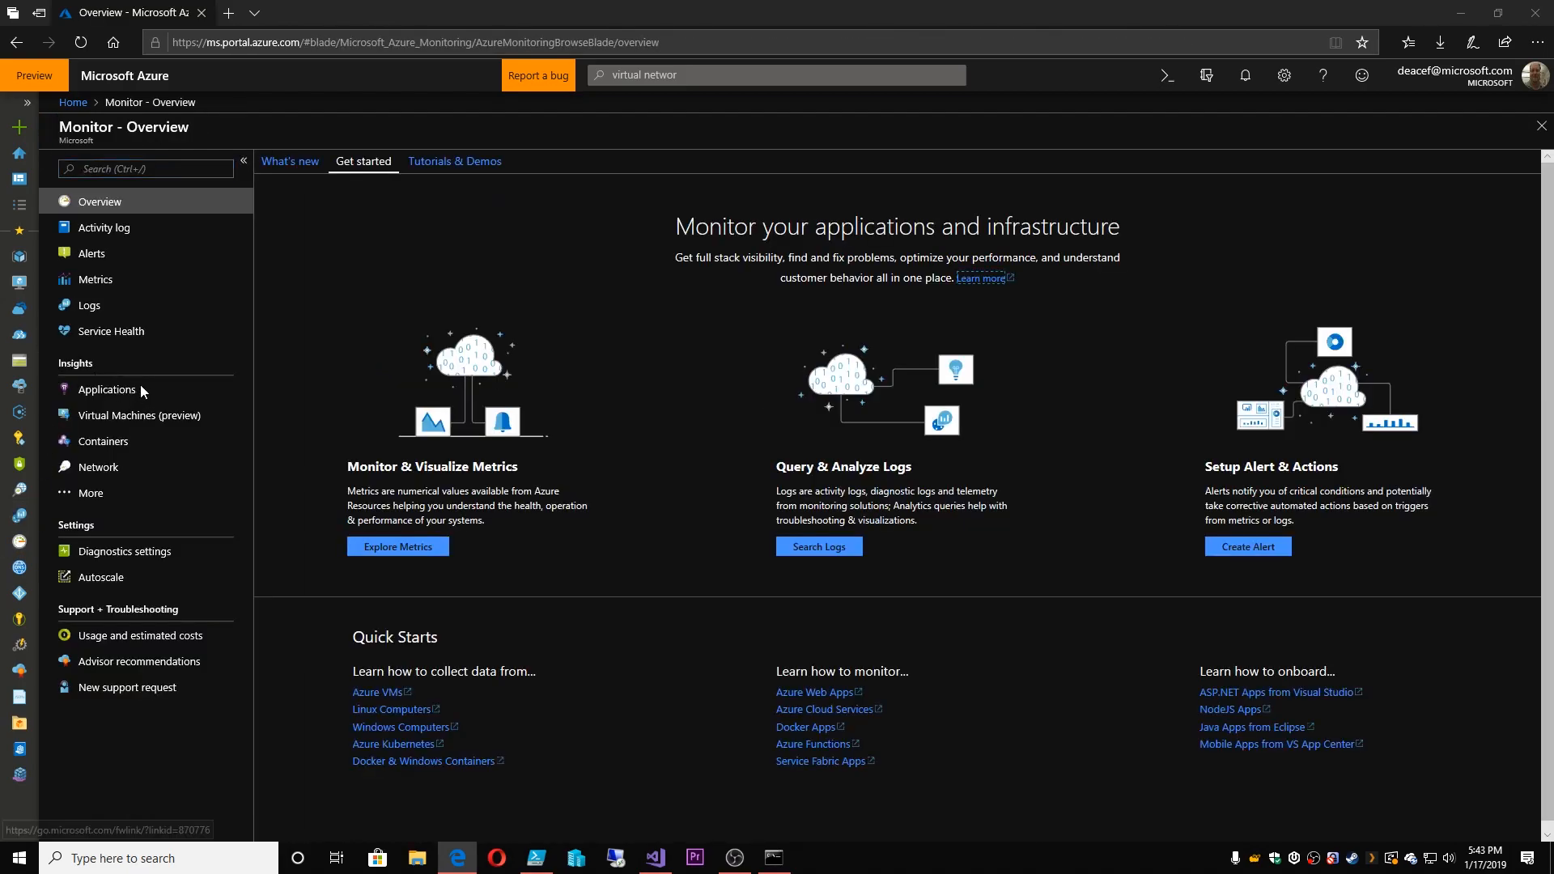
pyautogui.moveTo(761, 393)
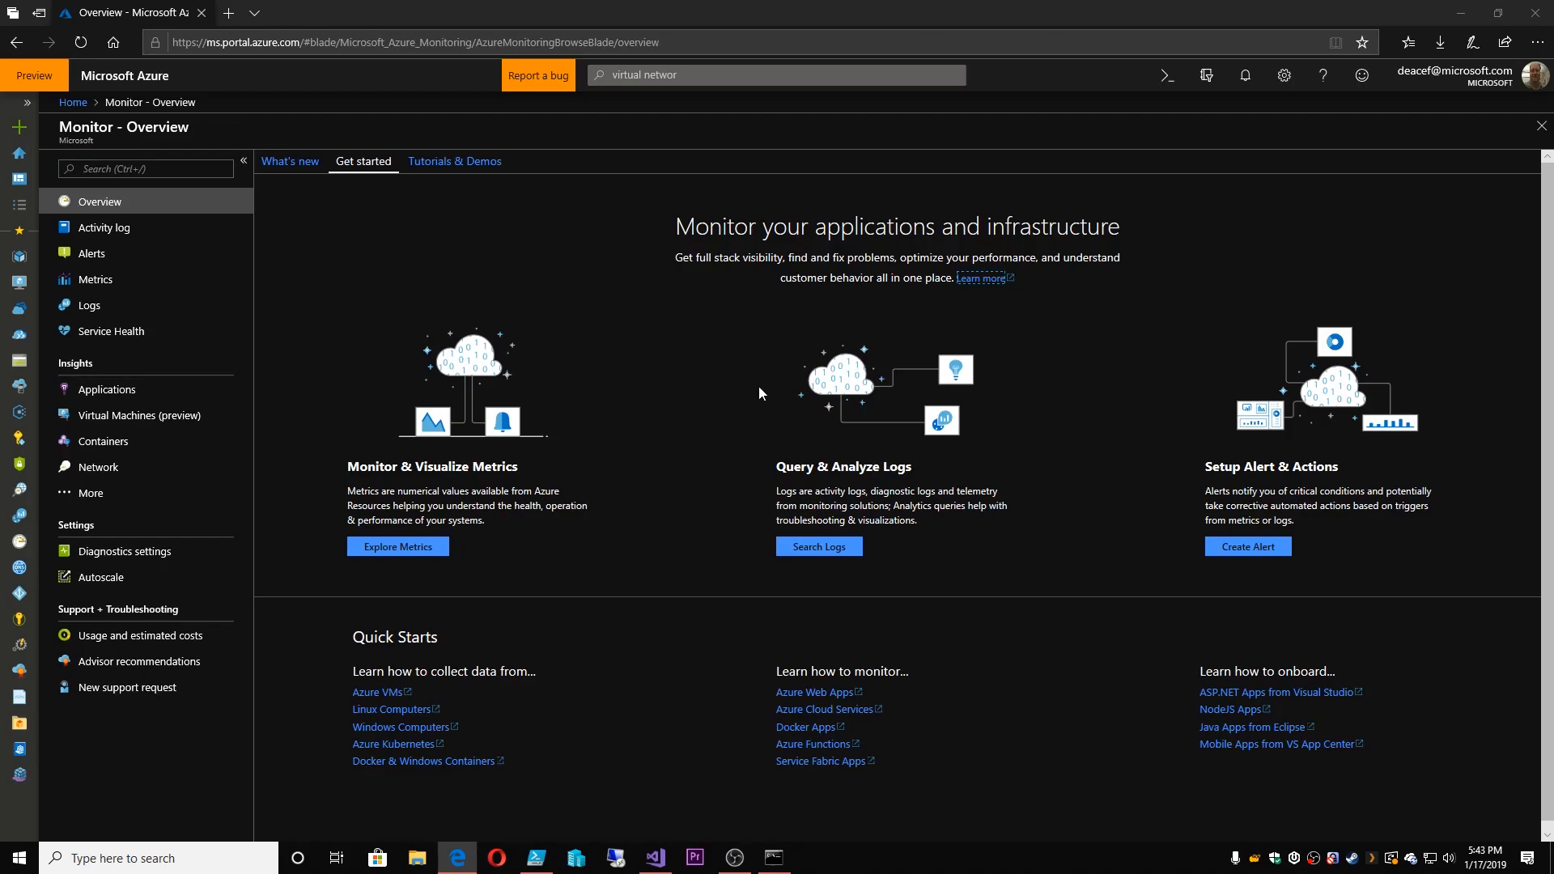
pyautogui.moveTo(545, 381)
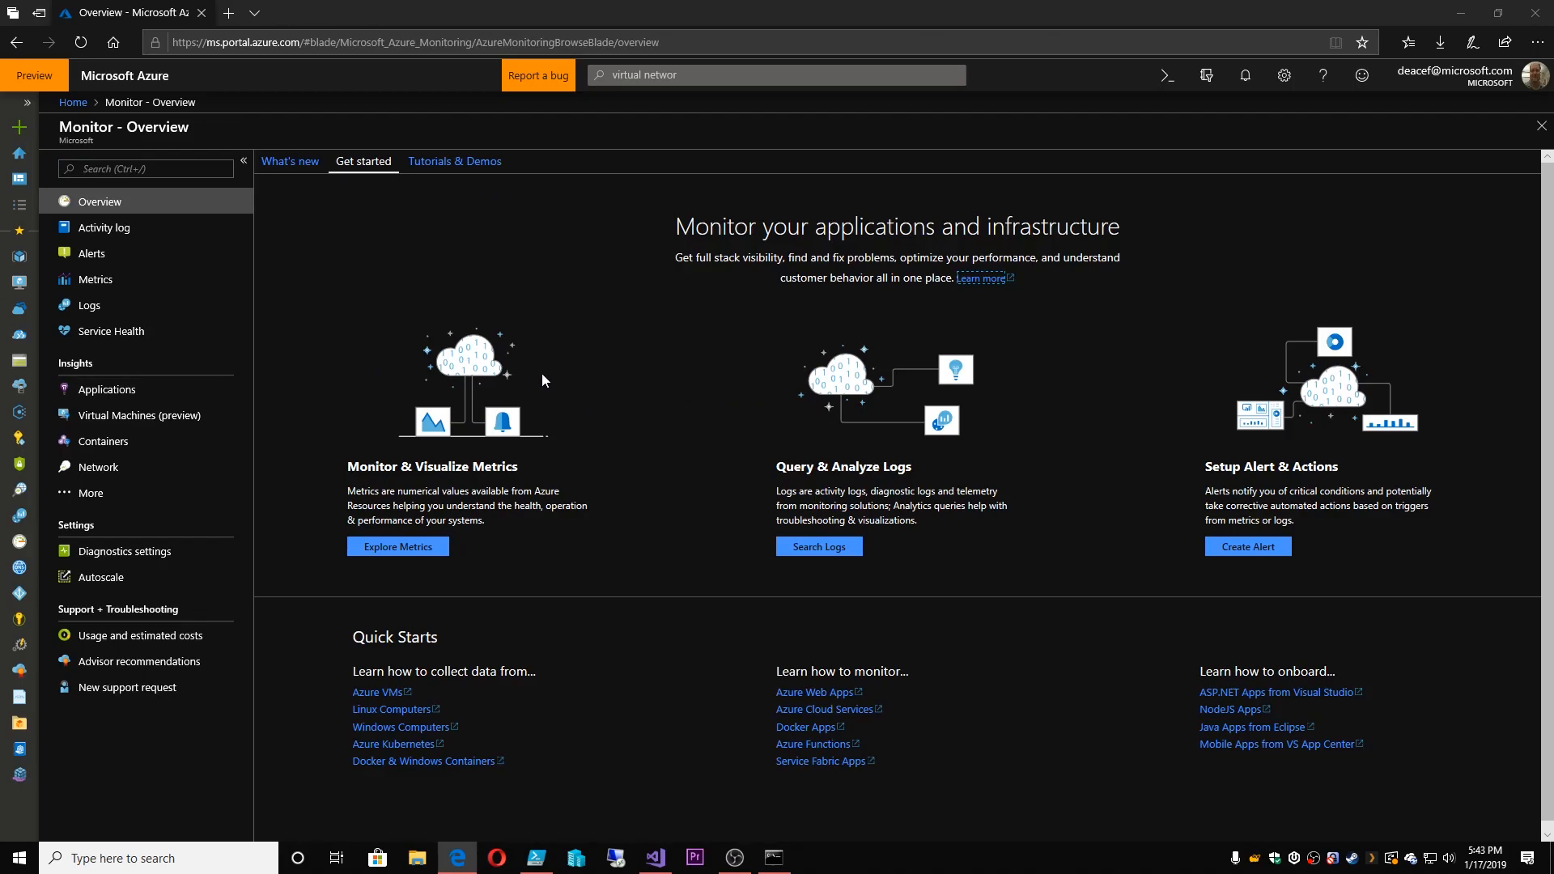
pyautogui.moveTo(510, 456)
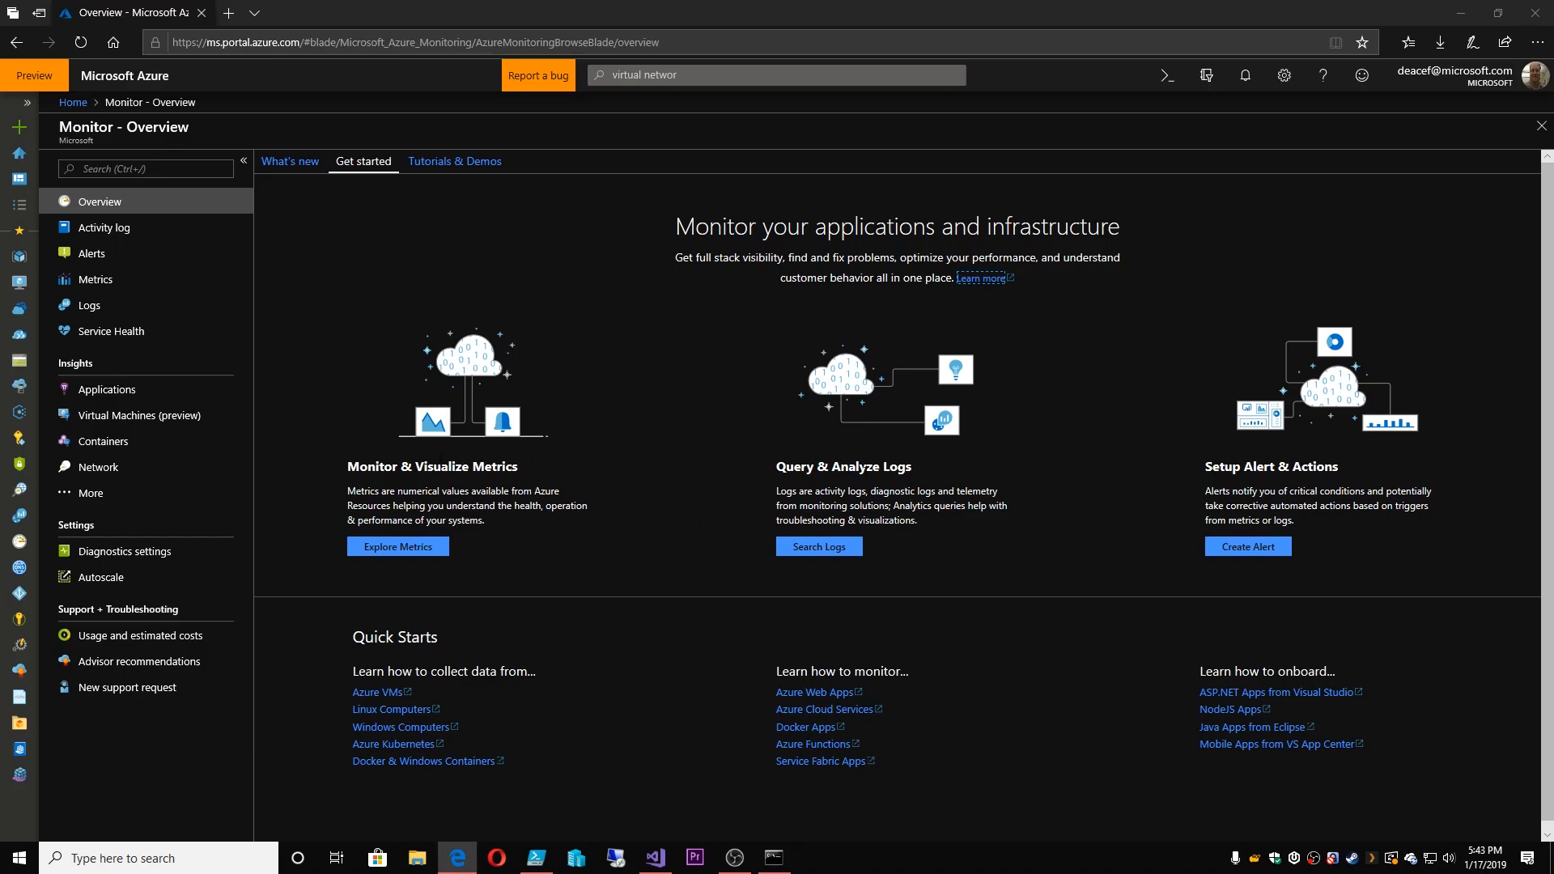
pyautogui.moveTo(896, 486)
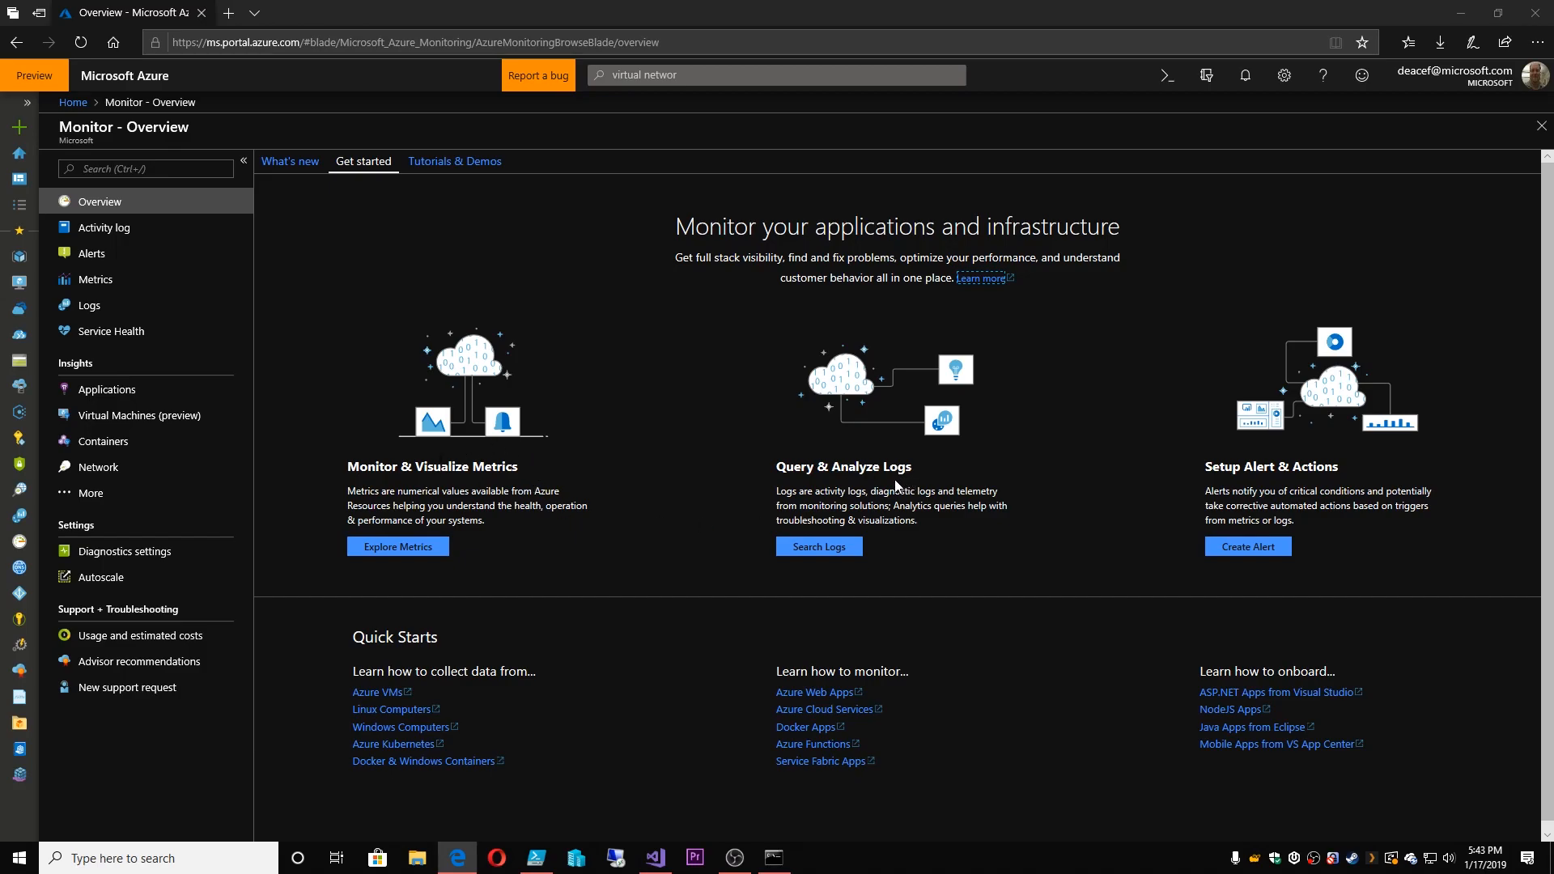
pyautogui.moveTo(894, 488)
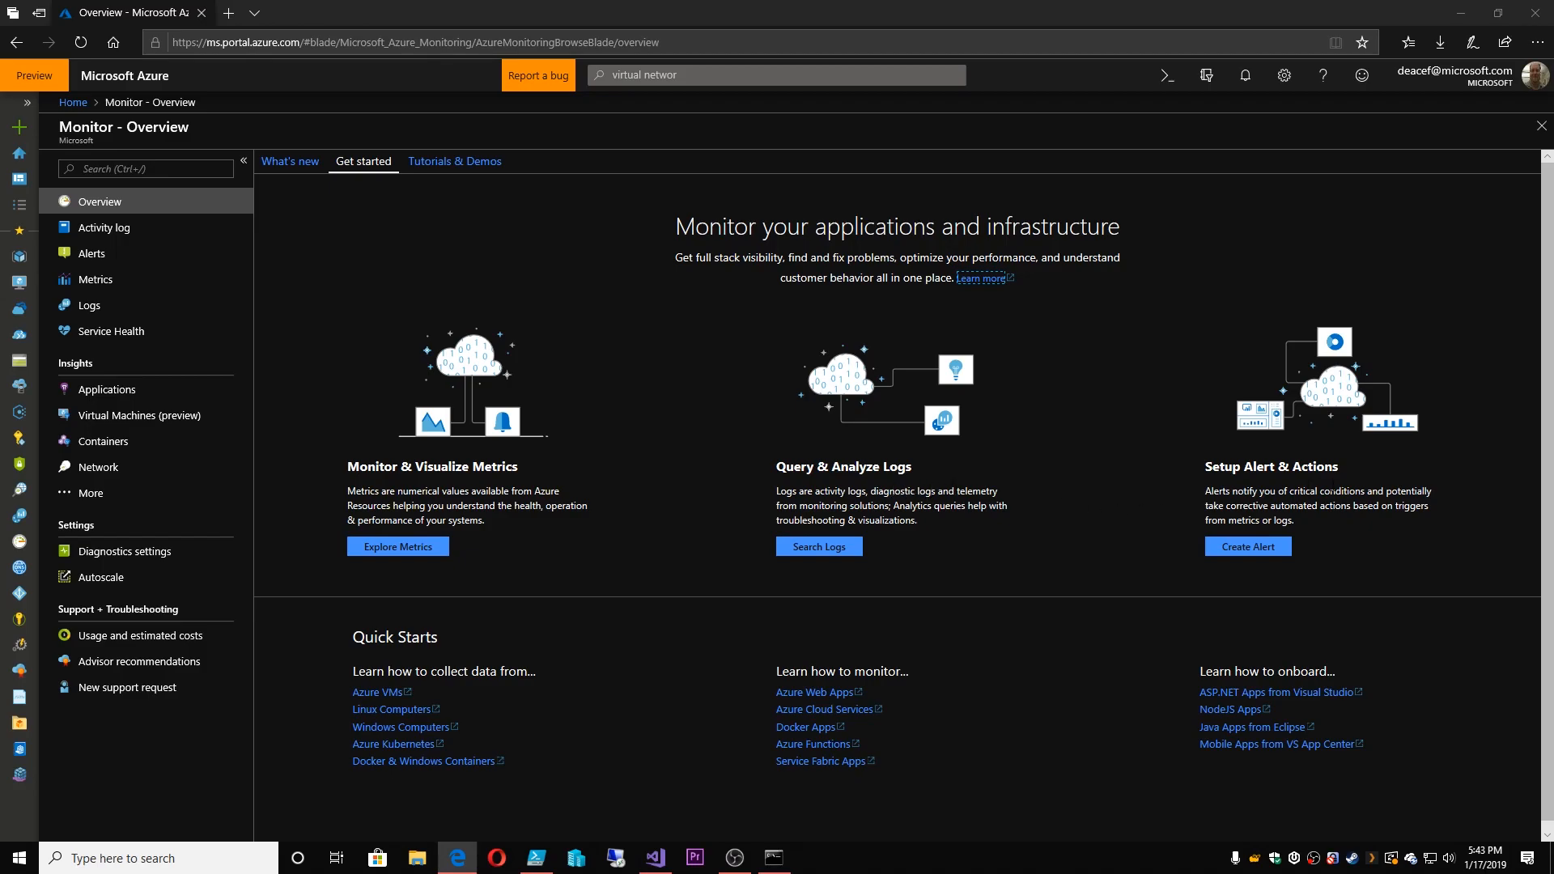
pyautogui.moveTo(707, 339)
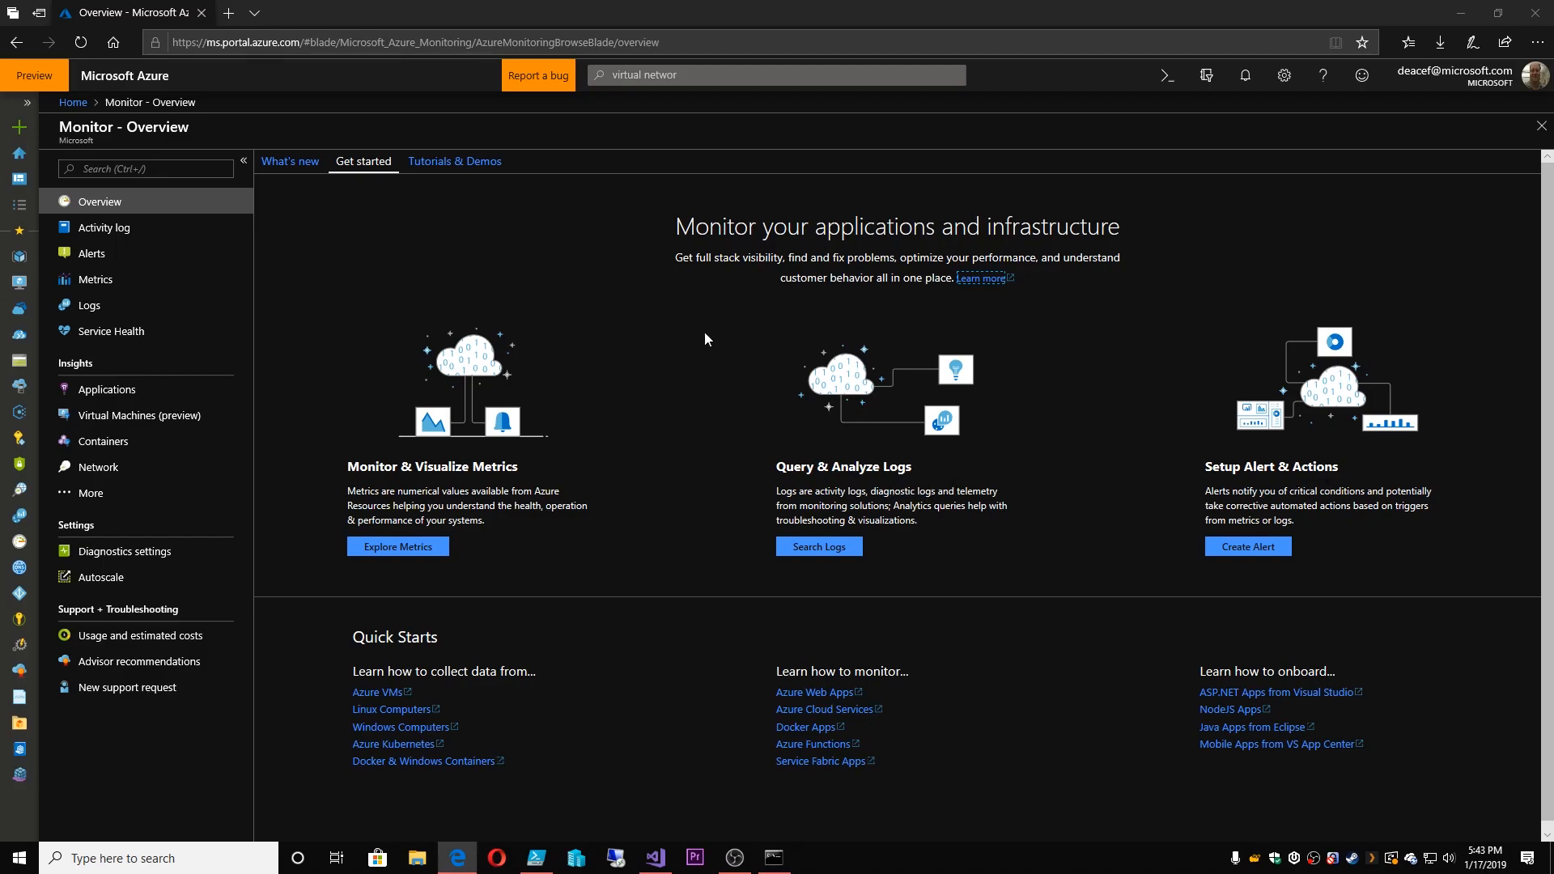
# Switch the Monitor Overview to the Tutorials & Demos listing
pyautogui.click(454, 161)
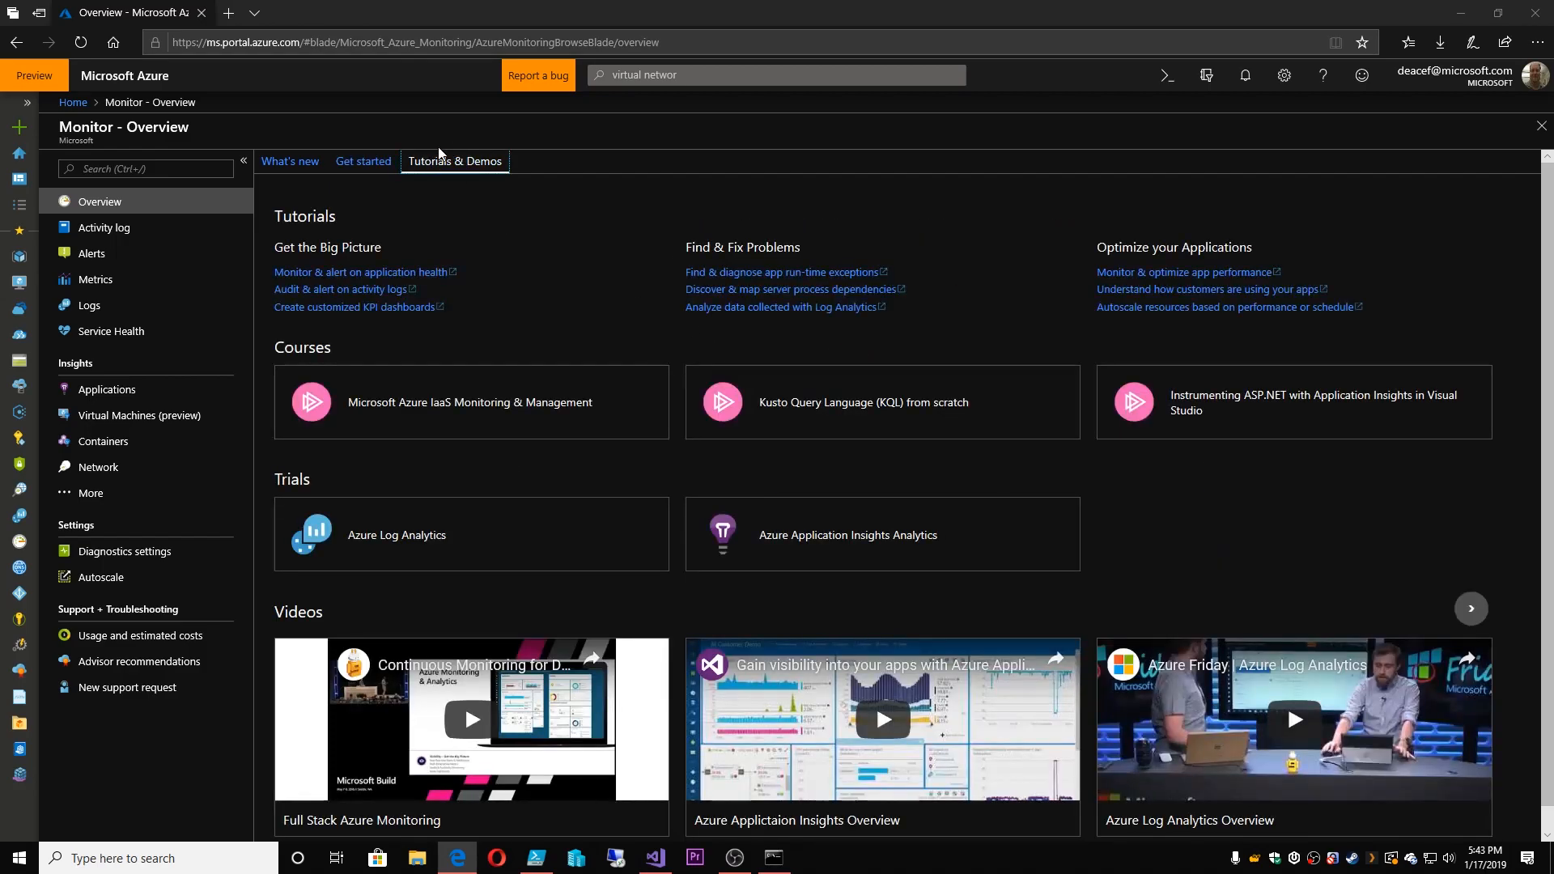
pyautogui.moveTo(633, 317)
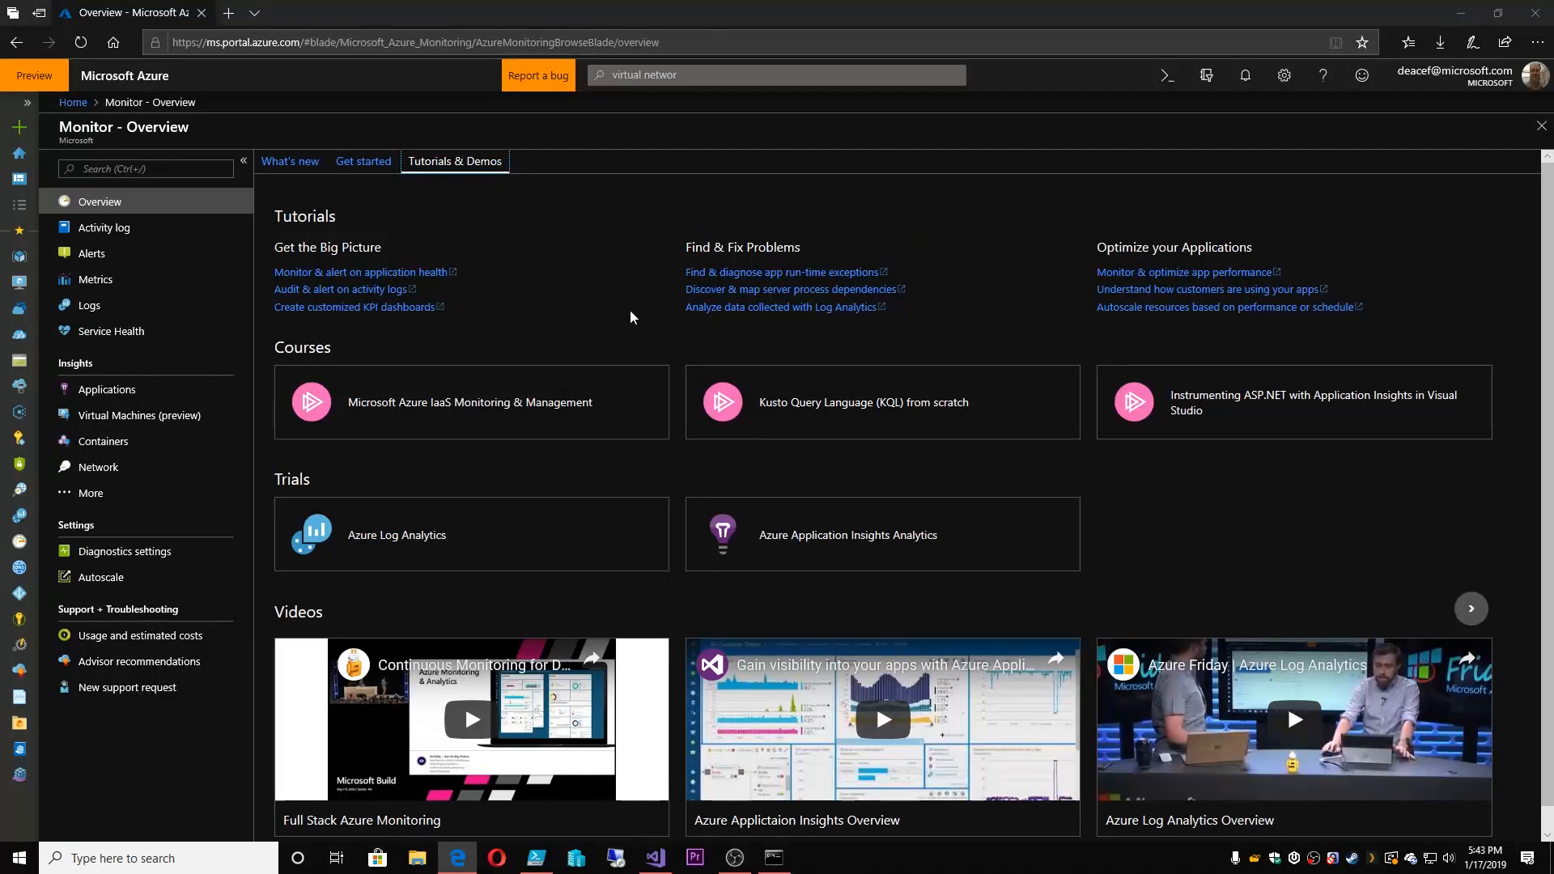
pyautogui.moveTo(941, 433)
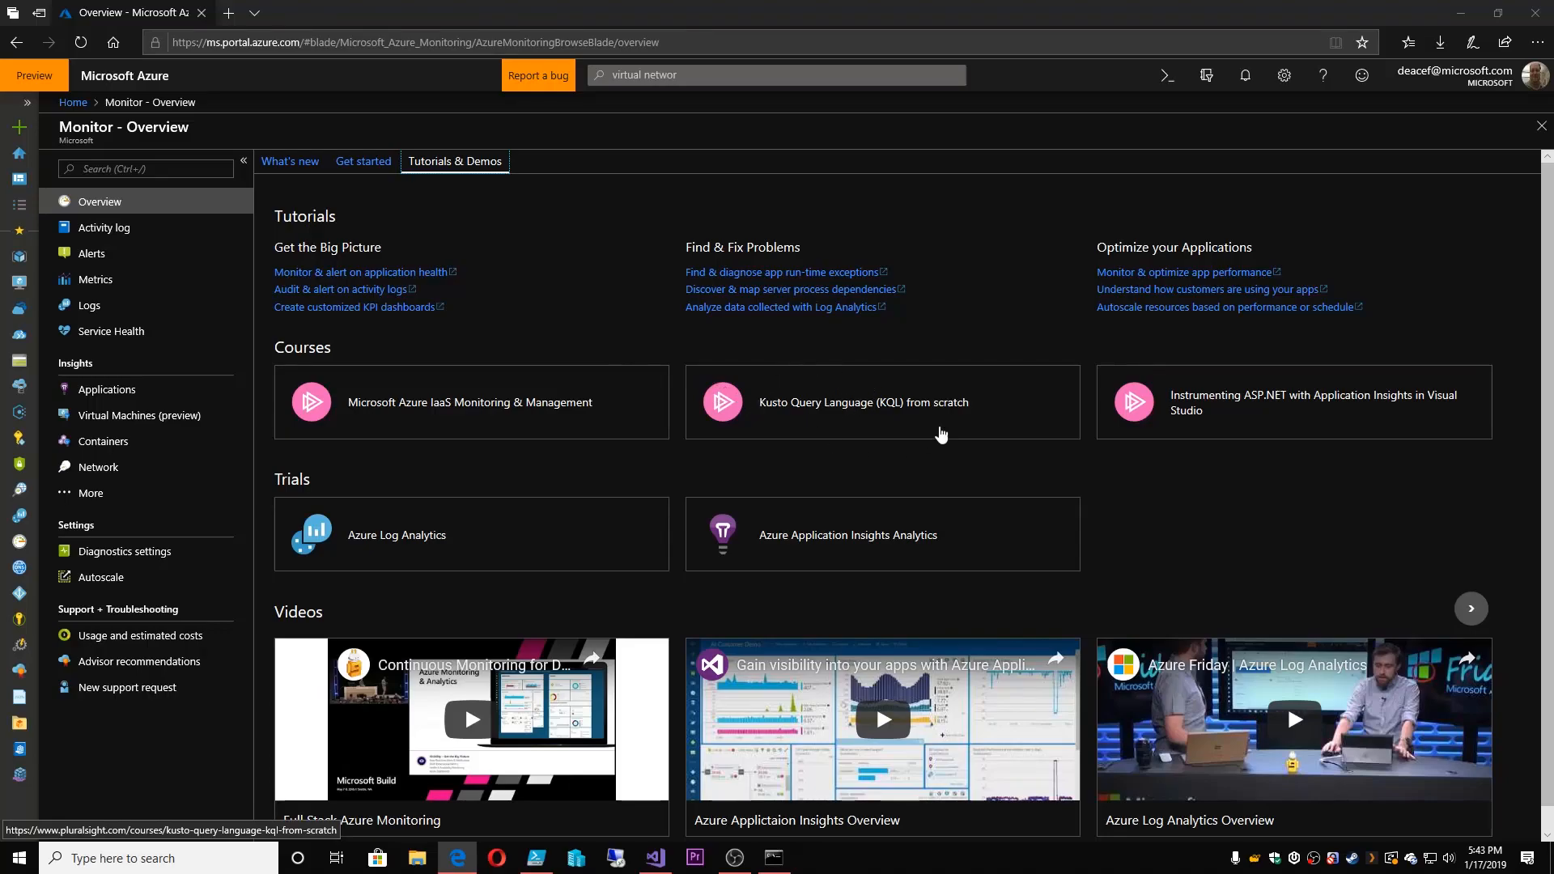
pyautogui.moveTo(867, 442)
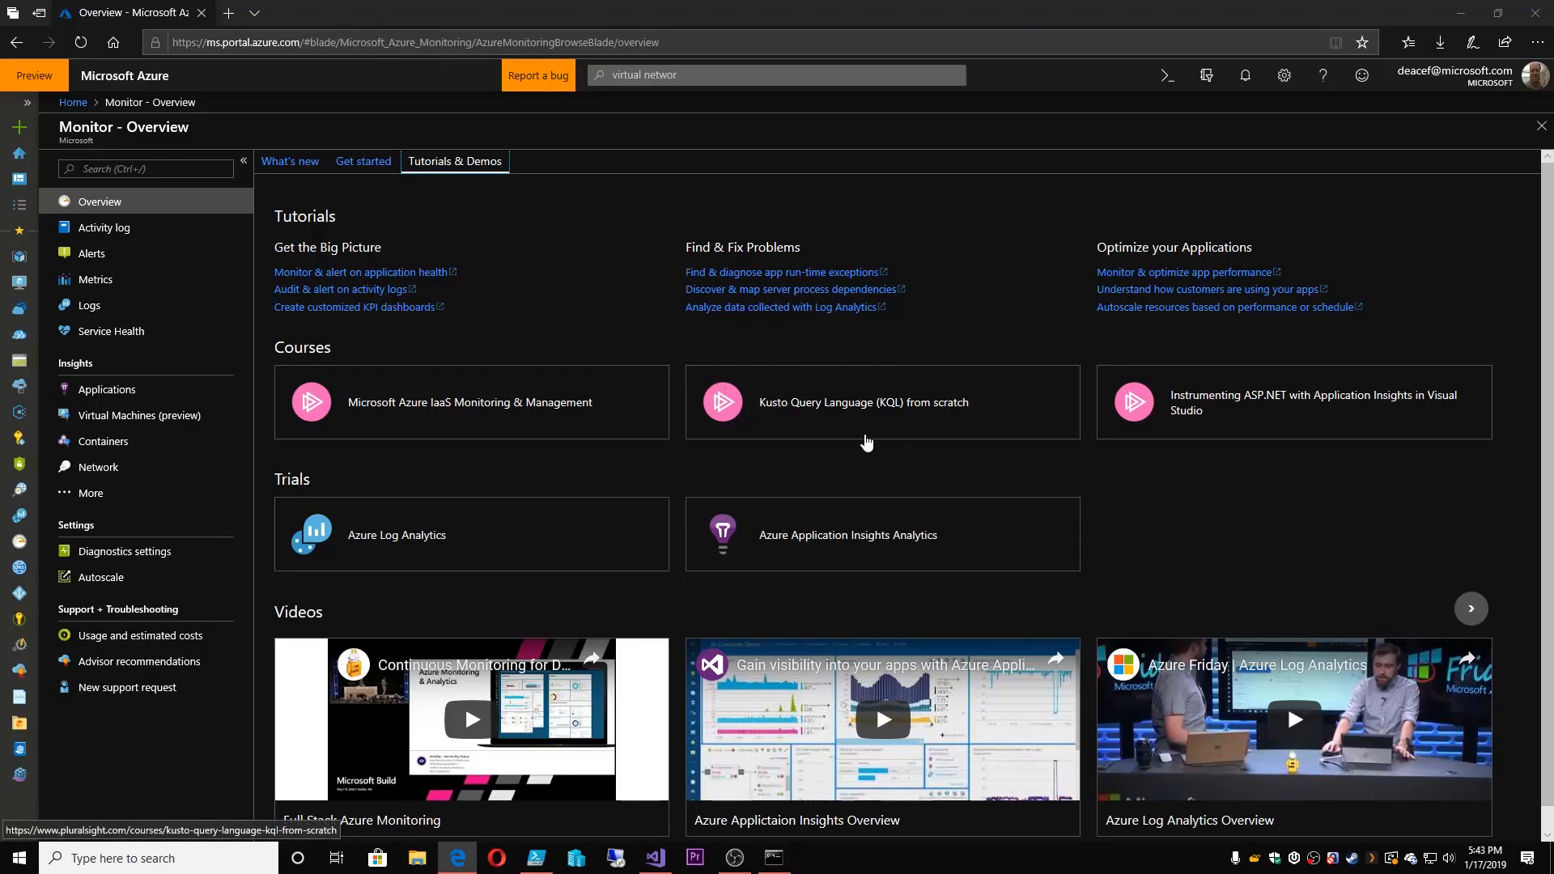
pyautogui.moveTo(463, 704)
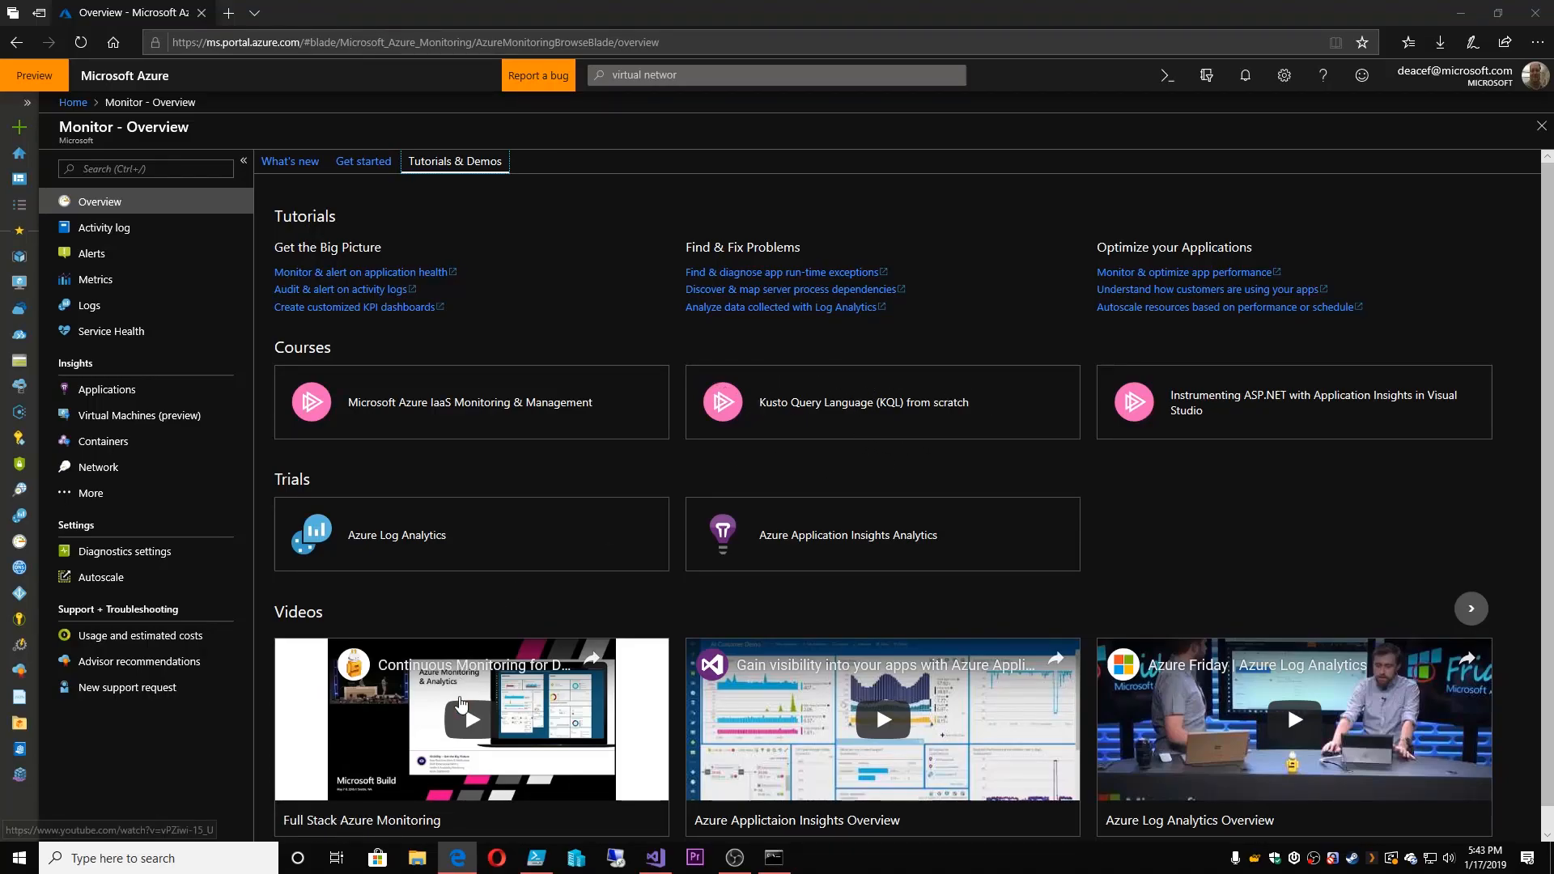
pyautogui.moveTo(1252, 719)
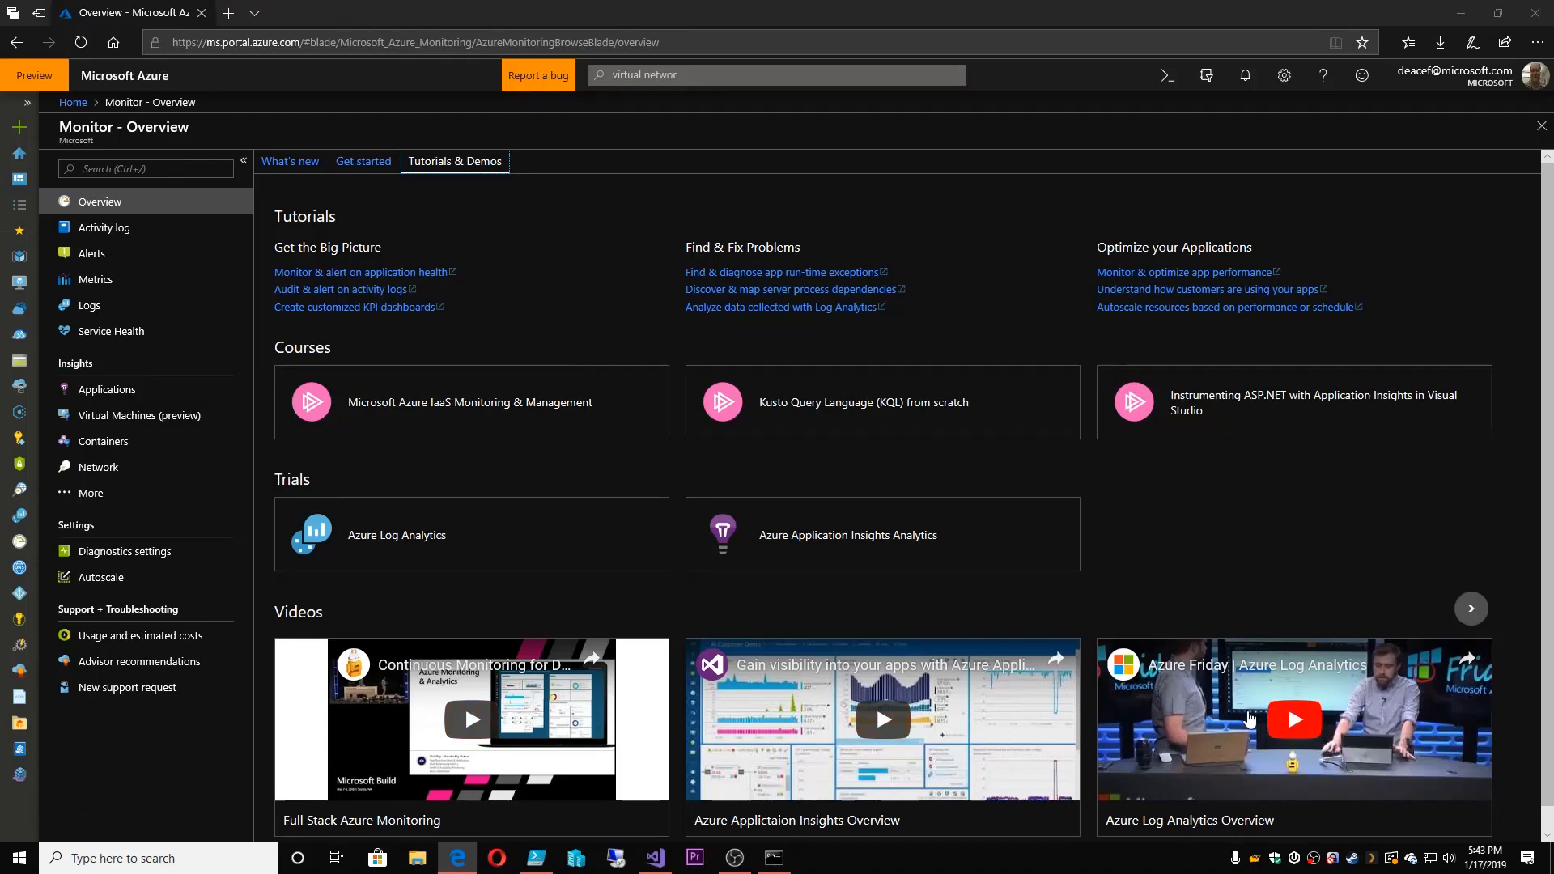
pyautogui.moveTo(520, 689)
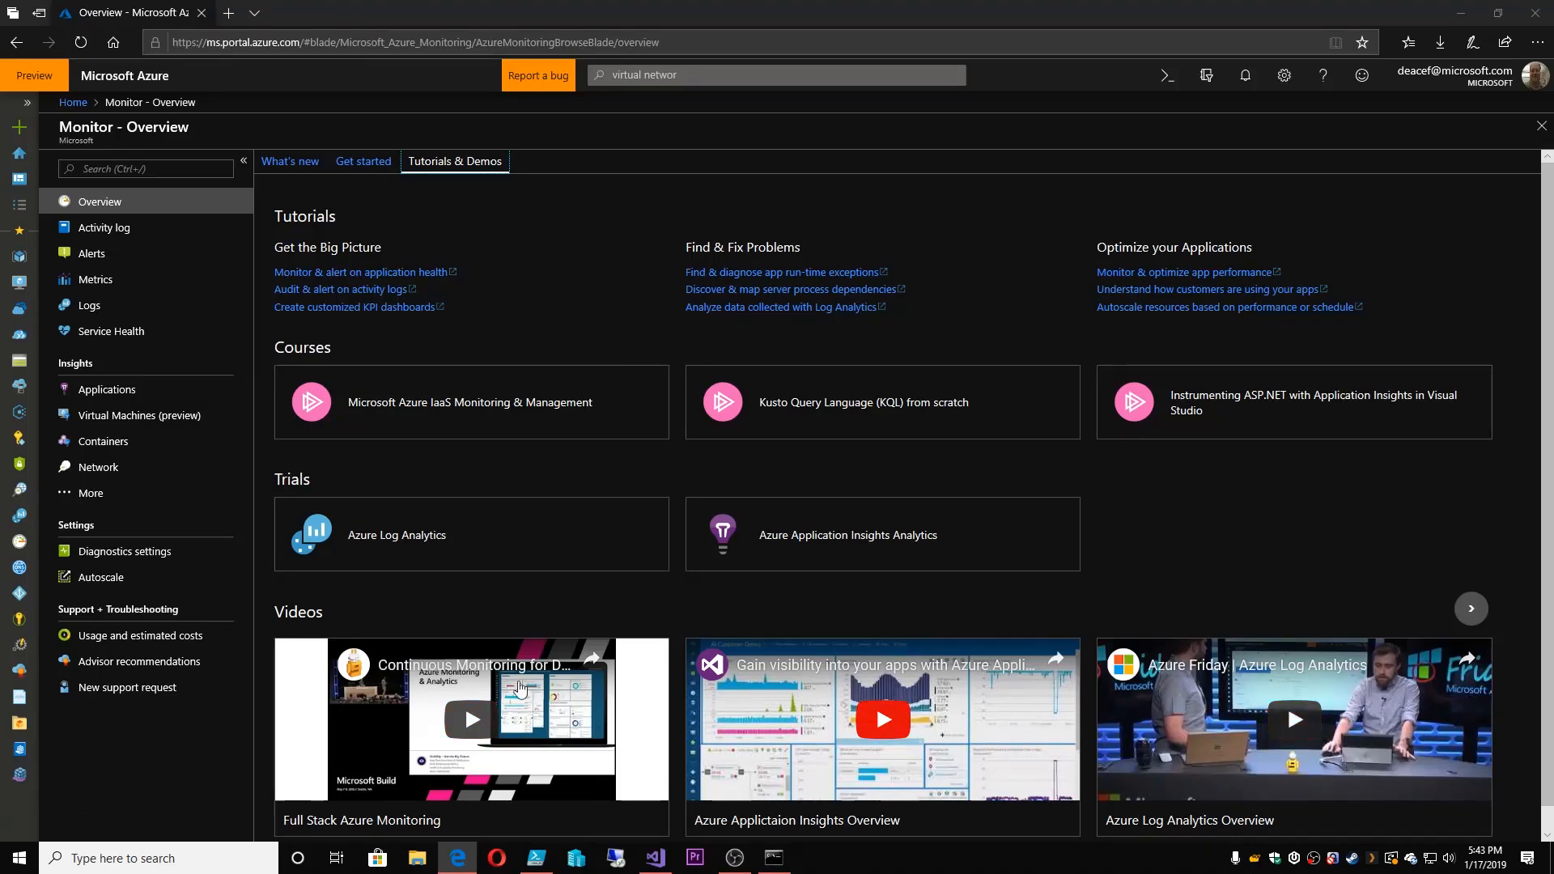
pyautogui.moveTo(866, 741)
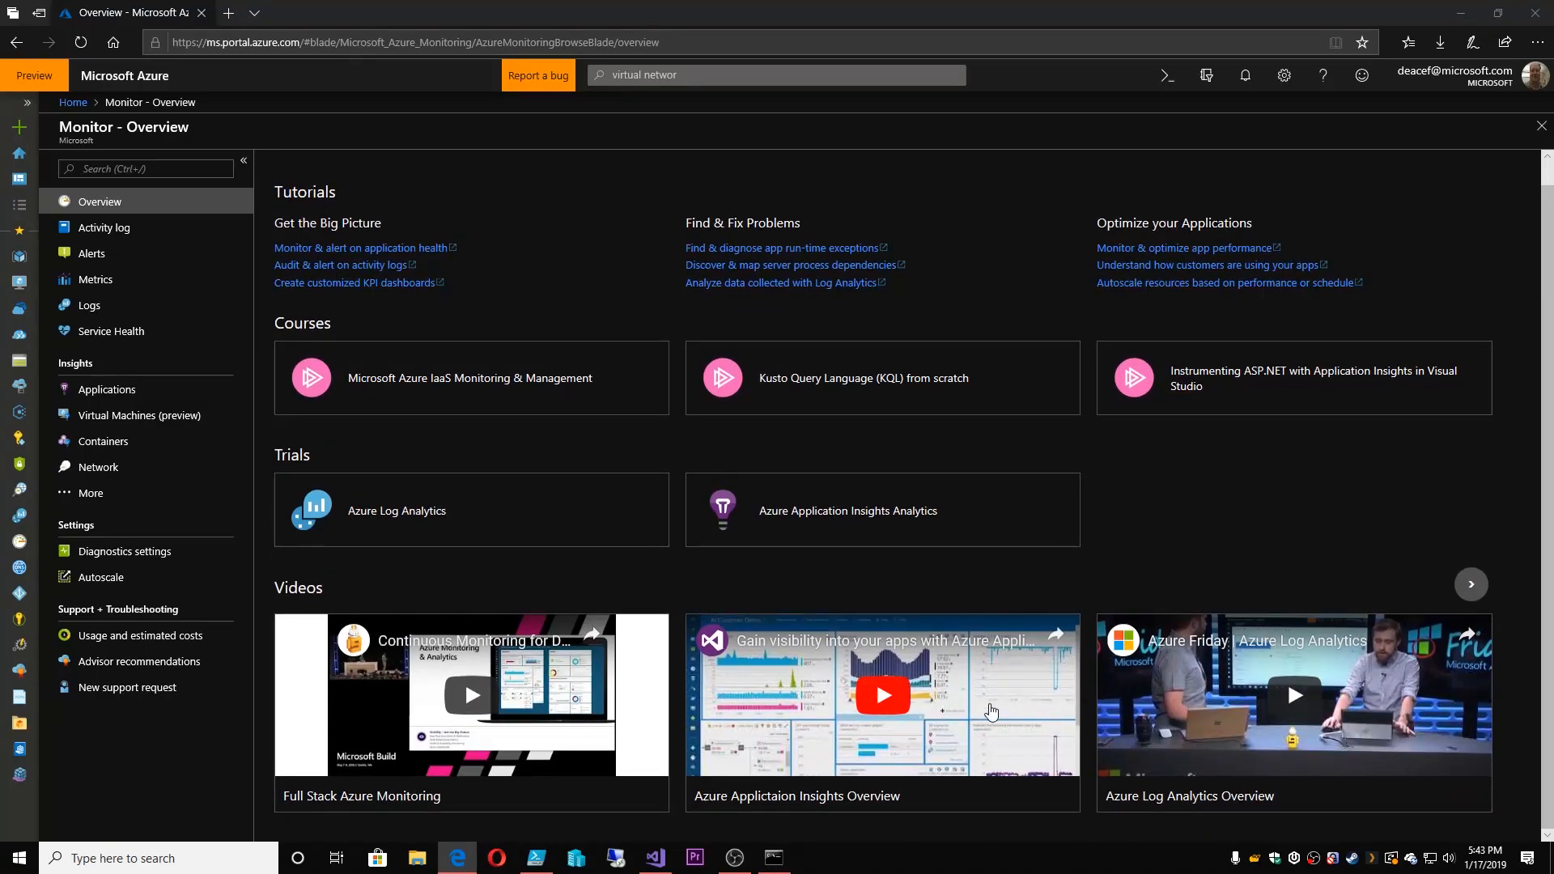
pyautogui.moveTo(1209, 431)
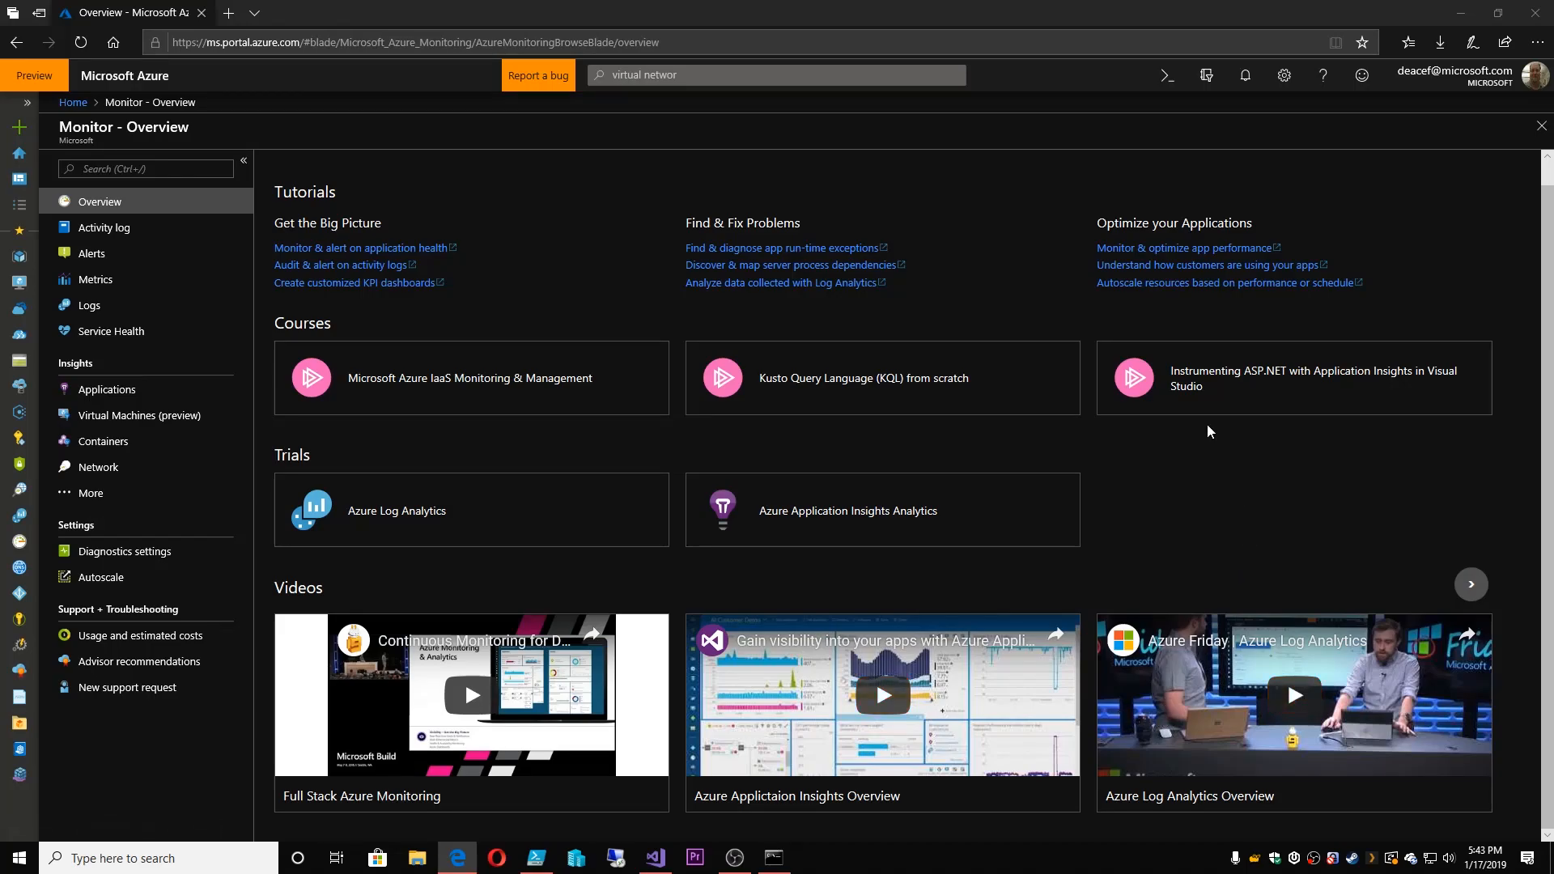
pyautogui.moveTo(915, 401)
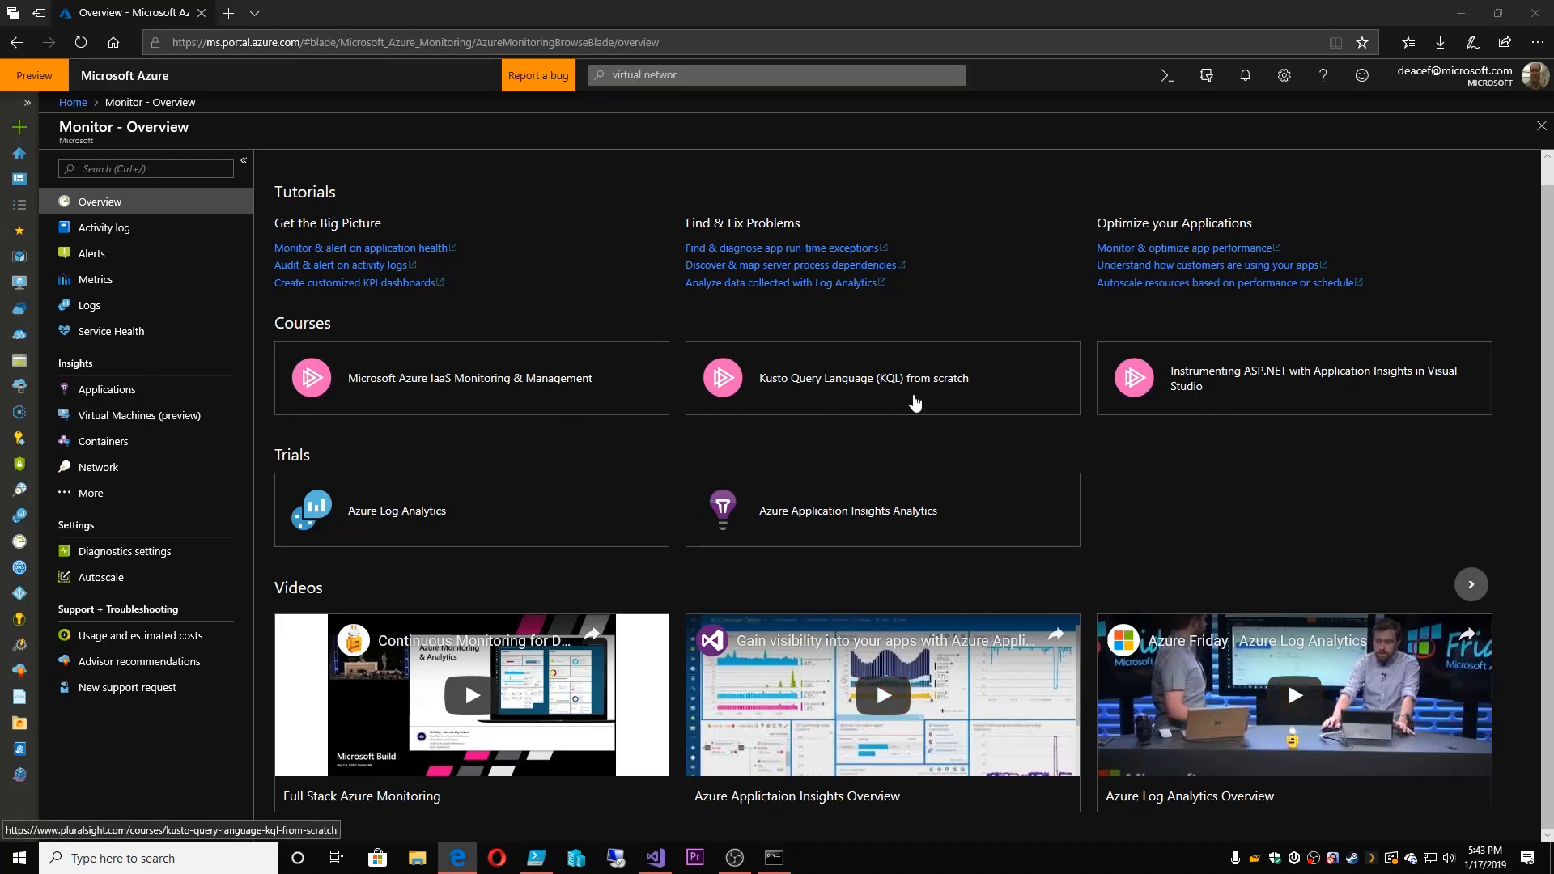
pyautogui.moveTo(1143, 378)
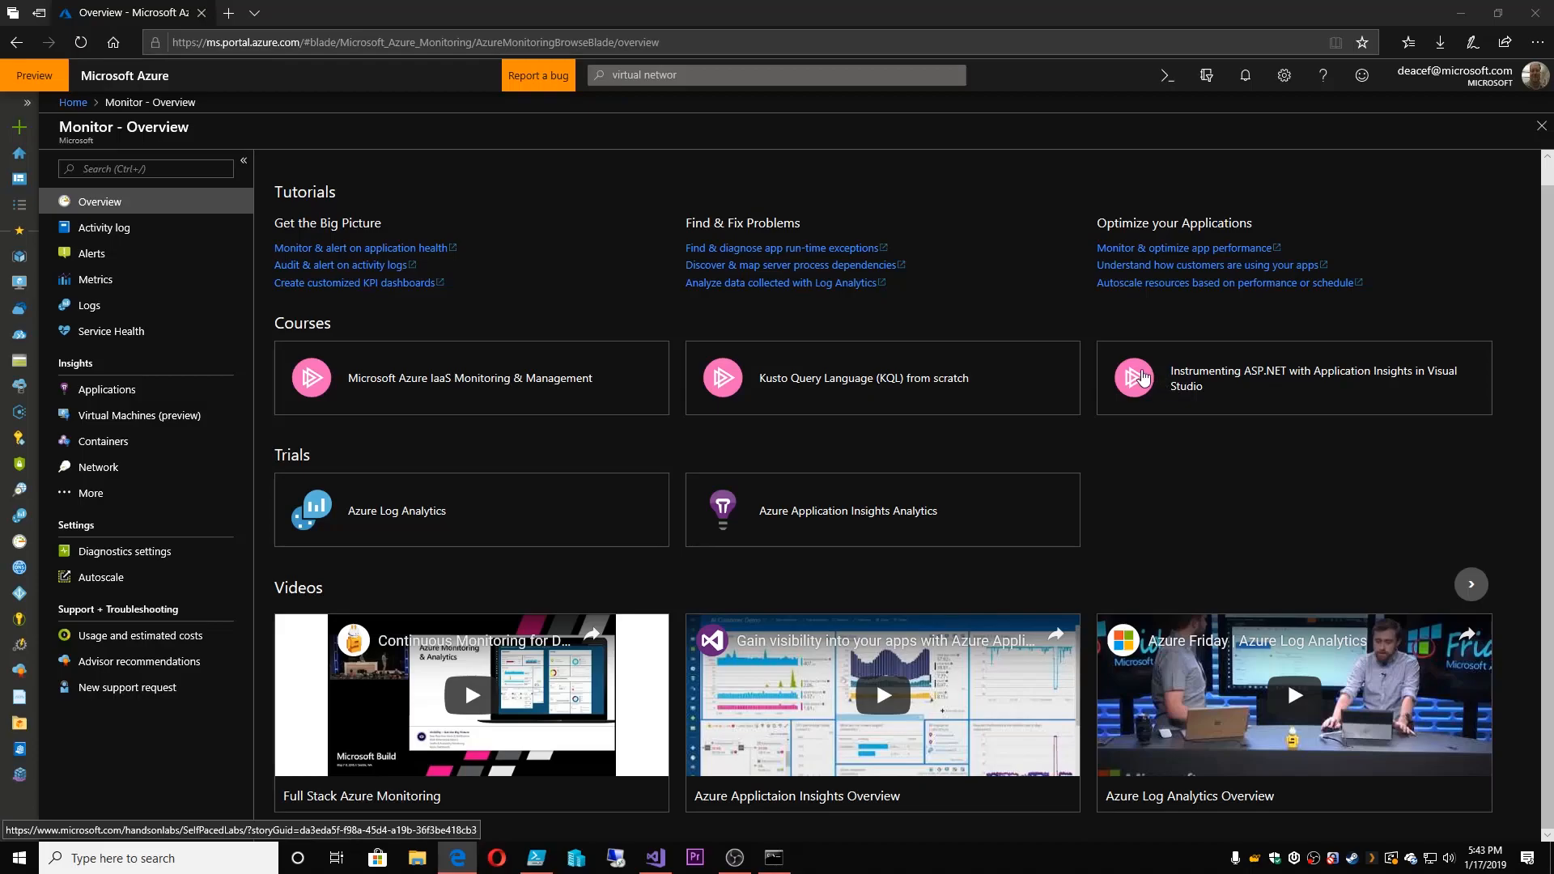
pyautogui.moveTo(296, 274)
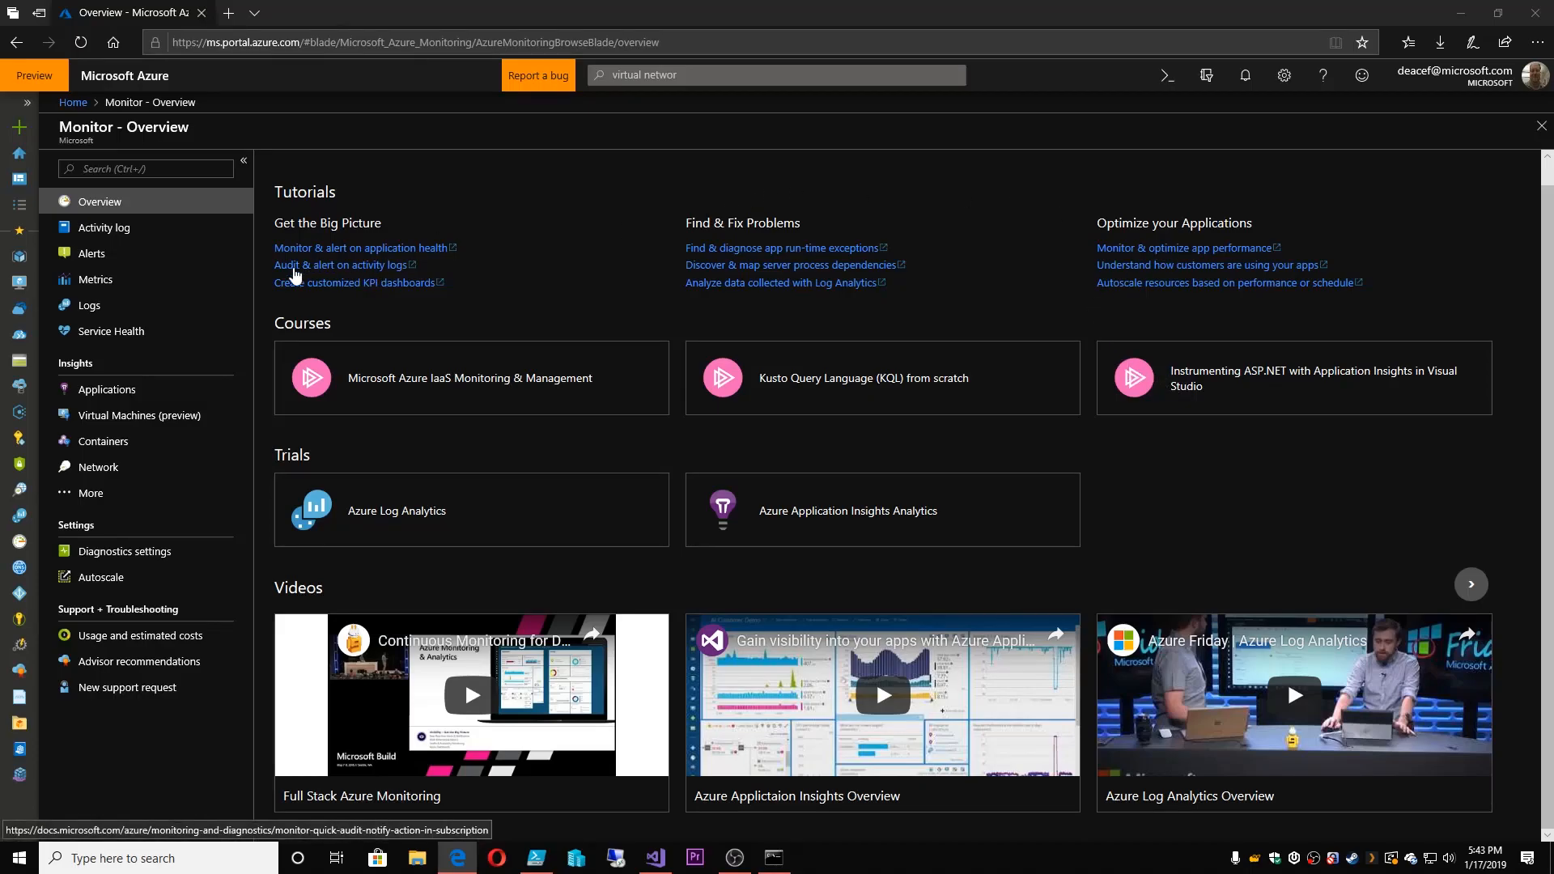
pyautogui.moveTo(835, 498)
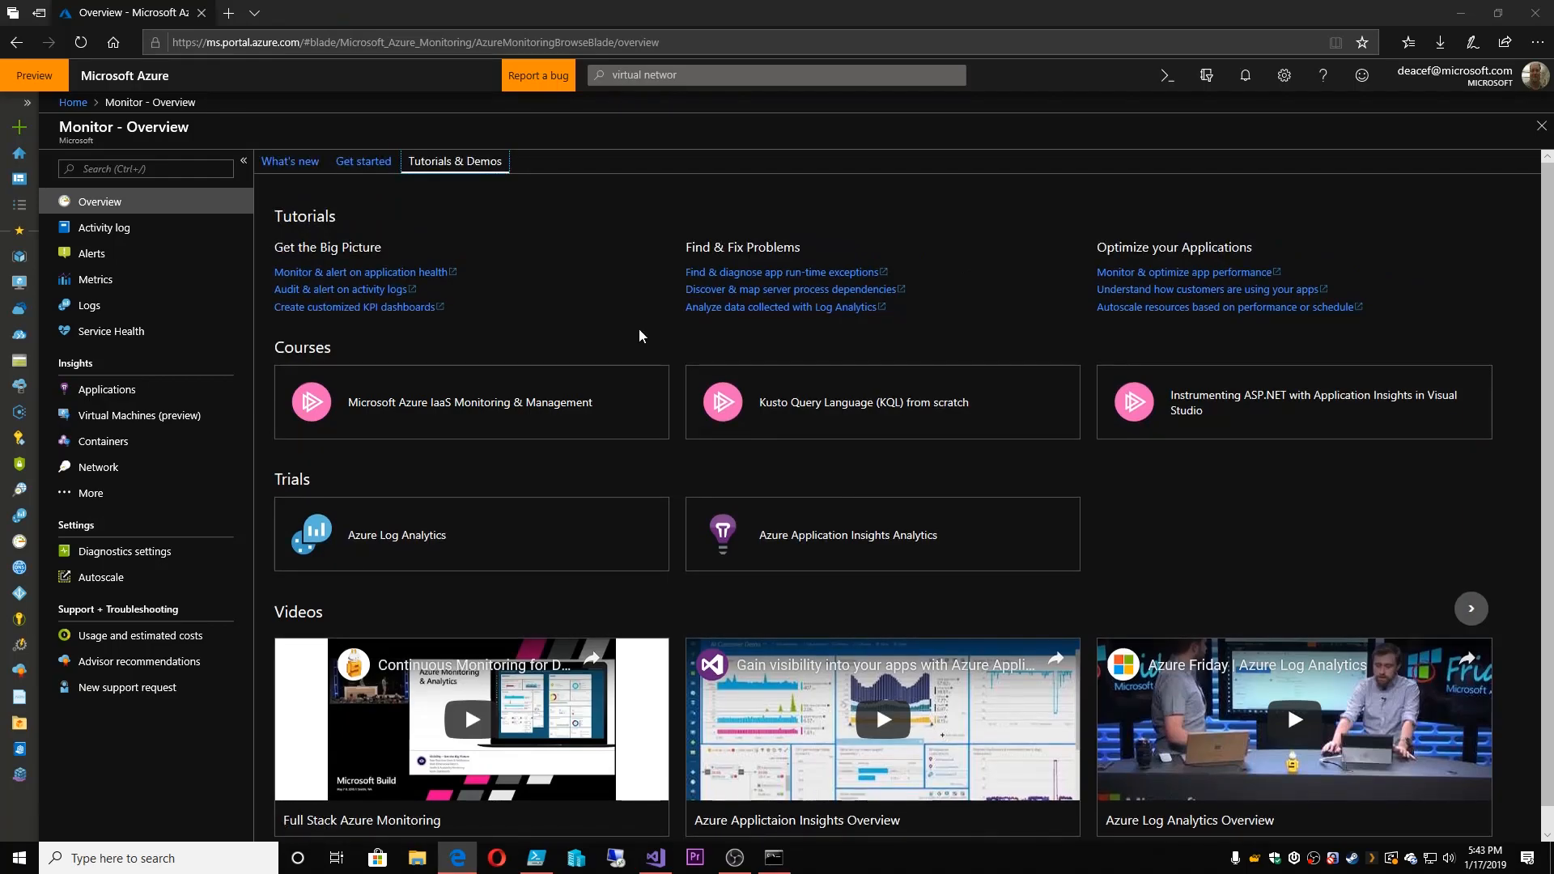
pyautogui.moveTo(290, 162)
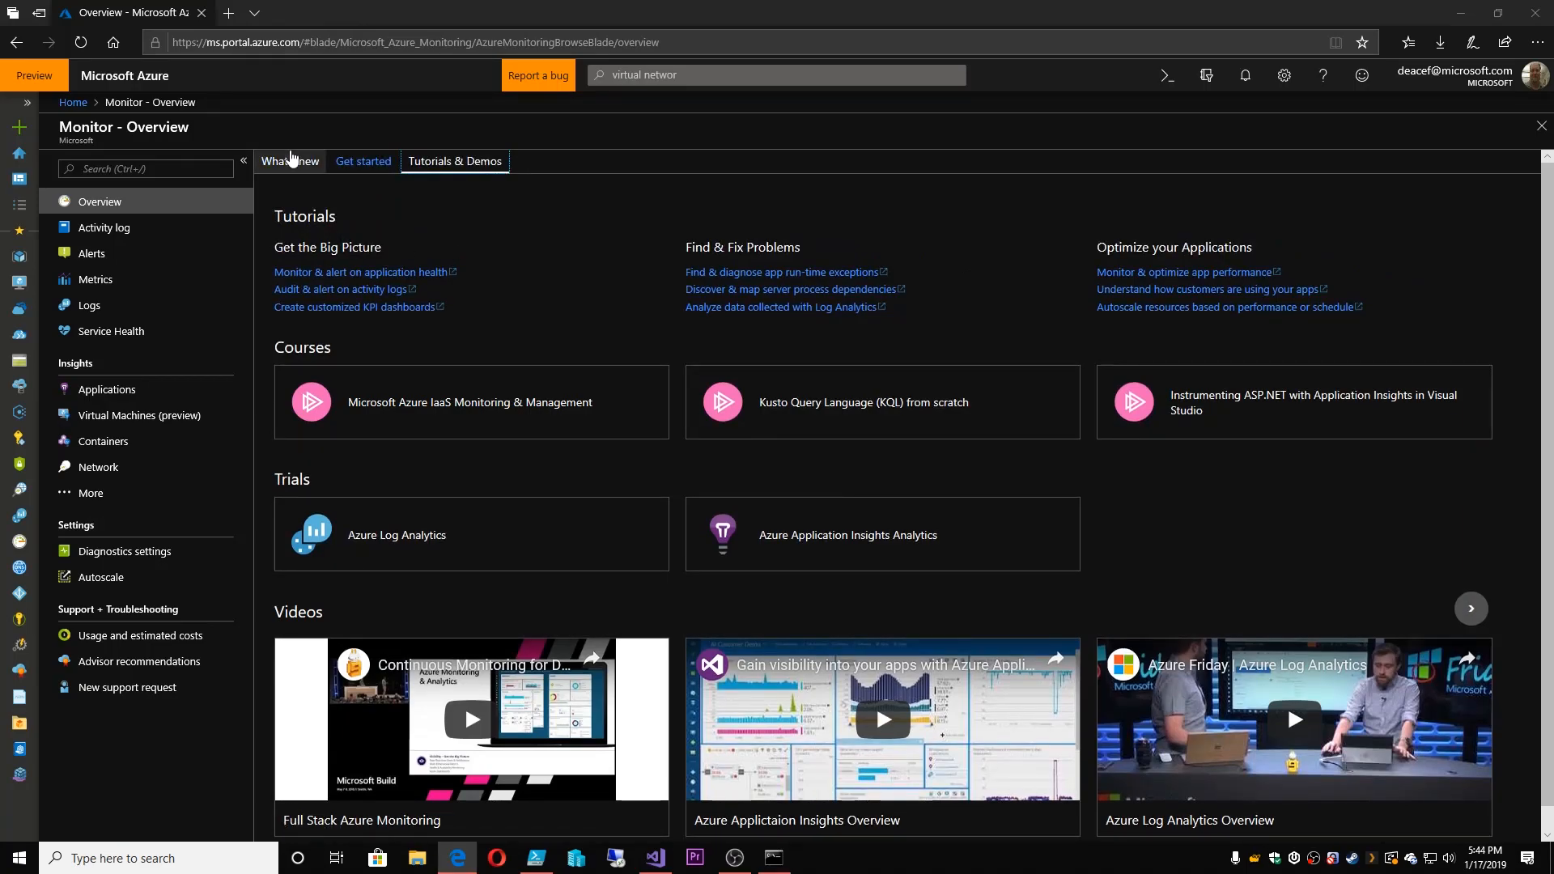
# Show the What's new feed and scroll through the Grafana logs preview and other announcements
pyautogui.click(289, 161)
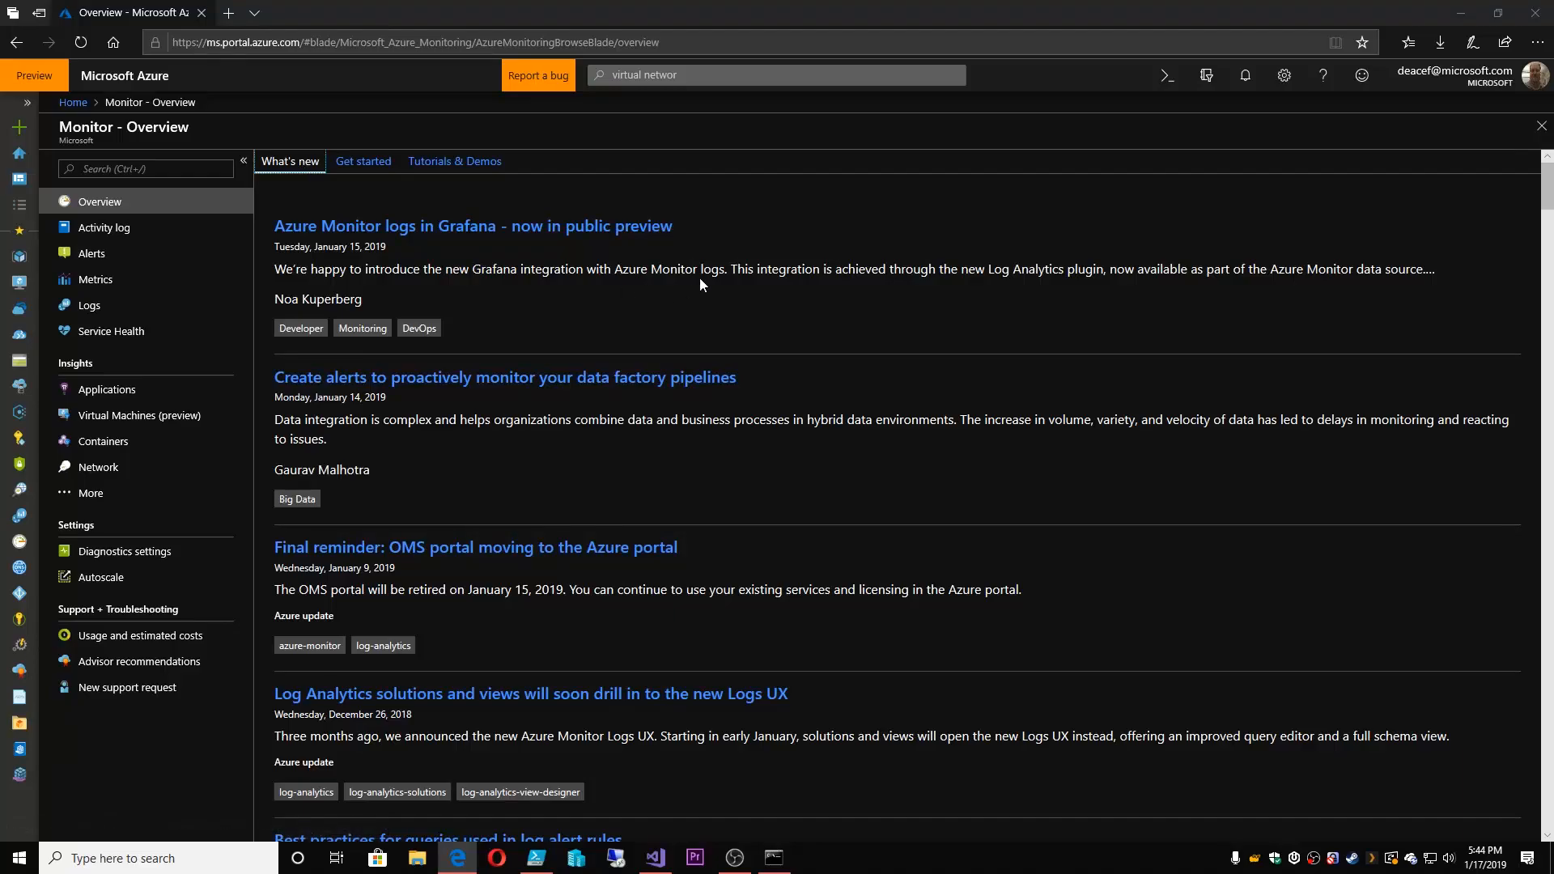
pyautogui.moveTo(511, 261)
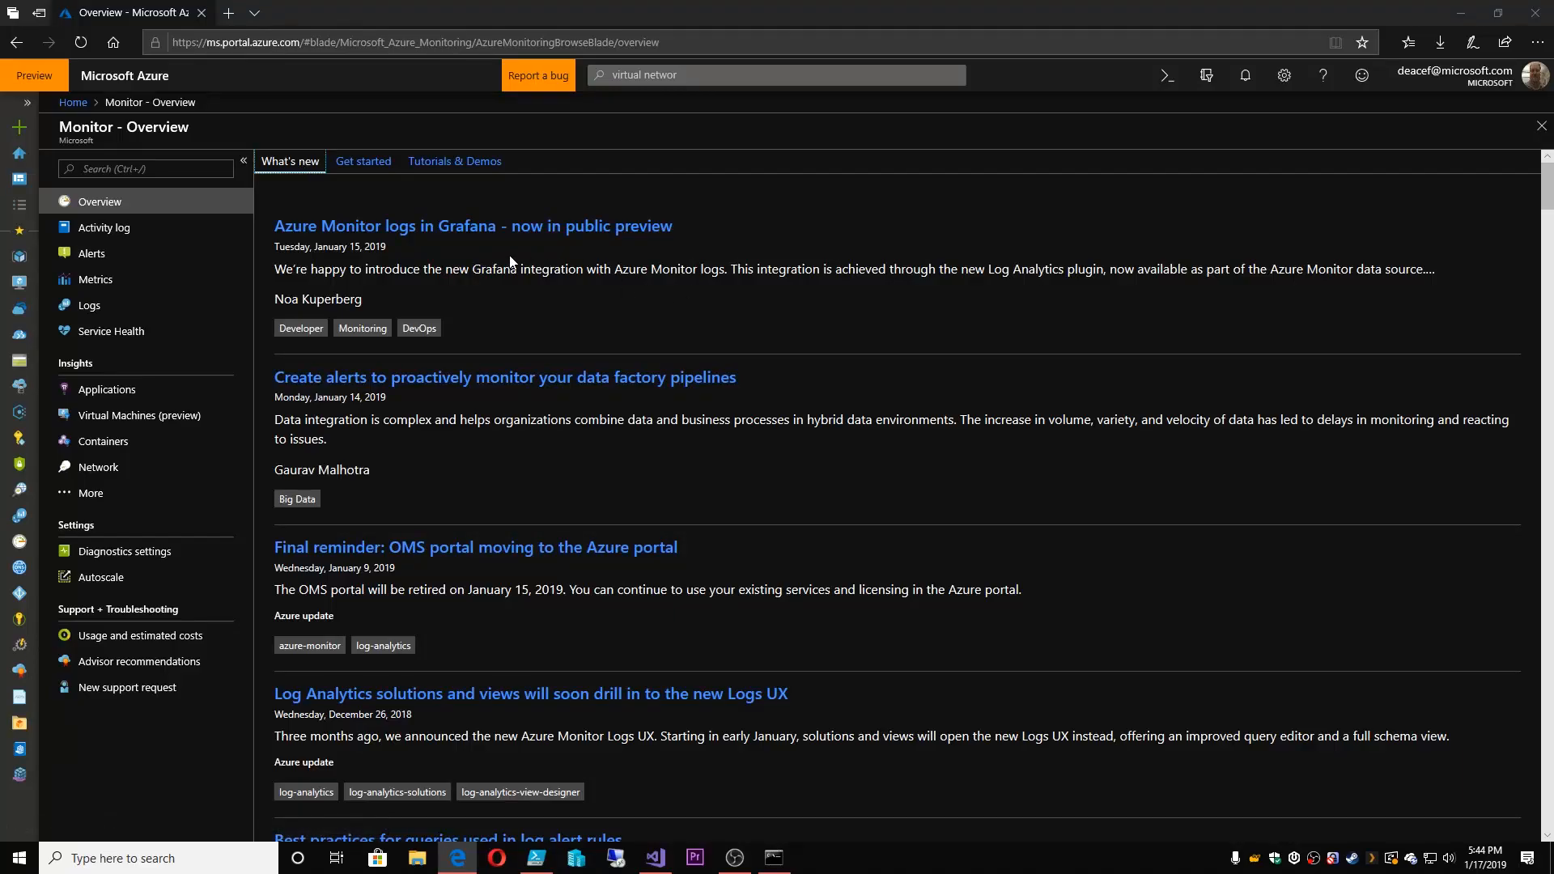
pyautogui.scroll(-3)
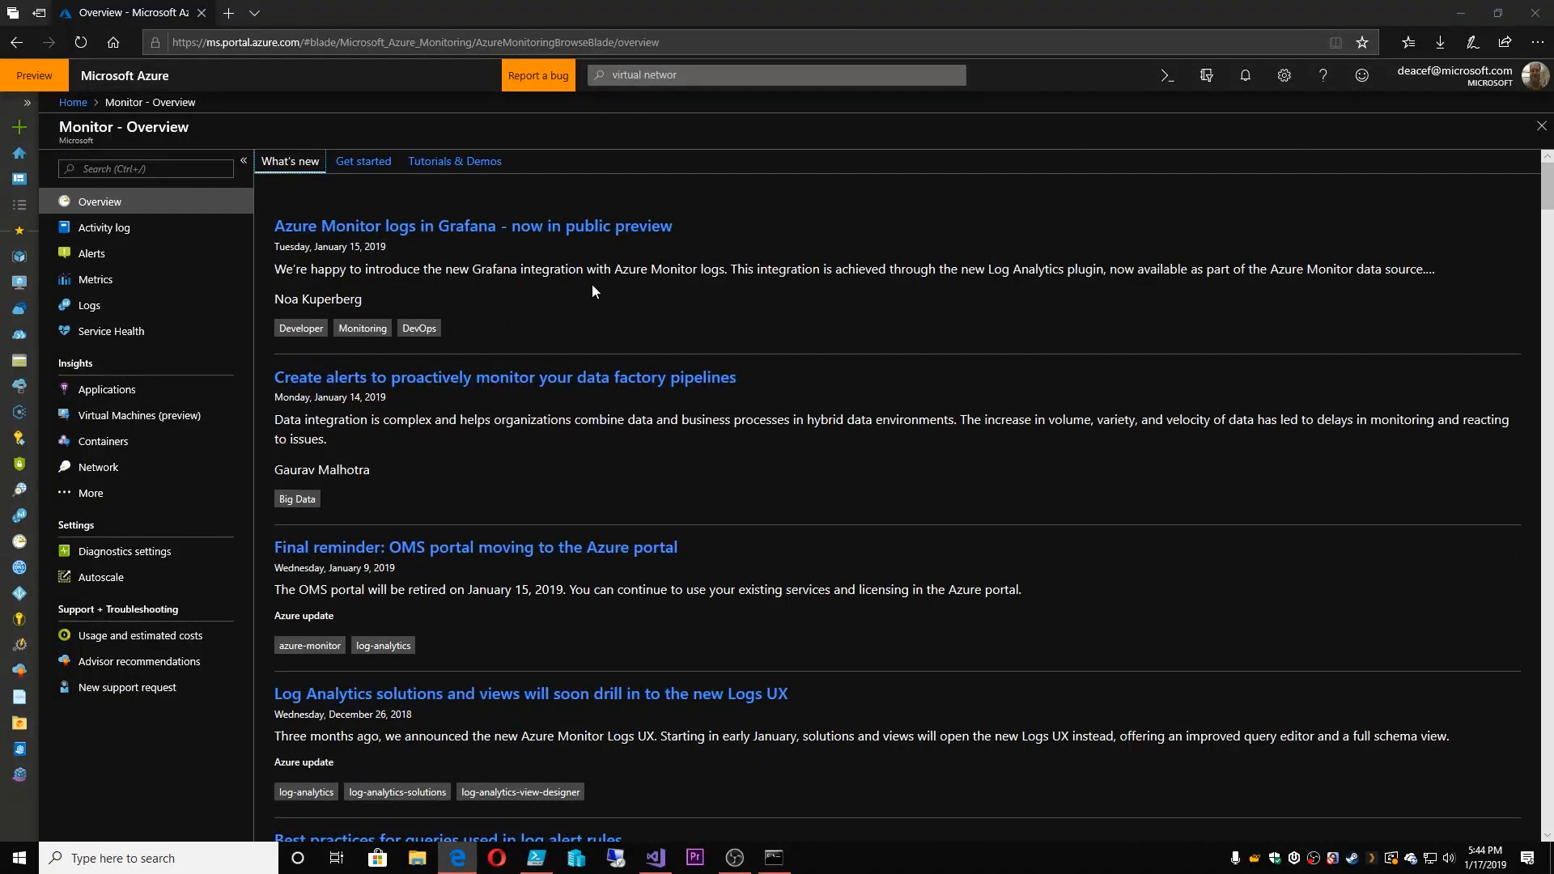
pyautogui.moveTo(609, 215)
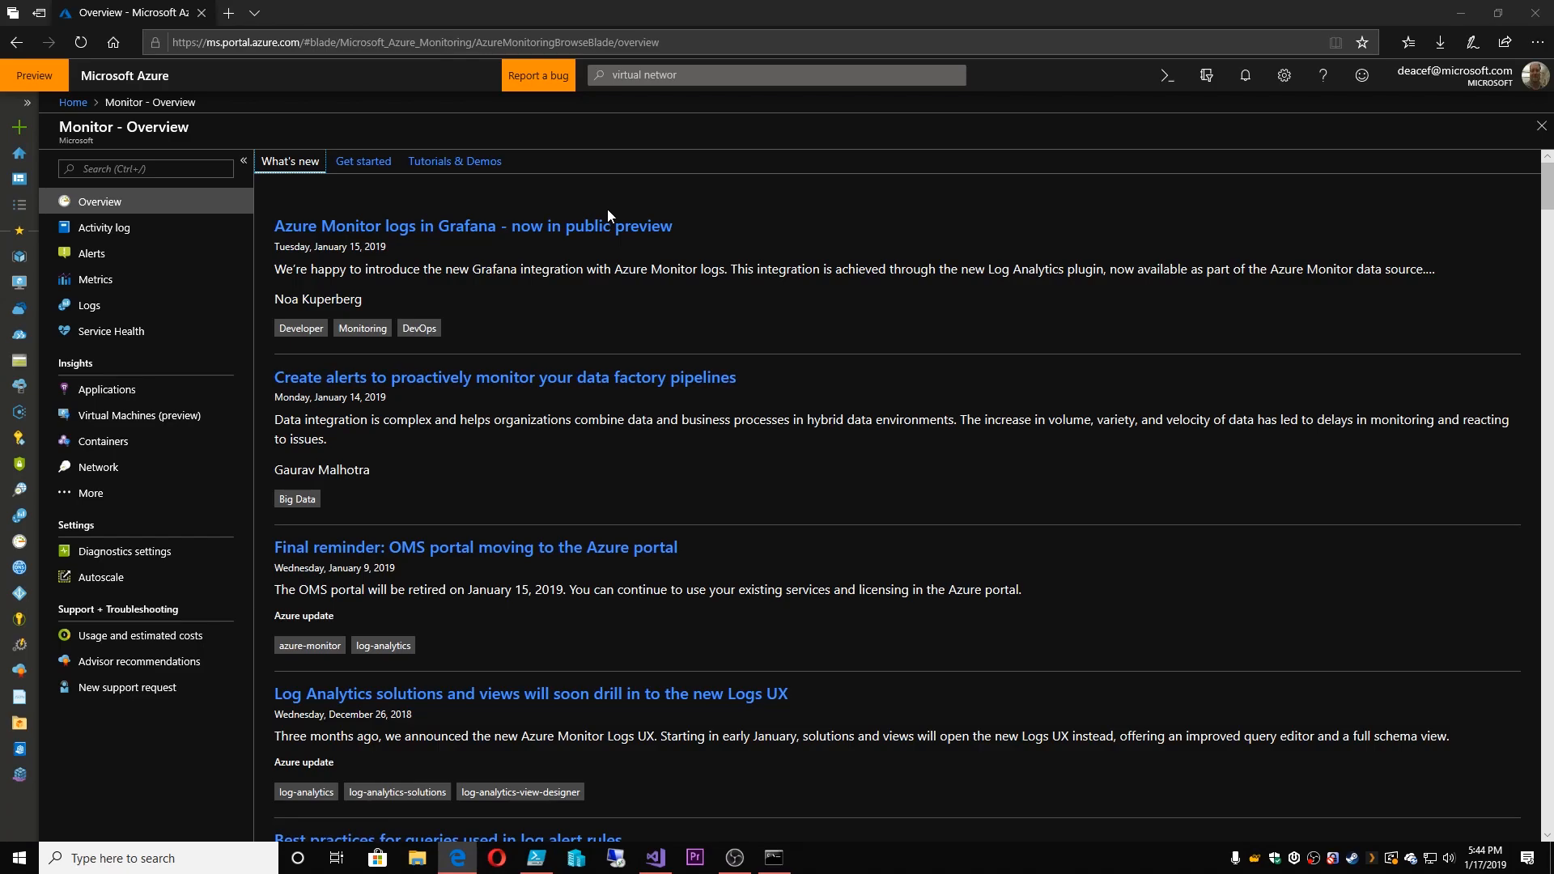
pyautogui.moveTo(738, 288)
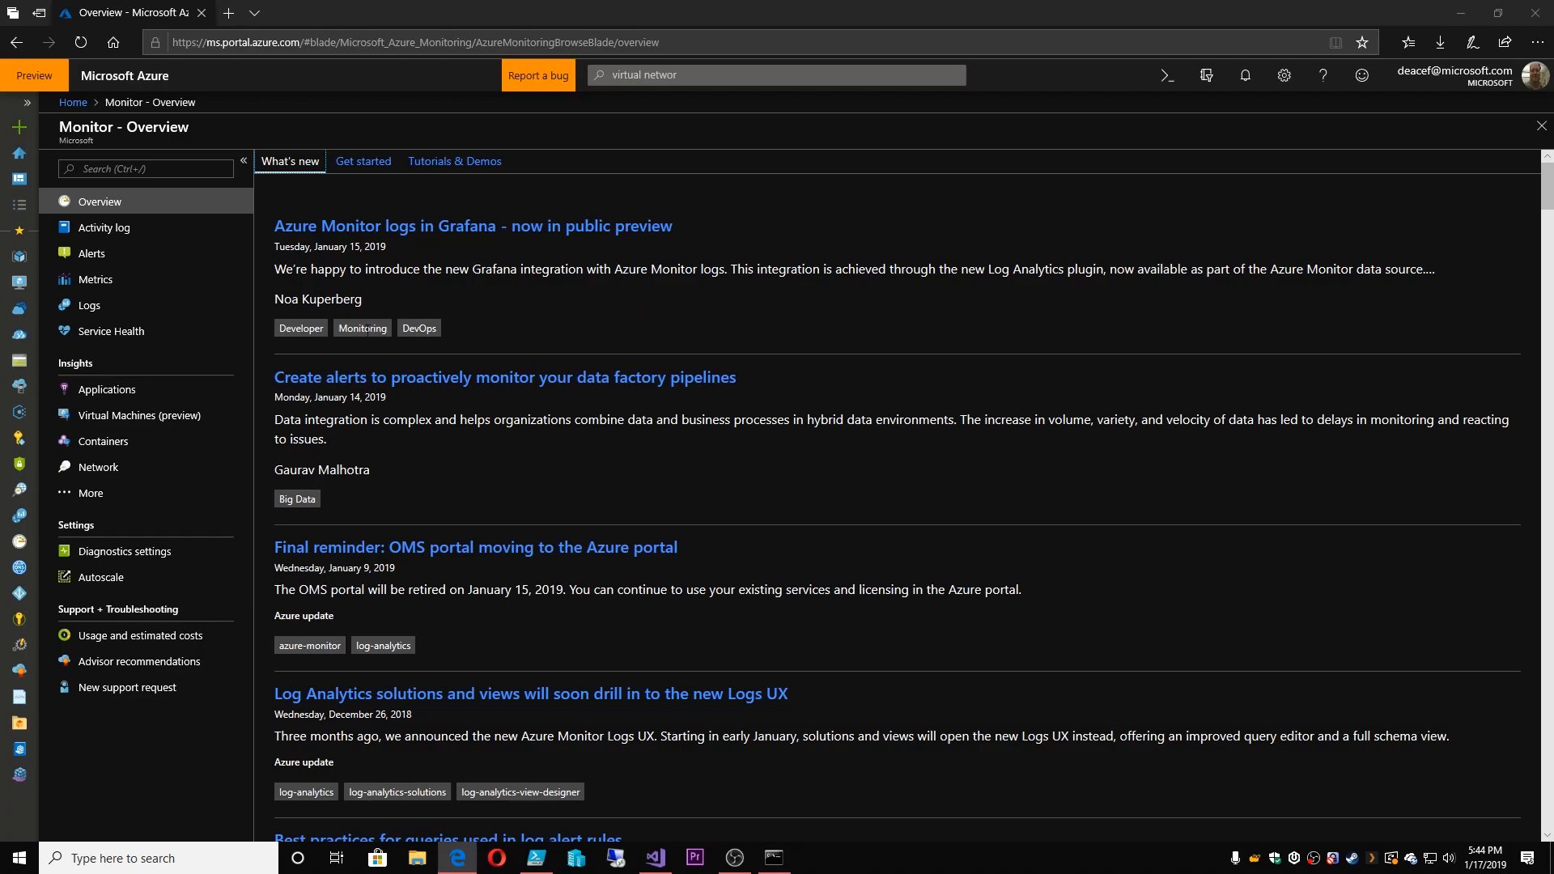
pyautogui.moveTo(547, 617)
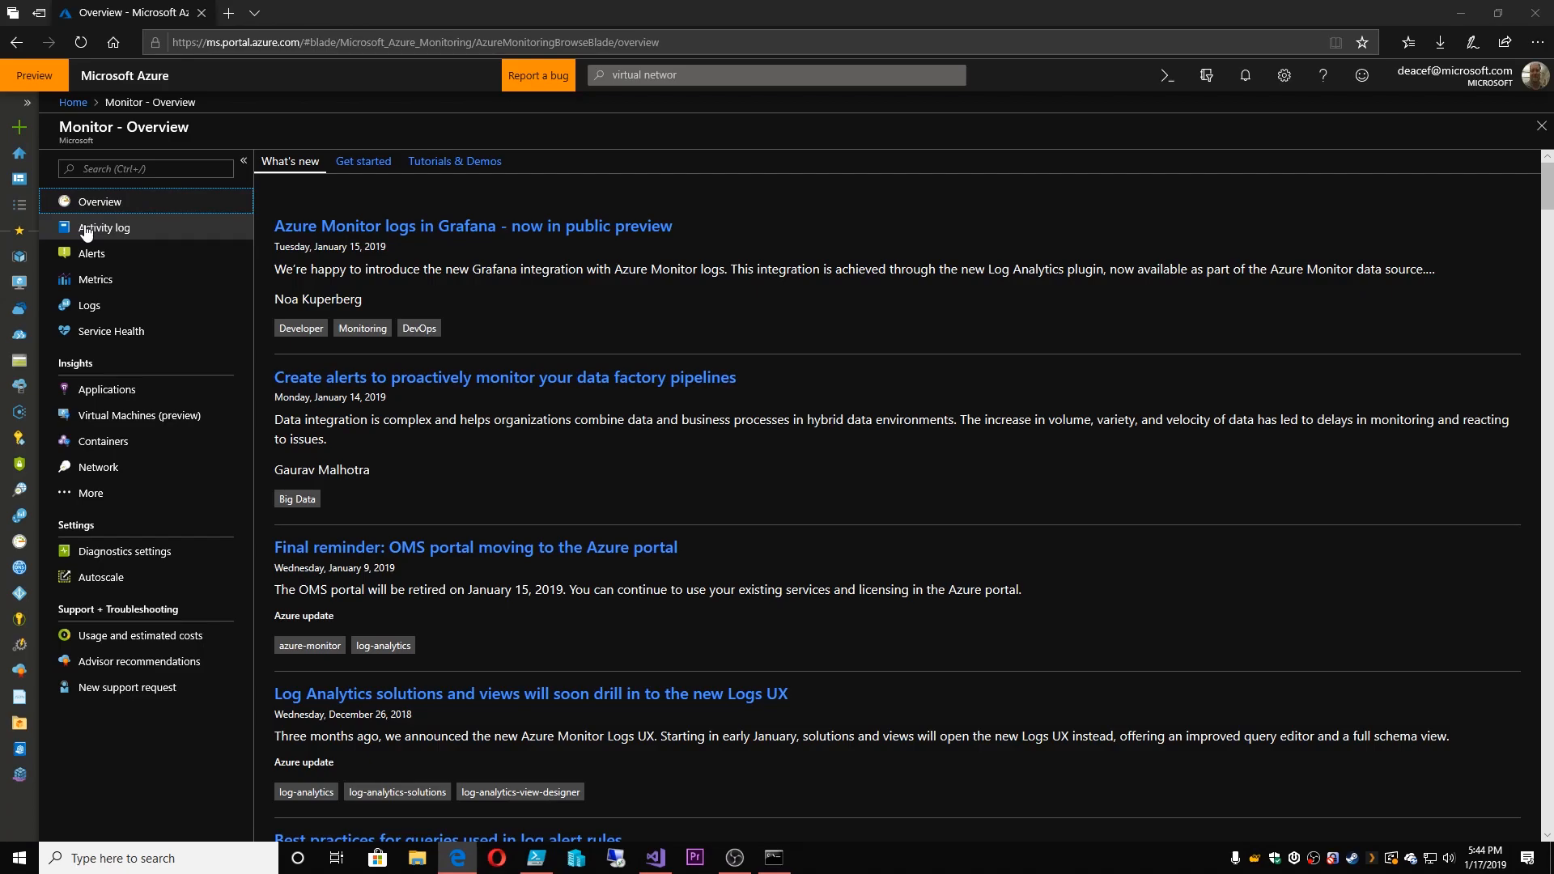
# Load Monitor's Activity log and expand the top List Storage Account Keys operation
pyautogui.click(103, 228)
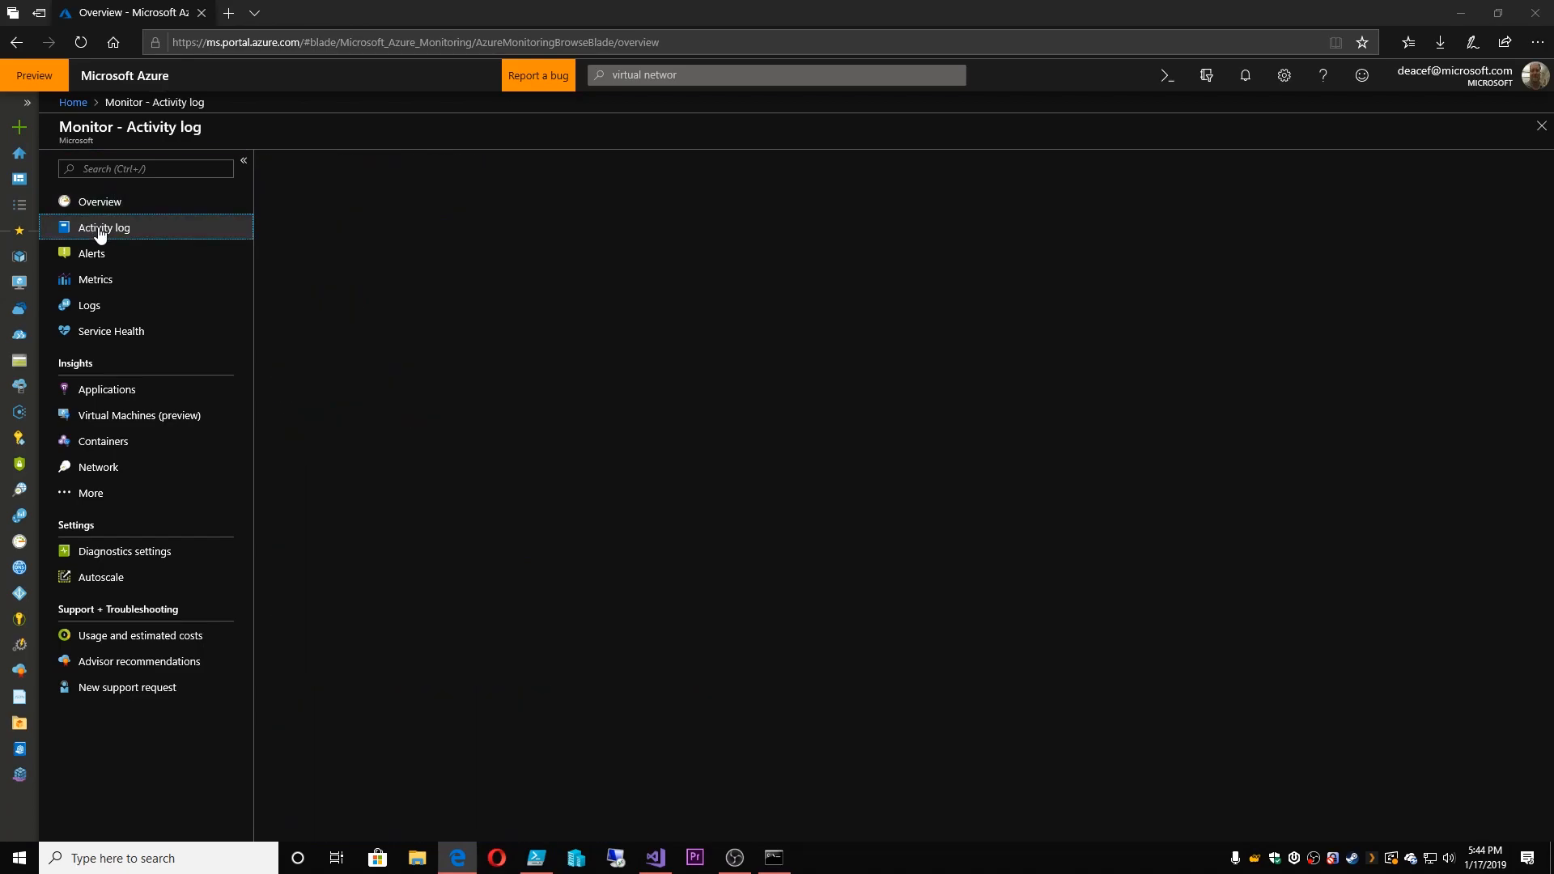
pyautogui.click(104, 228)
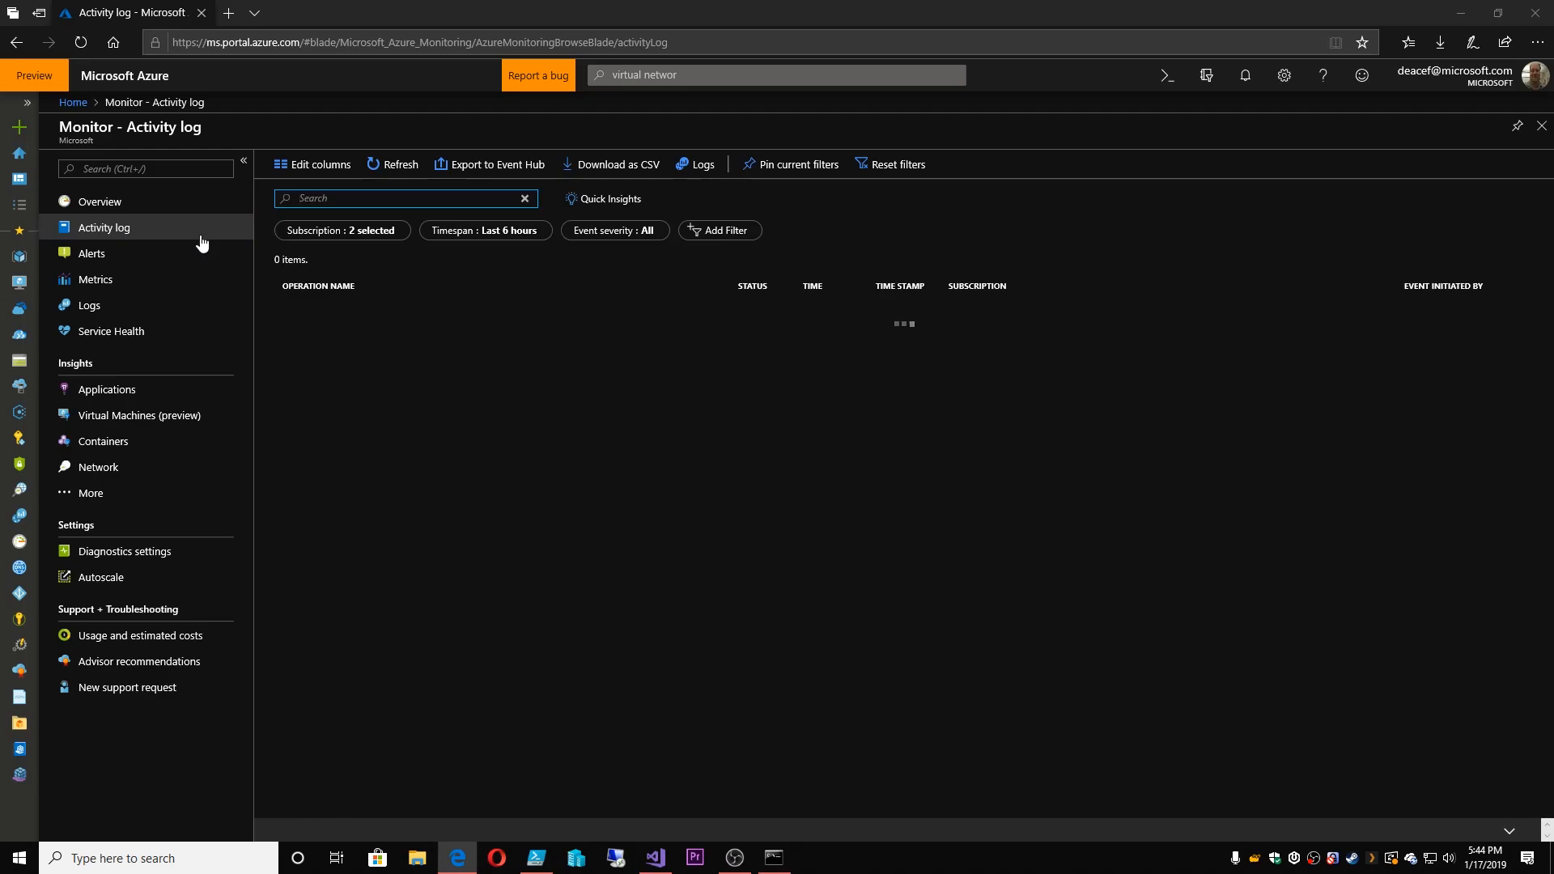
pyautogui.moveTo(212, 246)
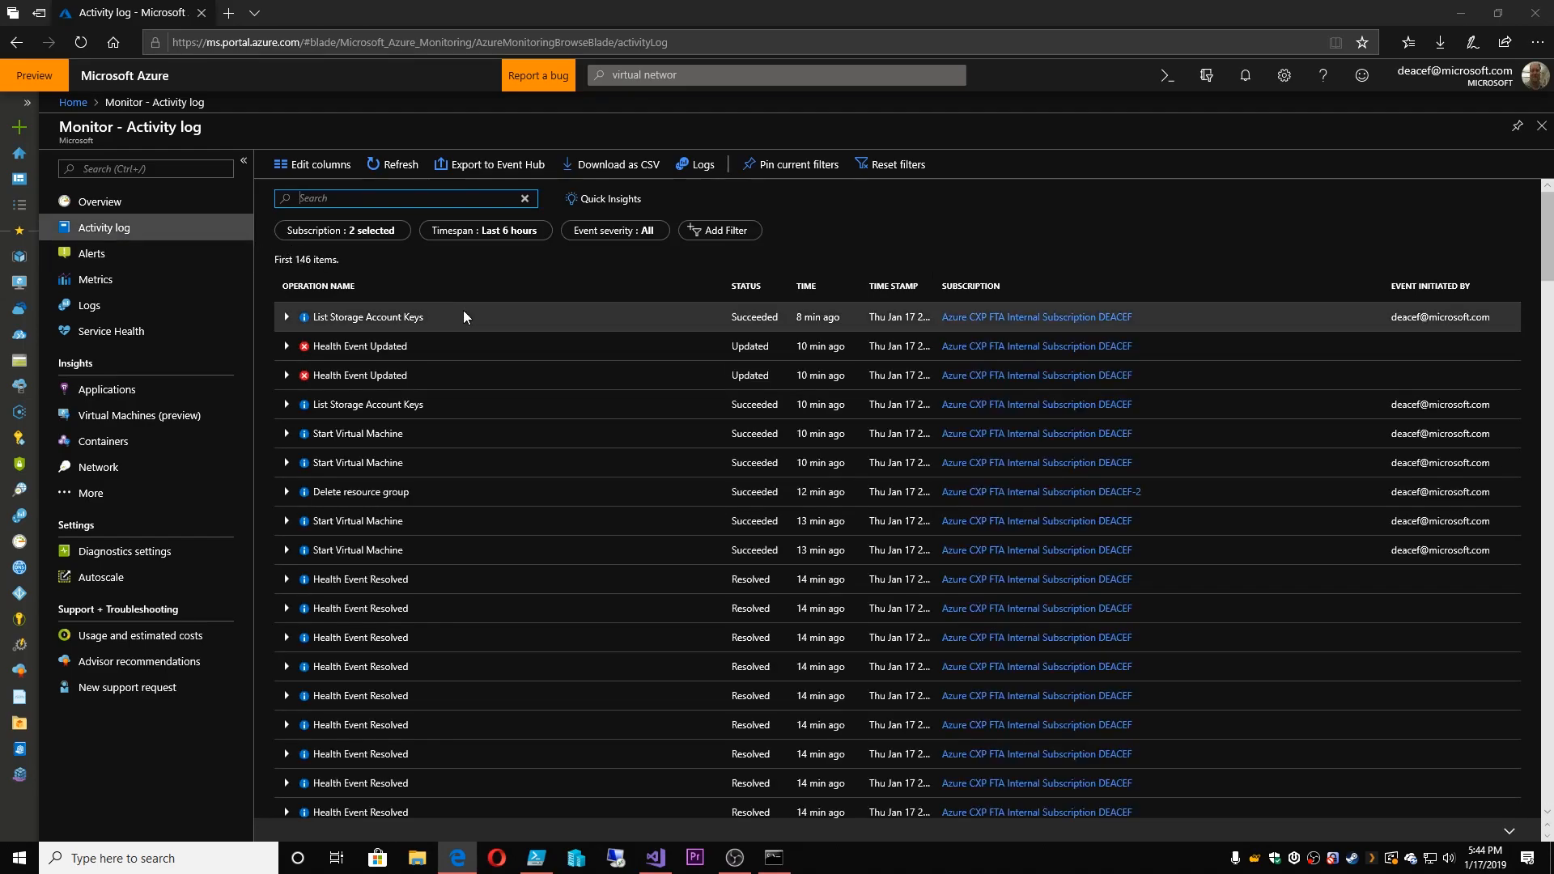
pyautogui.moveTo(576, 536)
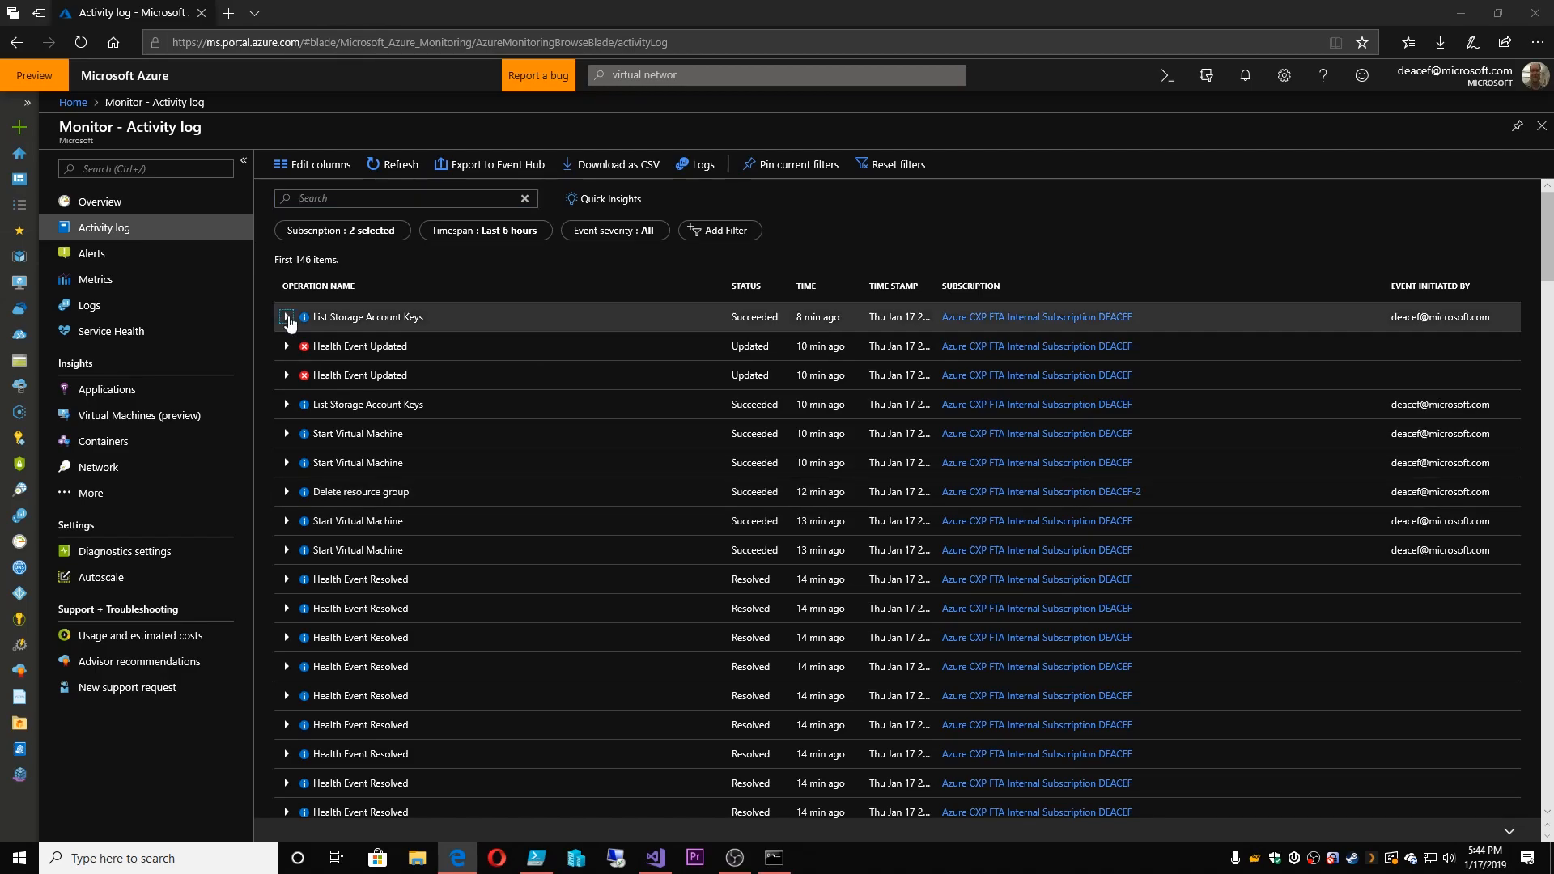
pyautogui.click(286, 317)
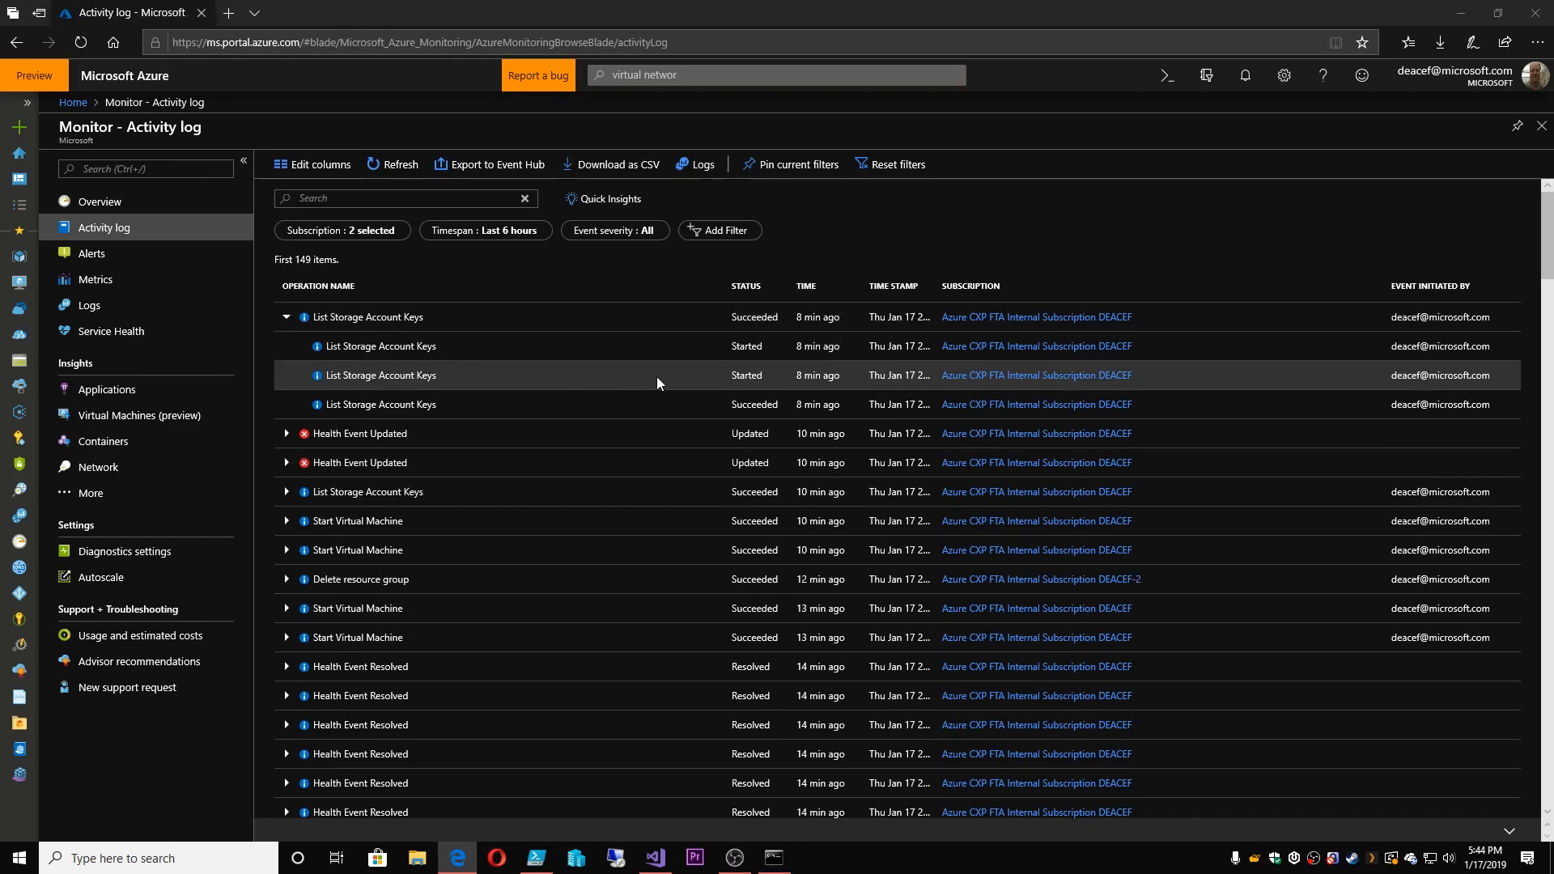
pyautogui.moveTo(530, 380)
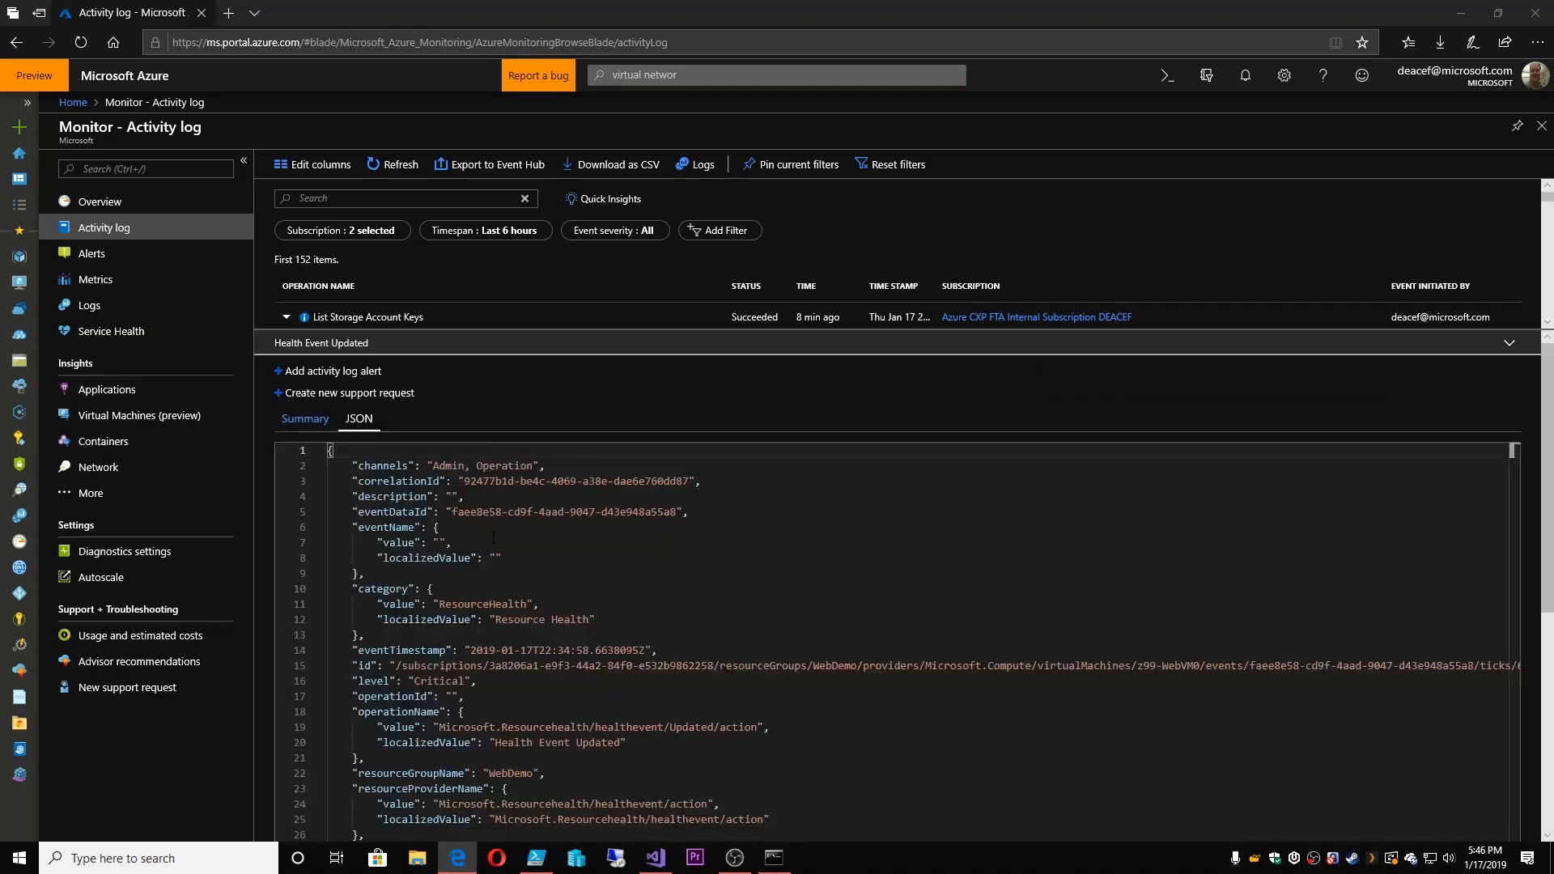
pyautogui.scroll(-3)
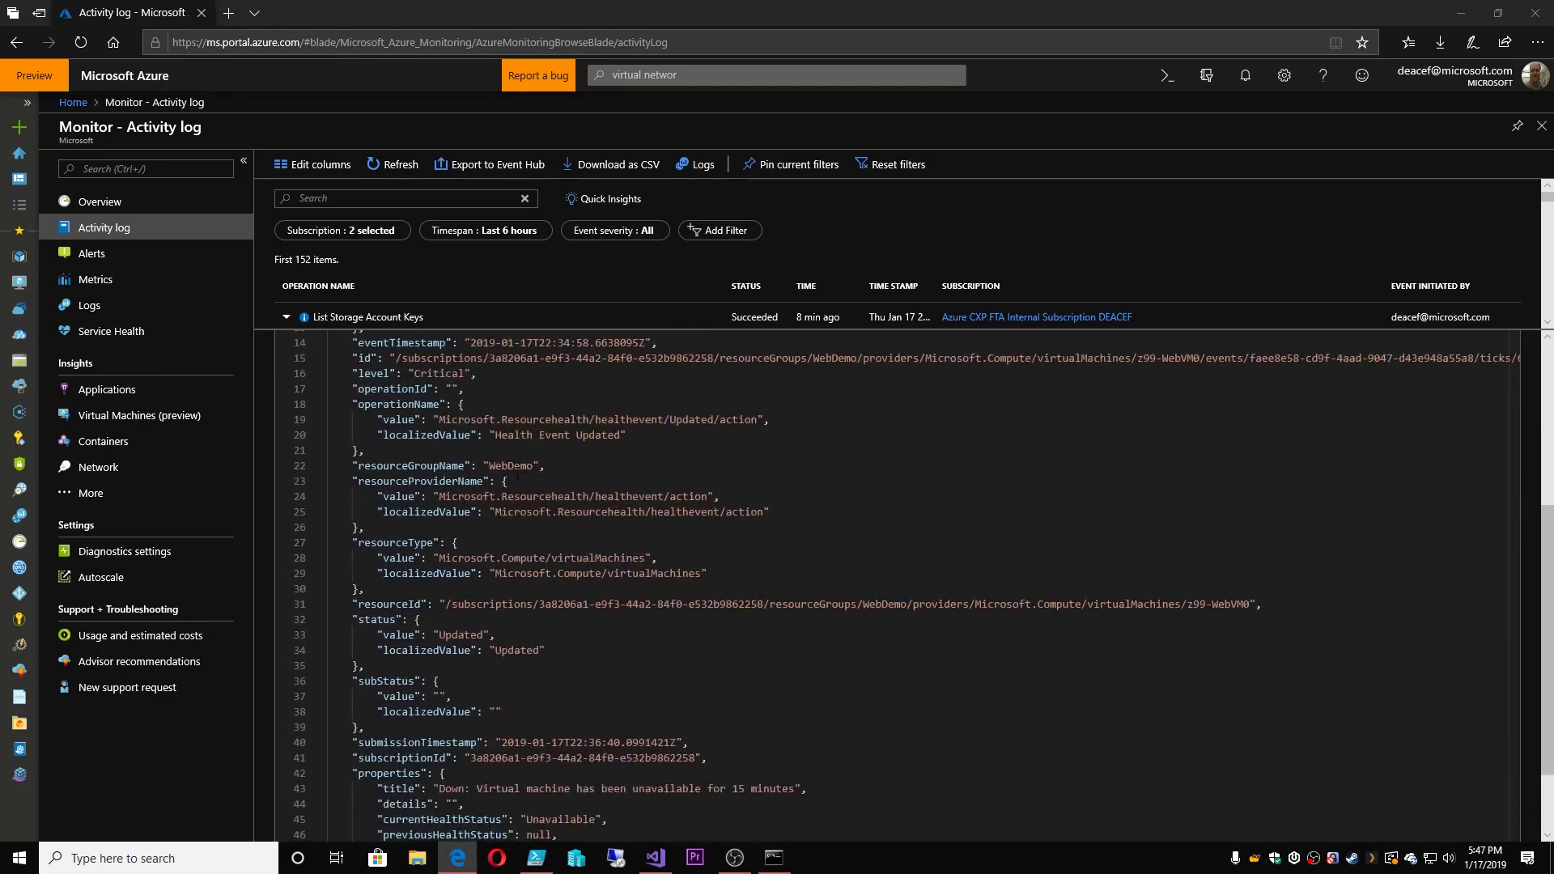
pyautogui.doubleClick(510, 465)
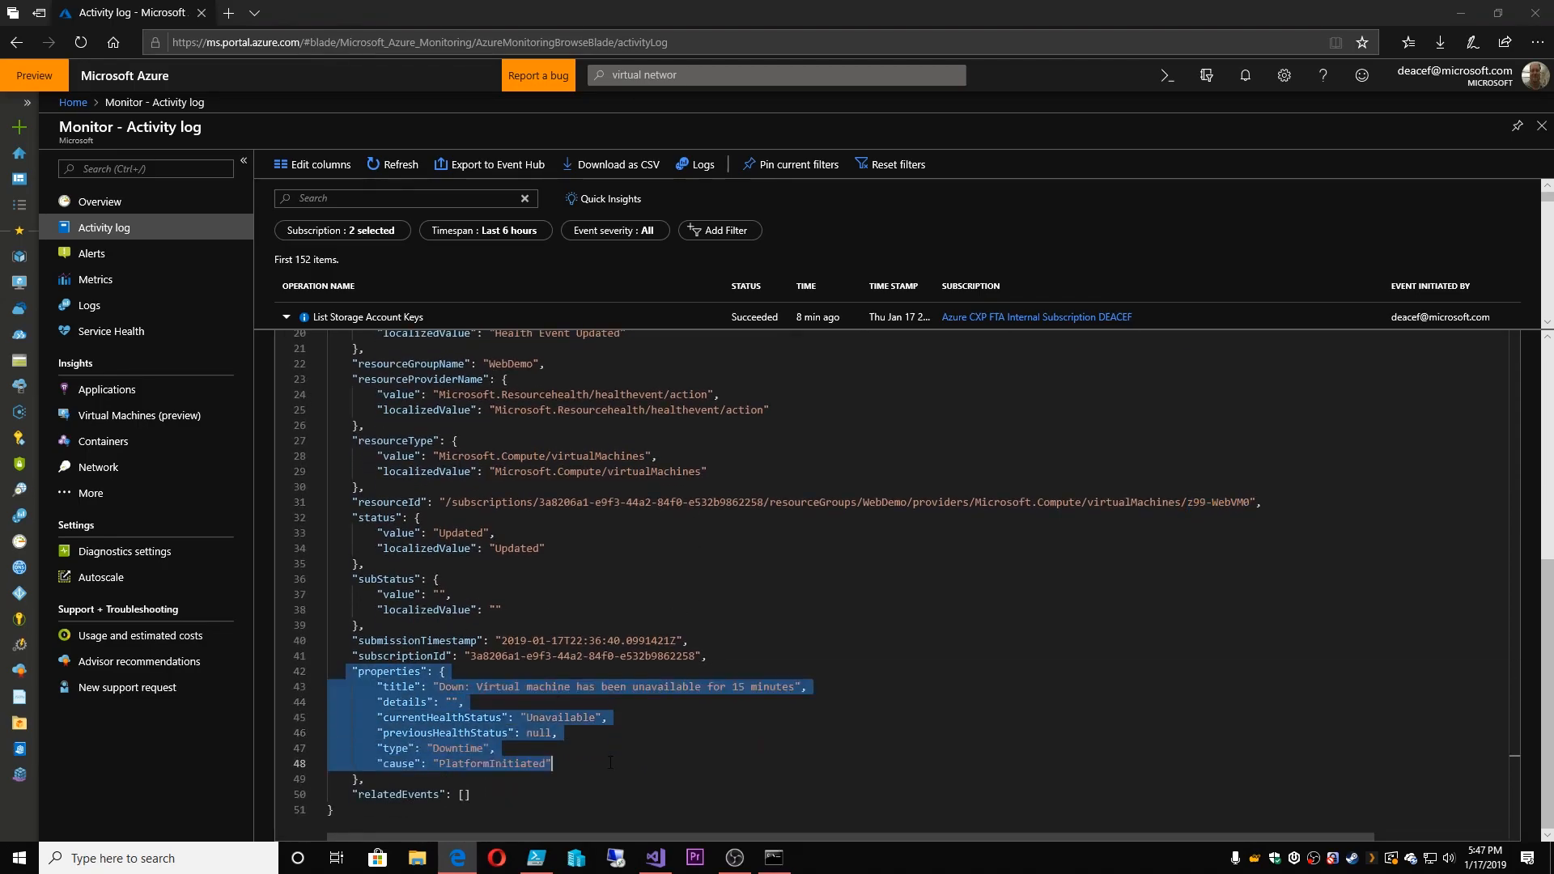
pyautogui.click(610, 763)
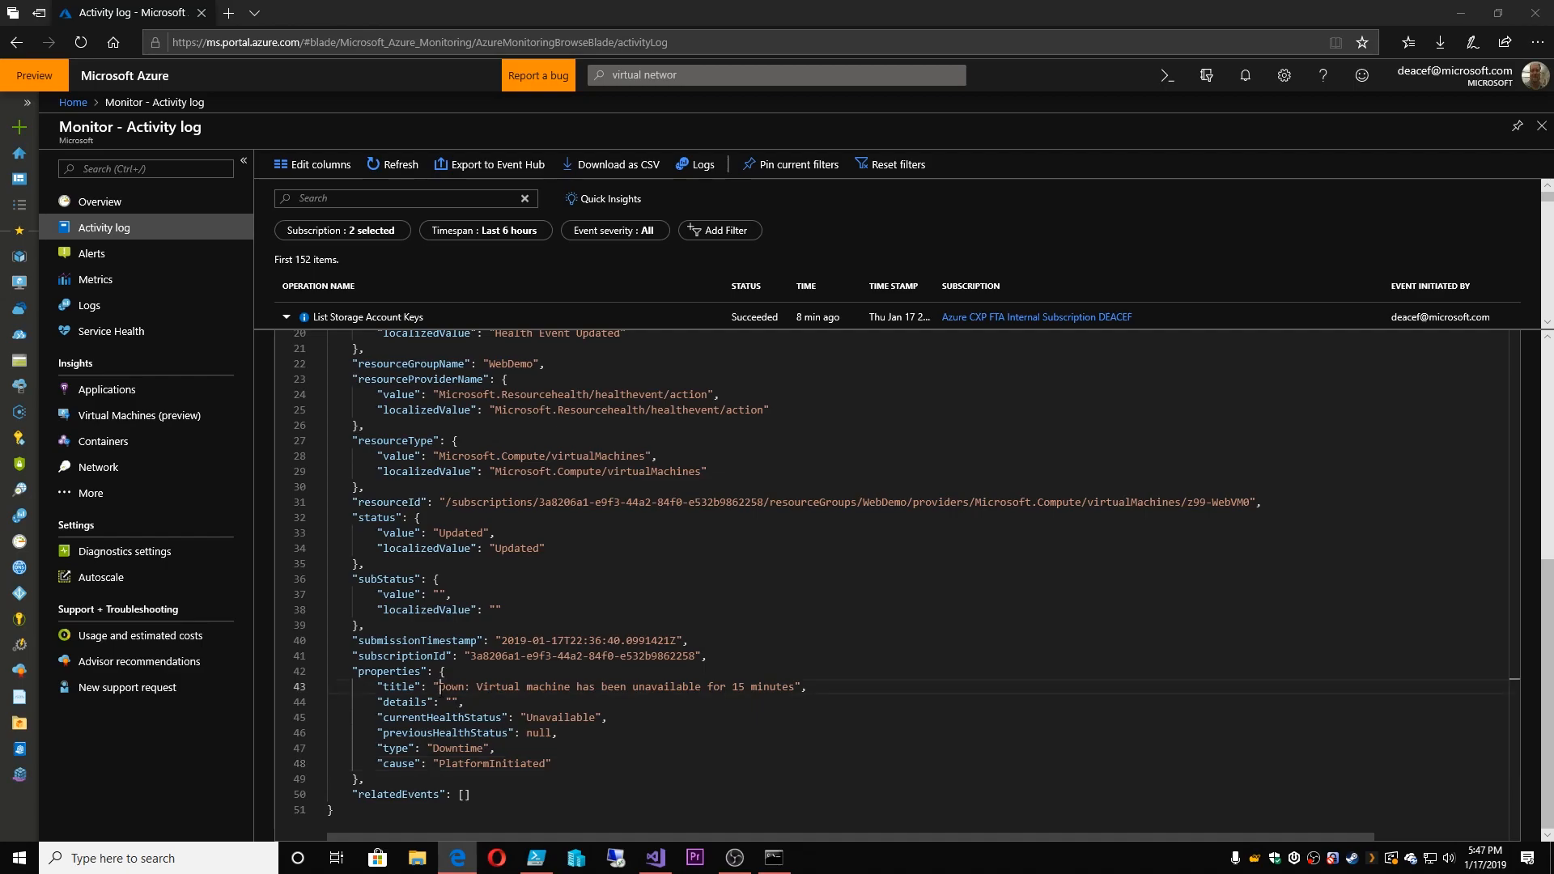
pyautogui.moveTo(442, 685); pyautogui.dragTo(800, 686)
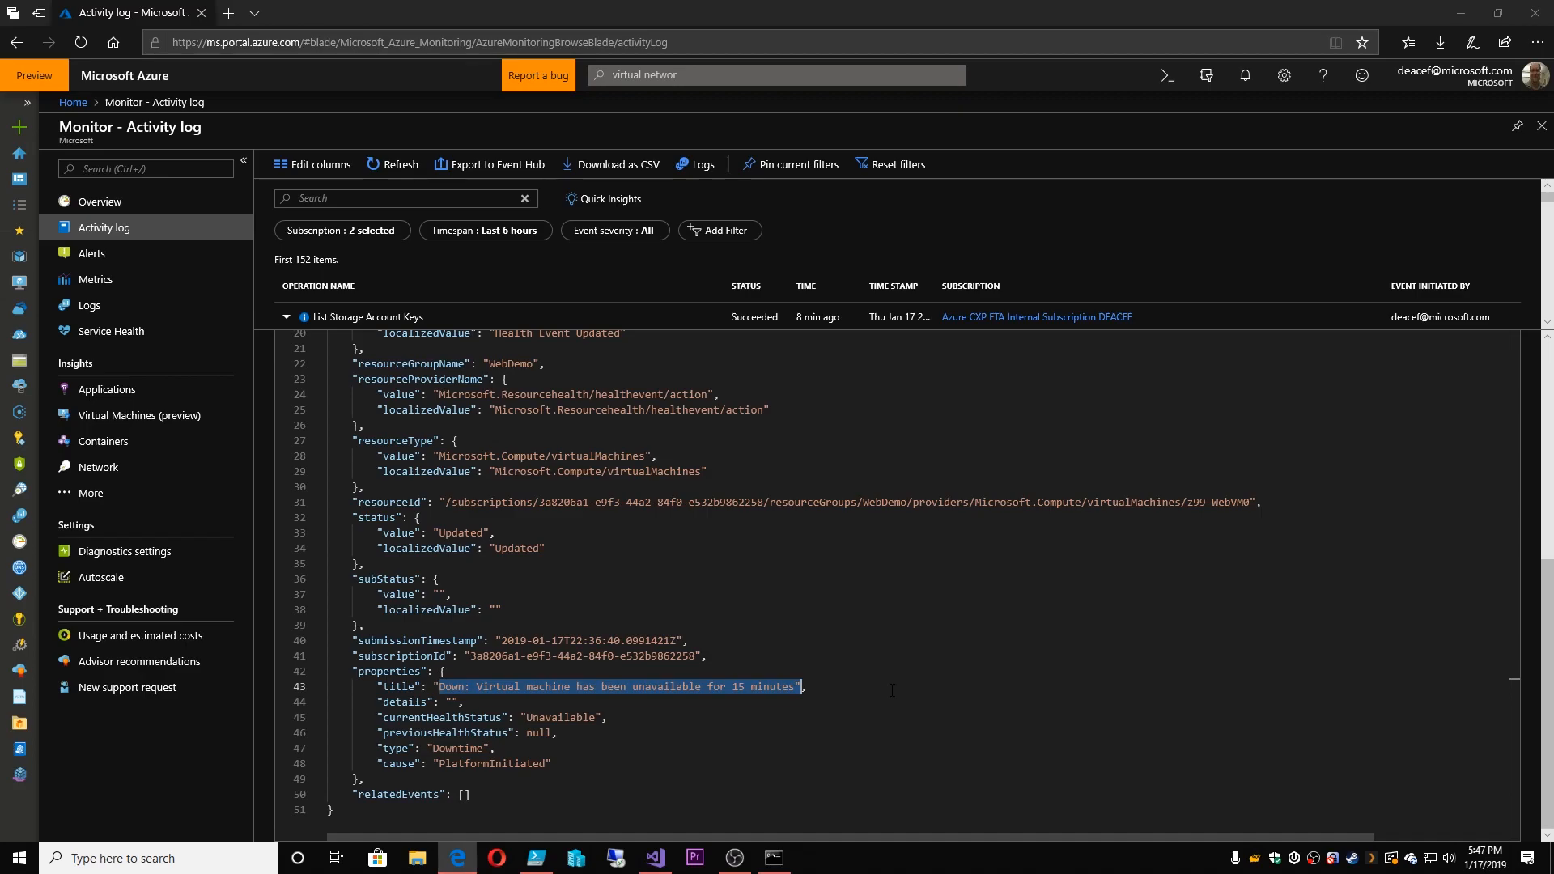
pyautogui.moveTo(885, 658)
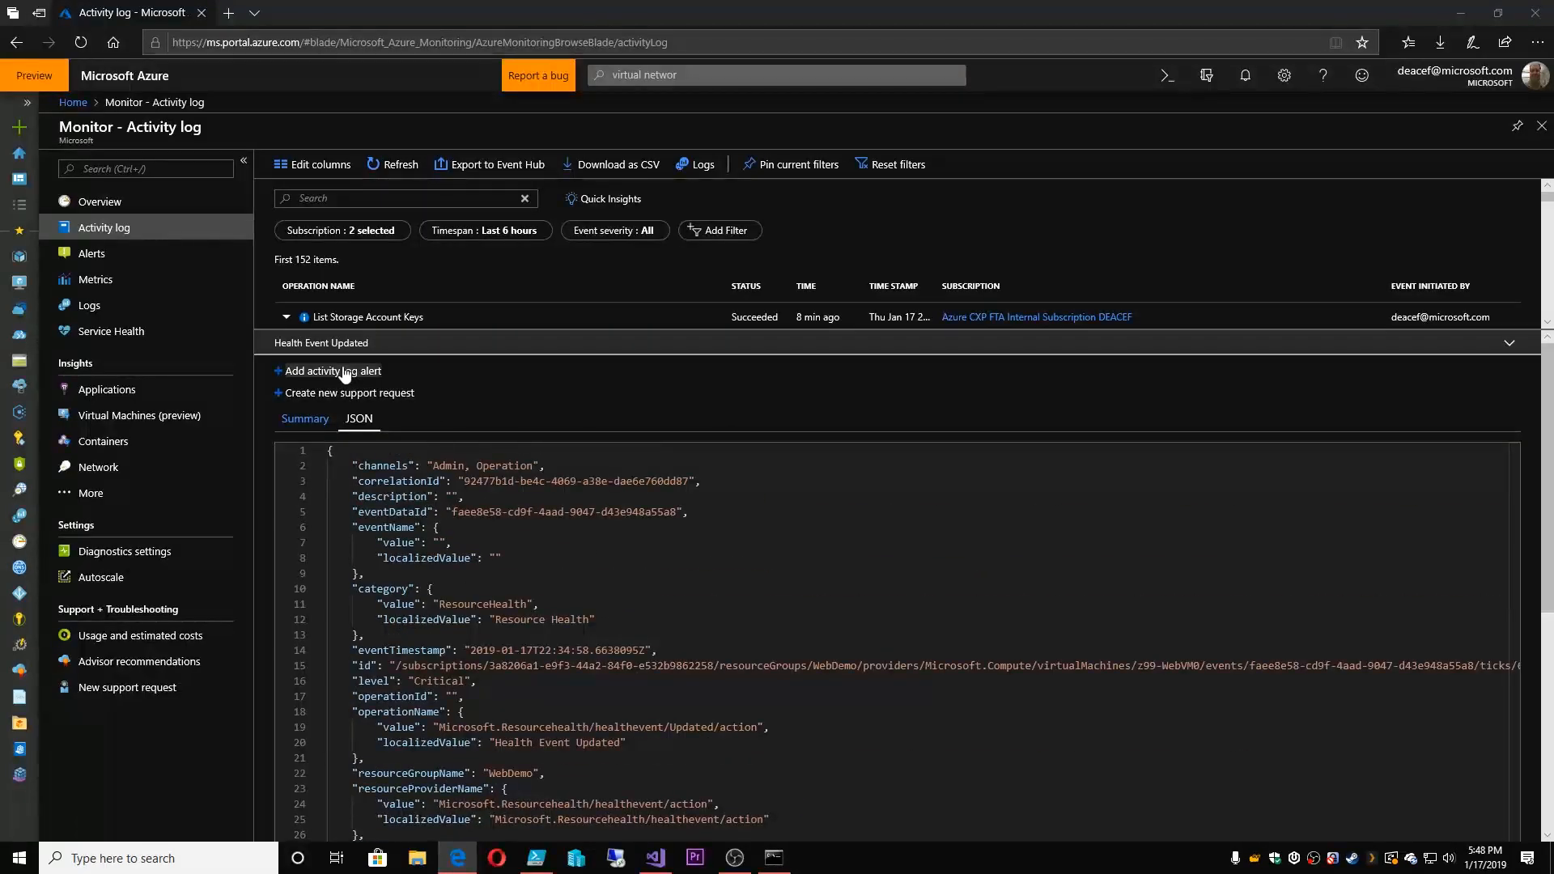
pyautogui.moveTo(340, 397)
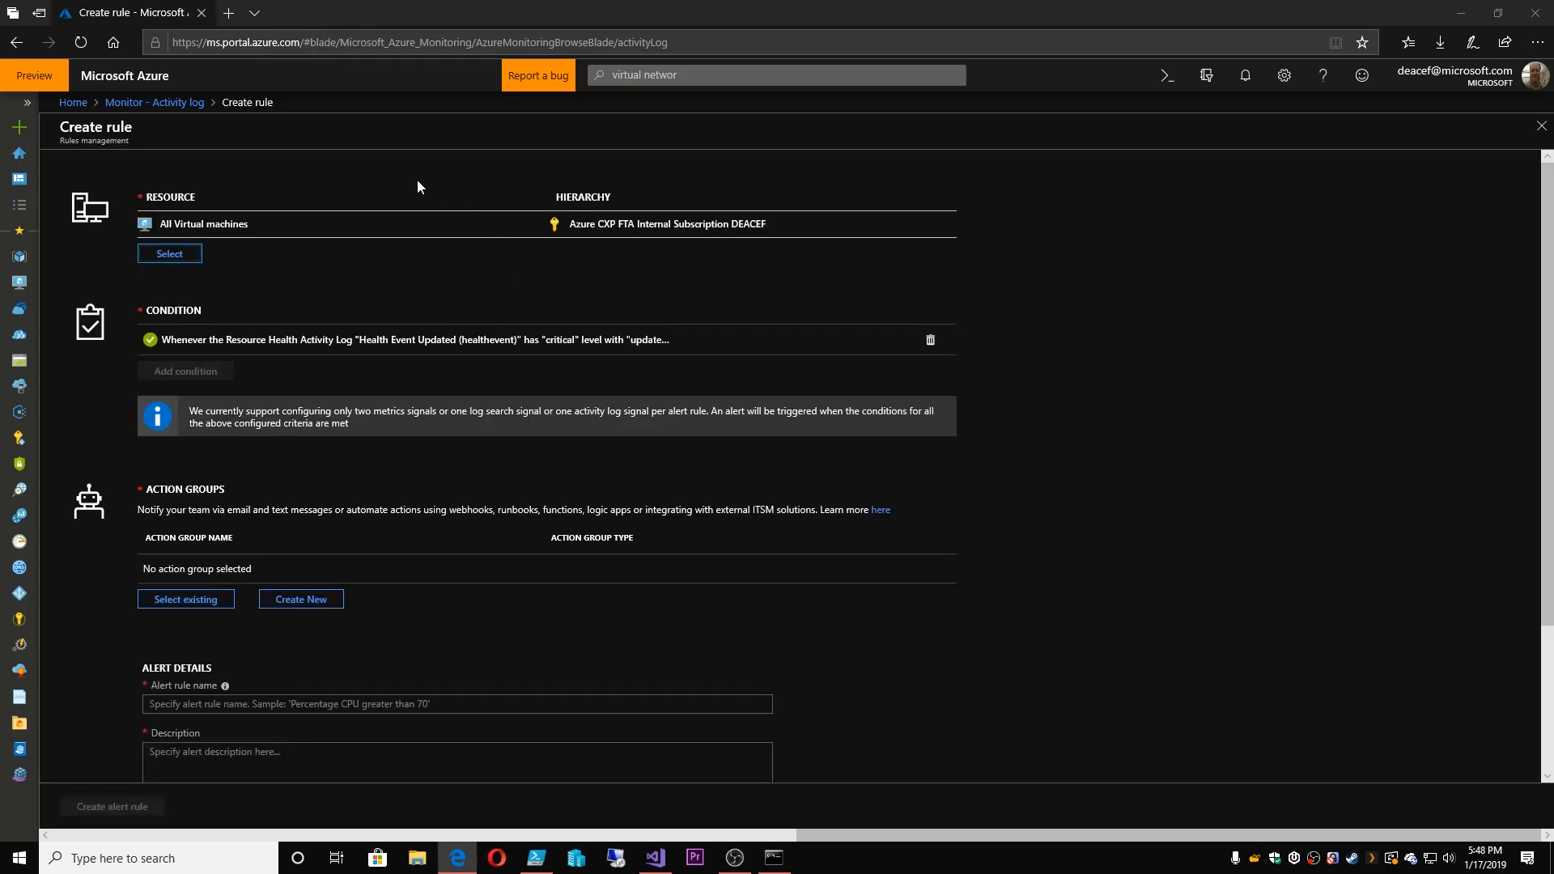
pyautogui.moveTo(384, 173)
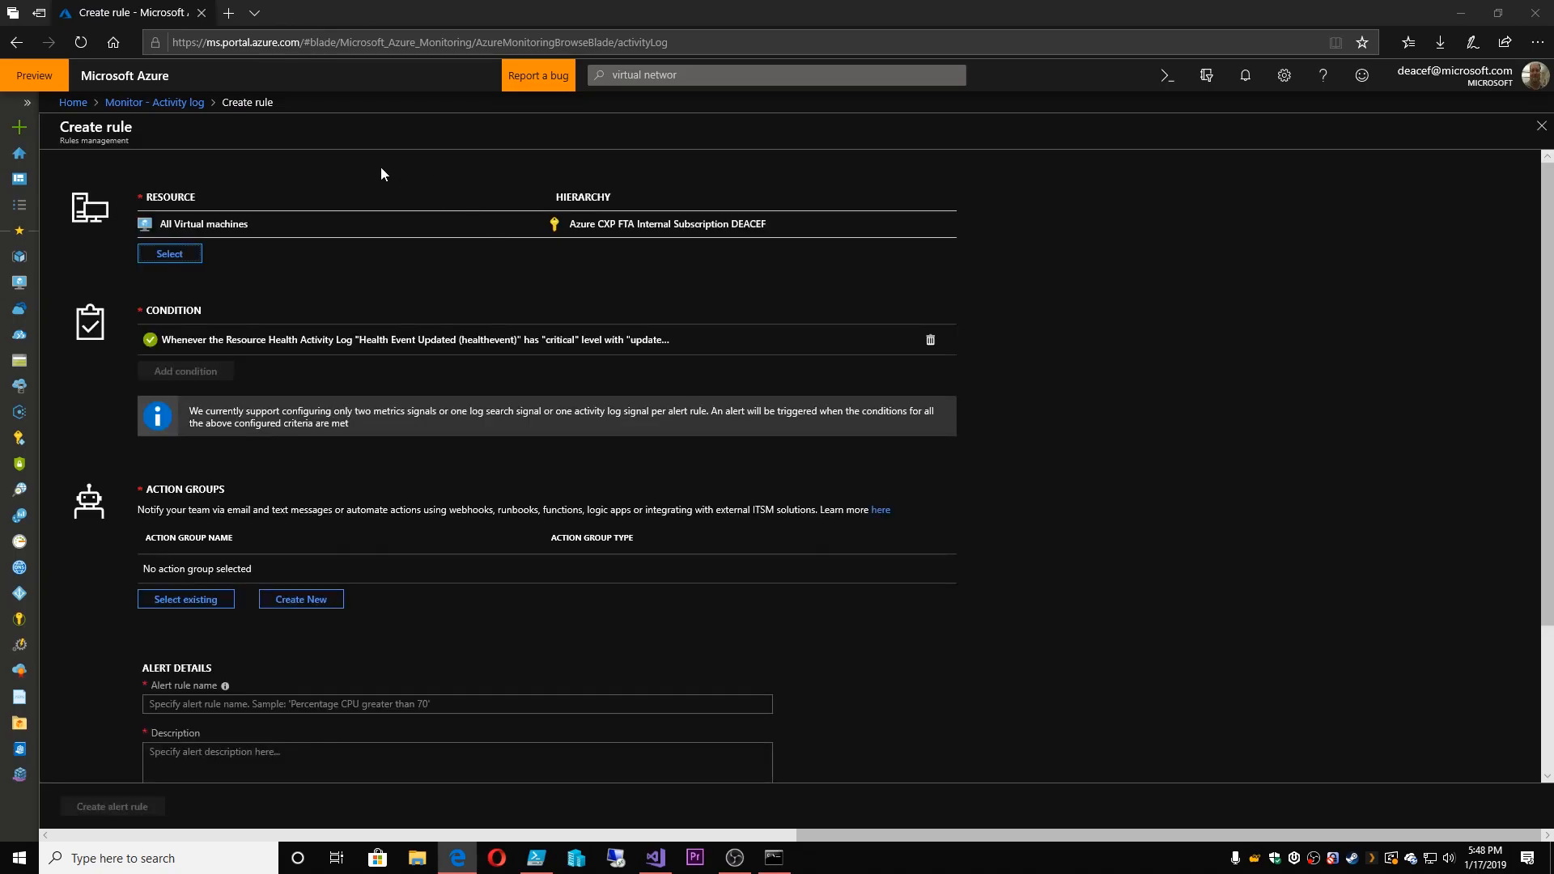
pyautogui.moveTo(387, 178)
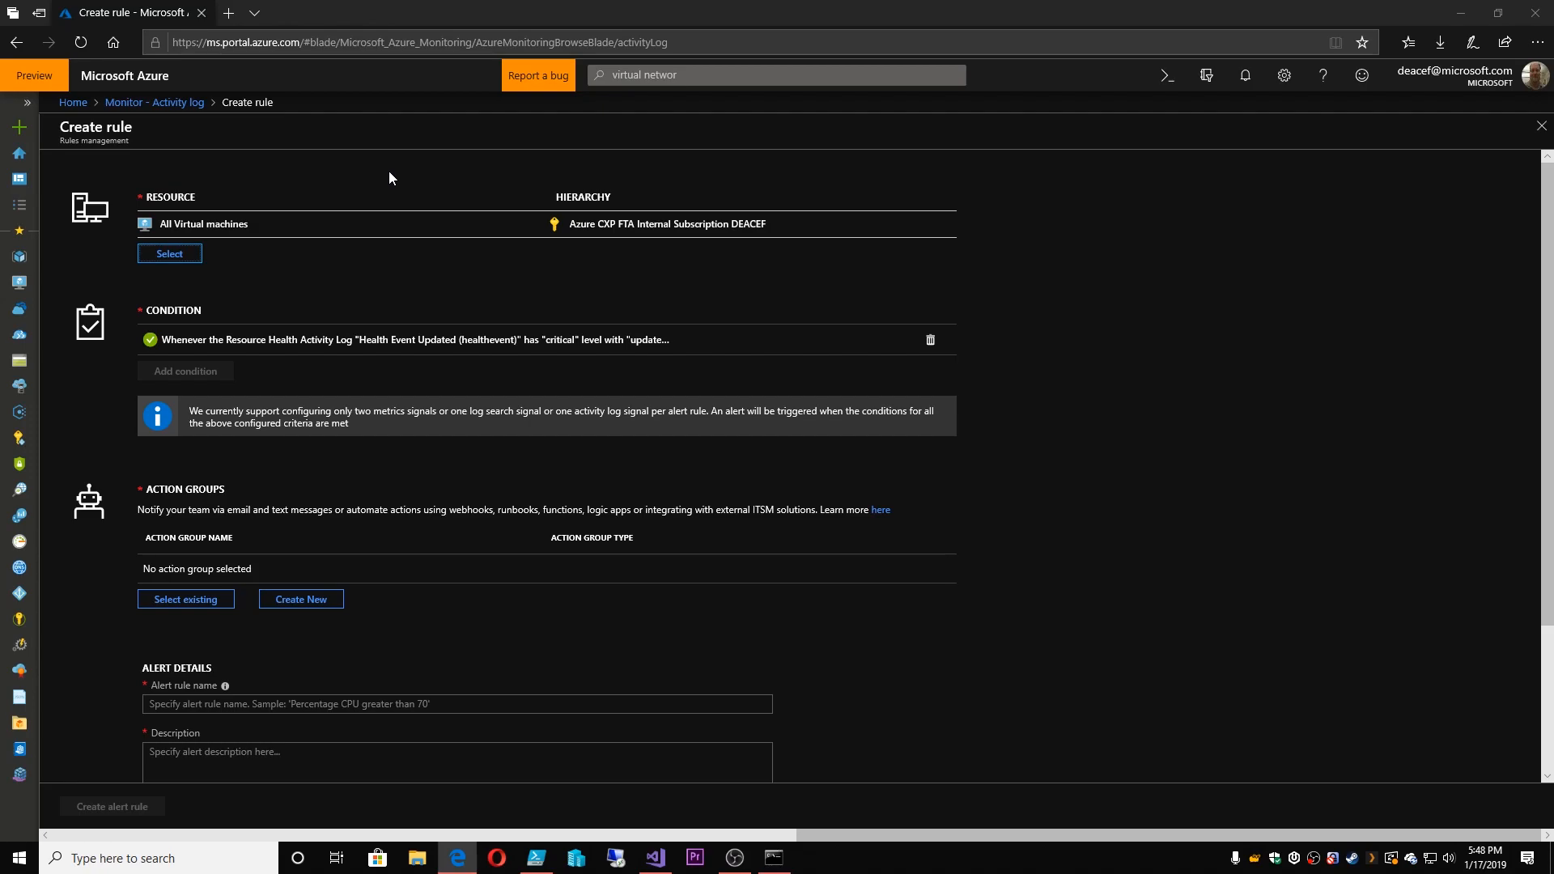
pyautogui.moveTo(462, 175)
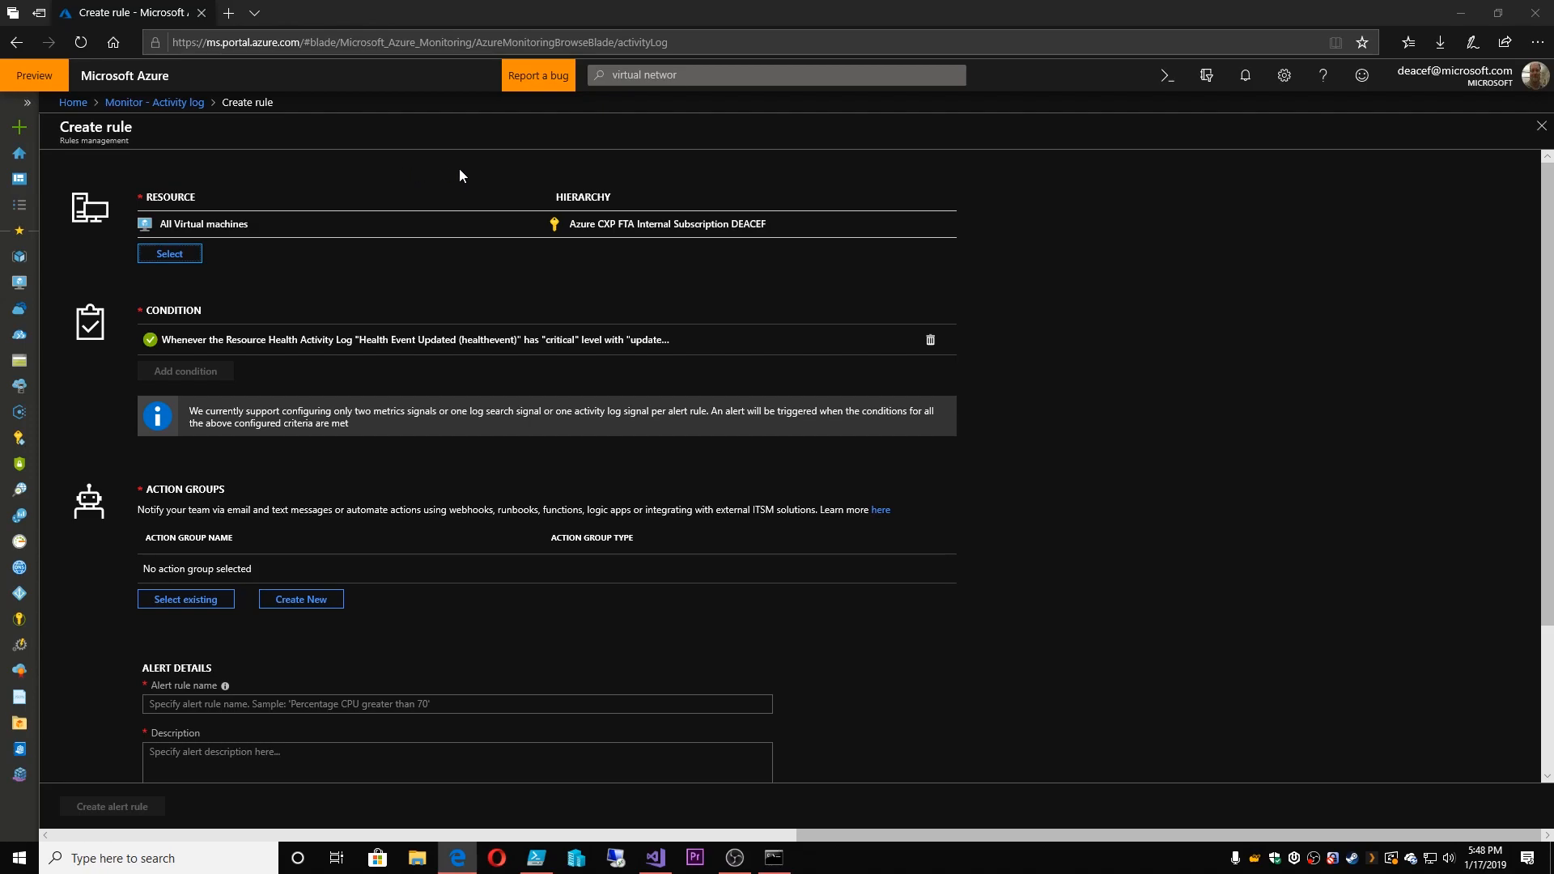
pyautogui.moveTo(296, 208)
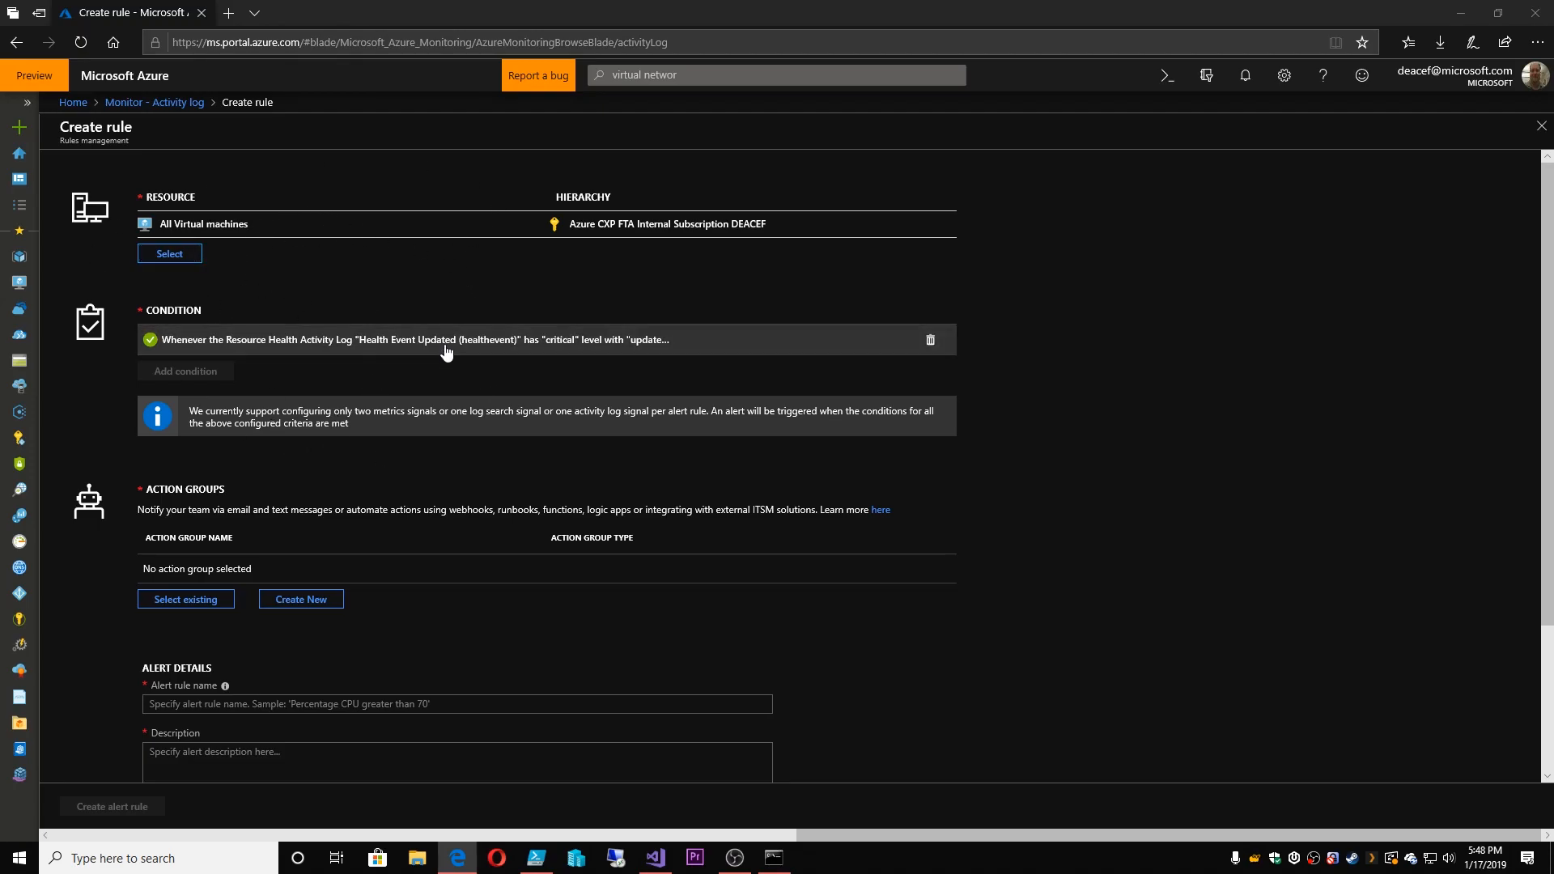
# Inspect the signal logic of the critical Health Event Updated condition for all VMs
pyautogui.click(472, 339)
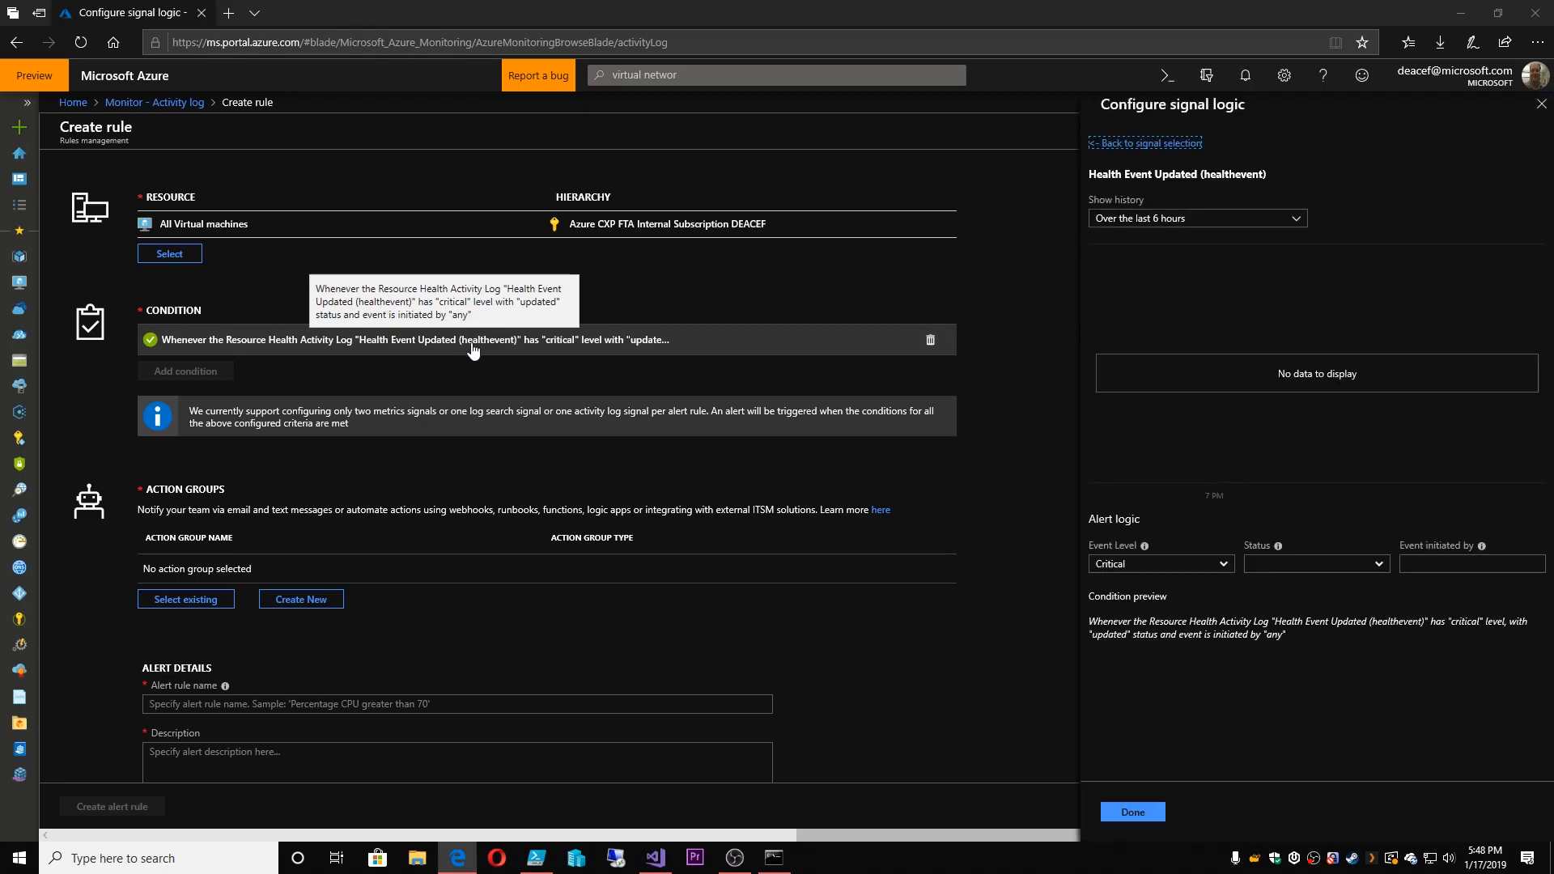
pyautogui.moveTo(1387, 544)
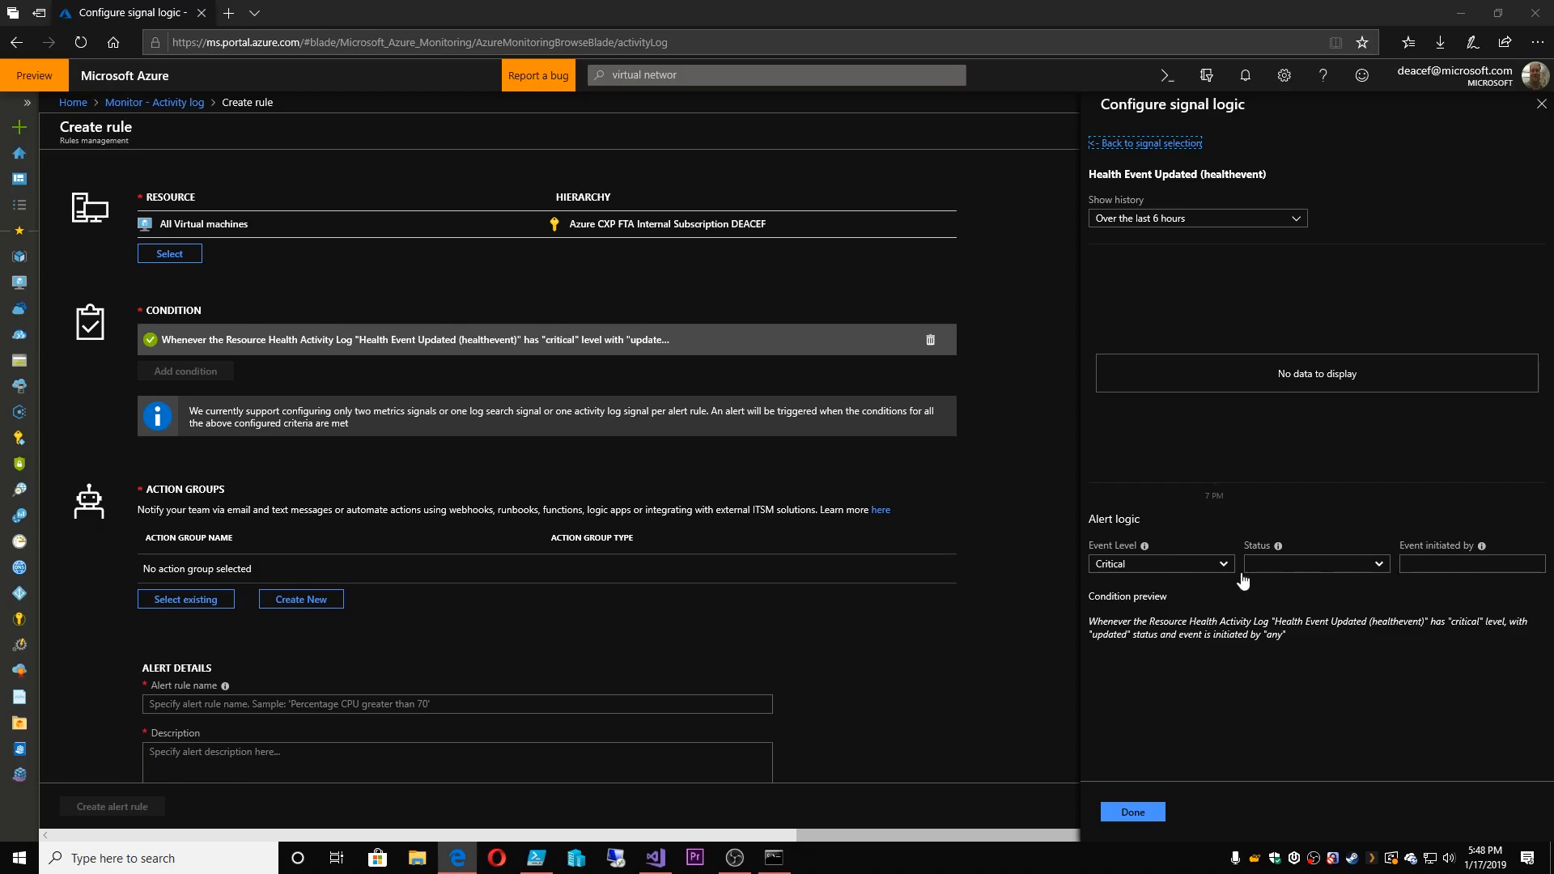
pyautogui.moveTo(1398, 576)
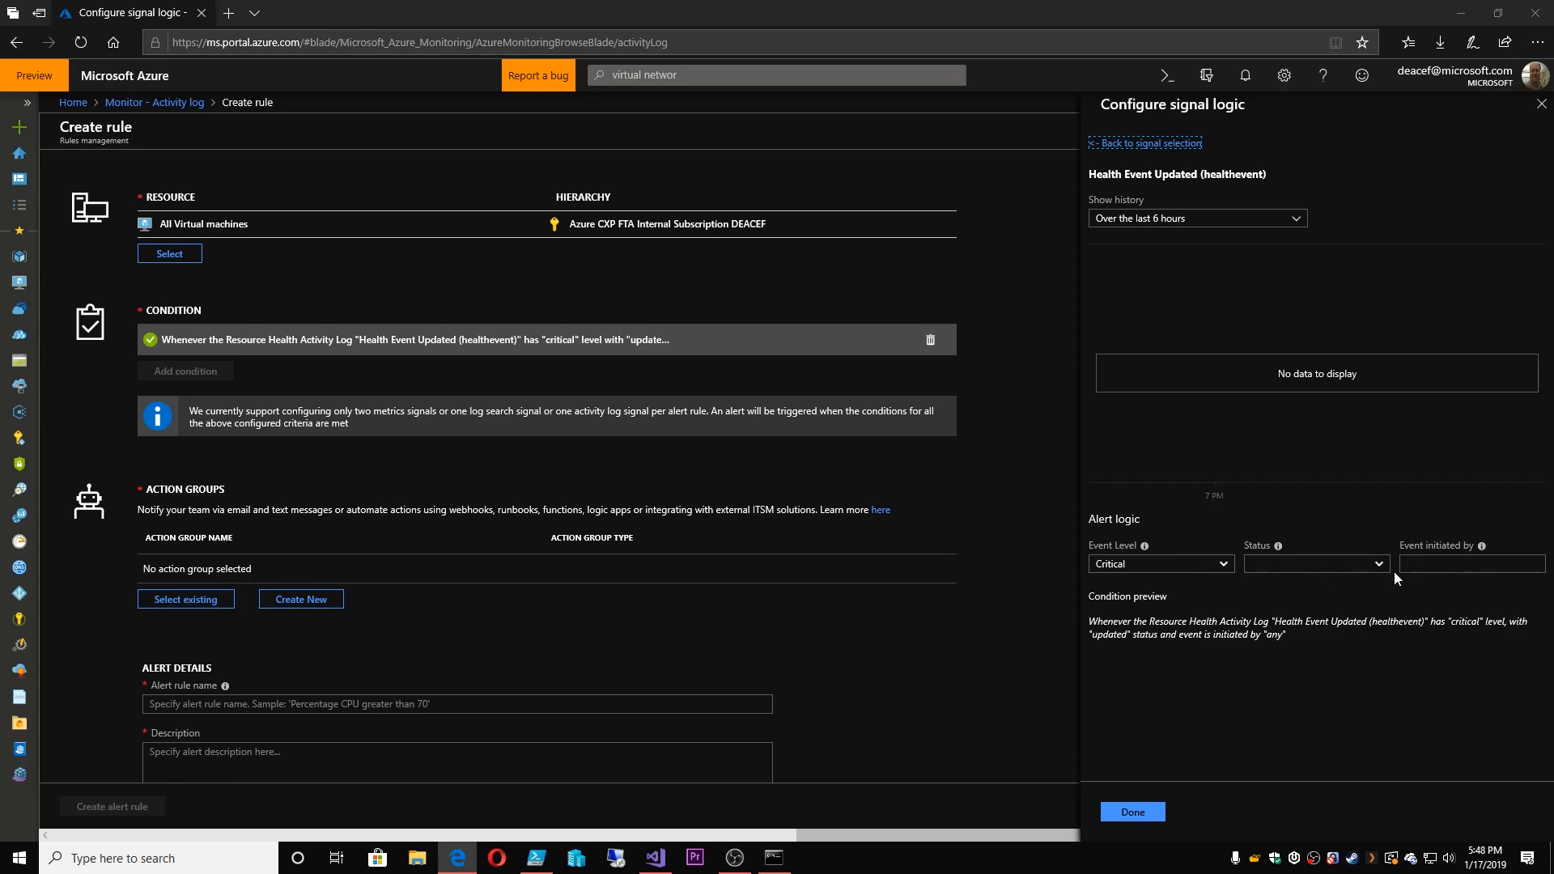
pyautogui.moveTo(498, 351)
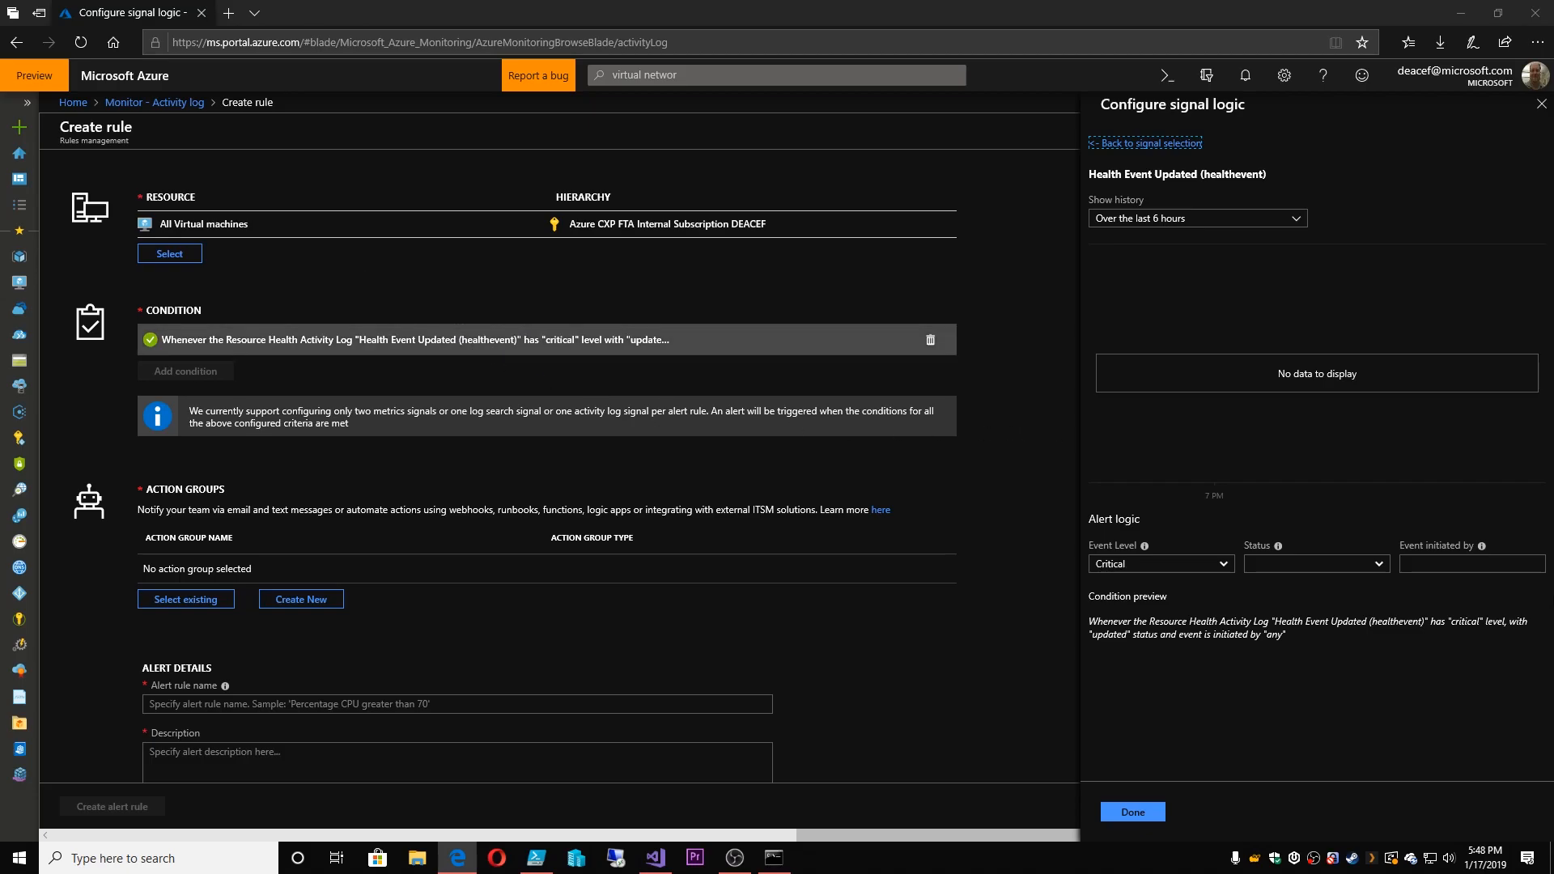
pyautogui.moveTo(1140, 793)
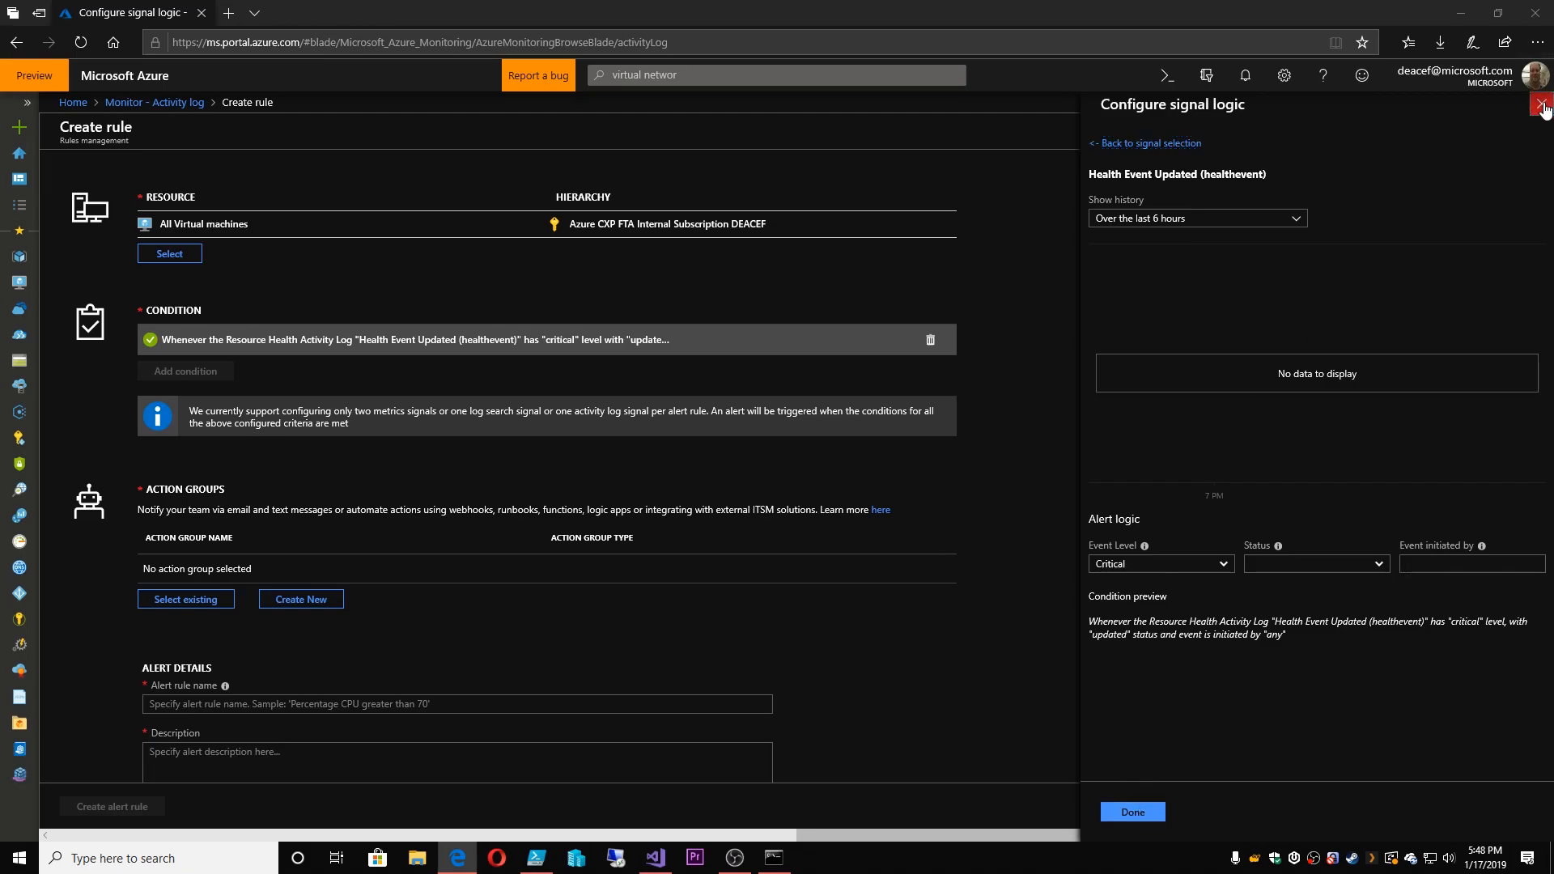
pyautogui.click(1539, 105)
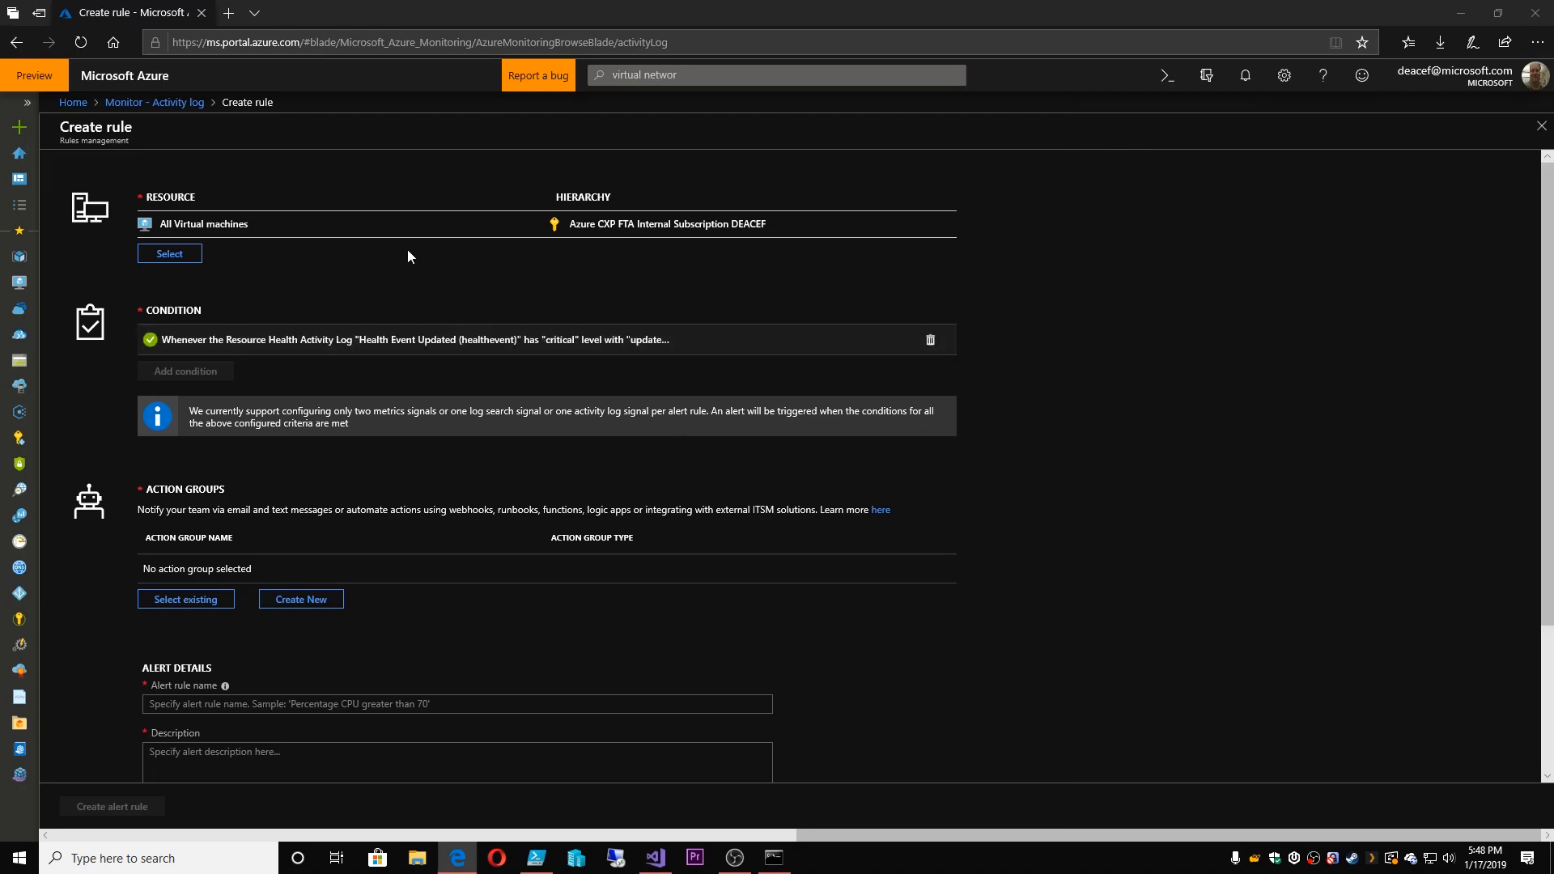
pyautogui.moveTo(186, 599)
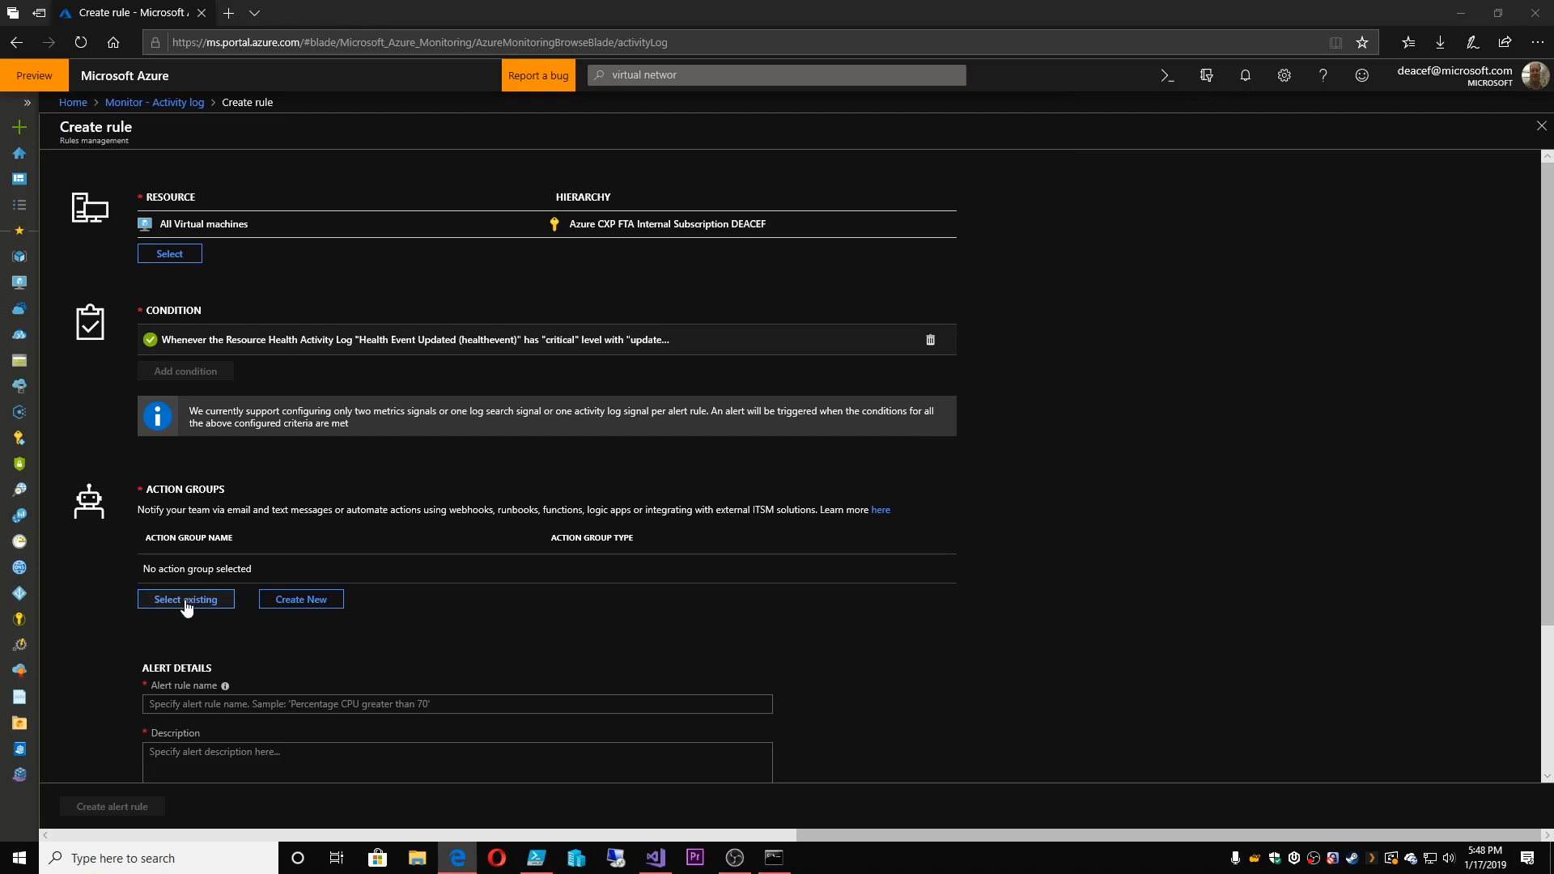
# Create the alert 'title' (description 'info') with Azure Admin, saved to AzureAcademy, disabled
pyautogui.click(185, 599)
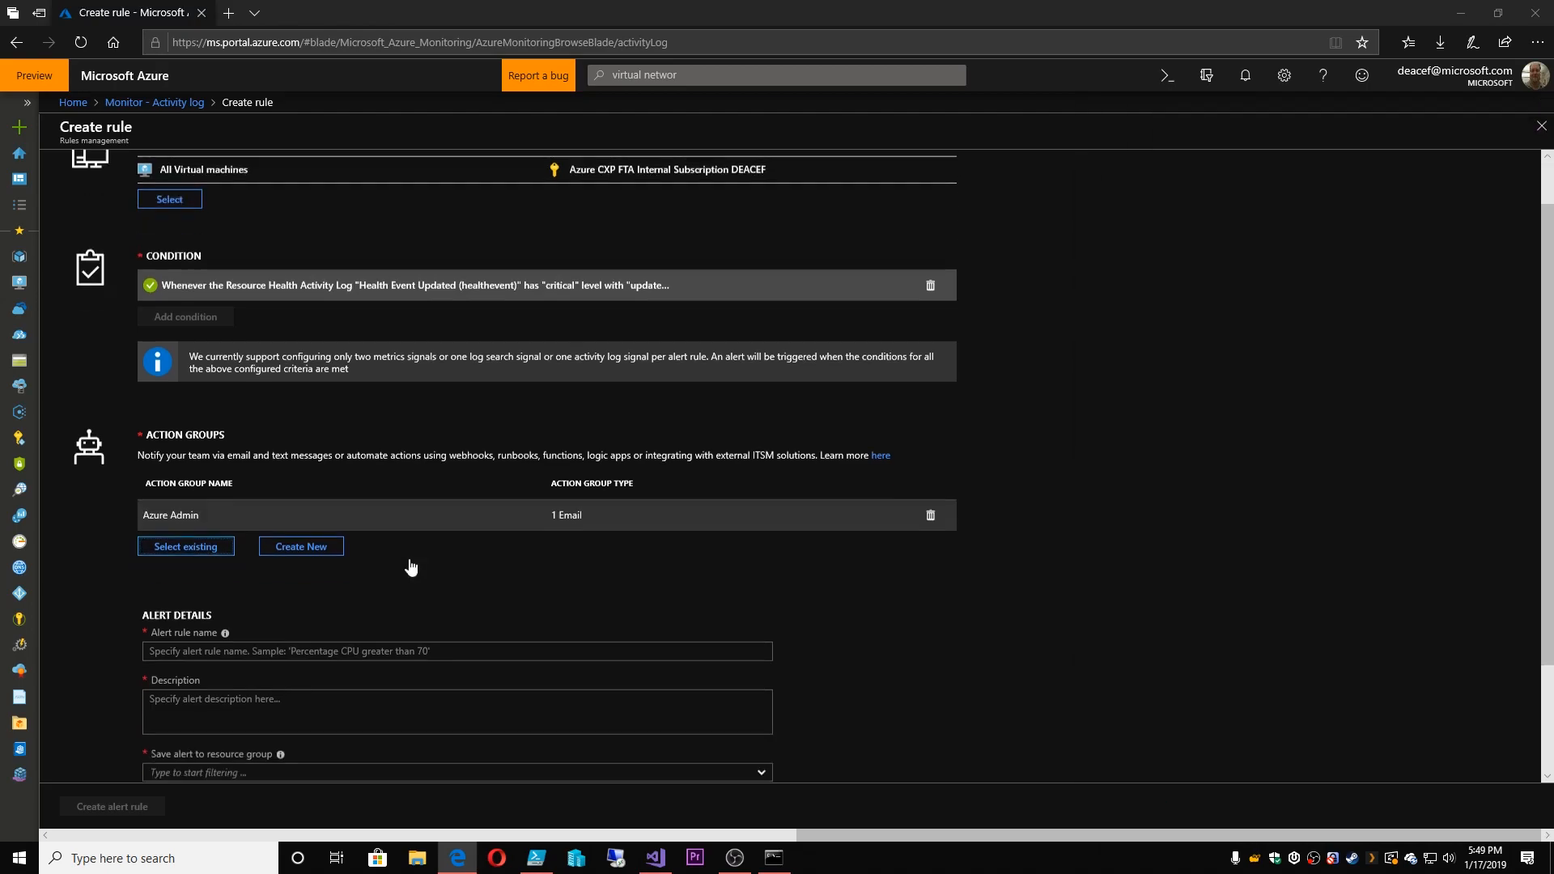
pyautogui.scroll(-3)
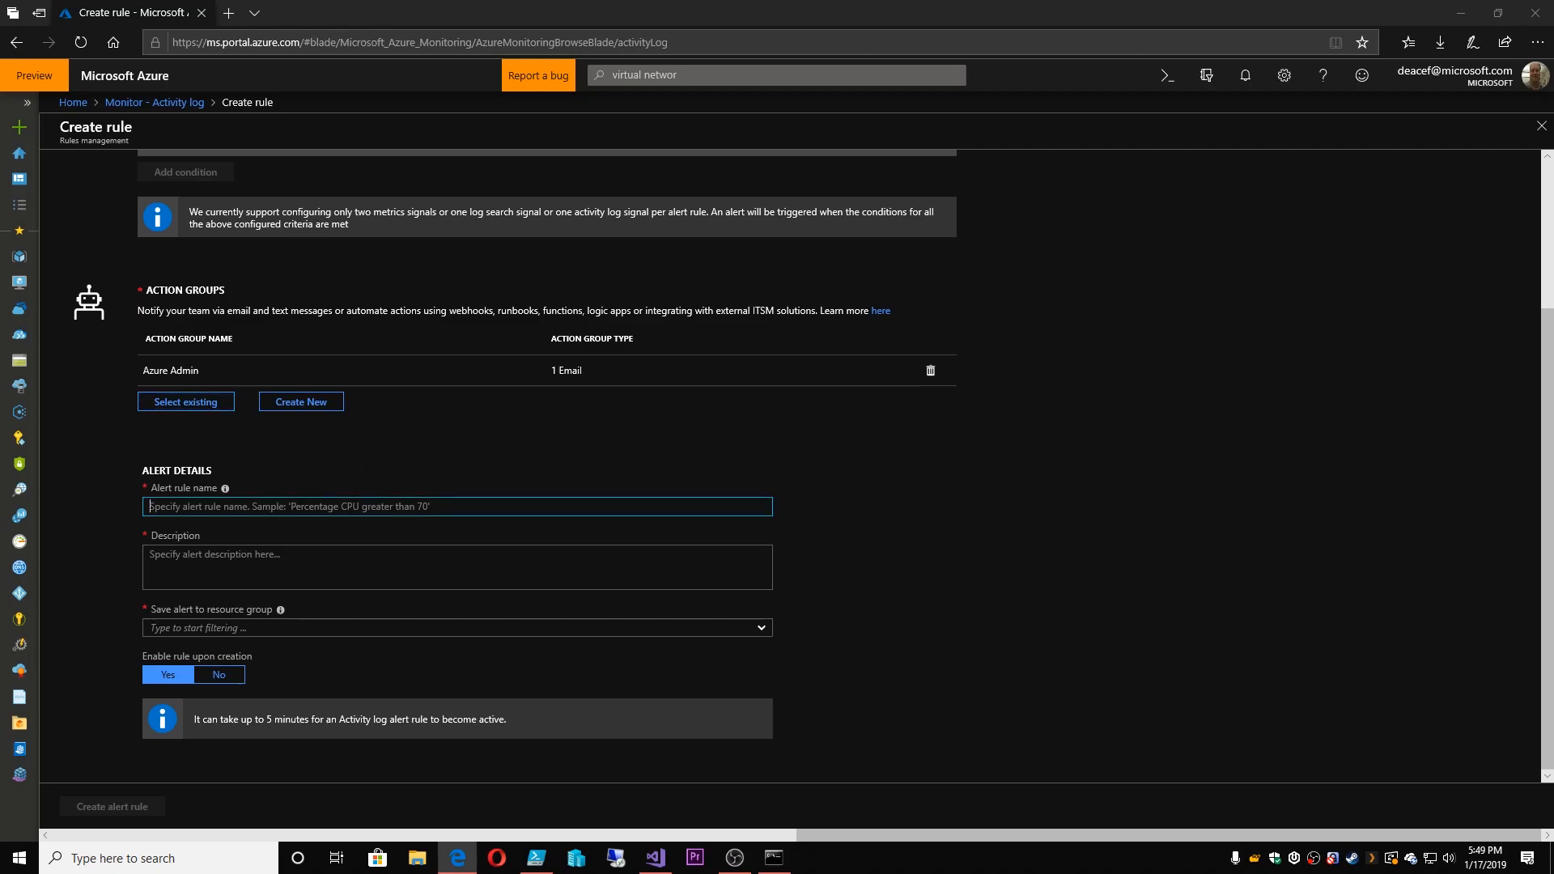
pyautogui.write('title')
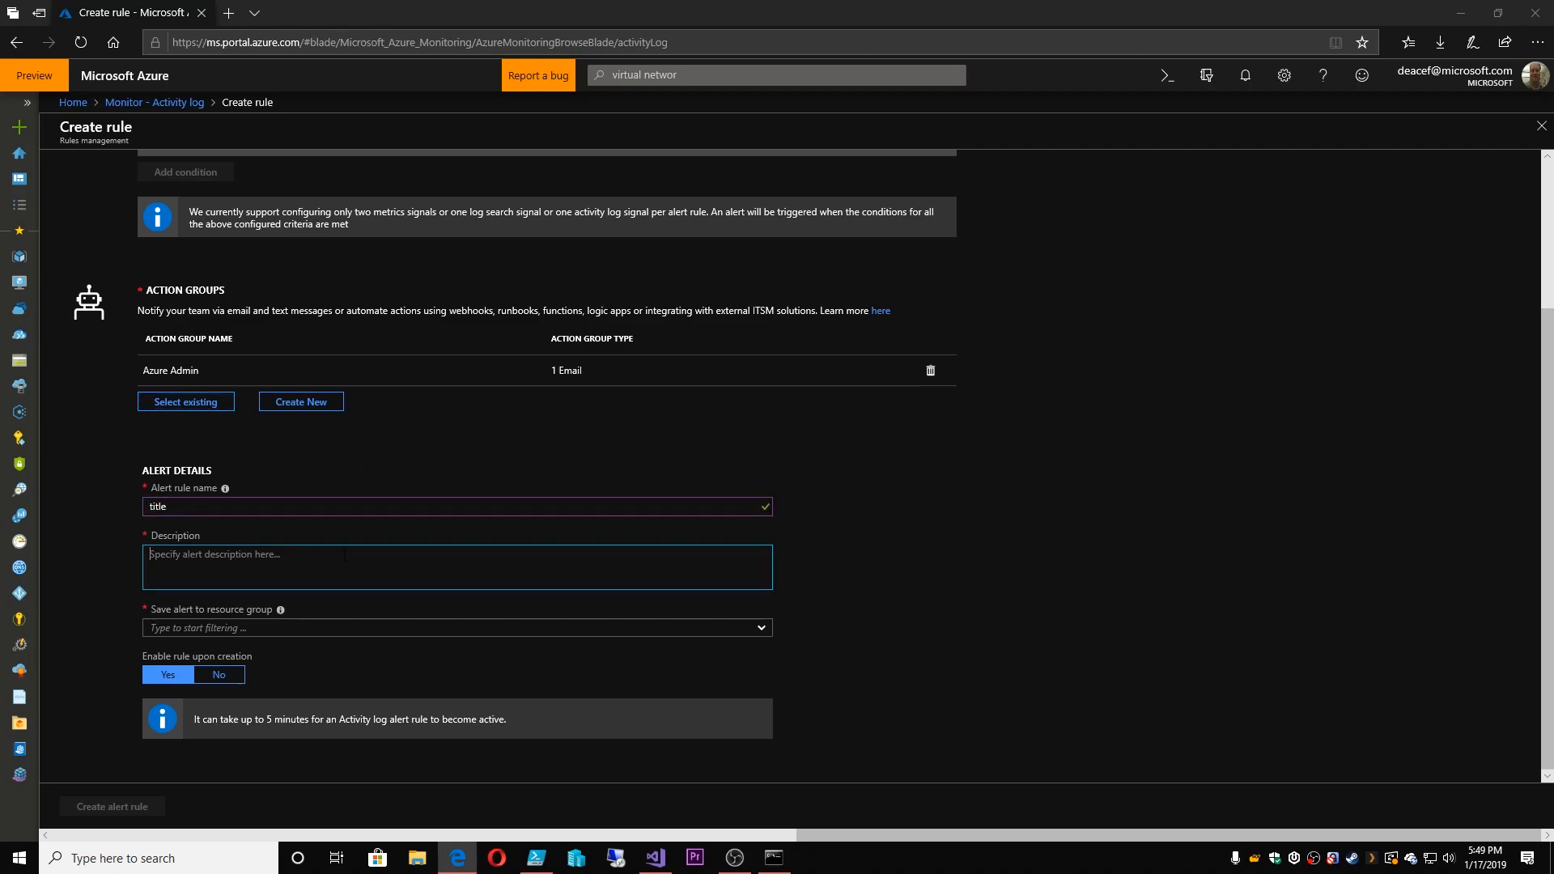
pyautogui.write('info')
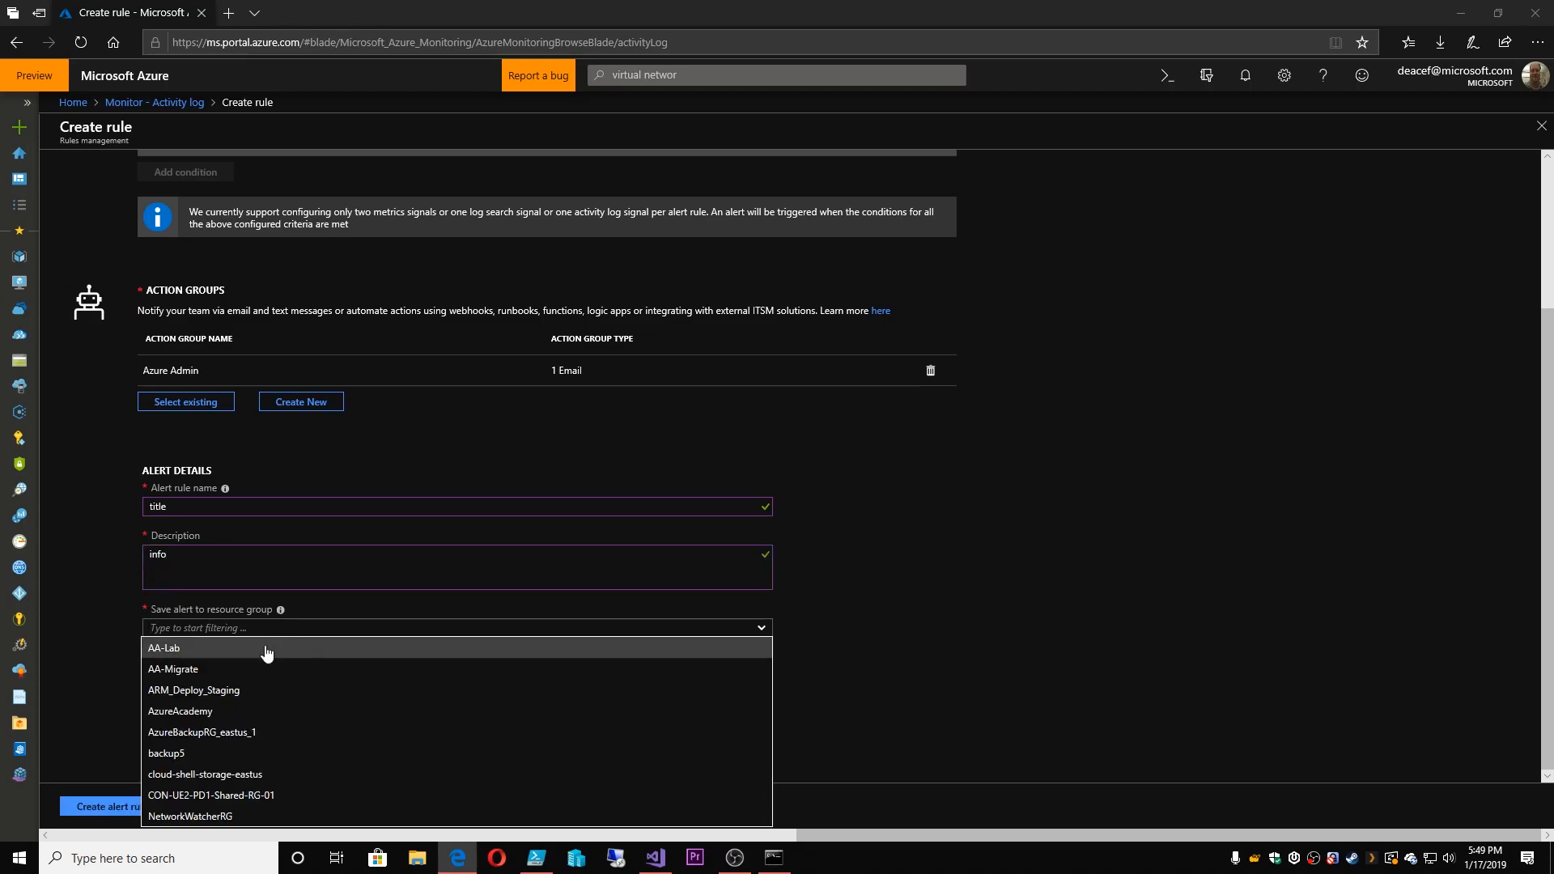
pyautogui.click(180, 710)
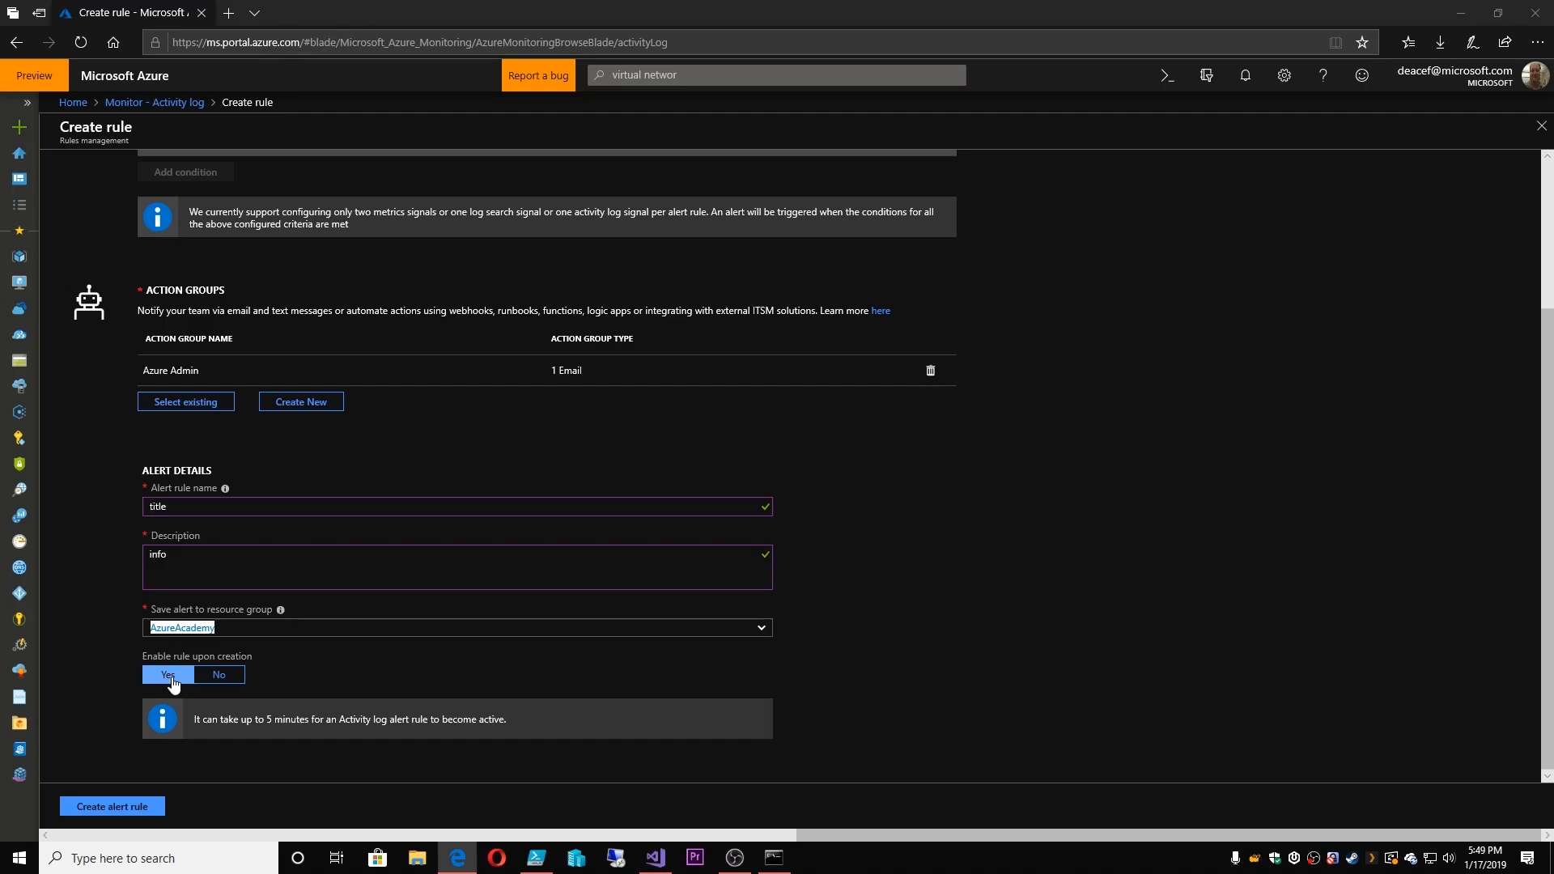
pyautogui.click(219, 674)
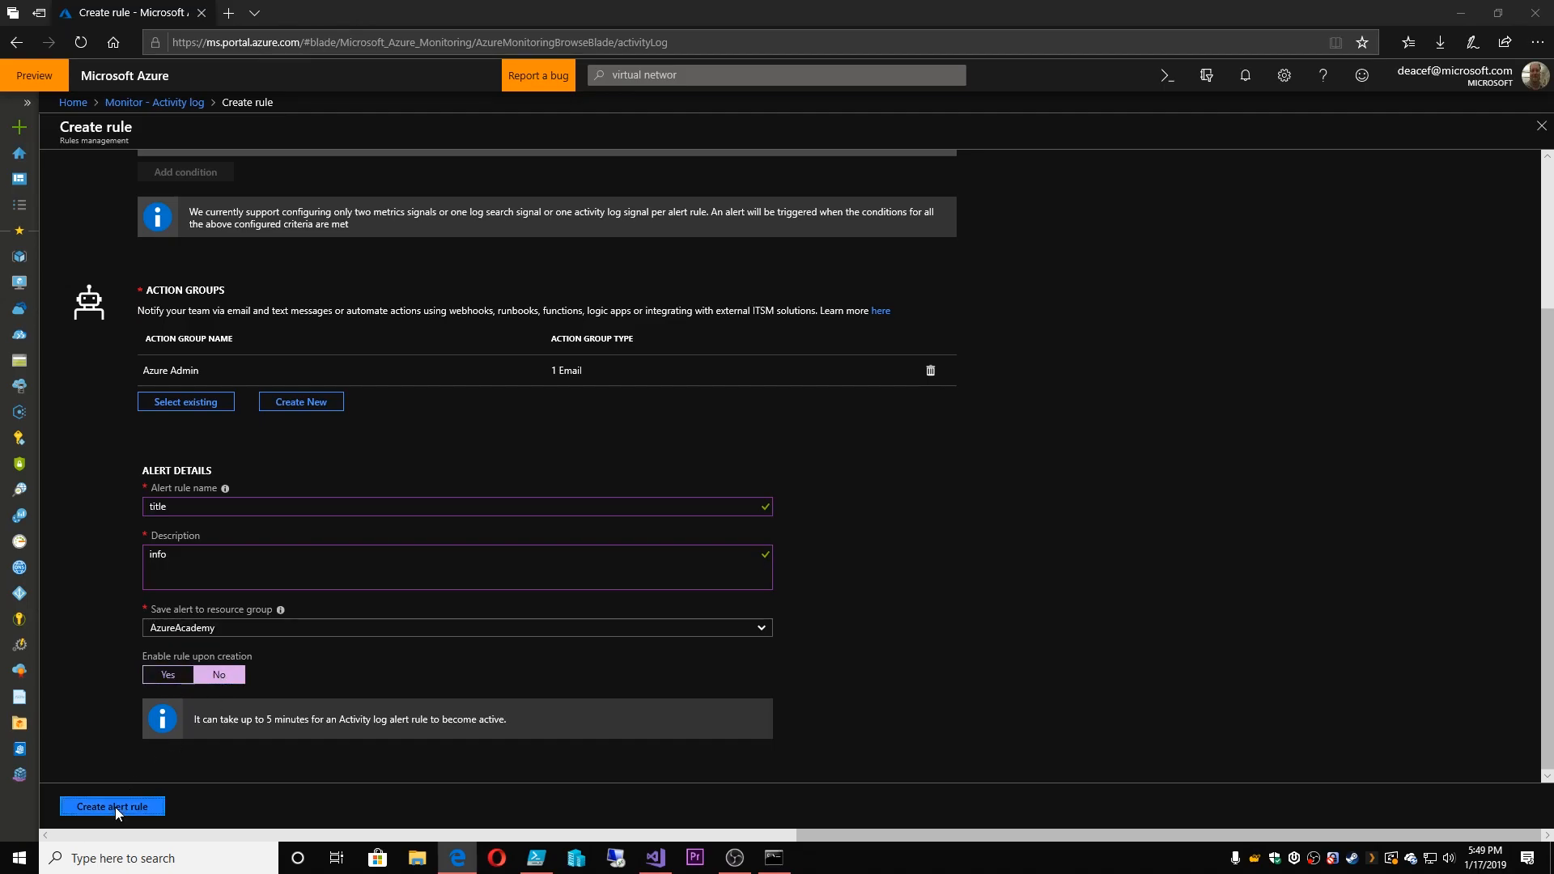
pyautogui.click(113, 806)
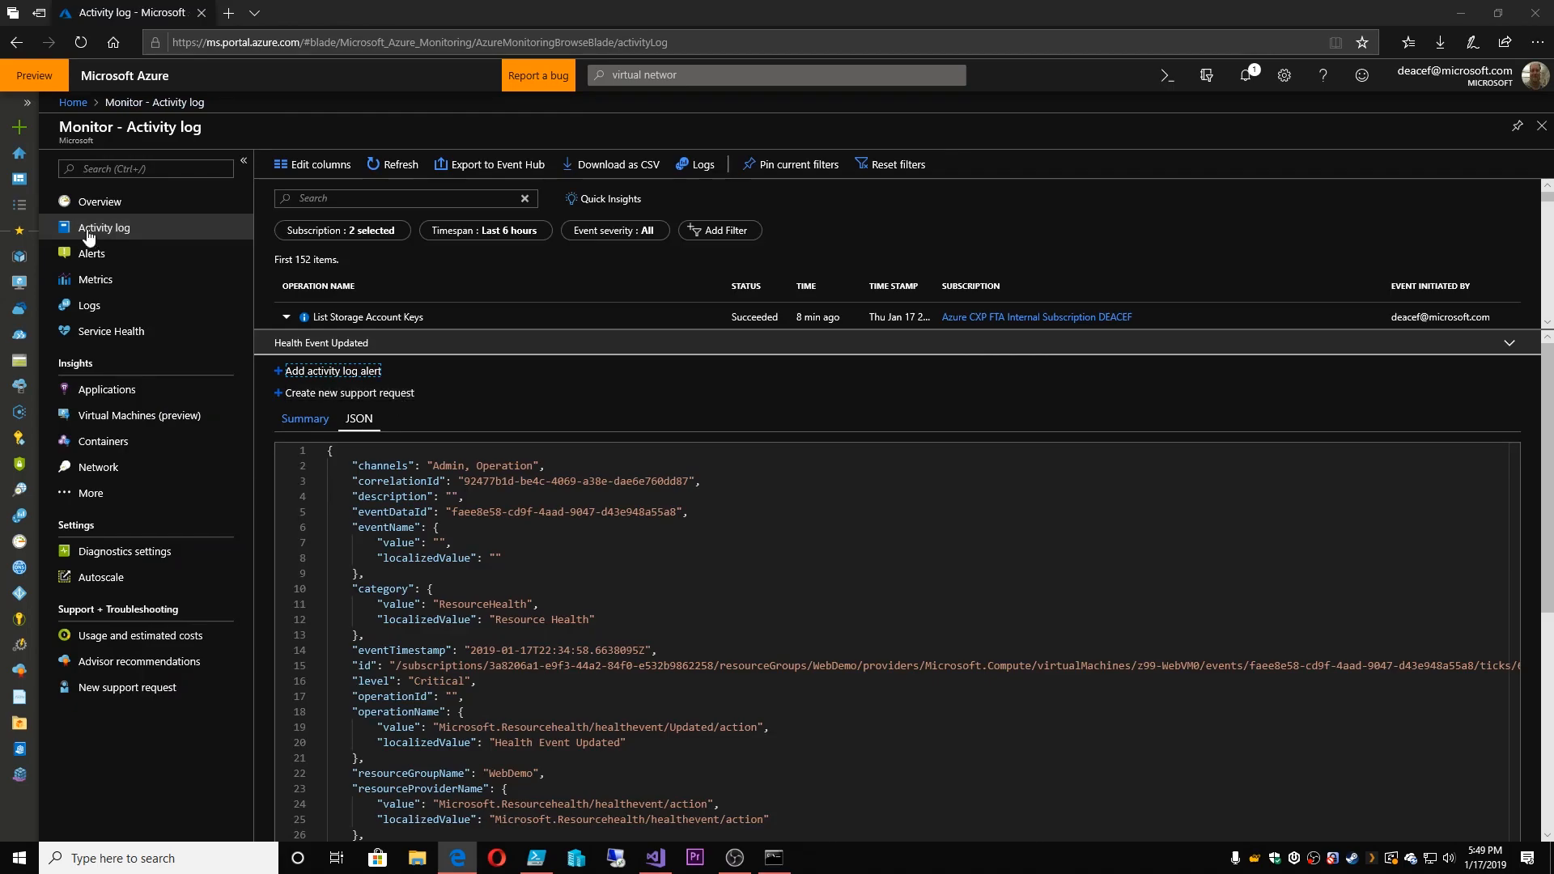
pyautogui.moveTo(95, 263)
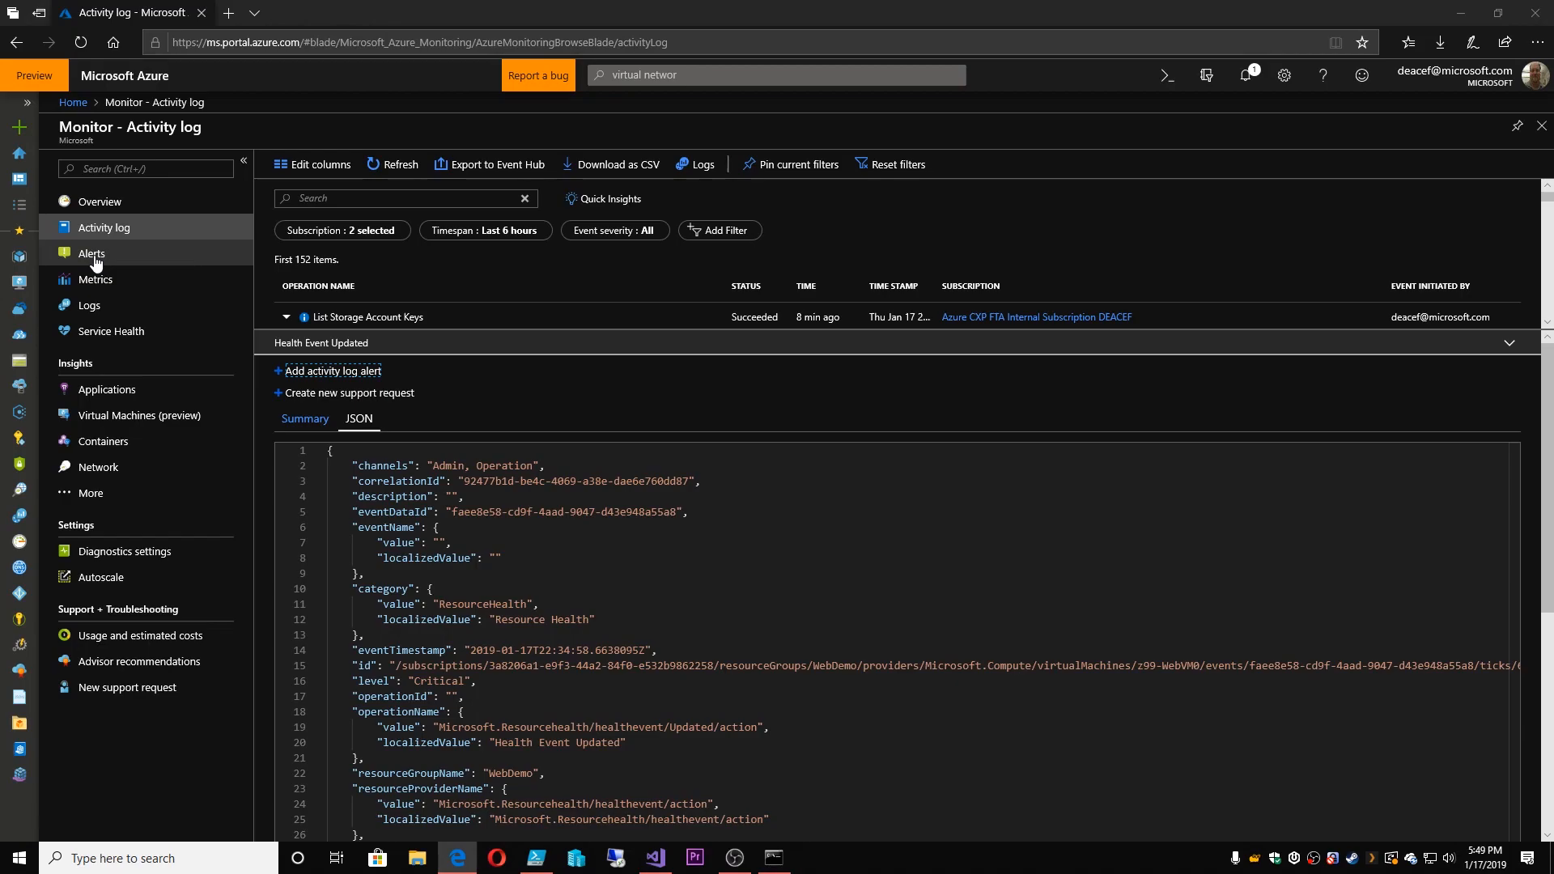
# Go to Monitor's Alerts and open the alert rules list
pyautogui.click(91, 254)
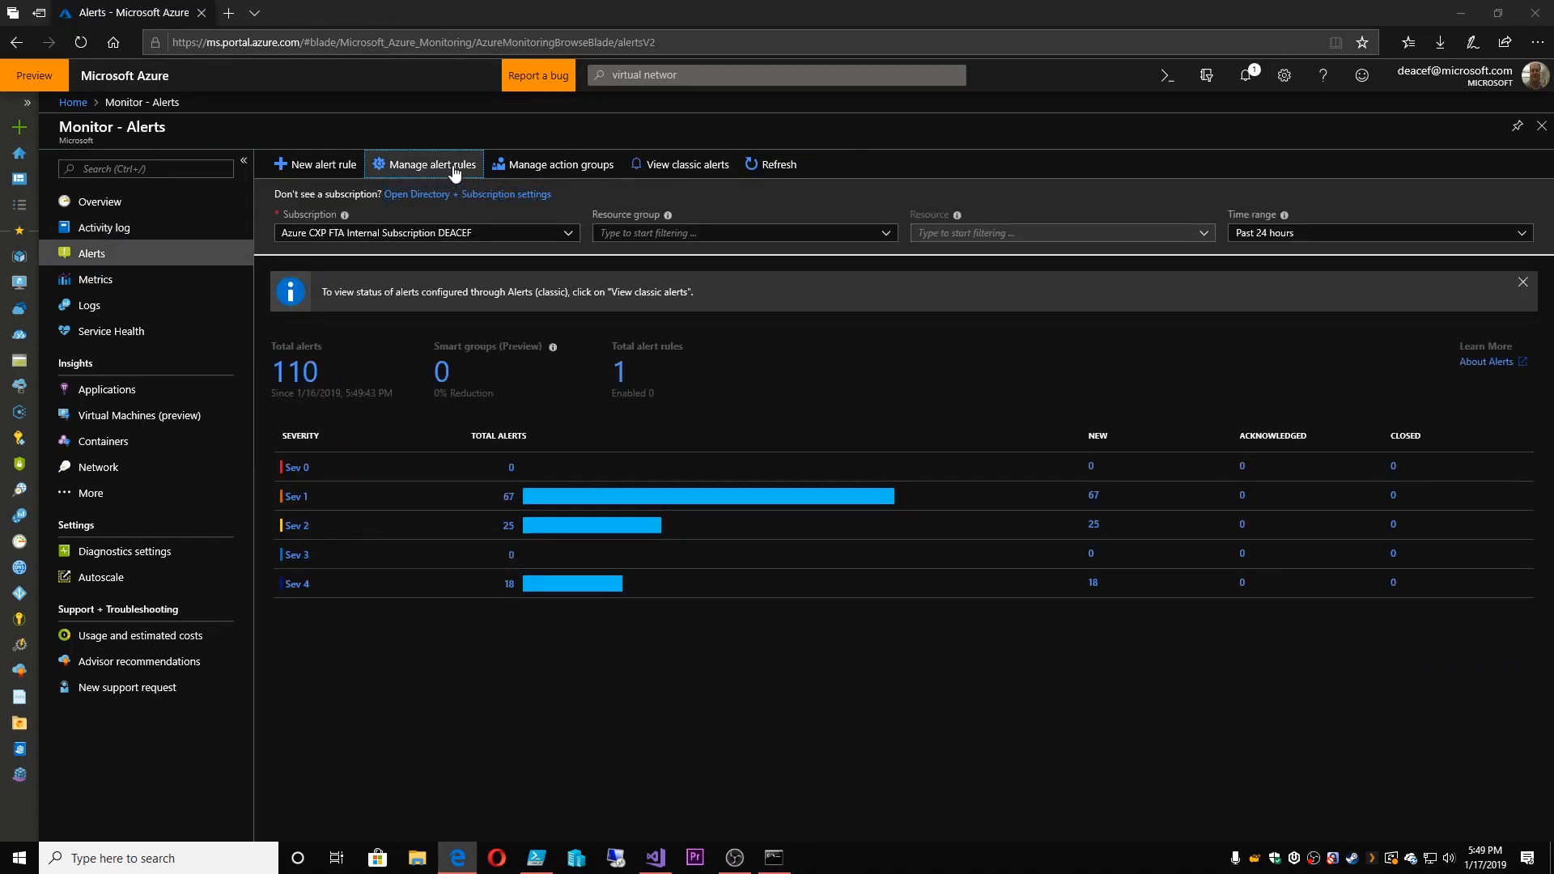
pyautogui.click(432, 165)
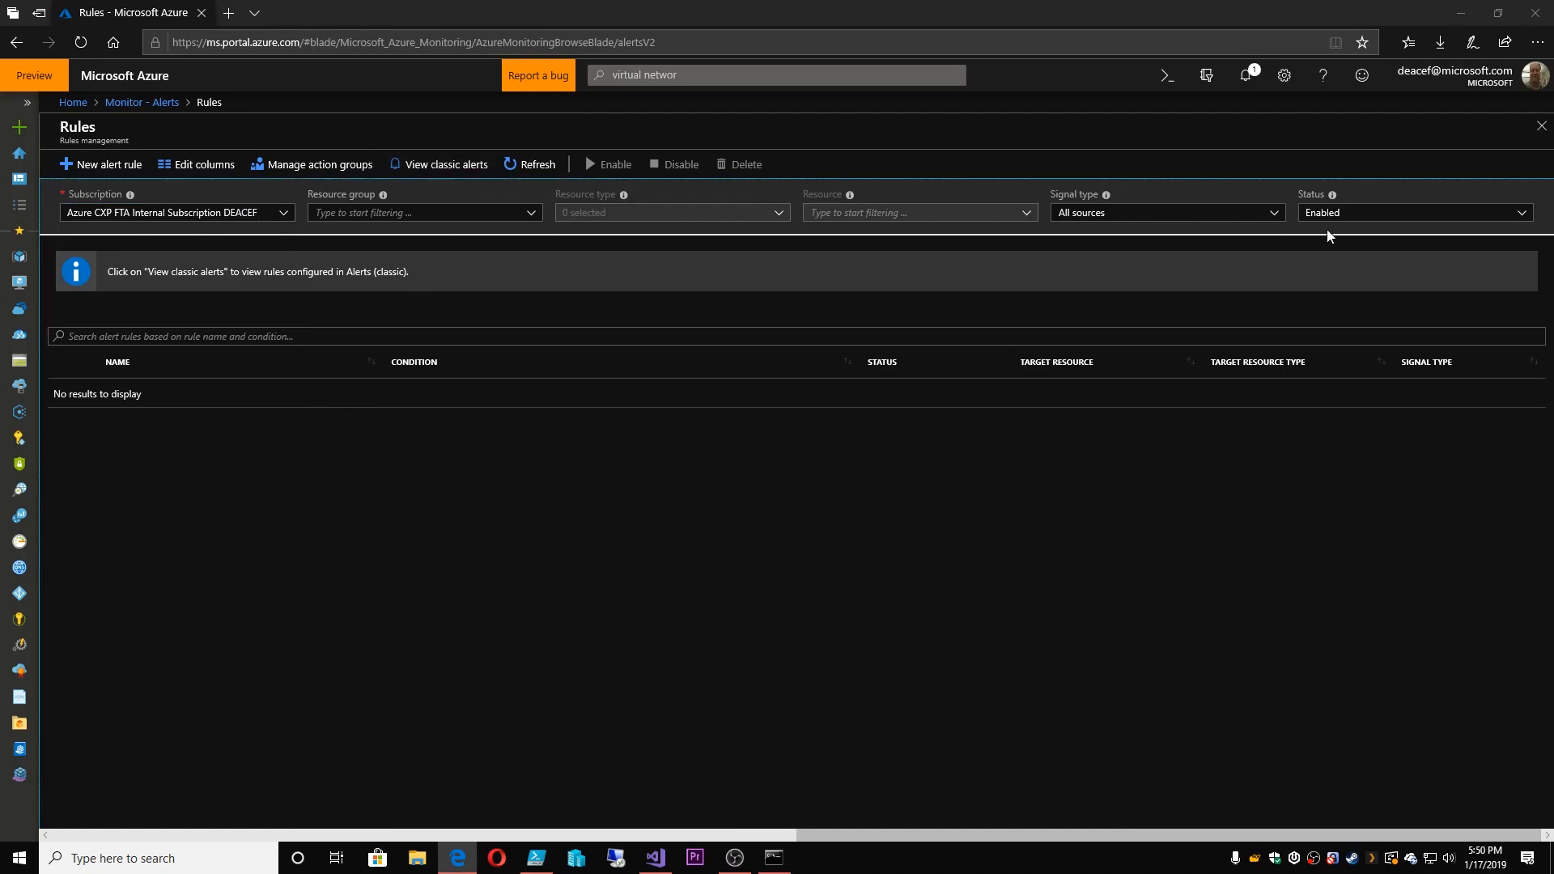
# Filter the alert rules list to both subscriptions and all signal sources
pyautogui.click(176, 212)
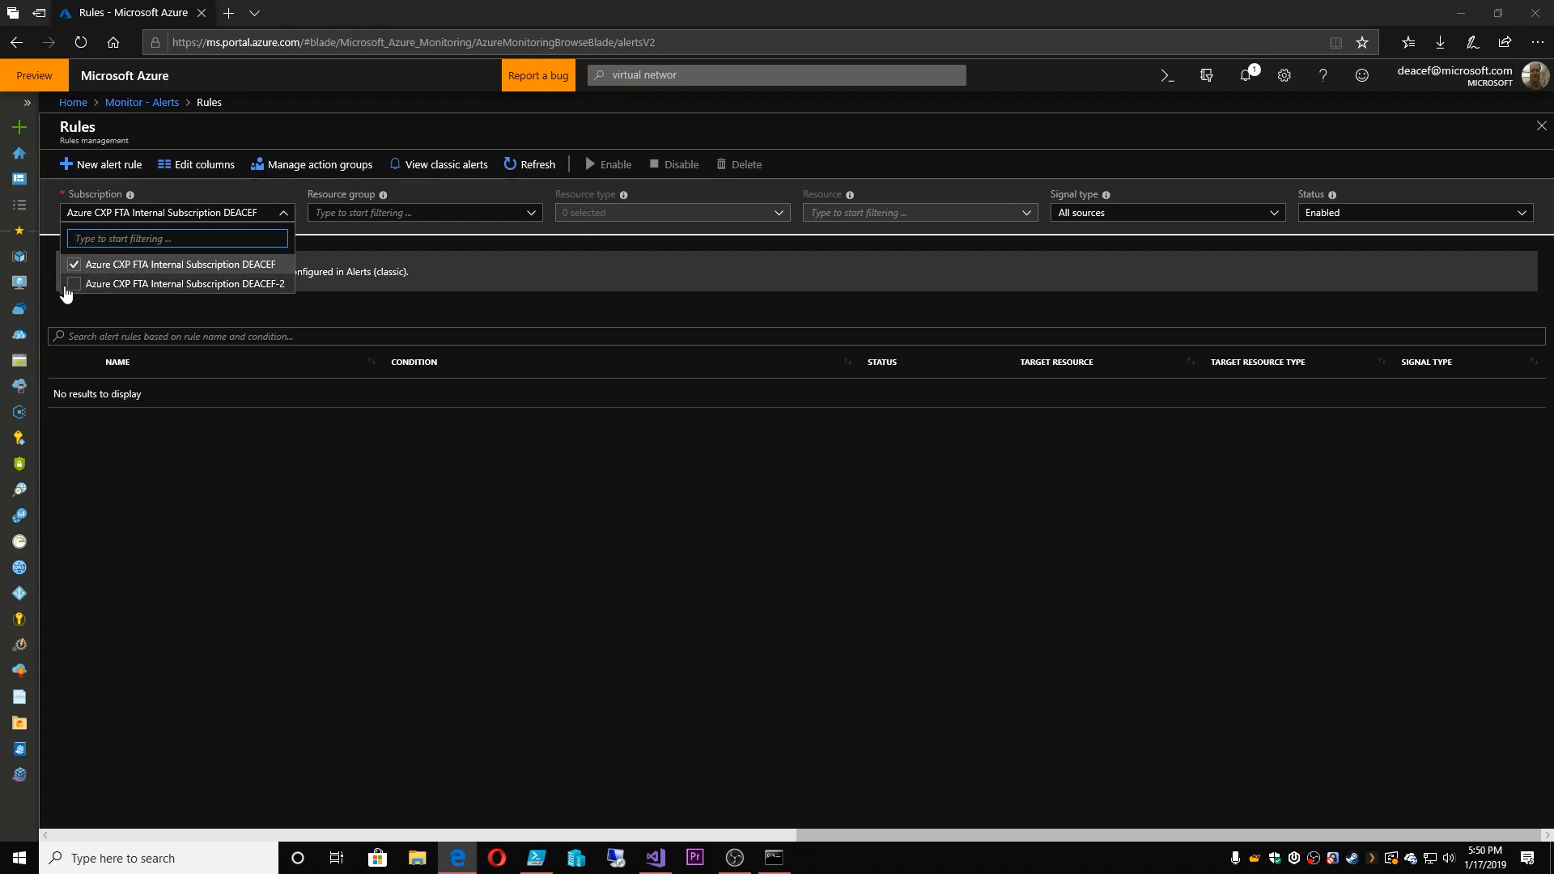
pyautogui.click(424, 212)
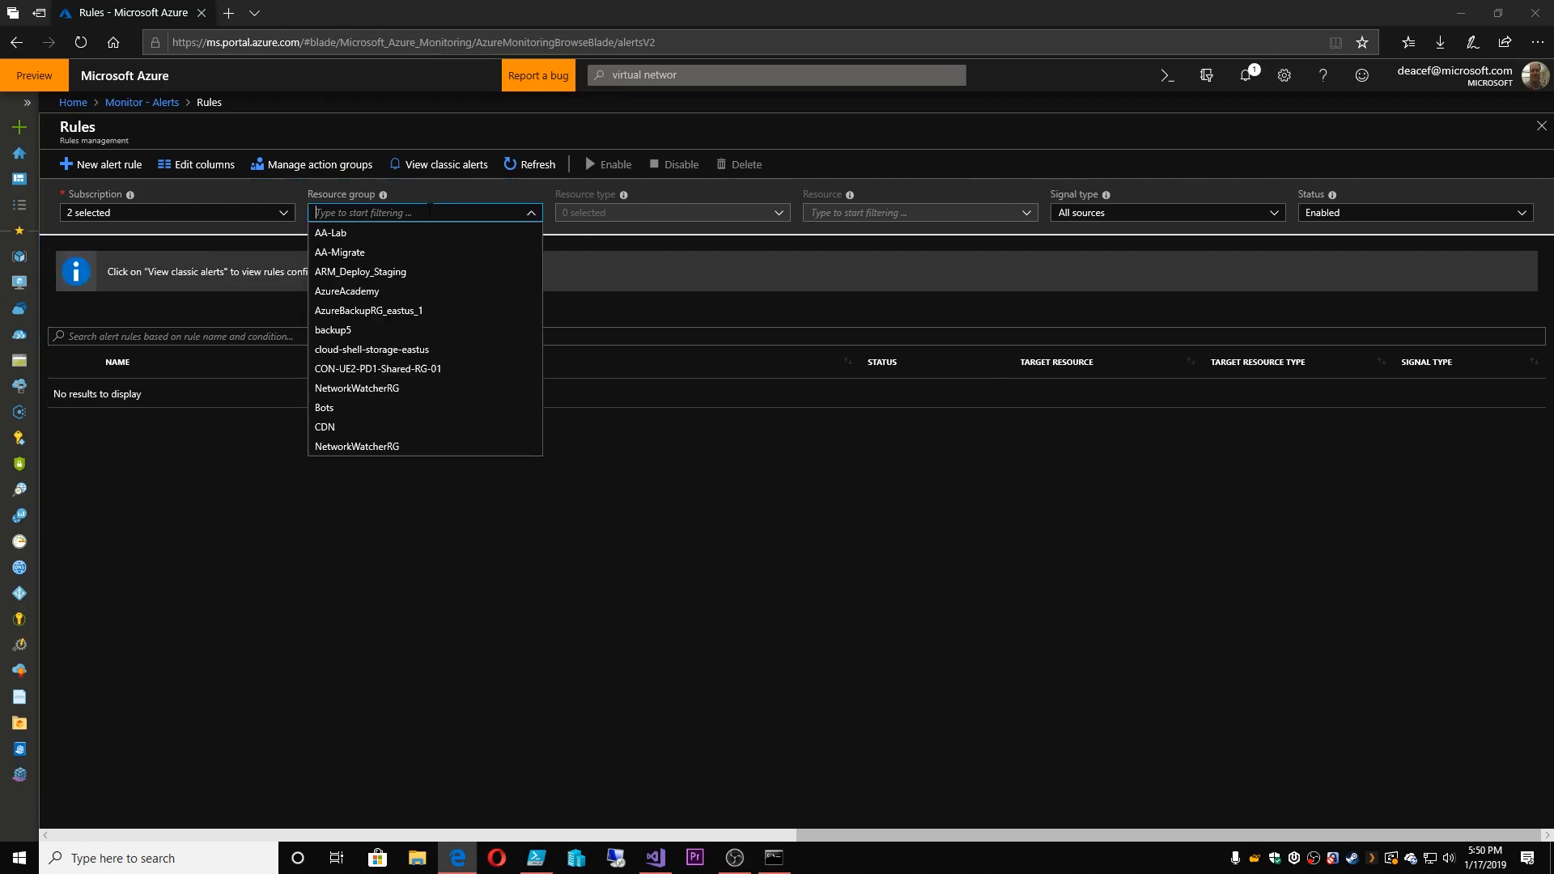
pyautogui.click(717, 462)
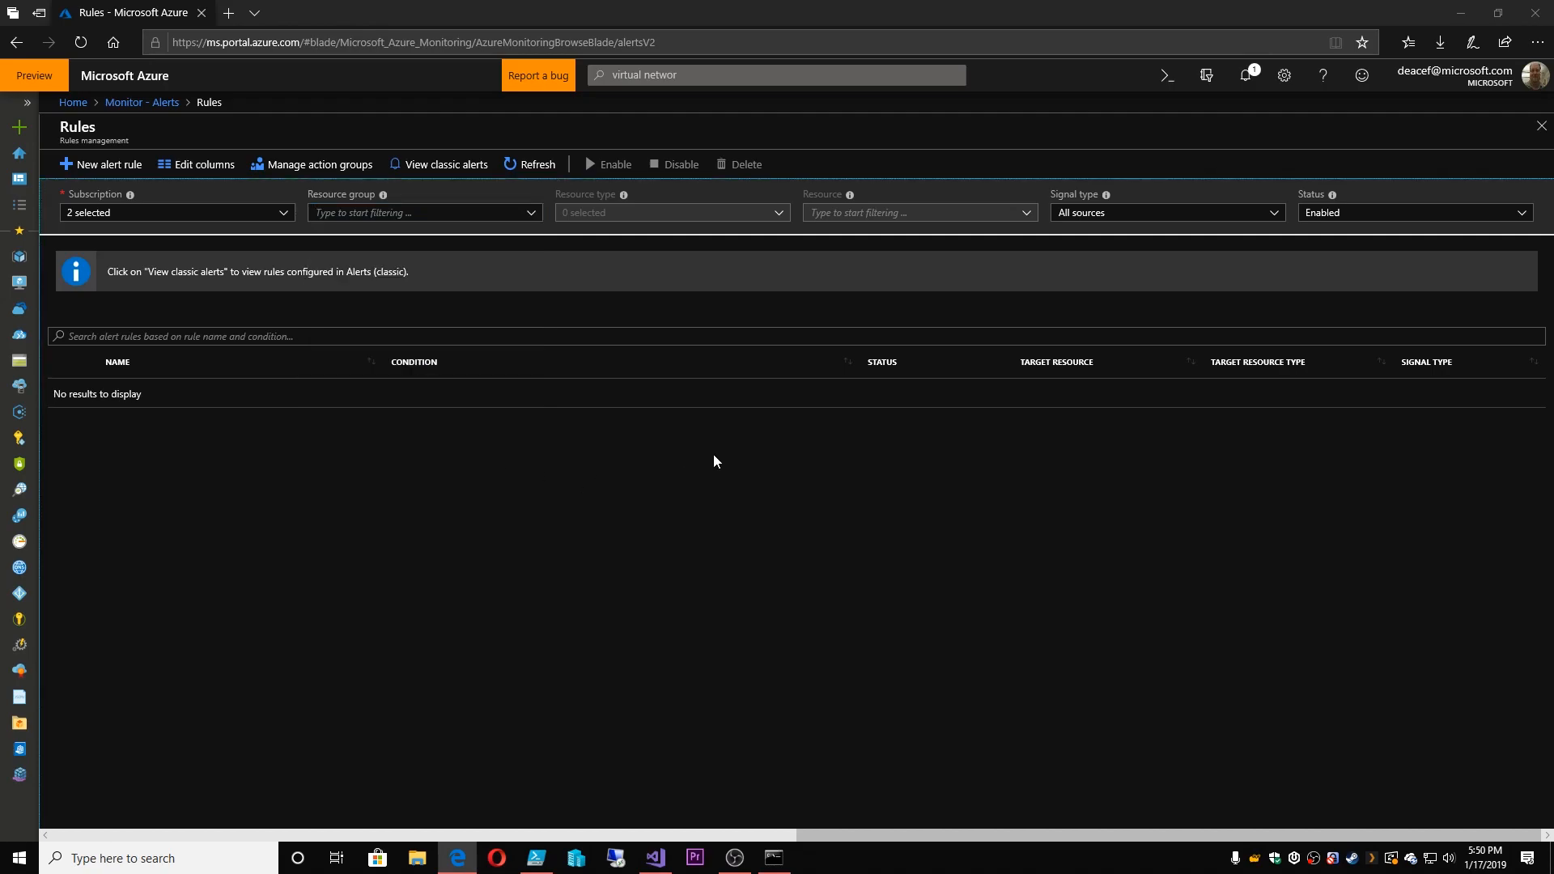
pyautogui.click(1168, 212)
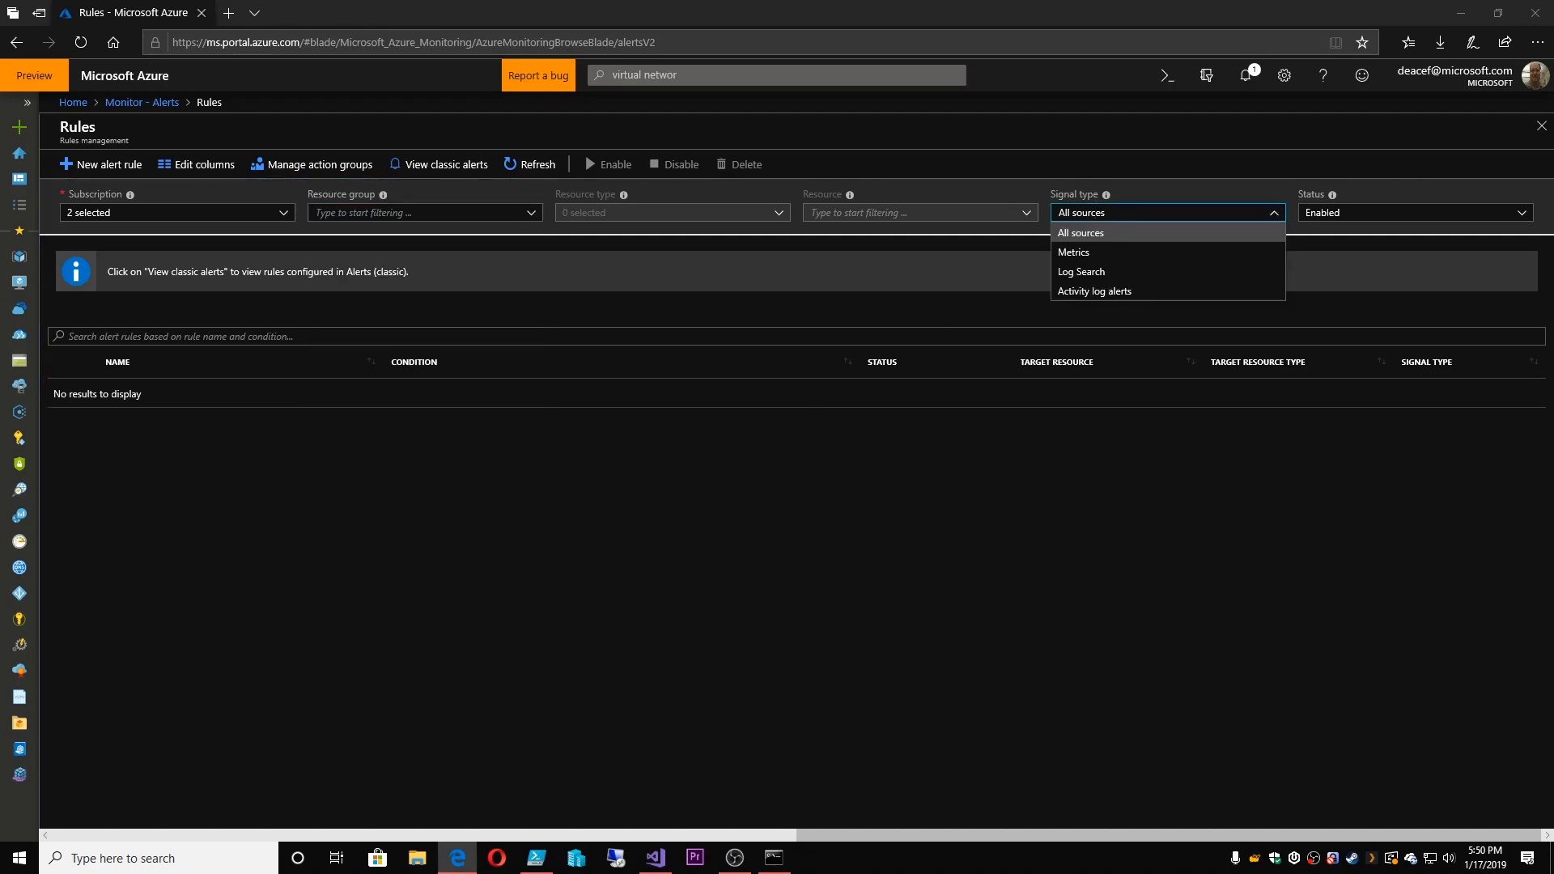
pyautogui.moveTo(1099, 277)
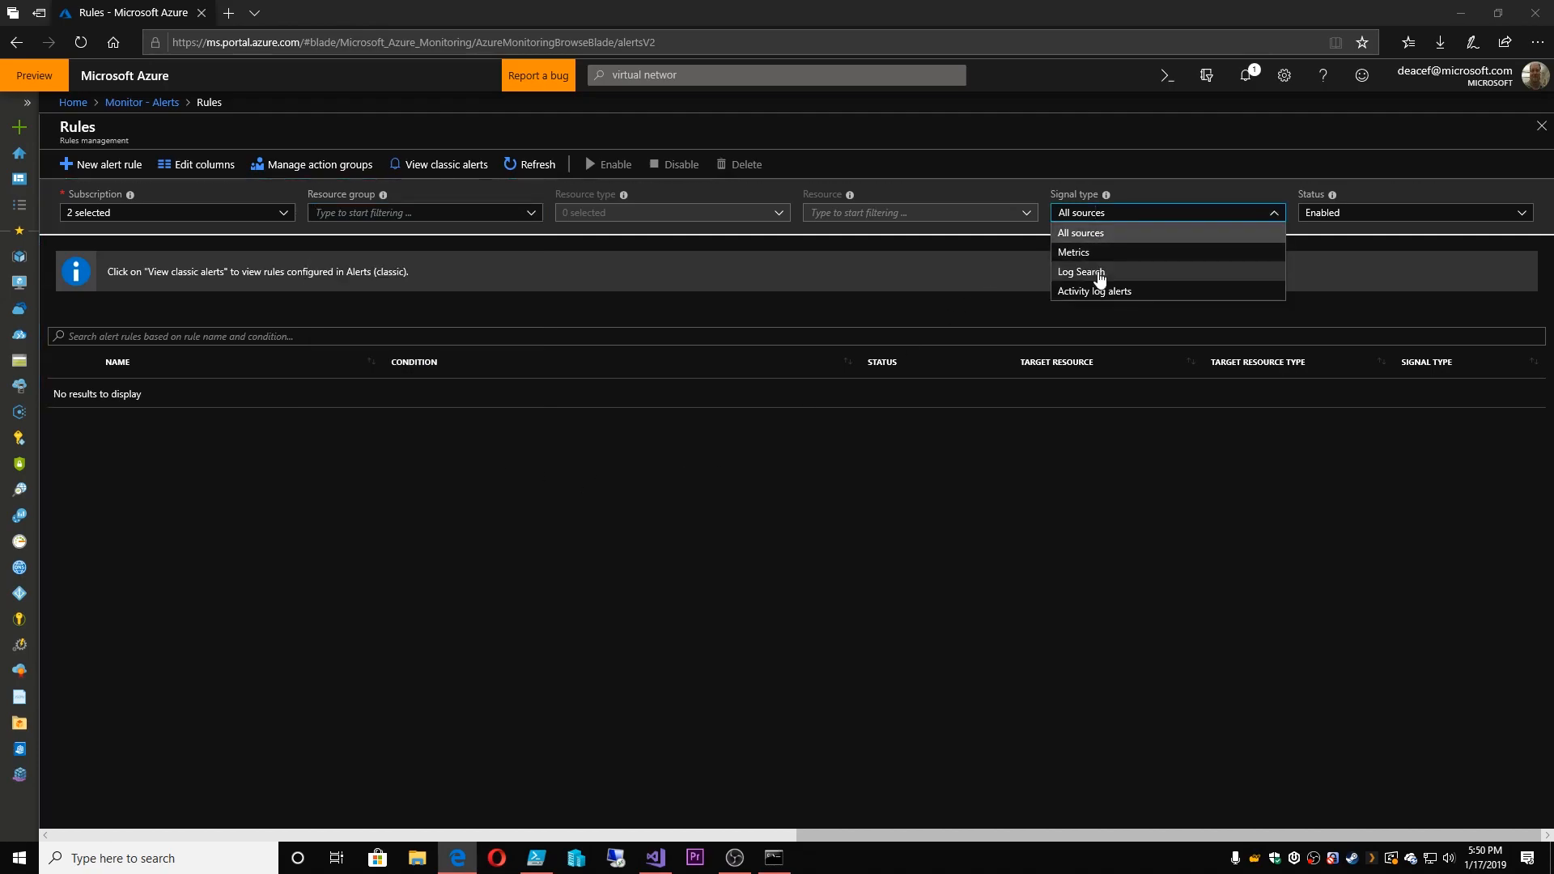
pyautogui.moveTo(1013, 609)
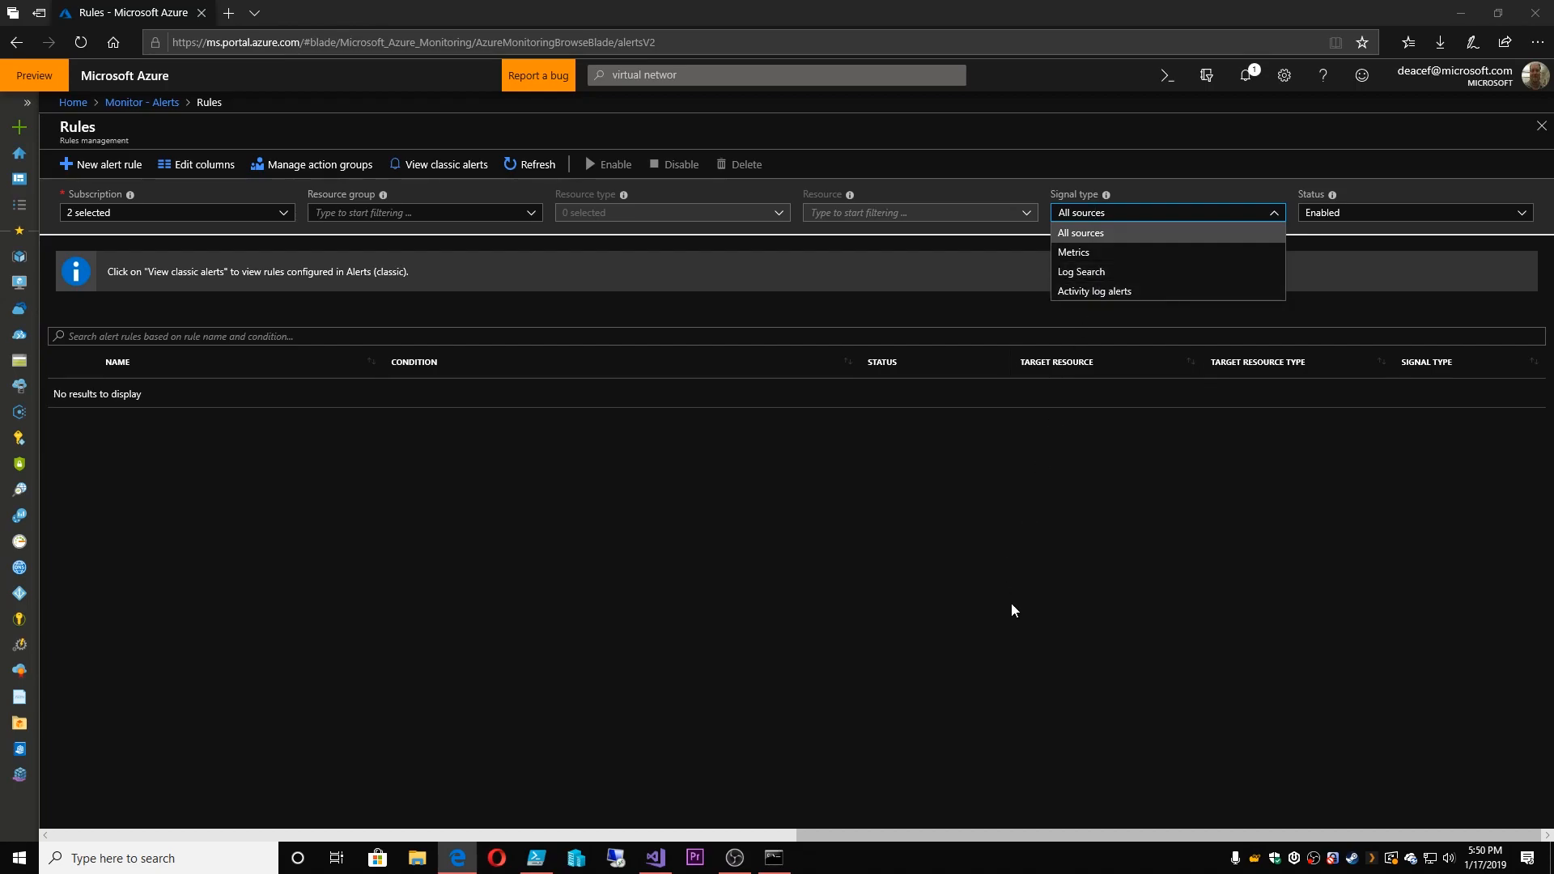
pyautogui.click(1081, 233)
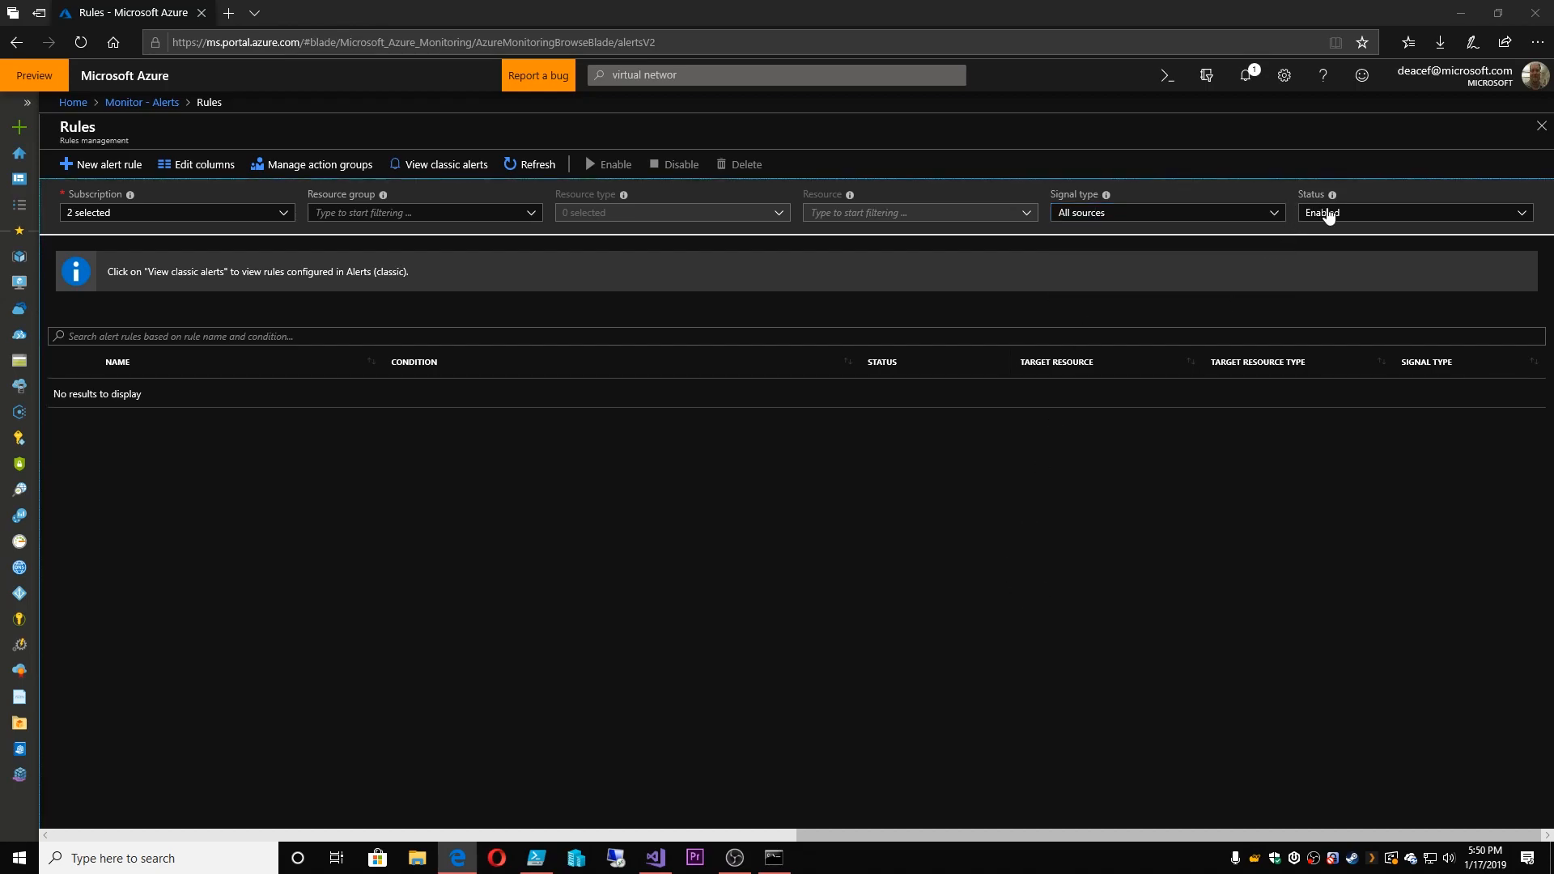
# Enable the disabled title rule, then open it from the Enabled rules list
pyautogui.click(1415, 212)
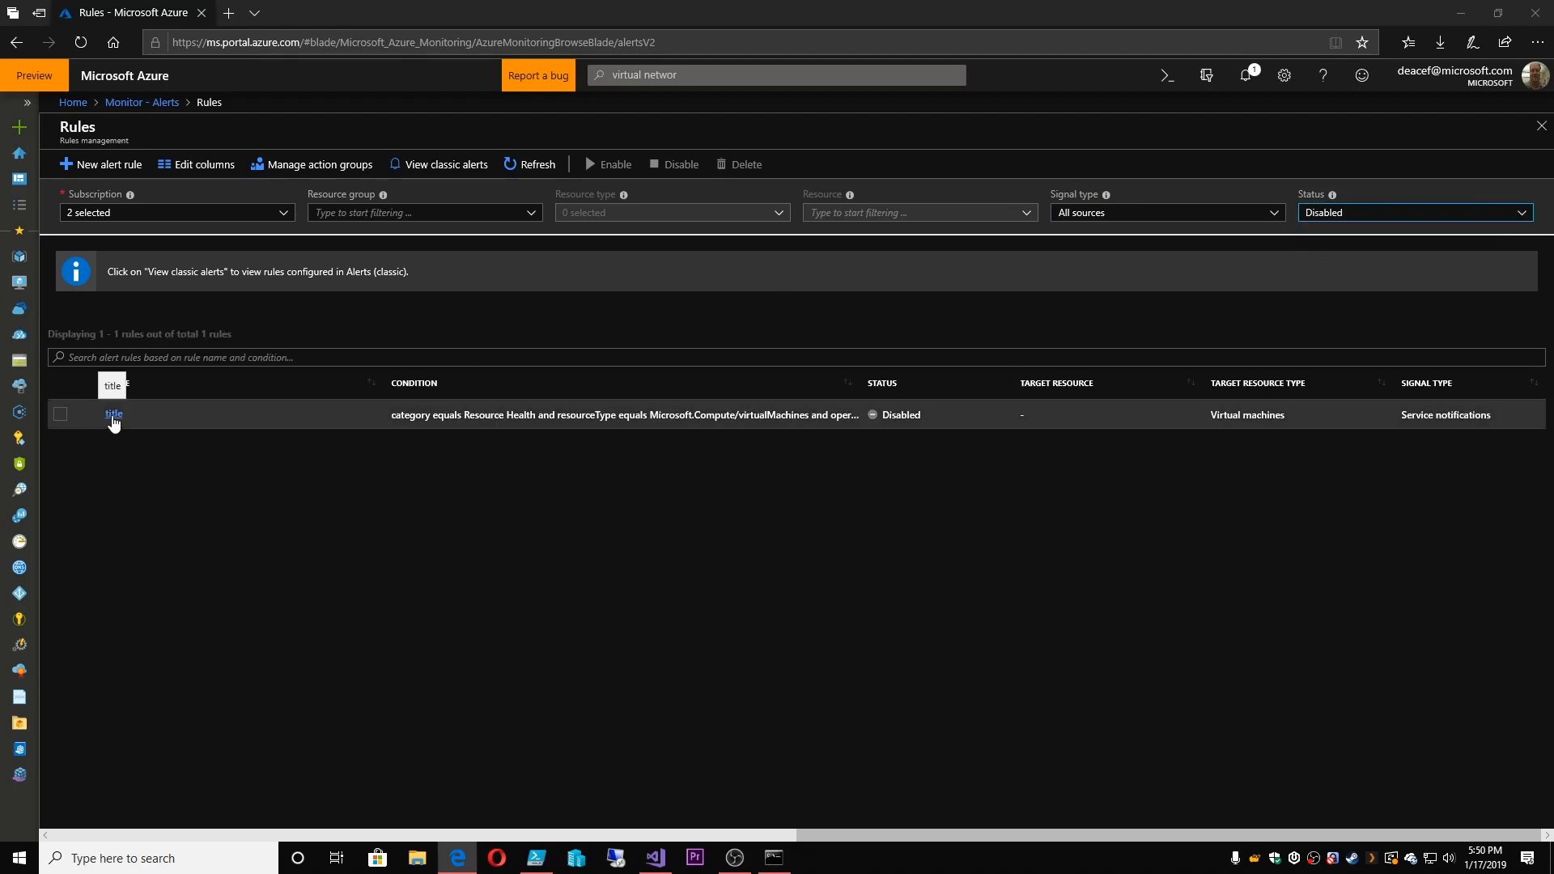
pyautogui.click(60, 414)
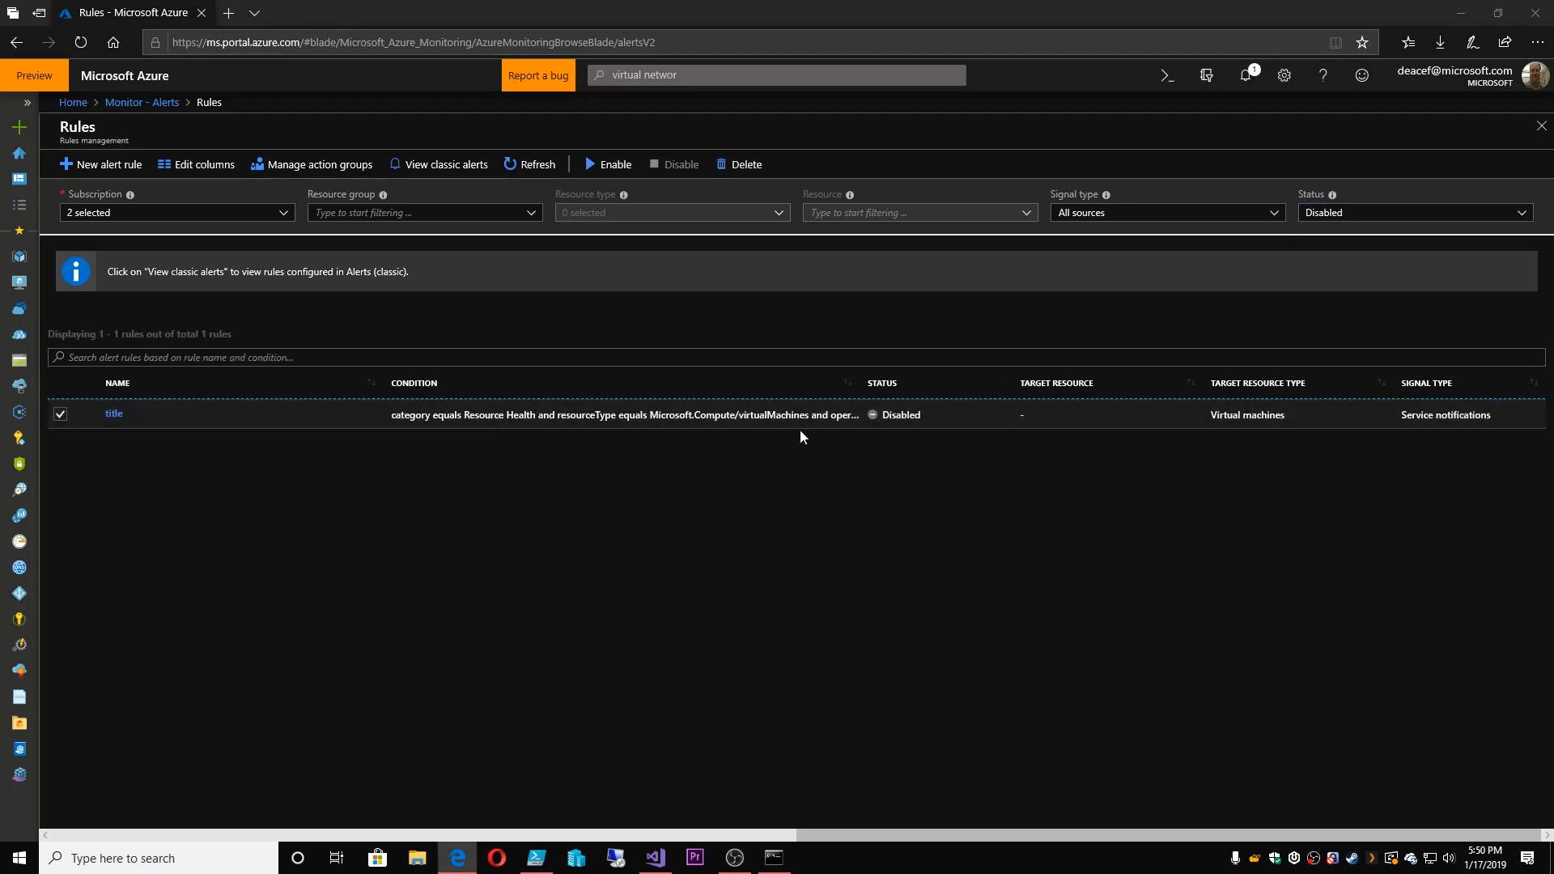
pyautogui.moveTo(115, 421)
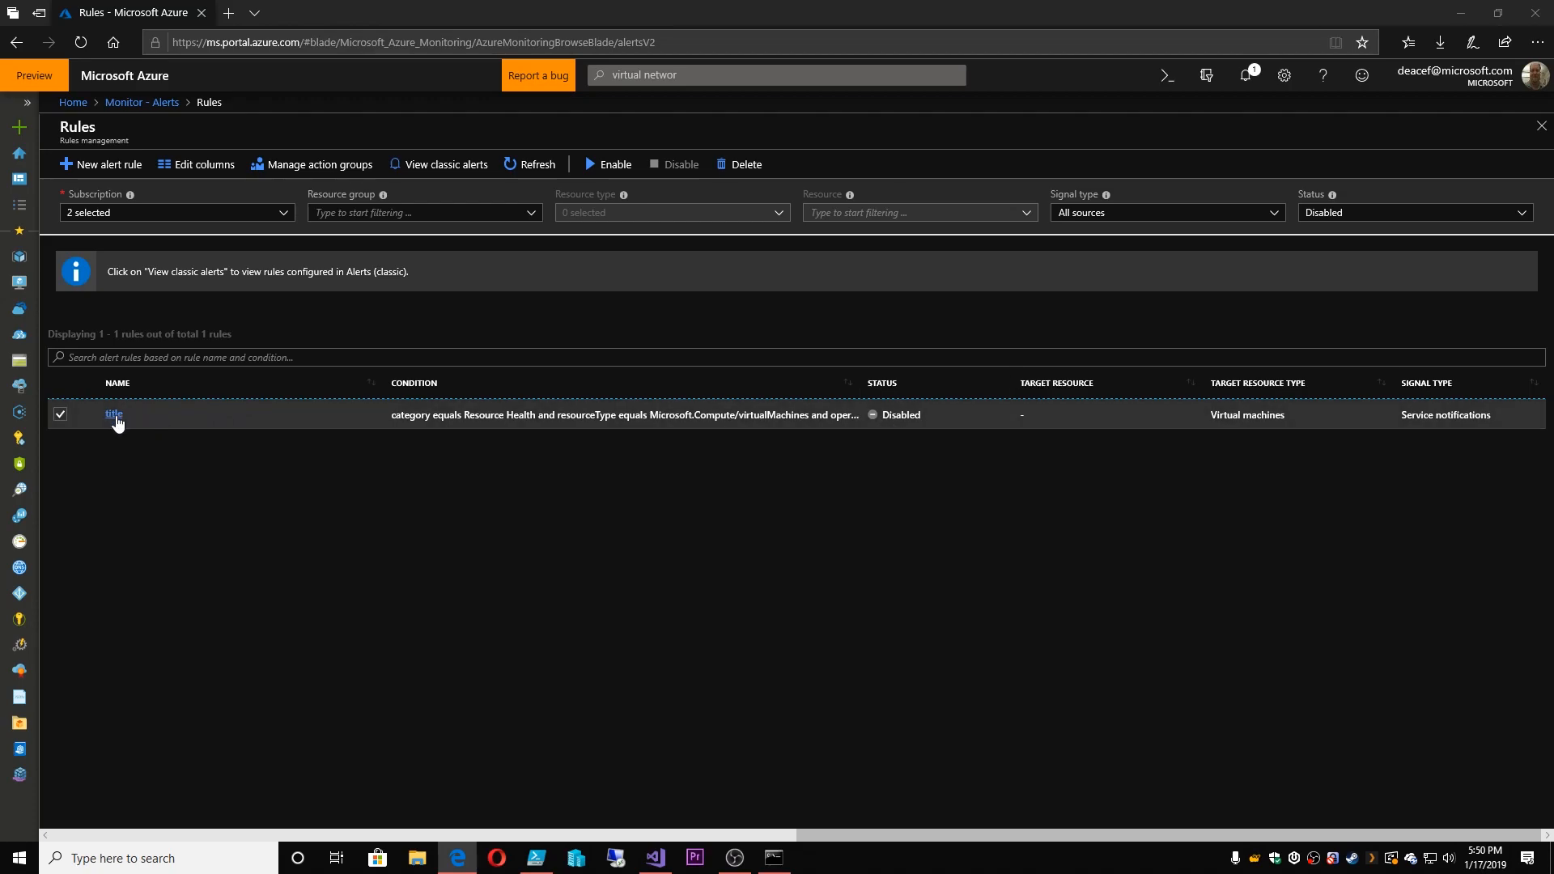
pyautogui.moveTo(615, 168)
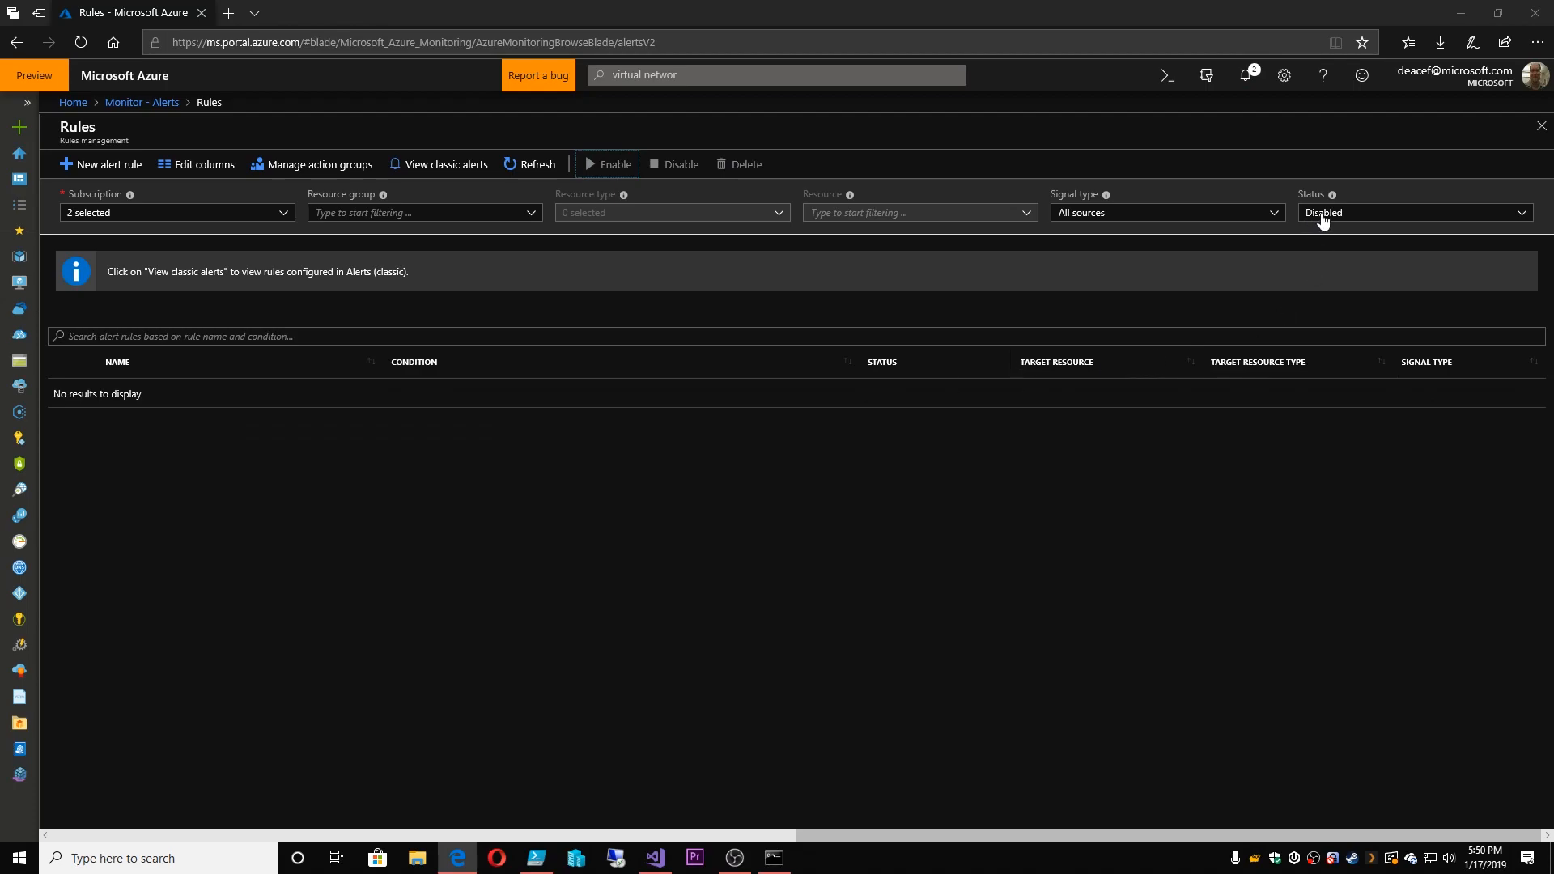
pyautogui.click(1414, 212)
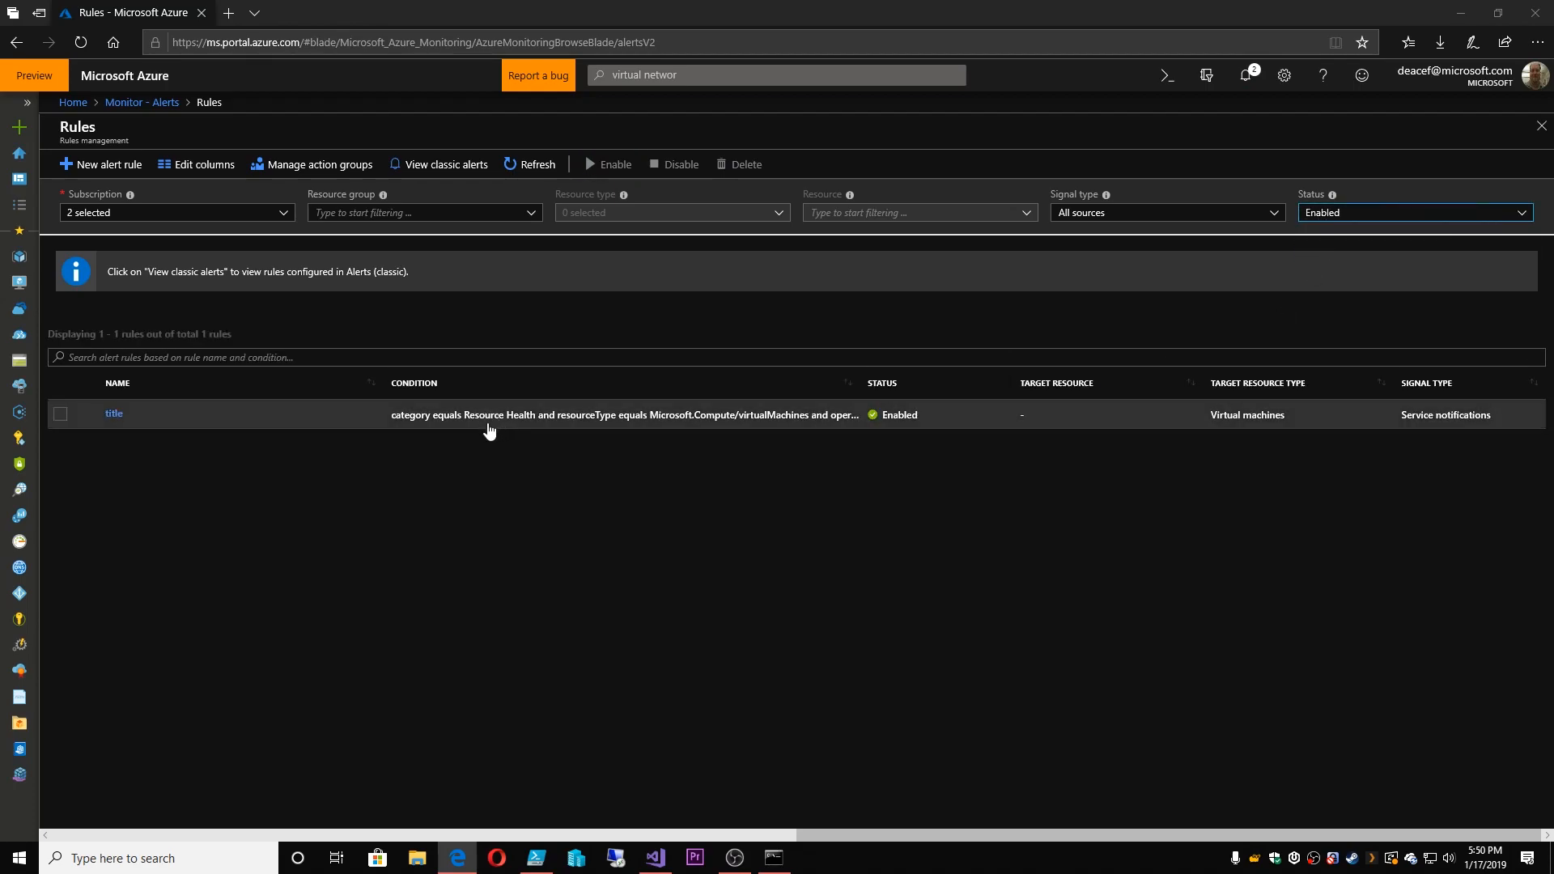
pyautogui.click(60, 414)
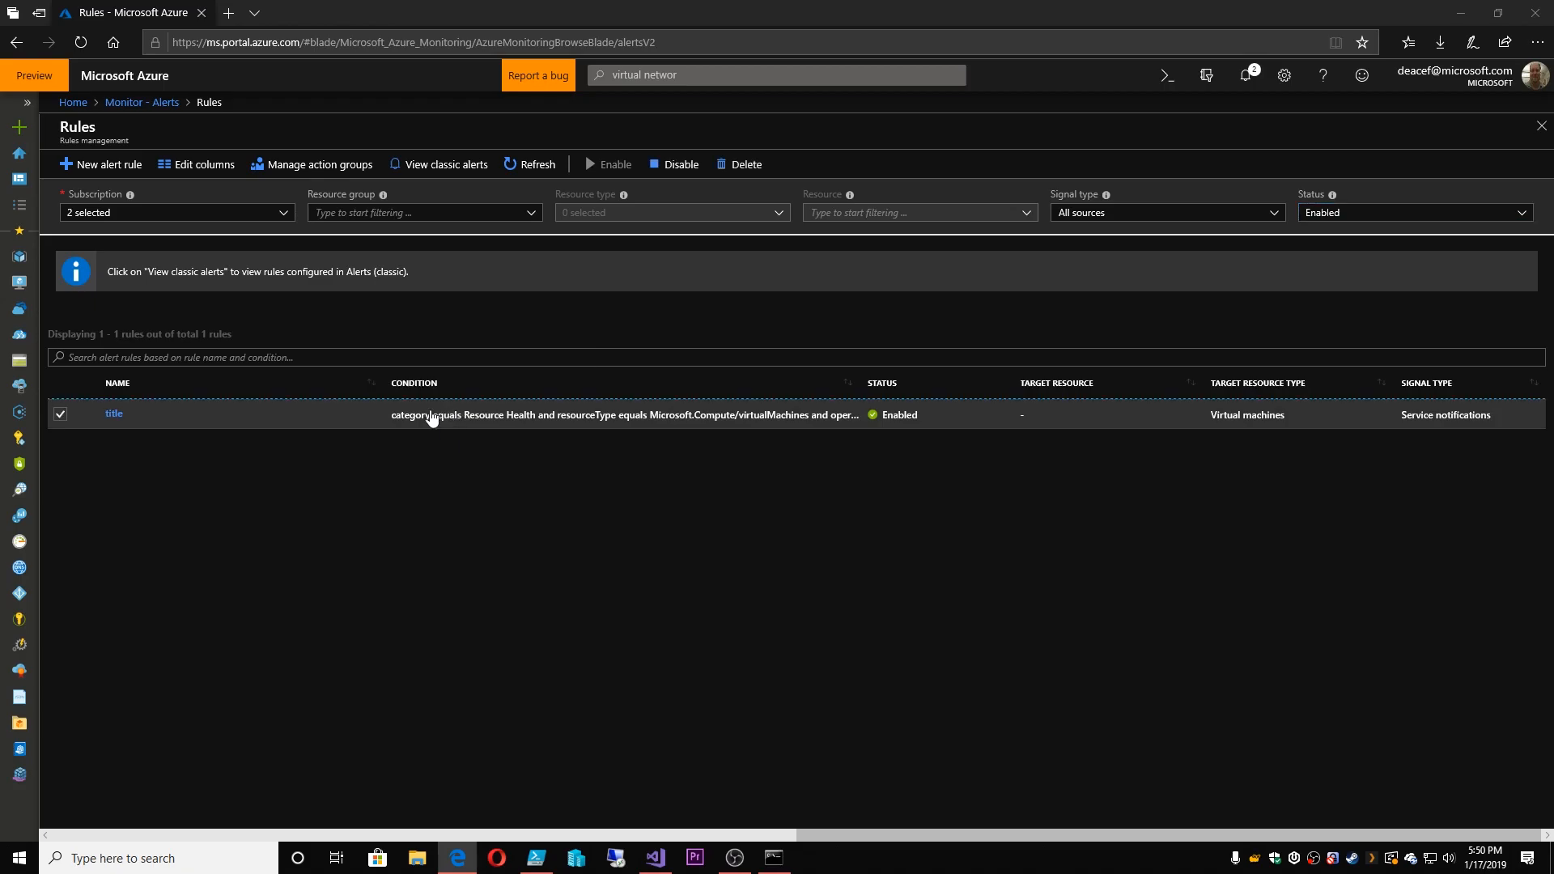
pyautogui.click(113, 413)
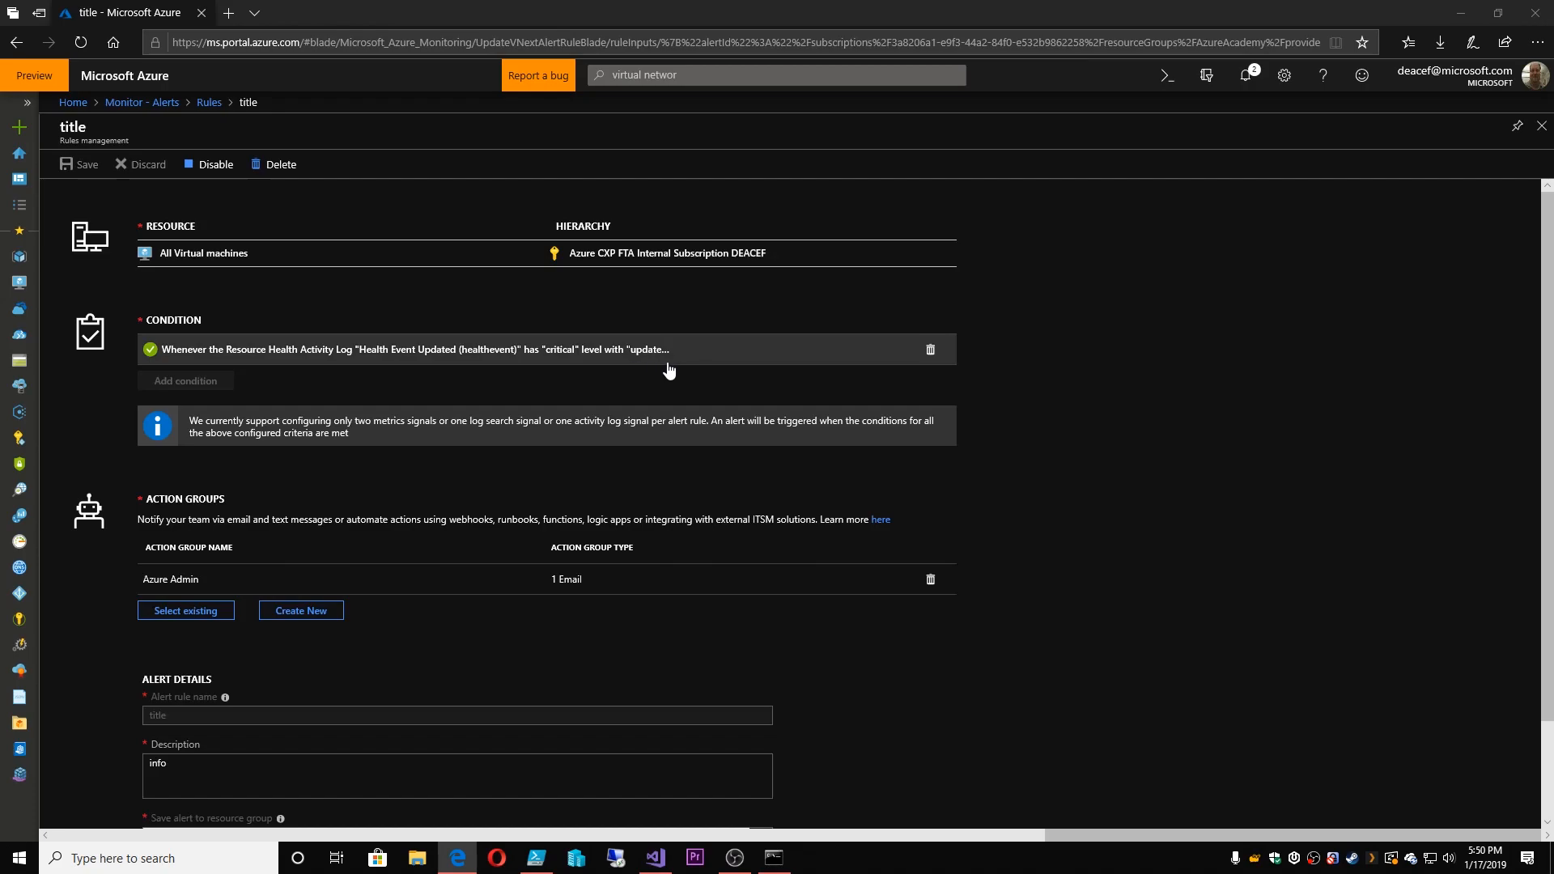
pyautogui.moveTo(702, 359)
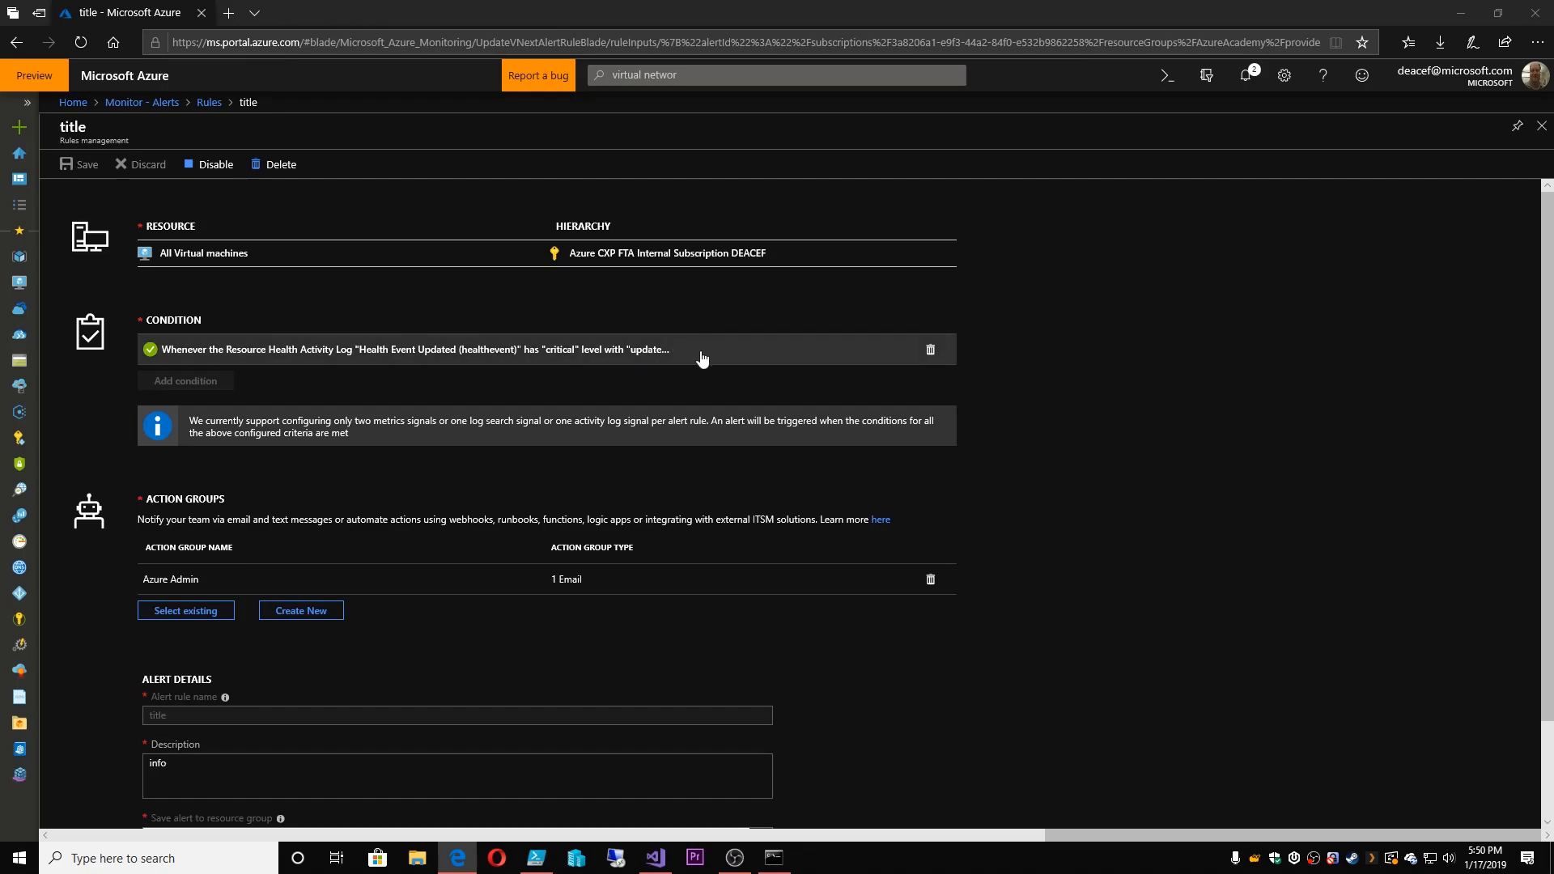
pyautogui.moveTo(688, 362)
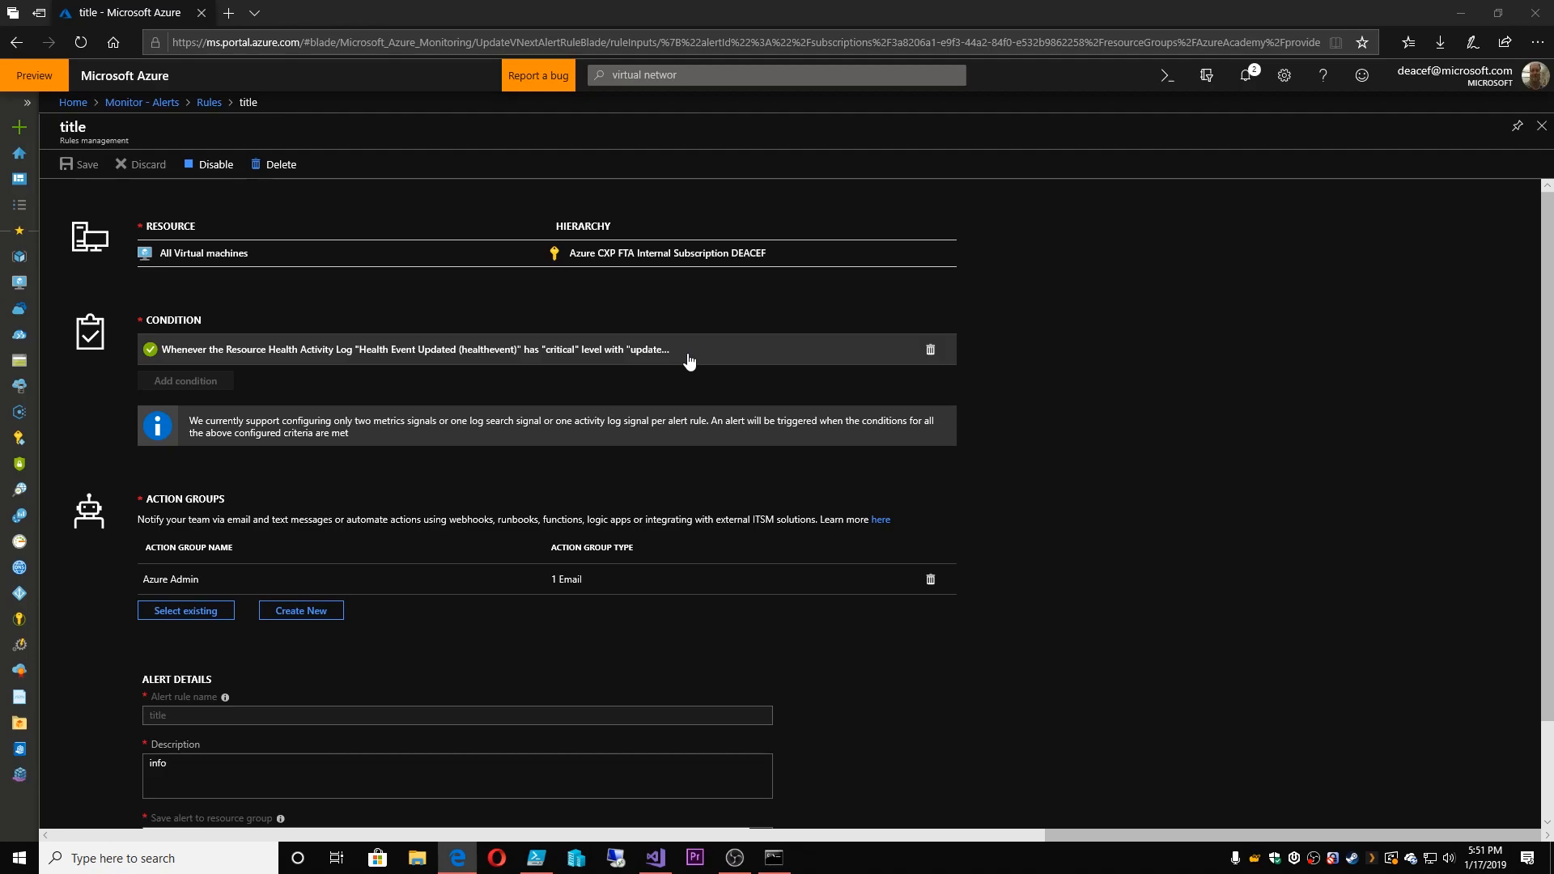
pyautogui.moveTo(669, 349)
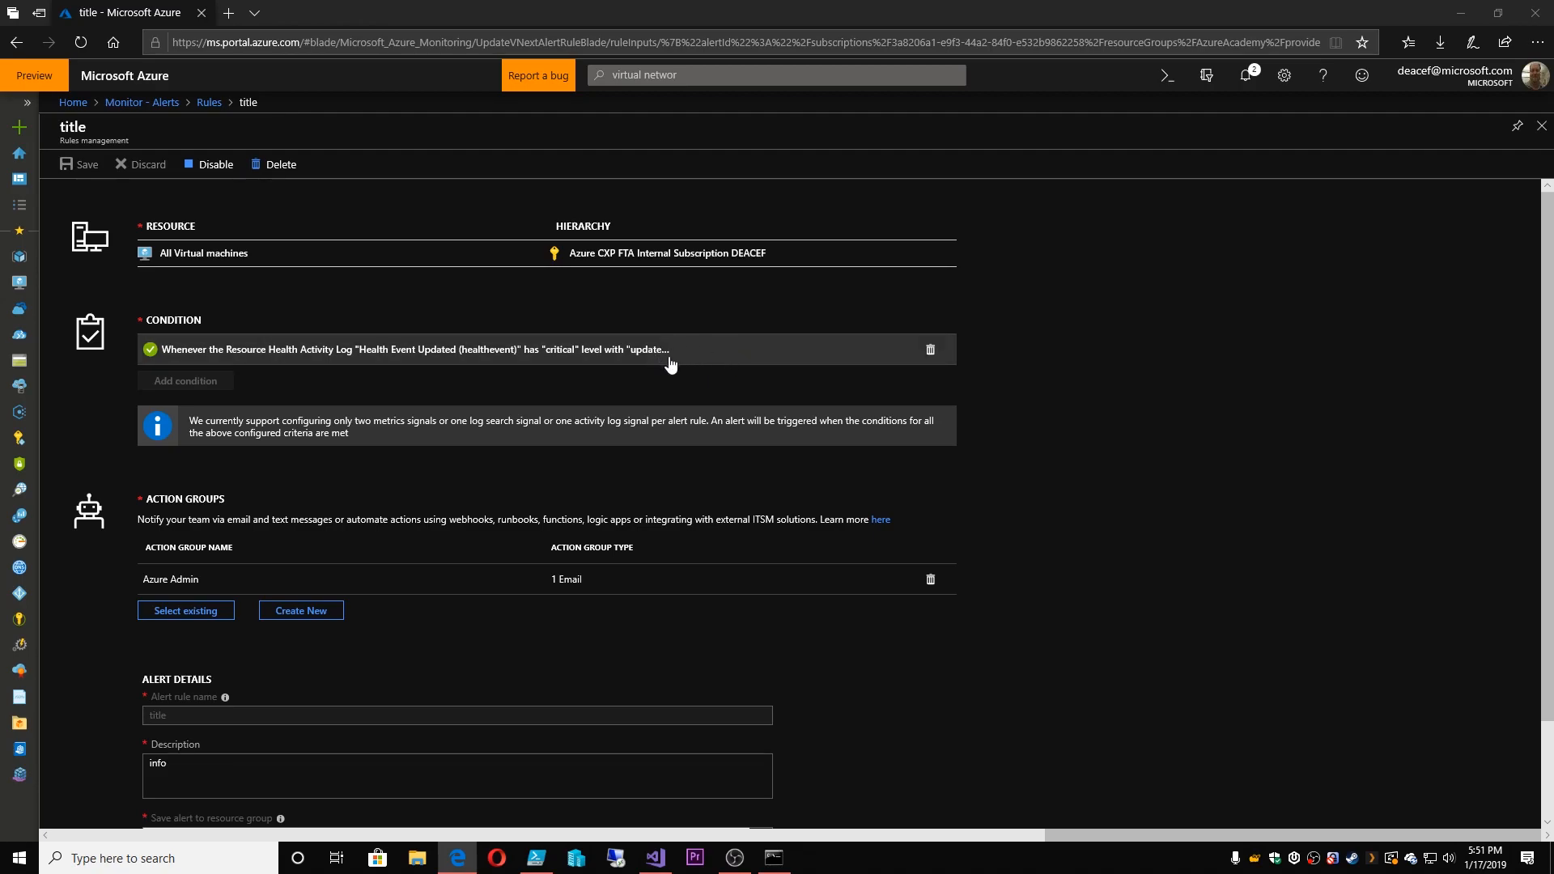
pyautogui.moveTo(388, 278)
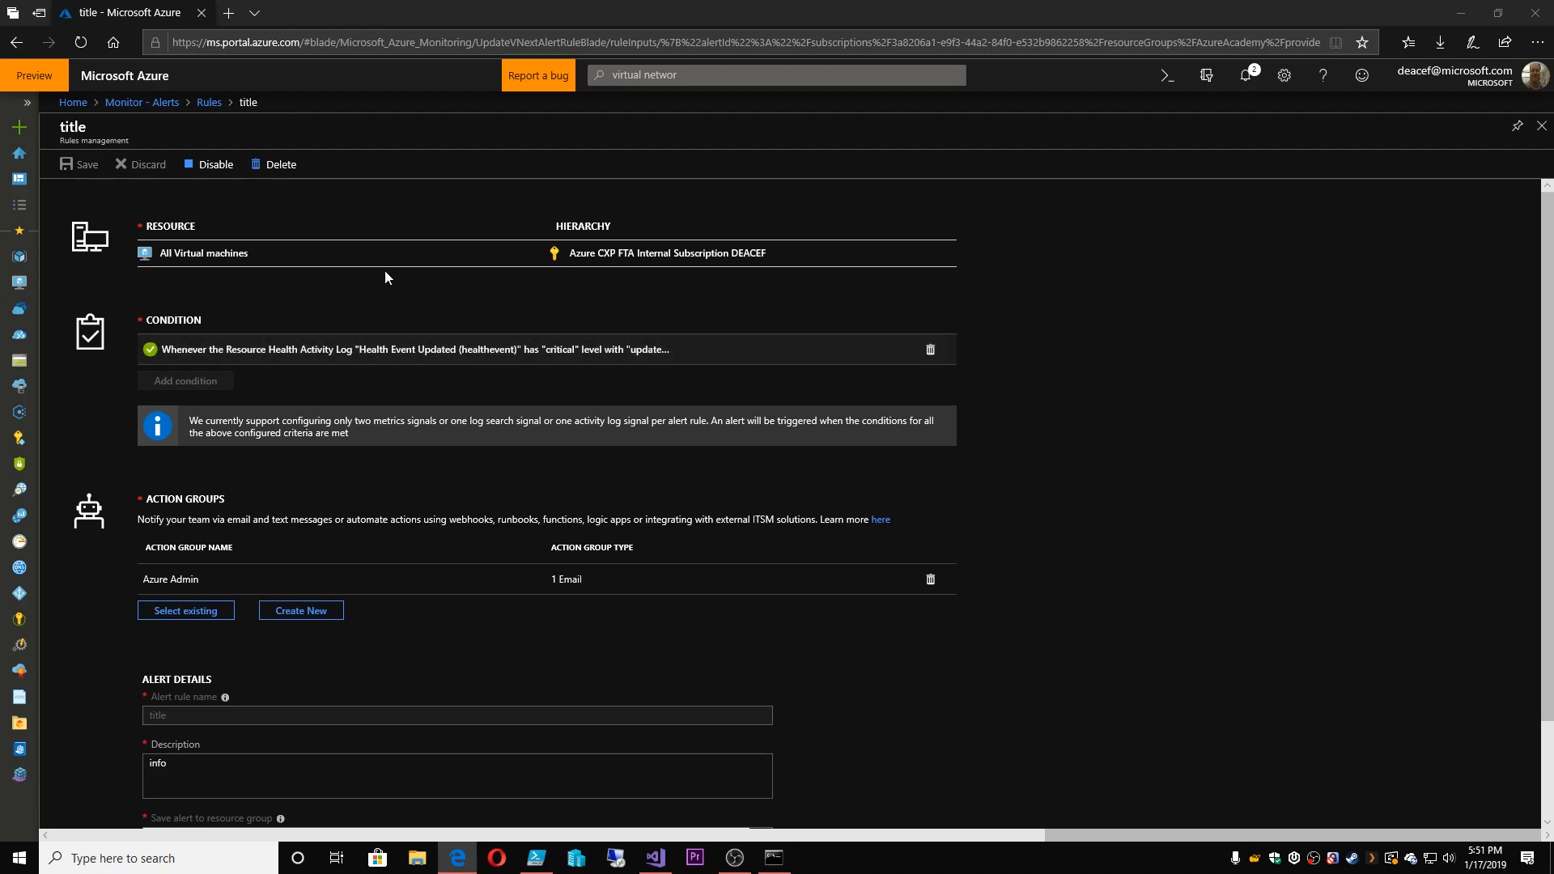
pyautogui.moveTo(223, 478)
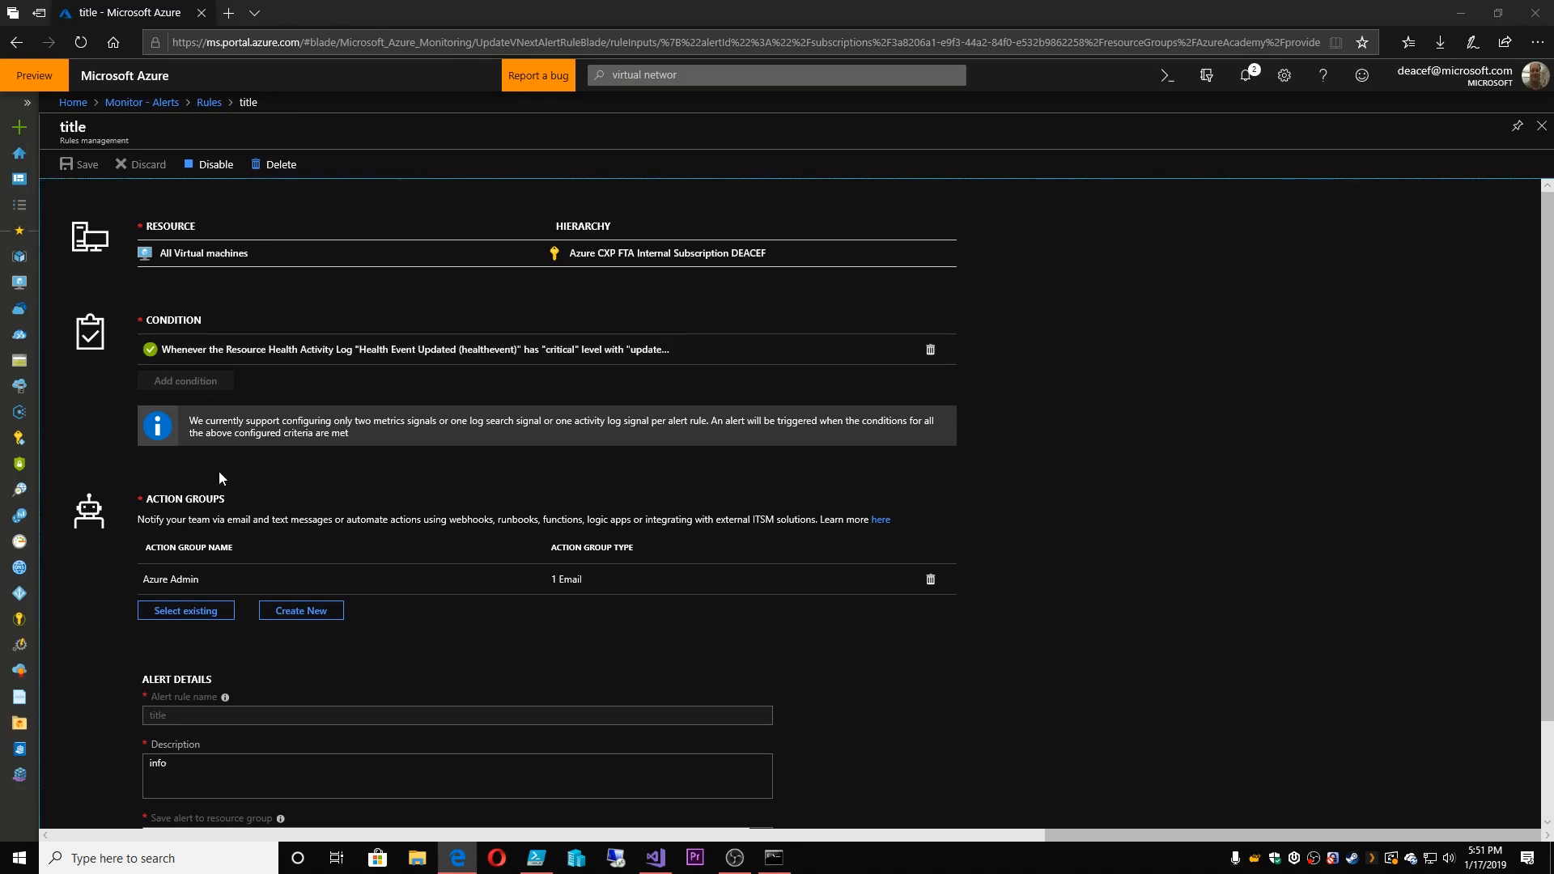
# Scroll through the title rule's details and go back to the Rules list
pyautogui.scroll(-3)
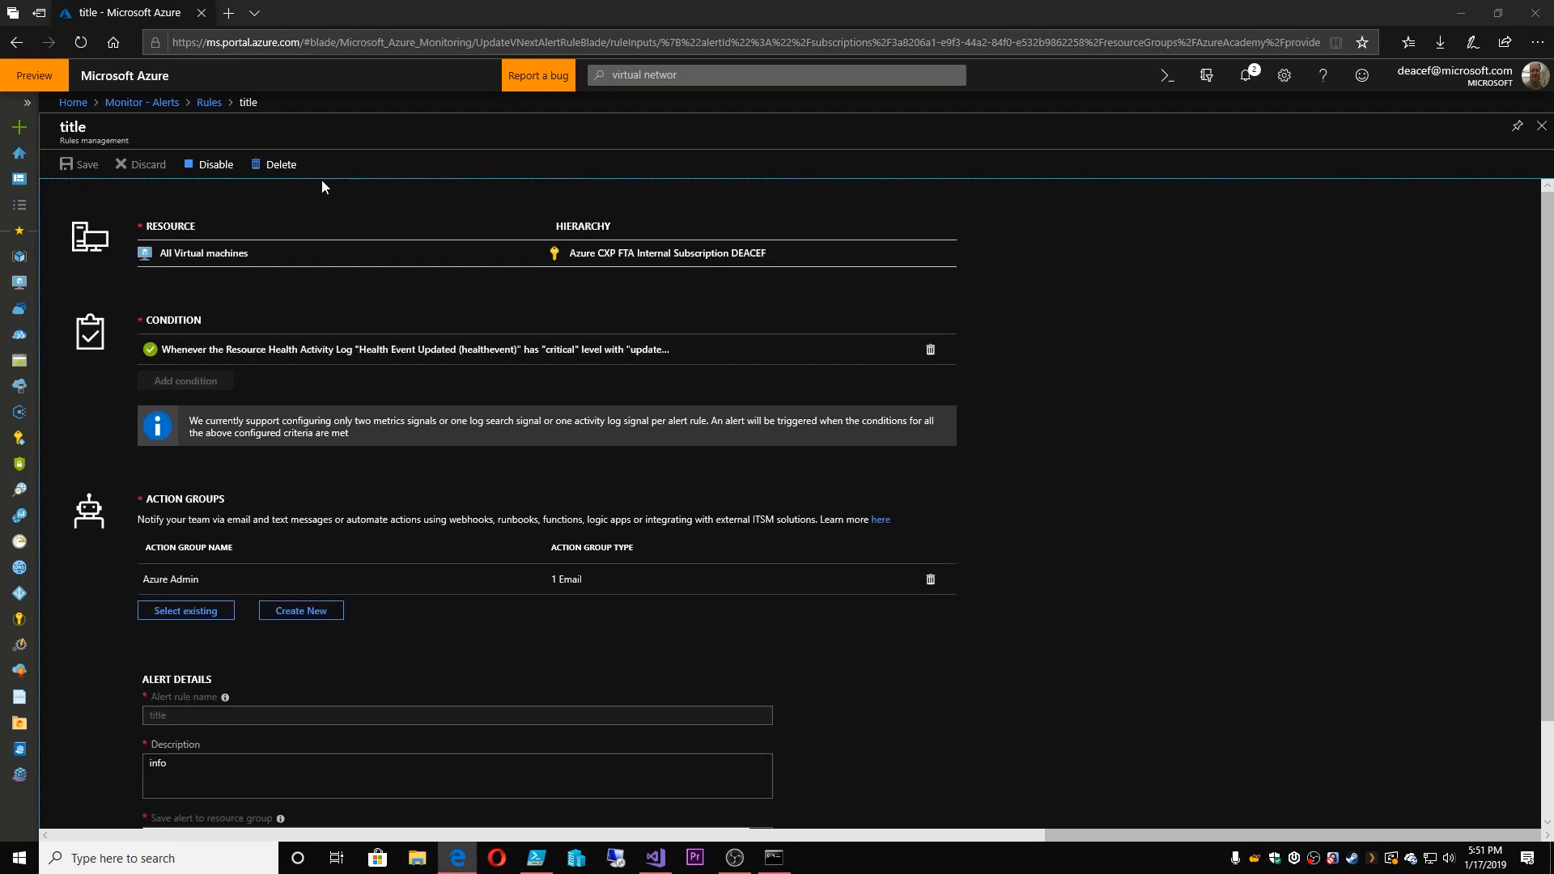
pyautogui.click(210, 165)
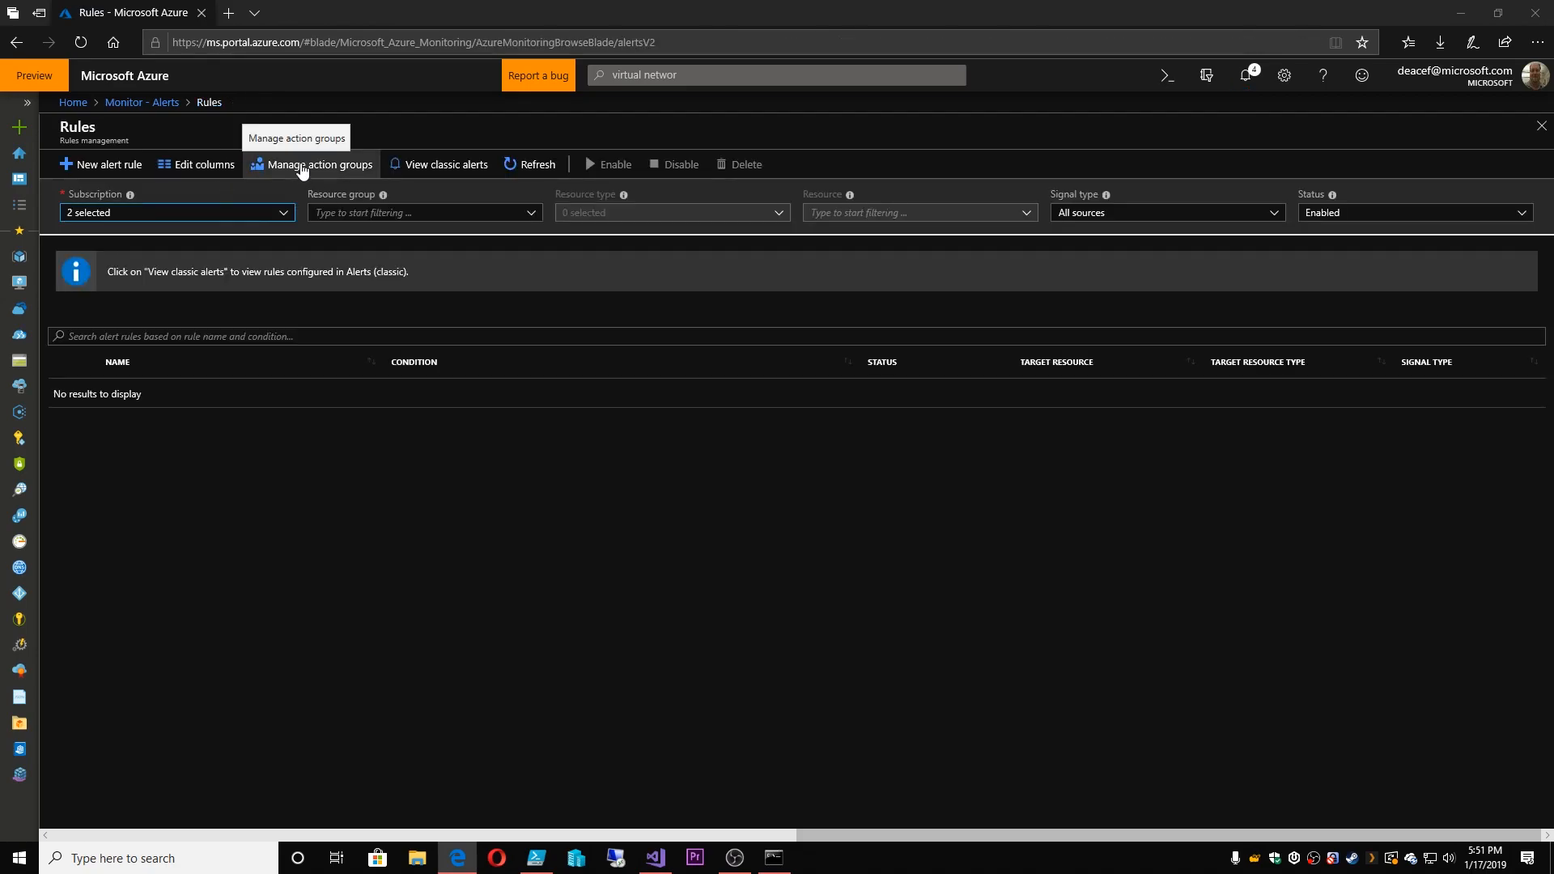
# View the Azure Admin action group's available action types, then return to Monitor Alerts
pyautogui.click(320, 164)
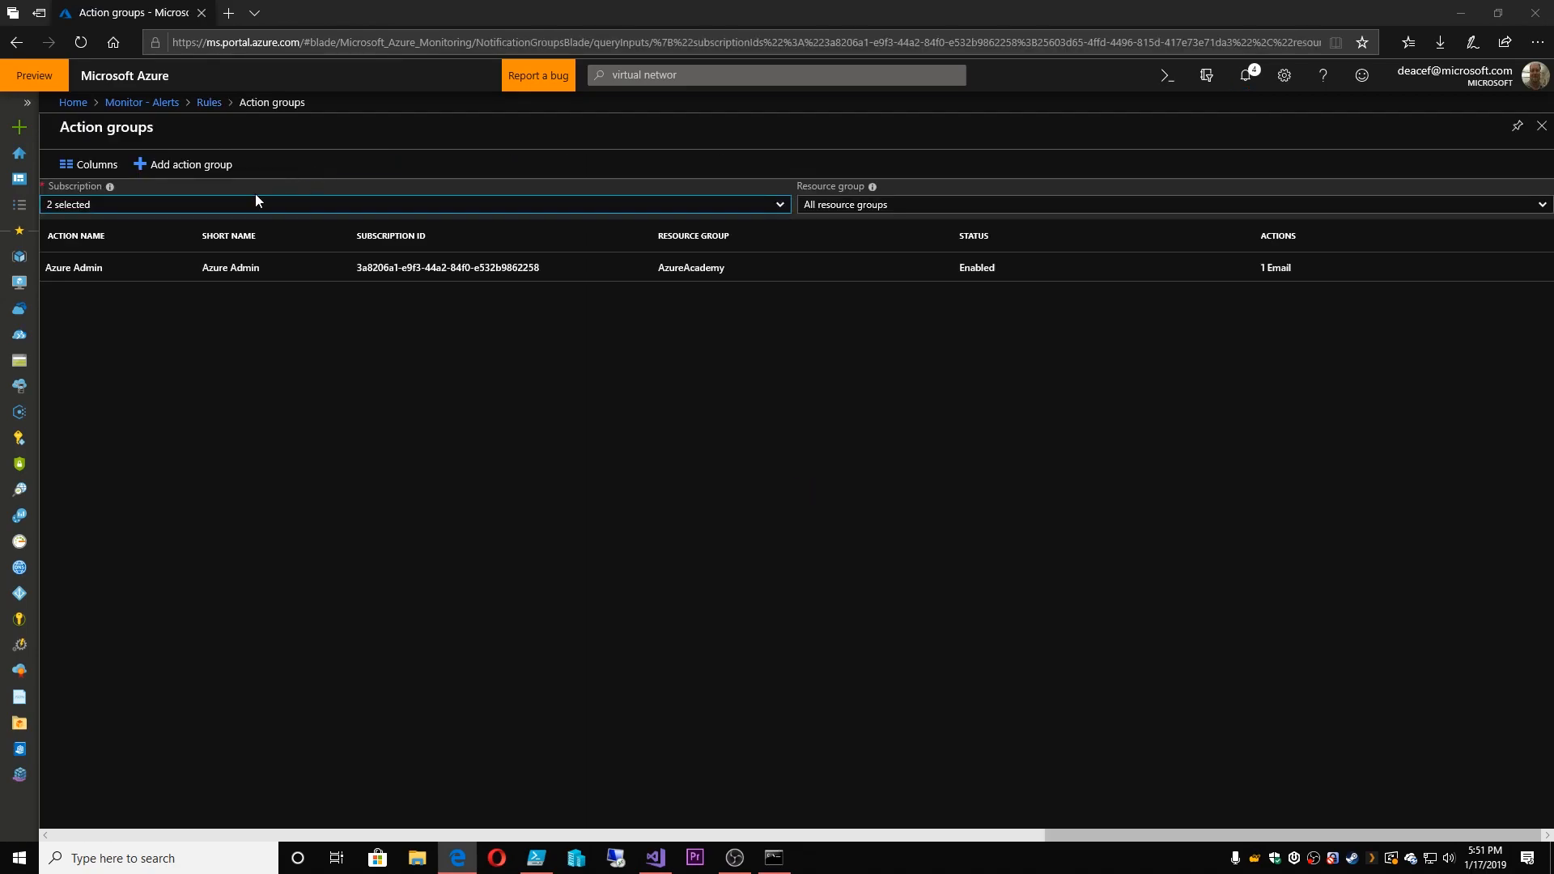
pyautogui.click(73, 268)
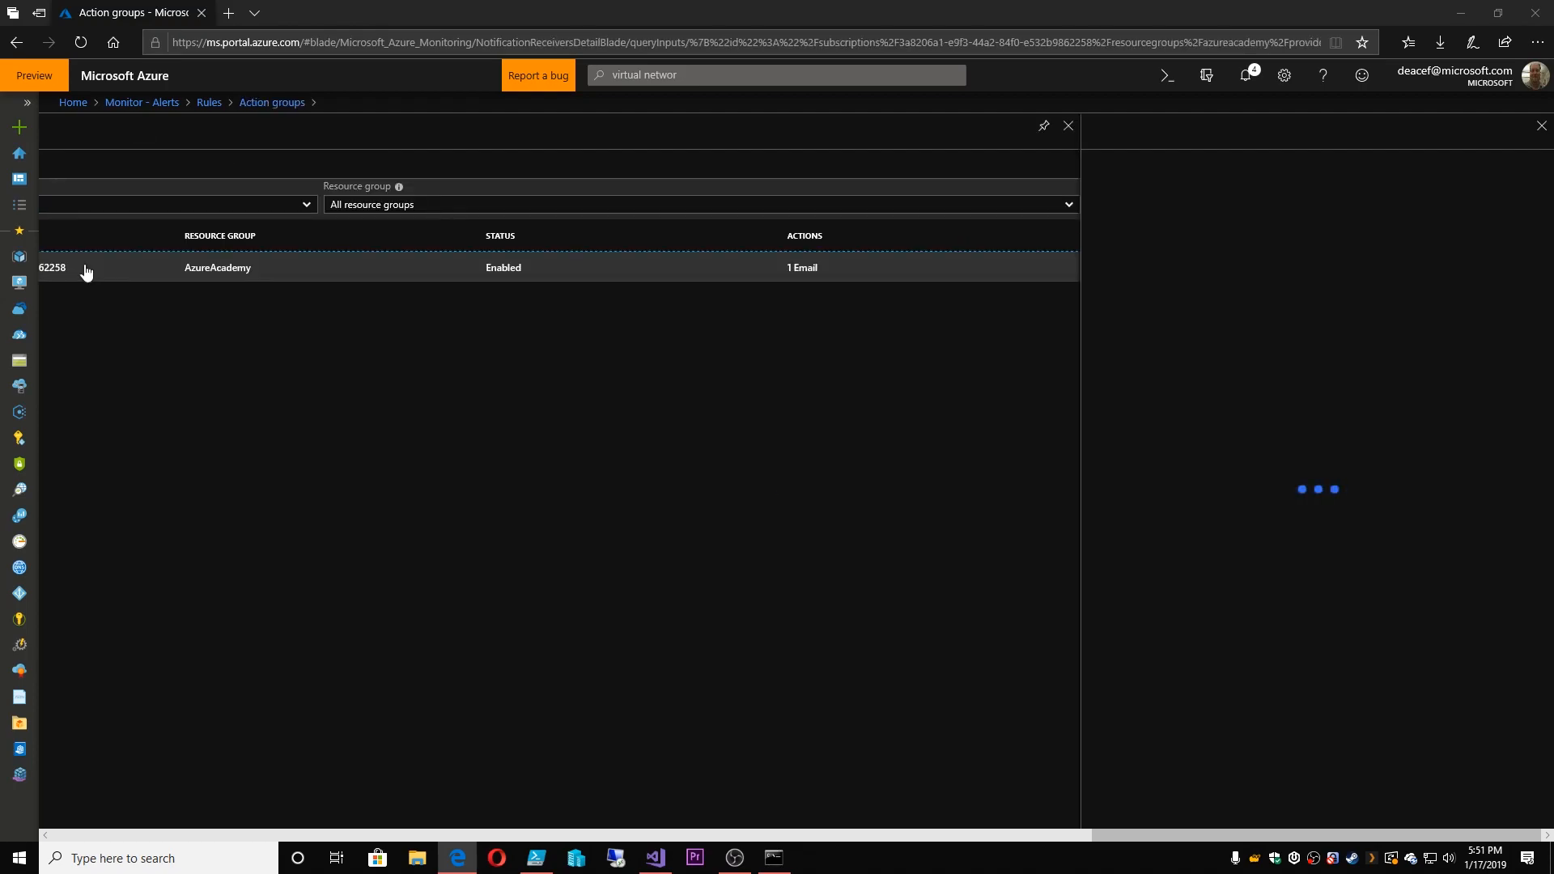
pyautogui.click(121, 268)
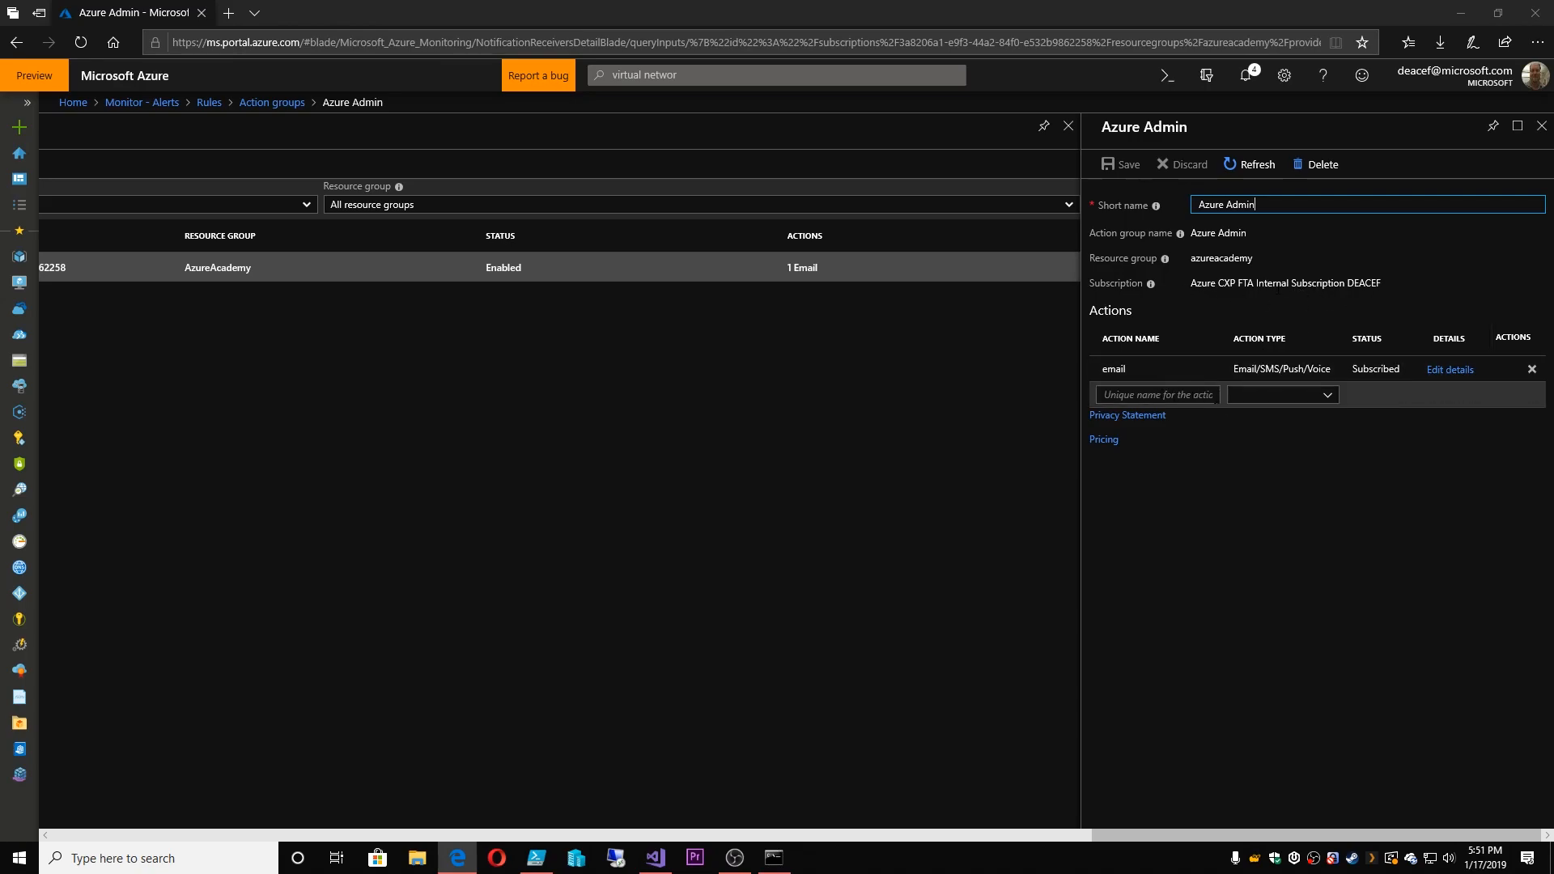
pyautogui.click(1283, 395)
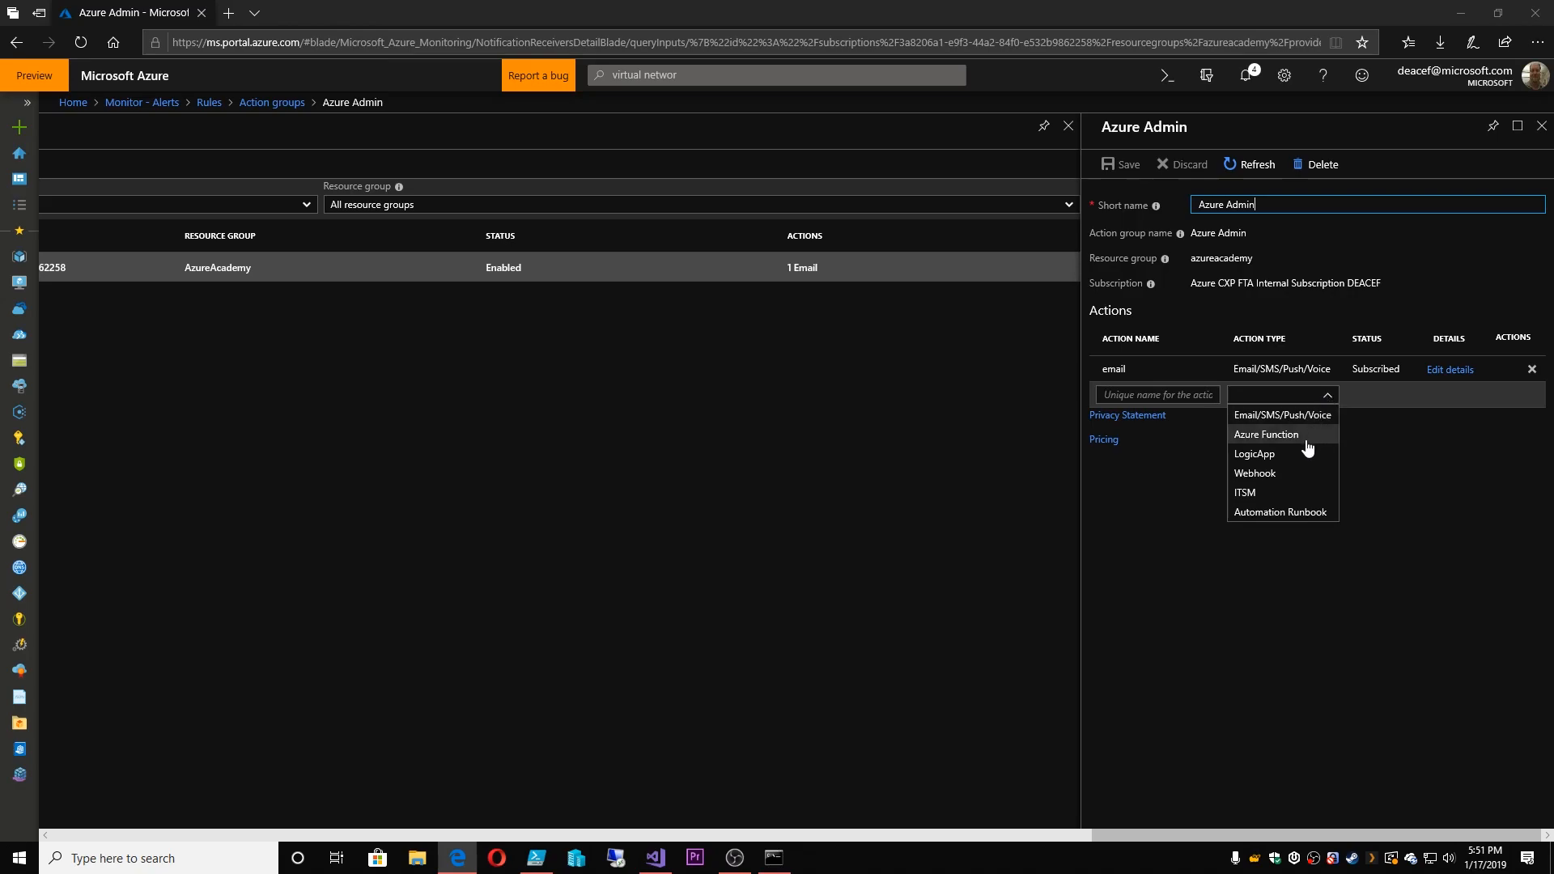
pyautogui.moveTo(1296, 457)
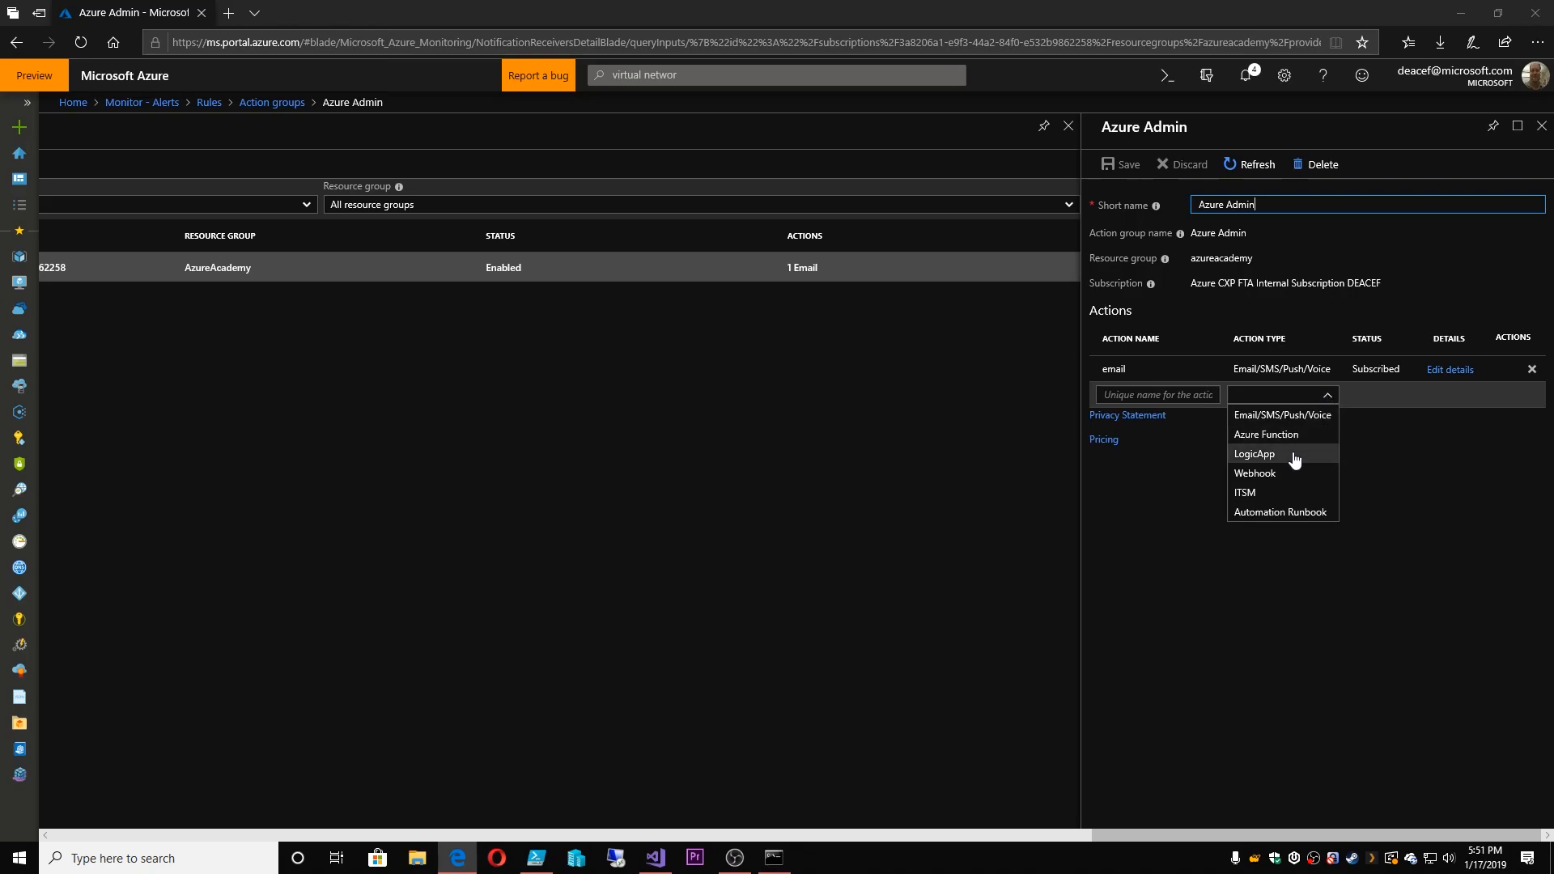
pyautogui.moveTo(1279, 495)
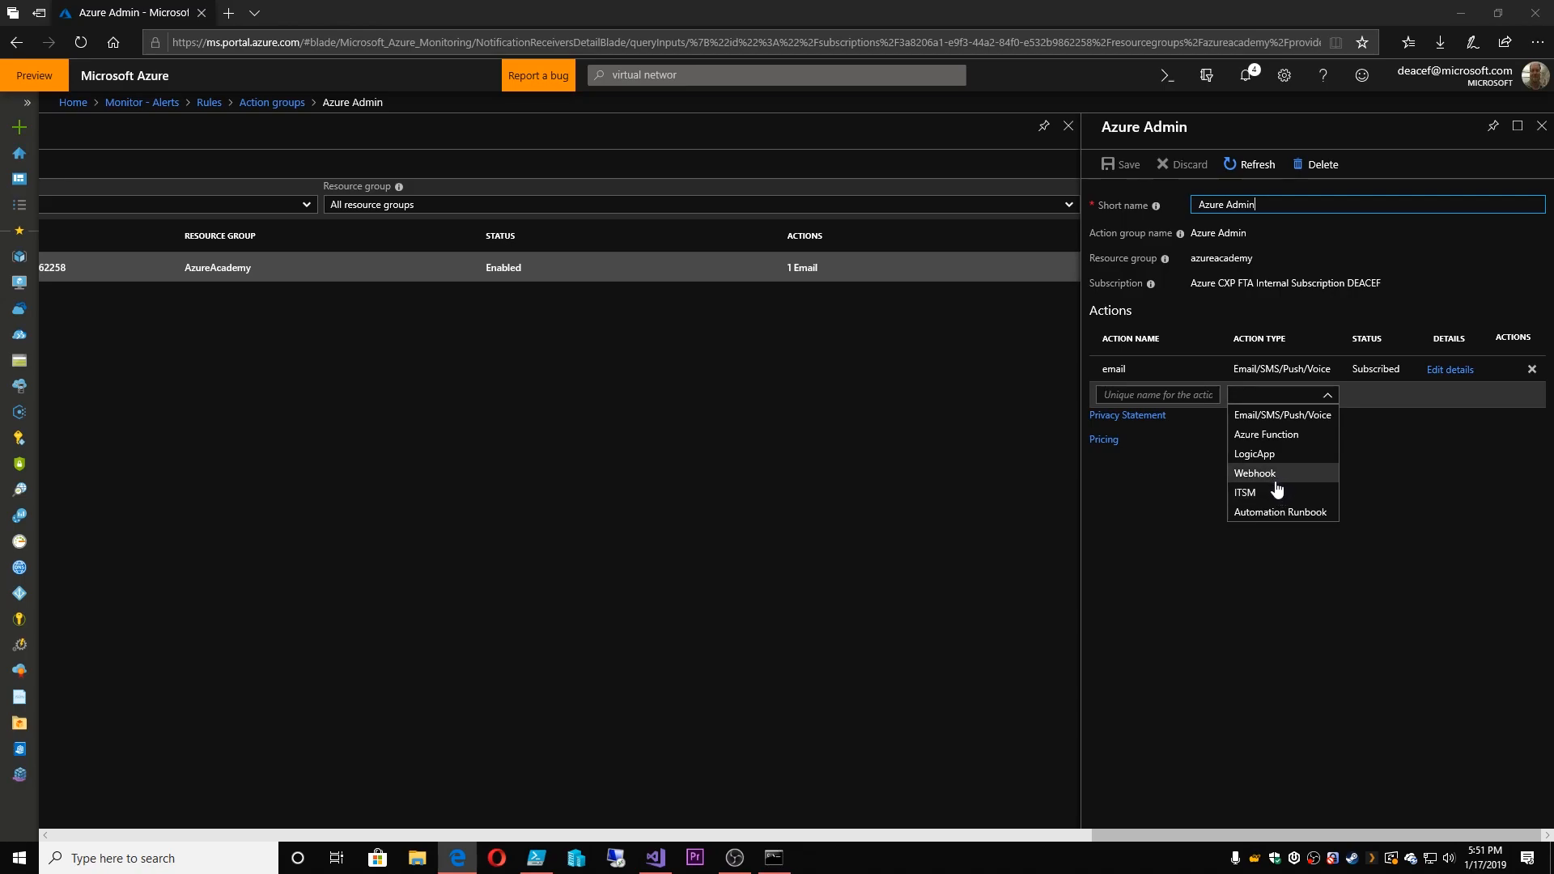
pyautogui.moveTo(1275, 497)
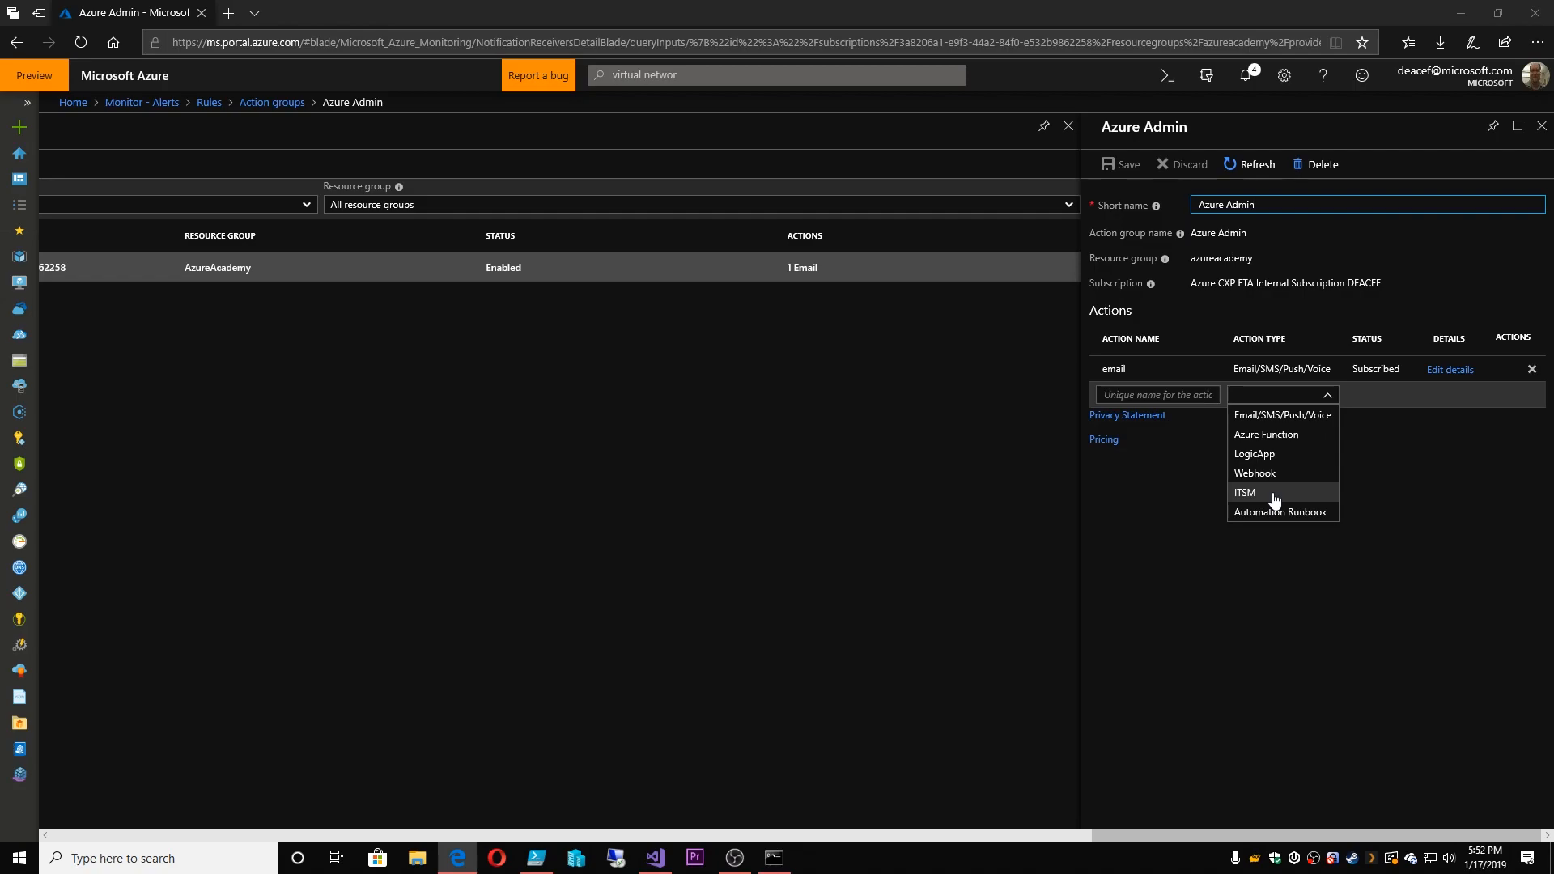
pyautogui.moveTo(1301, 520)
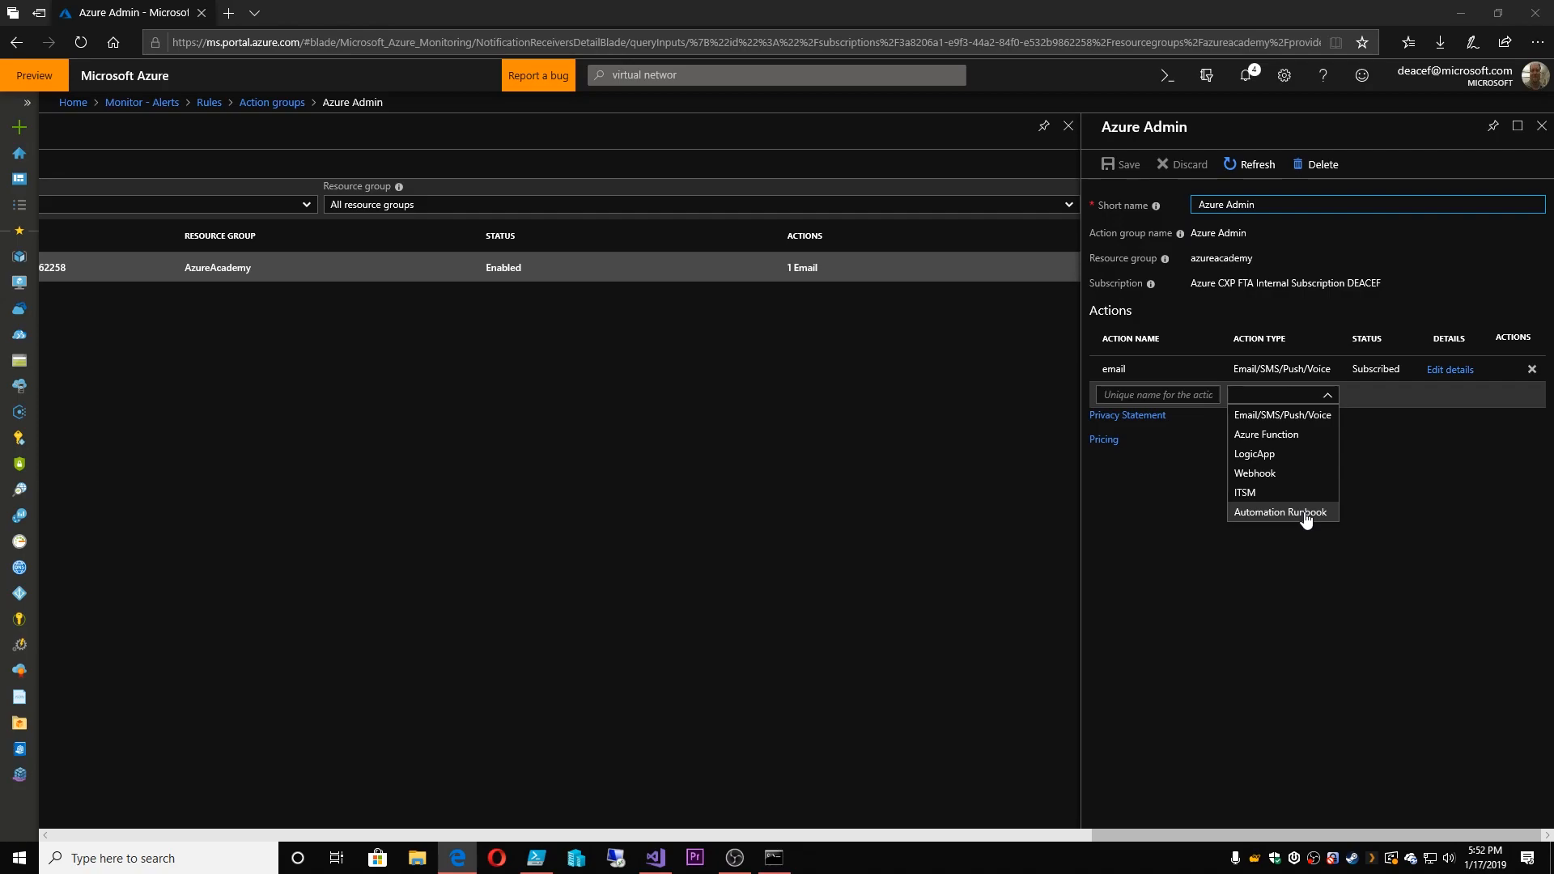
pyautogui.click(1367, 204)
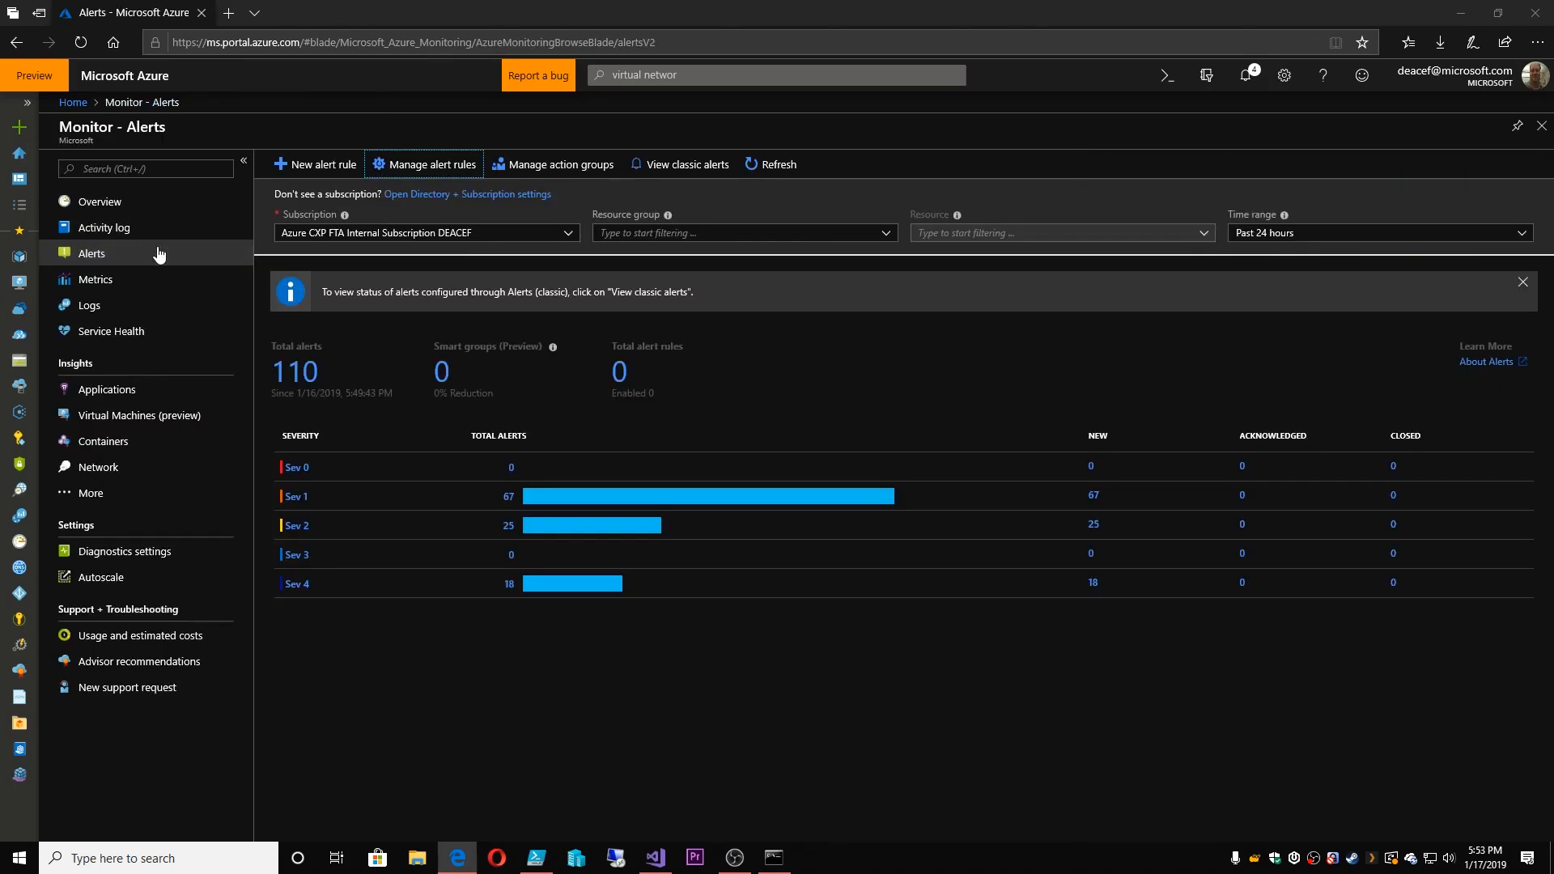
# Open Metrics and set the chart time range to the last 30 days
pyautogui.click(95, 280)
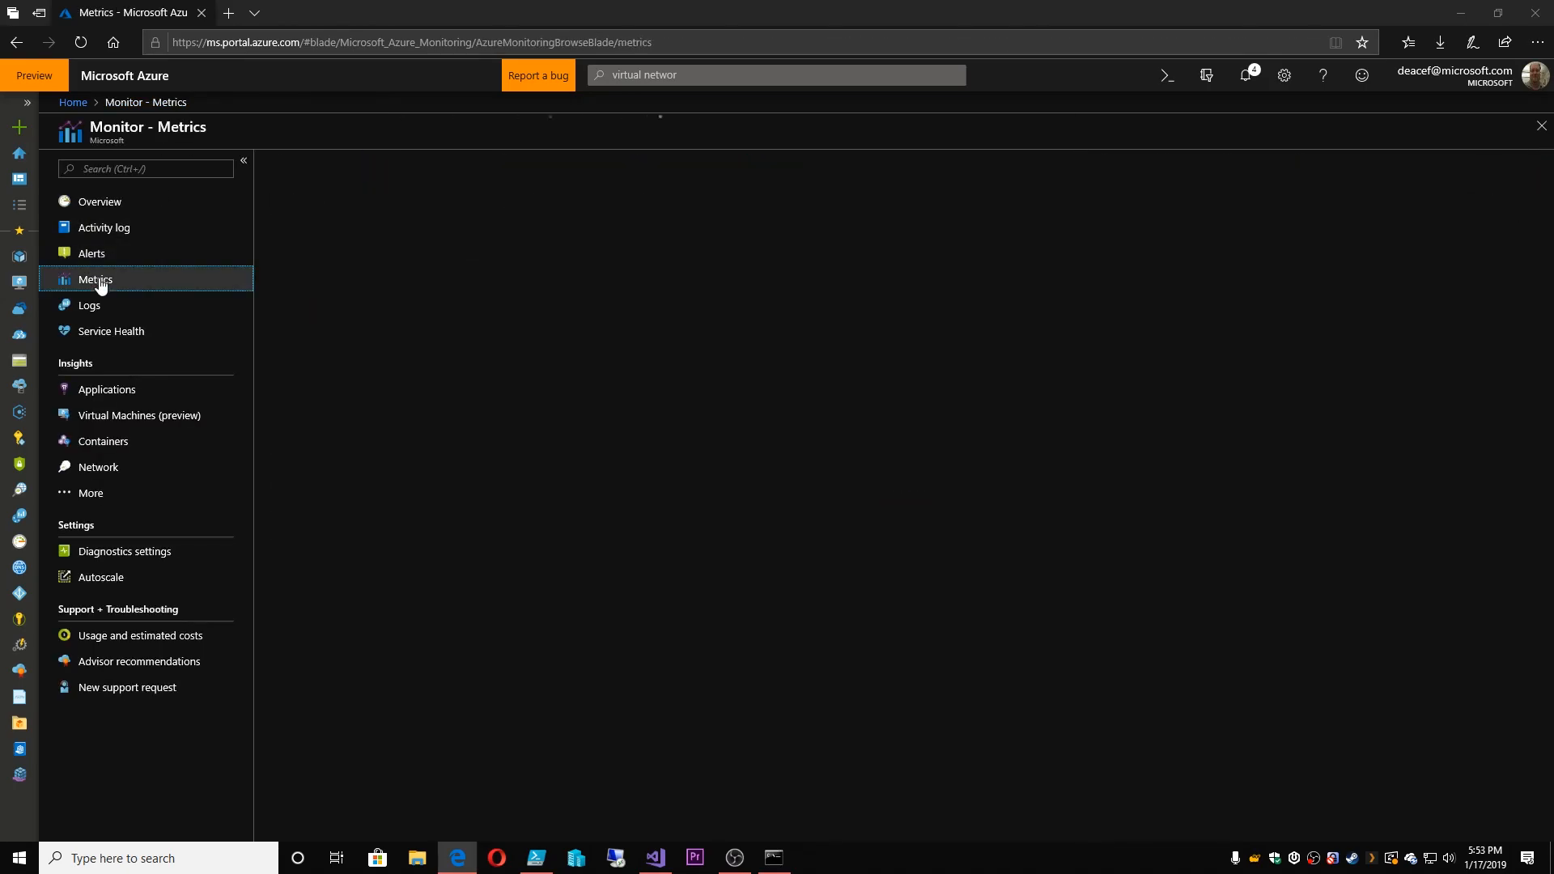
pyautogui.click(95, 279)
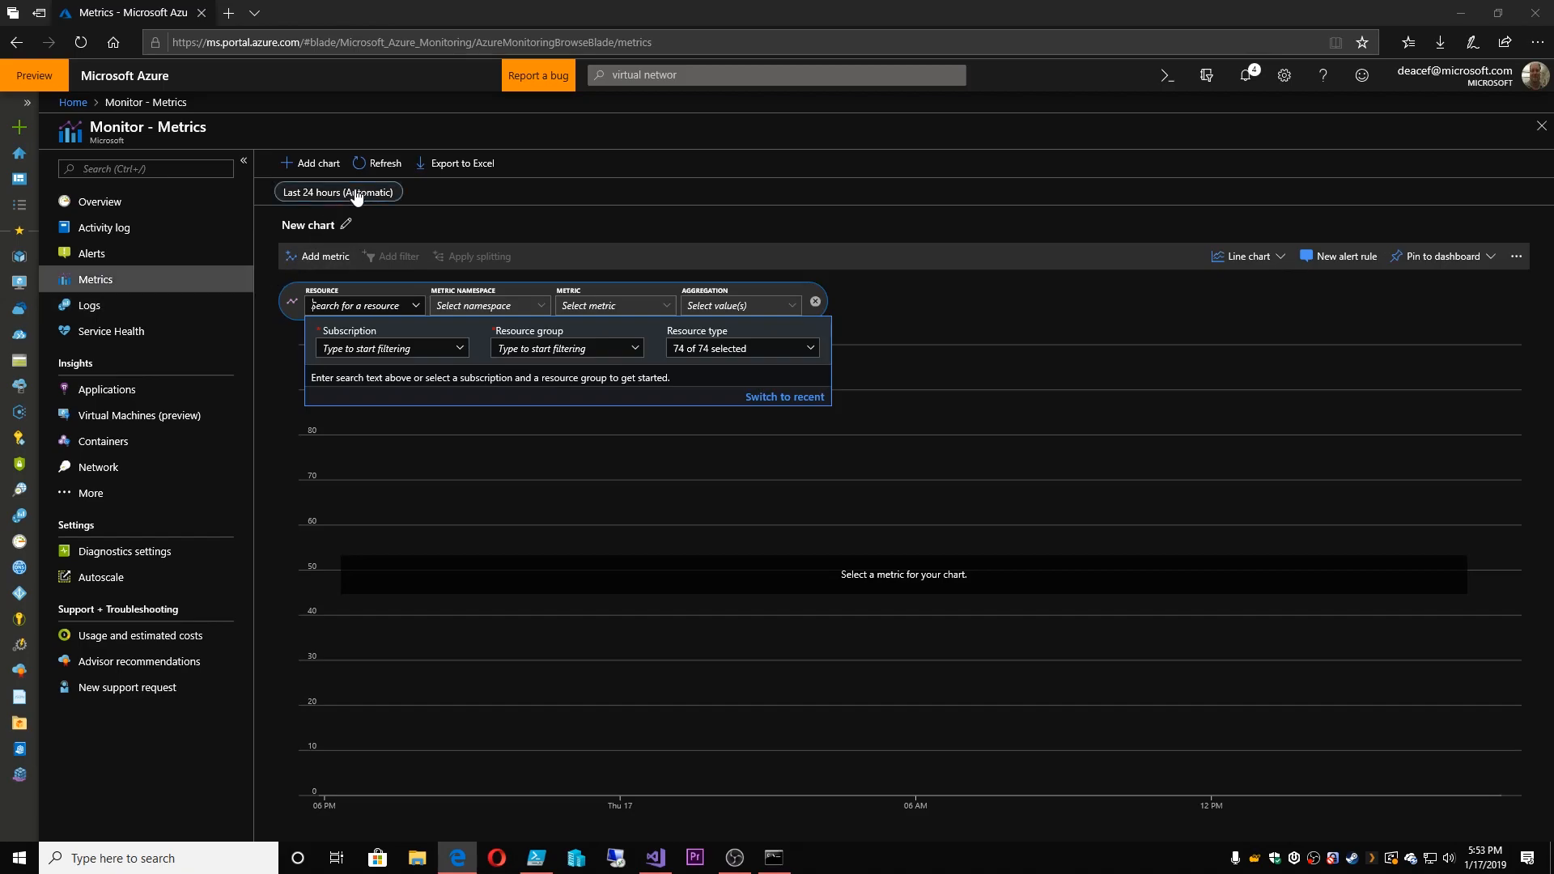
pyautogui.click(339, 192)
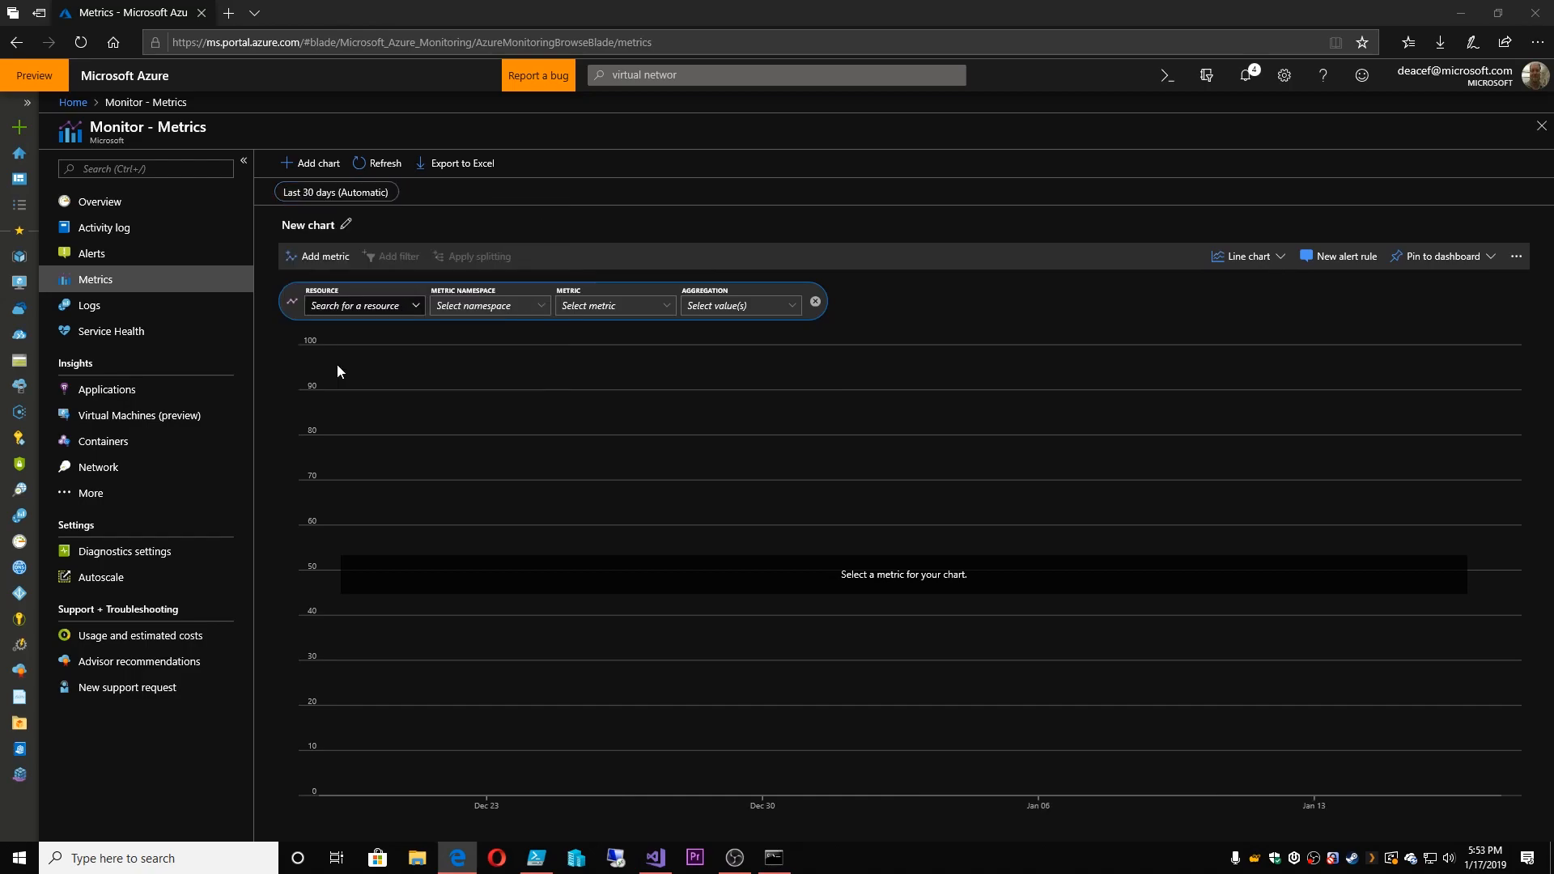
# Select azureacademydiag across both subscriptions and chart its Success E2E Latency
pyautogui.click(364, 306)
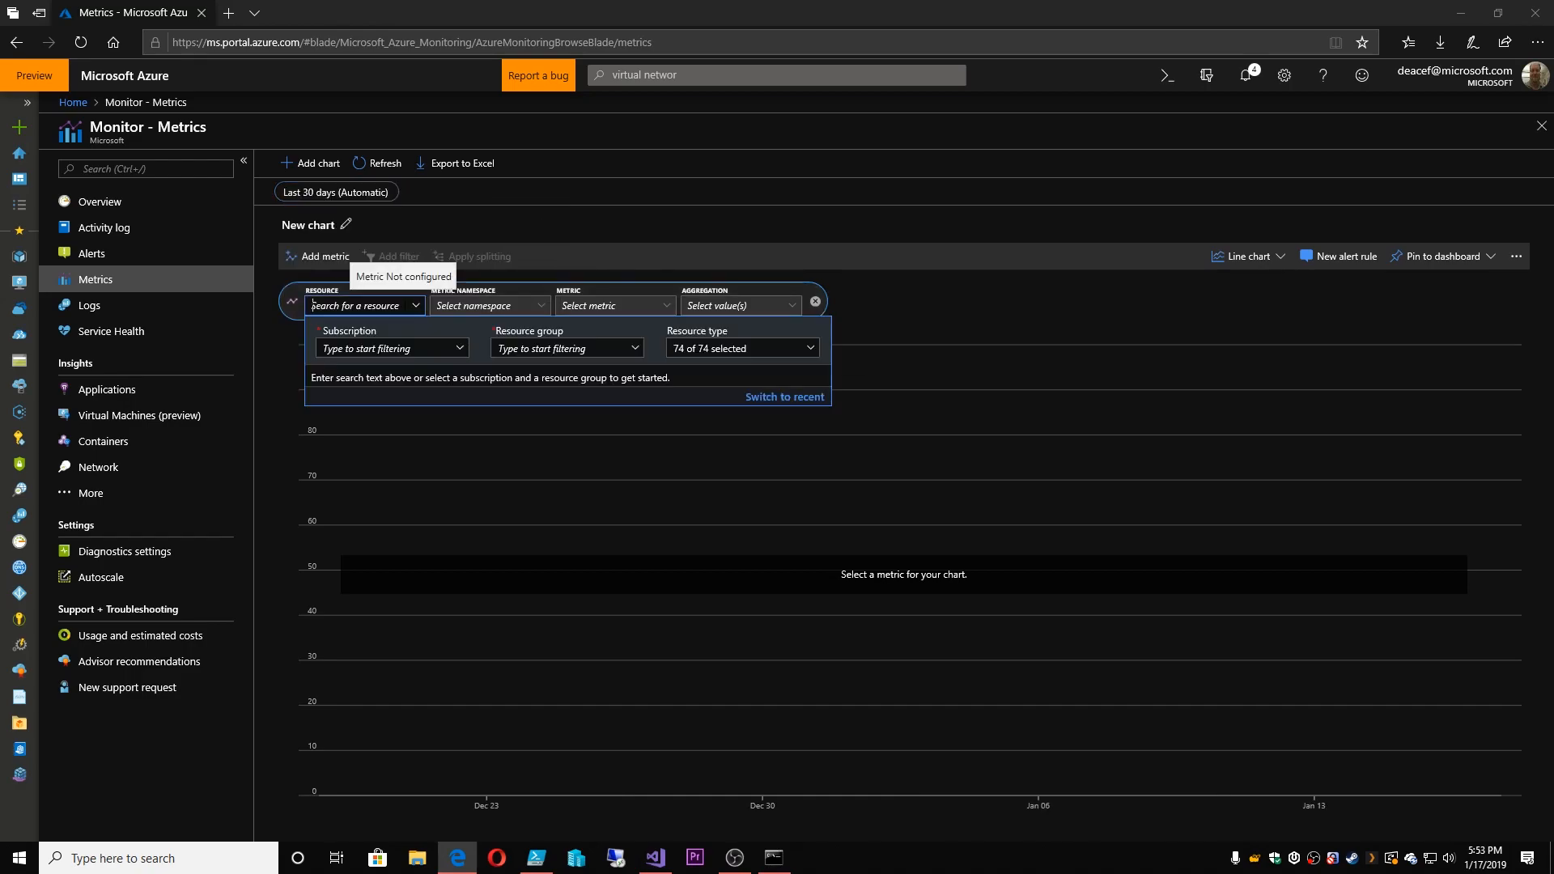
pyautogui.click(390, 348)
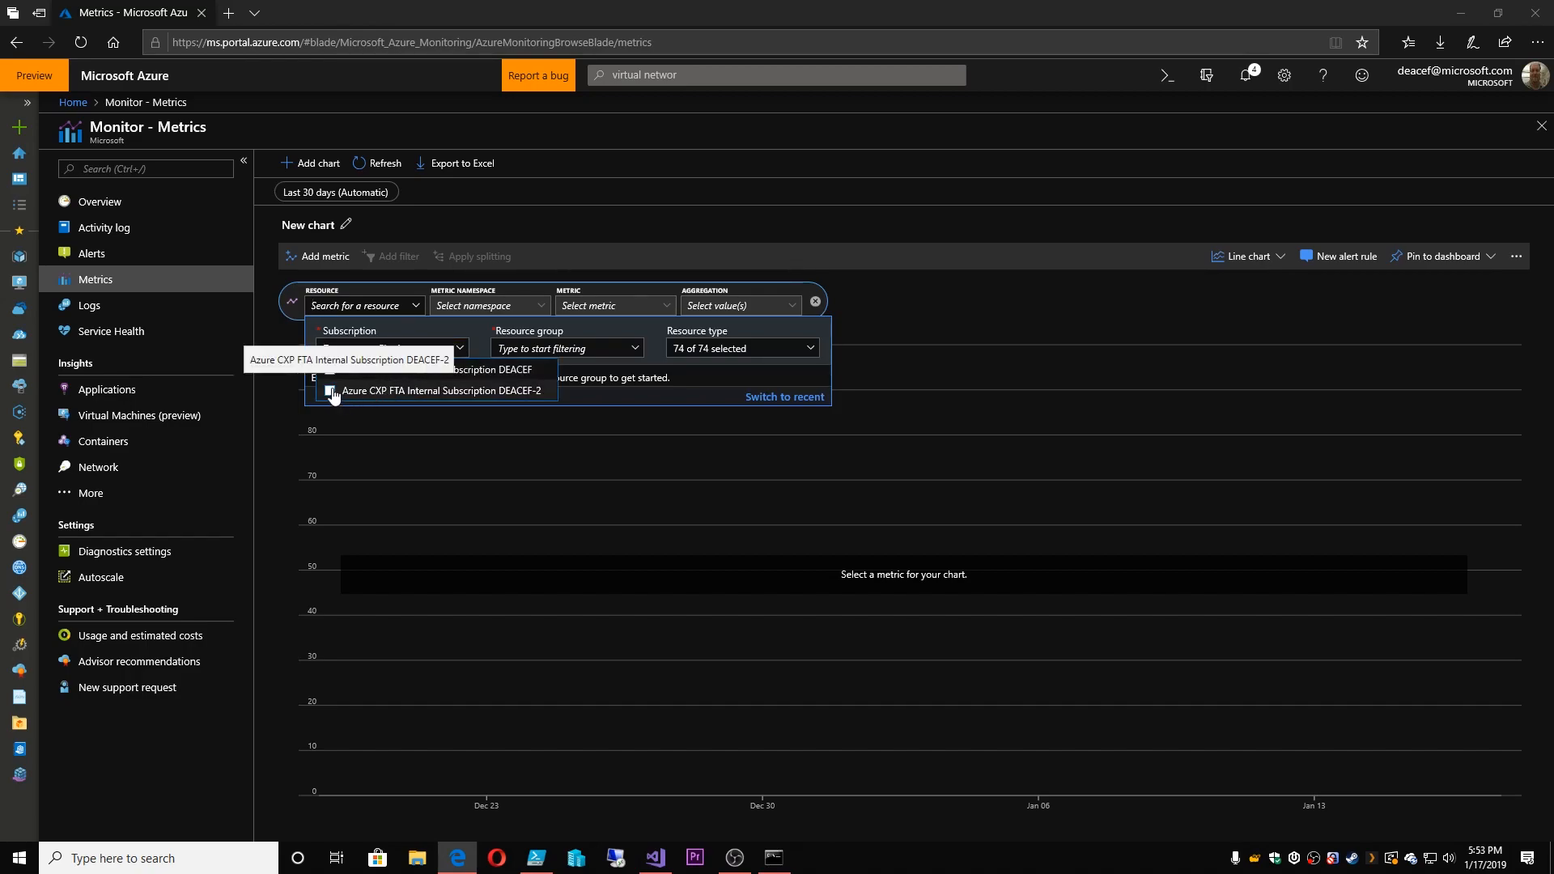
pyautogui.click(329, 391)
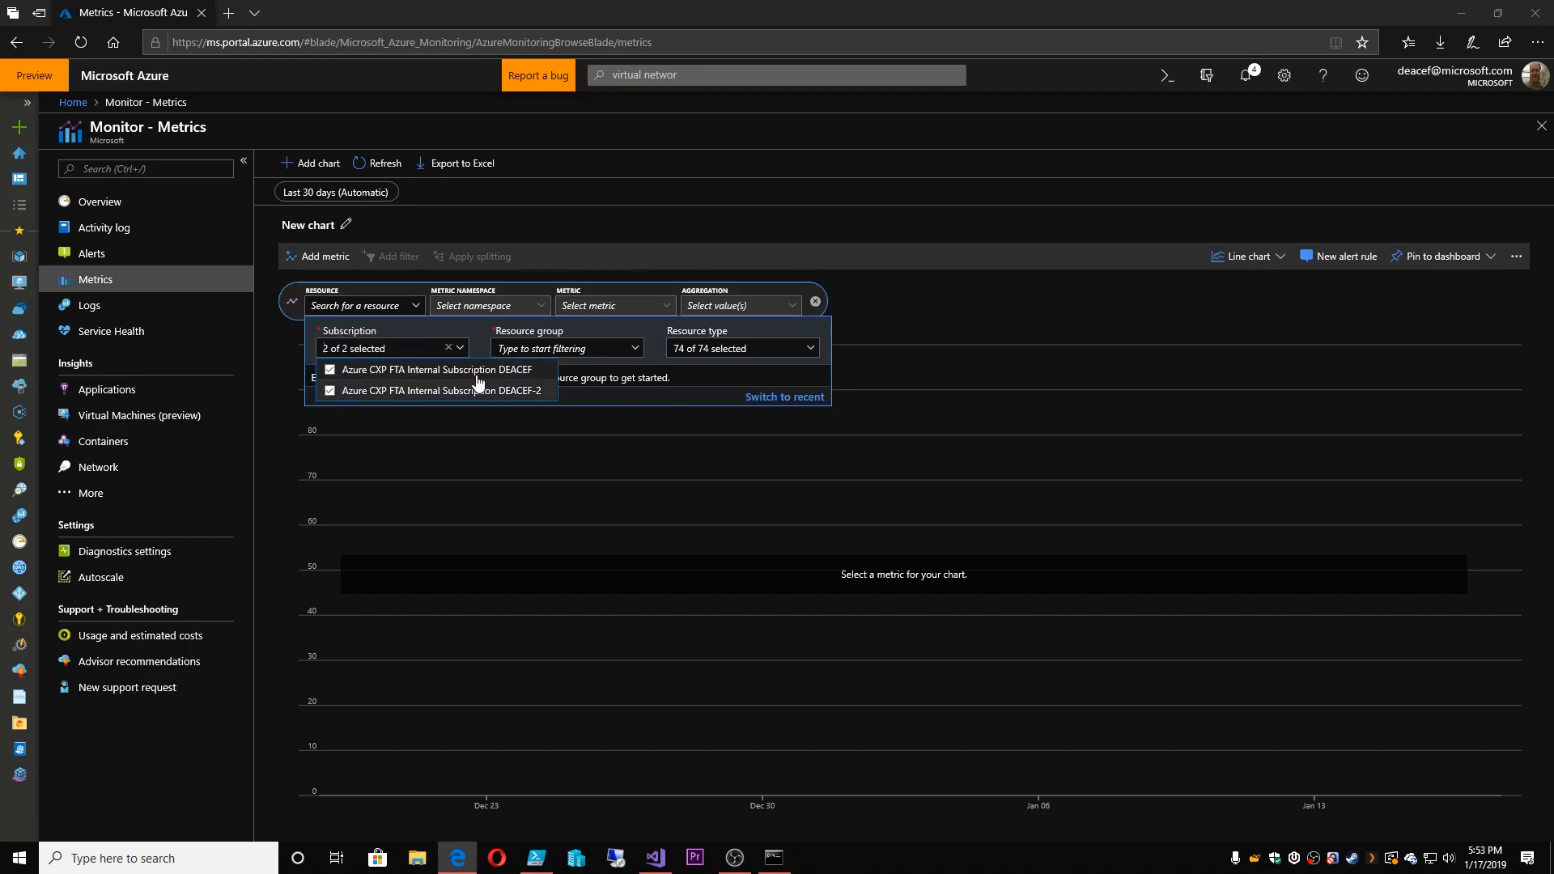
pyautogui.click(566, 348)
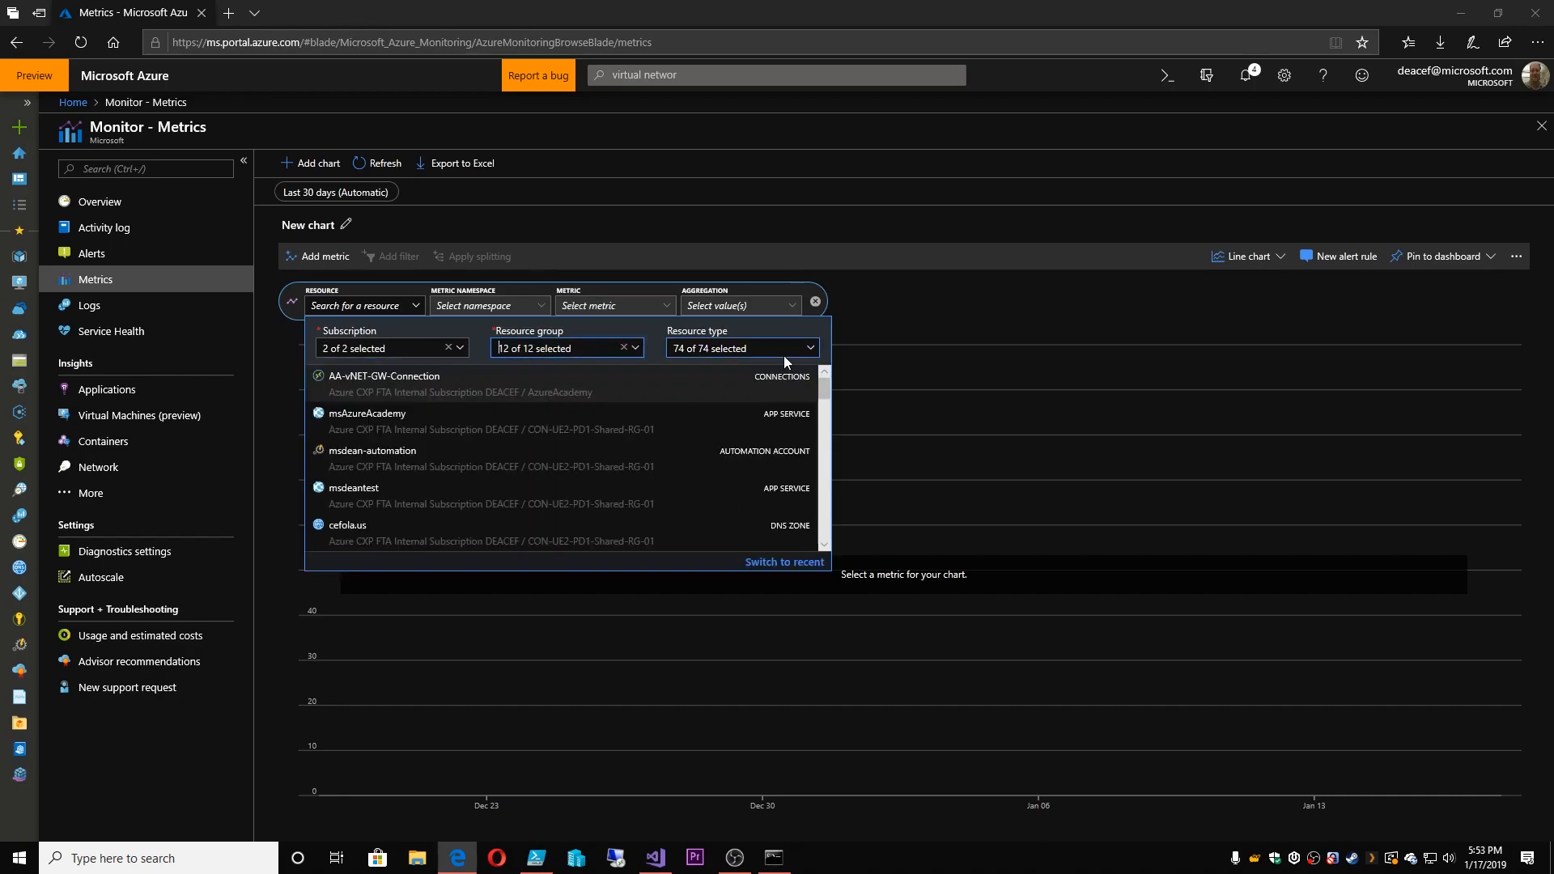
pyautogui.click(743, 348)
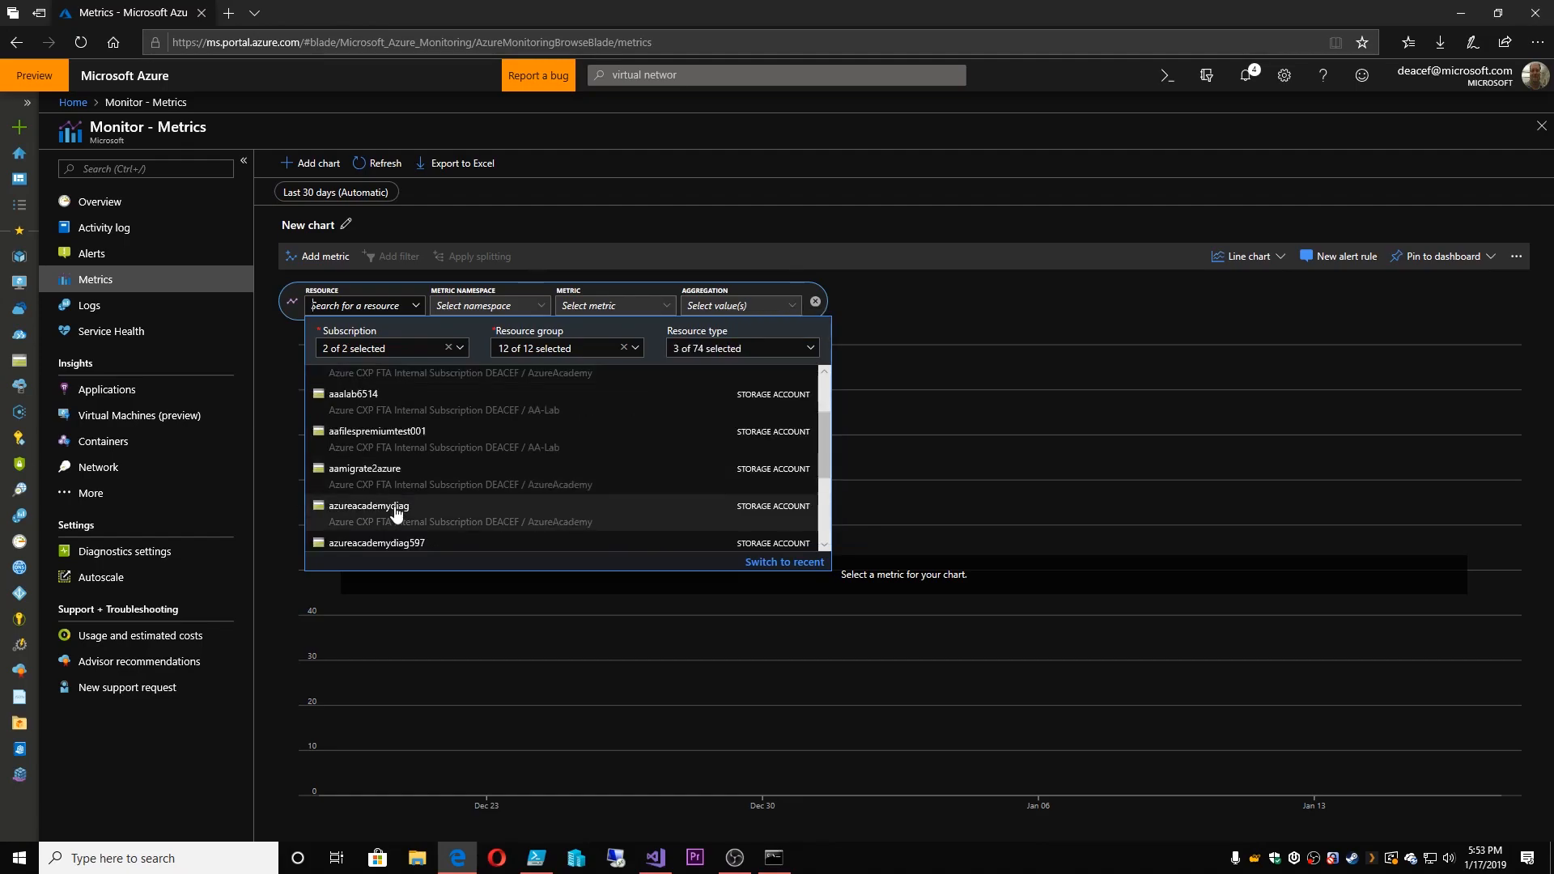
pyautogui.click(368, 506)
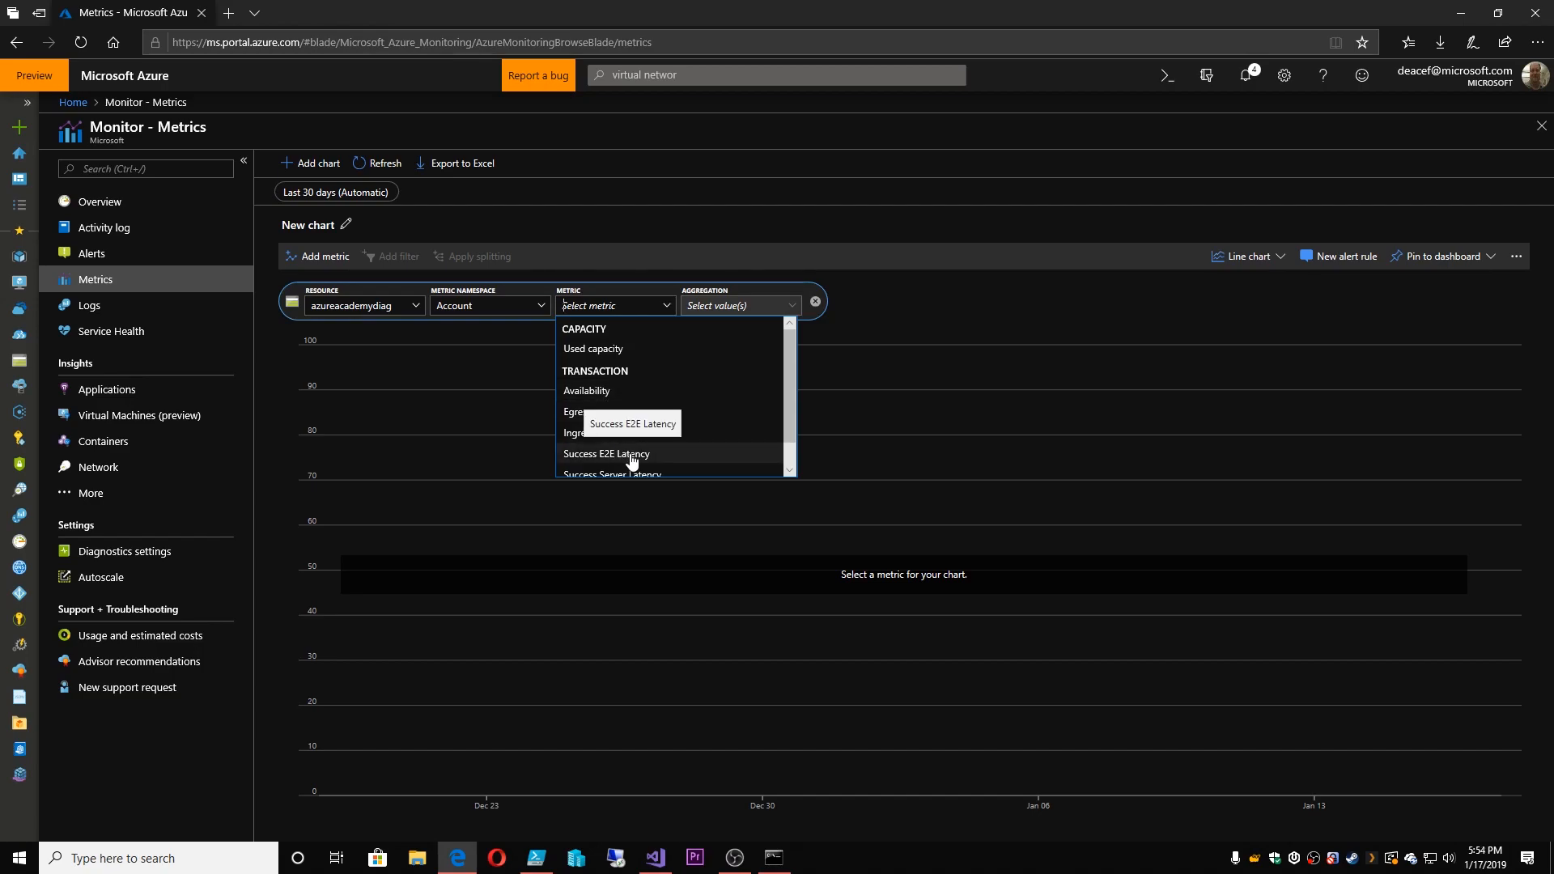
pyautogui.click(607, 453)
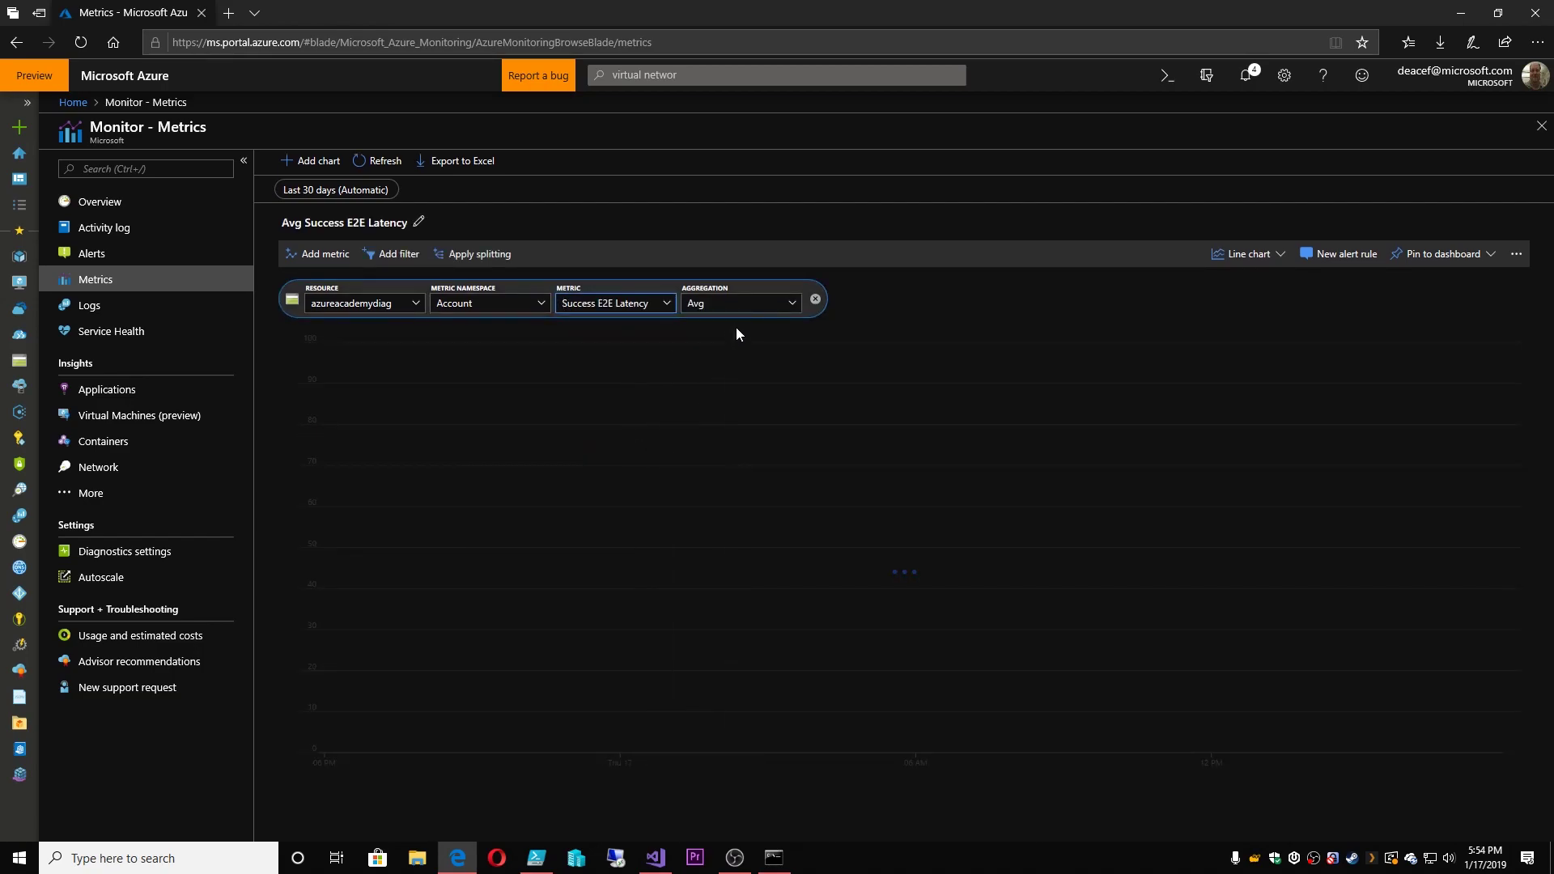
pyautogui.moveTo(740, 317)
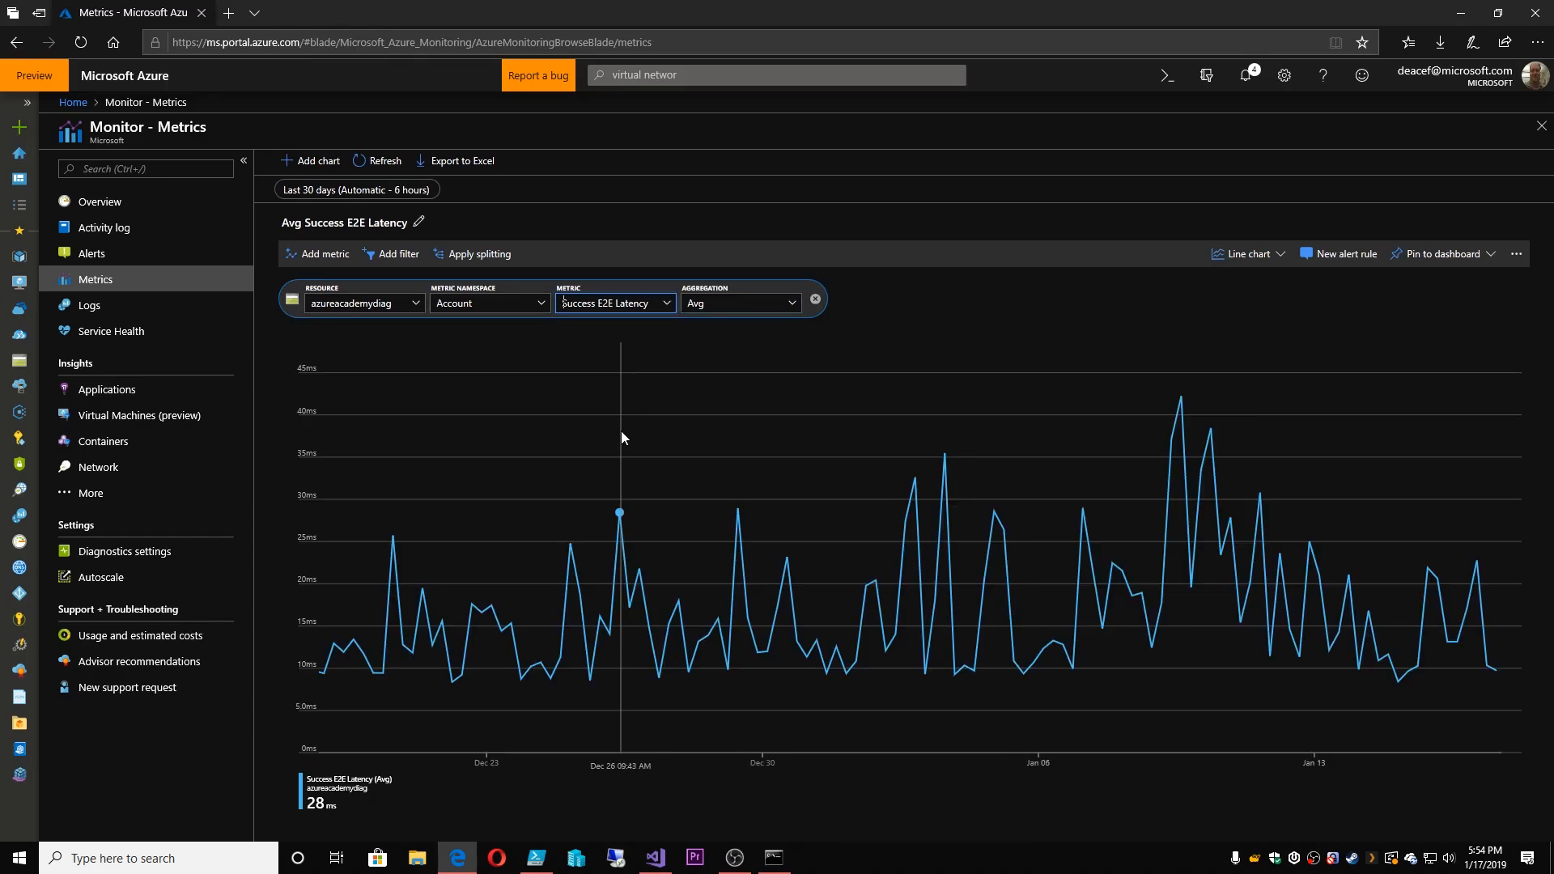
pyautogui.moveTo(752, 329)
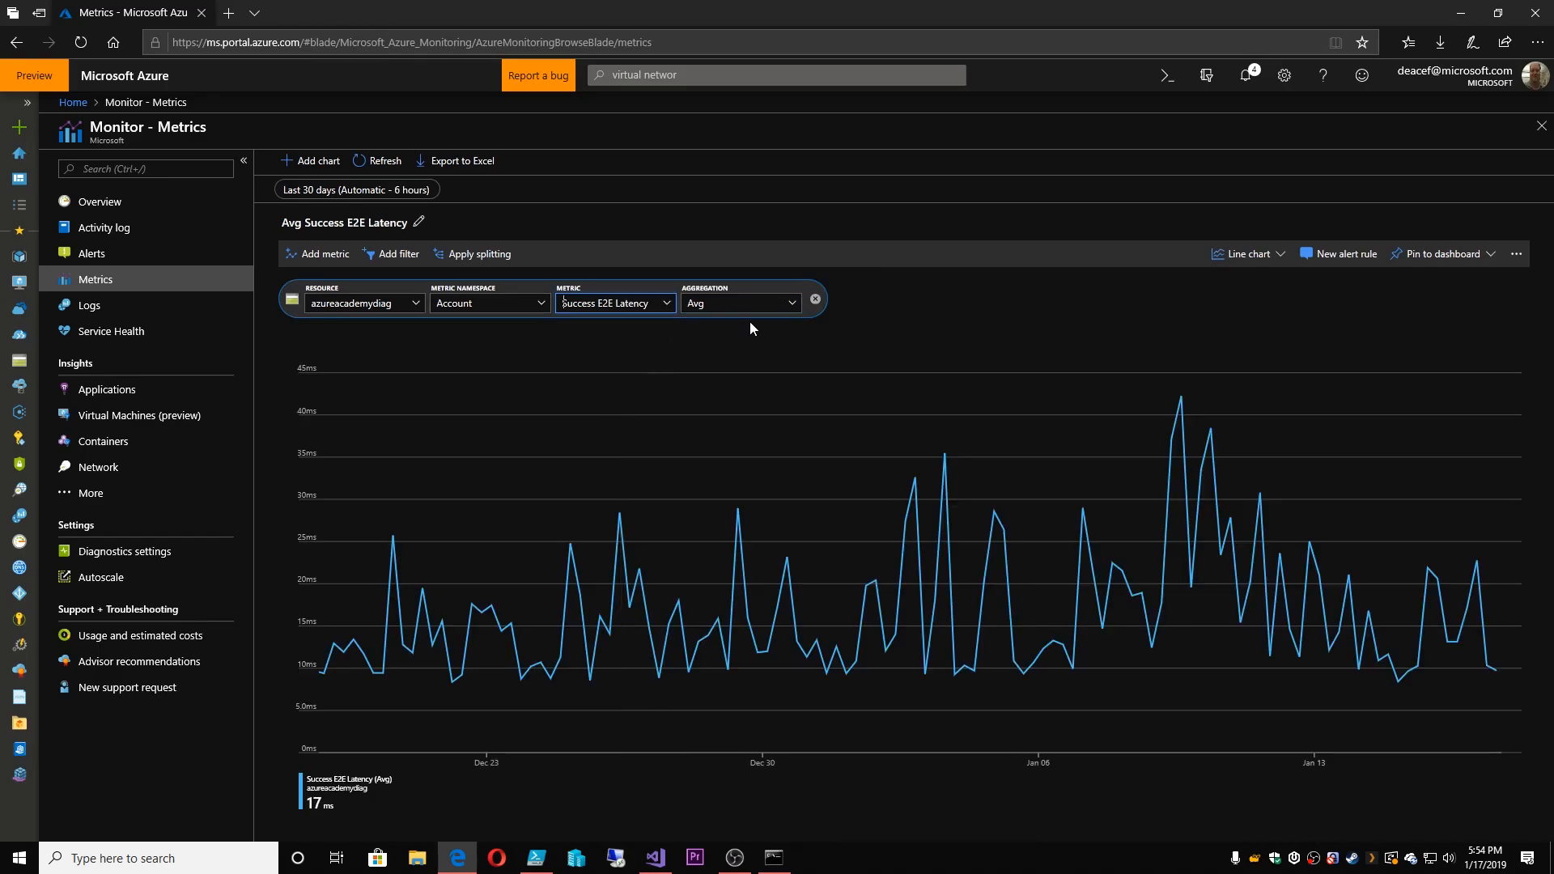
pyautogui.moveTo(770, 467)
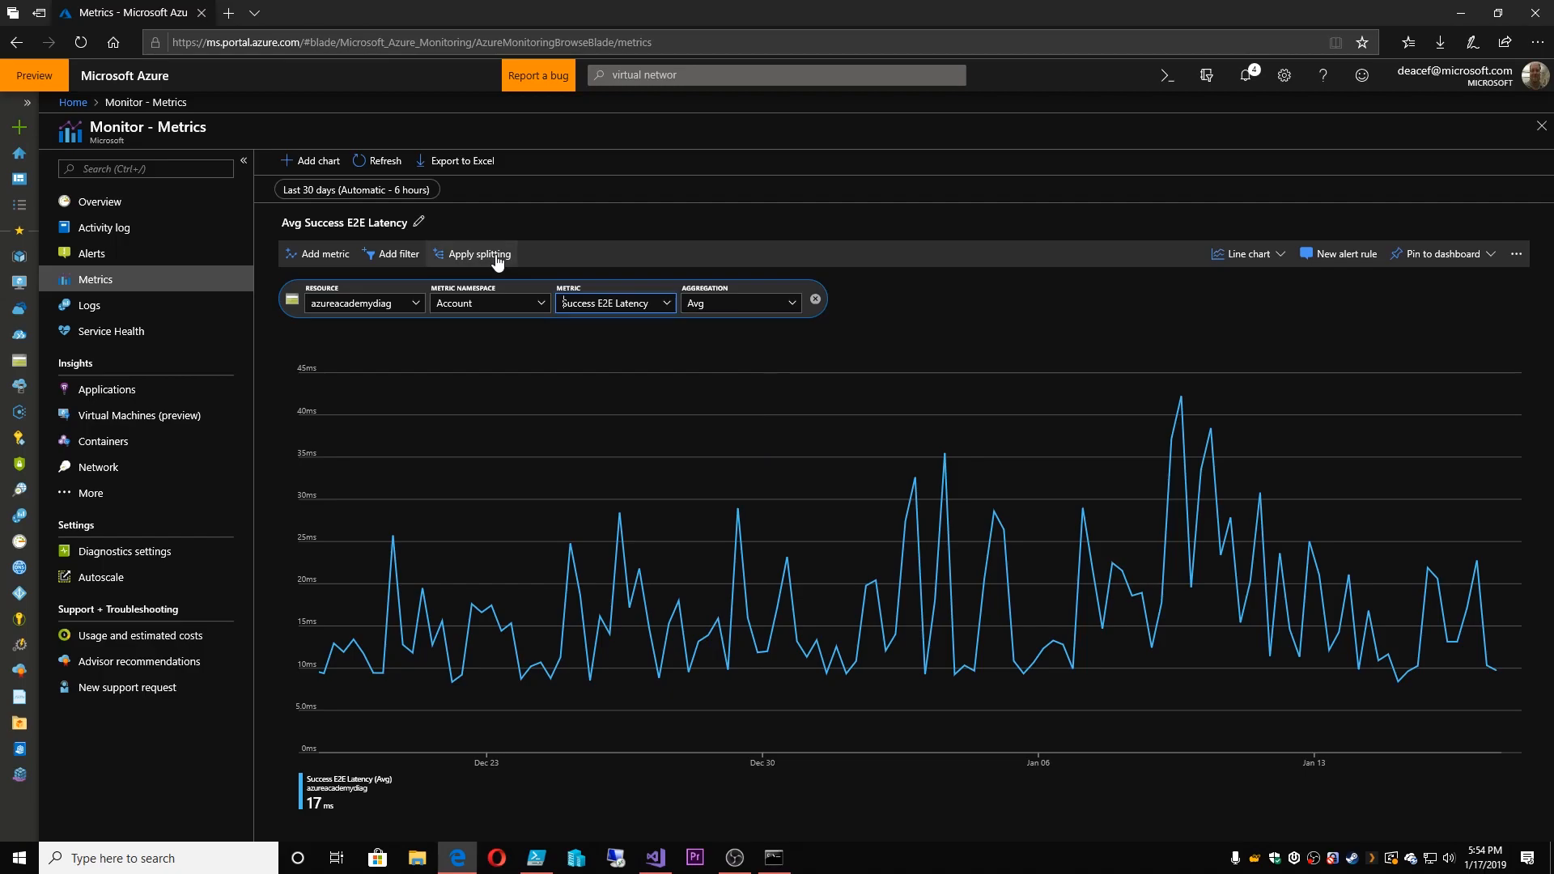
# Split the latency chart by Authentication into SAS and AccountKey series
pyautogui.click(479, 253)
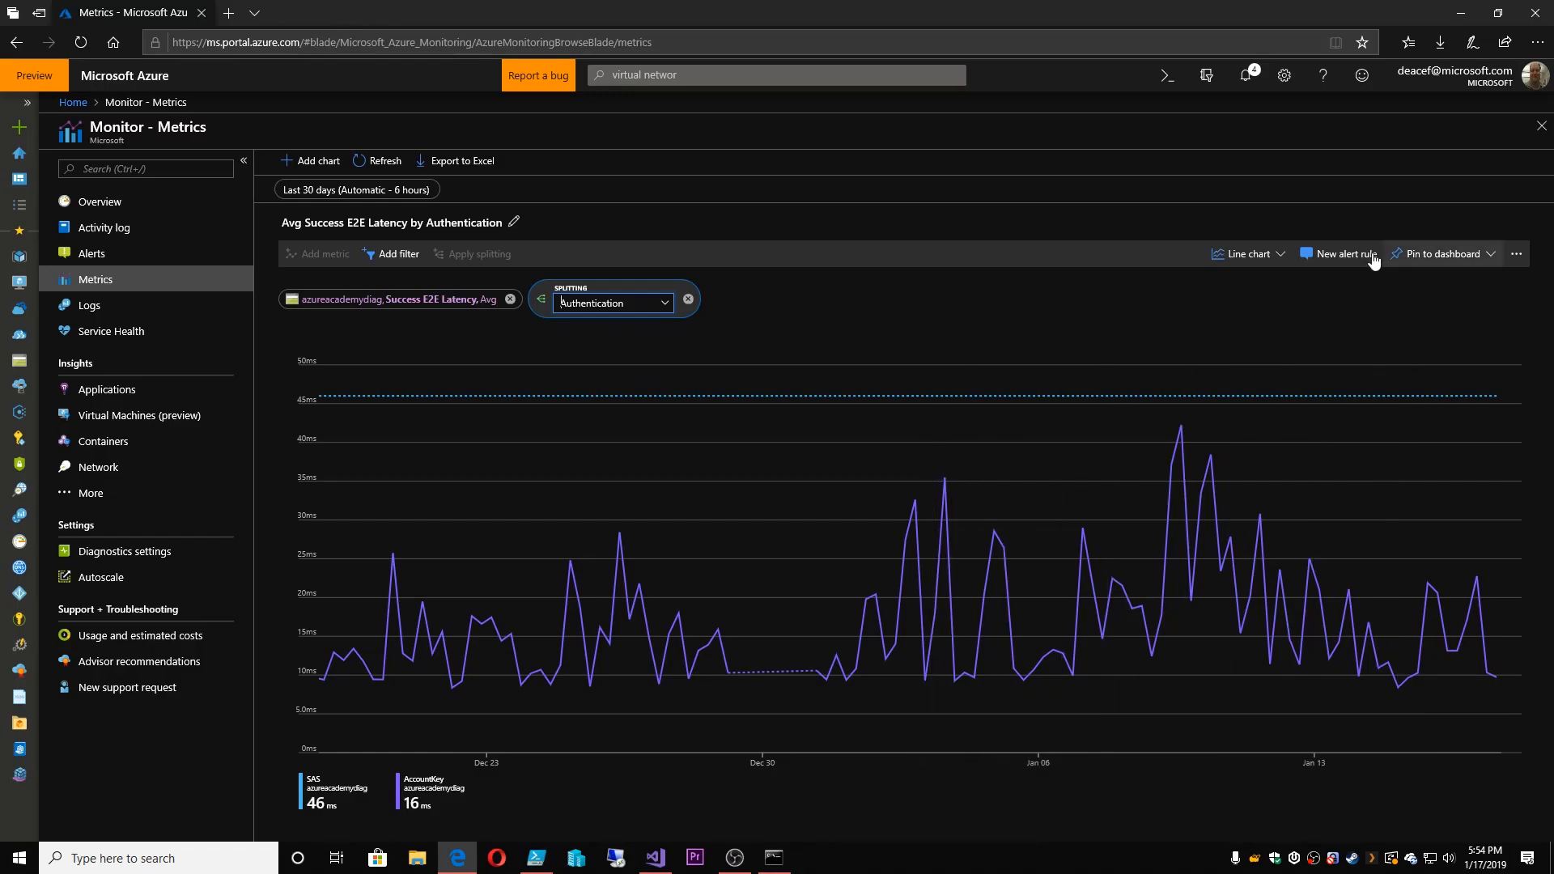
pyautogui.moveTo(1340, 259)
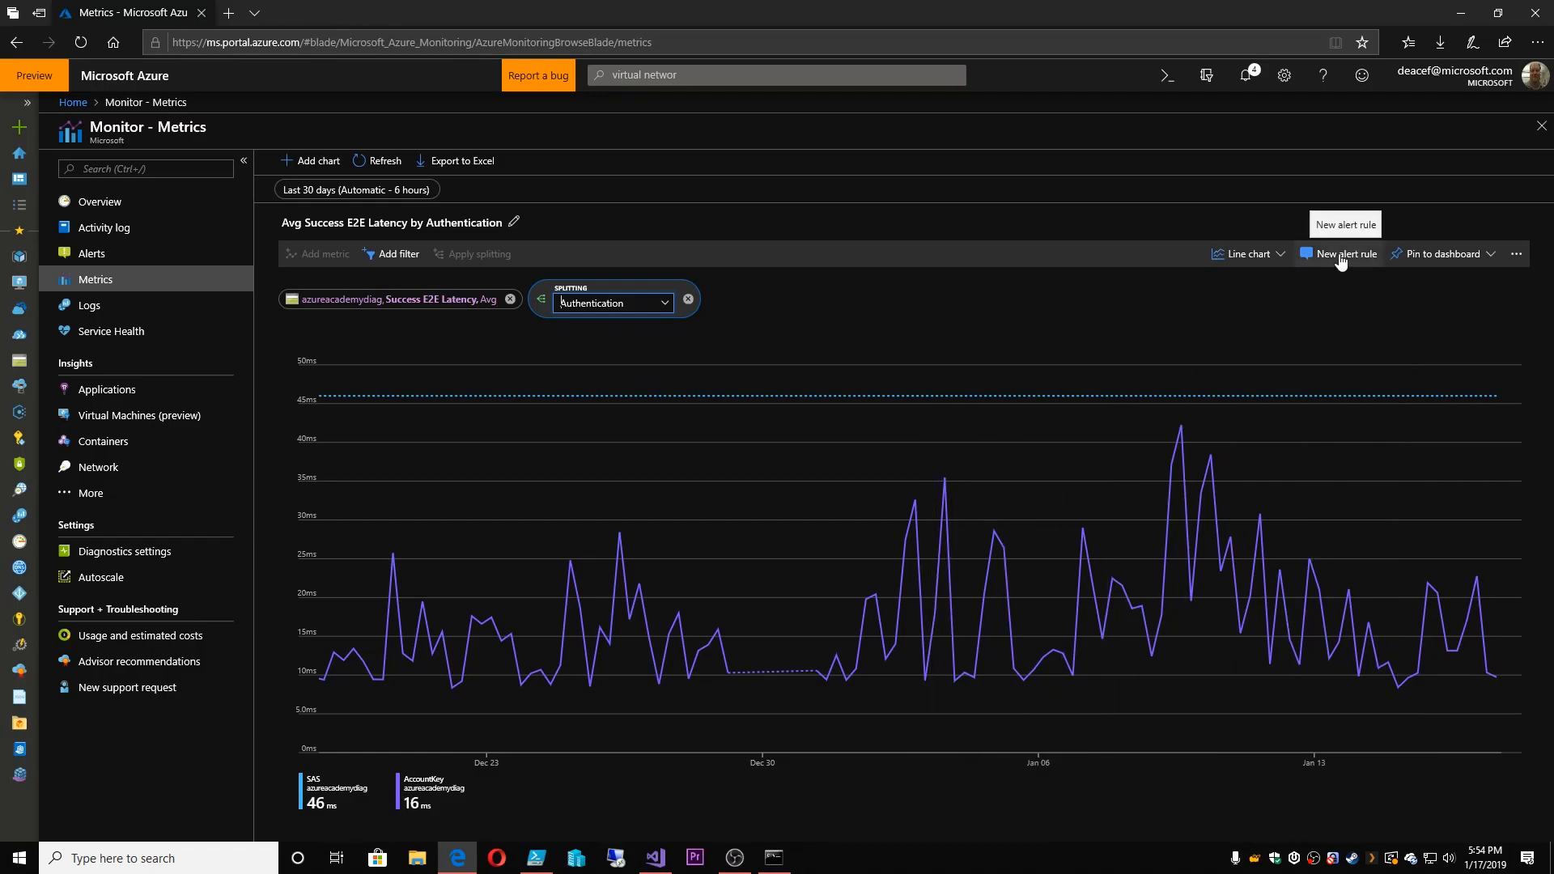
# Start a new alert rule and open the Success E2E Latency condition's signal logic
pyautogui.click(1347, 254)
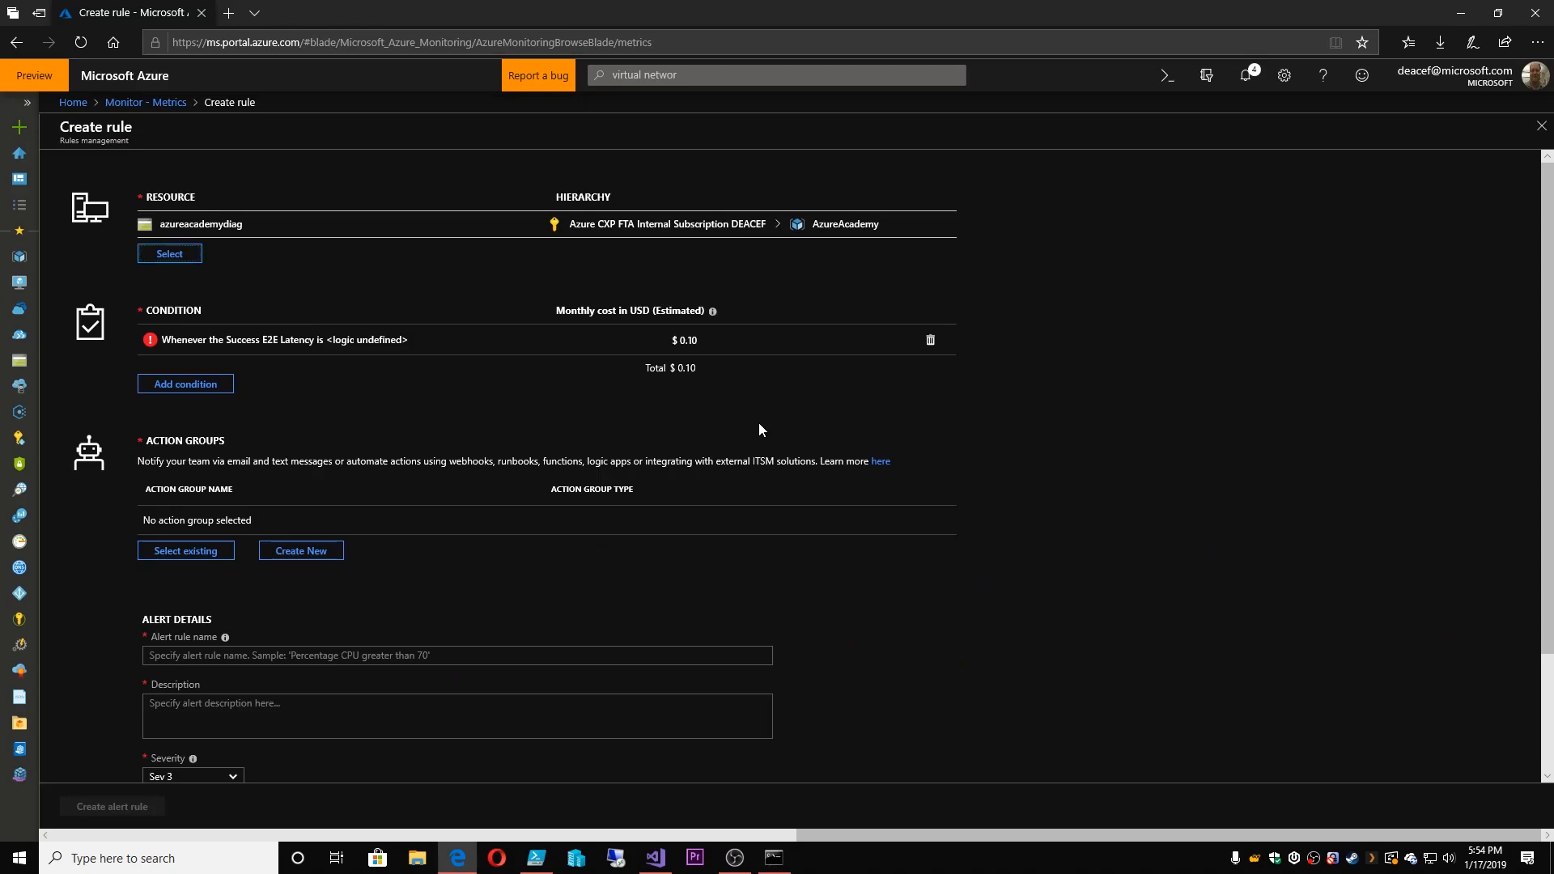
pyautogui.moveTo(693, 347)
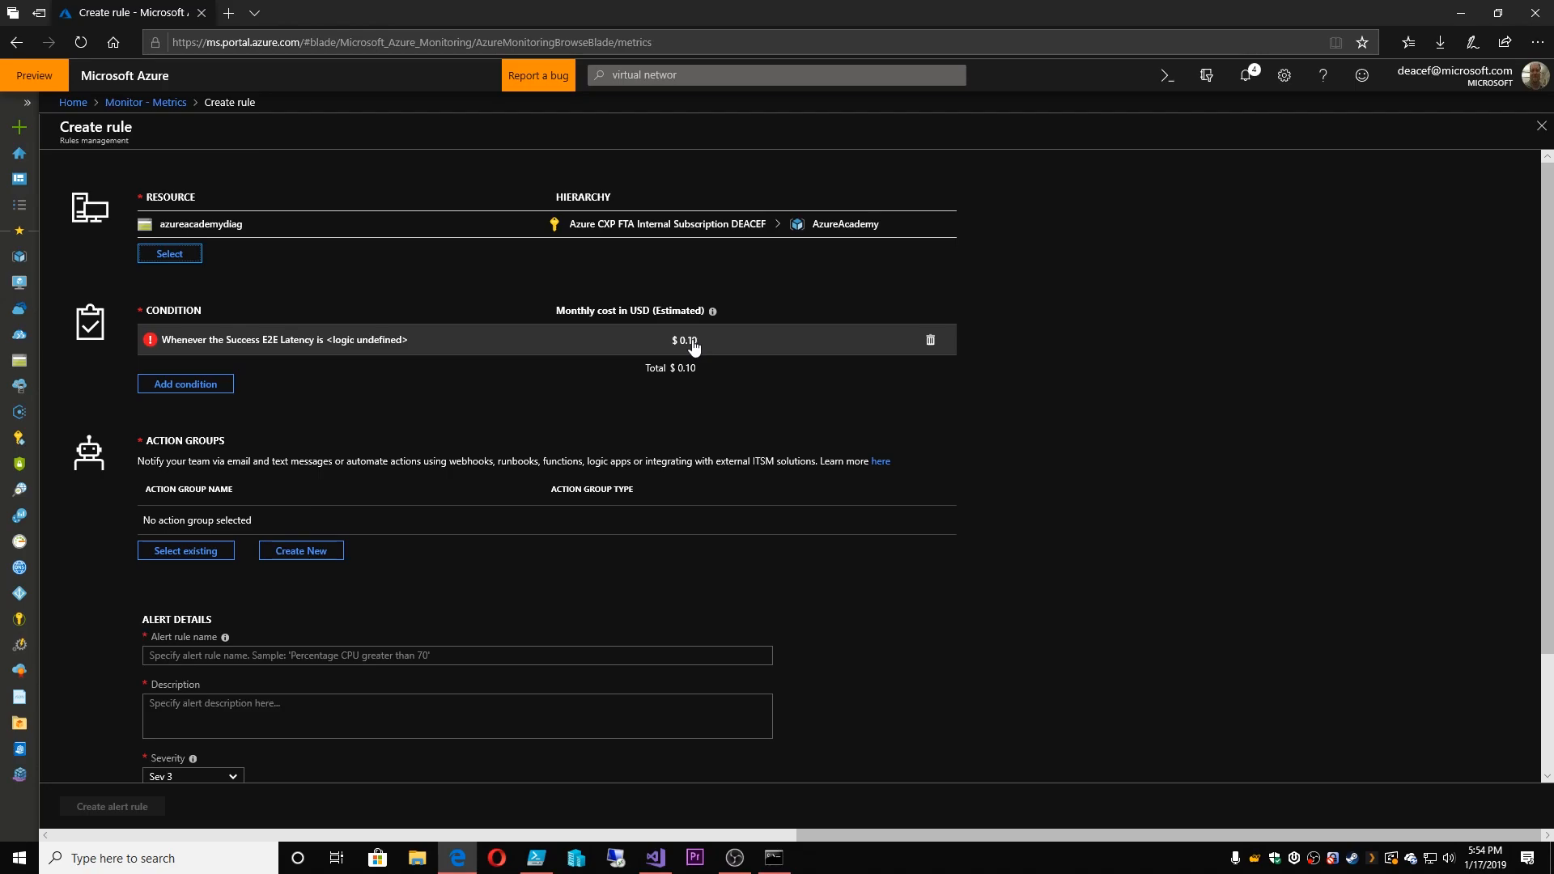
pyautogui.moveTo(337, 348)
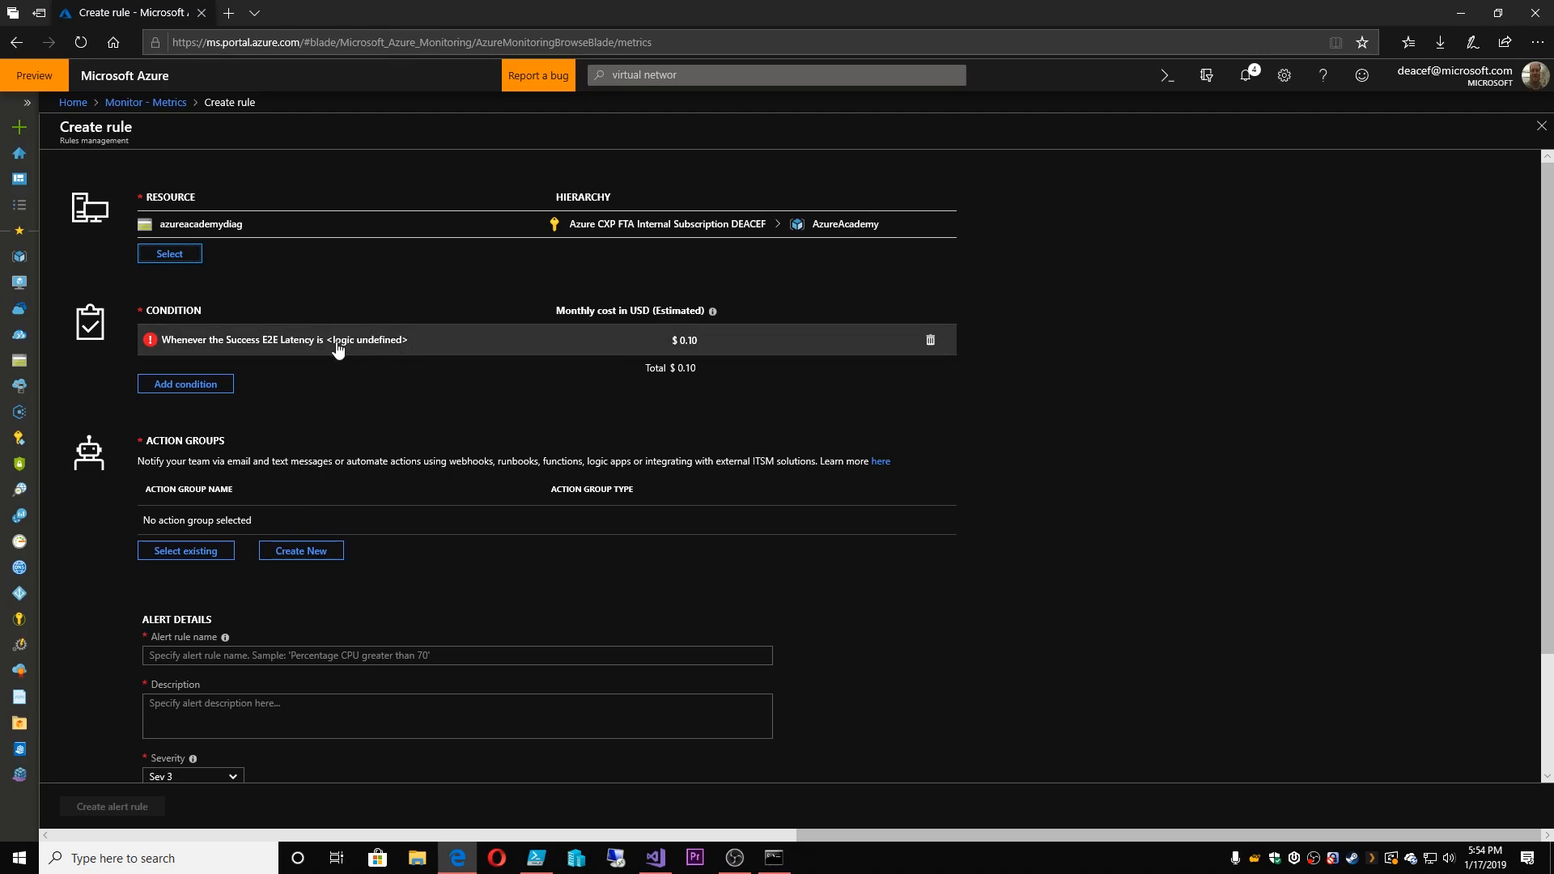
pyautogui.moveTo(204, 343)
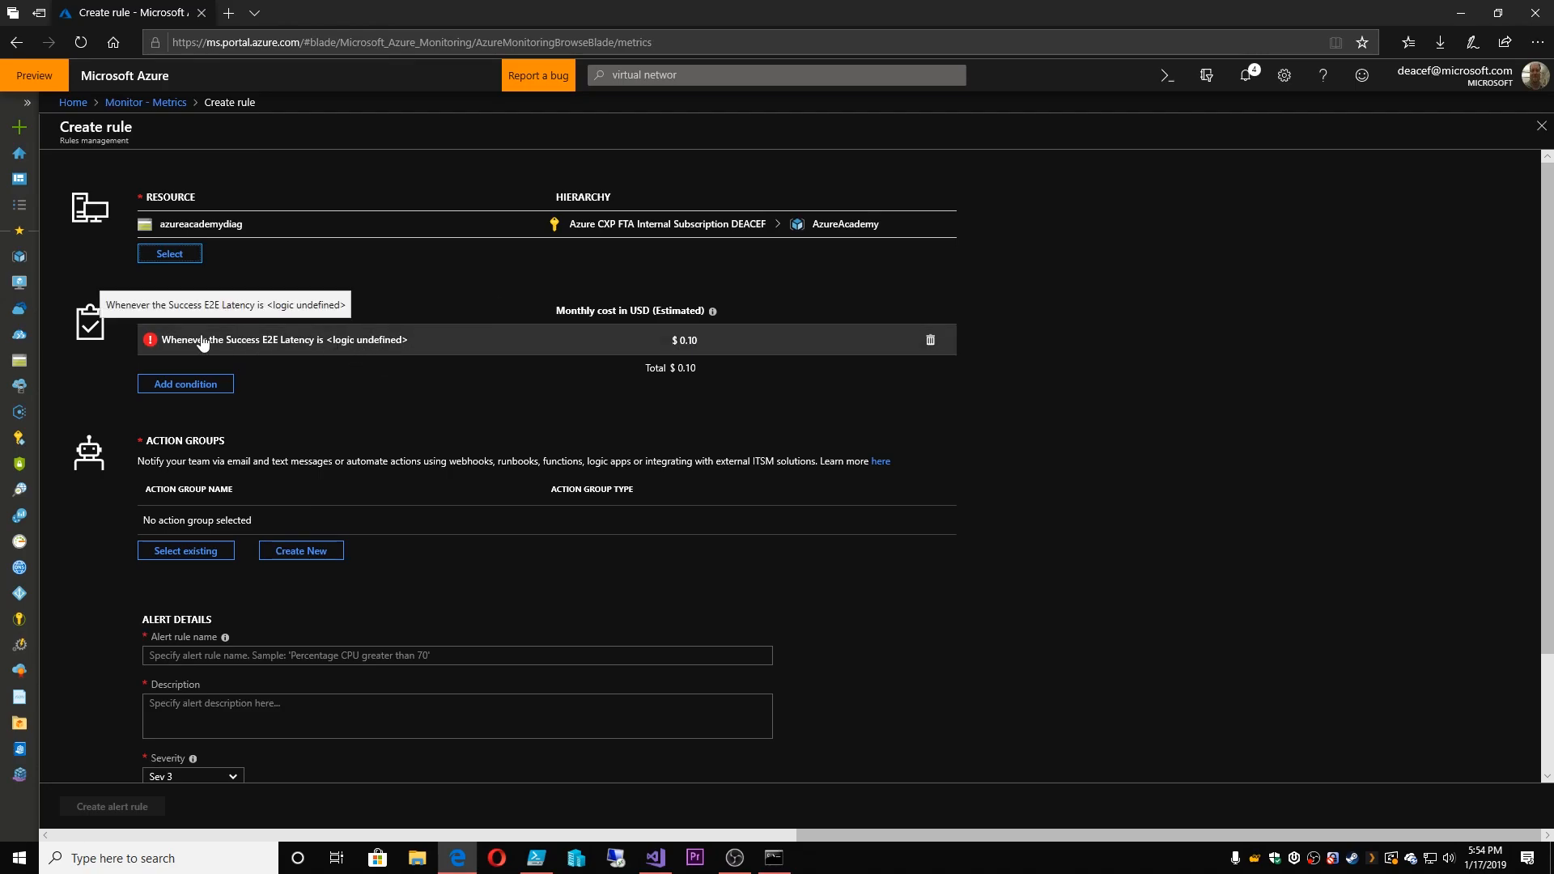
pyautogui.moveTo(229, 346)
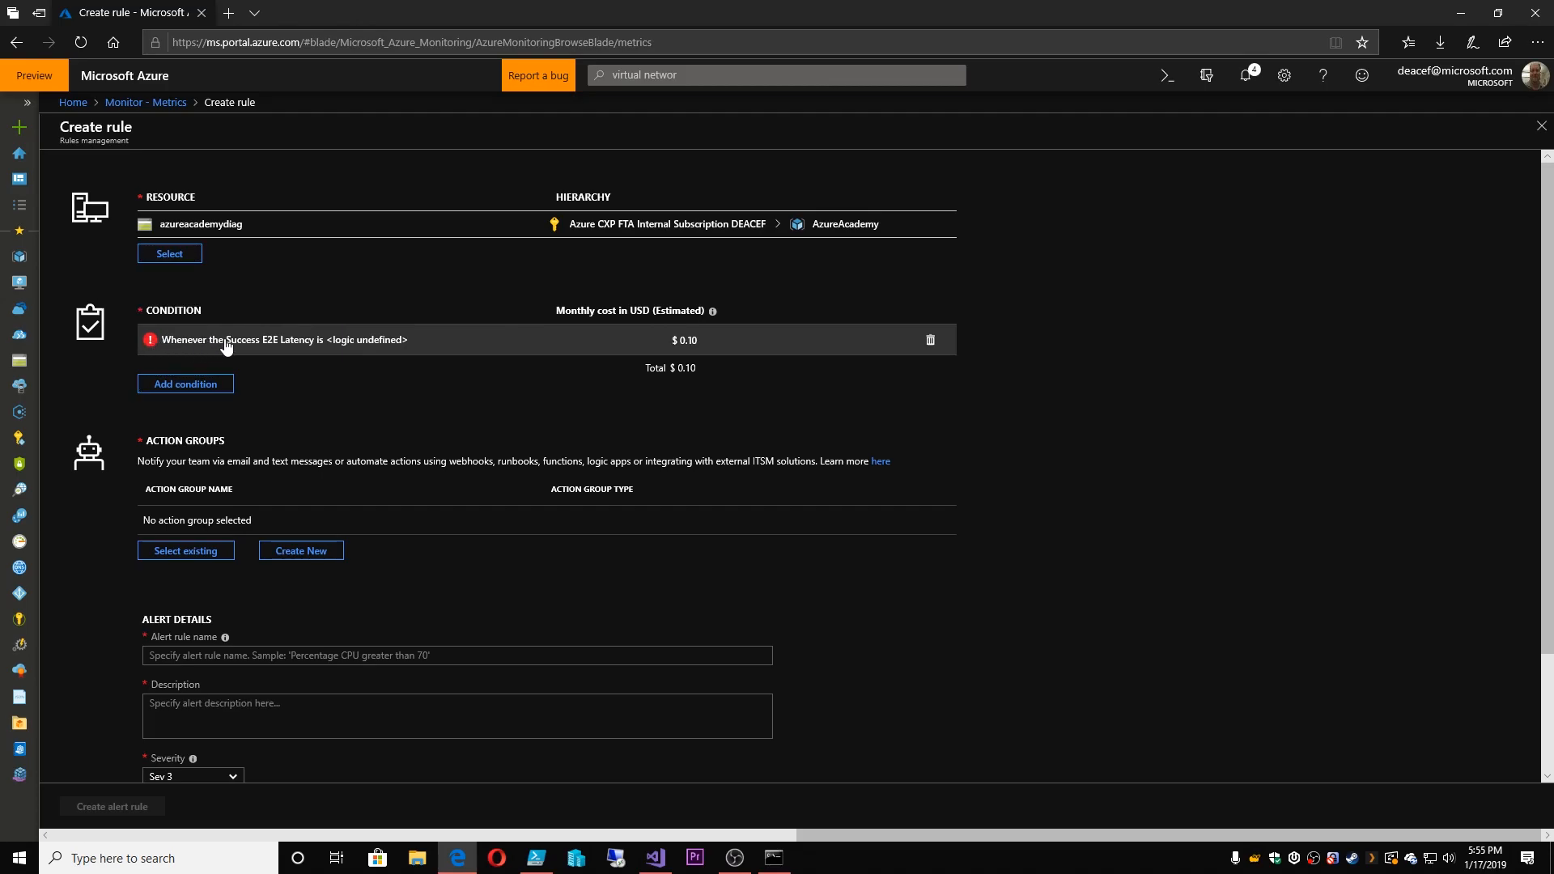
pyautogui.click(268, 339)
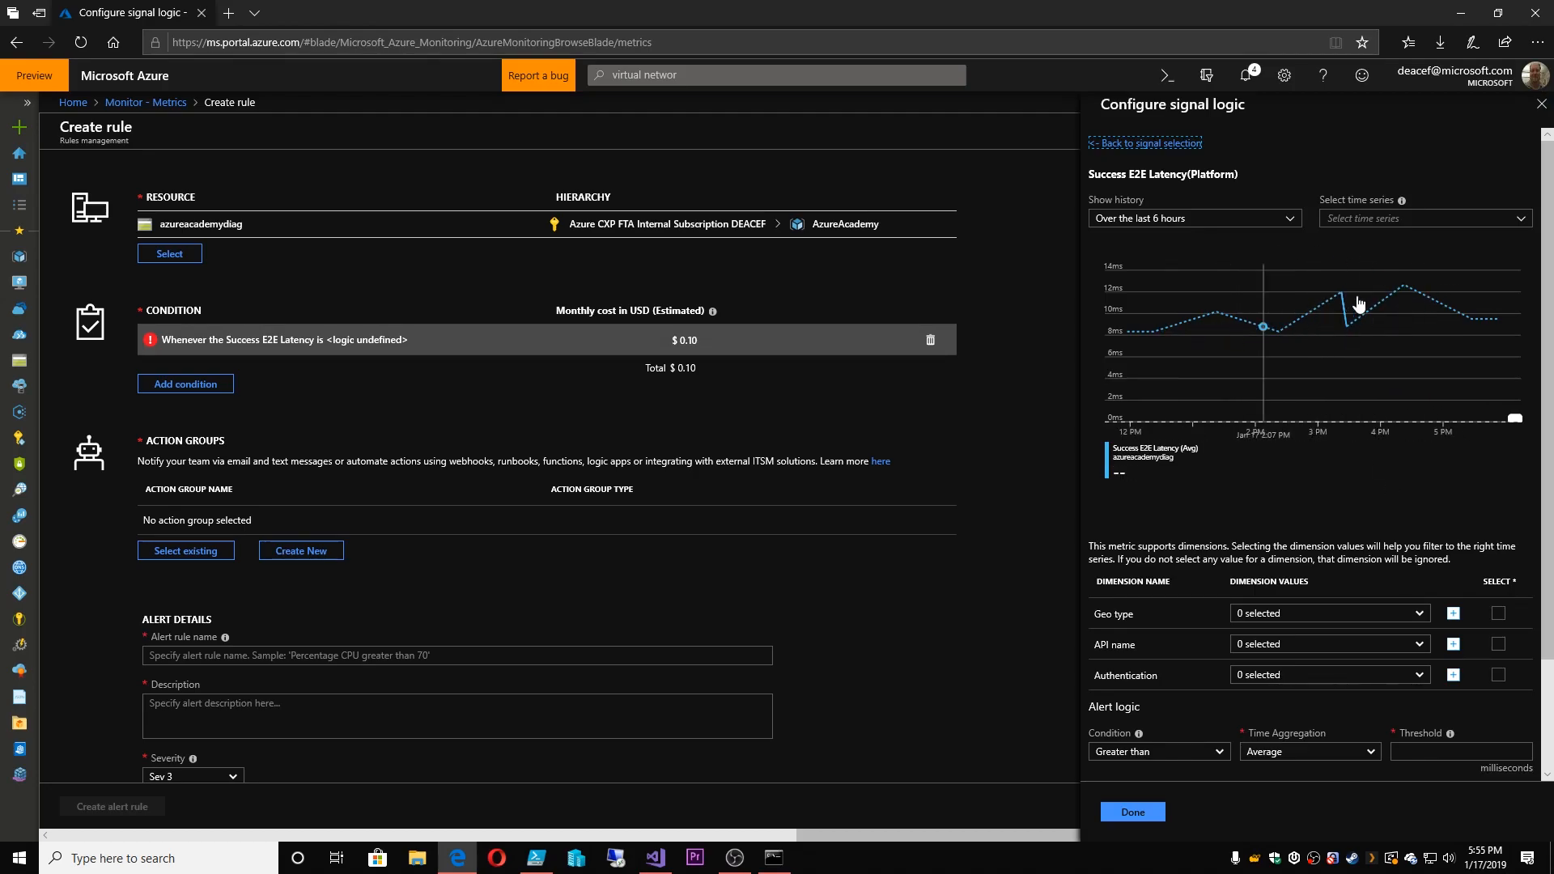
# Set the latency condition to greater than 120 ms, showing last week's history
pyautogui.click(1195, 217)
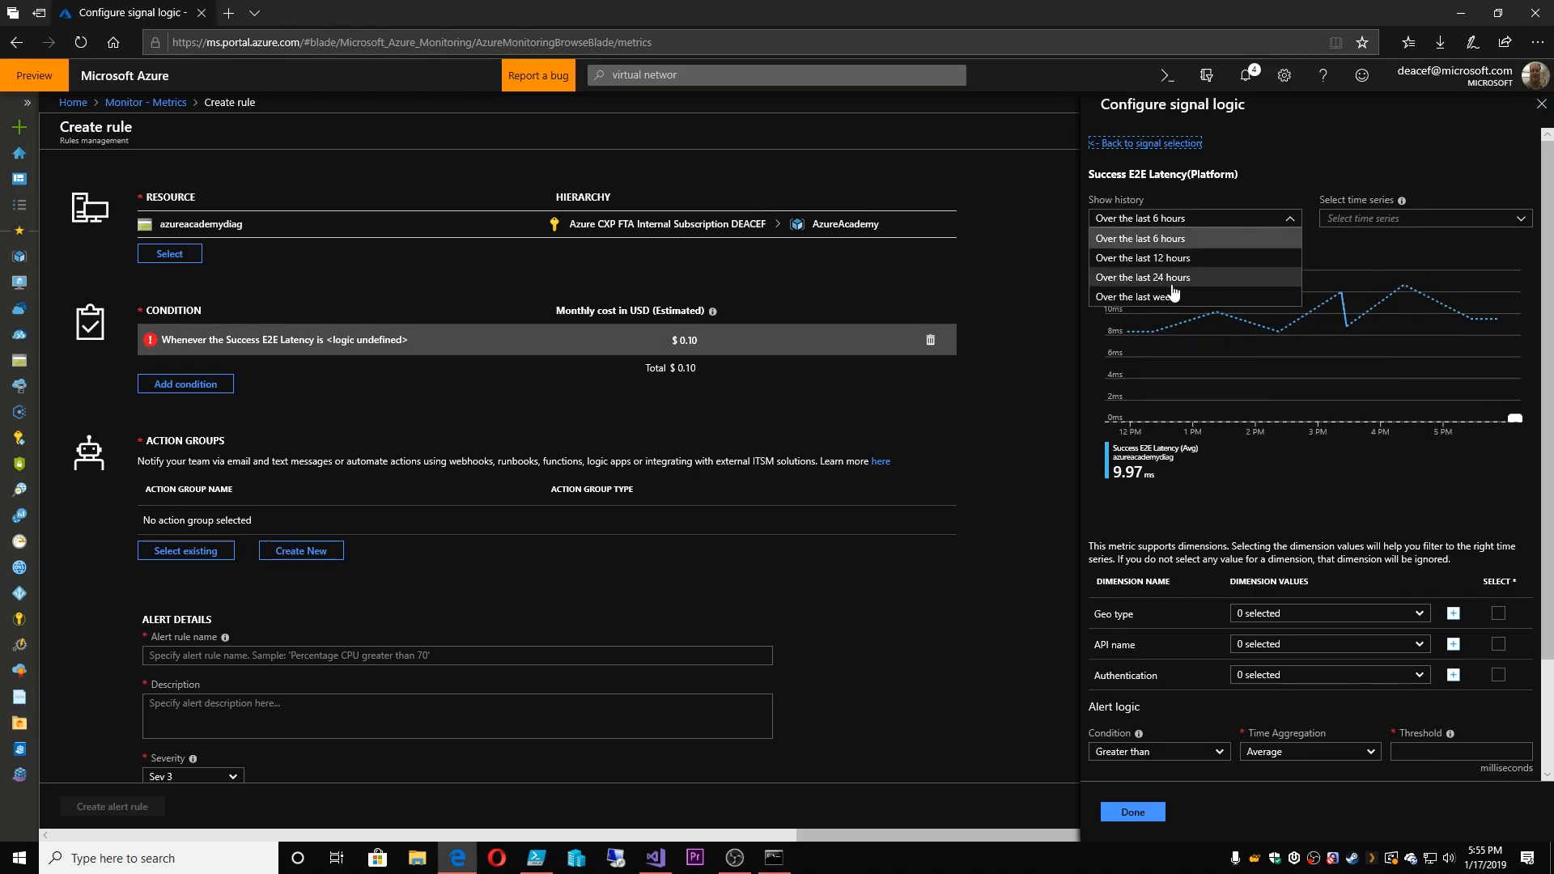
pyautogui.click(1137, 296)
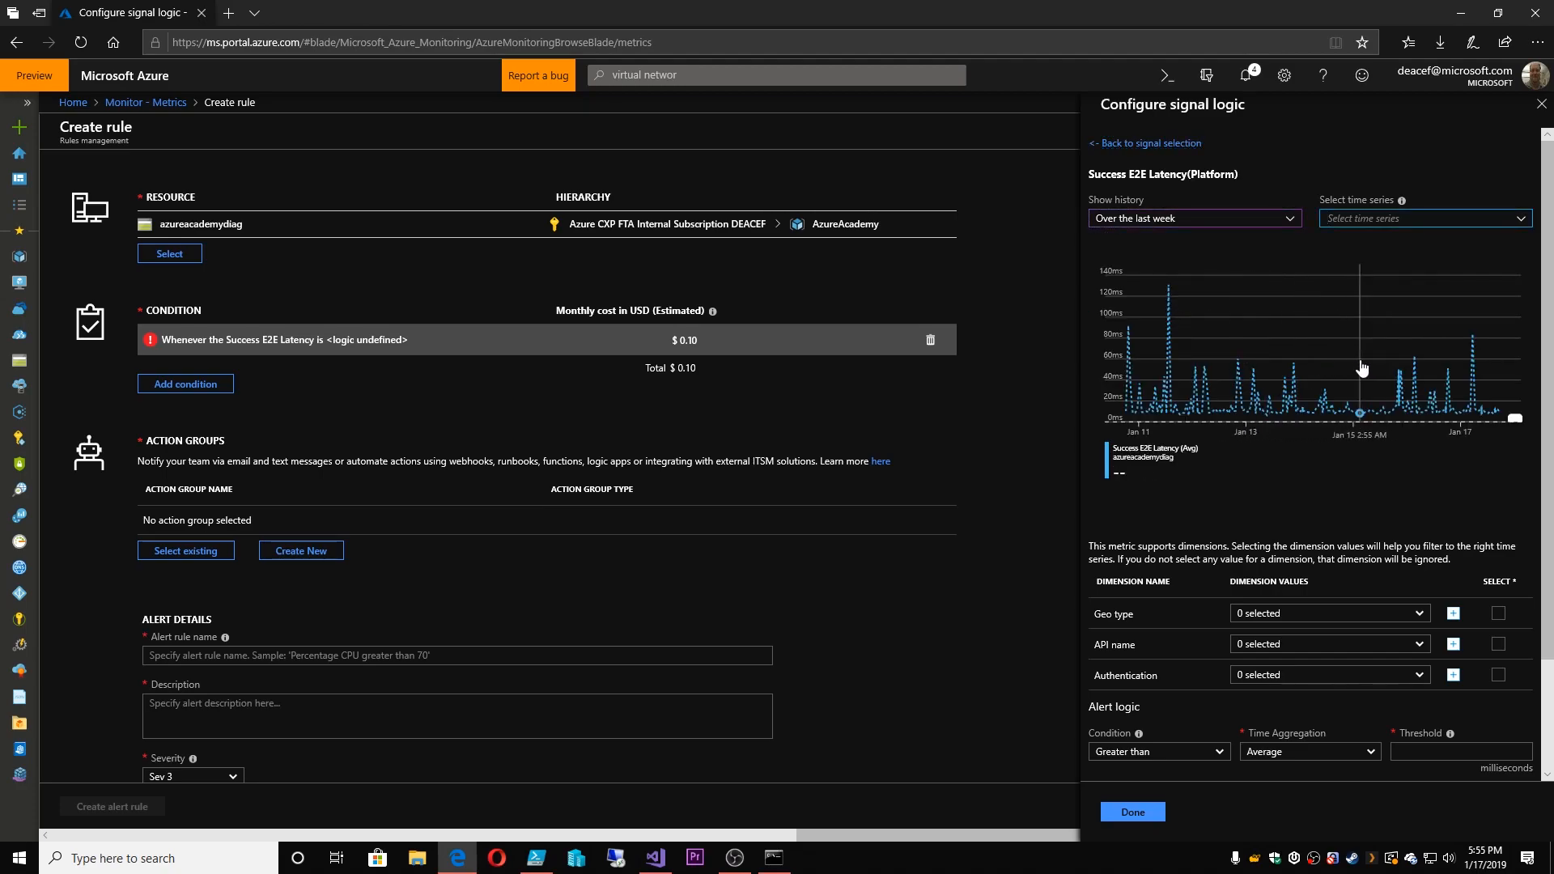
pyautogui.moveTo(1158, 350)
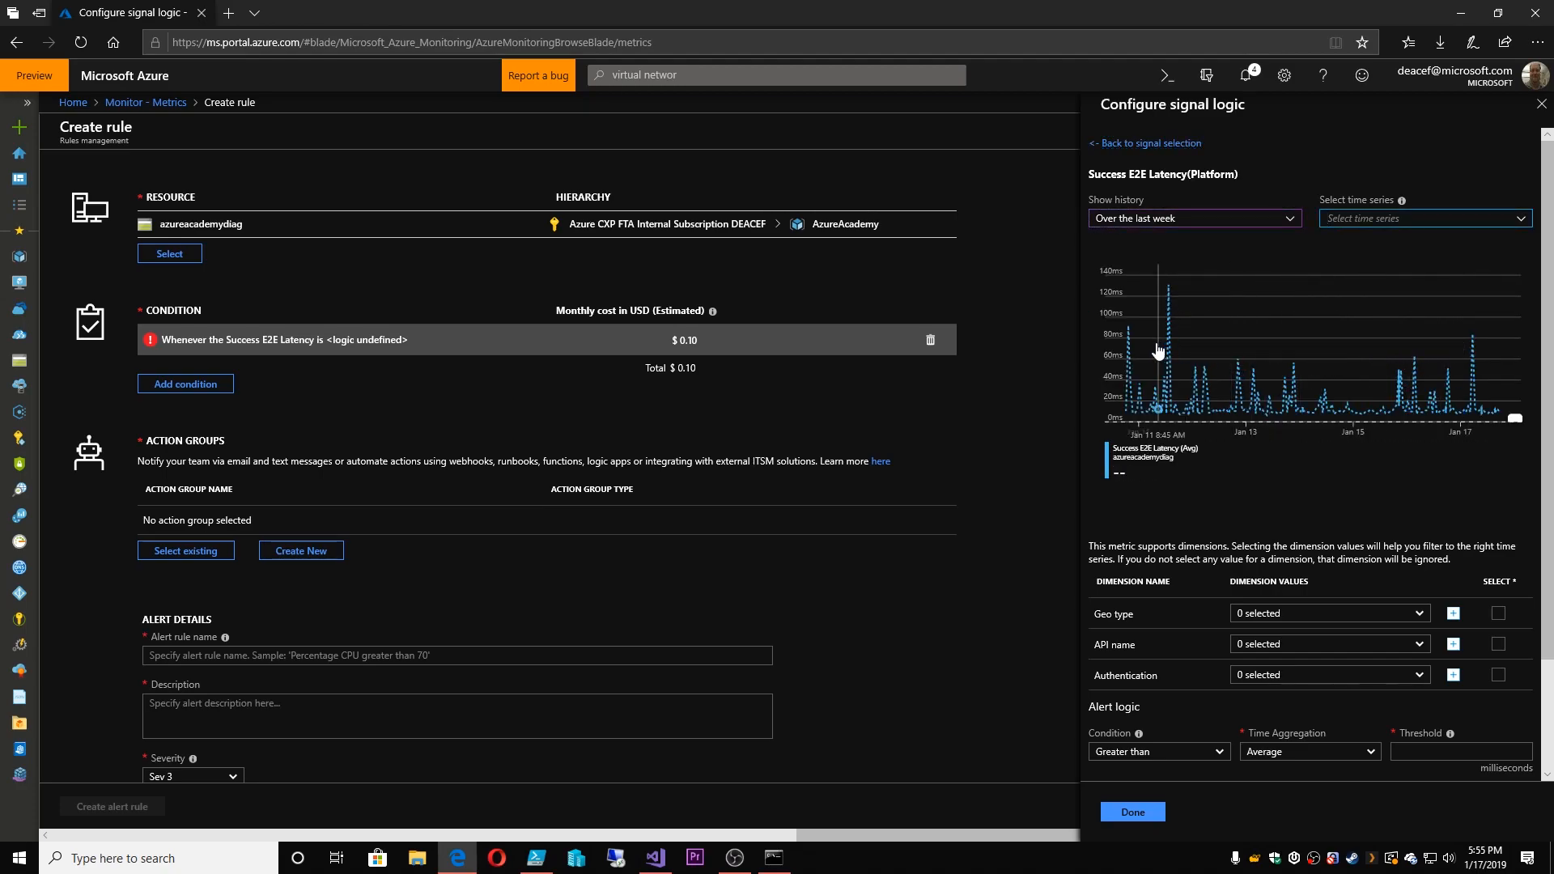
pyautogui.moveTo(1142, 326)
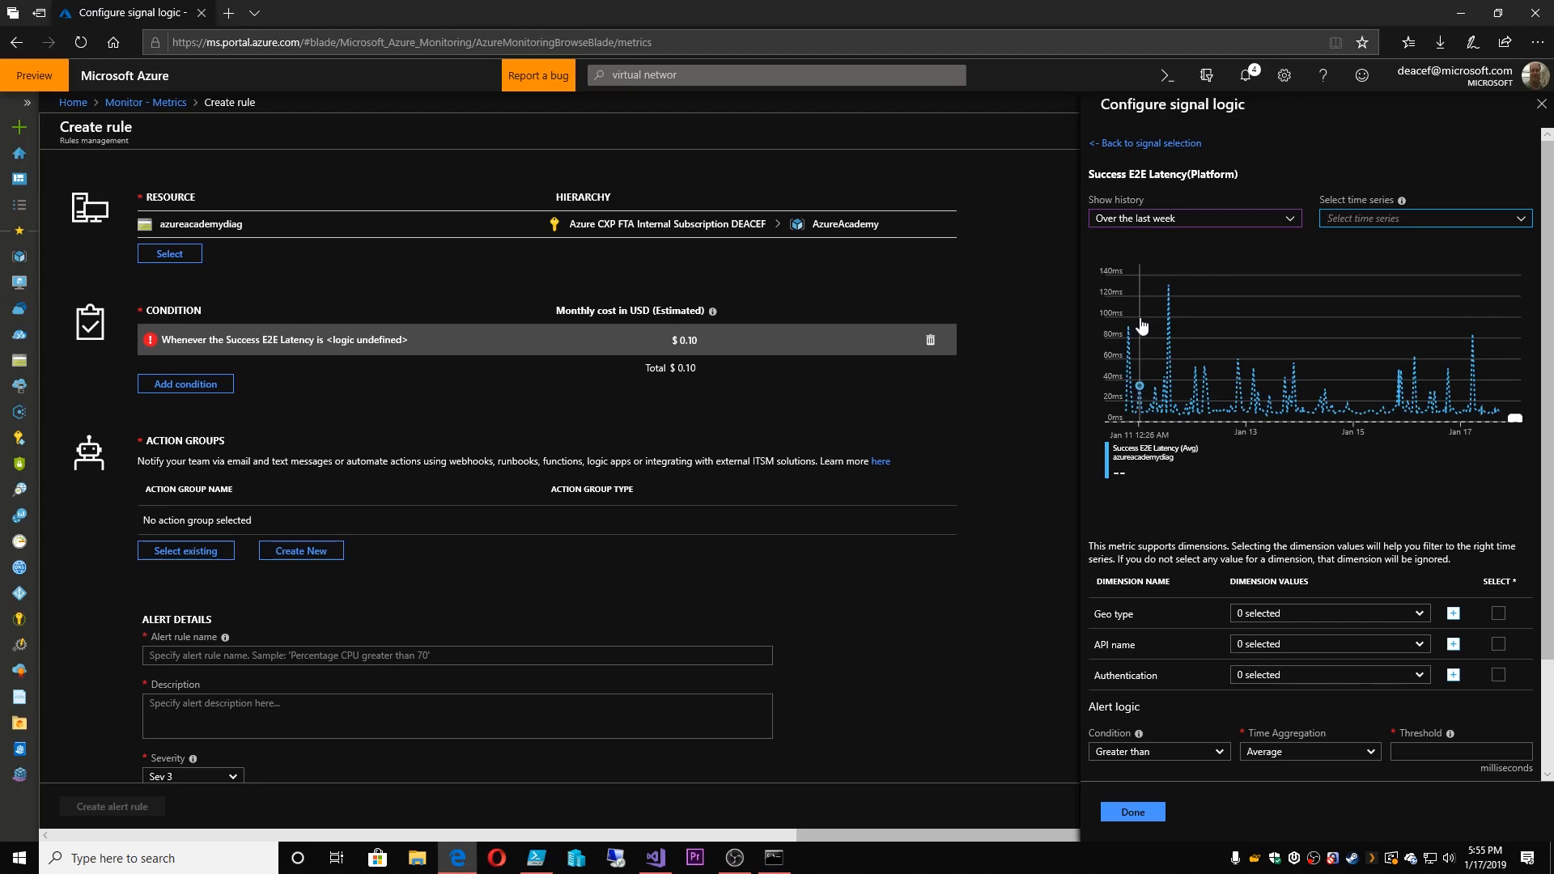
pyautogui.moveTo(1171, 299)
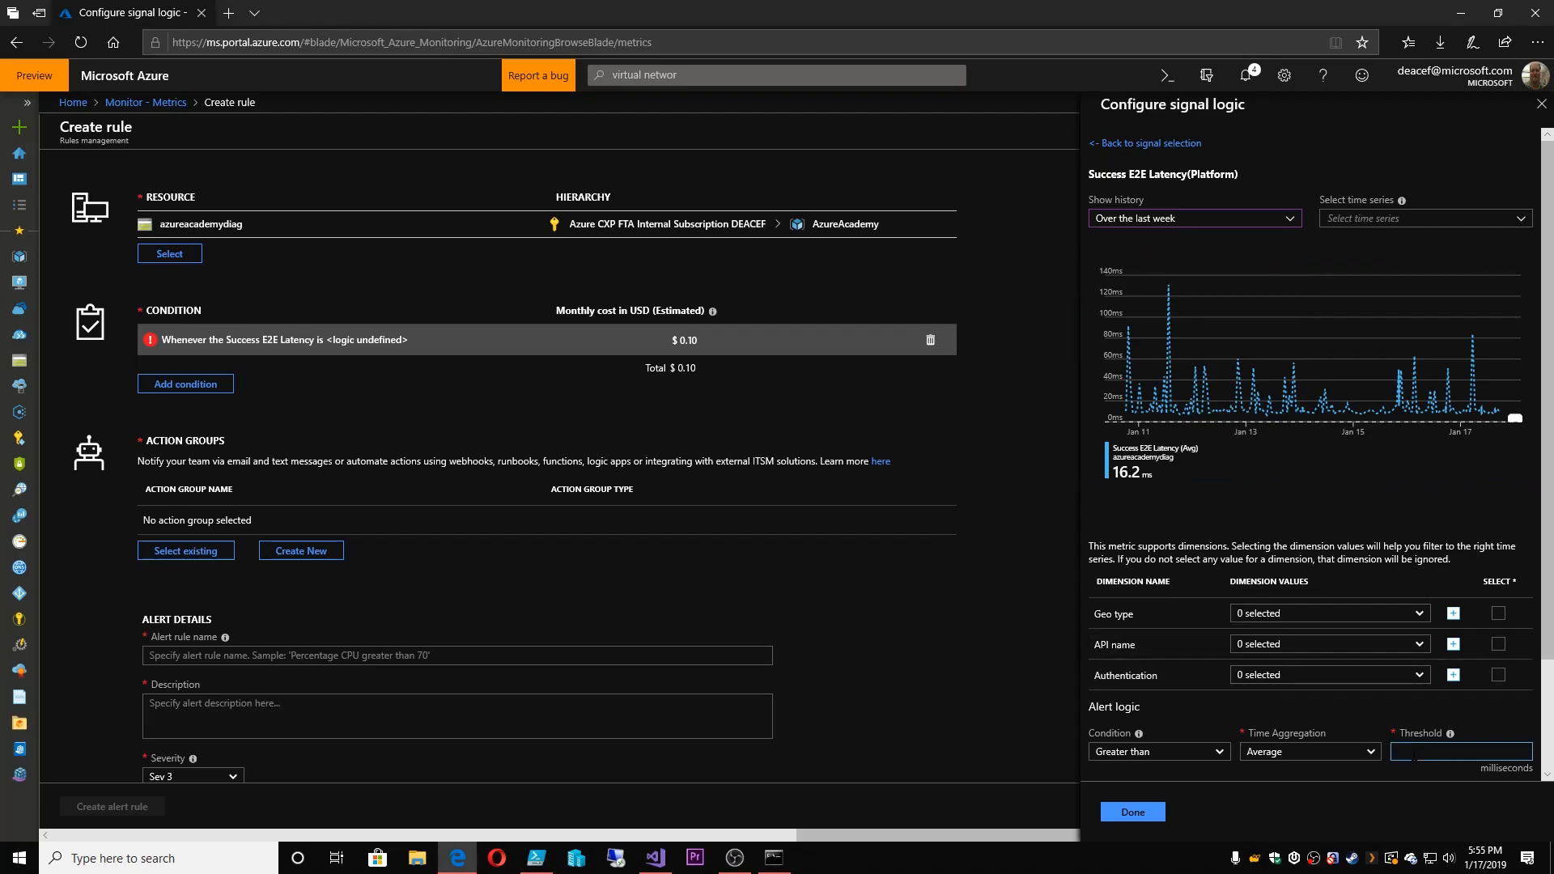
pyautogui.write('120')
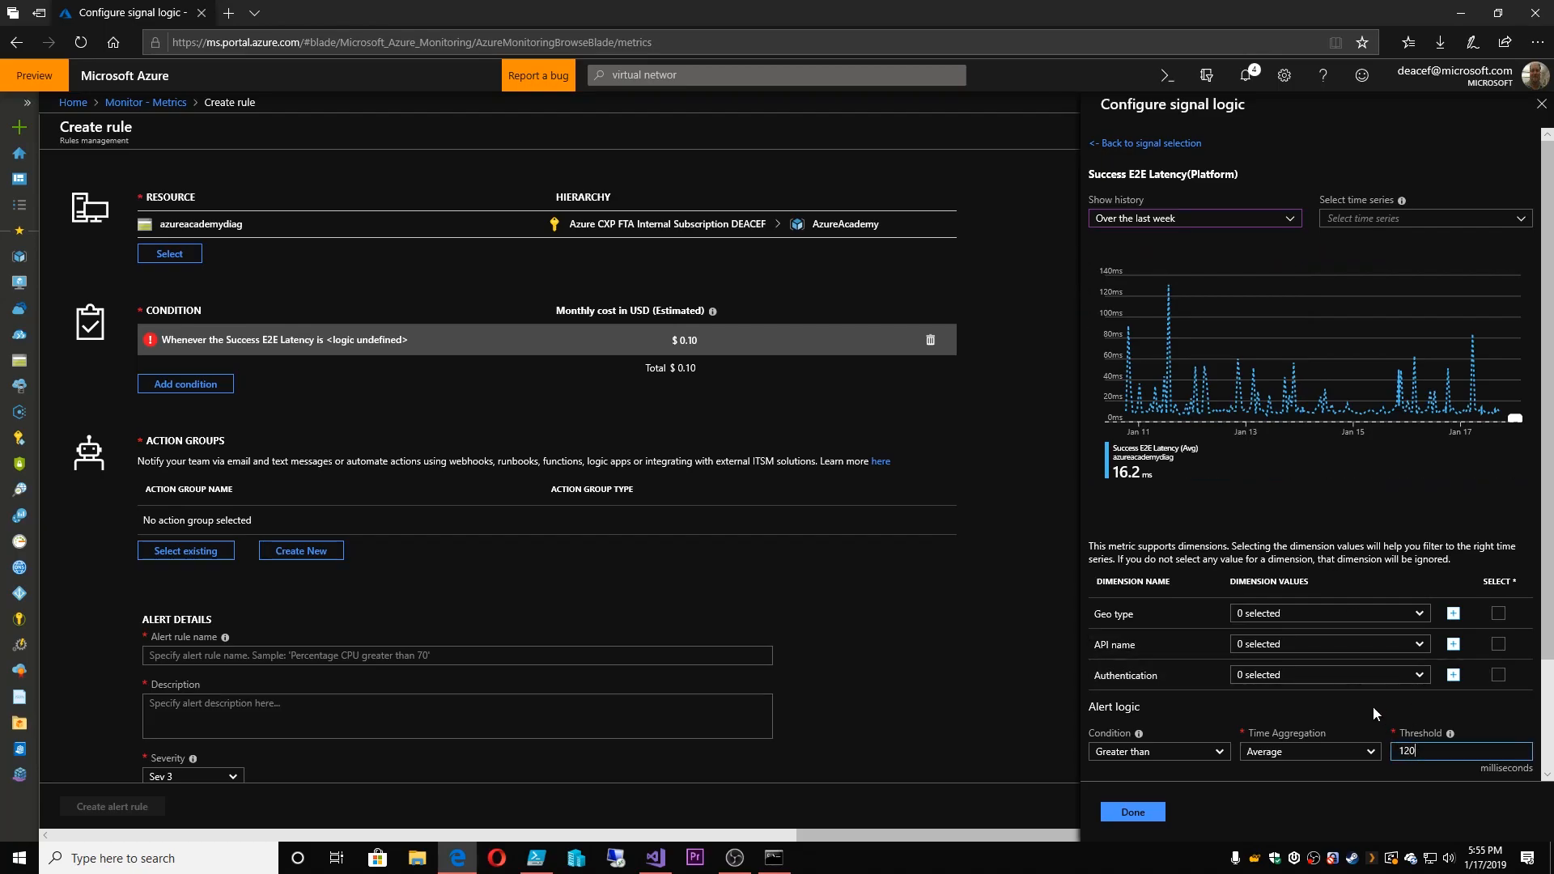
pyautogui.click(1330, 675)
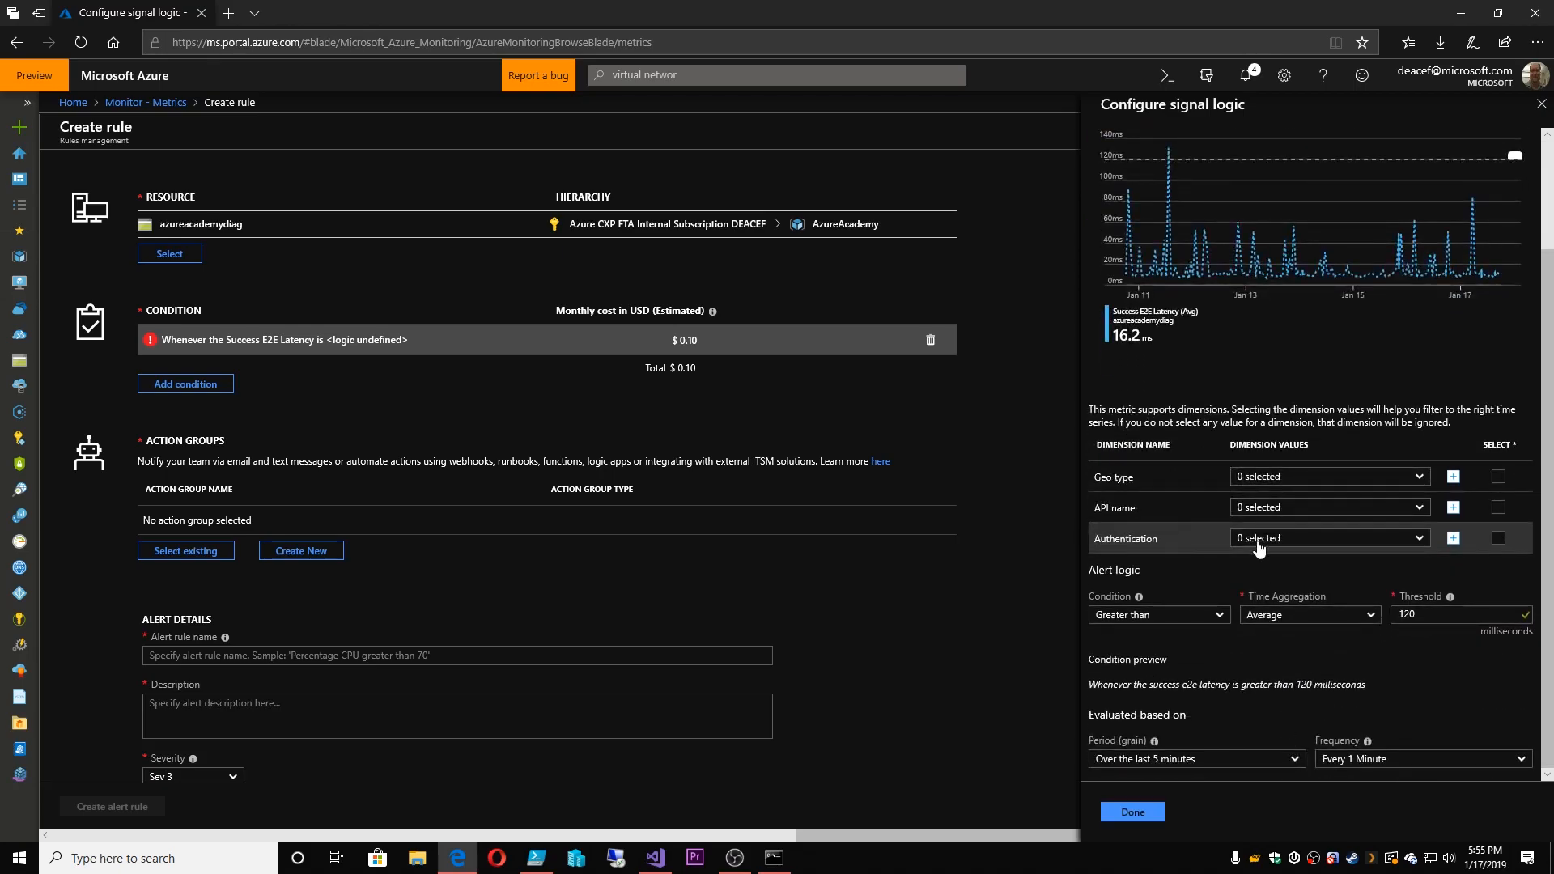
pyautogui.click(1329, 538)
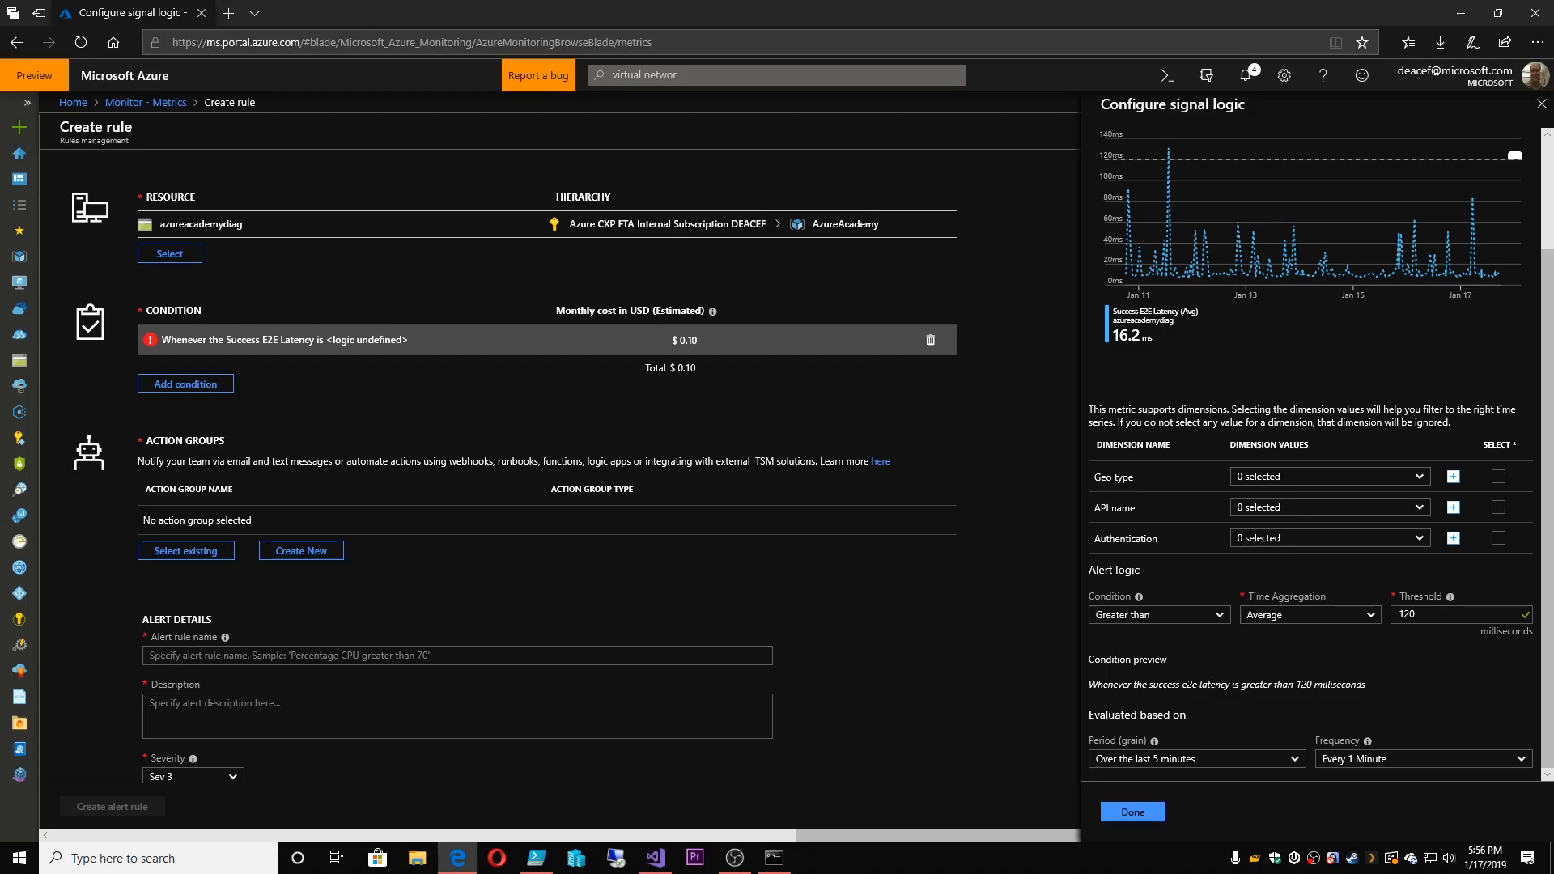
pyautogui.moveTo(1228, 726)
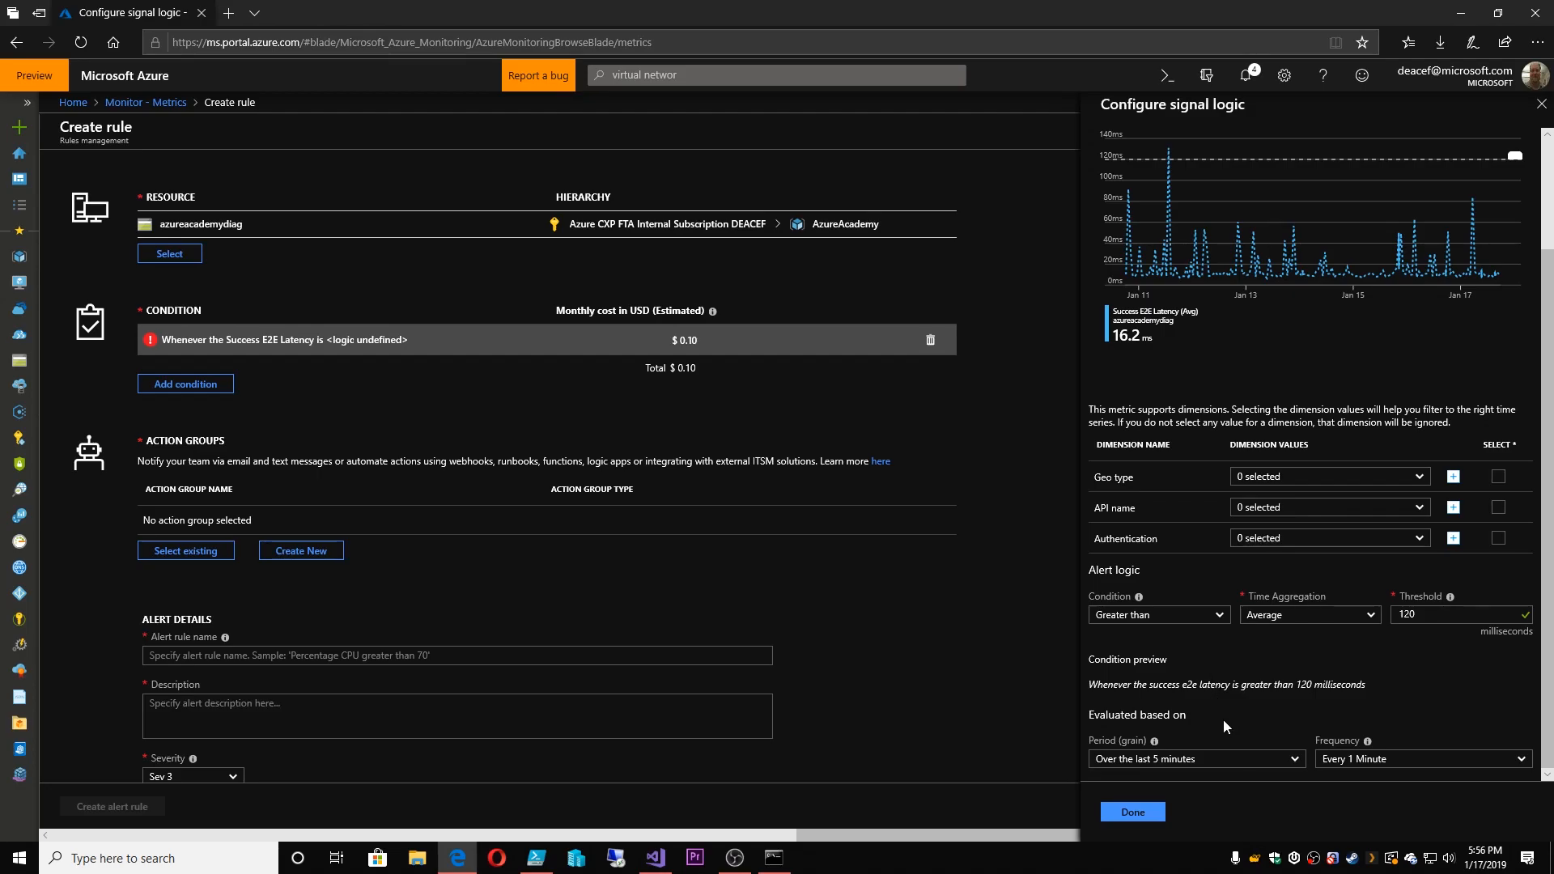
pyautogui.click(1132, 812)
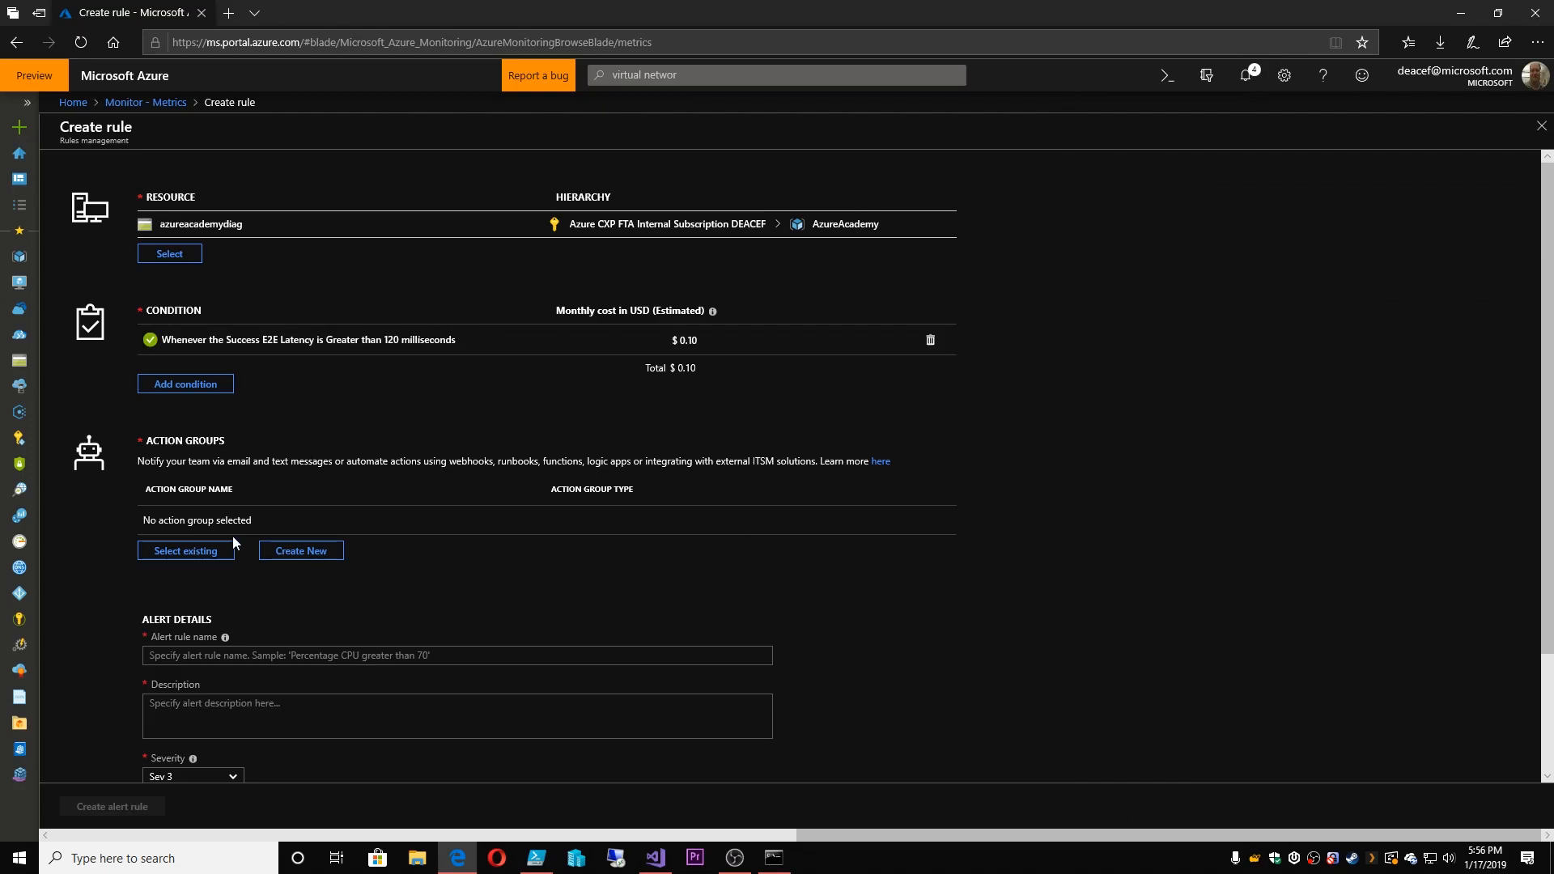
pyautogui.scroll(-3)
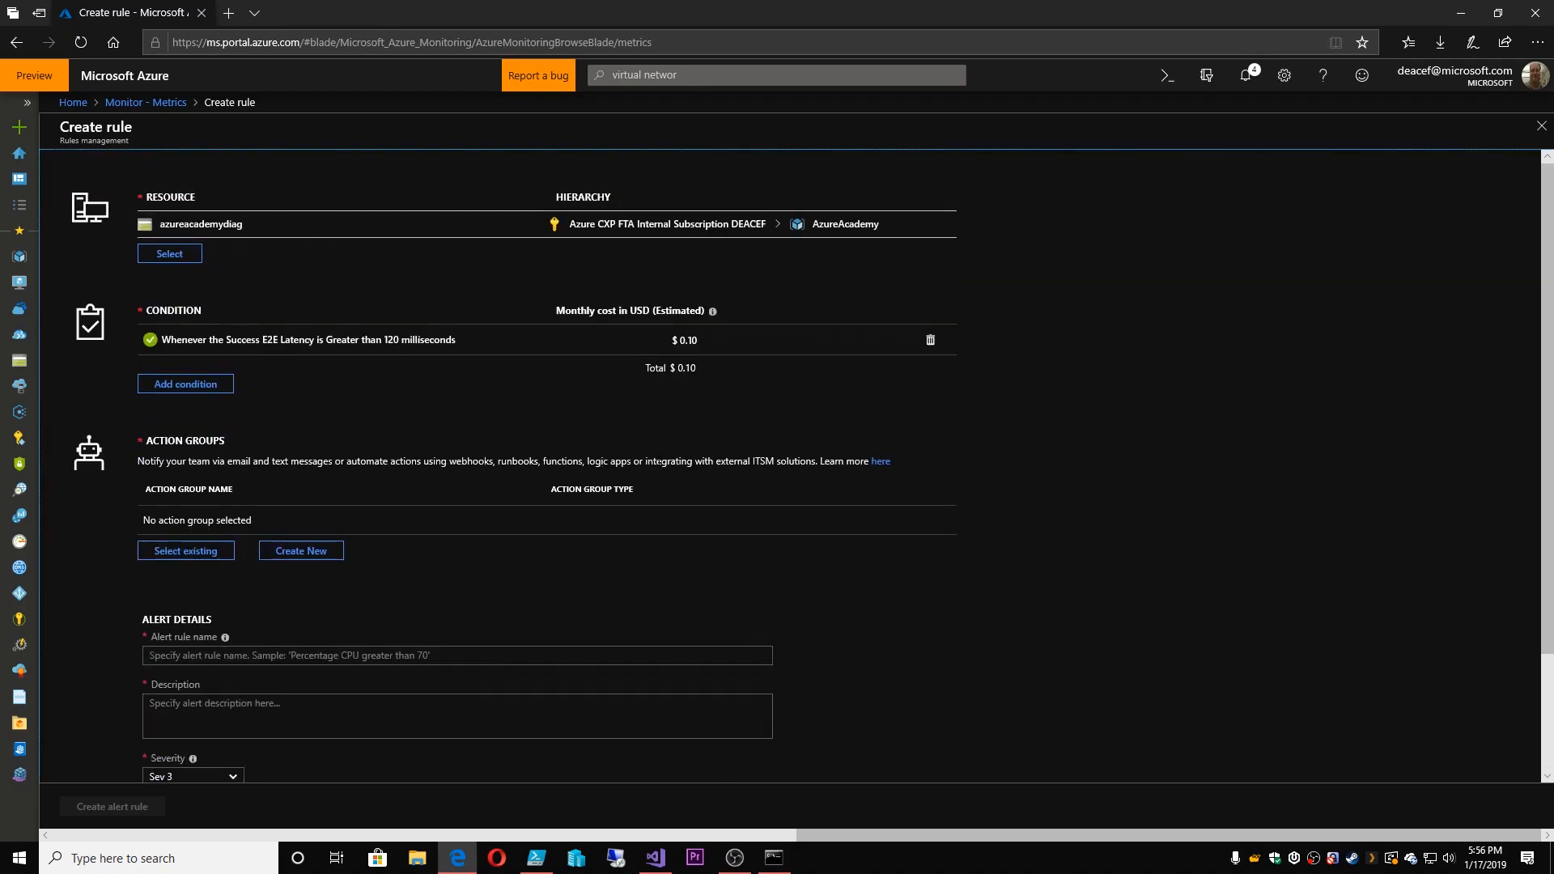
pyautogui.moveTo(187, 85)
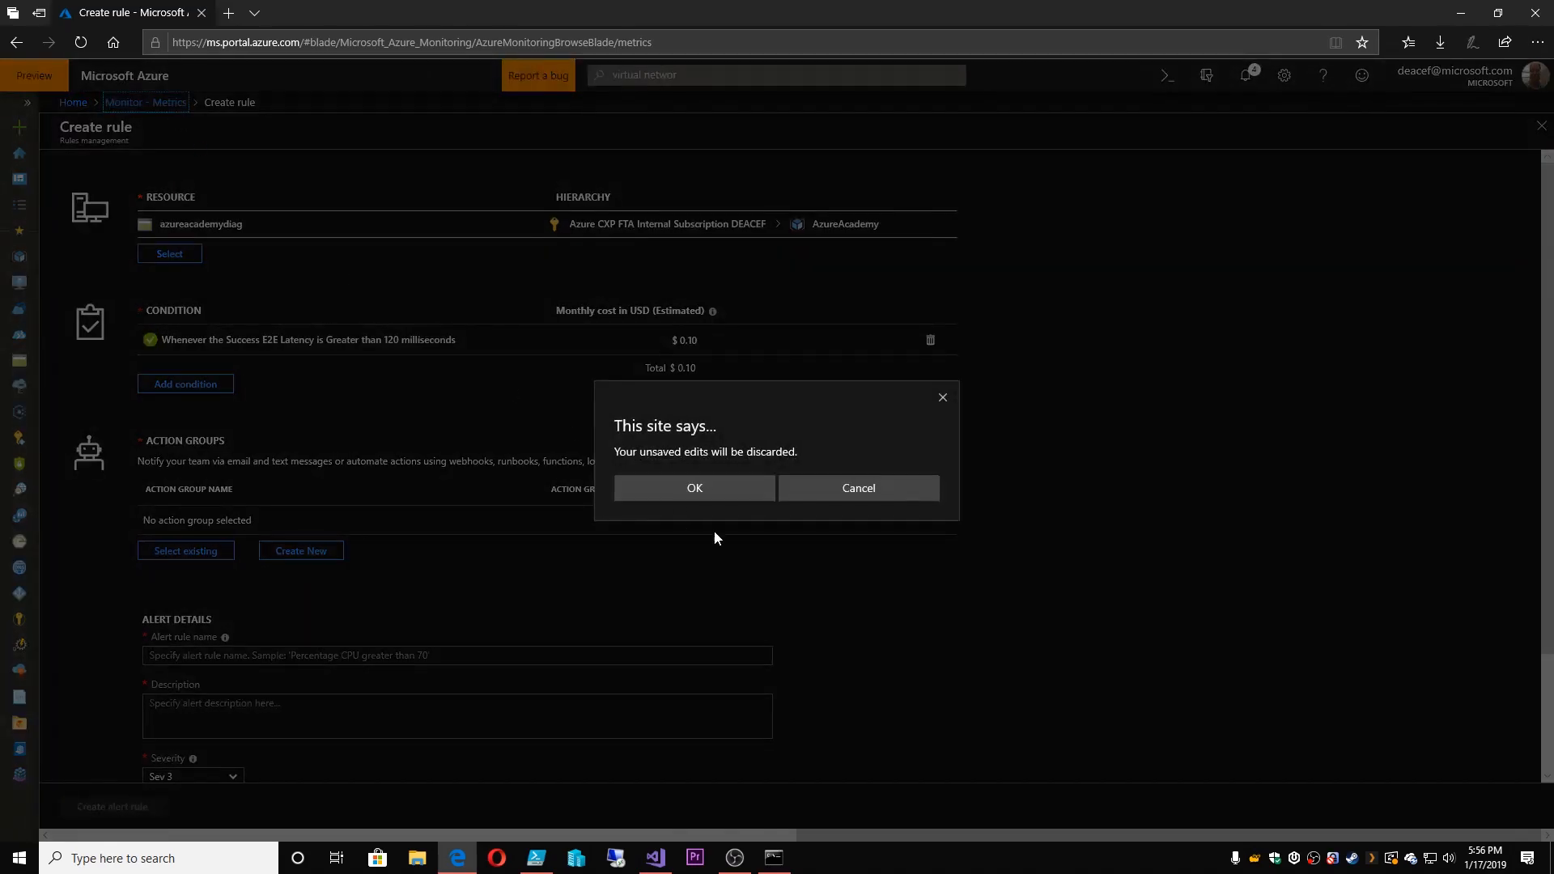
# Discard the unsaved alert rule, remove the Authentication split, and add Sum of Transactions
pyautogui.click(694, 488)
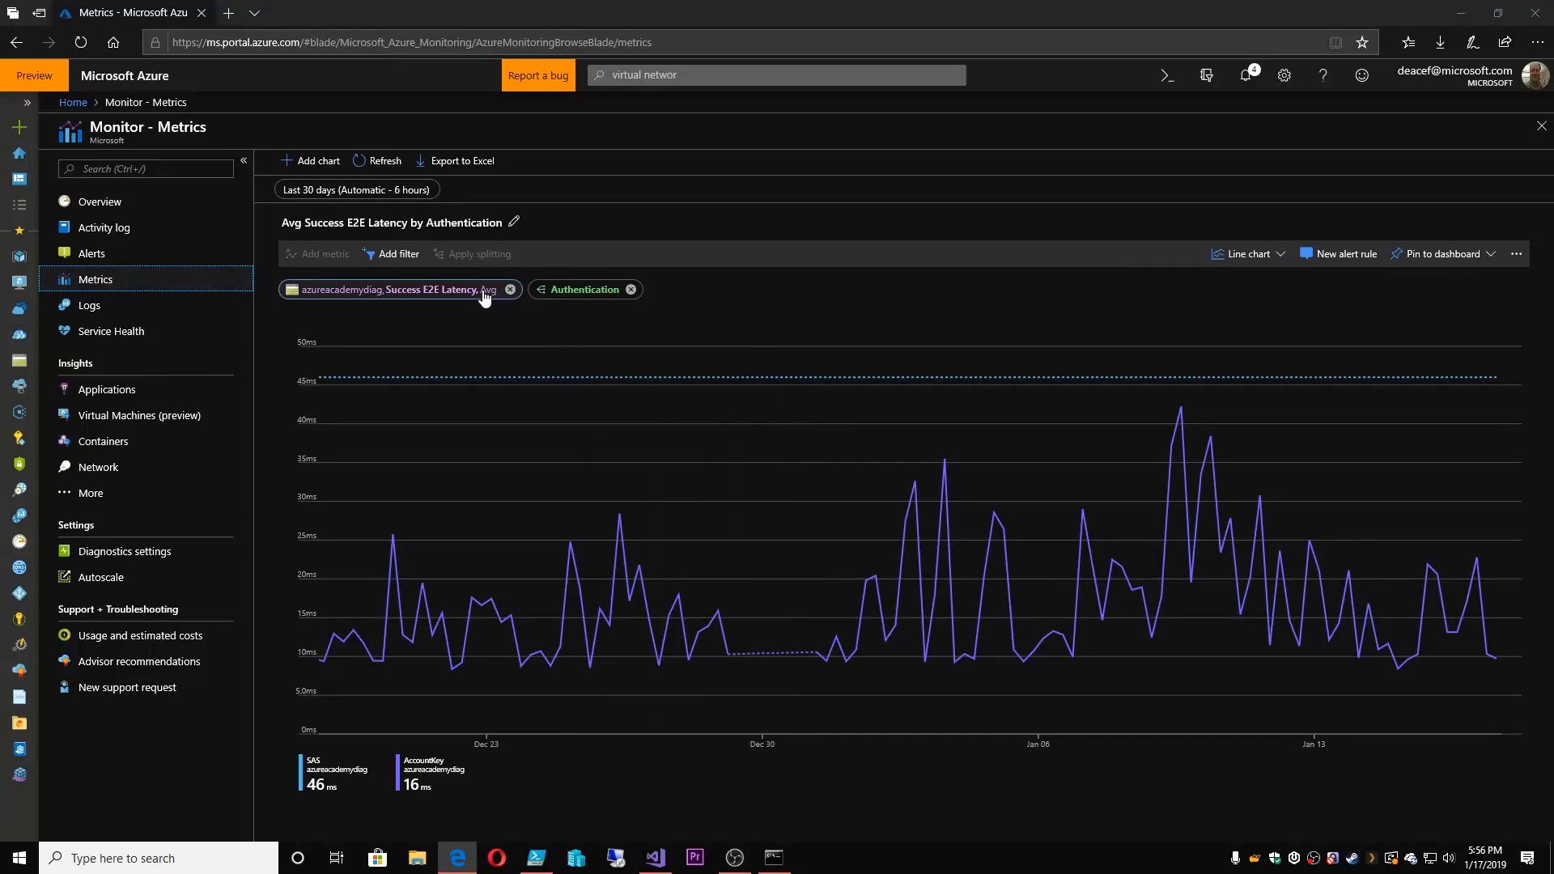
pyautogui.moveTo(437, 297)
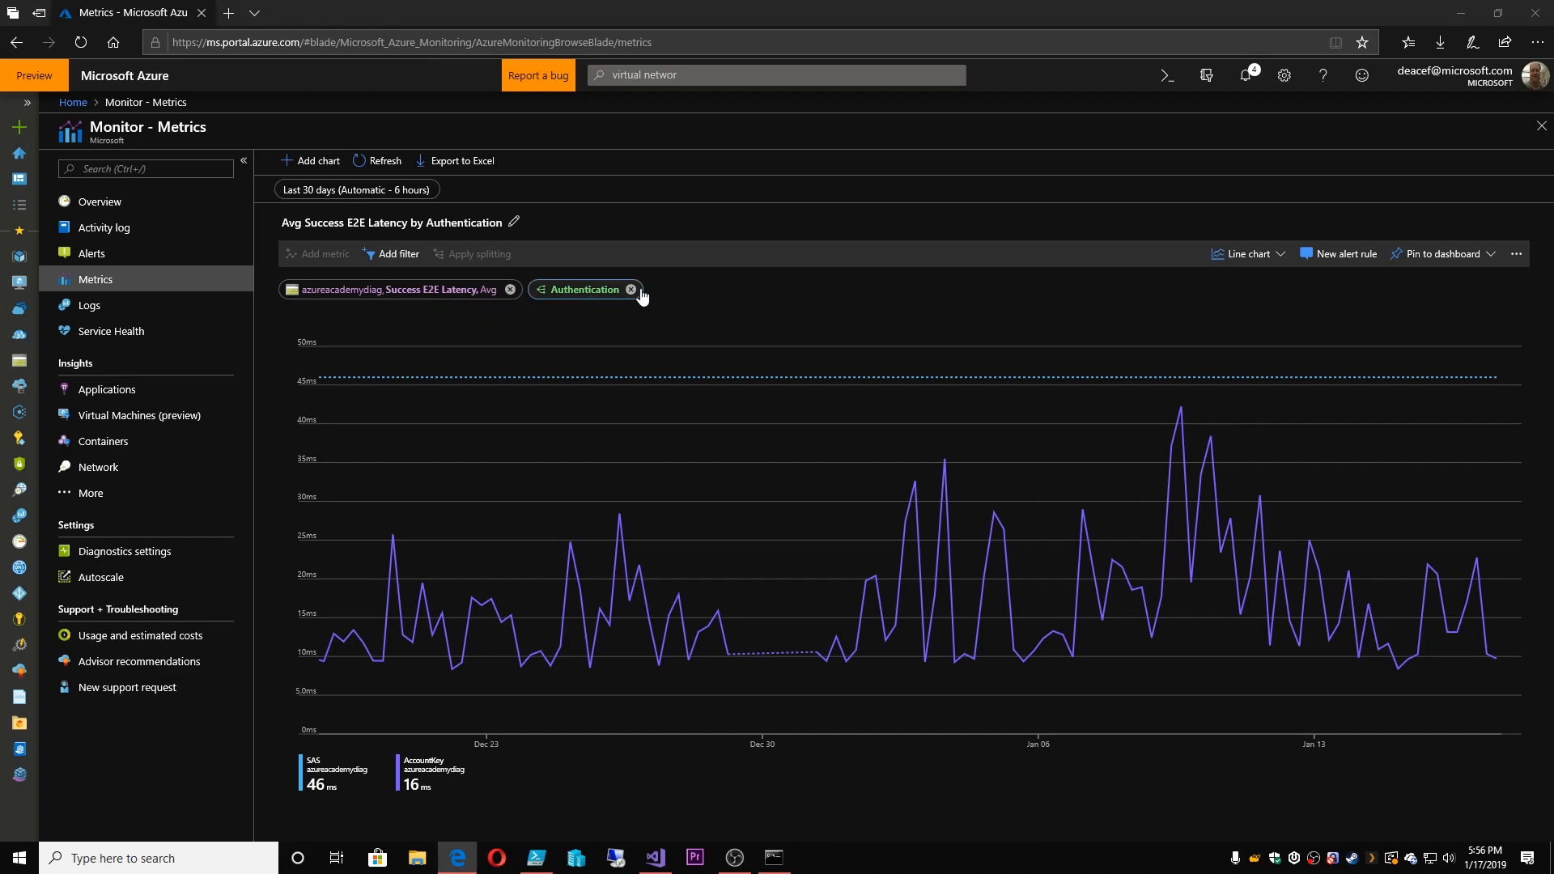
pyautogui.click(631, 290)
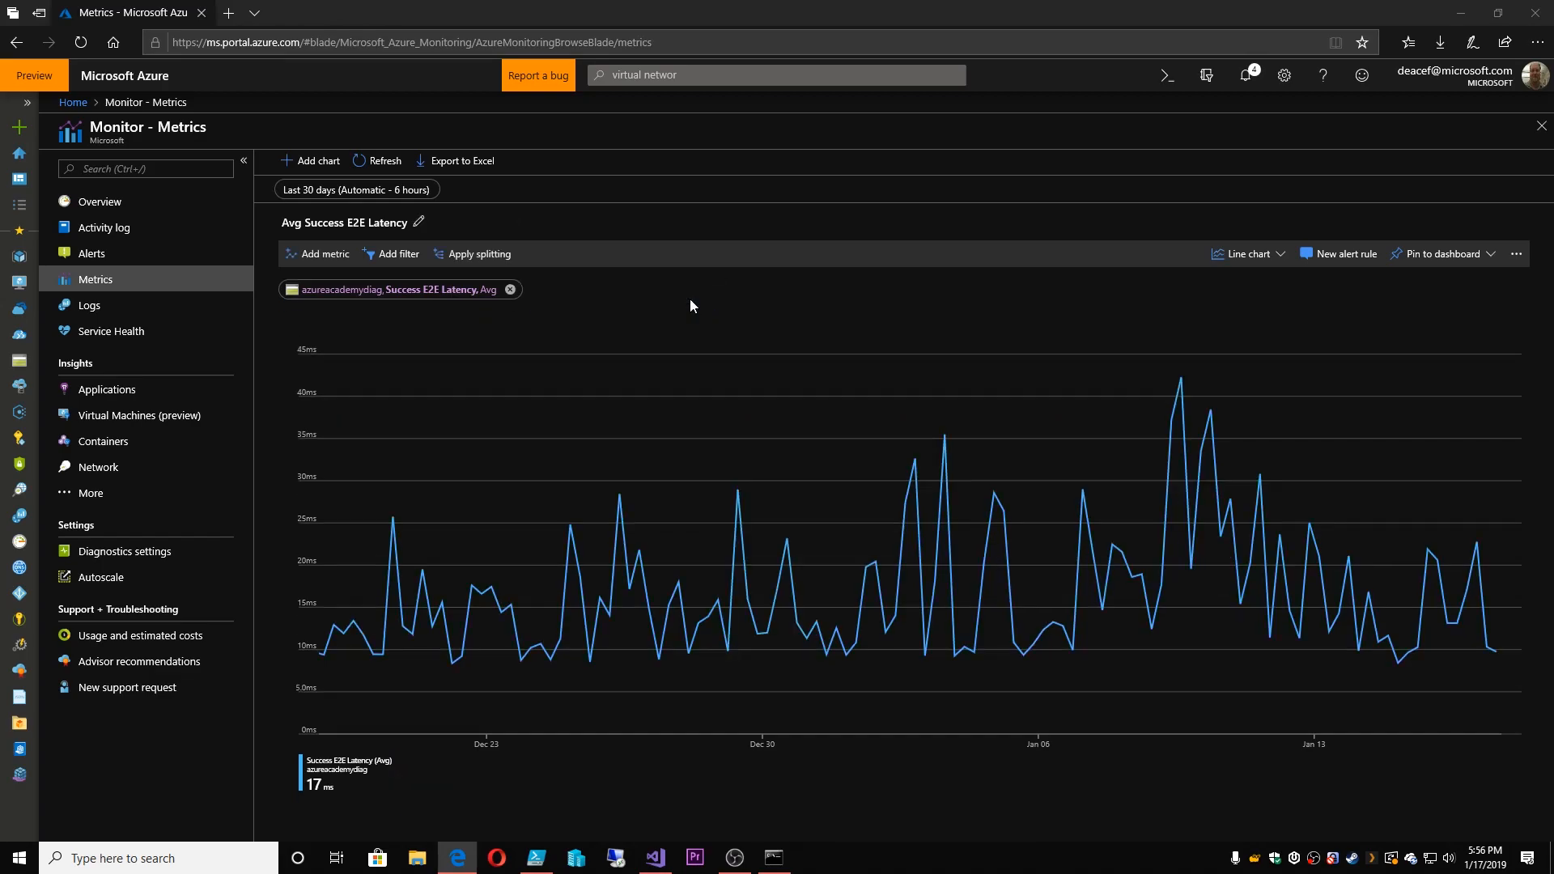
pyautogui.click(325, 254)
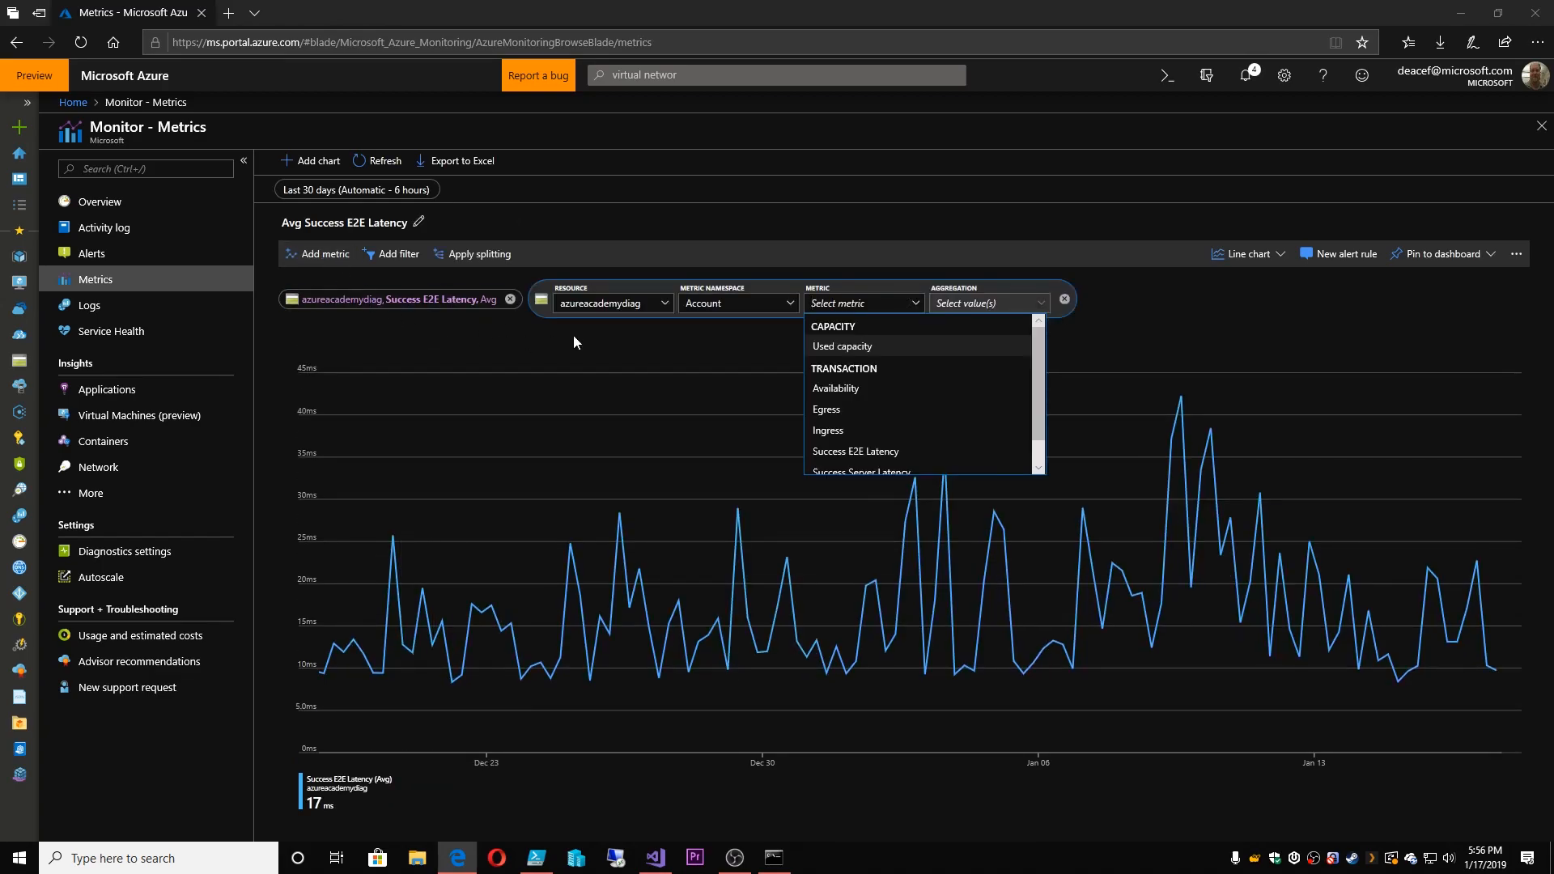
pyautogui.moveTo(879, 396)
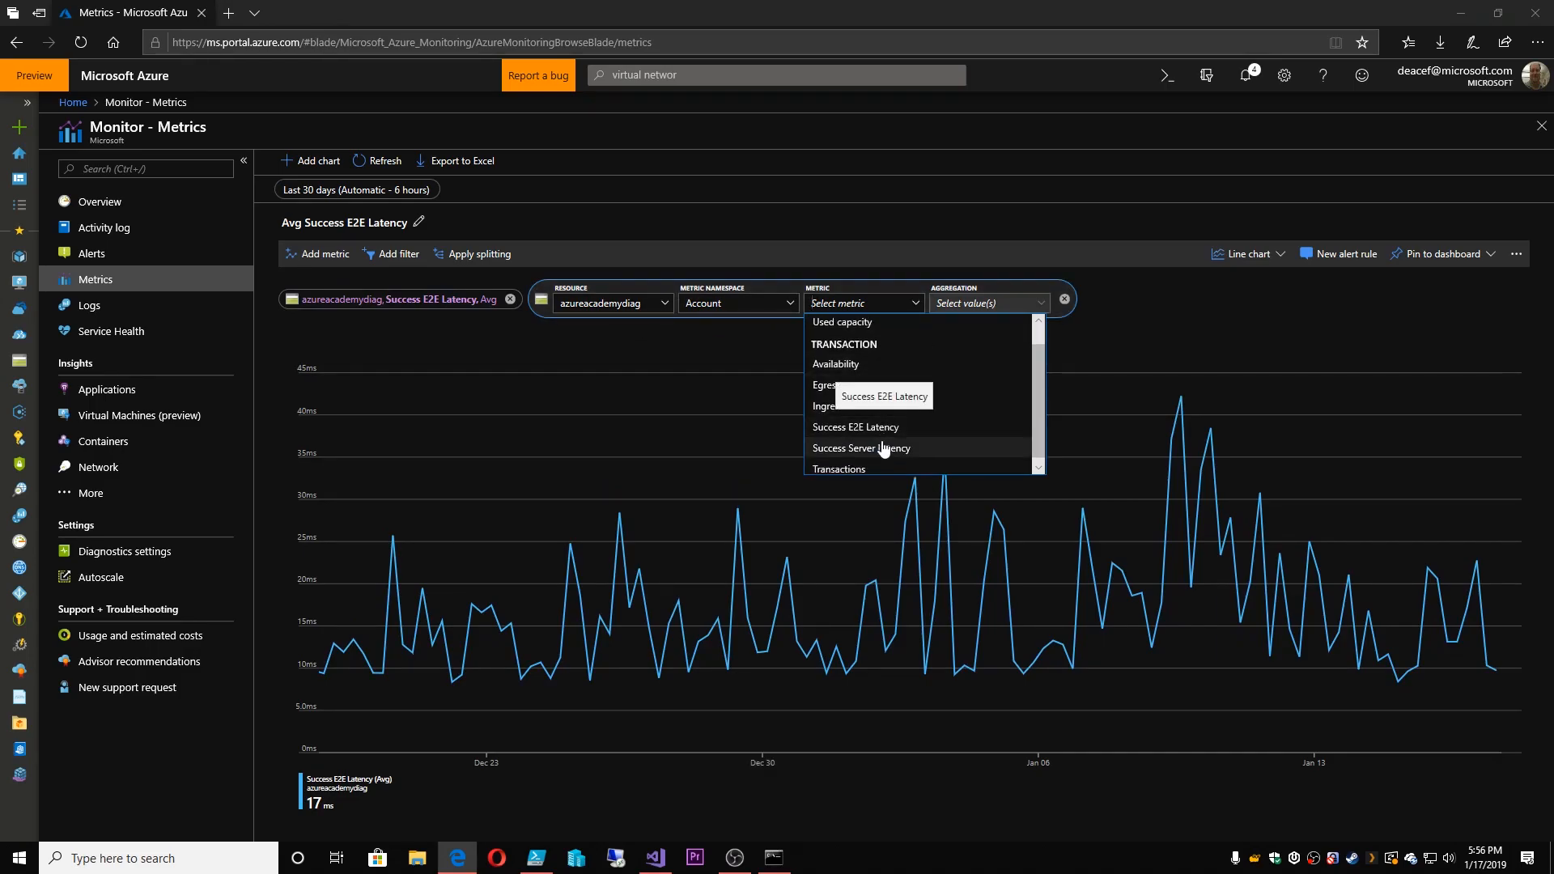
pyautogui.click(838, 469)
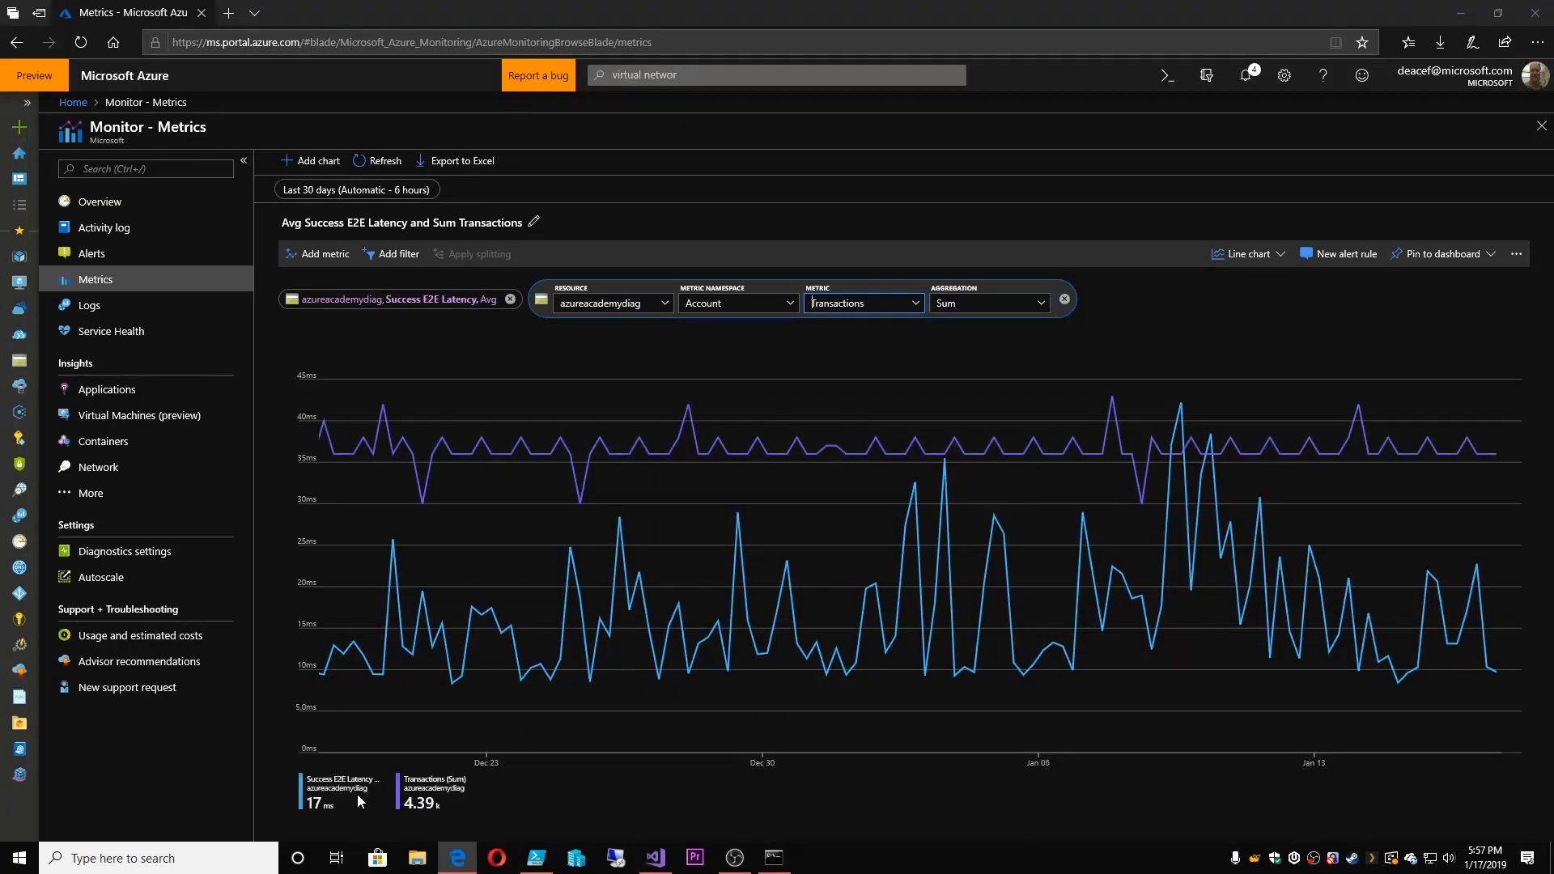
pyautogui.moveTo(930, 606)
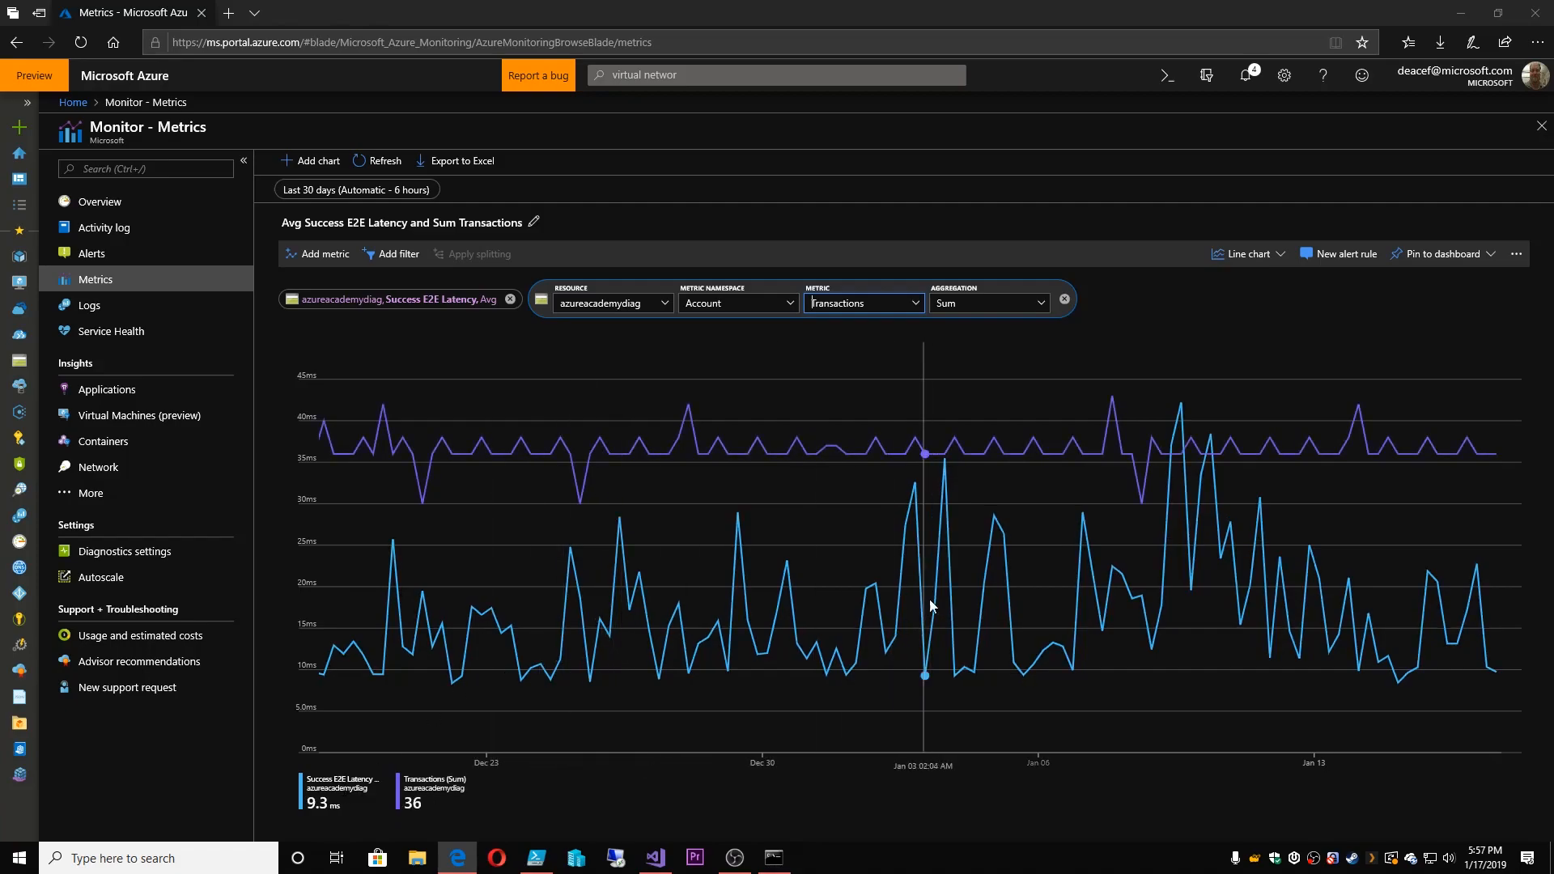
pyautogui.moveTo(1116, 410)
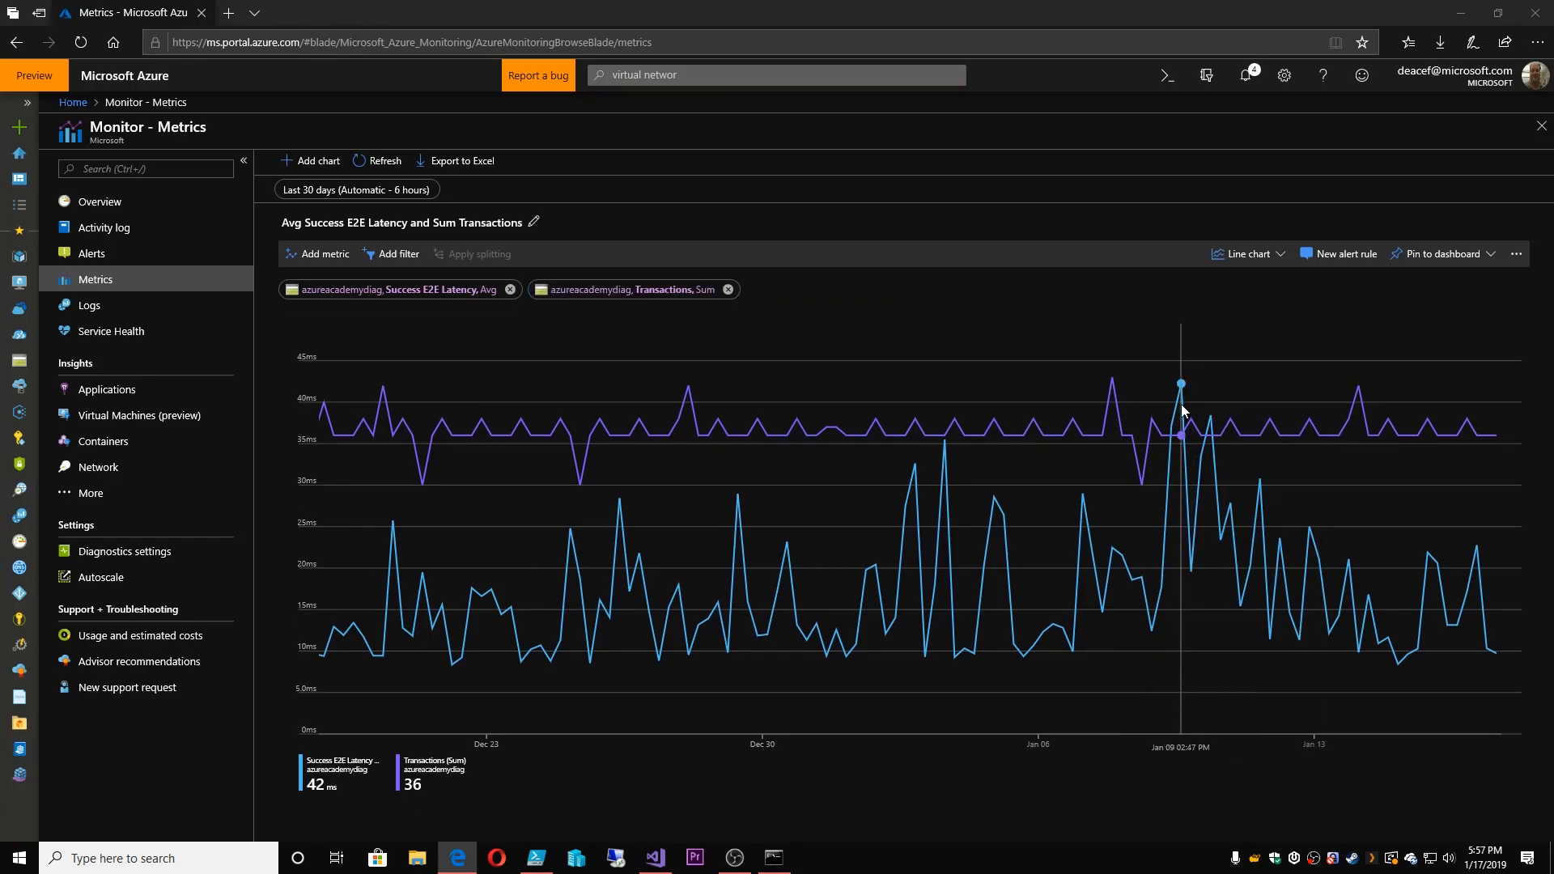
pyautogui.moveTo(1174, 443)
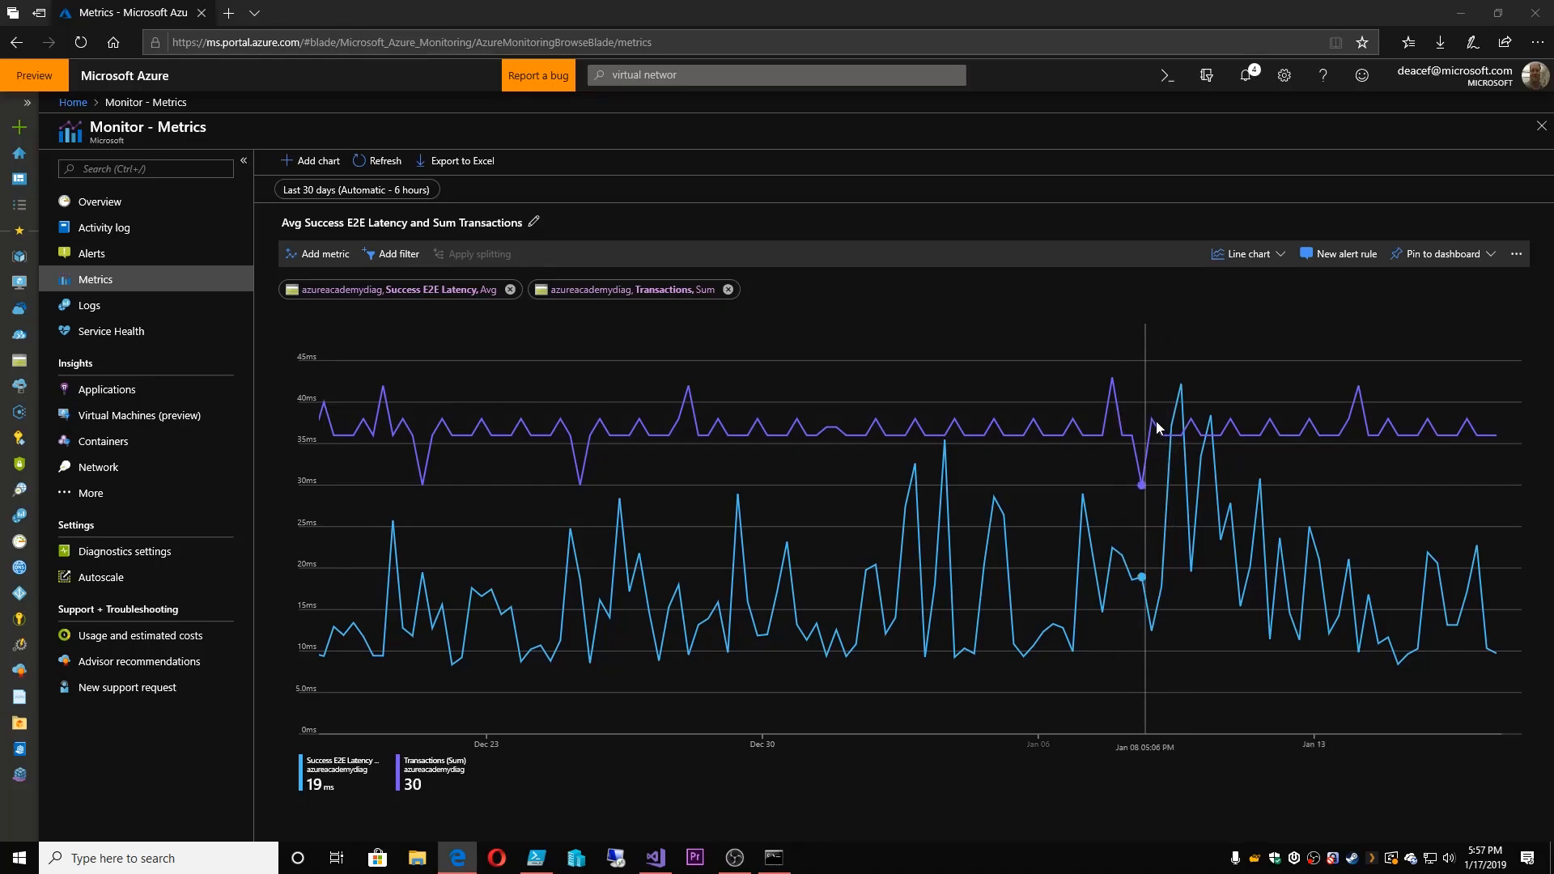
pyautogui.moveTo(1141, 488)
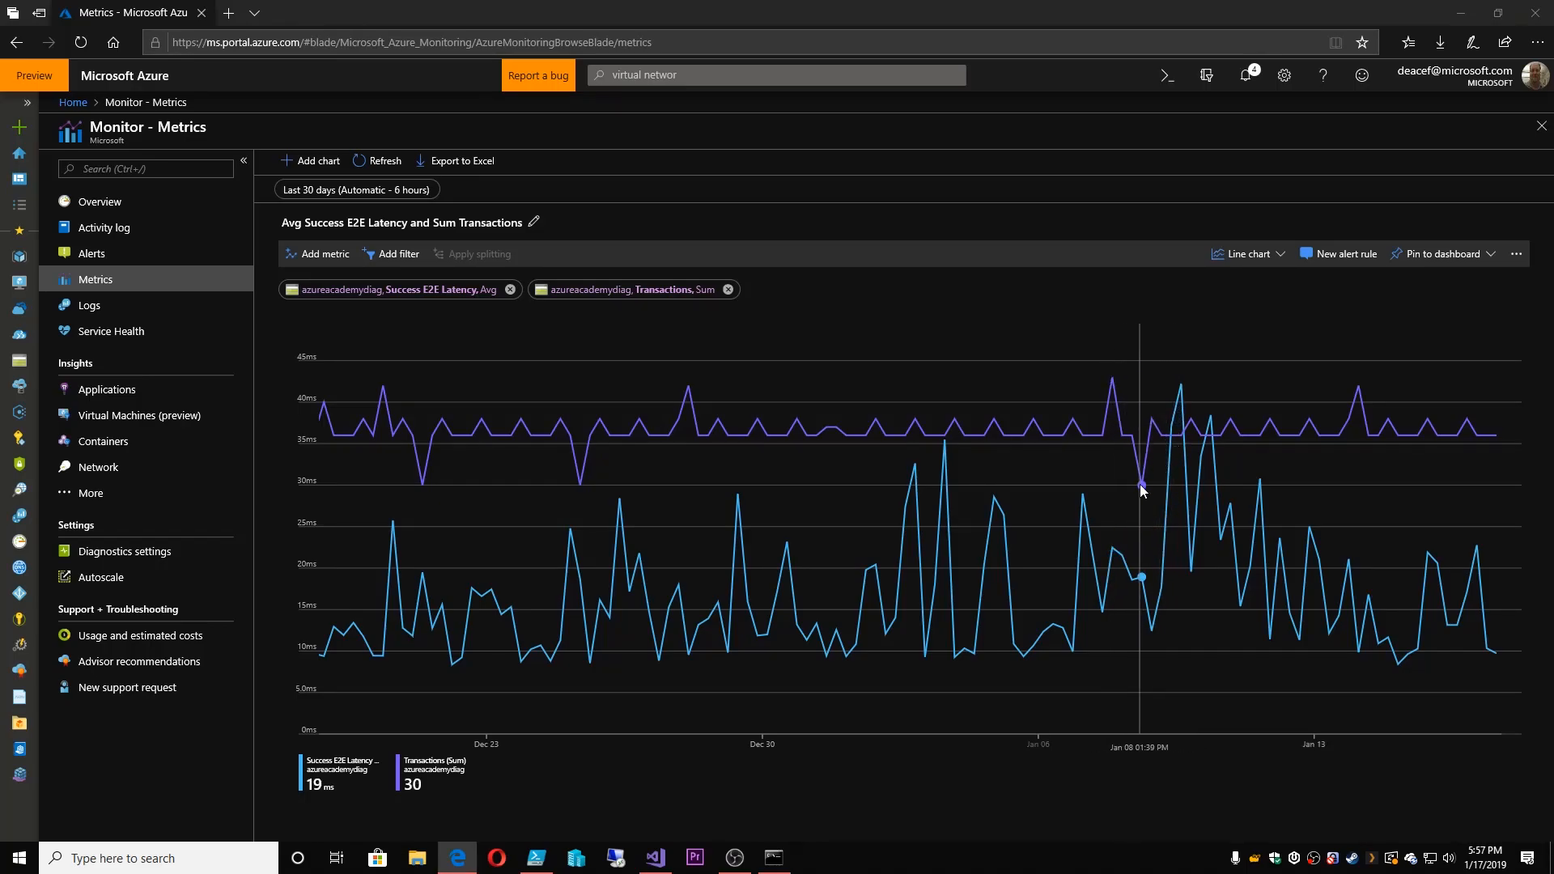
pyautogui.moveTo(1152, 645)
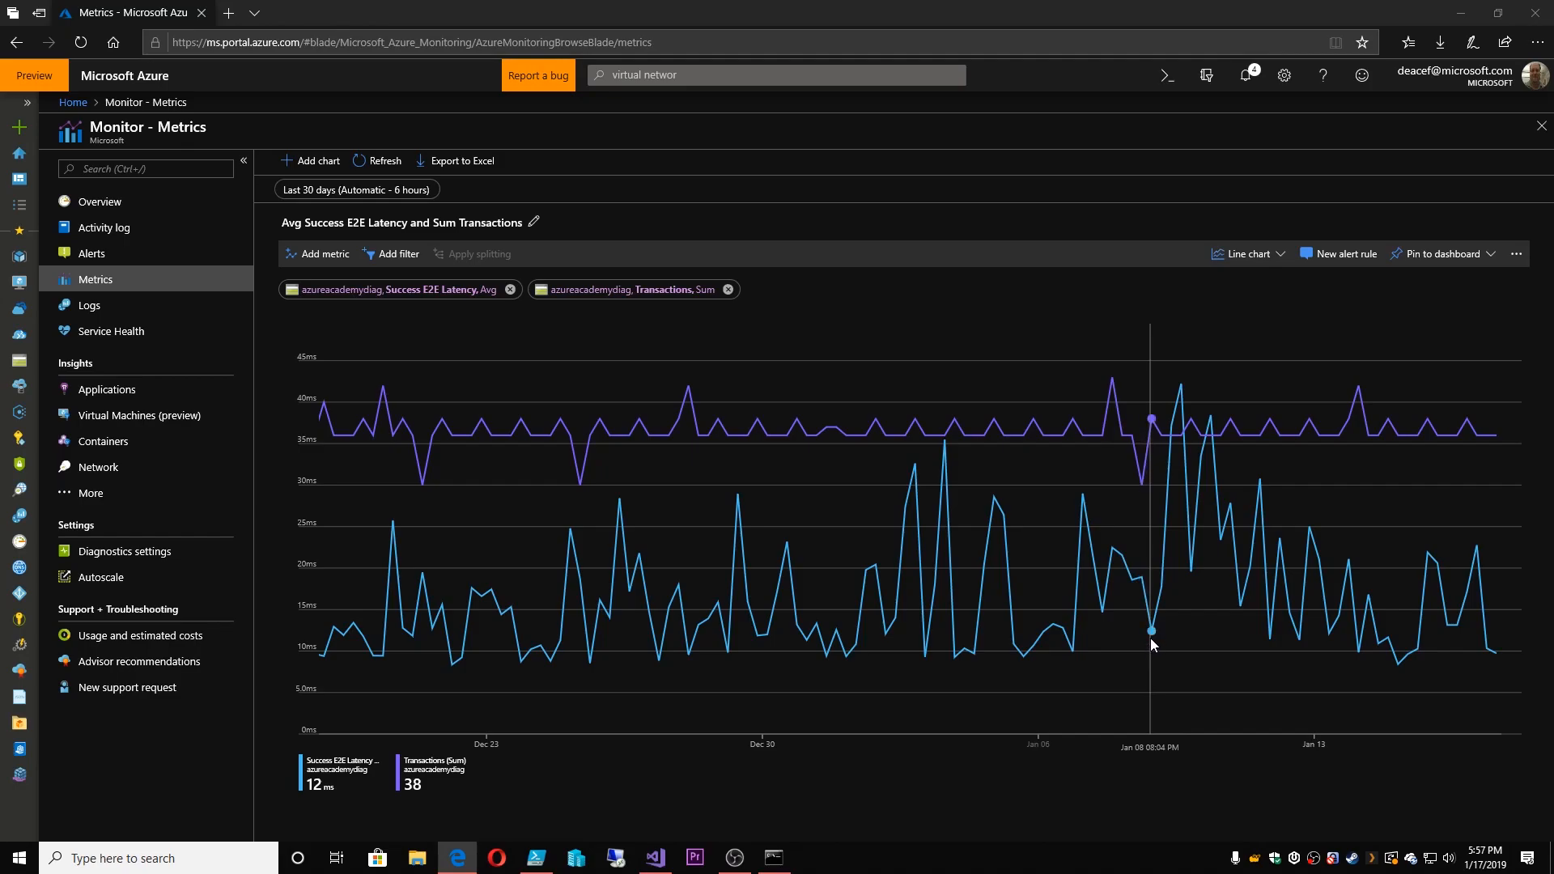
pyautogui.moveTo(1274, 266)
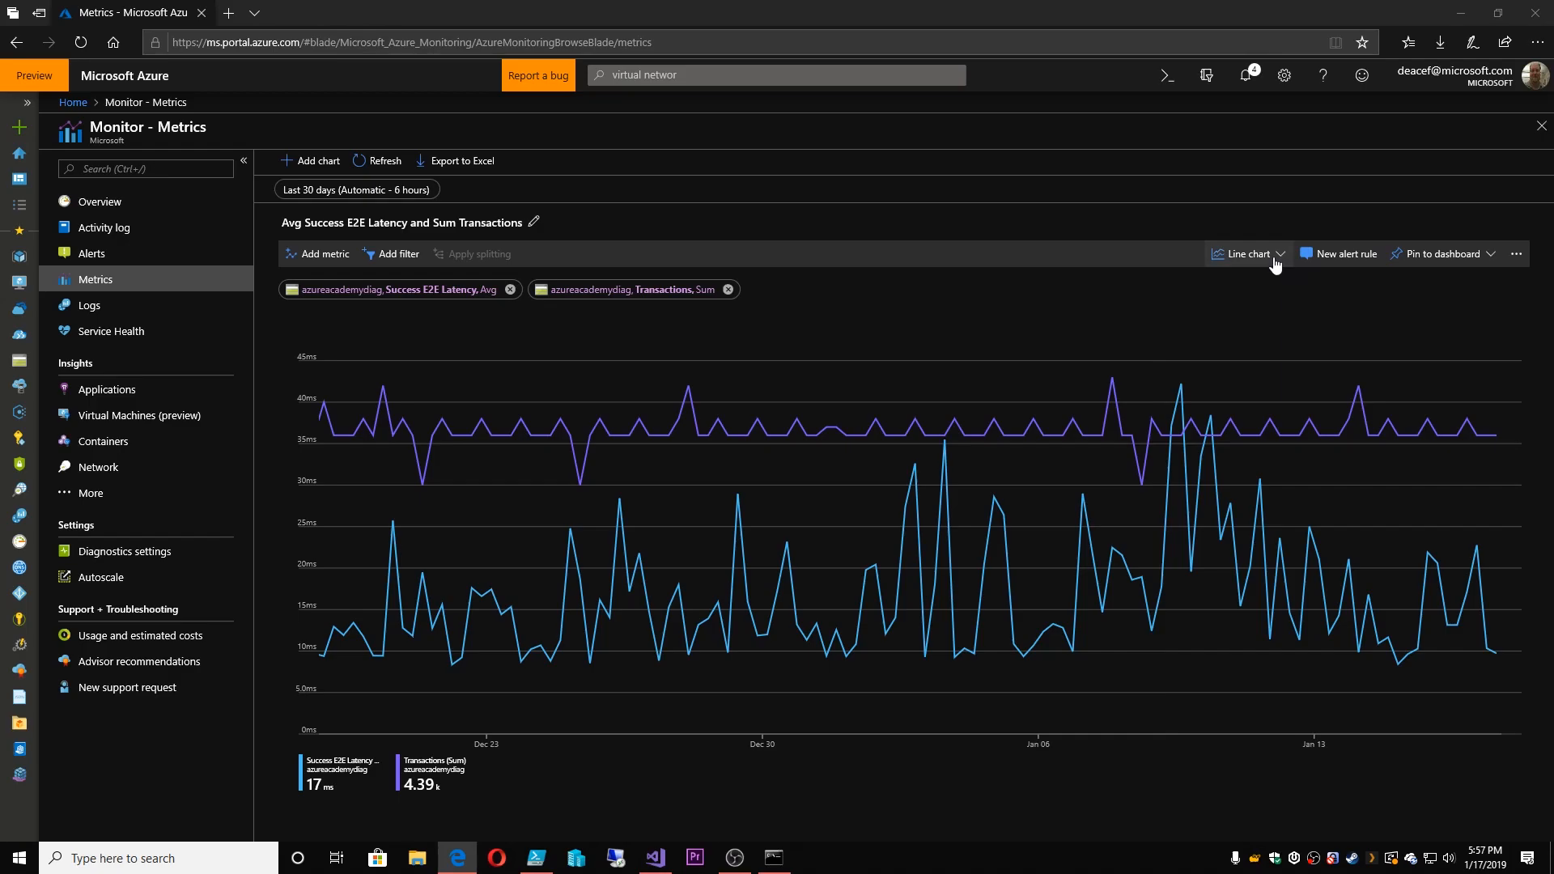
# Preview area and bar charts, return to a line chart, and show pinning options
pyautogui.click(1281, 253)
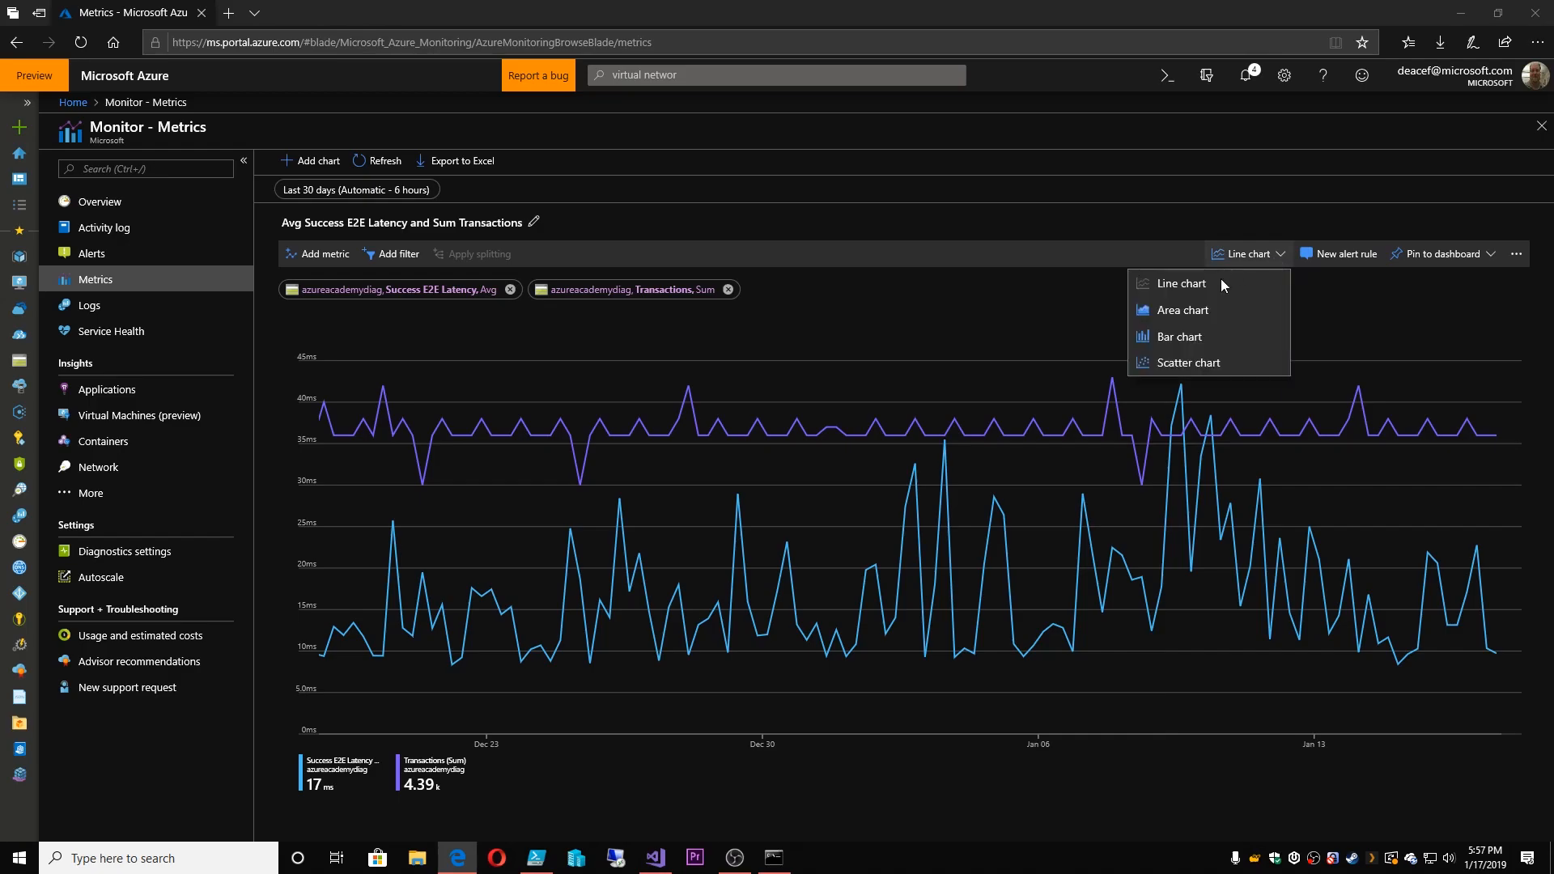
pyautogui.click(1183, 311)
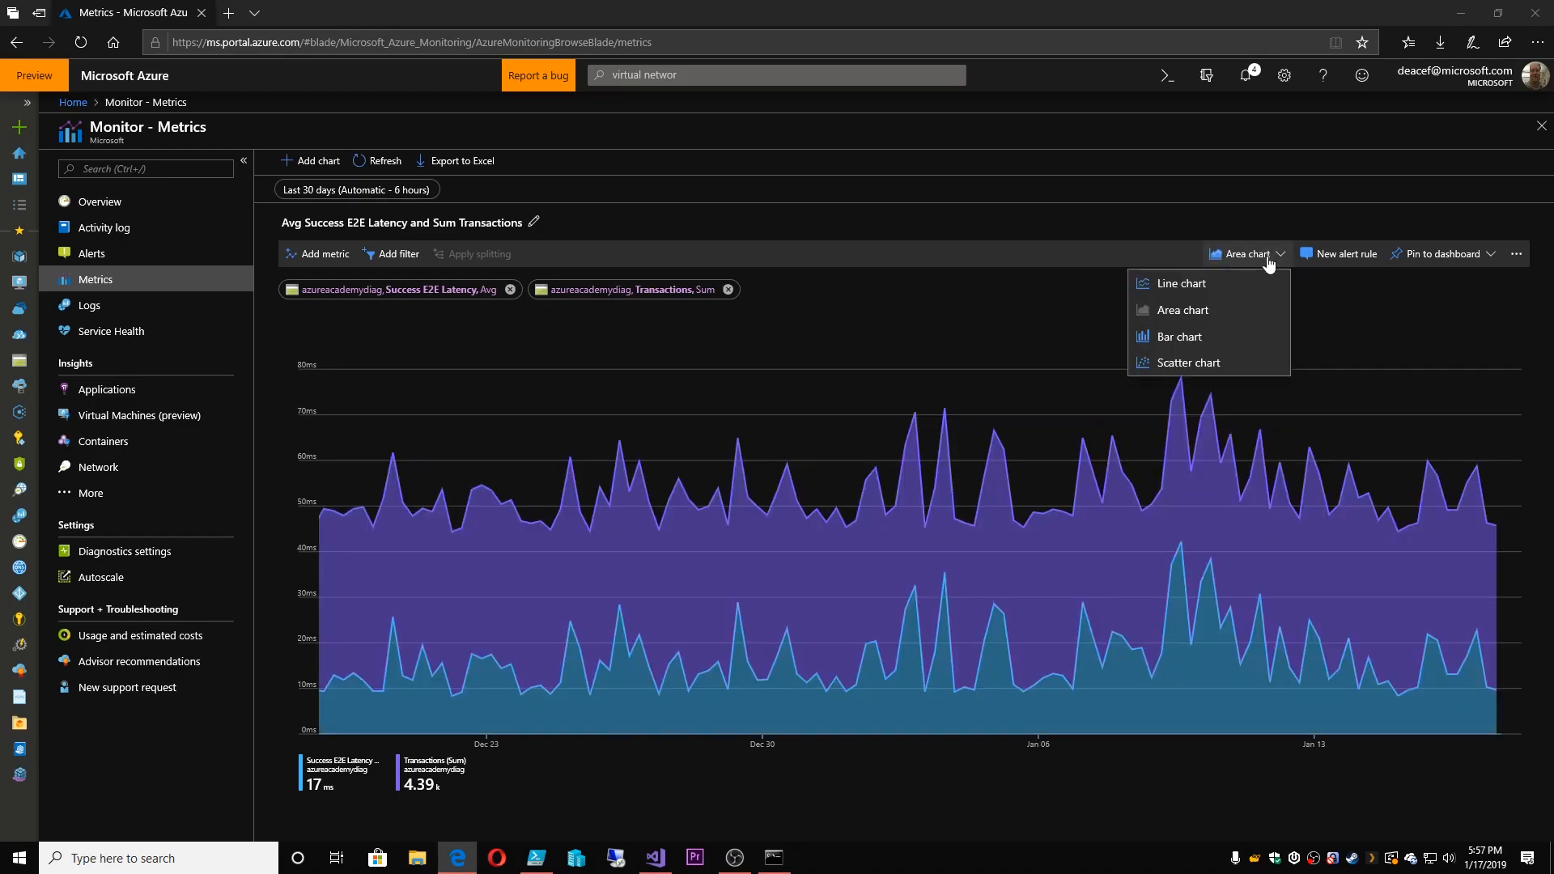
pyautogui.click(1180, 337)
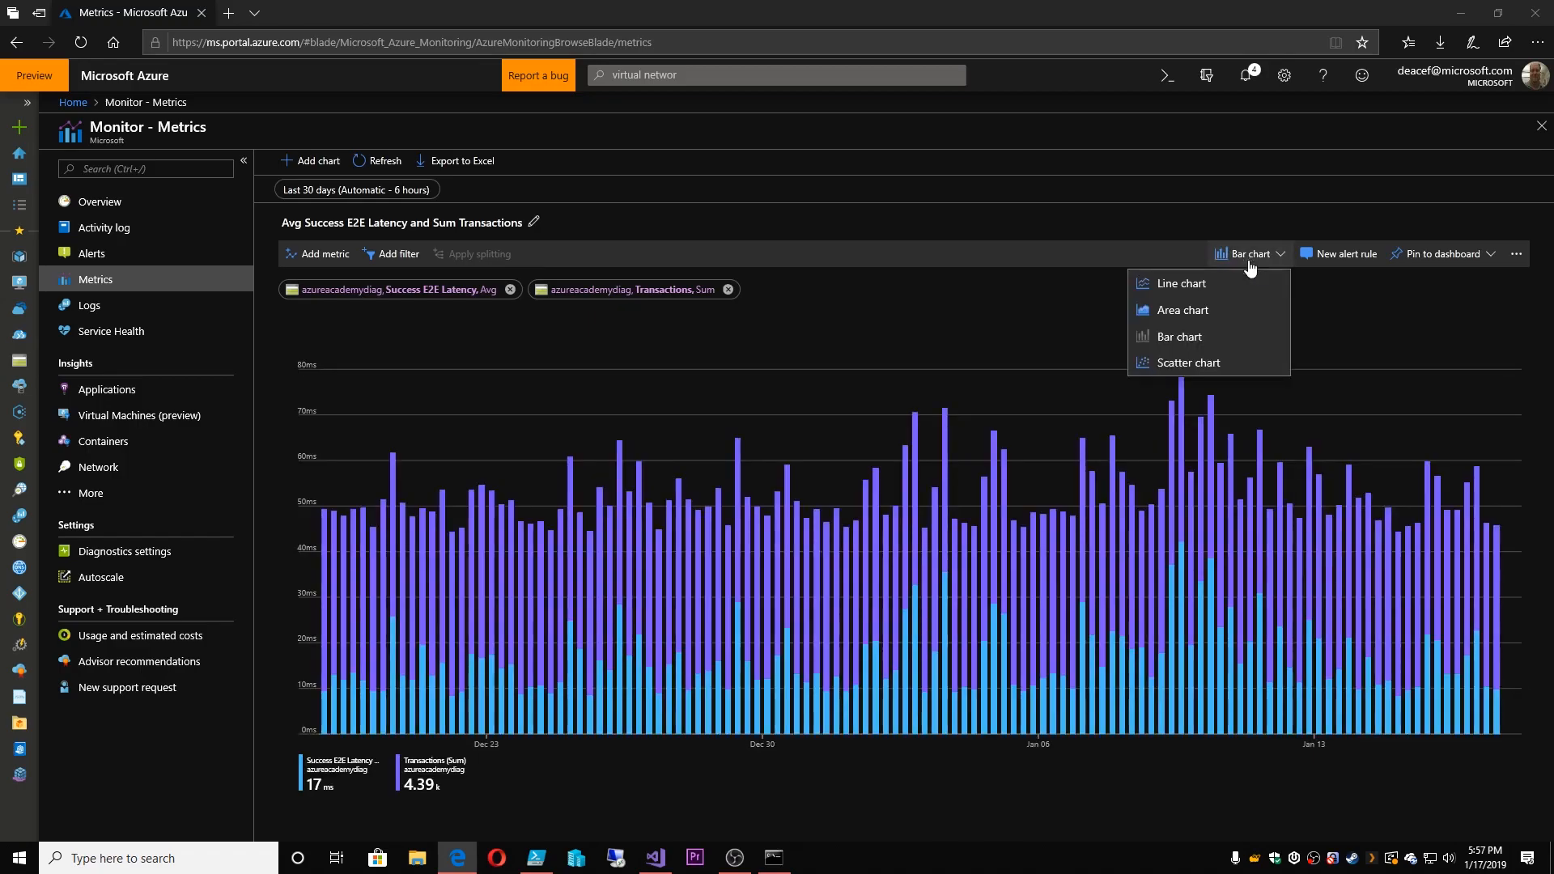
pyautogui.click(1181, 284)
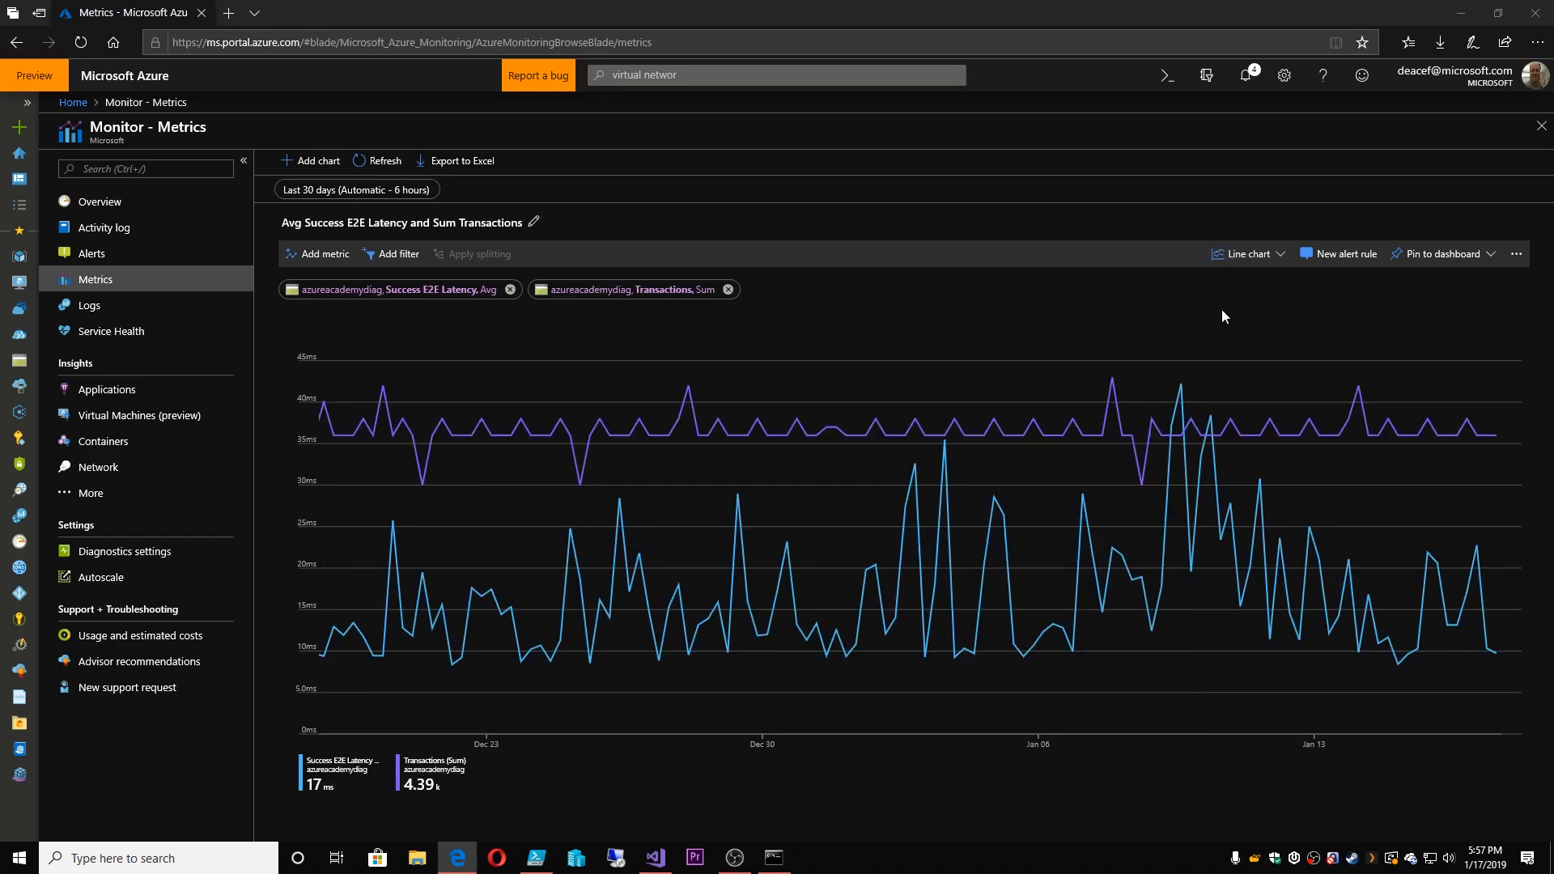
pyautogui.click(1442, 254)
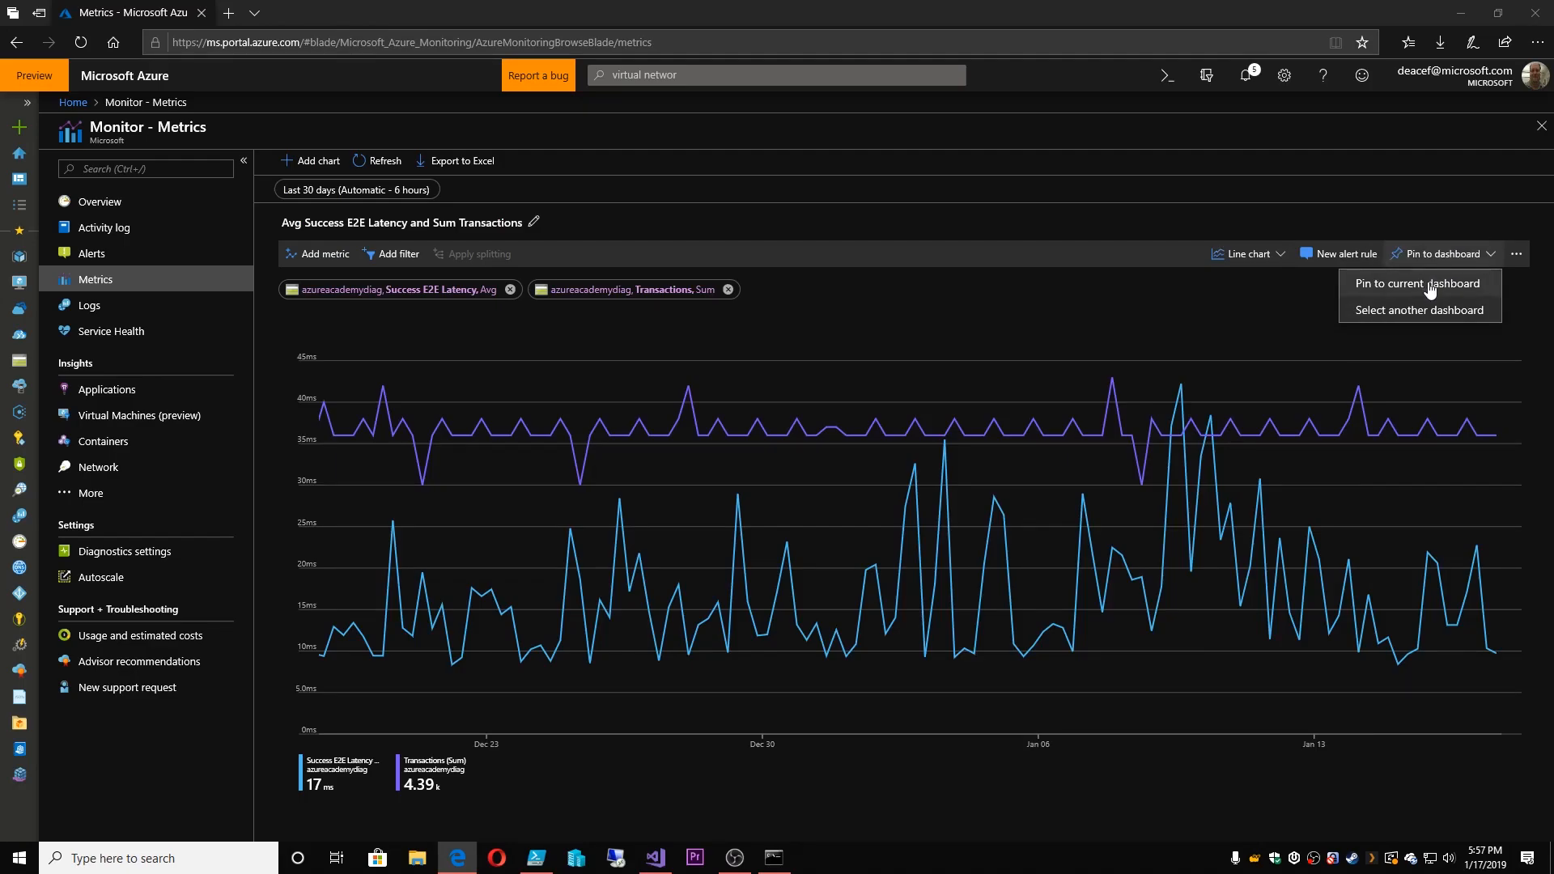
# Pin the chart to the Azure Academy dashboard and set the tile to the last 30 days
pyautogui.click(1416, 284)
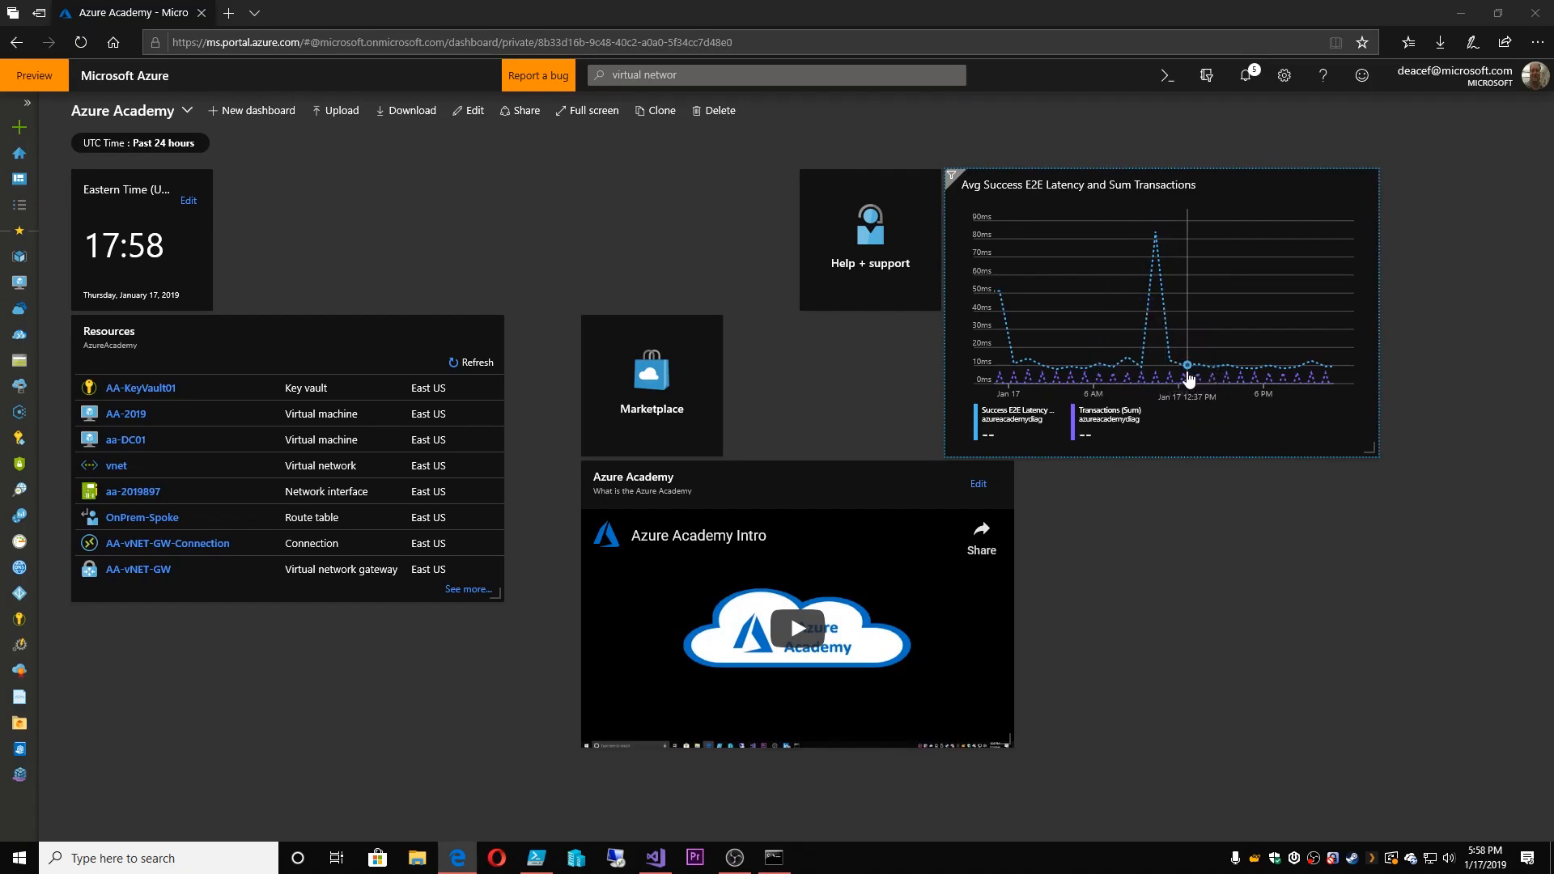
pyautogui.moveTo(1157, 242)
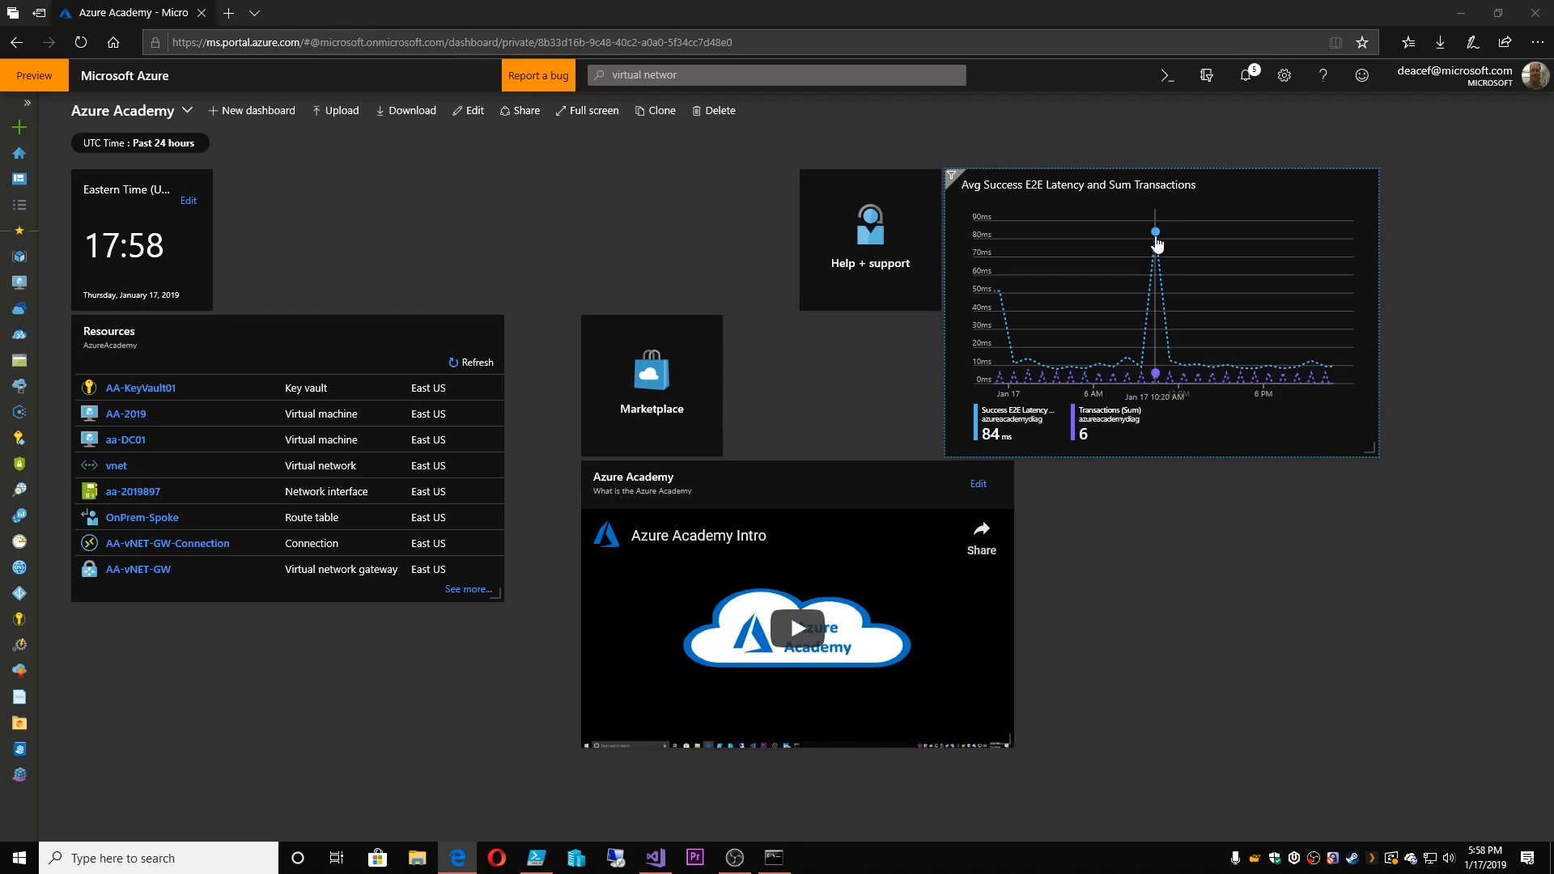
pyautogui.moveTo(1231, 387)
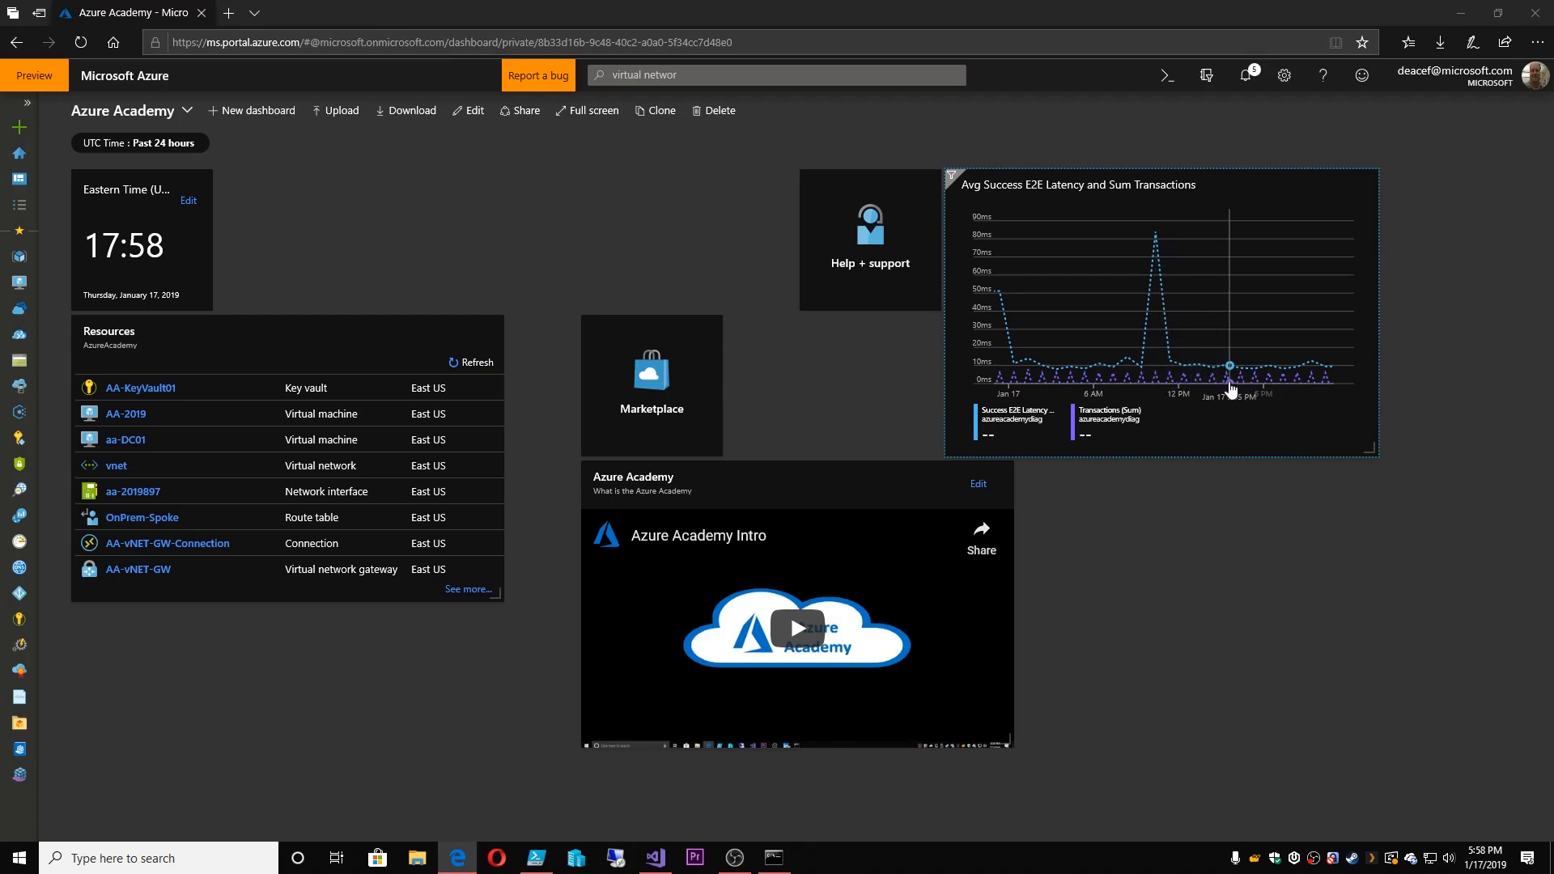
pyautogui.moveTo(1227, 382)
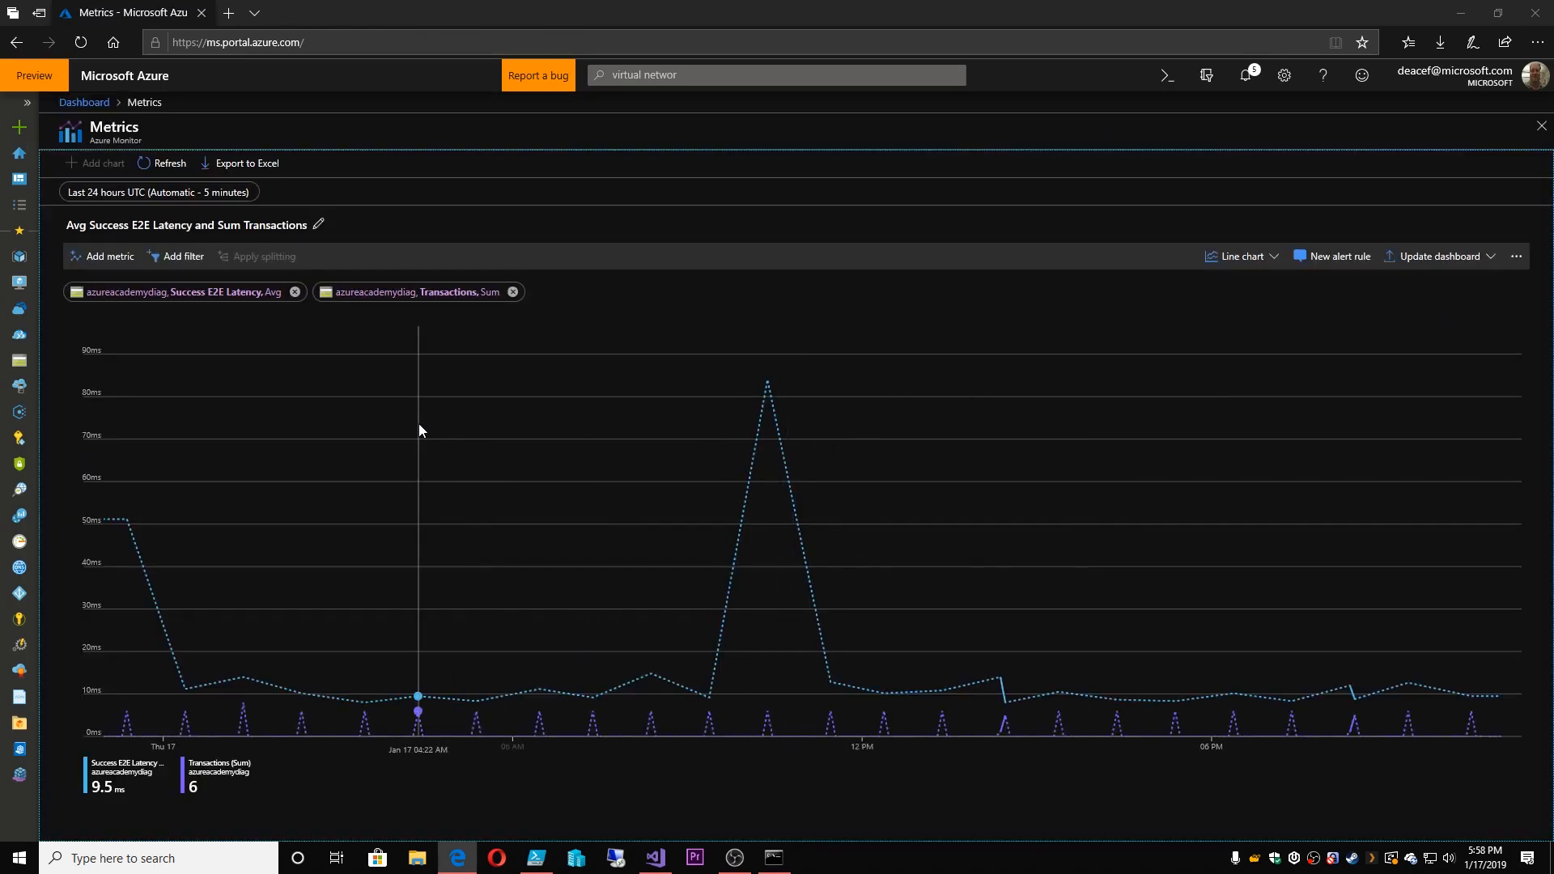
pyautogui.click(158, 191)
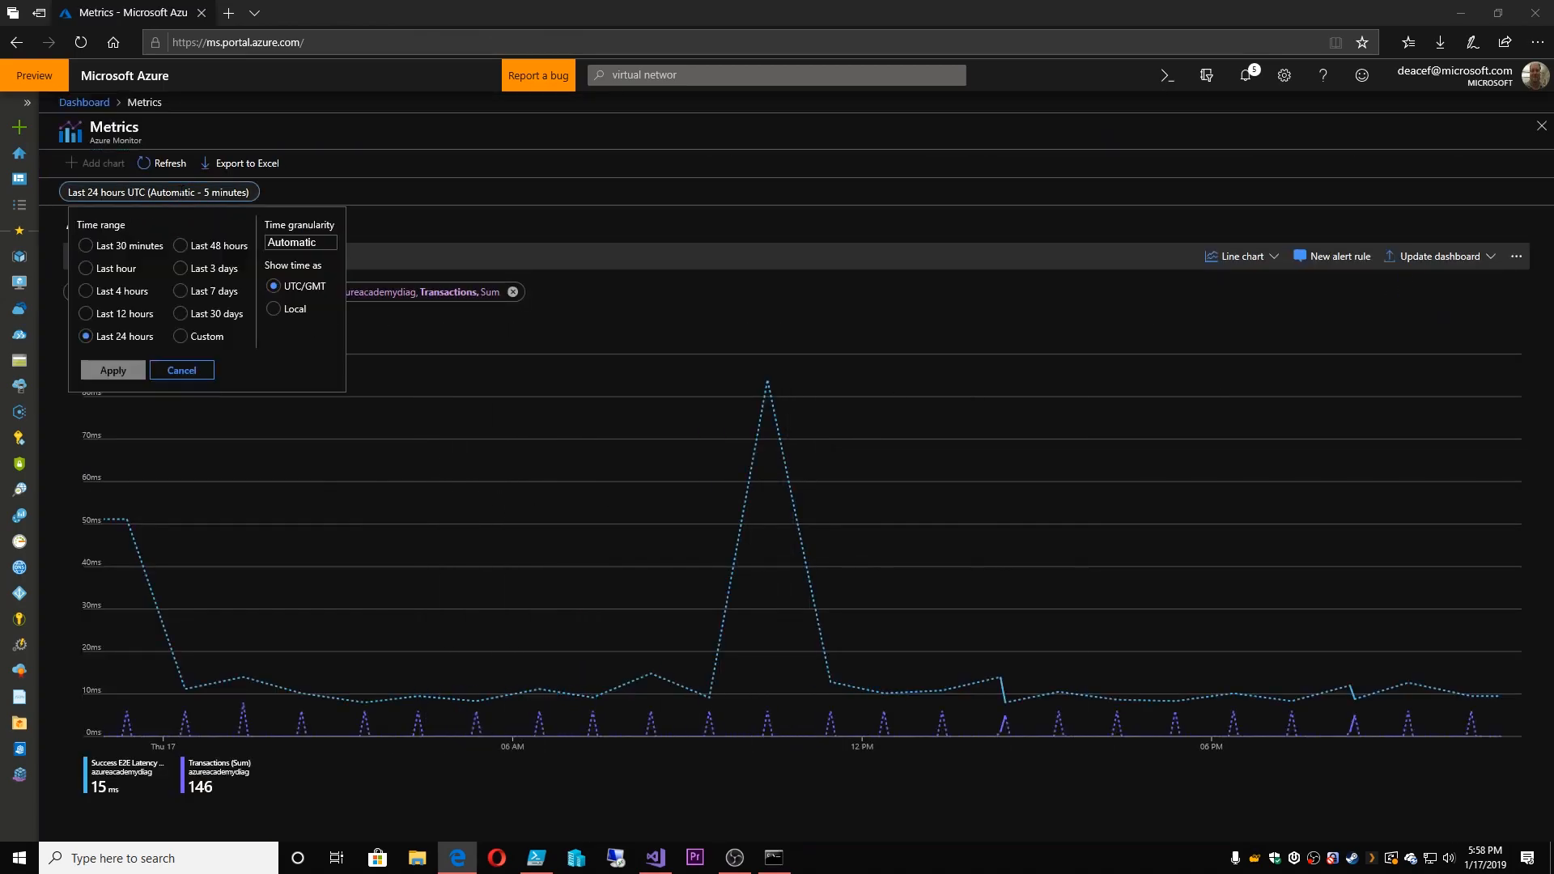
pyautogui.click(179, 315)
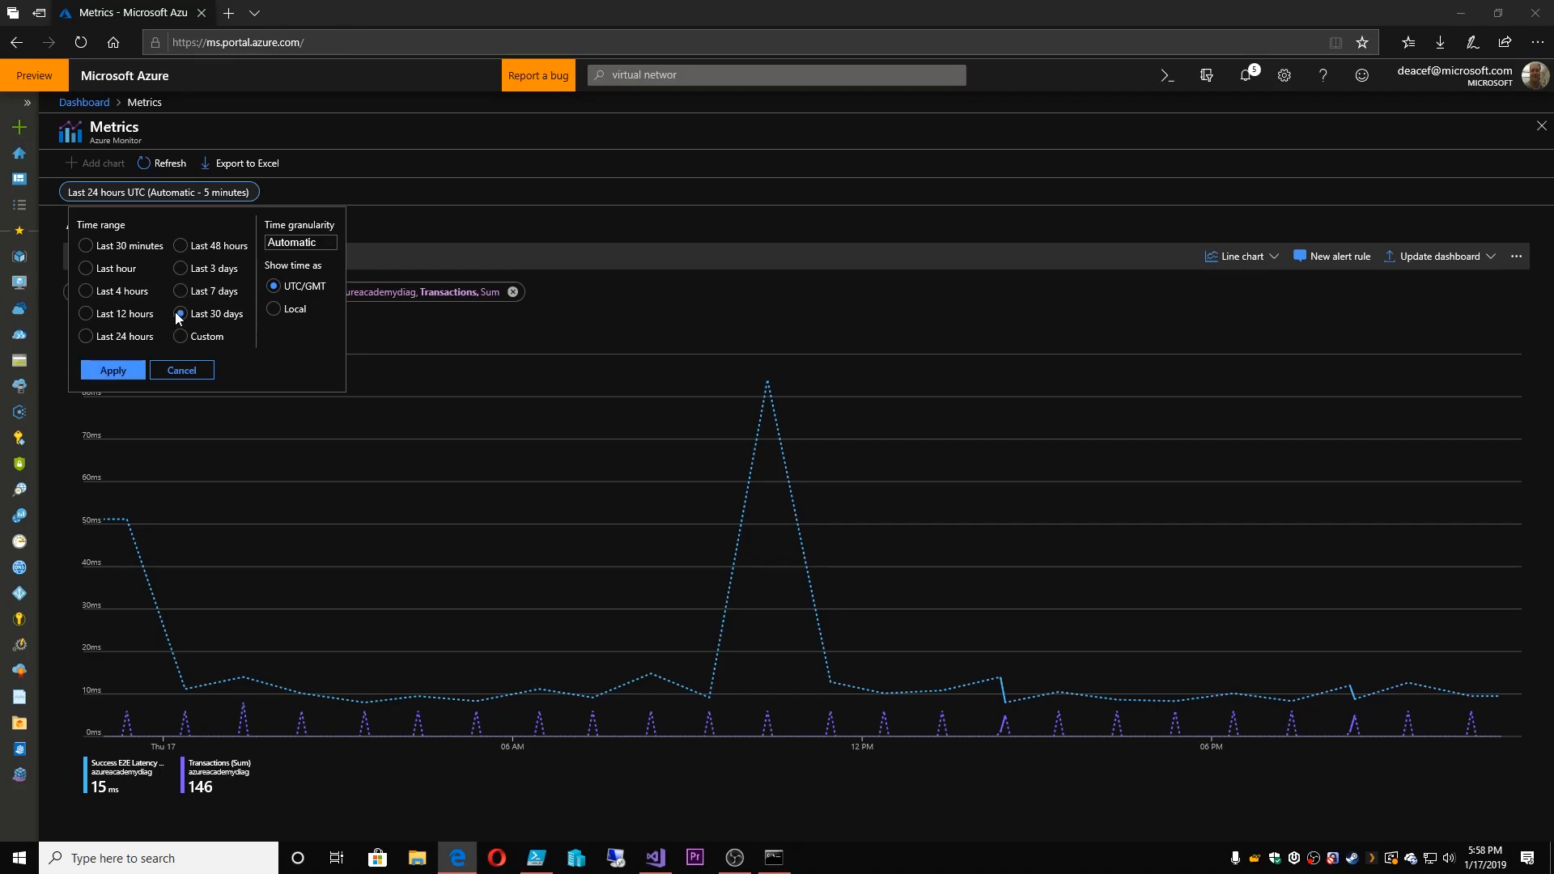
pyautogui.click(113, 370)
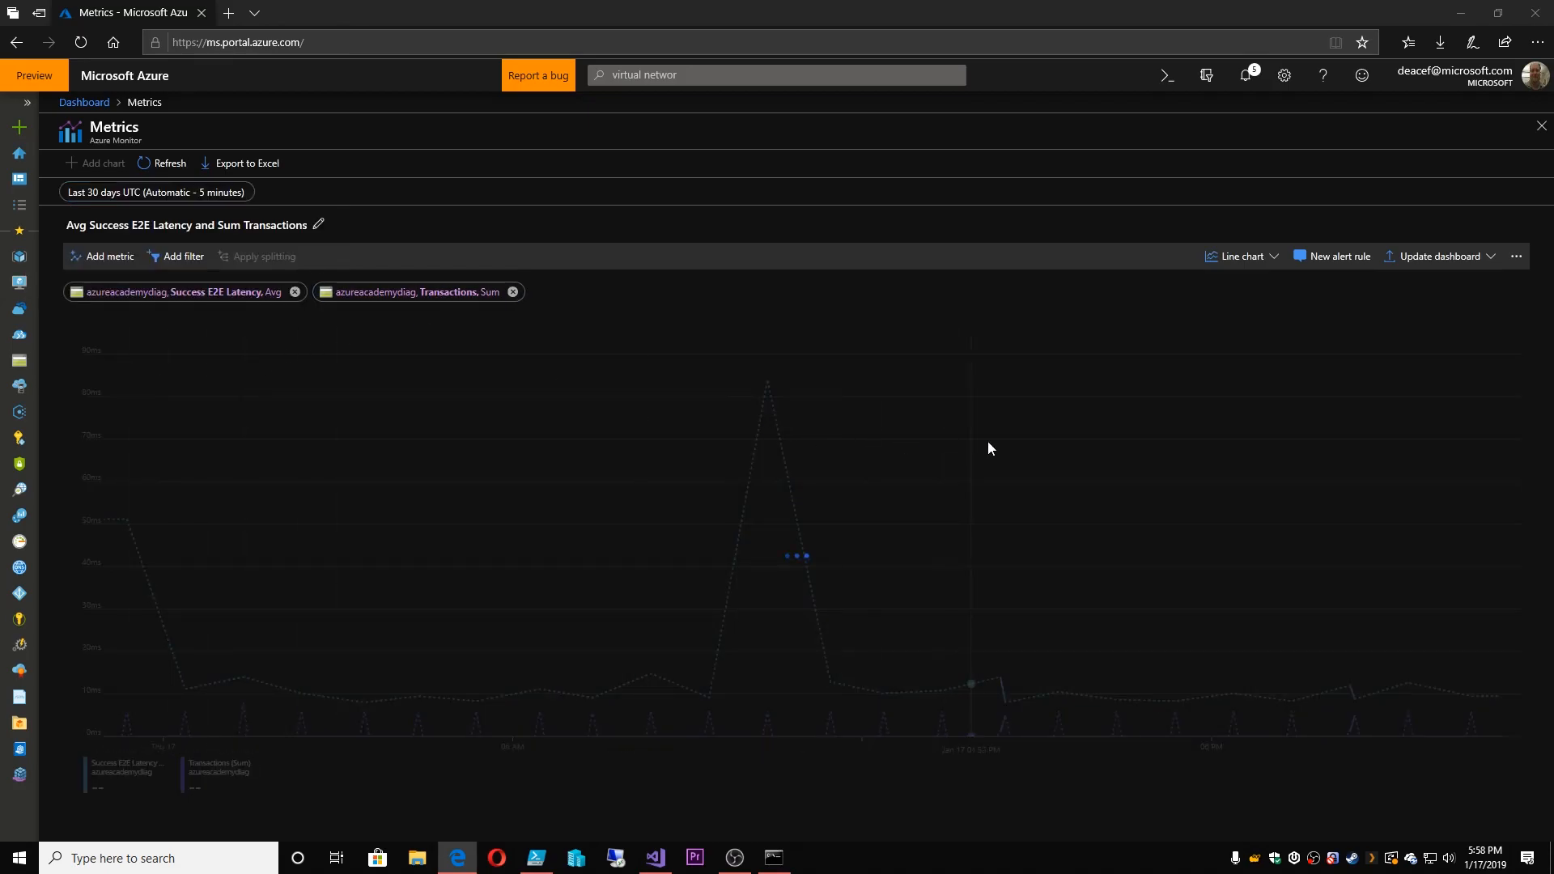
pyautogui.moveTo(1011, 437)
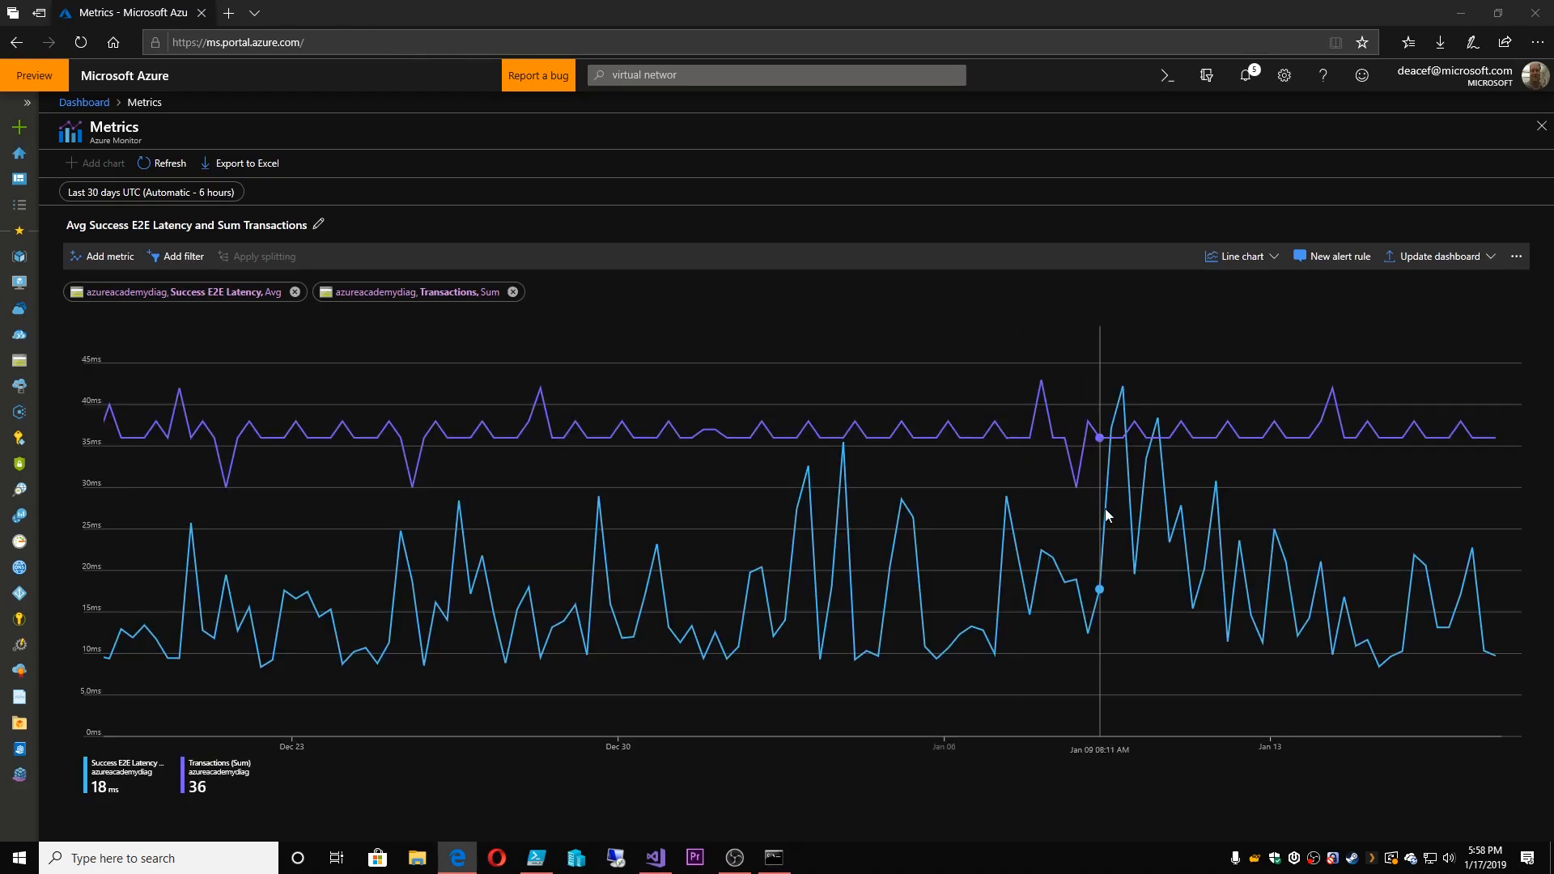
pyautogui.moveTo(36, 279)
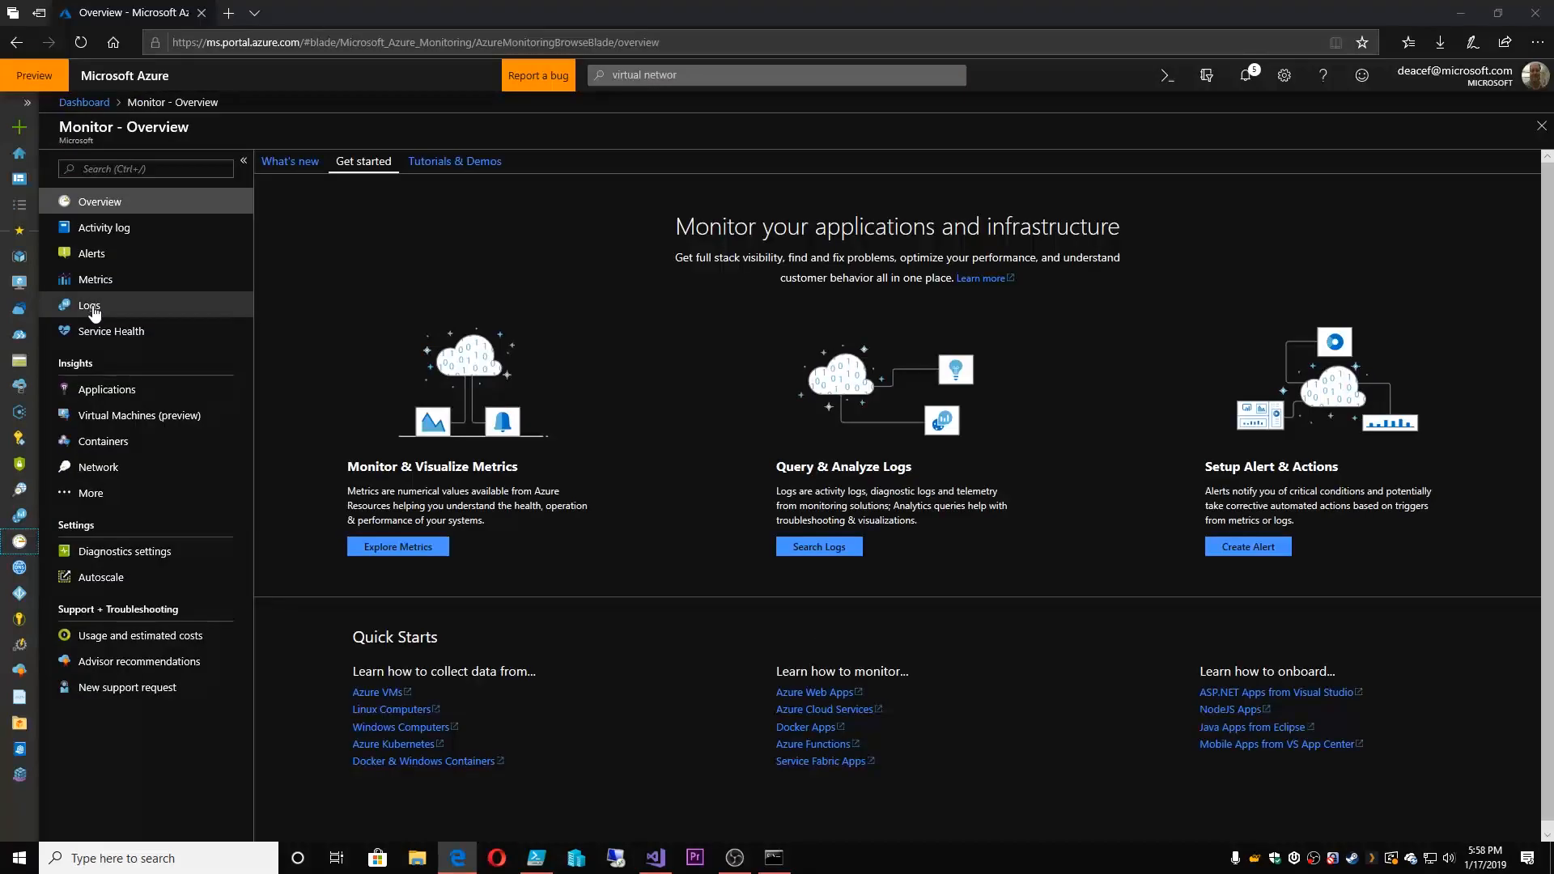
# Open Logs for the msdean-automation-analytics workspace and dismiss the scope selector
pyautogui.click(89, 305)
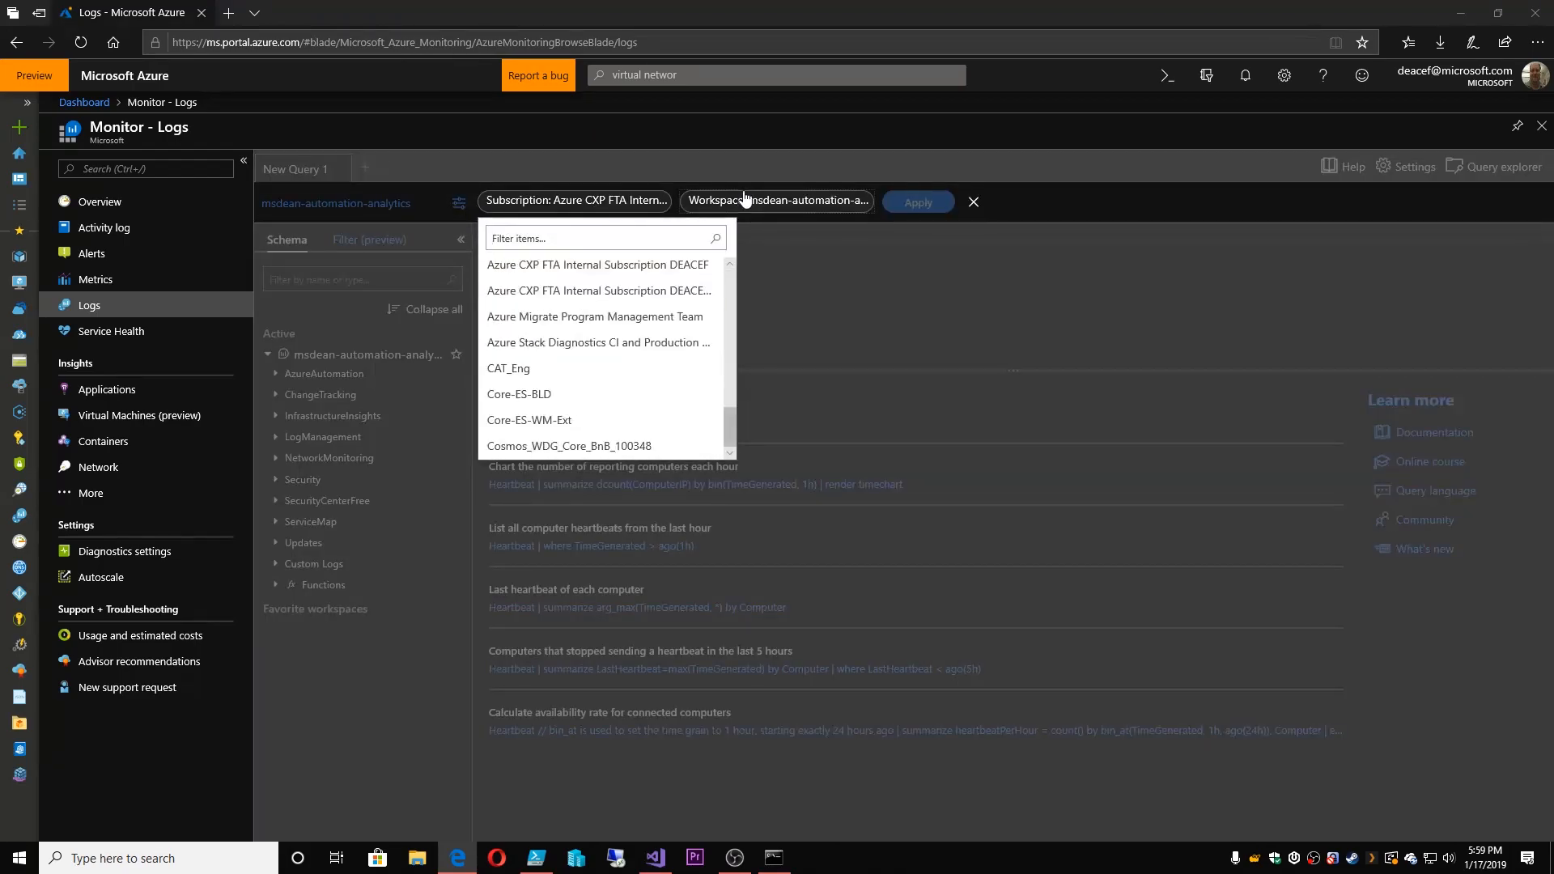
pyautogui.click(777, 201)
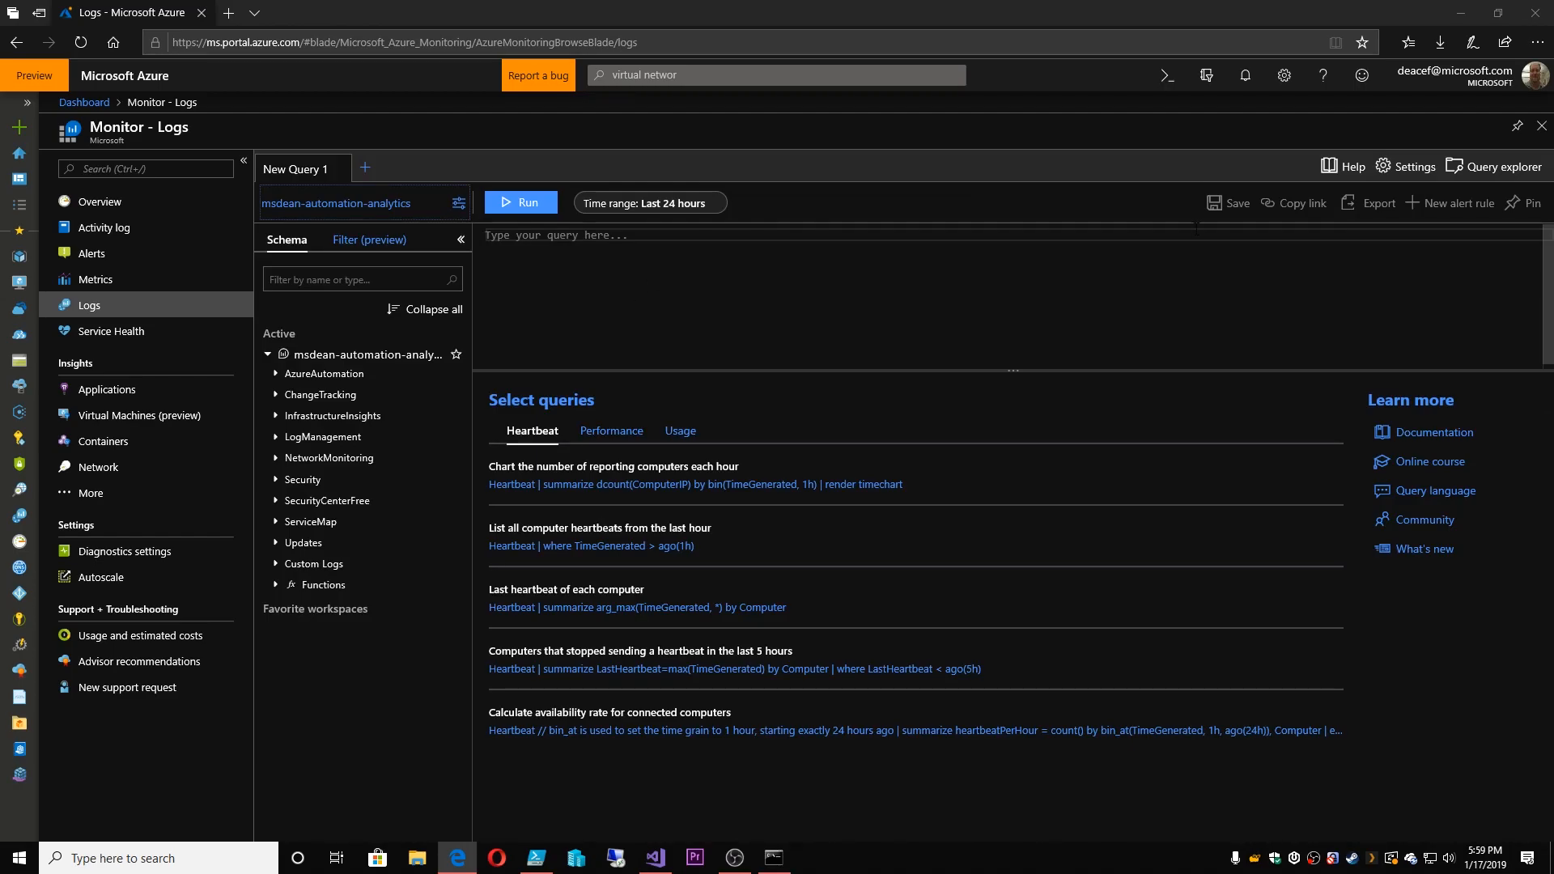
# Load the Security 'All Security Activities' and Updates 'missing critical updates' queries, then expand Security in Schema
pyautogui.click(1504, 166)
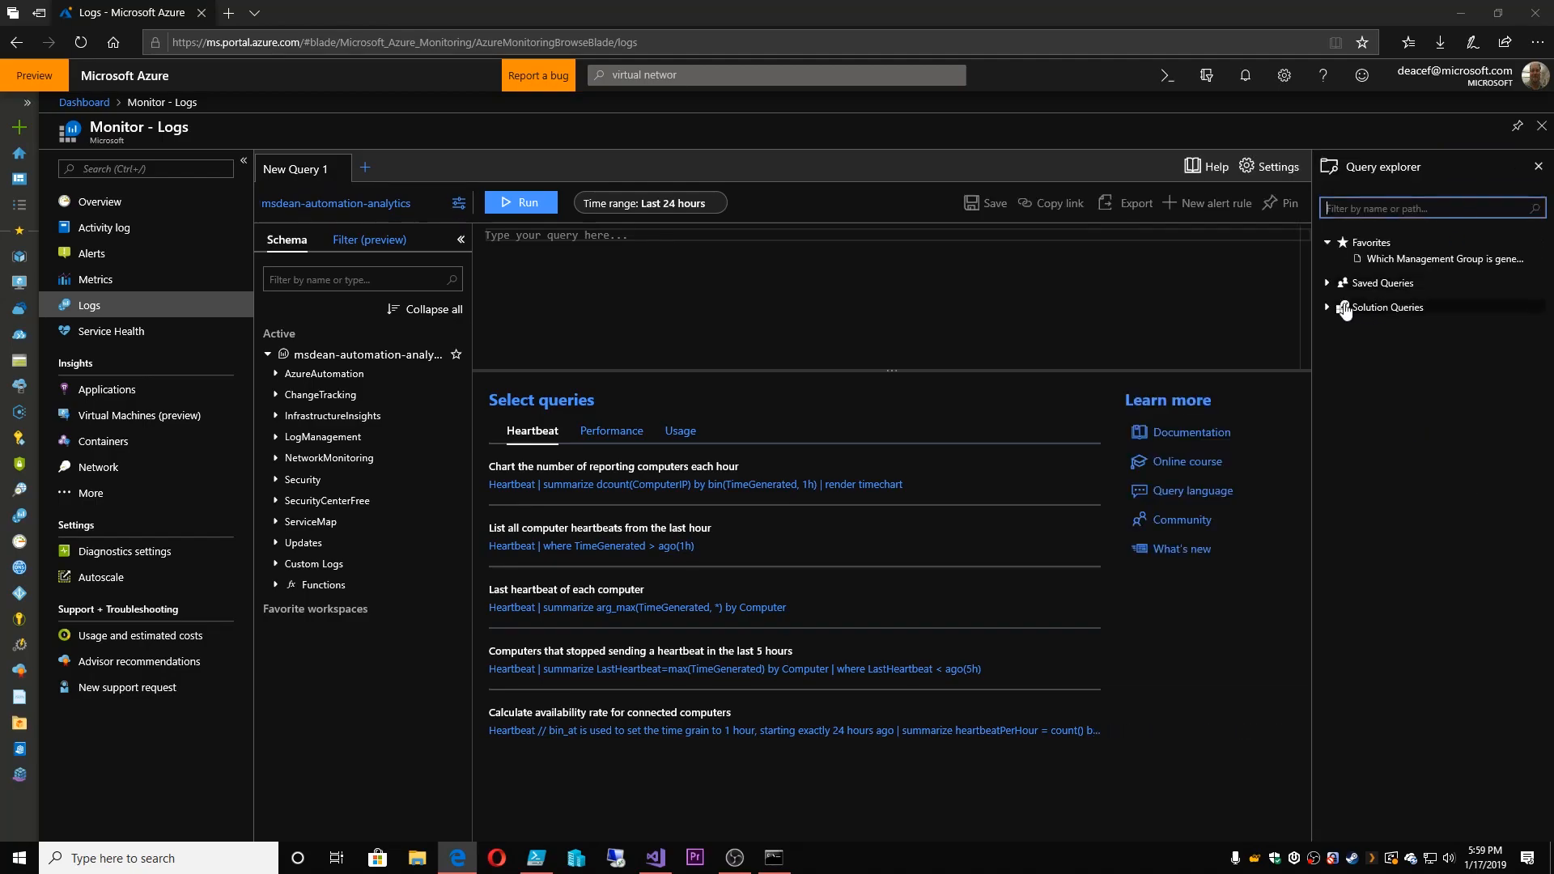
pyautogui.click(1329, 308)
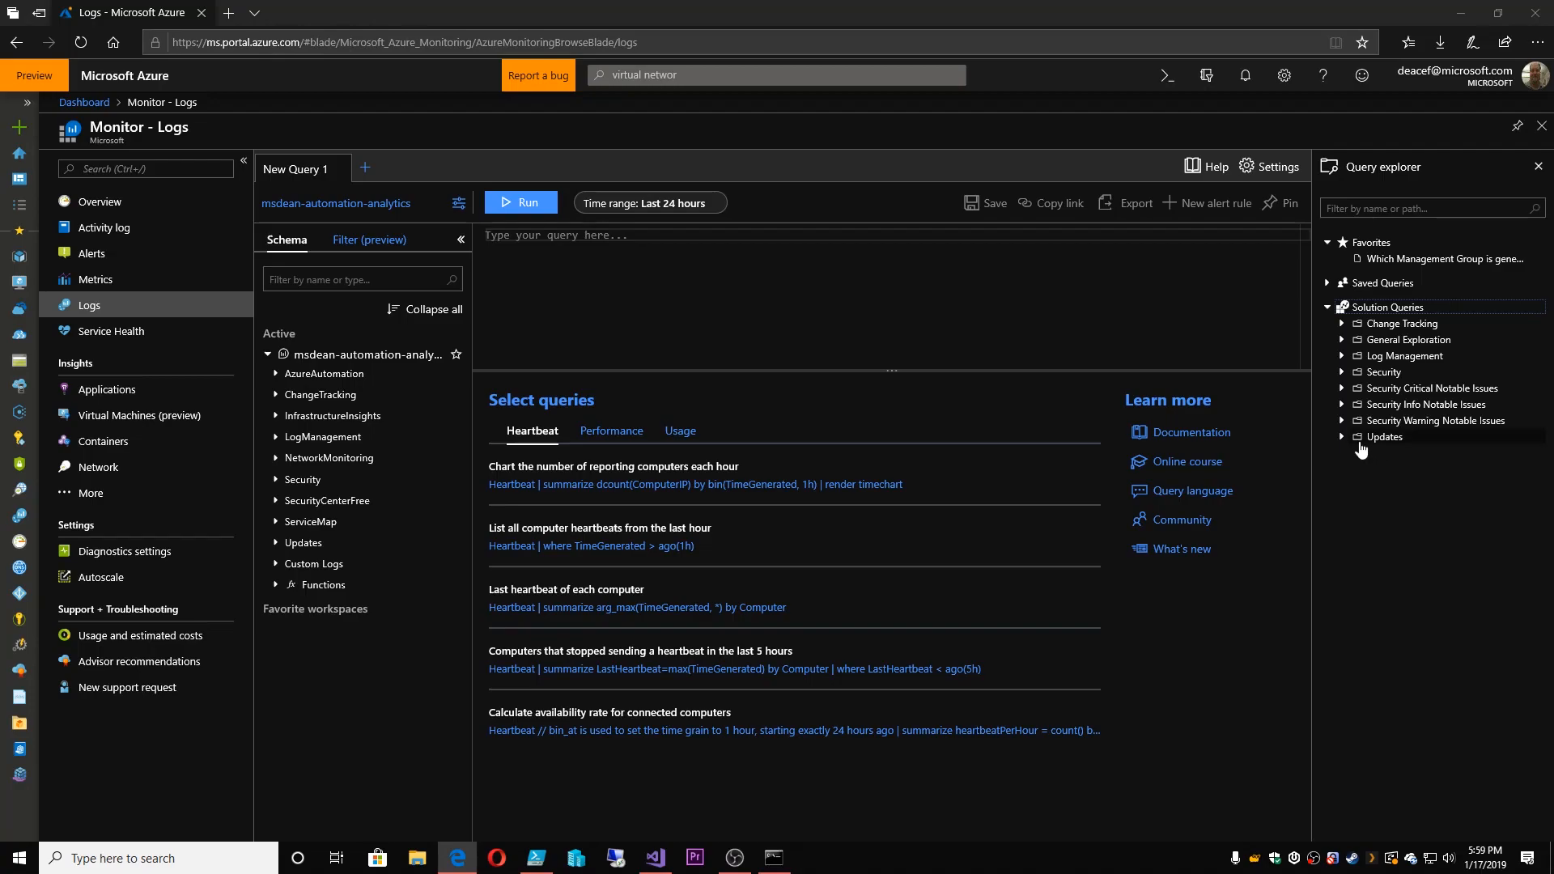
pyautogui.moveTo(1350, 444)
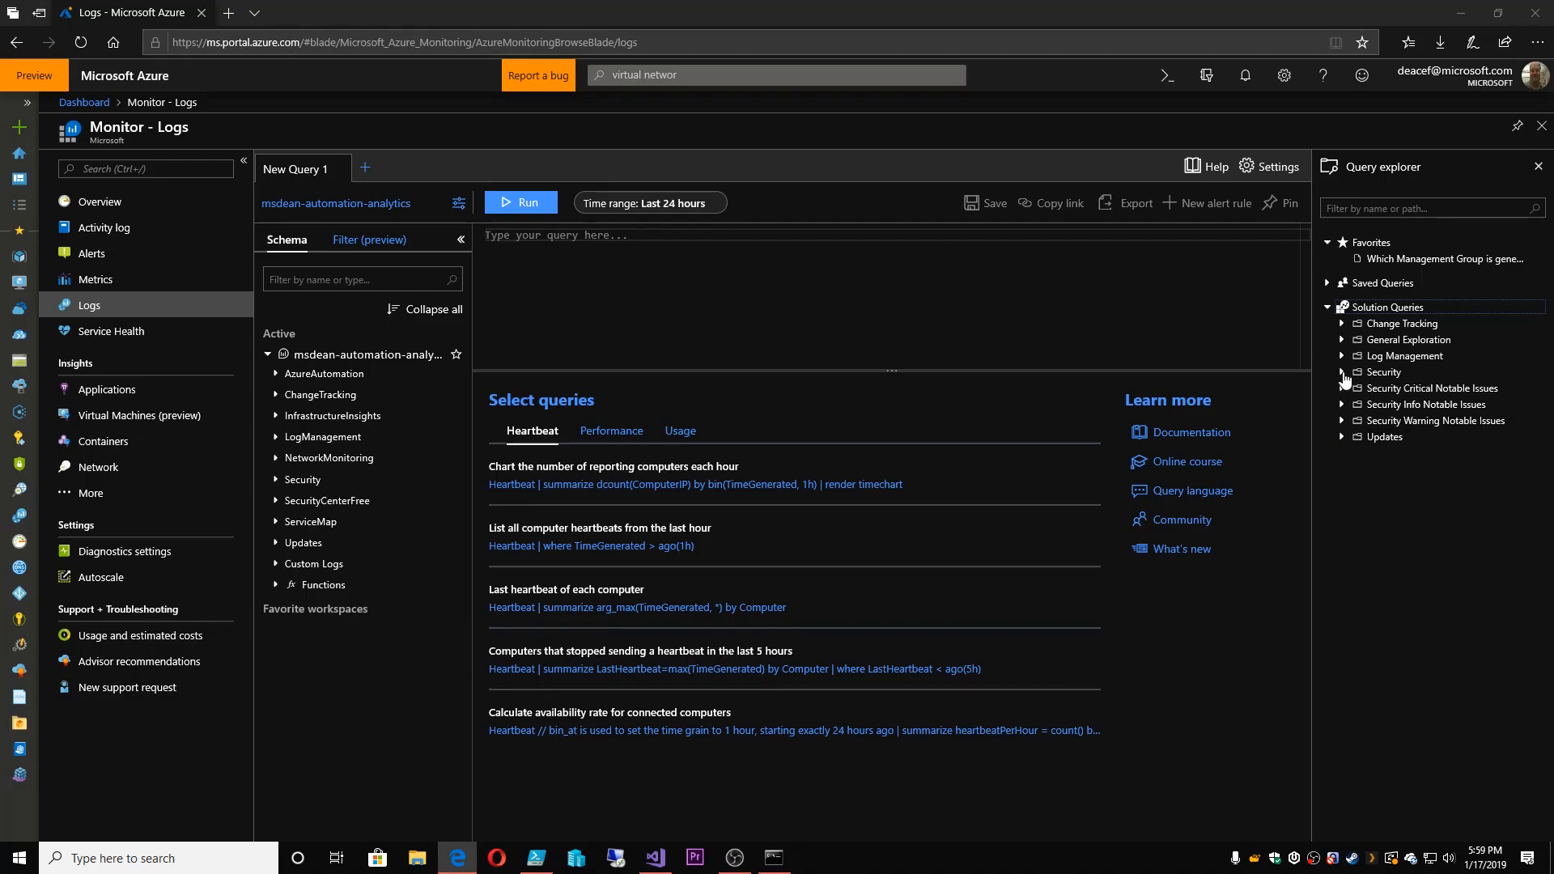
pyautogui.click(1343, 372)
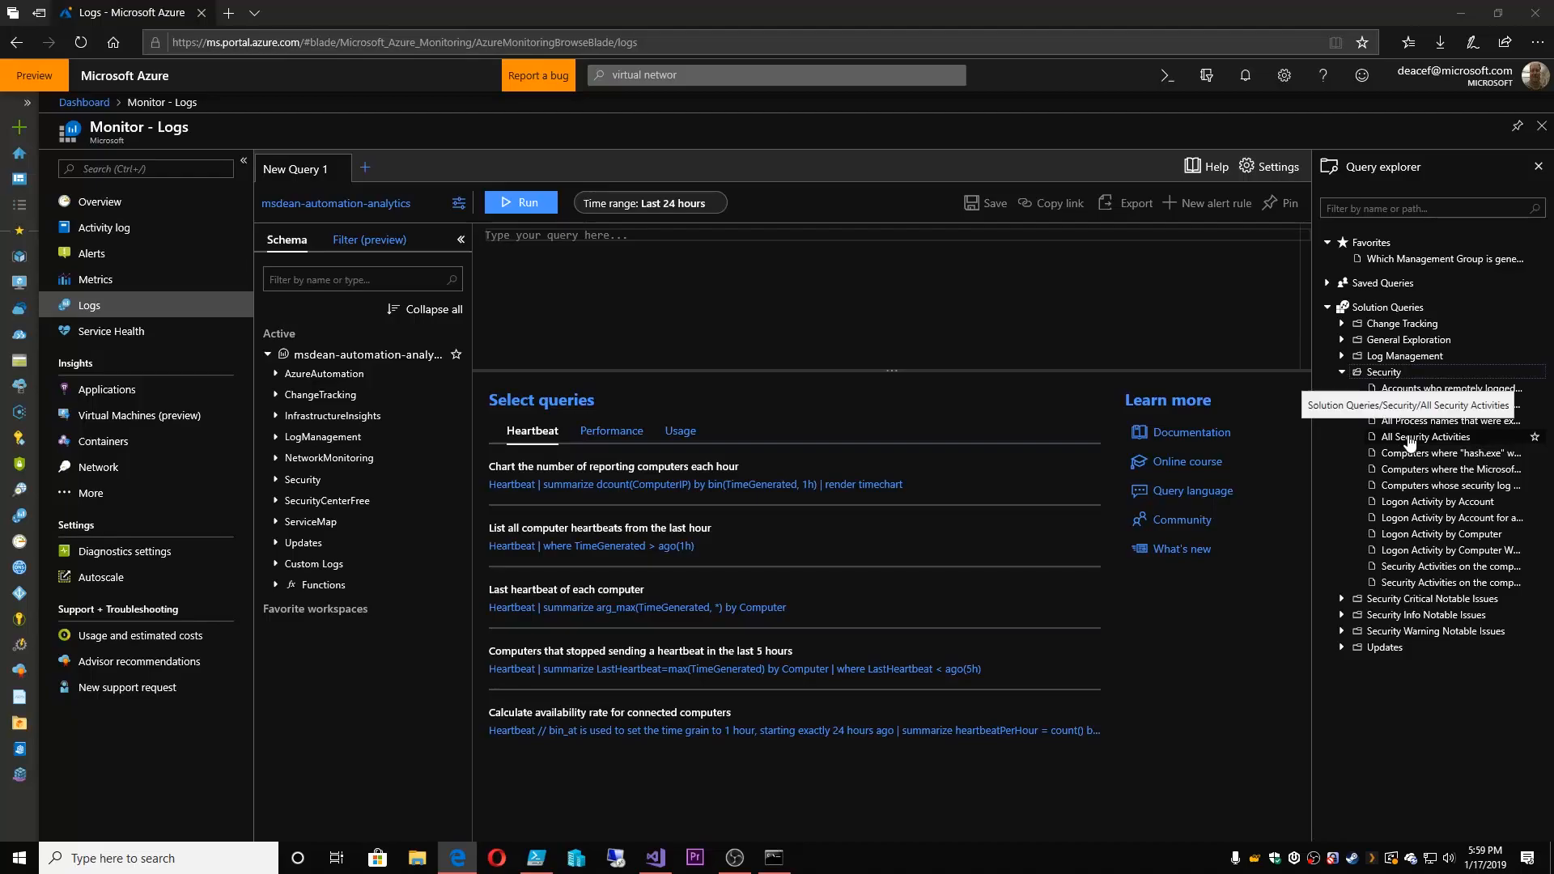
pyautogui.click(1427, 437)
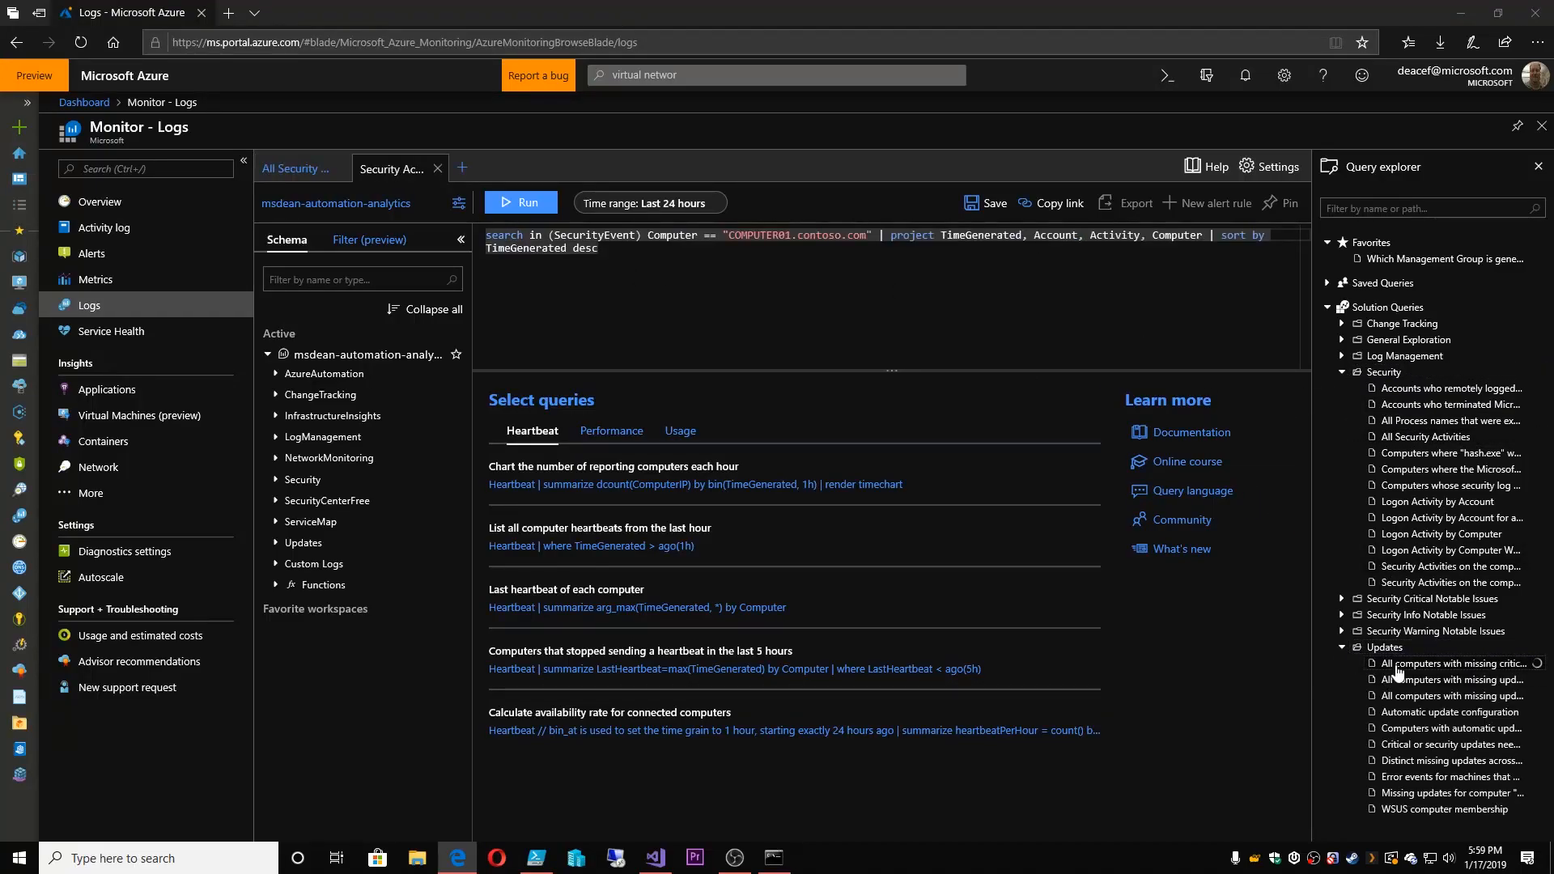
pyautogui.click(1455, 663)
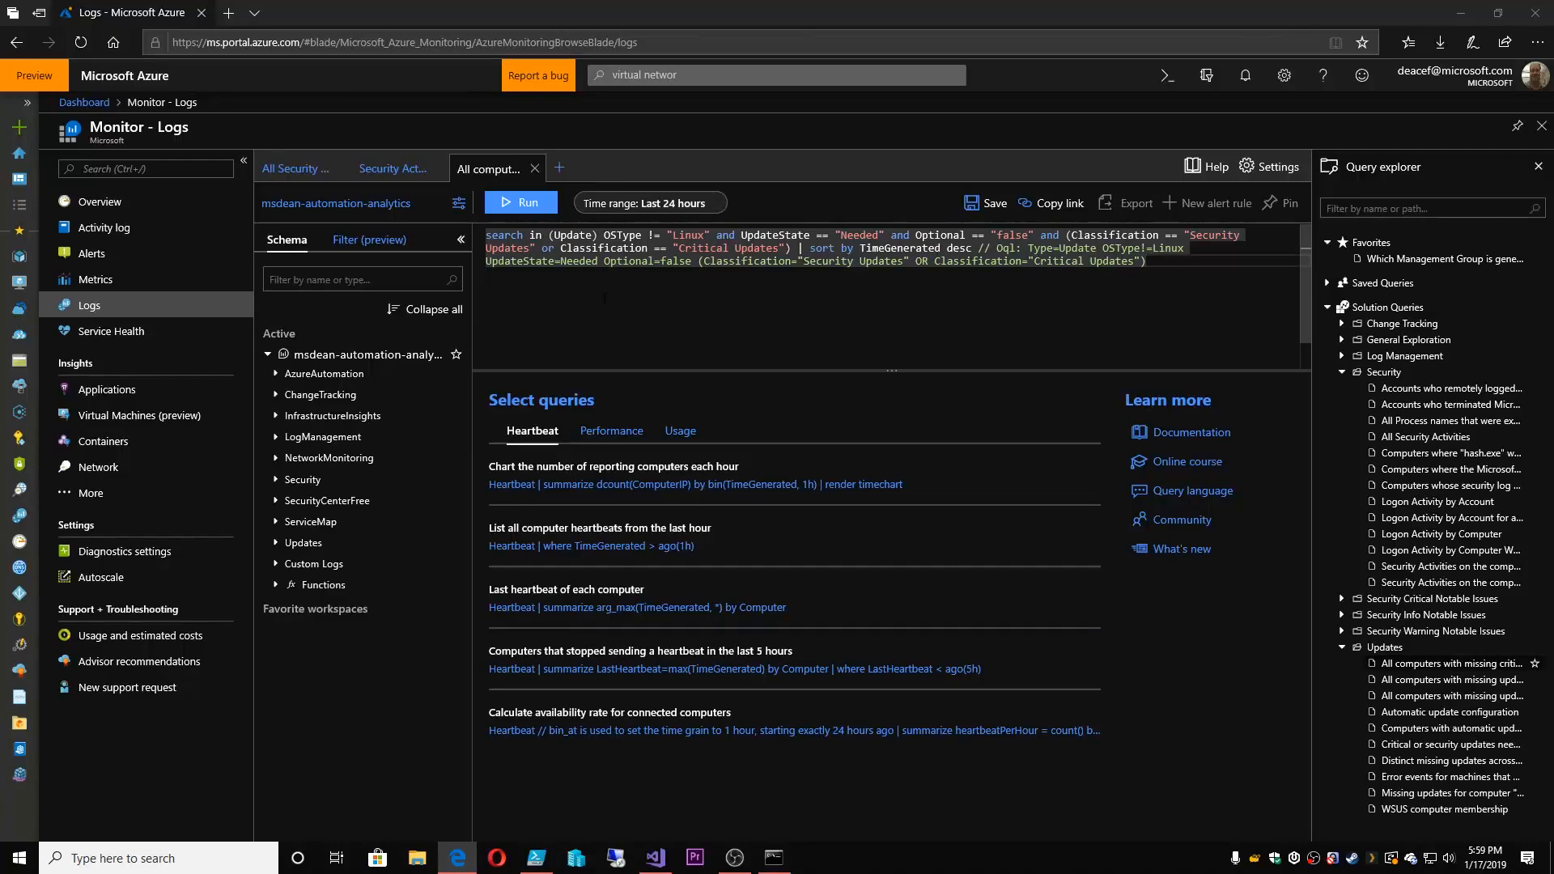
pyautogui.moveTo(163, 257)
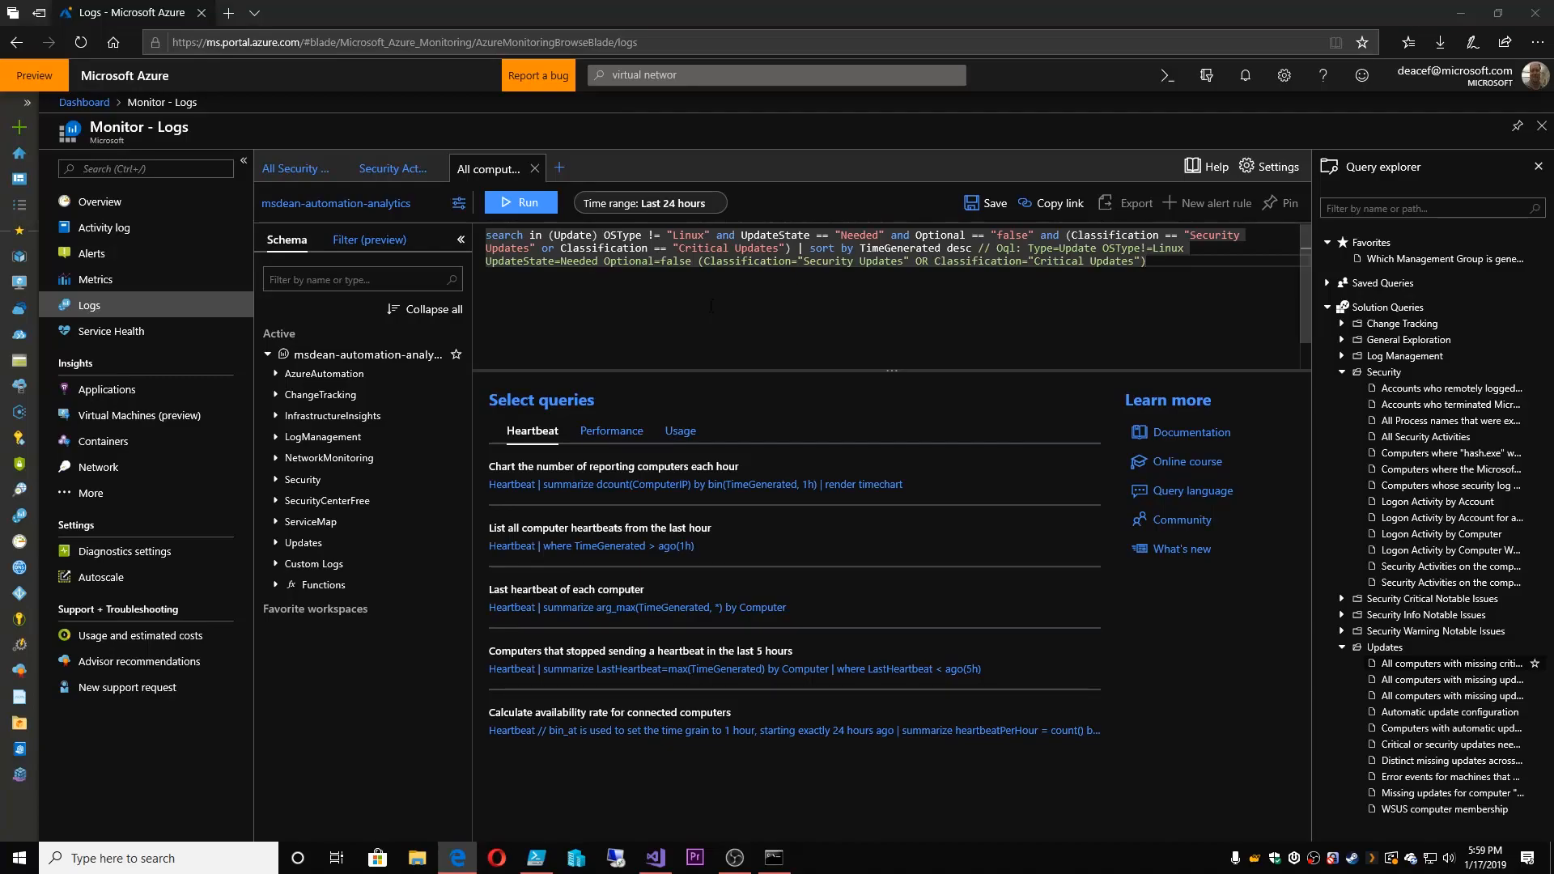
pyautogui.click(276, 479)
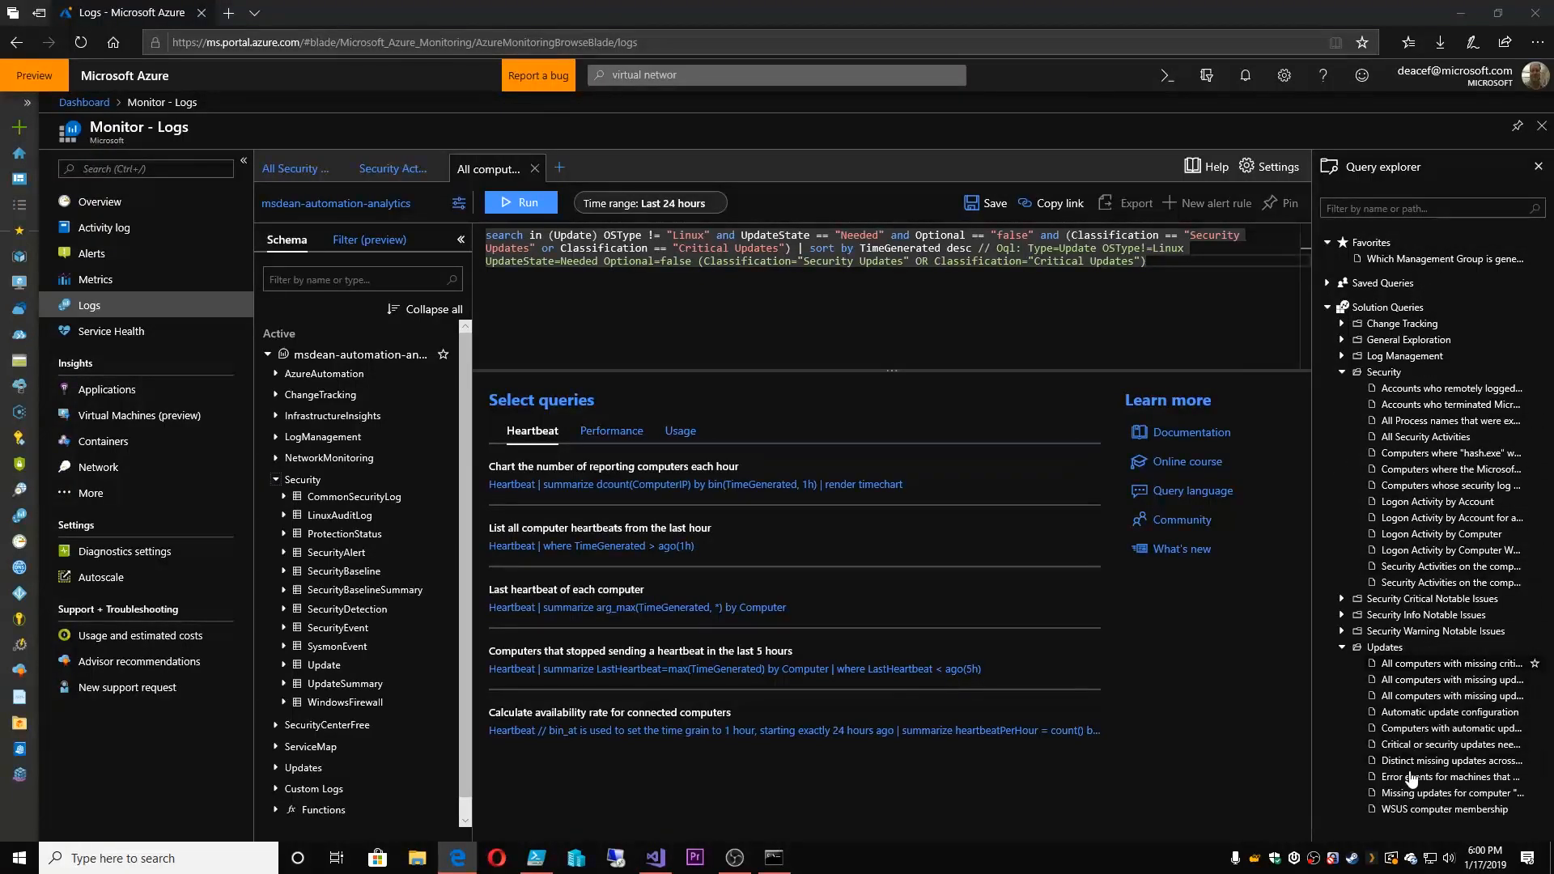
pyautogui.moveTo(1415, 778)
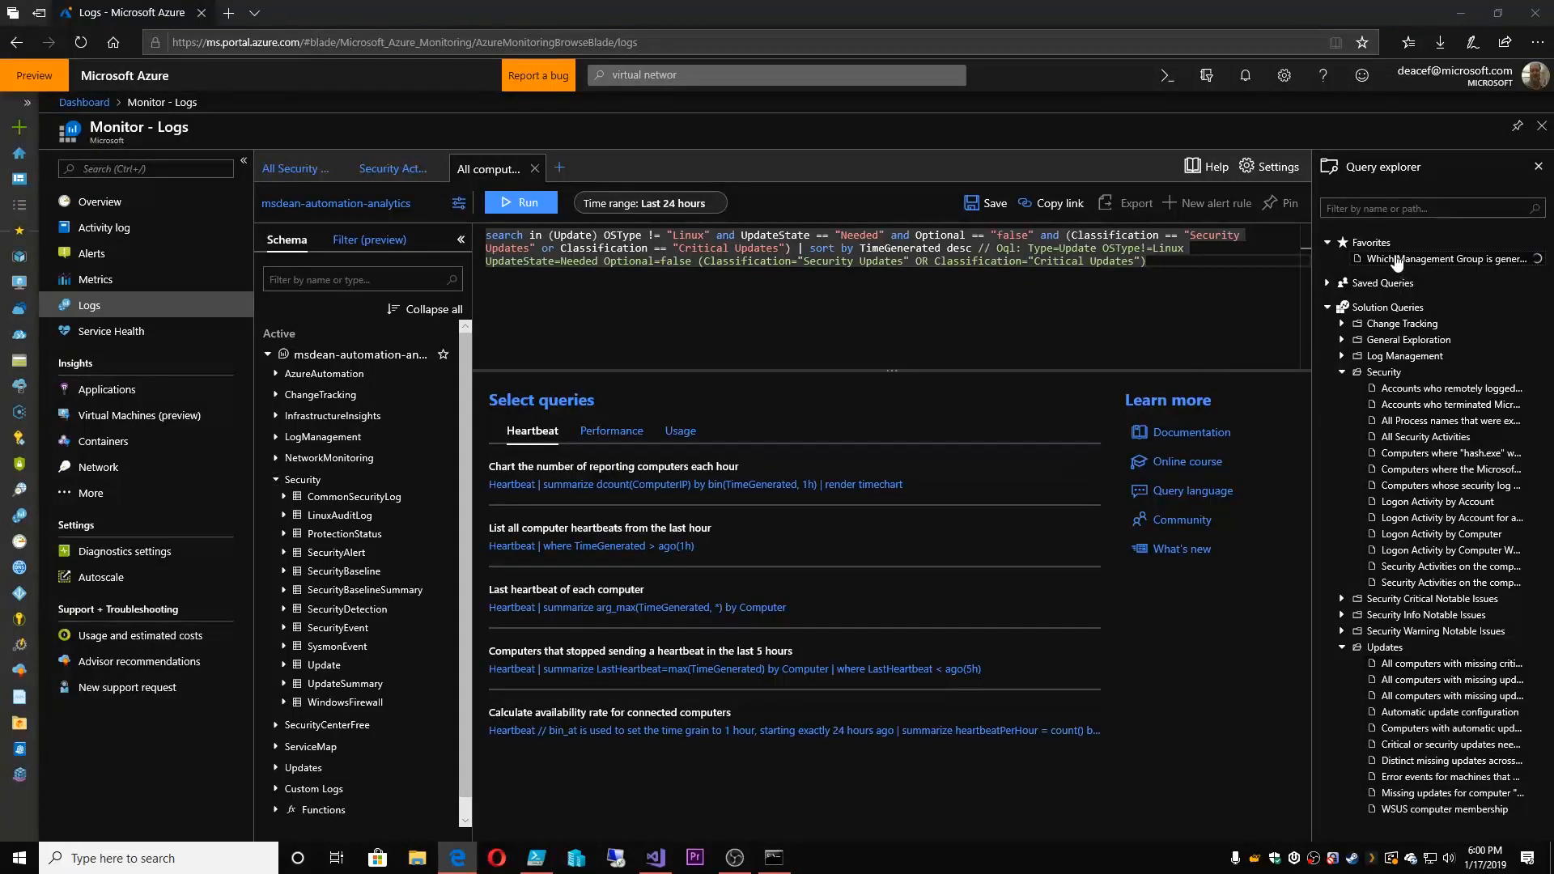
# Run the favourite 'Which Management Group...' query and close the other query tabs
pyautogui.click(1442, 259)
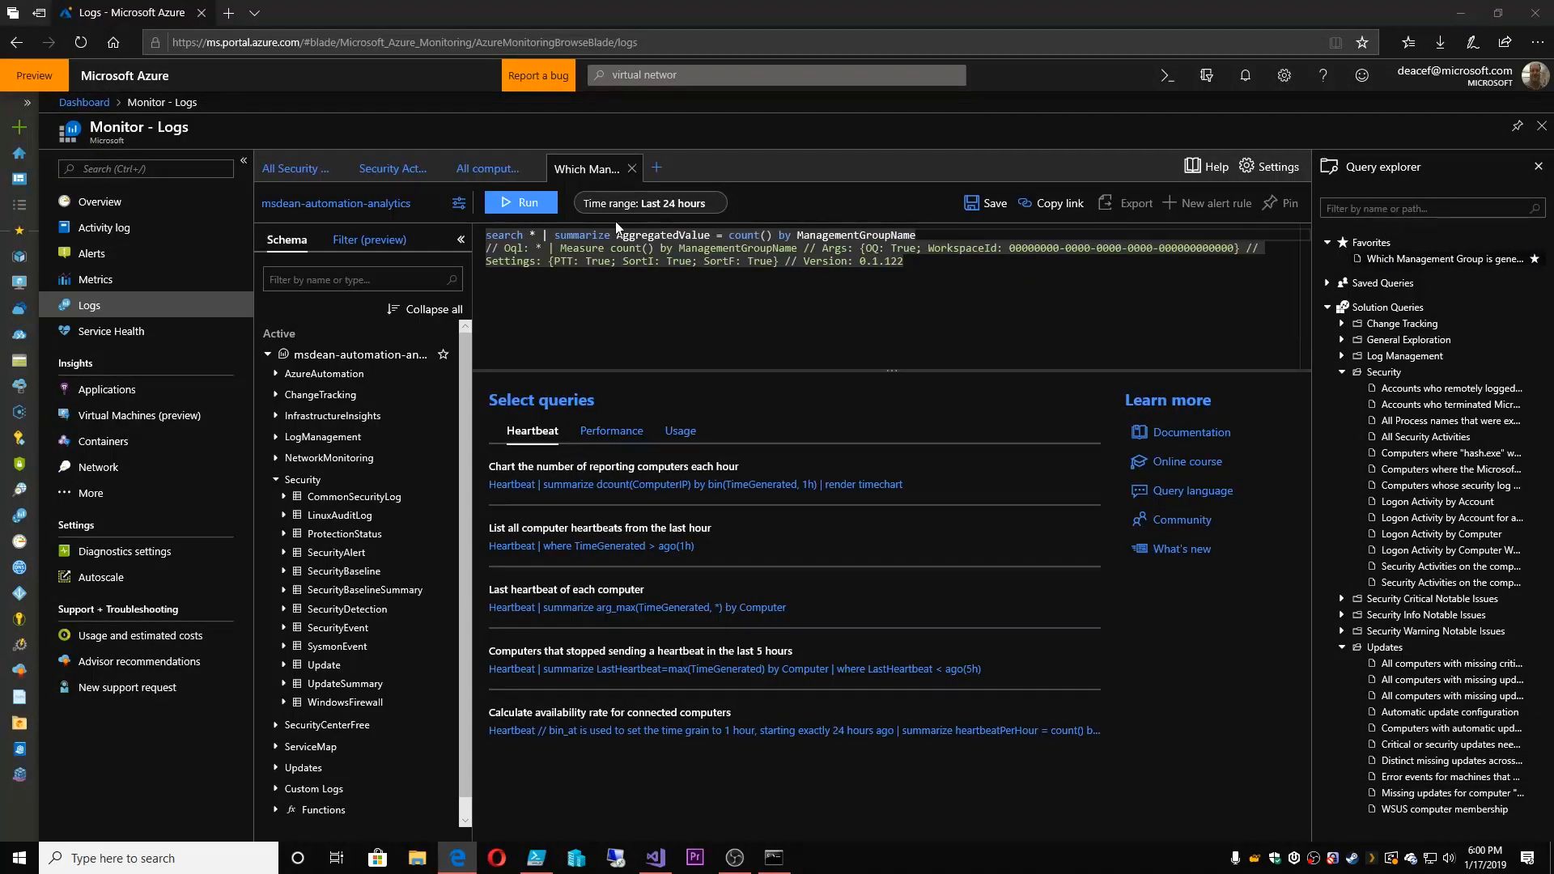
pyautogui.click(520, 202)
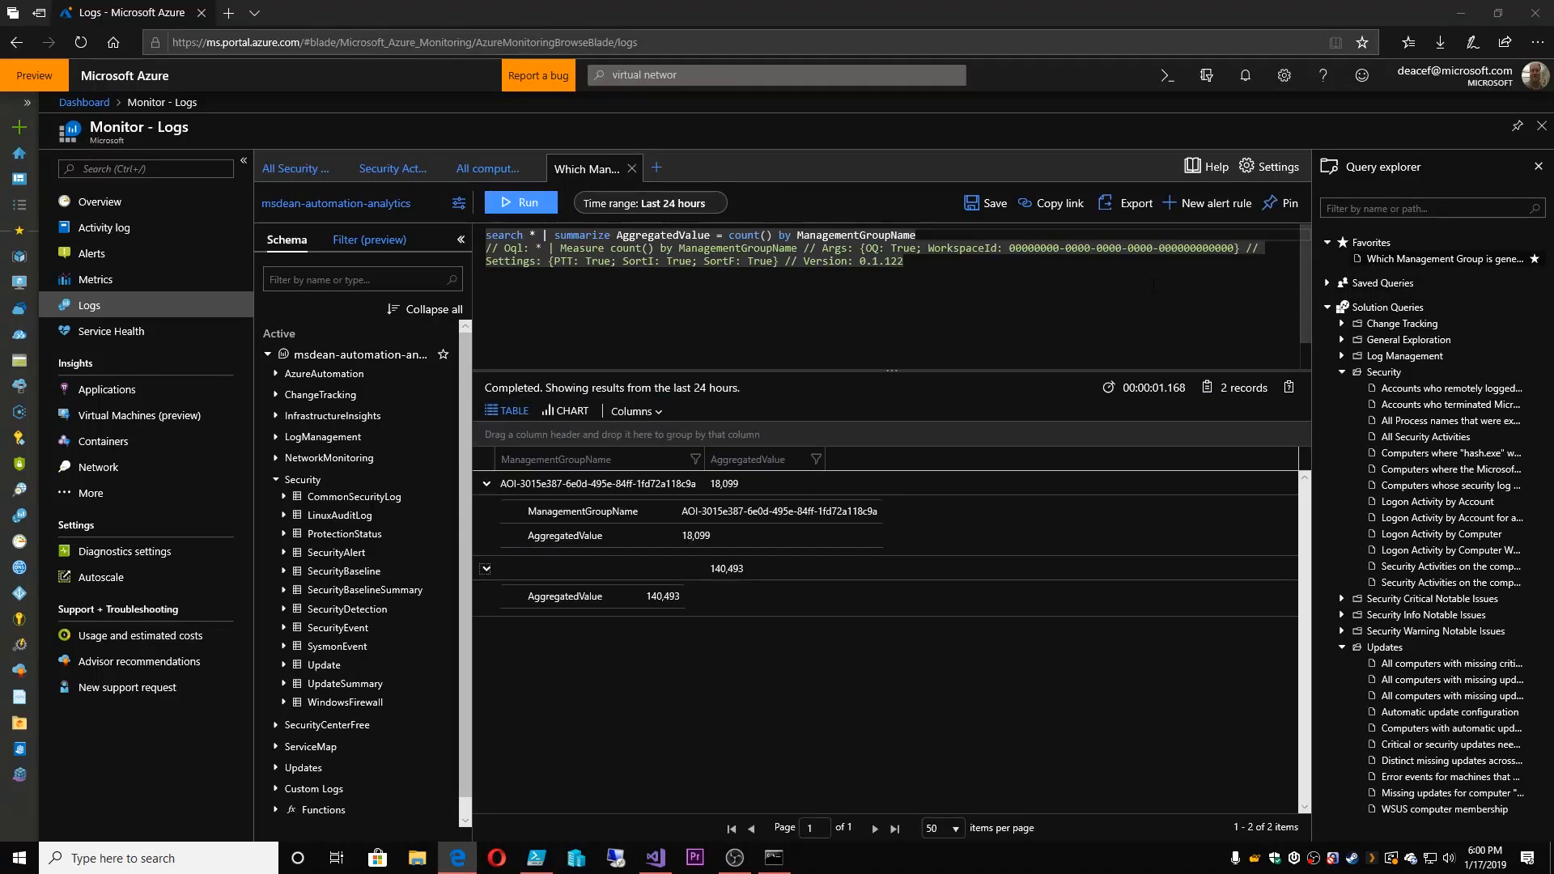
pyautogui.moveTo(1207, 208)
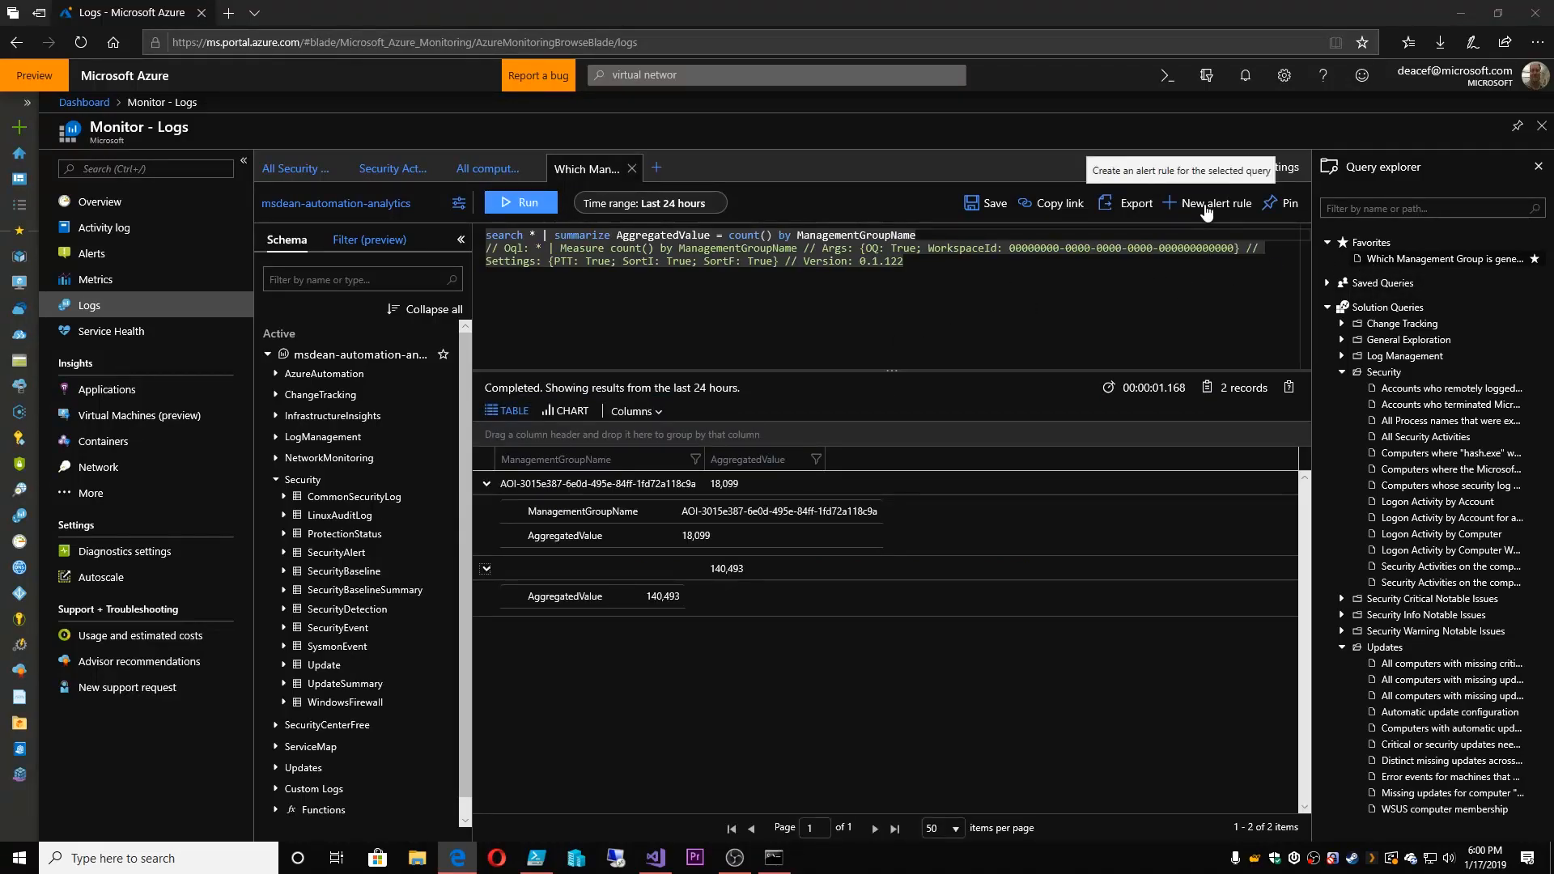
pyautogui.moveTo(1283, 209)
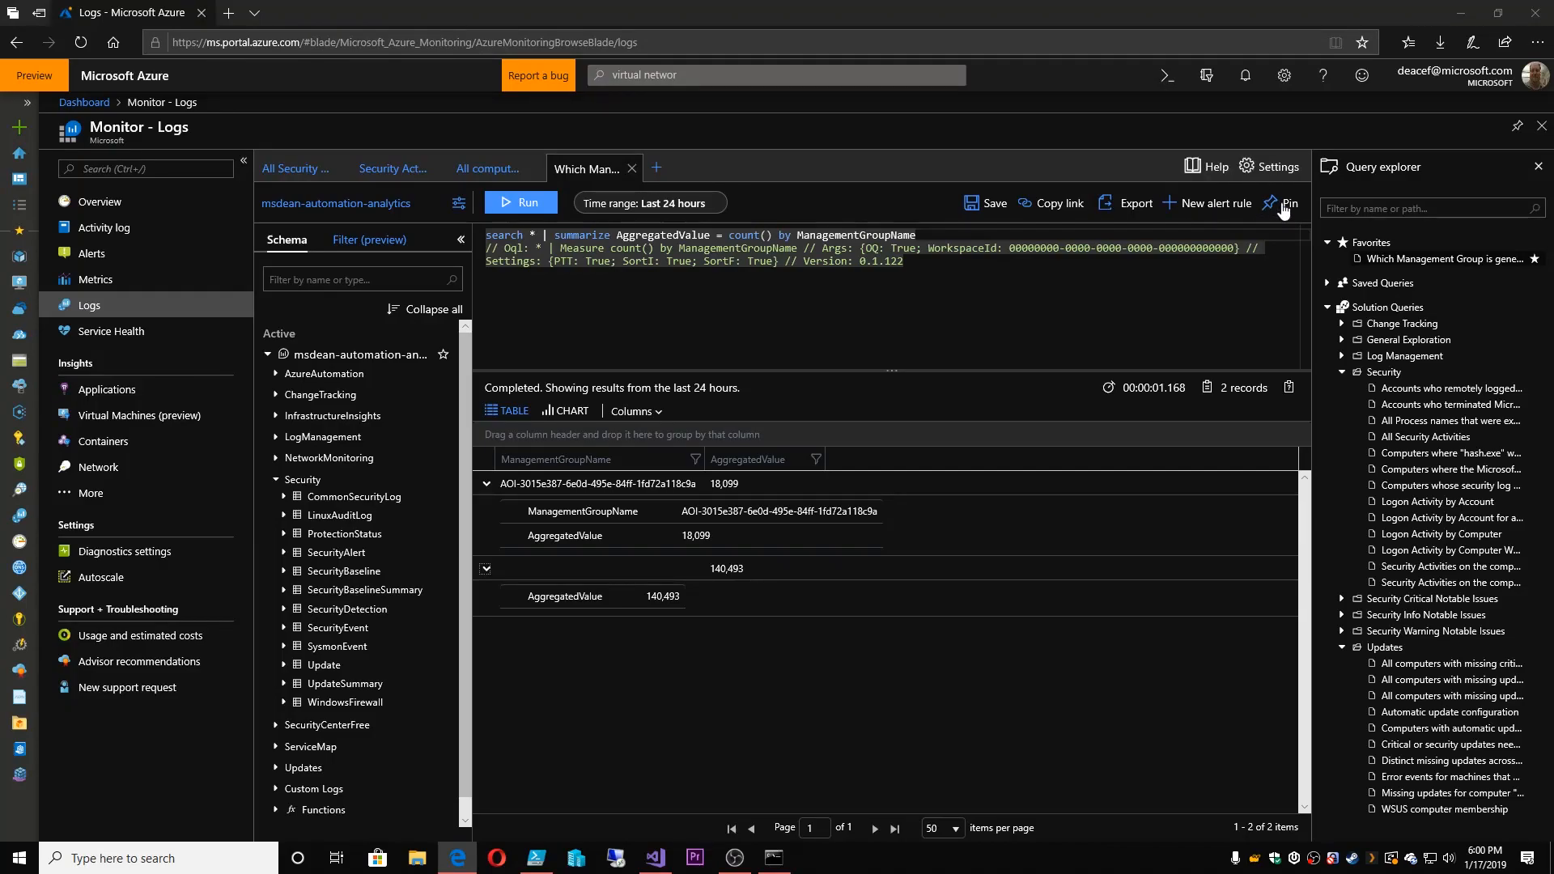
pyautogui.click(1282, 203)
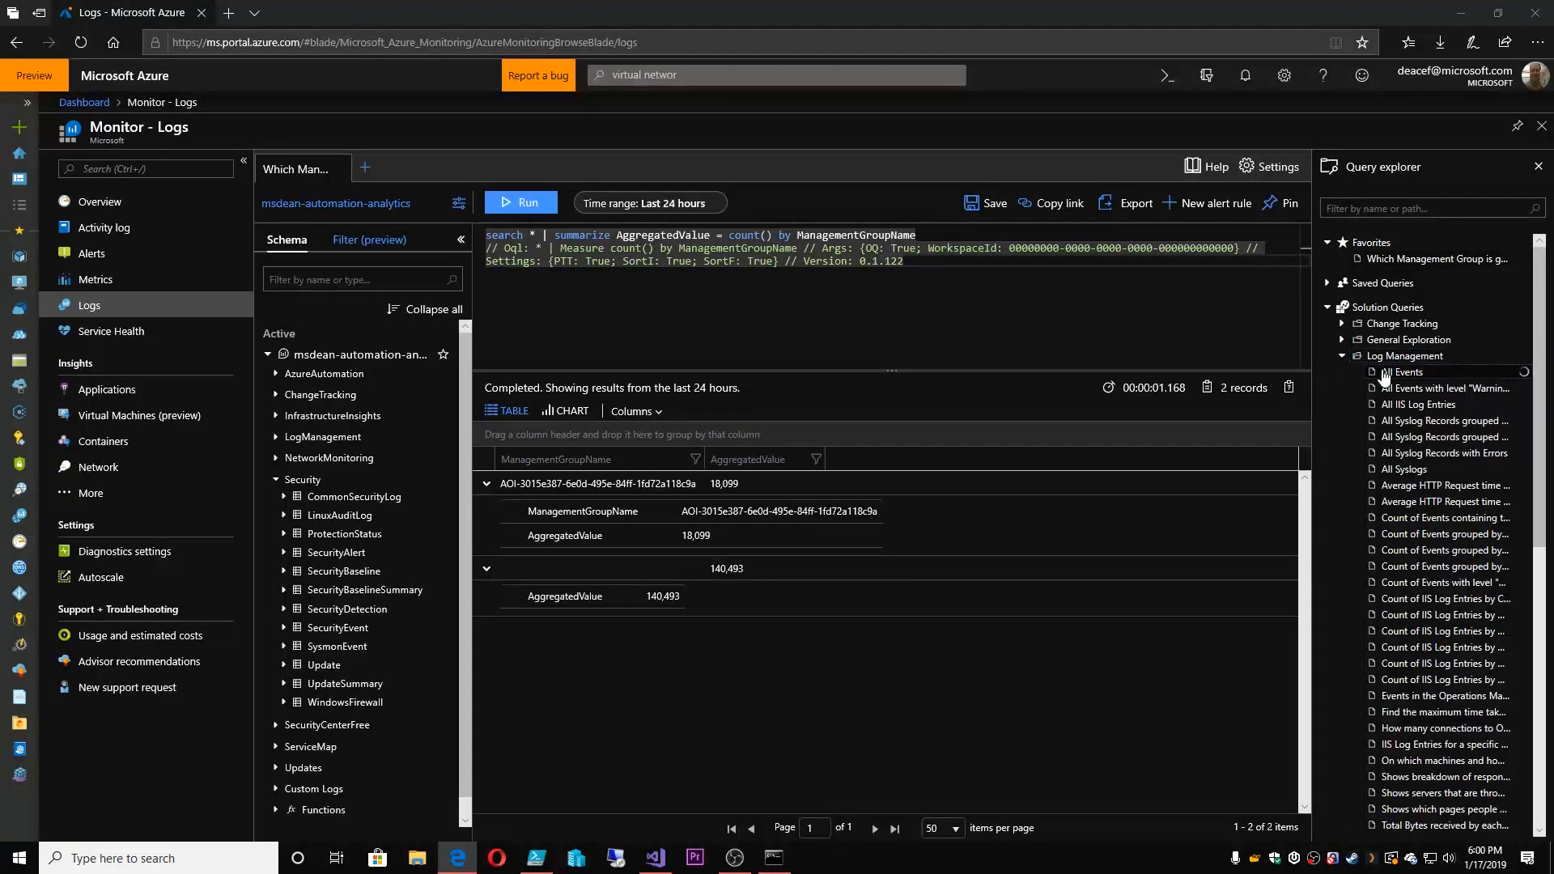
# Load All Events and switch between the All Events and Windows services changes tabs
pyautogui.click(1402, 371)
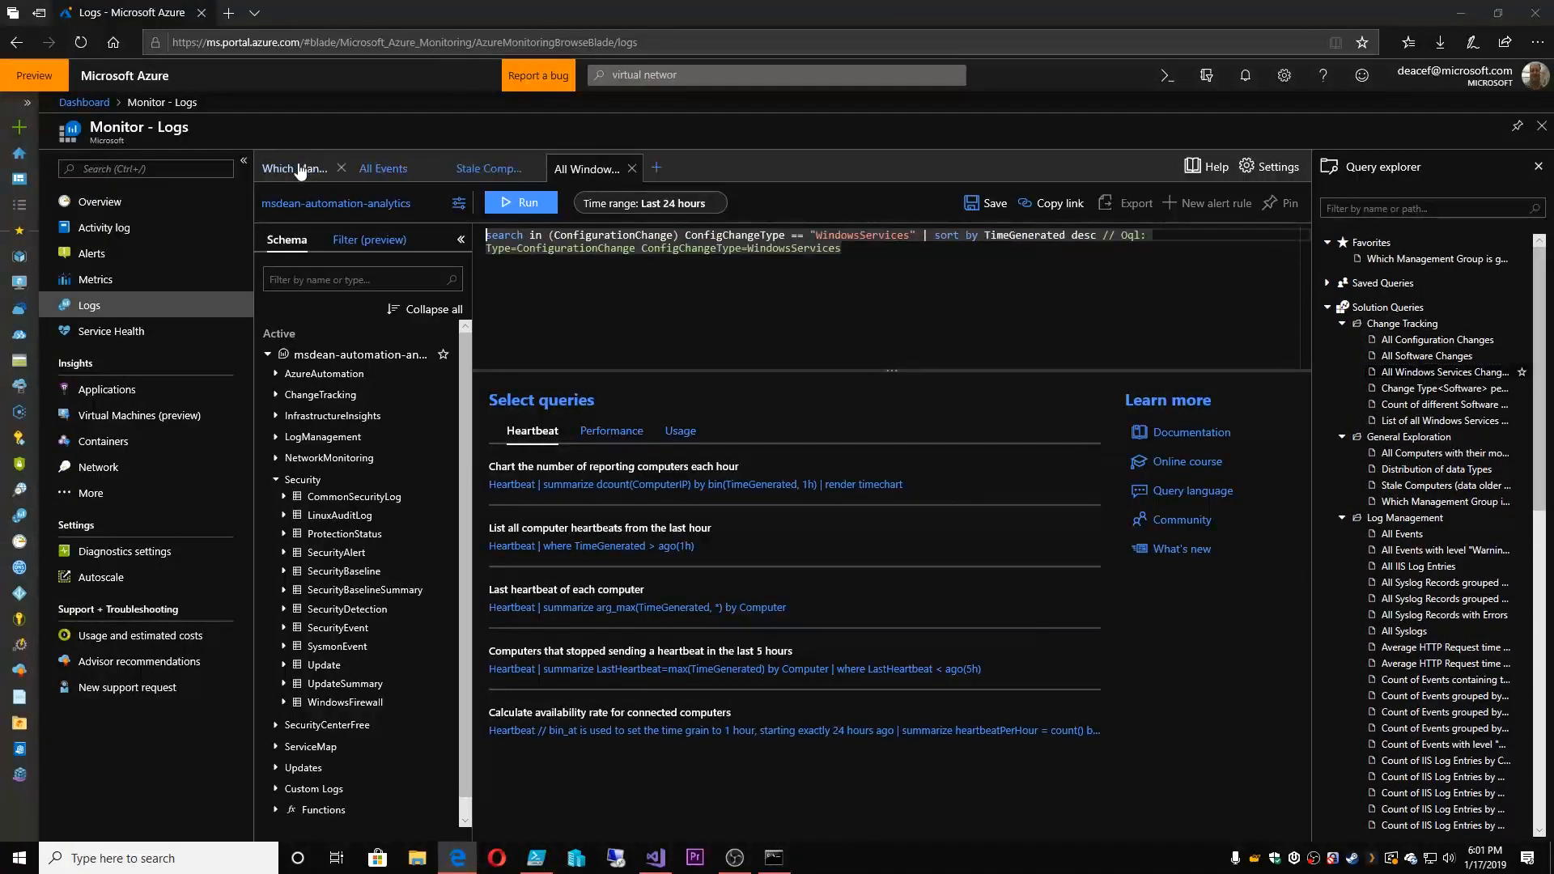
pyautogui.click(384, 169)
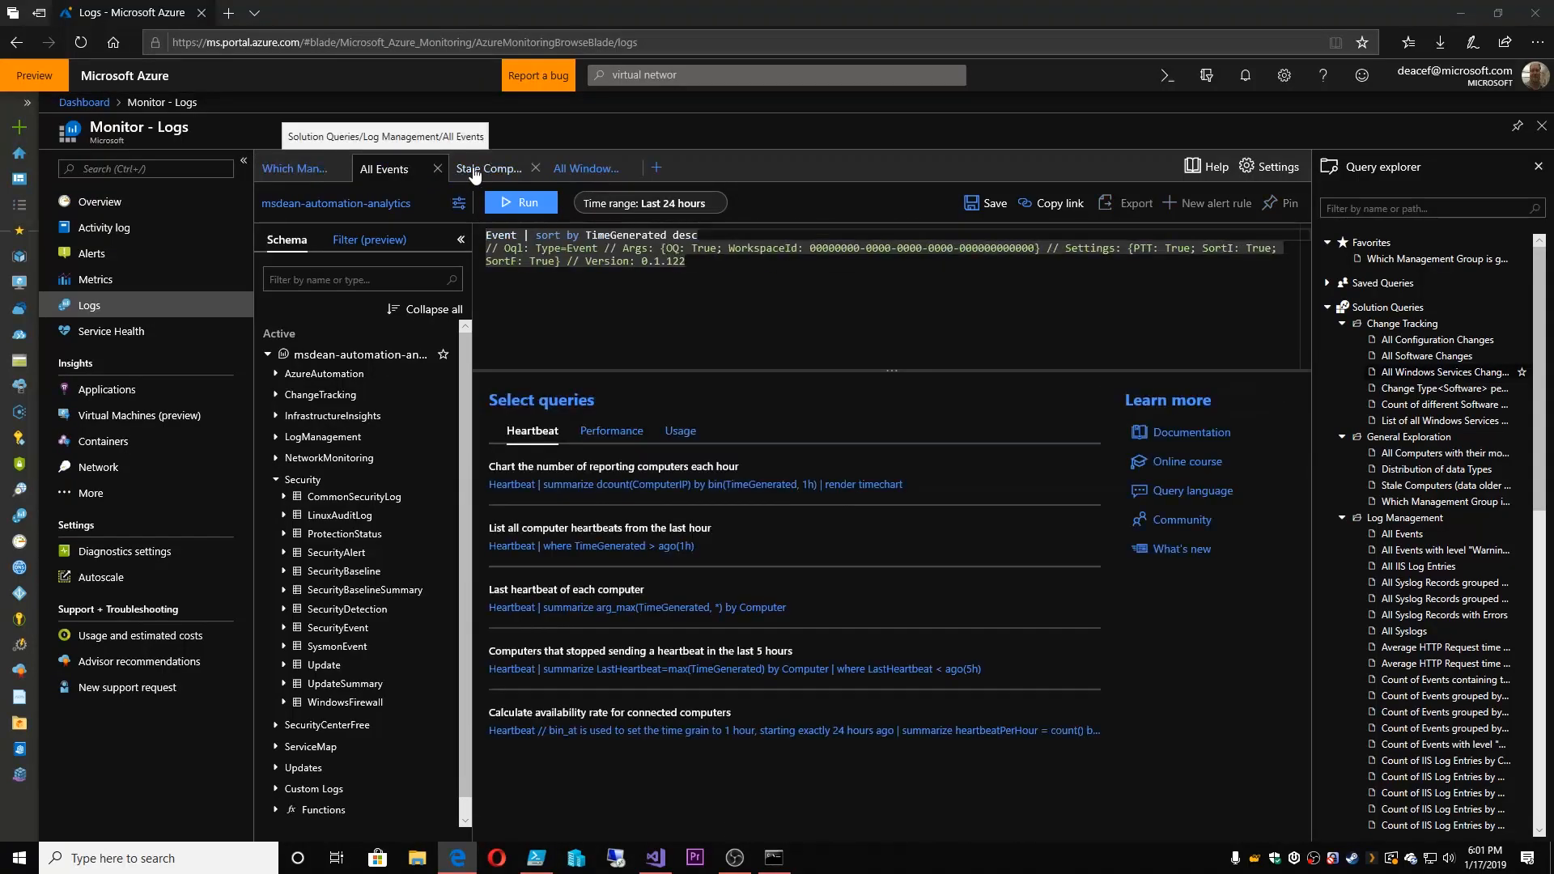
pyautogui.click(587, 168)
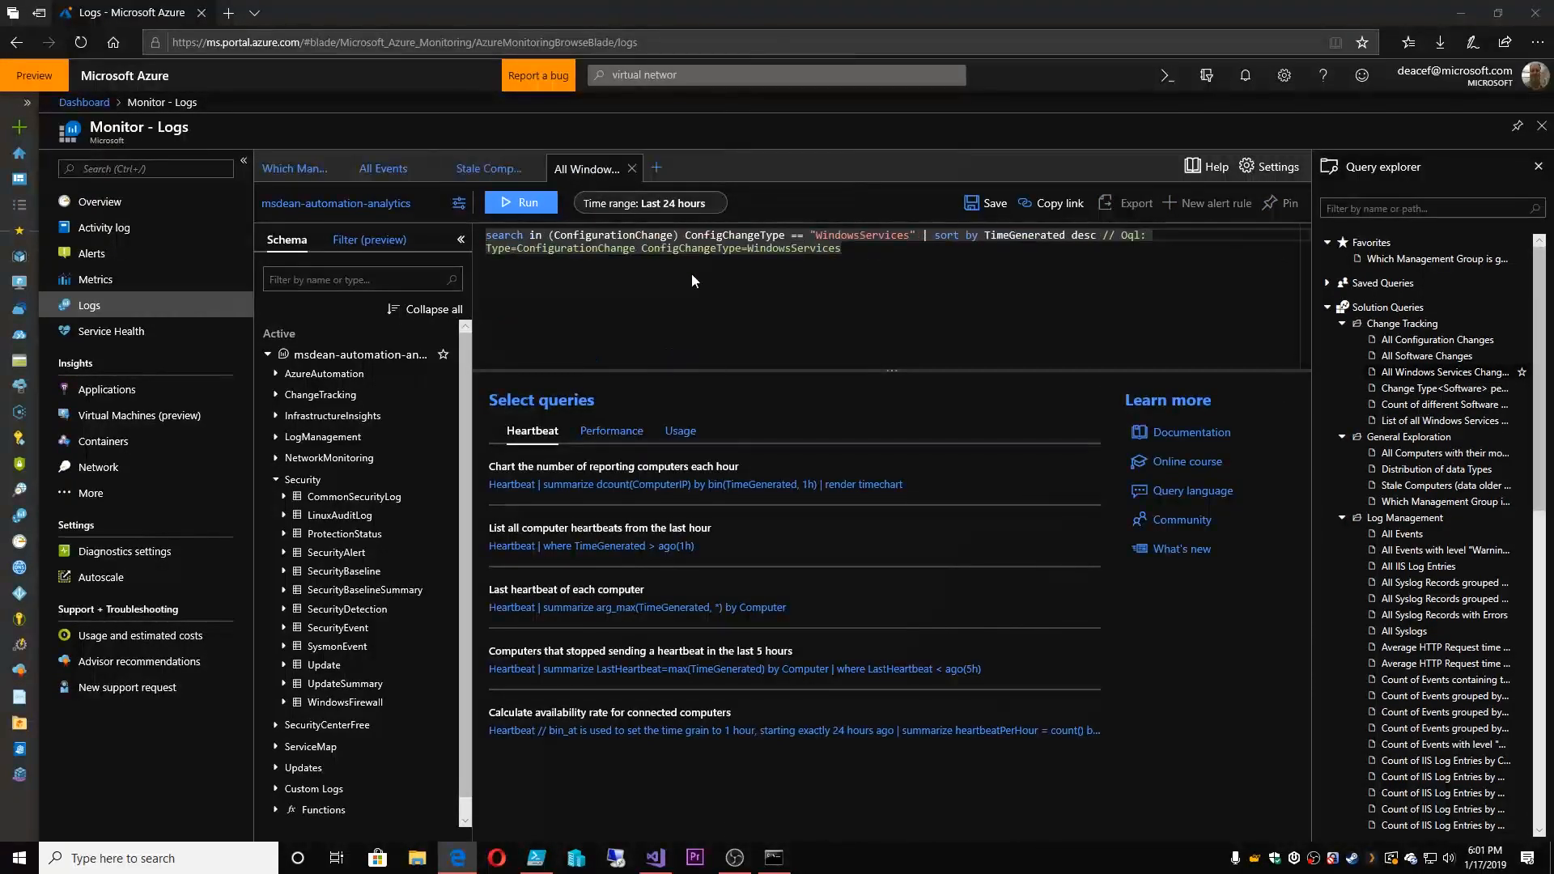
pyautogui.moveTo(1177, 654)
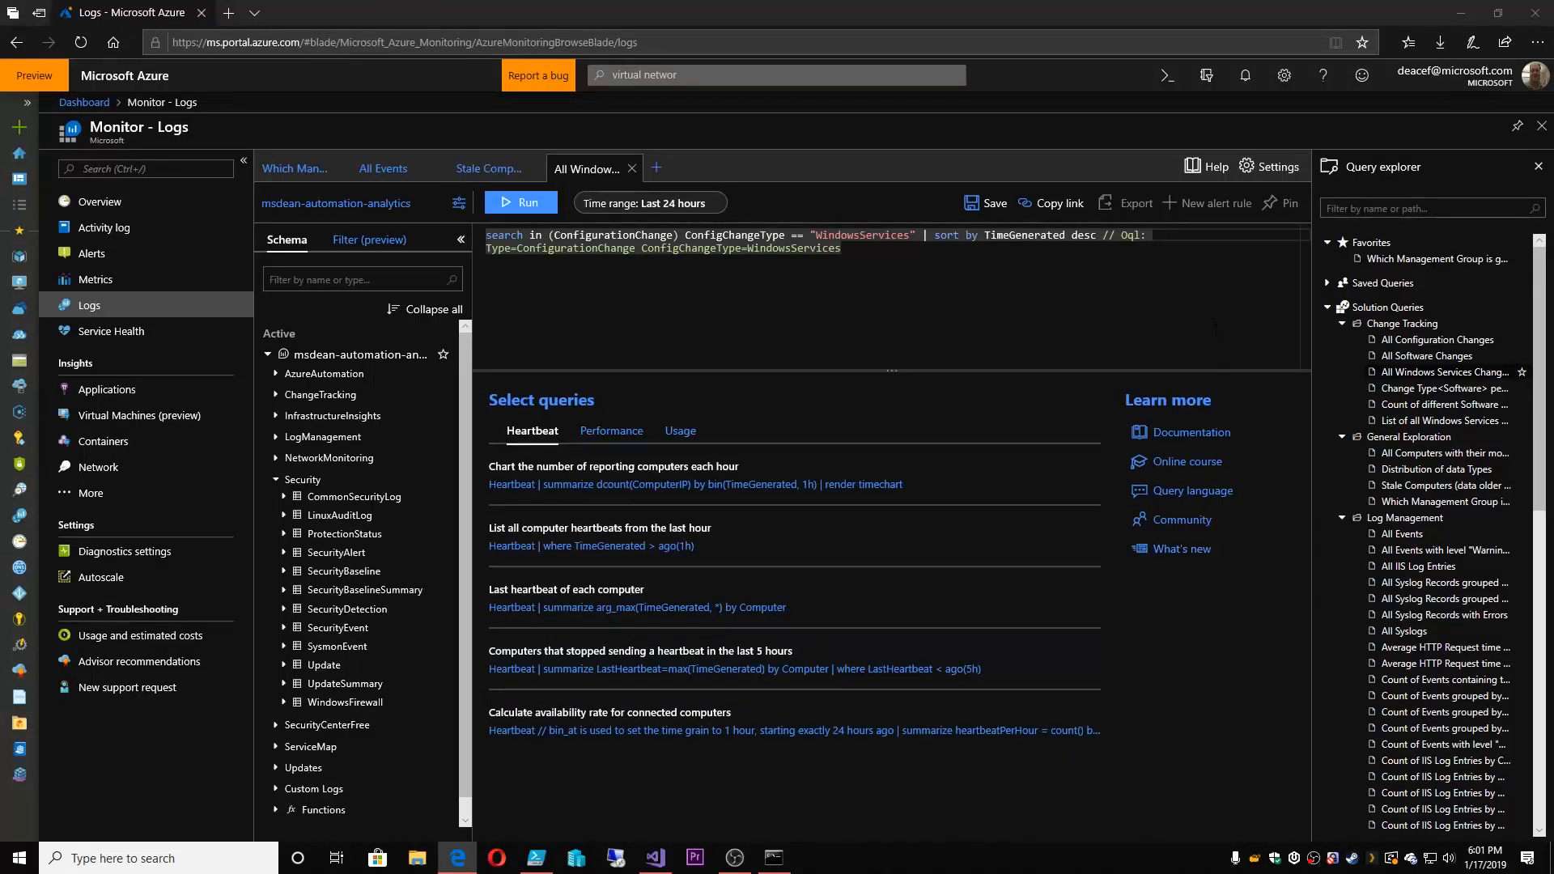
pyautogui.moveTo(1157, 507)
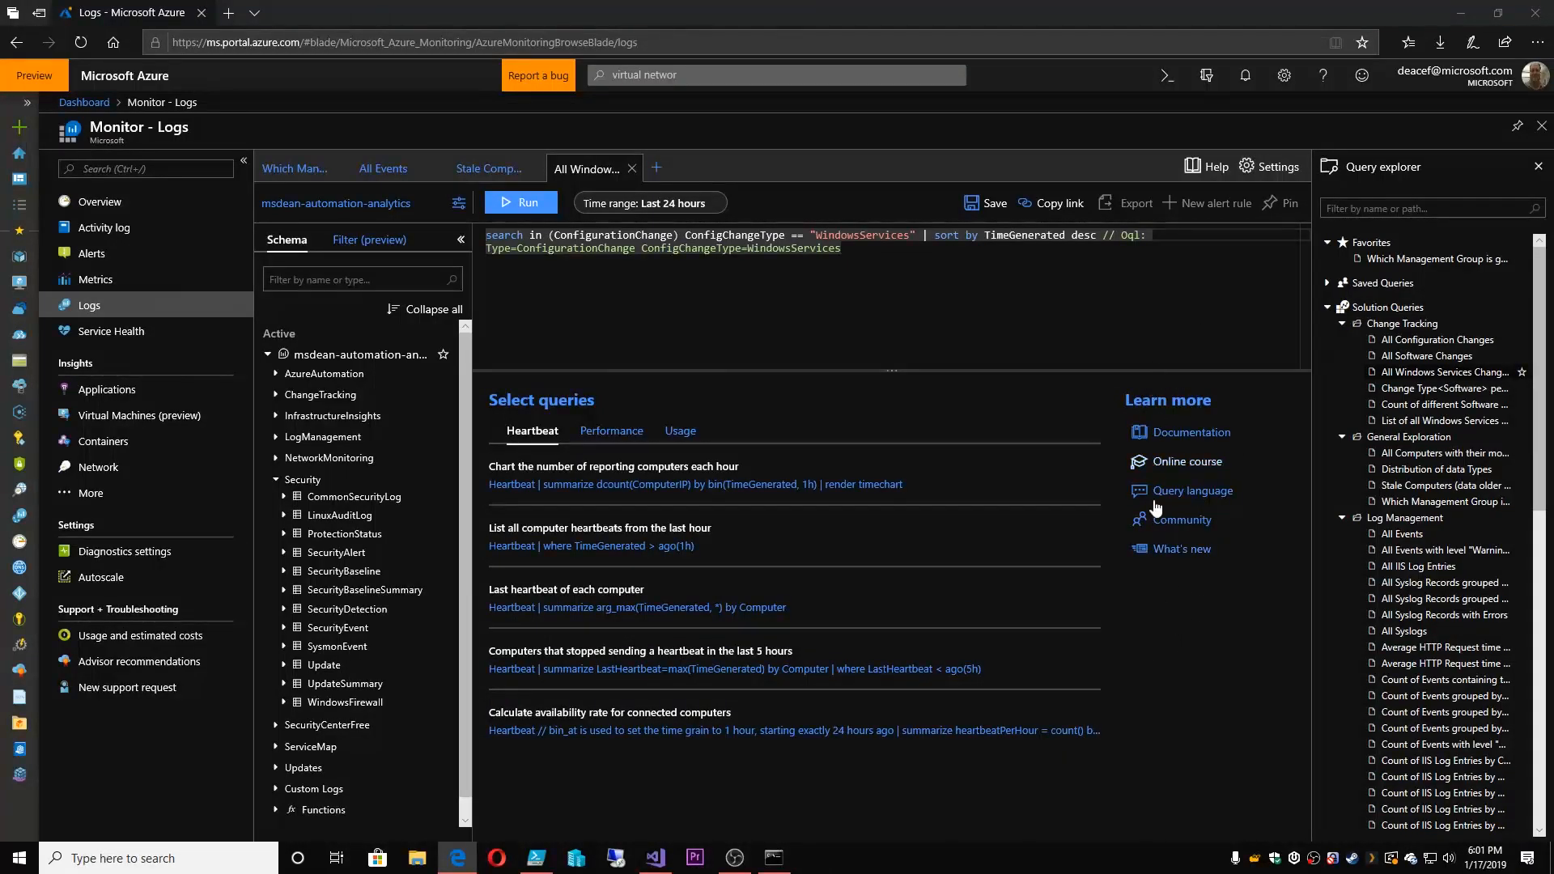
pyautogui.moveTo(902, 516)
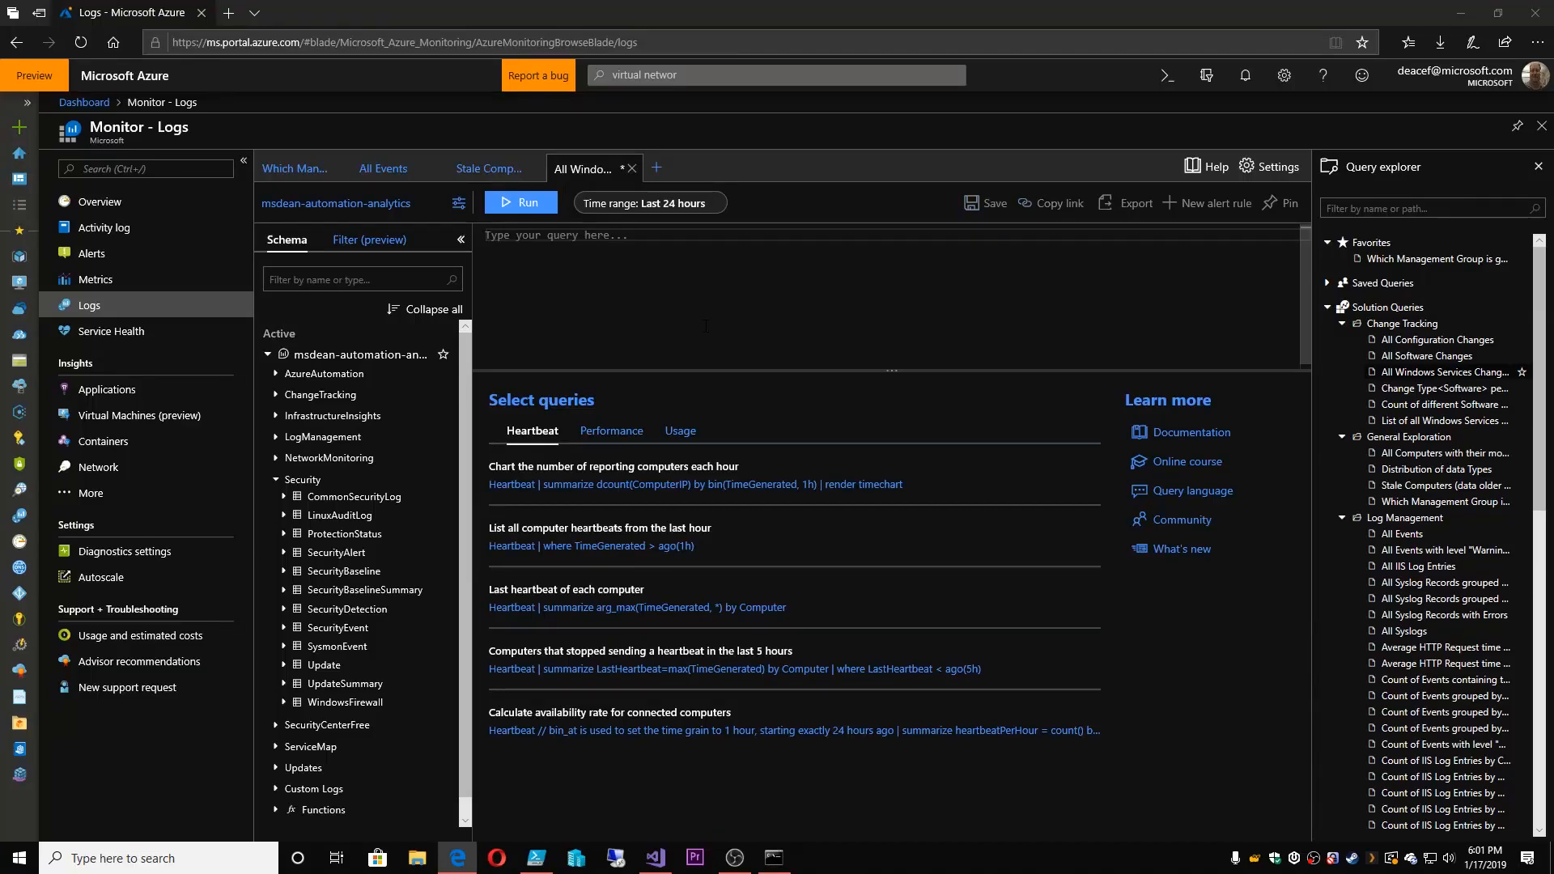
# Run a SecurityAlert query returning 12 EXE violation alerts and expand one record
pyautogui.write('Sec')
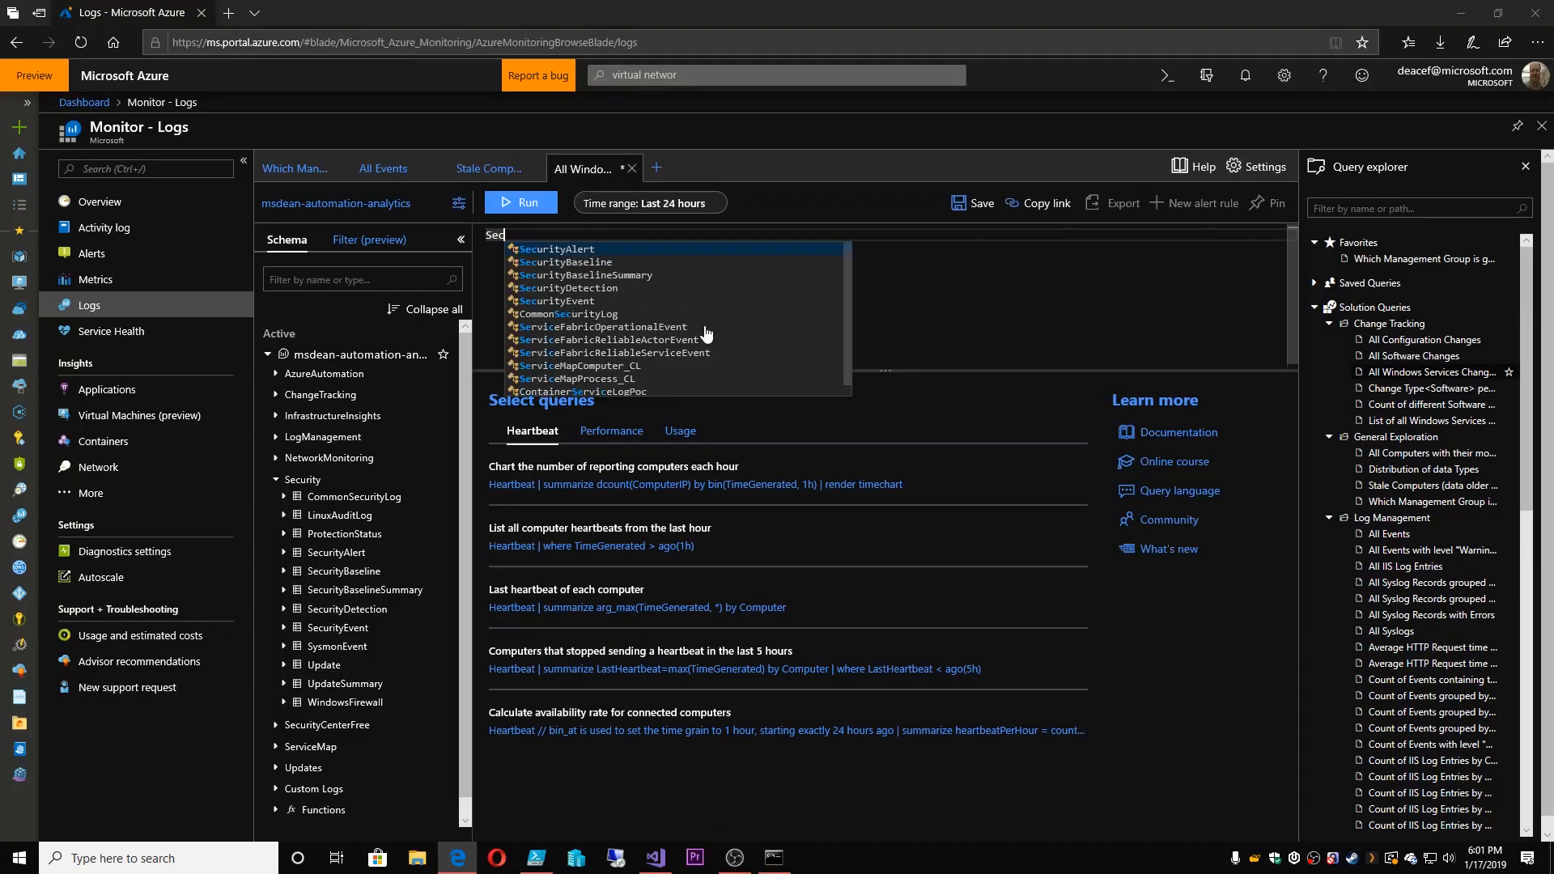
pyautogui.click(558, 249)
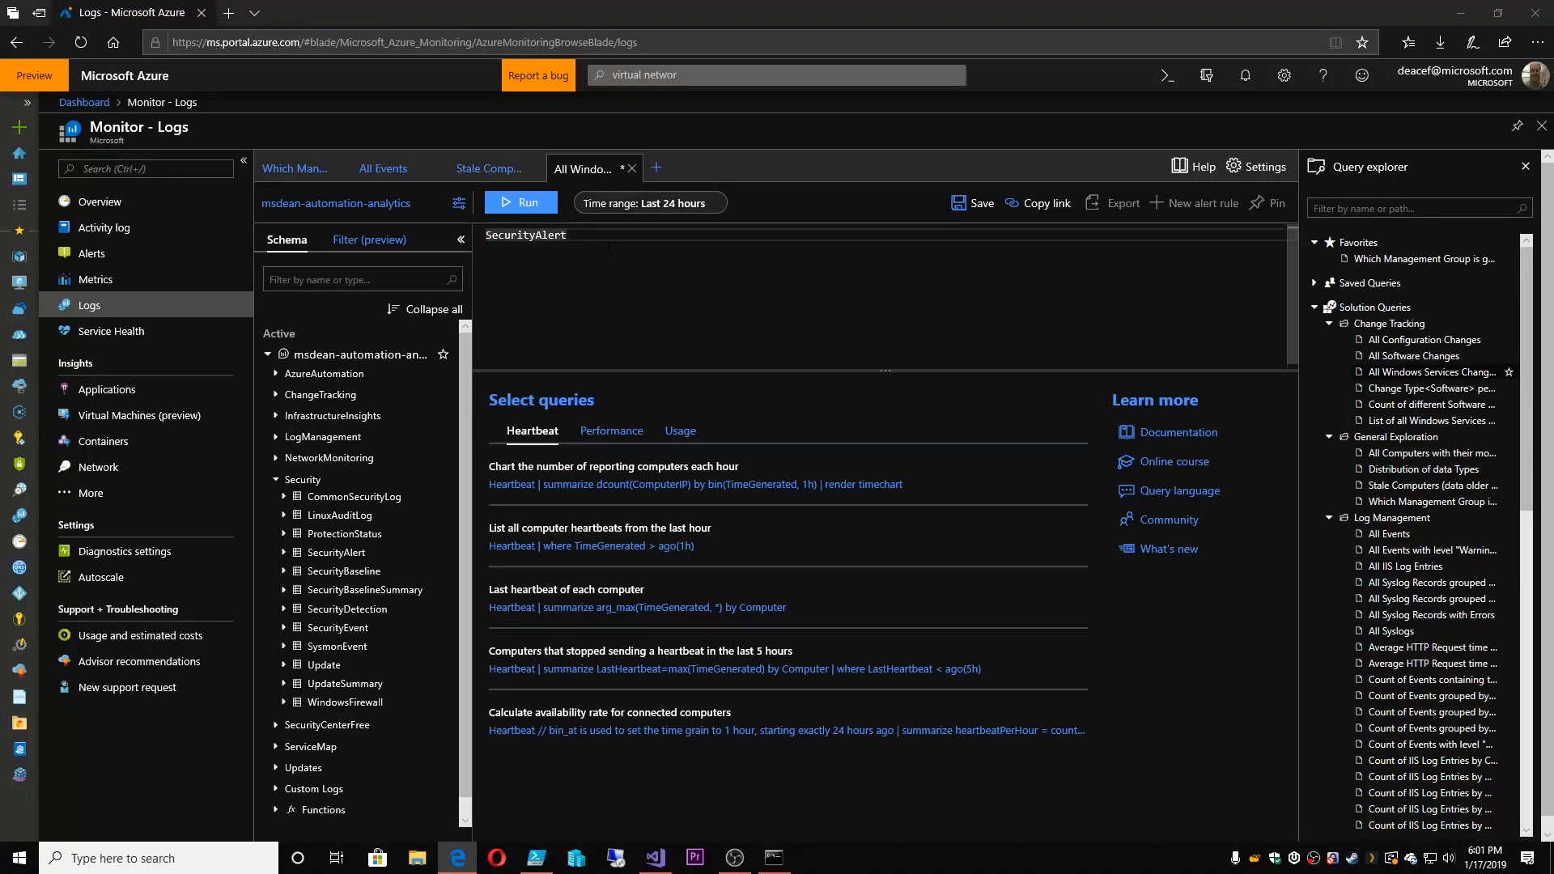
pyautogui.click(521, 202)
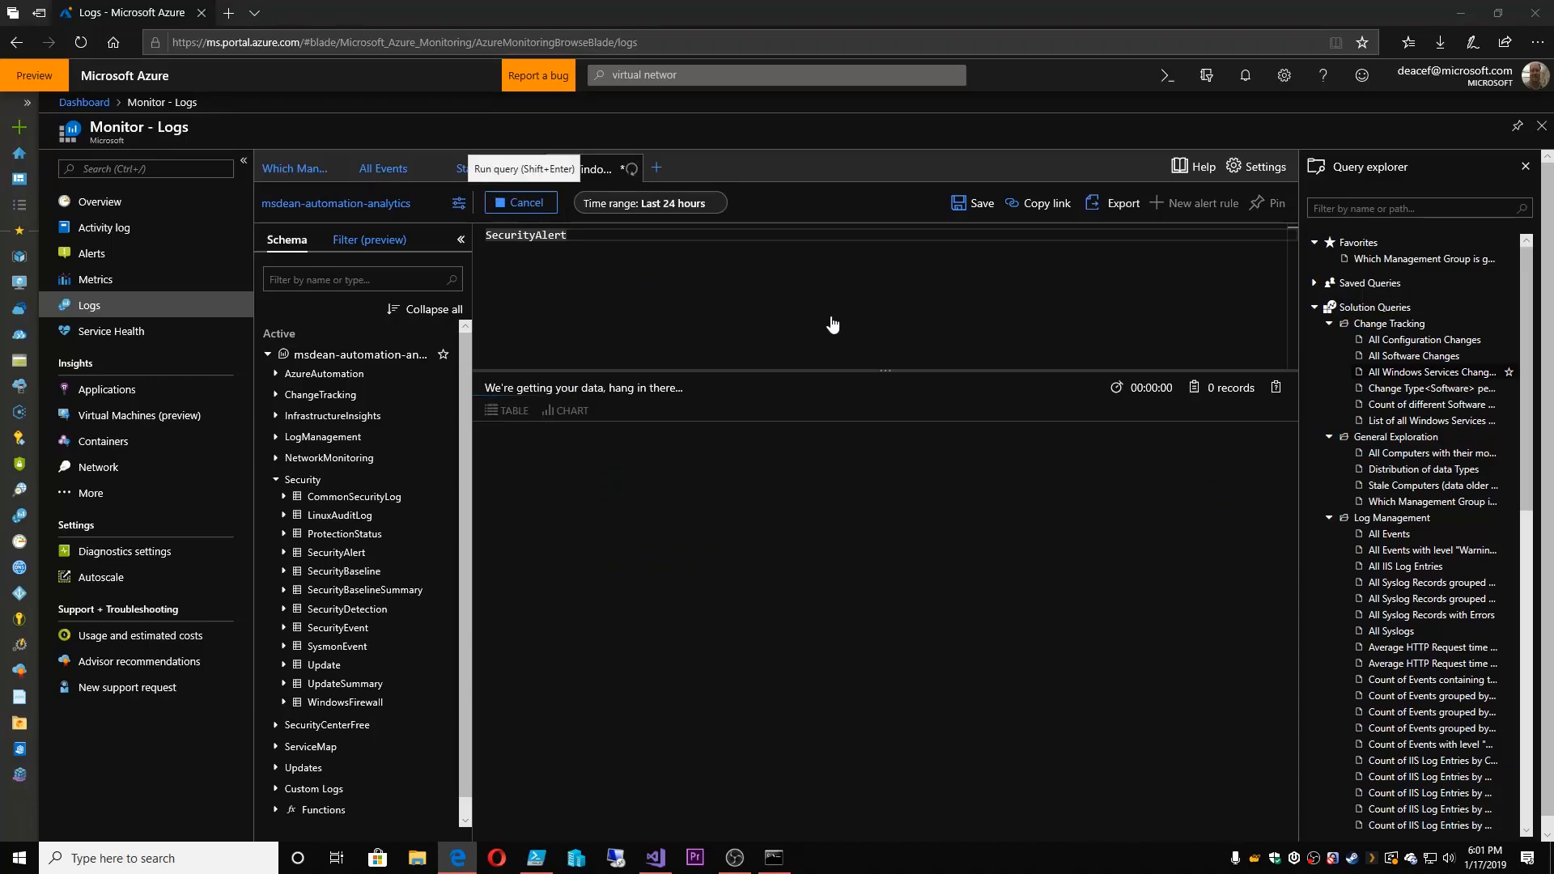
pyautogui.click(520, 203)
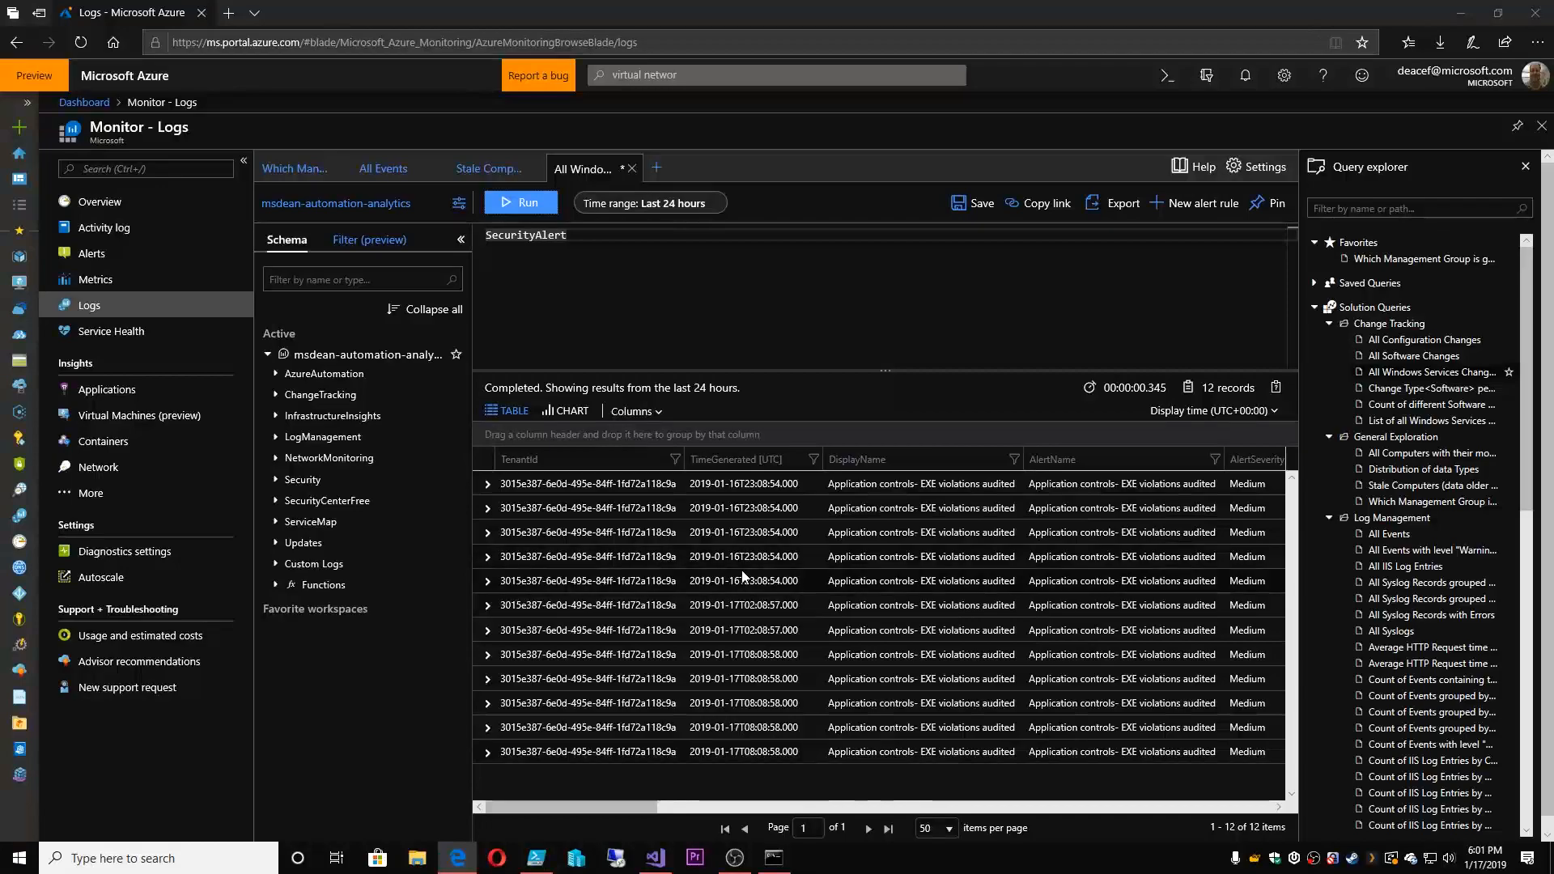
pyautogui.click(487, 532)
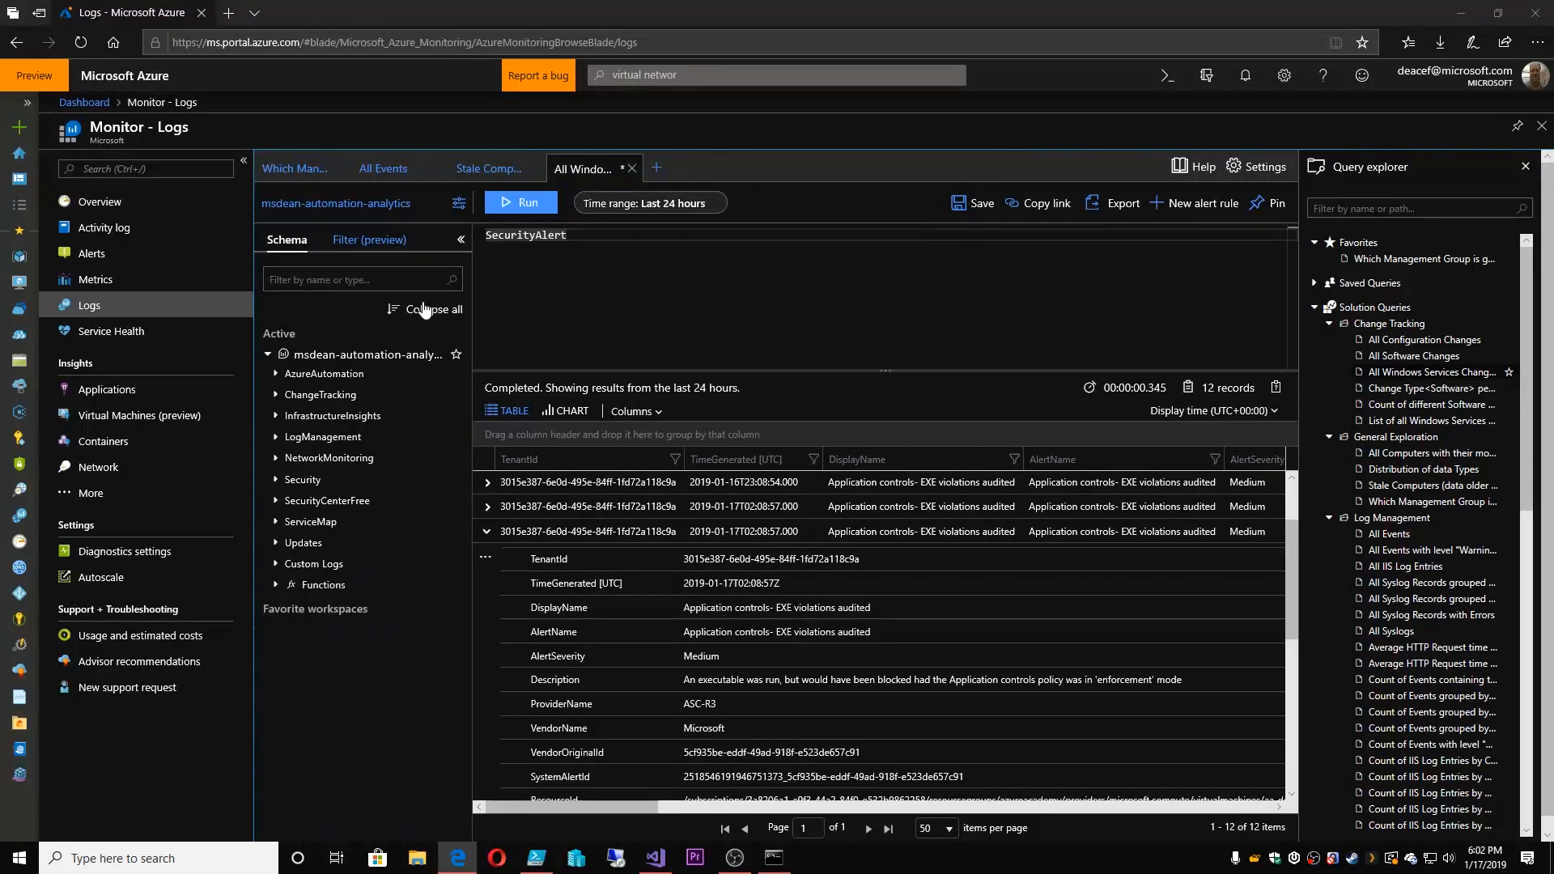
pyautogui.click(110, 331)
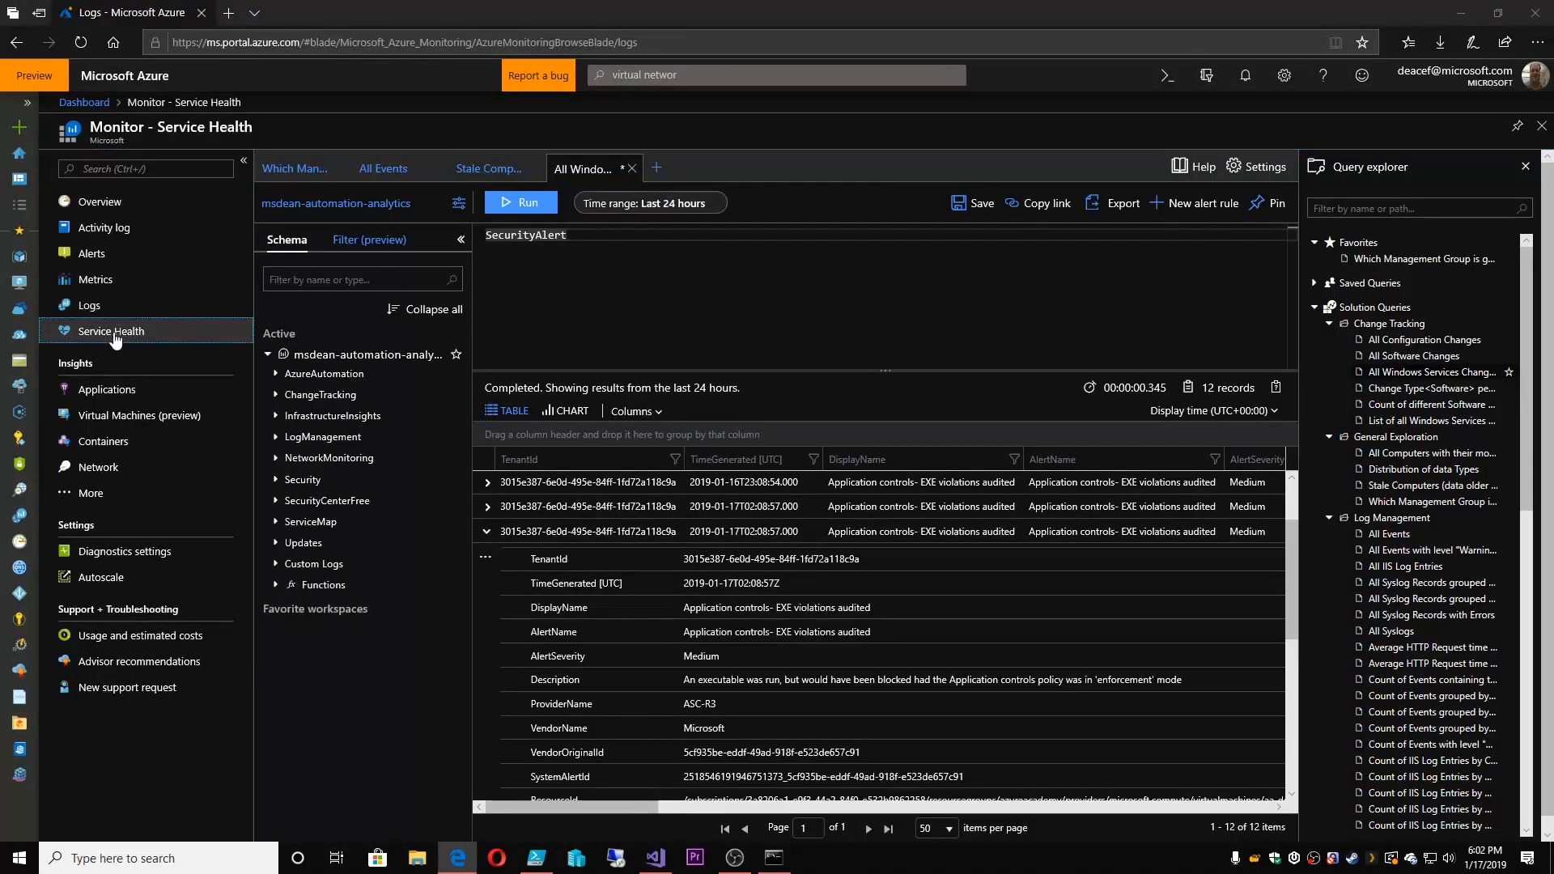
# View Service issues for My Azure Stuff (none found) and start creating a service health alert
pyautogui.click(110, 331)
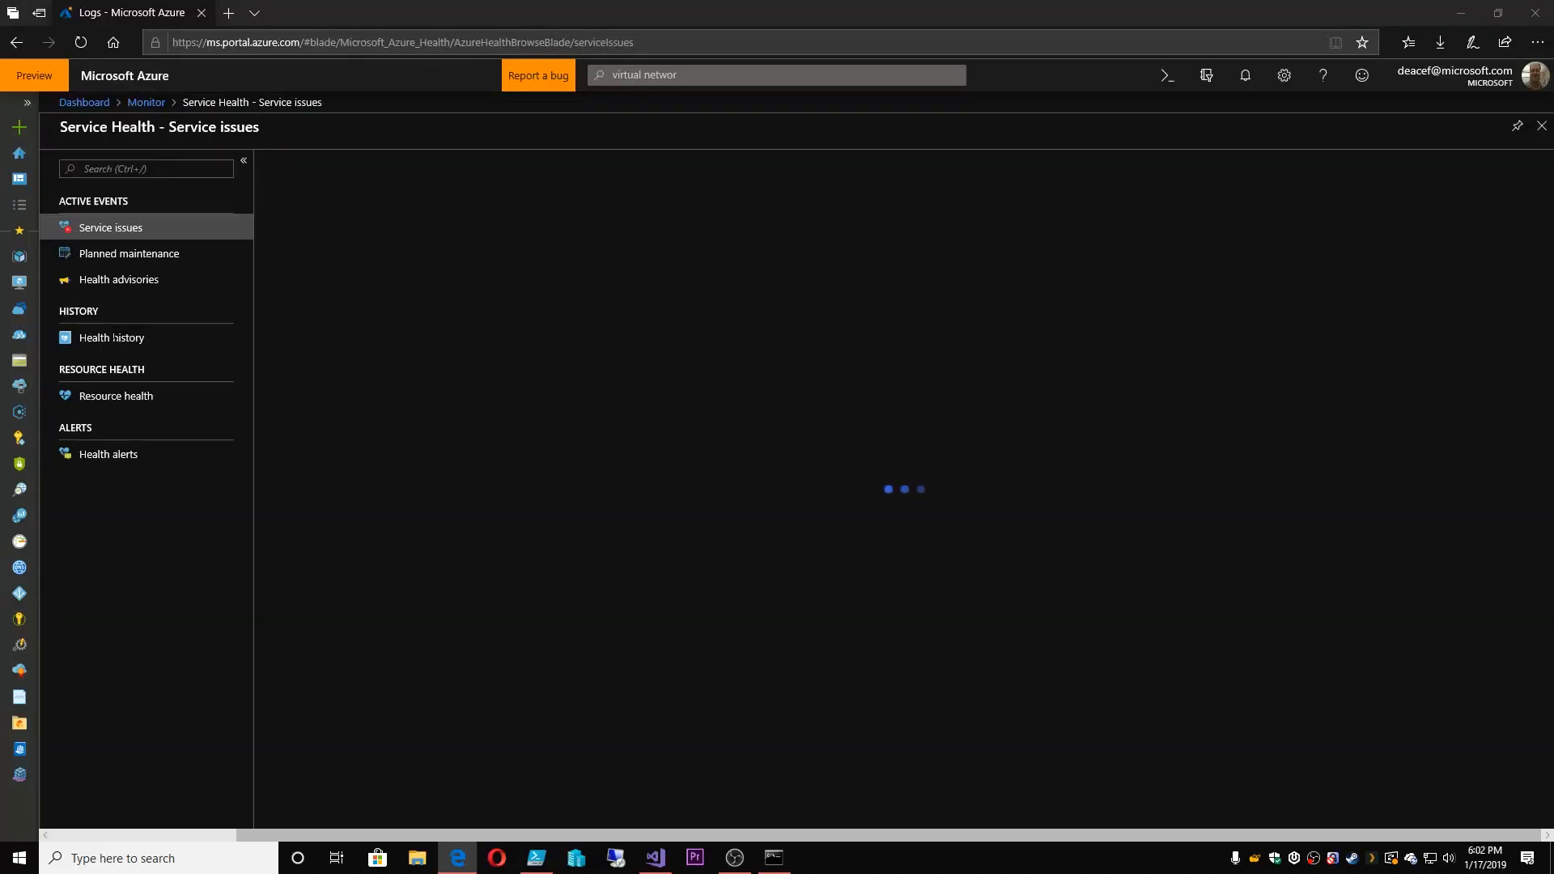
pyautogui.moveTo(516, 385)
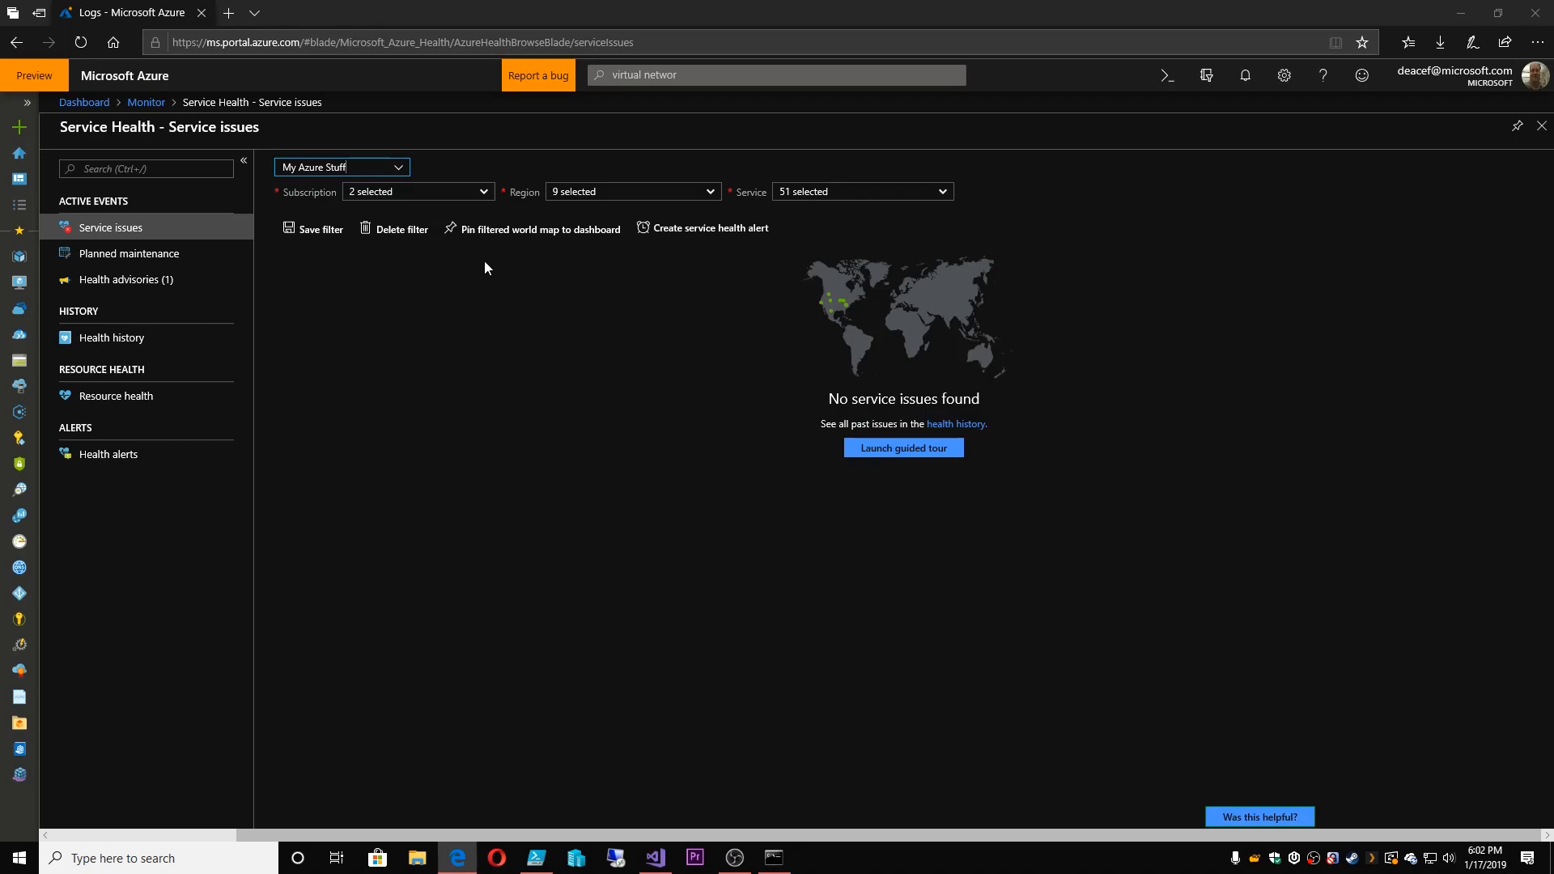
pyautogui.moveTo(451, 200)
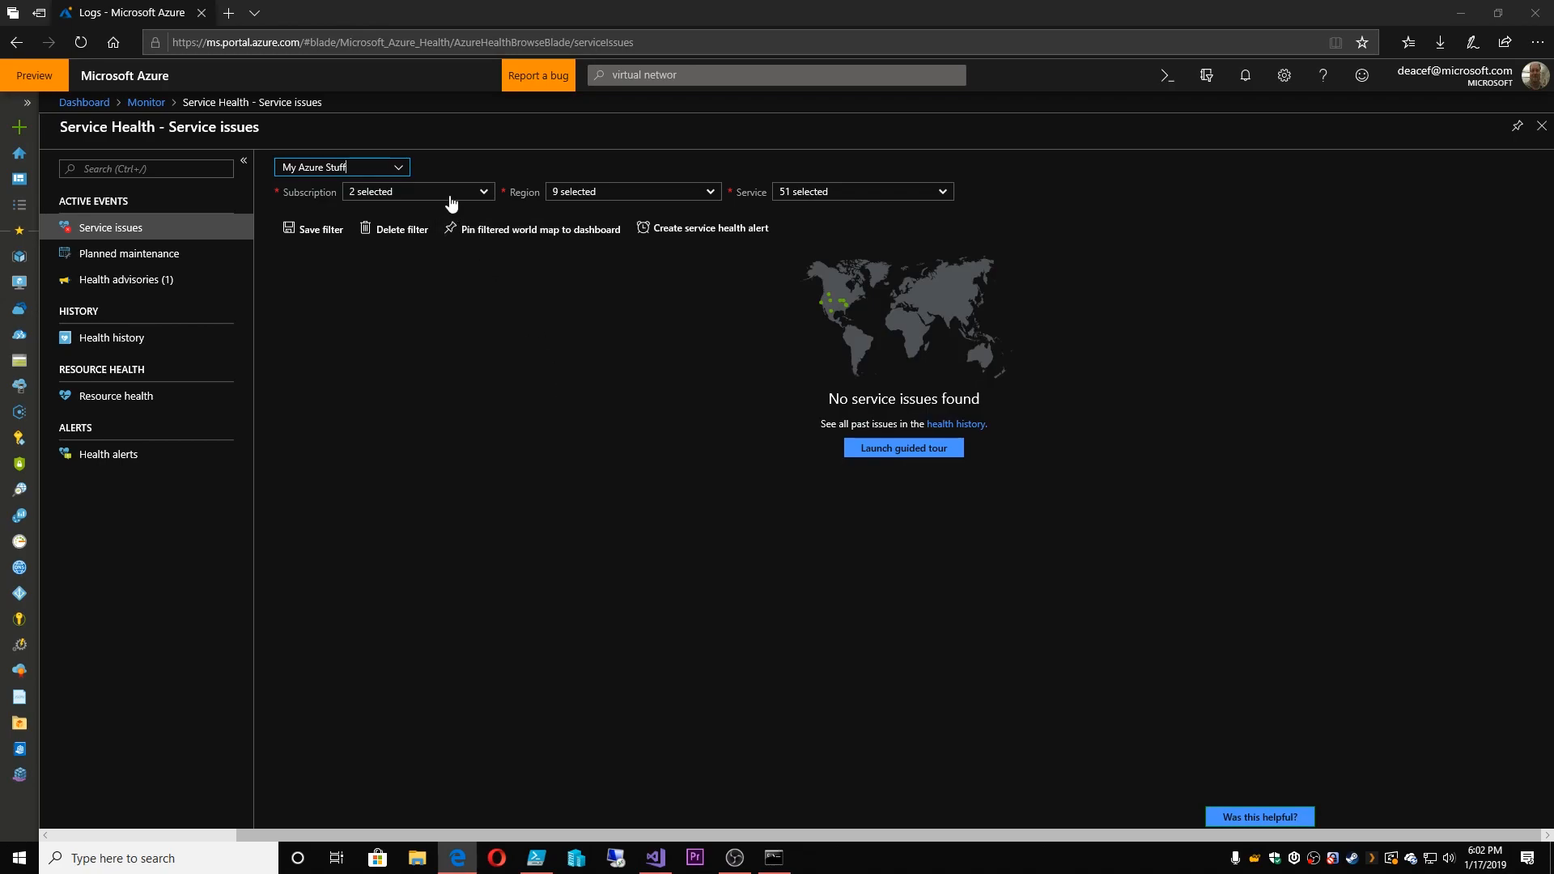
pyautogui.moveTo(457, 205)
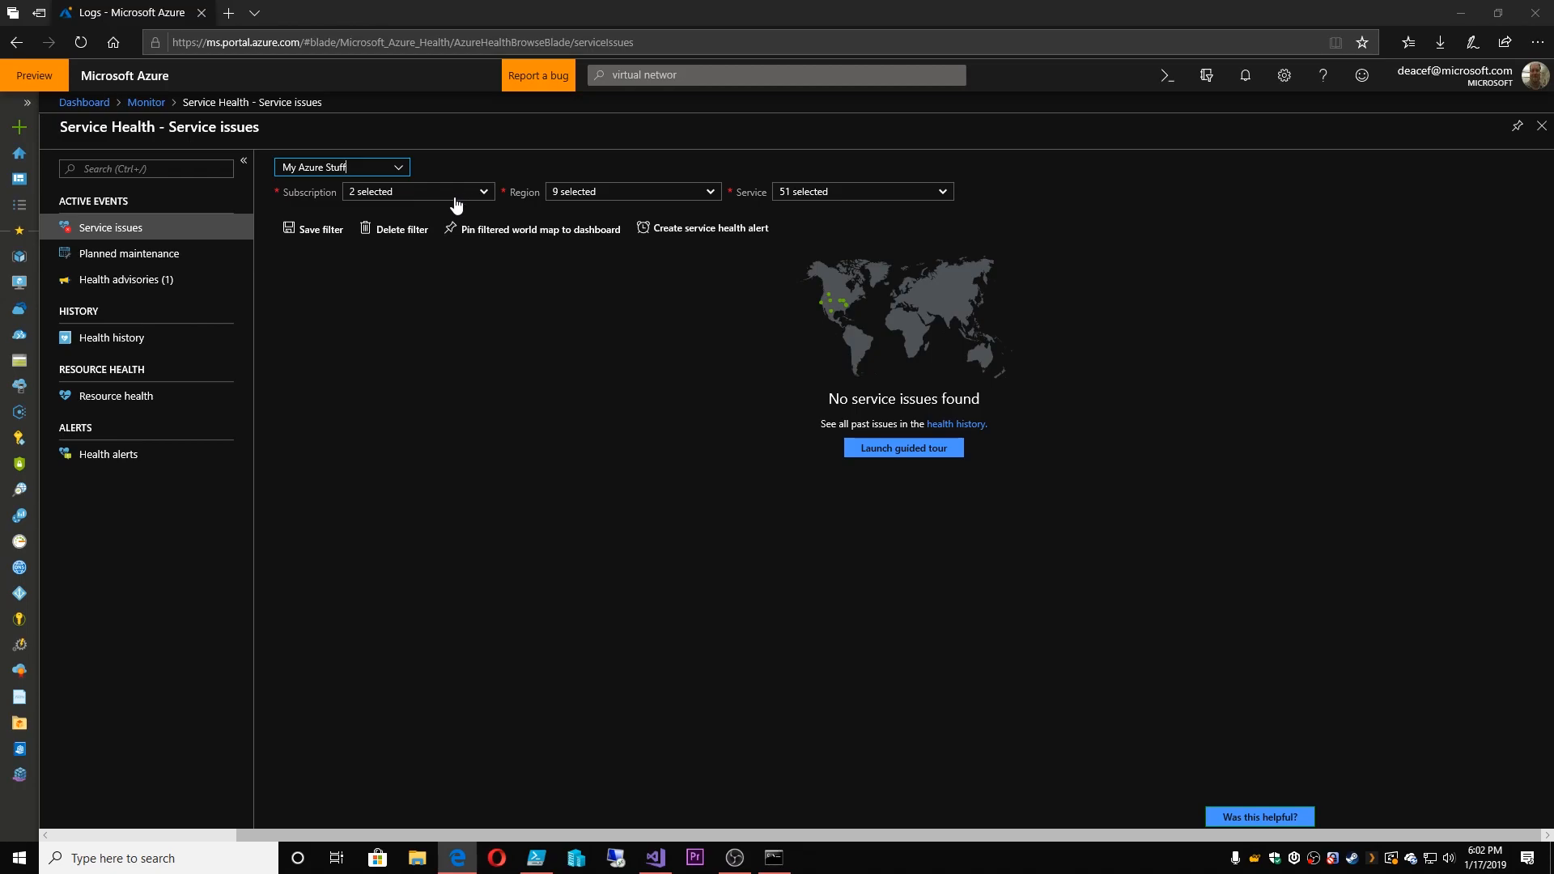
pyautogui.moveTo(452, 200)
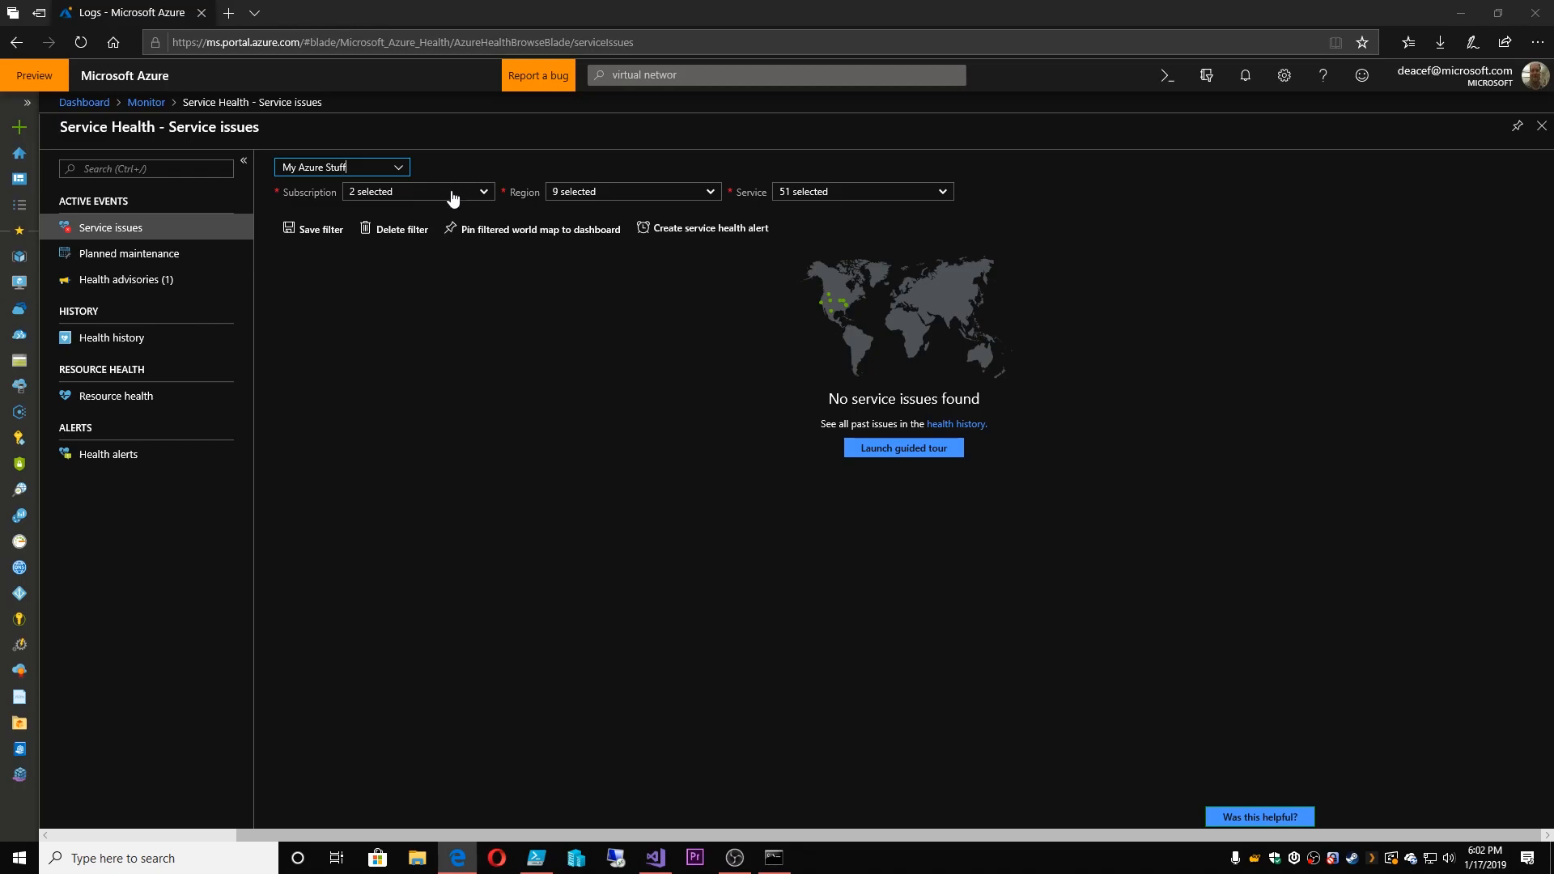
pyautogui.moveTo(590, 198)
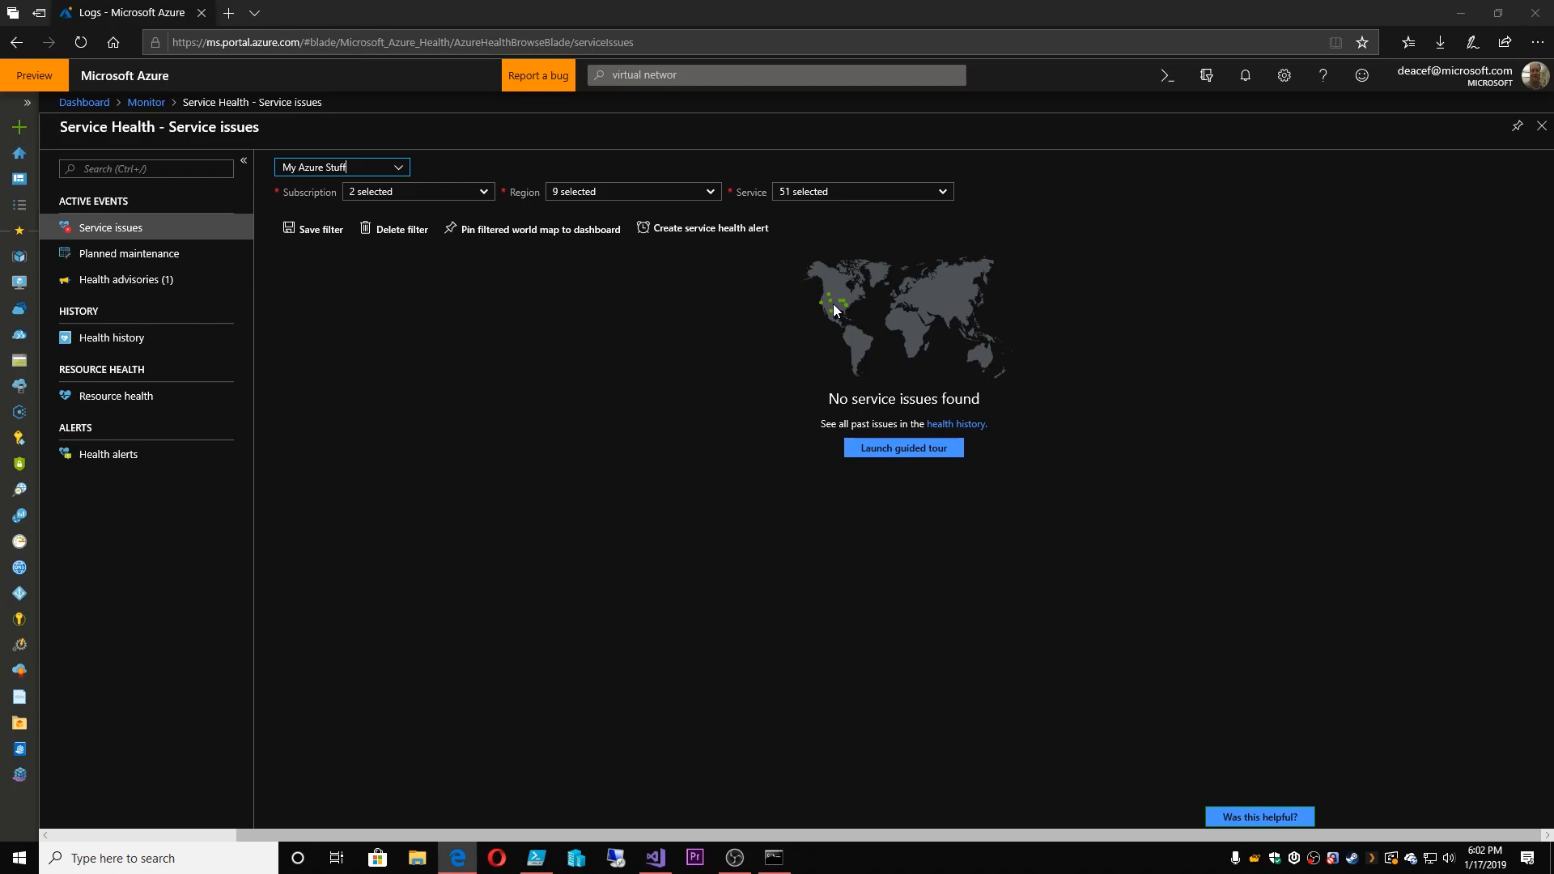
pyautogui.moveTo(561, 295)
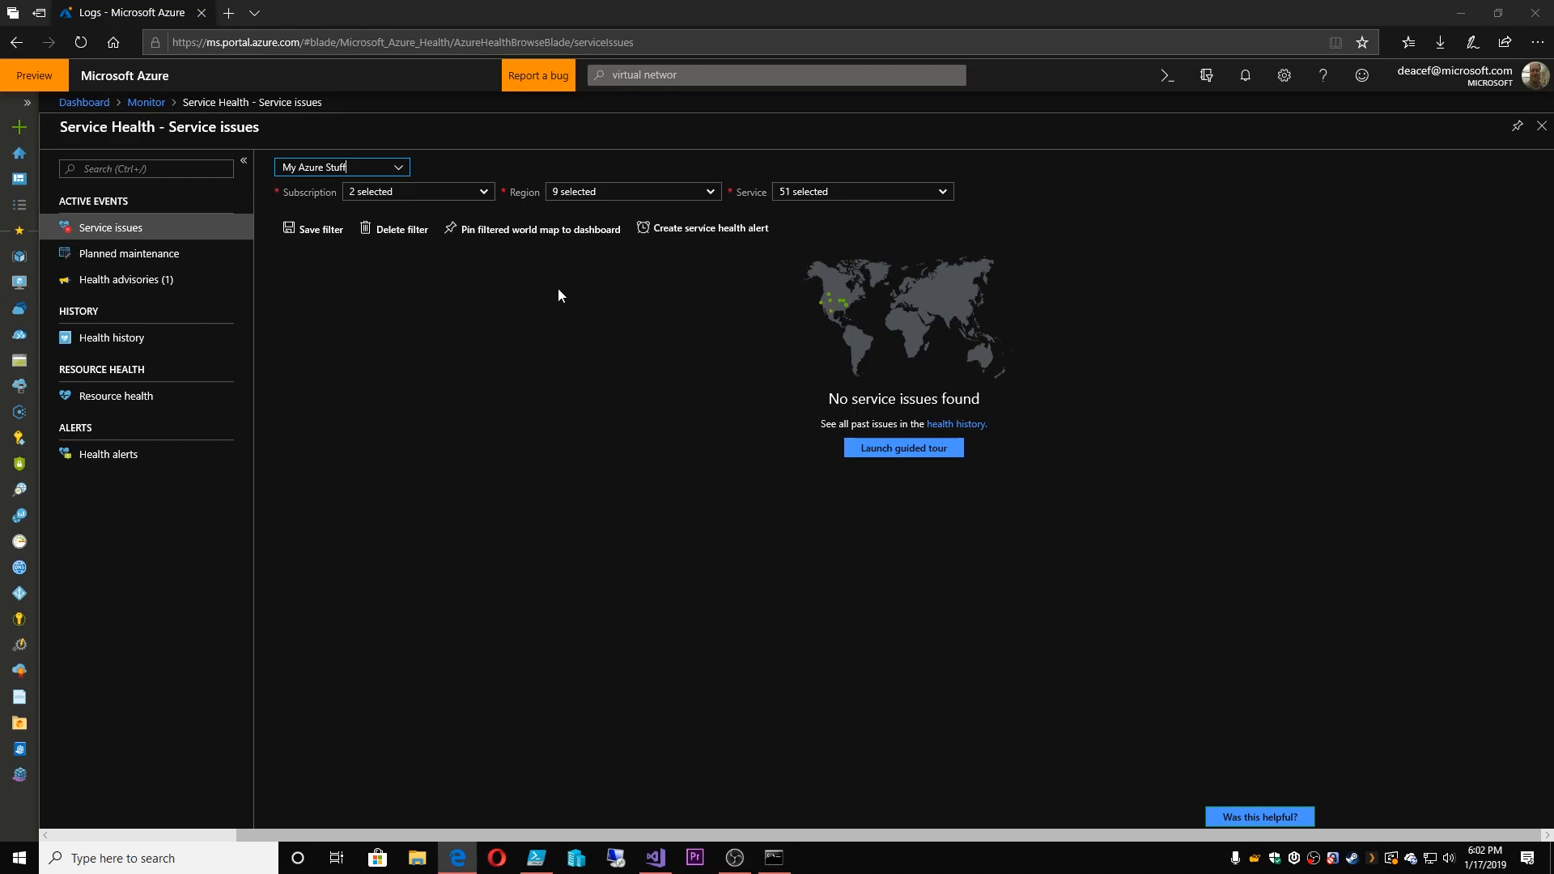
pyautogui.moveTo(678, 236)
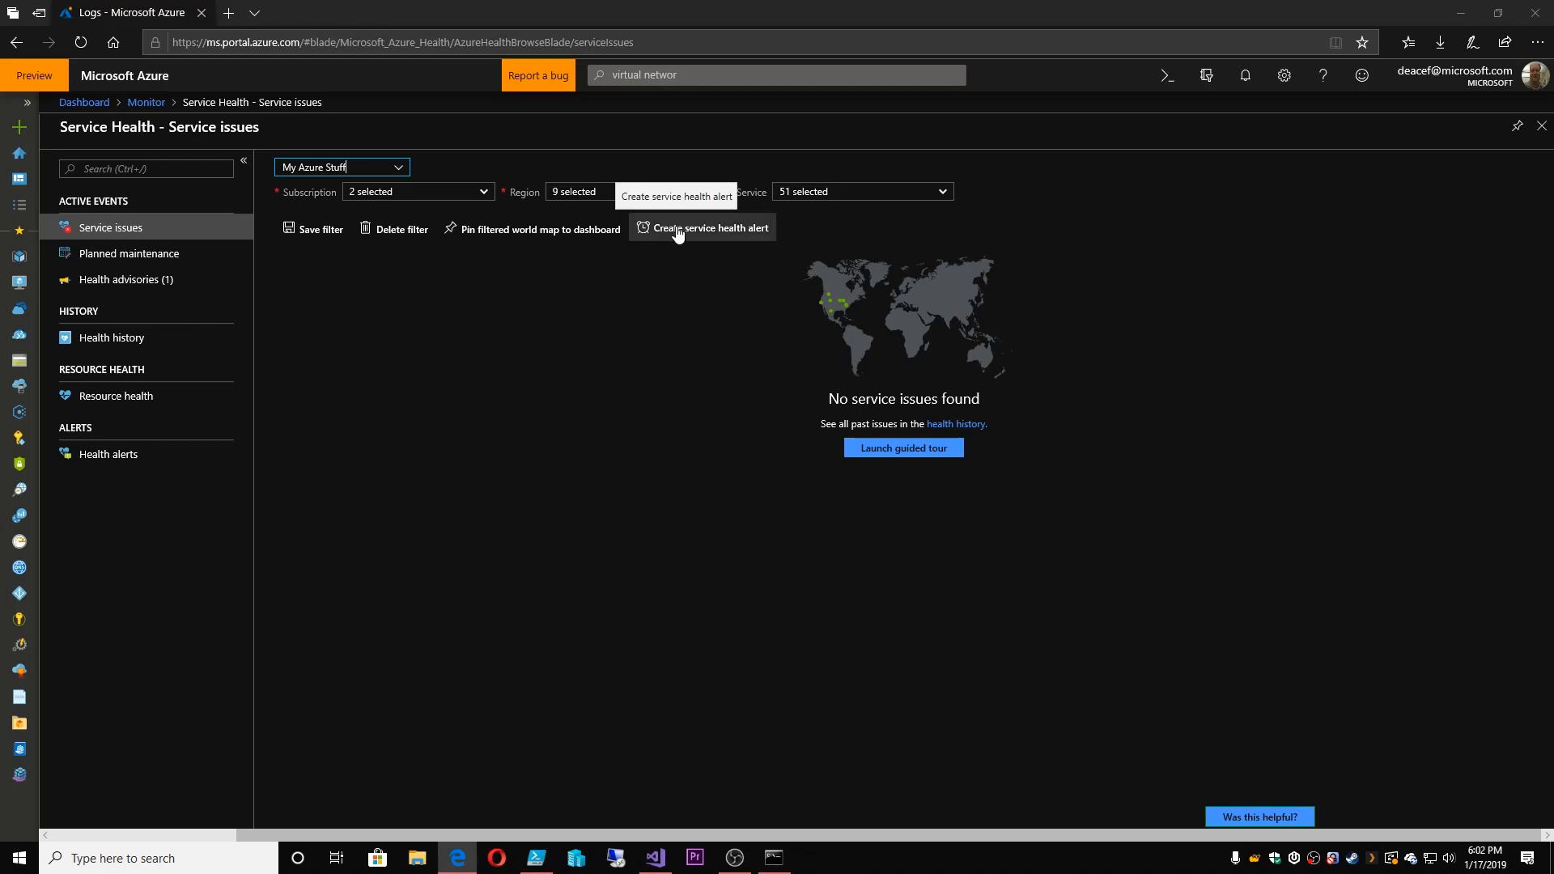
pyautogui.click(710, 228)
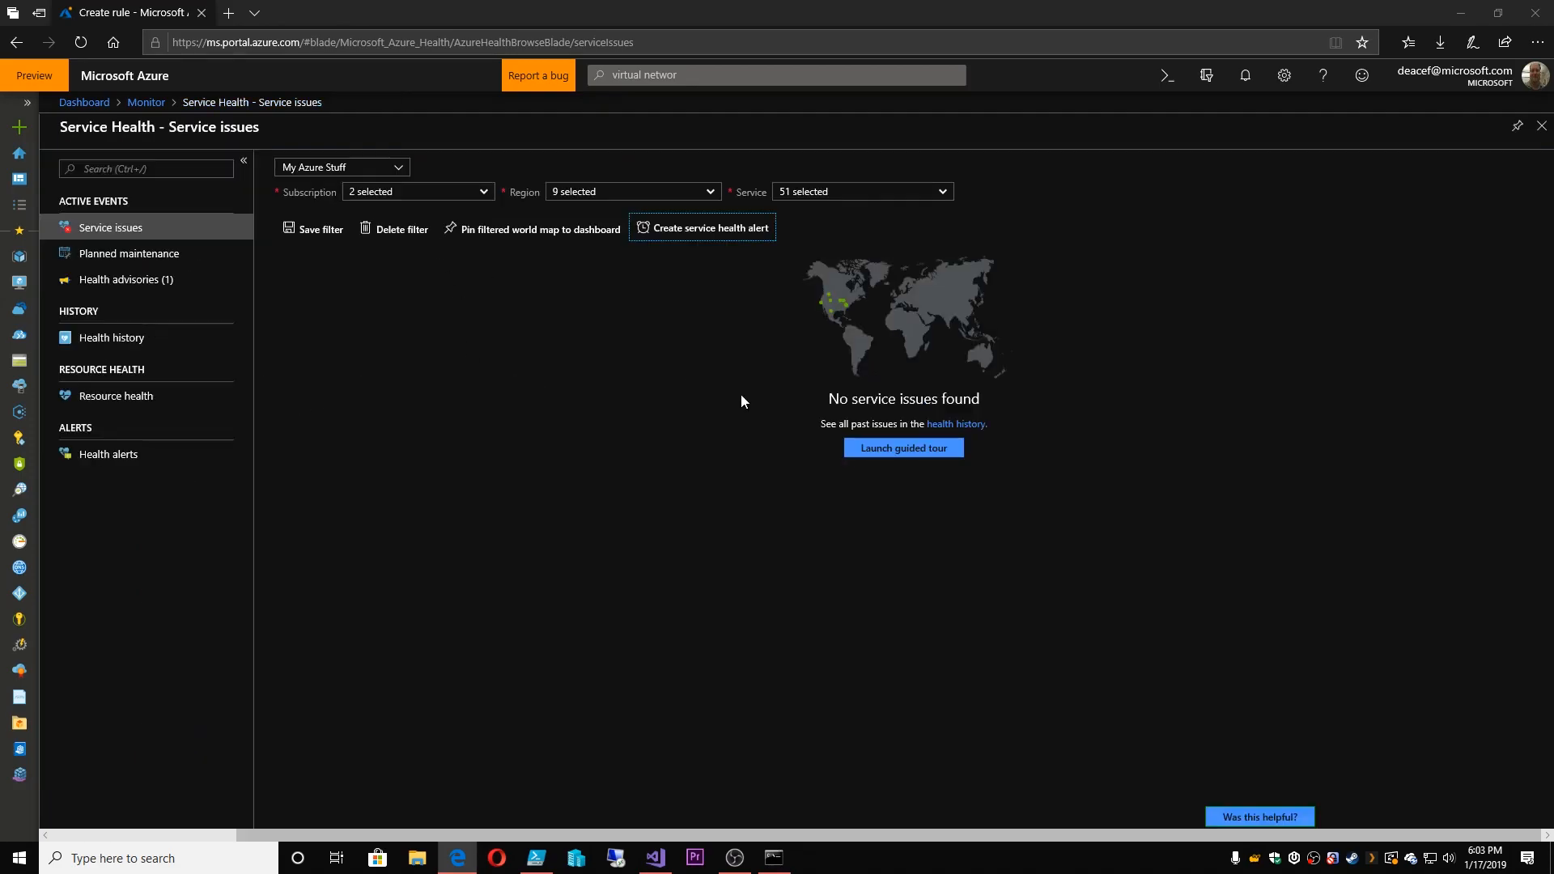
pyautogui.moveTo(154, 268)
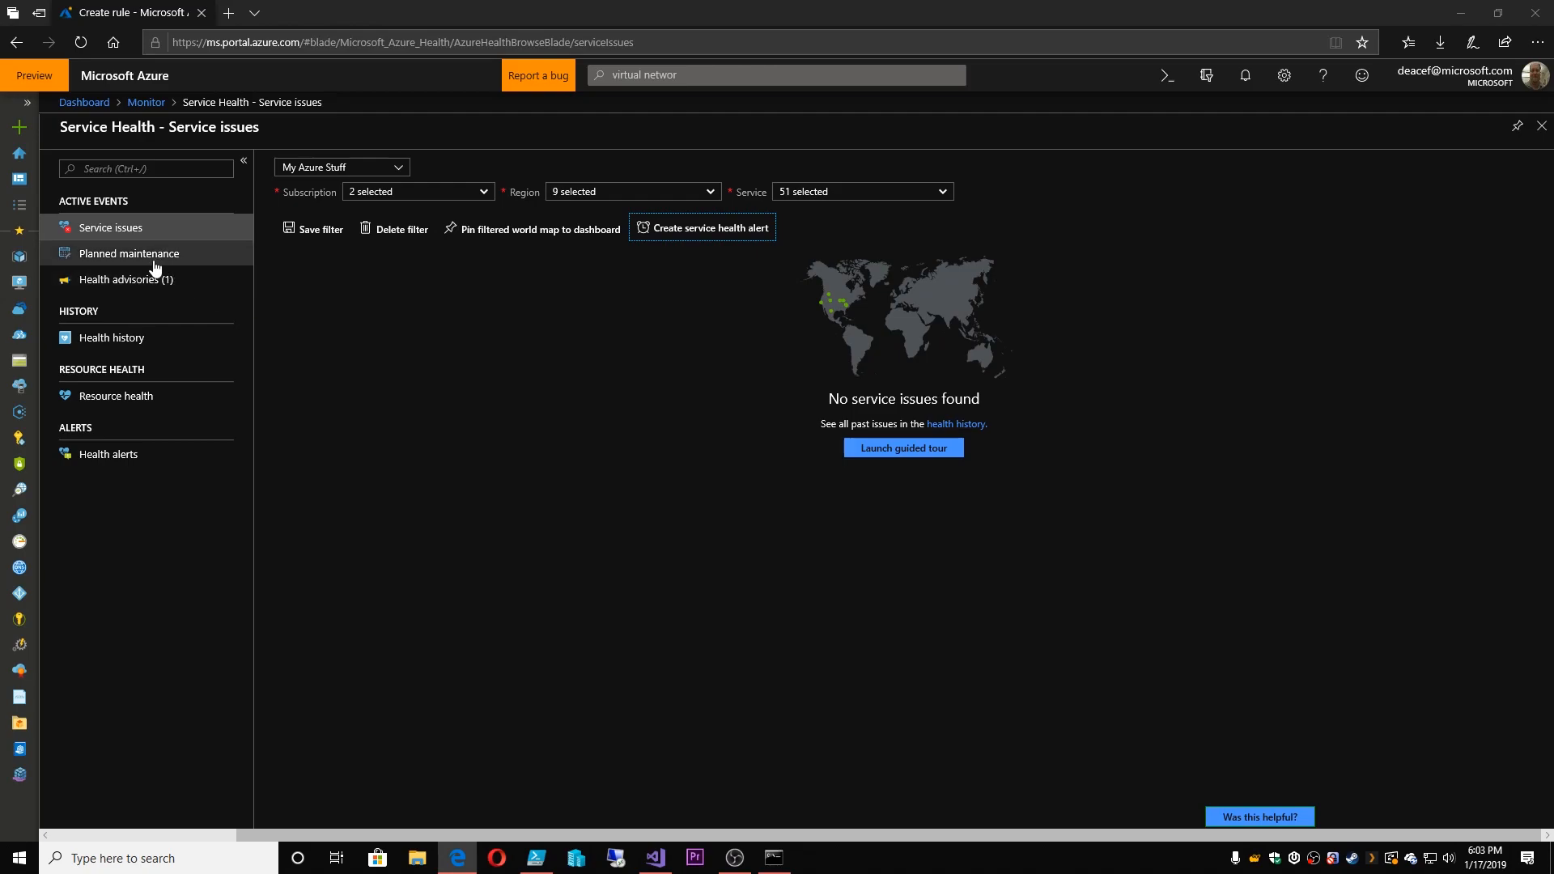
# Check Planned maintenance for scheduled events, then view Health advisories (1)
pyautogui.click(128, 254)
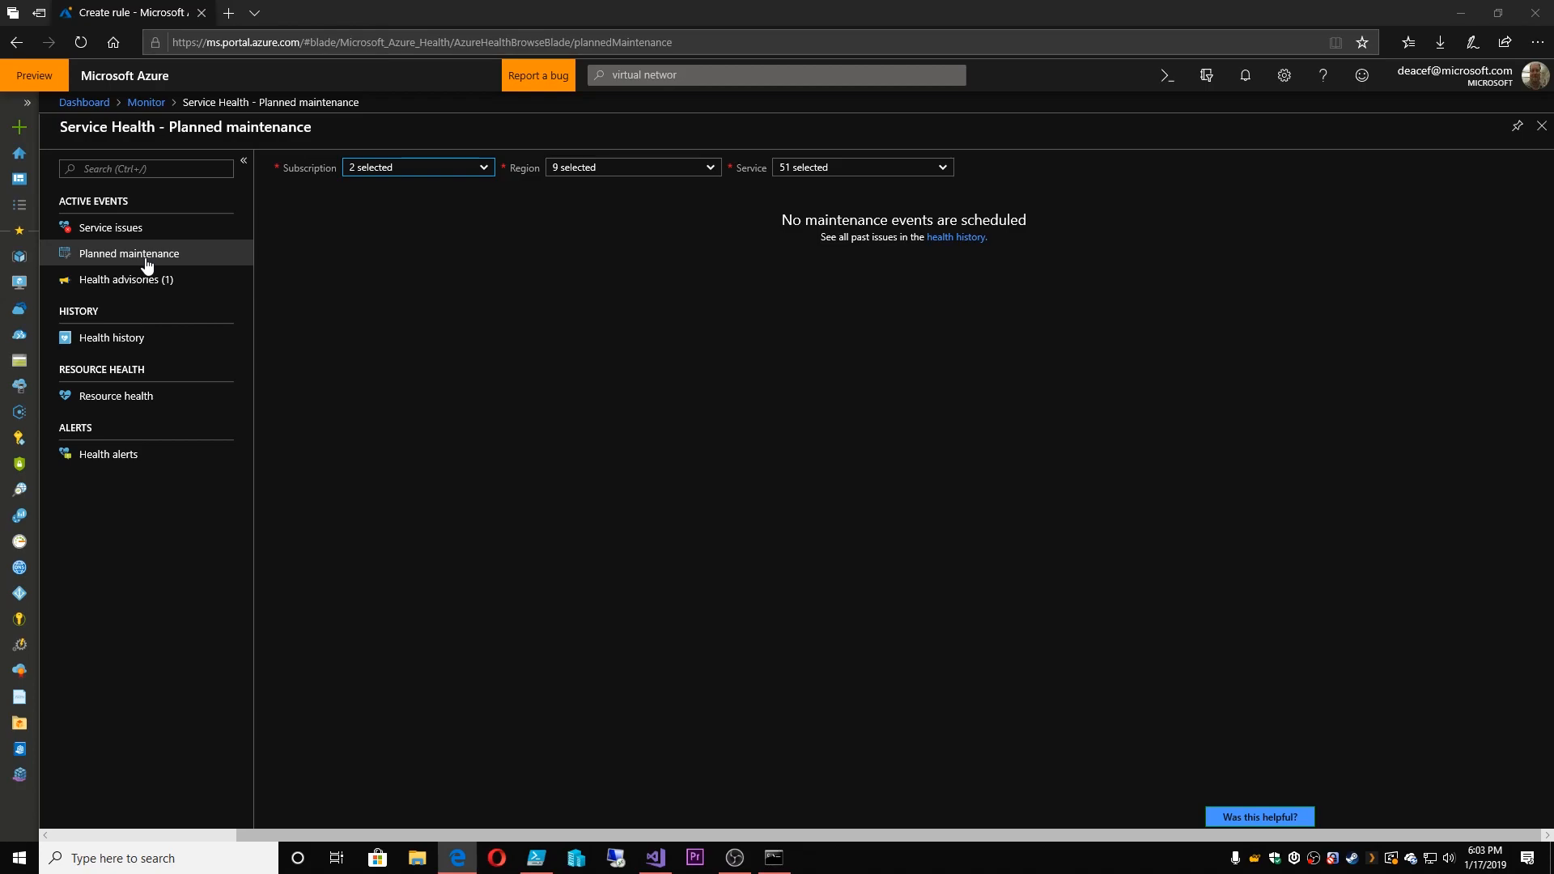
pyautogui.moveTo(247, 277)
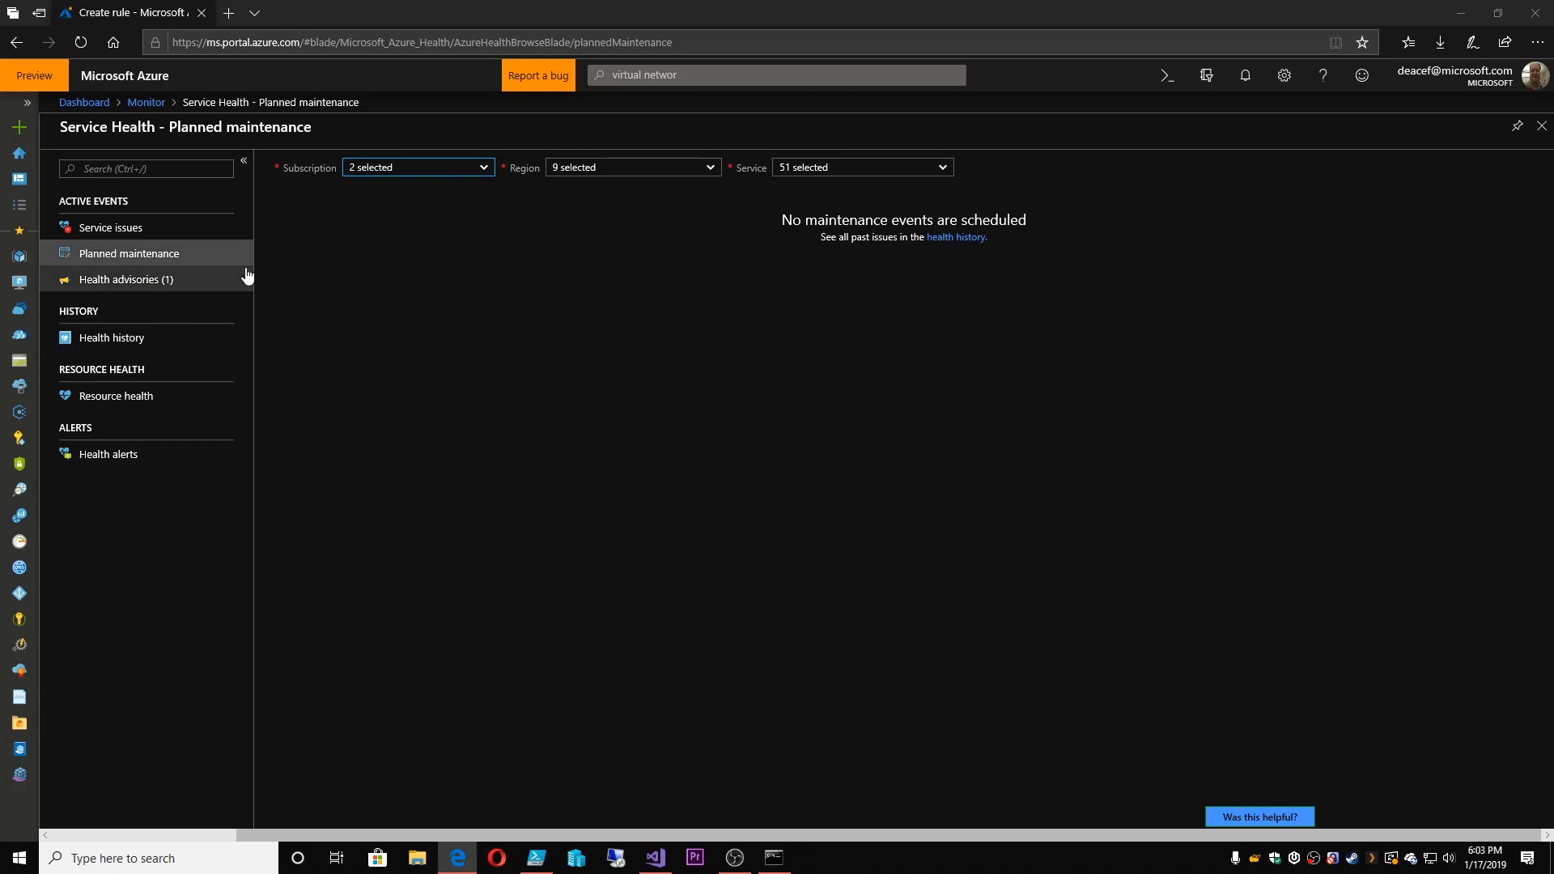
pyautogui.click(126, 279)
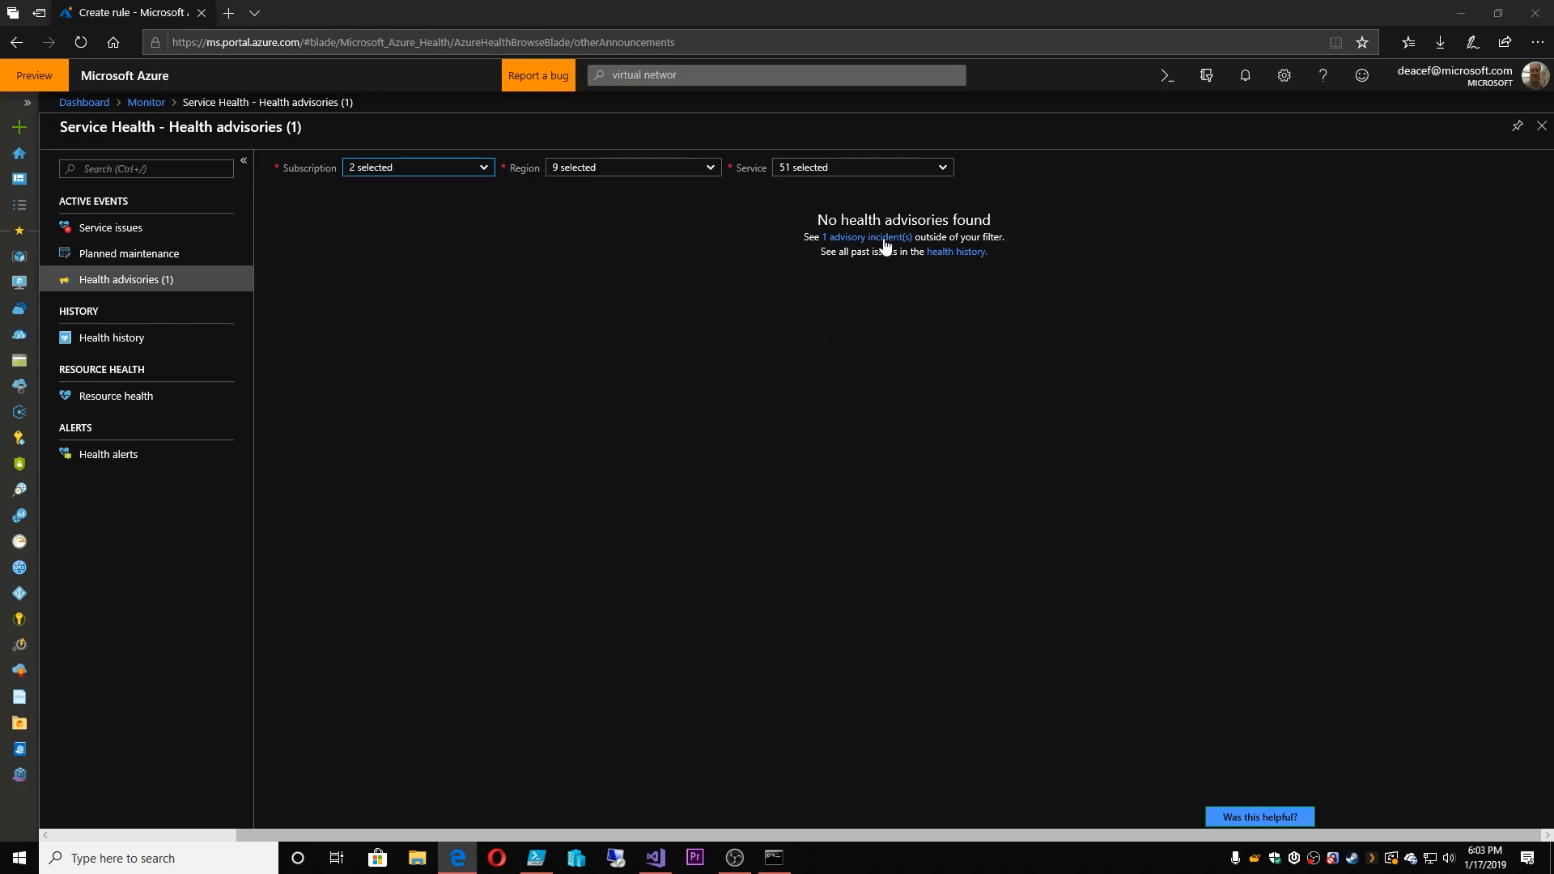
# Show the out-of-filter advisory X737-FWZ and scroll to its SQL Database upgrade summary
pyautogui.click(868, 238)
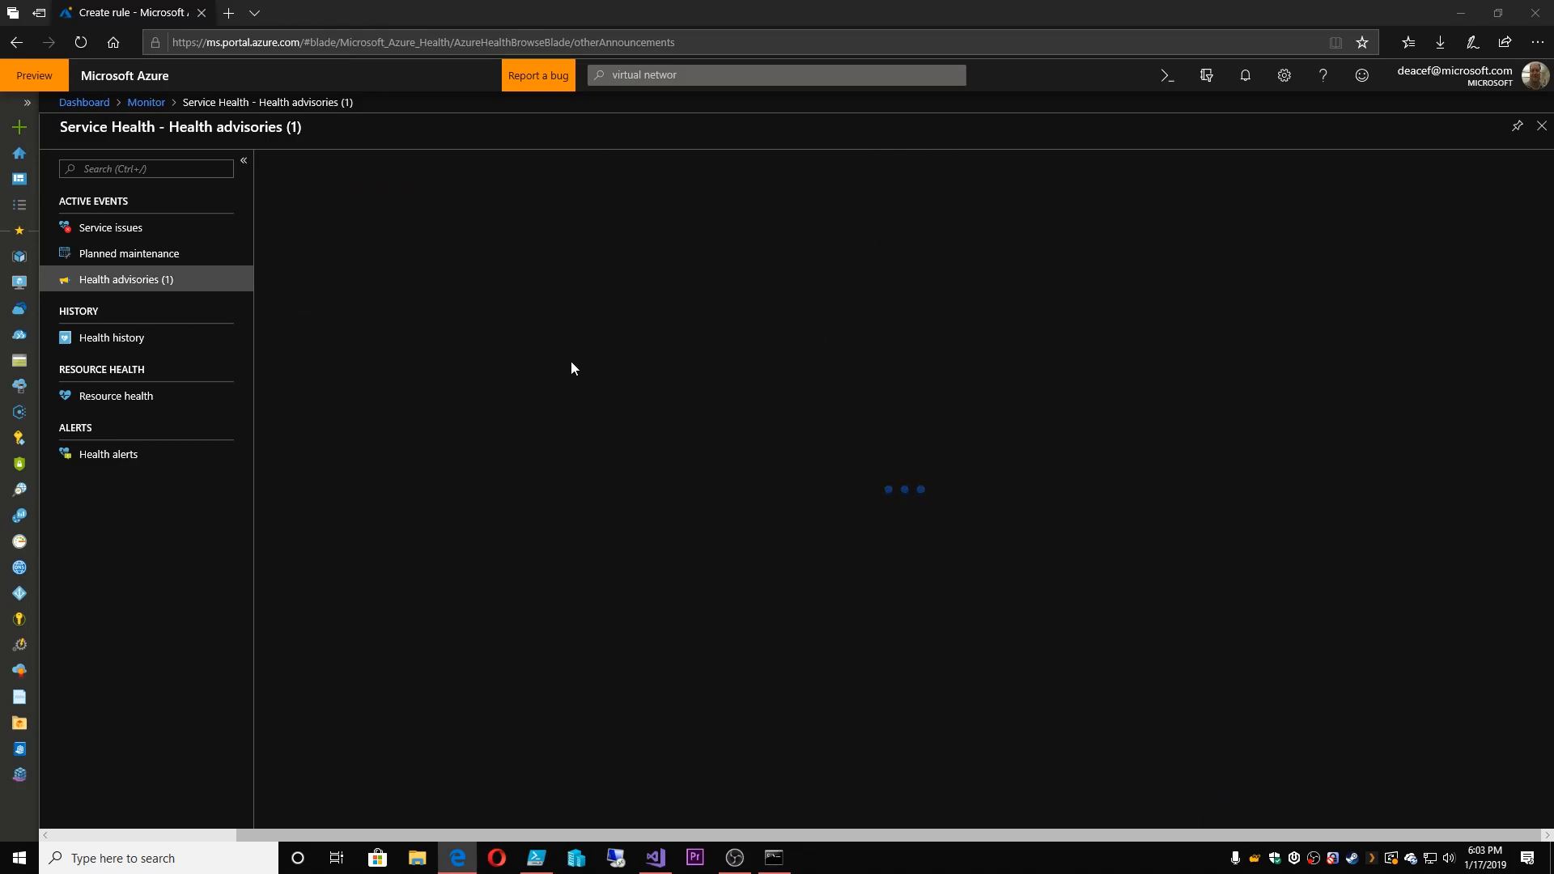
pyautogui.moveTo(615, 337)
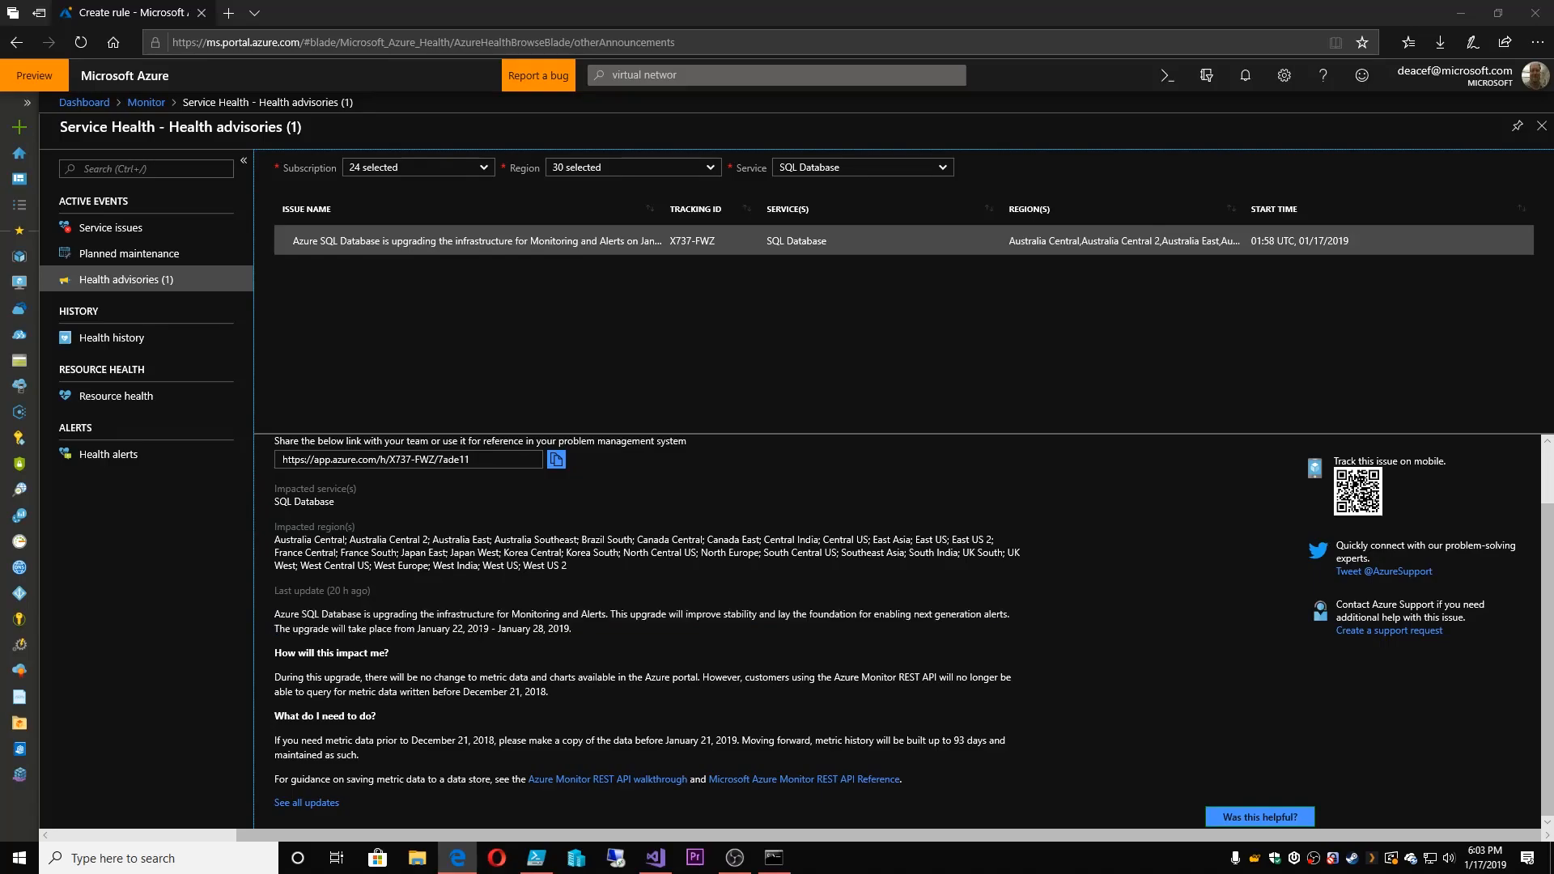
pyautogui.moveTo(420, 613); pyautogui.dragTo(573, 628)
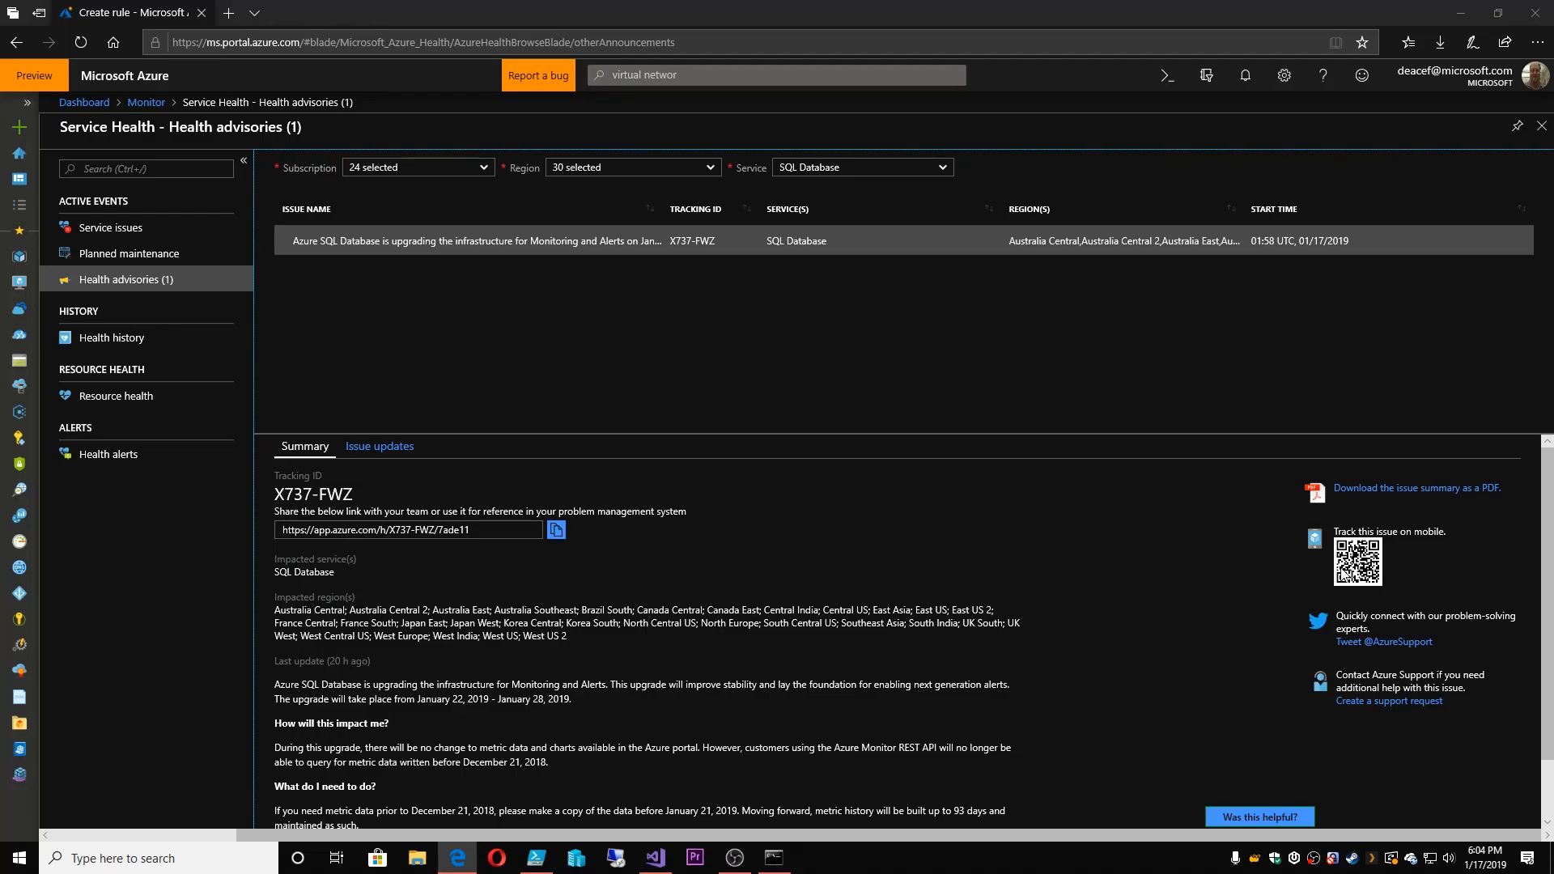
pyautogui.moveTo(1376, 648)
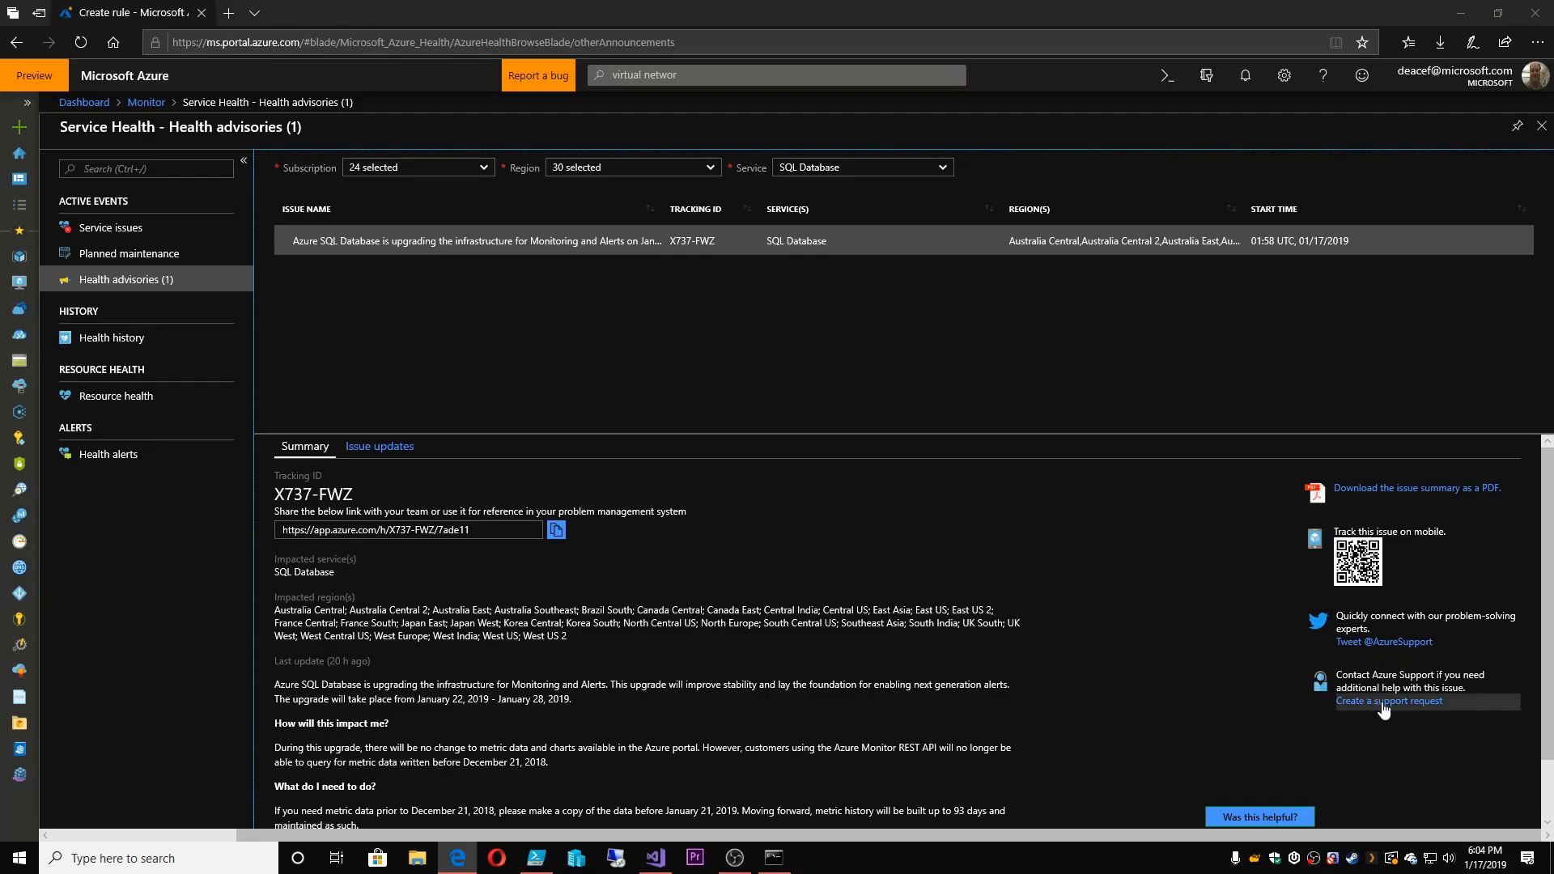
pyautogui.moveTo(97, 343)
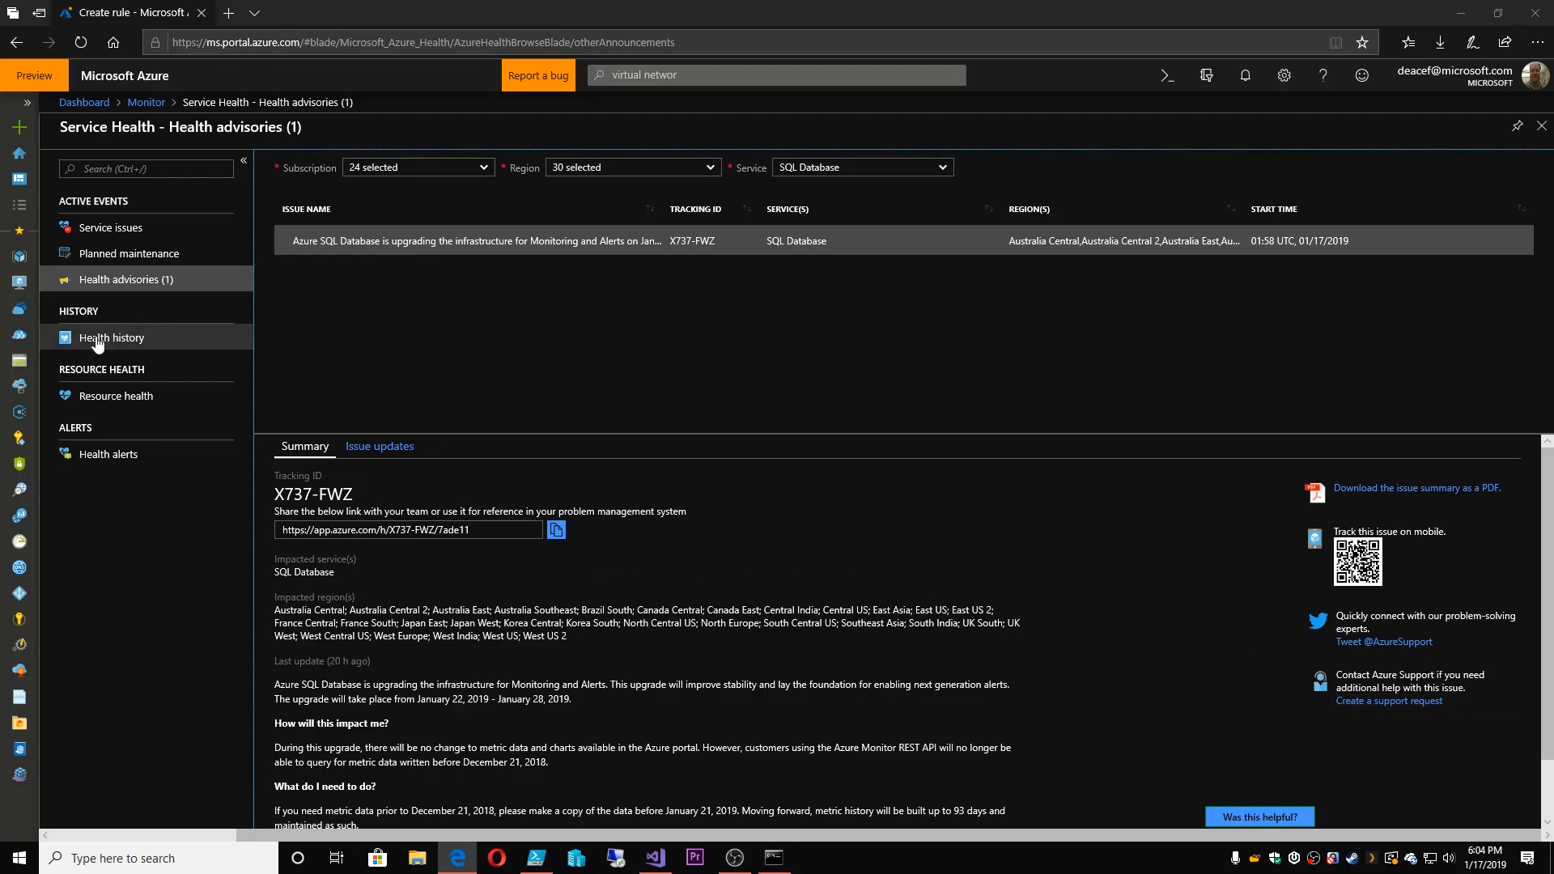
# Set Health history to Last month, inspect the SQL Database advisory, then check Health alerts
pyautogui.click(111, 337)
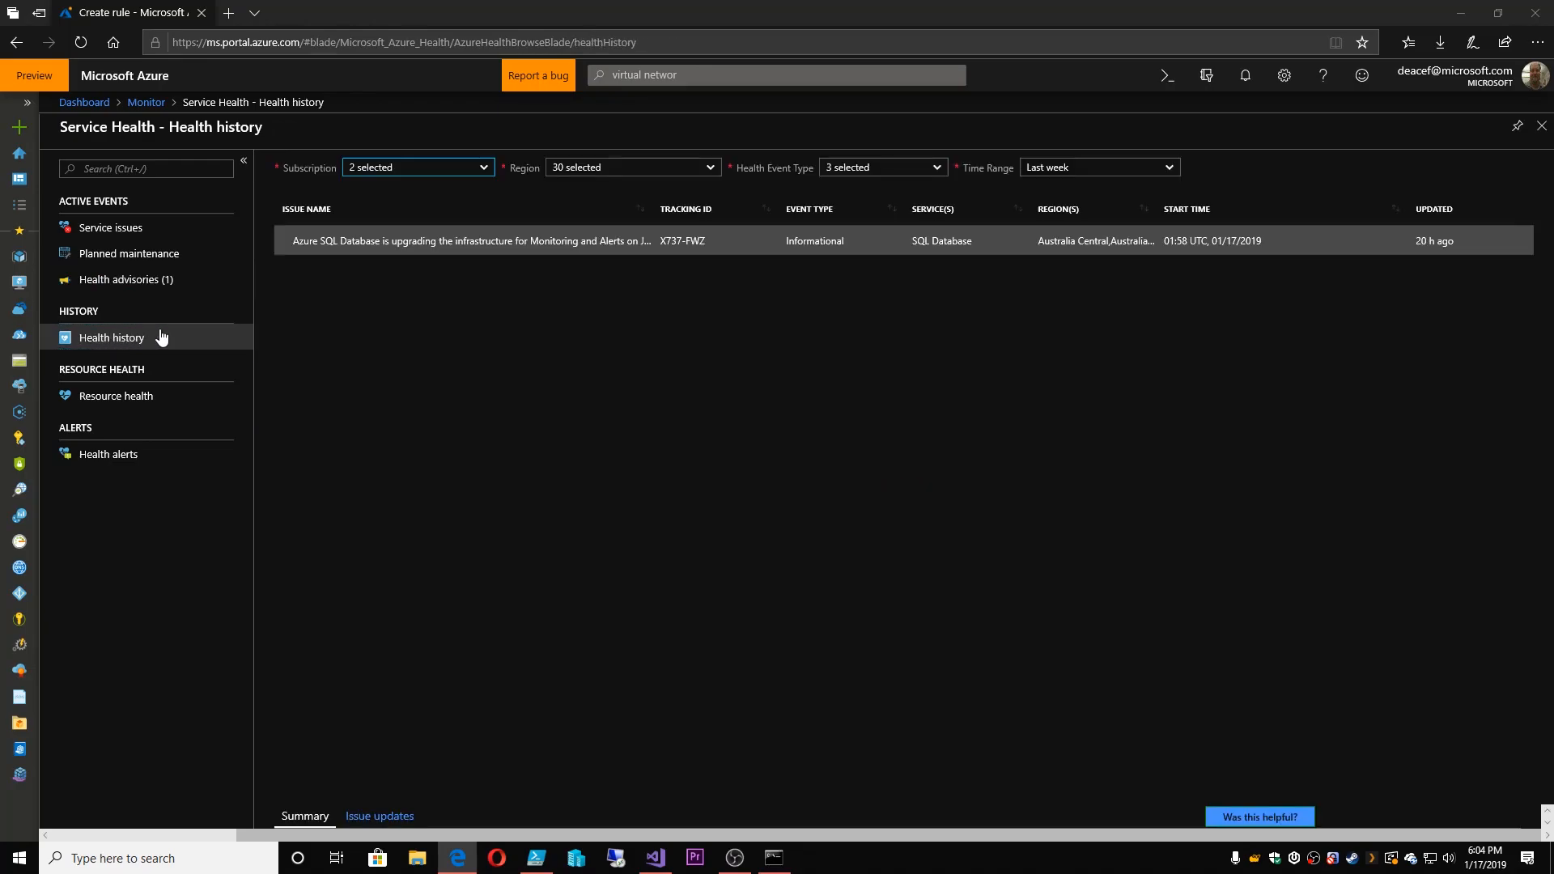
pyautogui.click(472, 240)
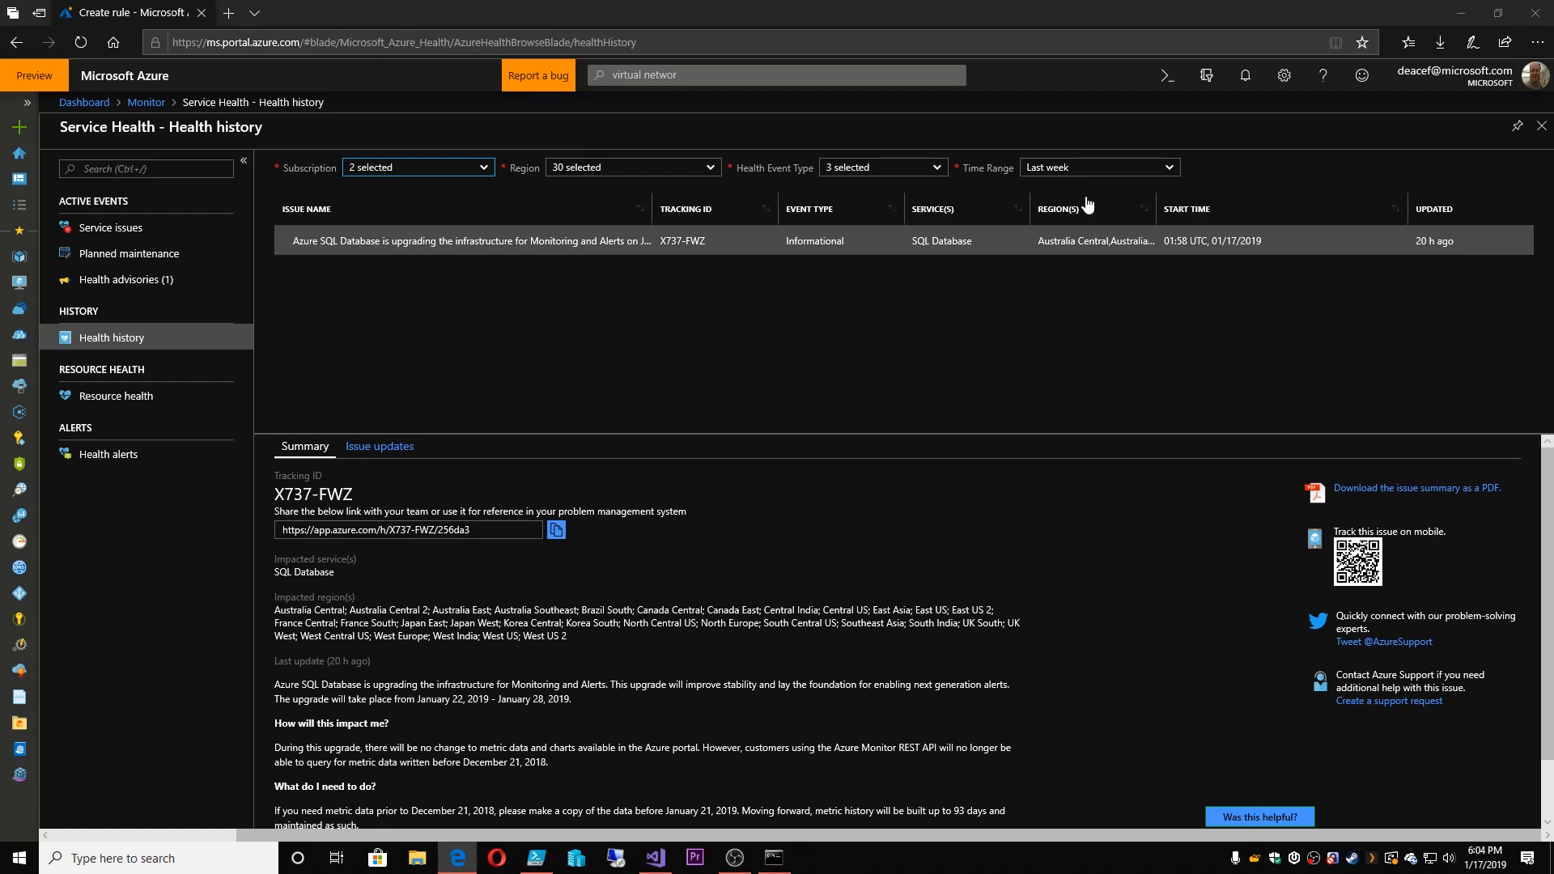
pyautogui.click(1098, 168)
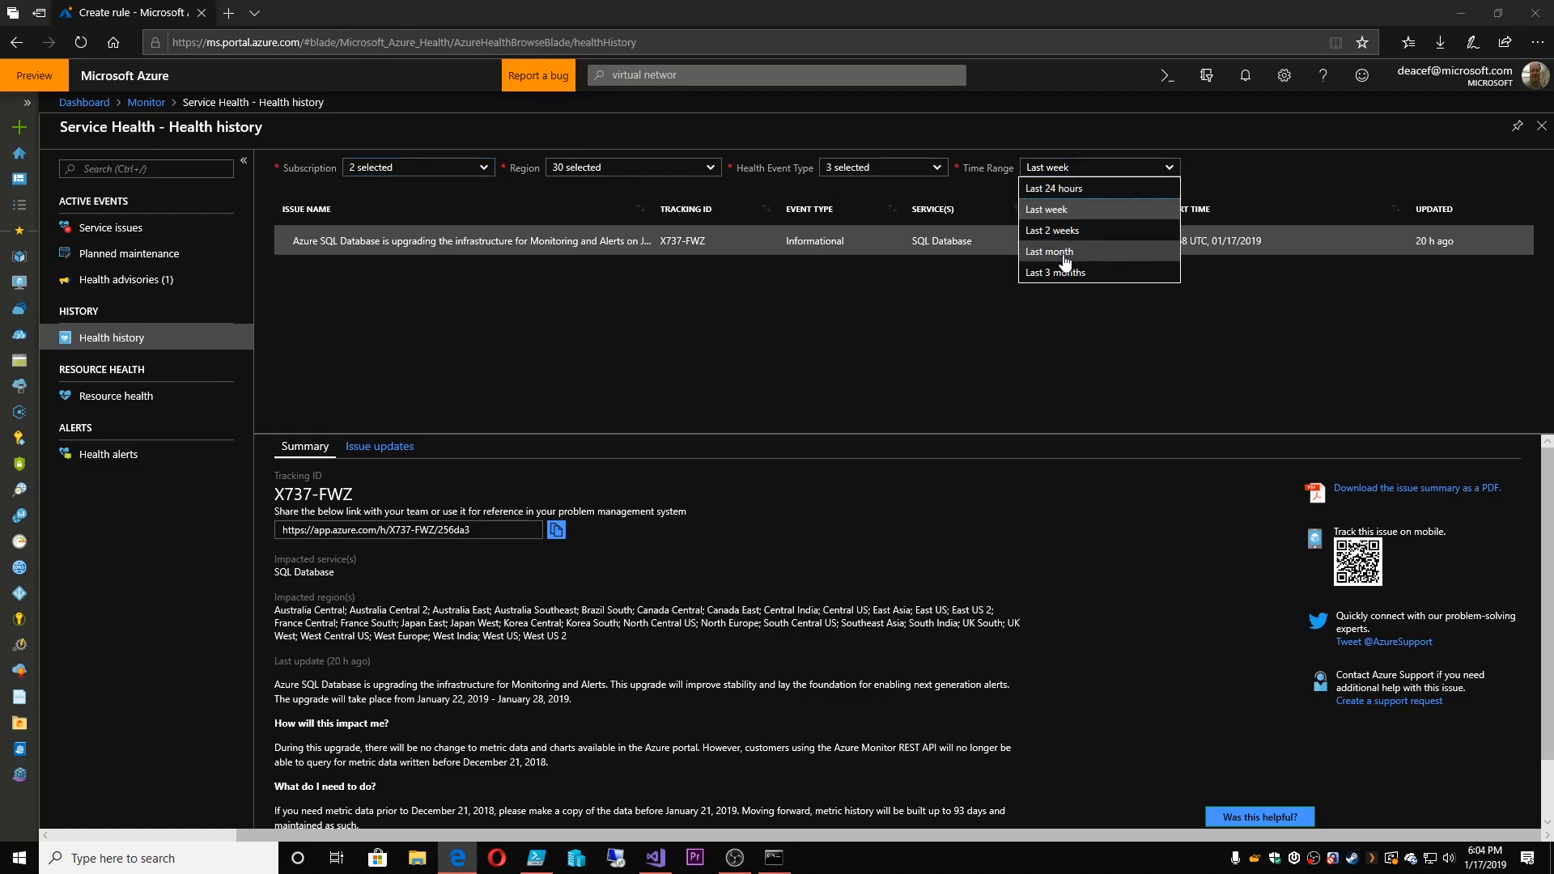
pyautogui.click(1049, 251)
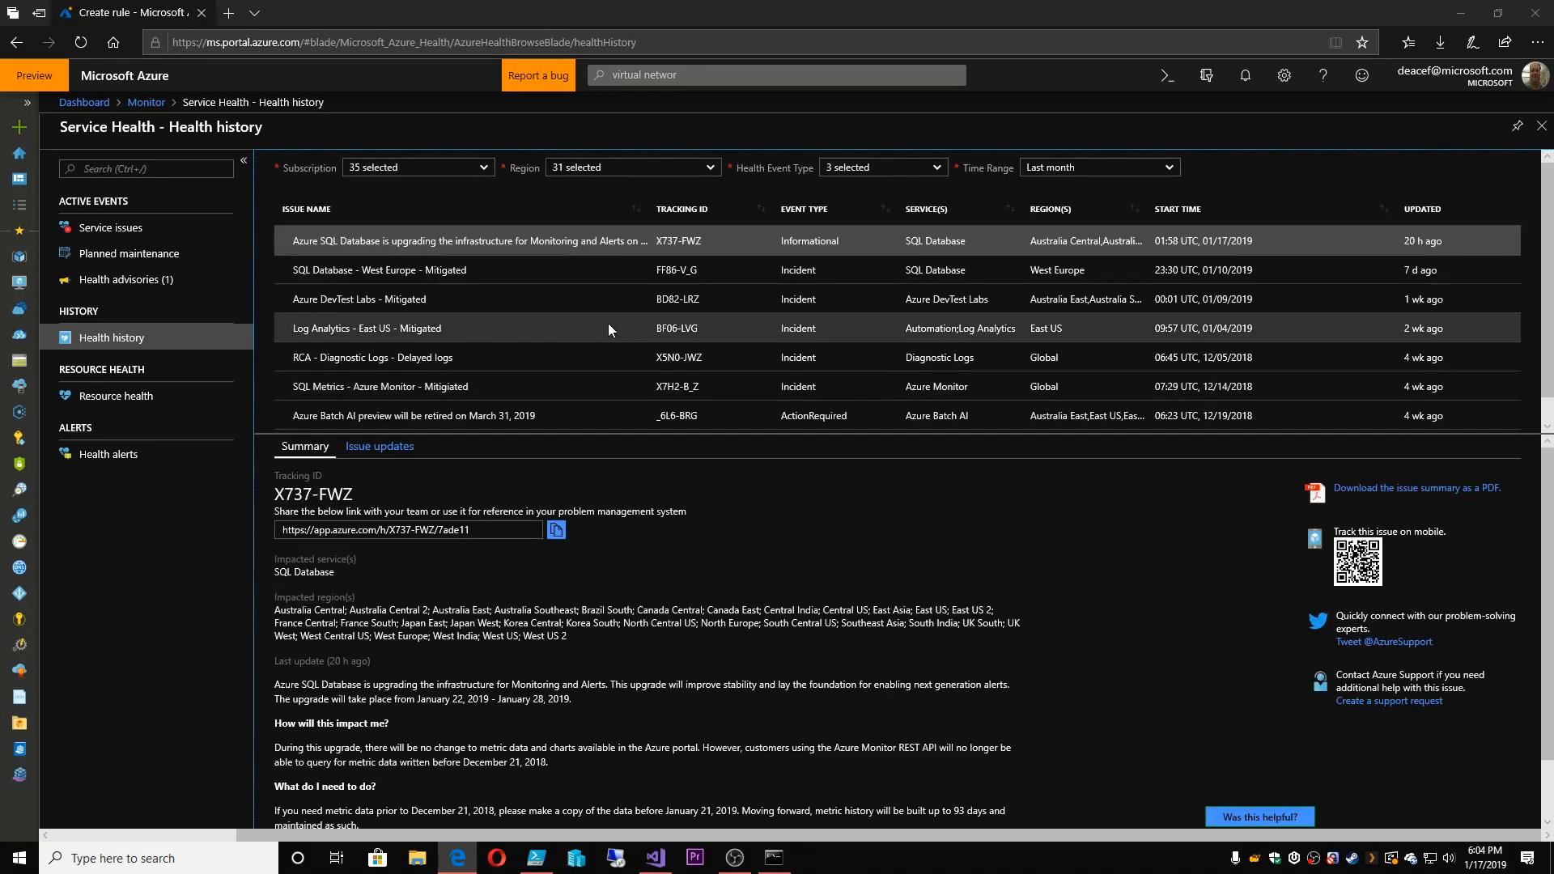
pyautogui.moveTo(570, 341)
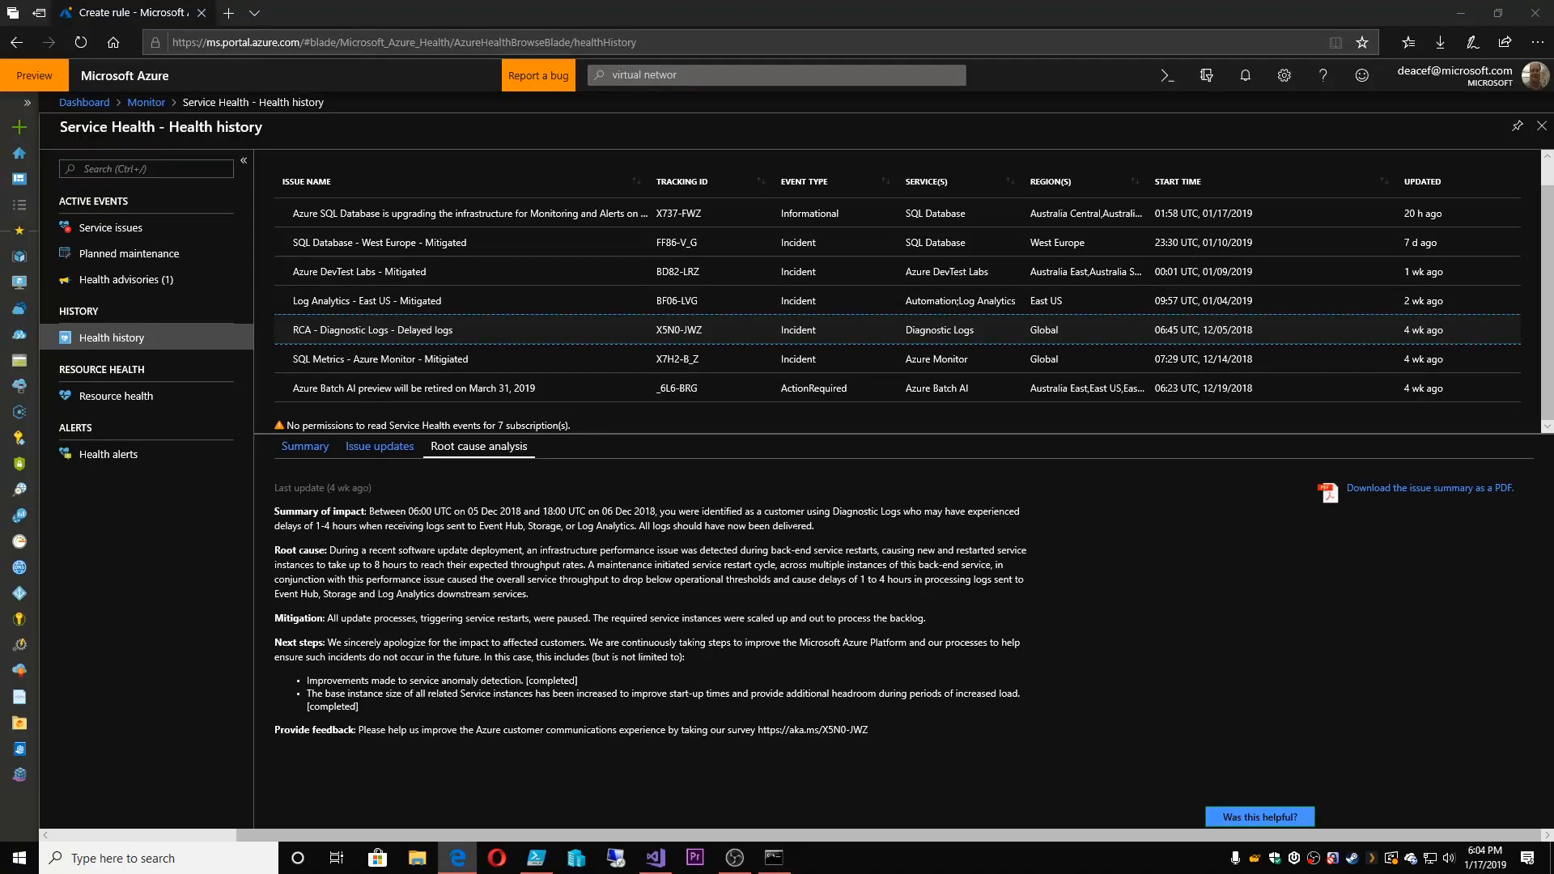
pyautogui.moveTo(758, 486)
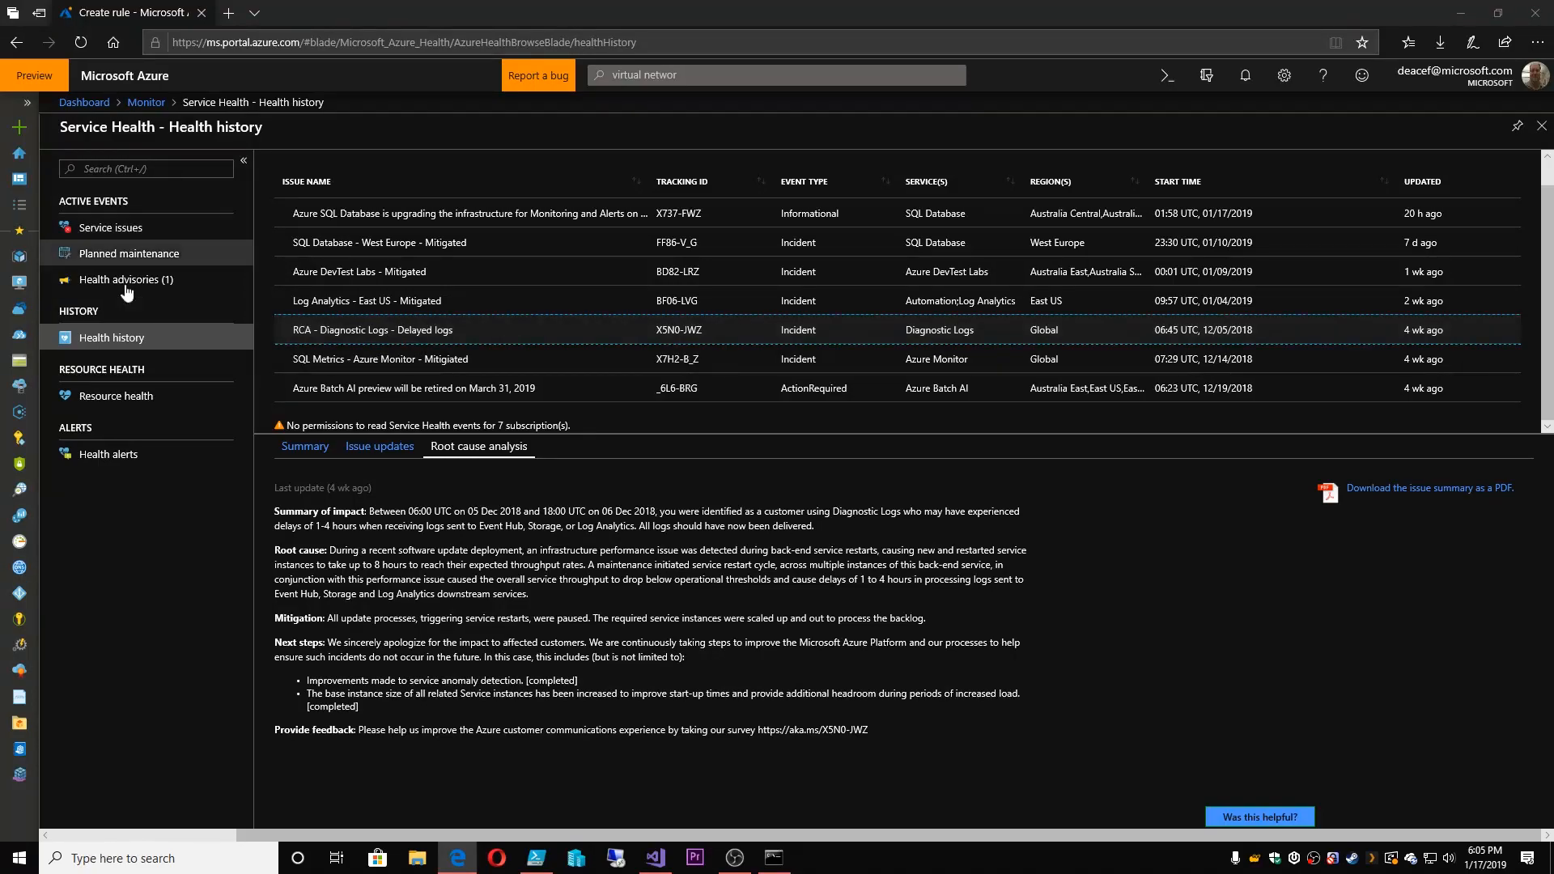
pyautogui.click(108, 455)
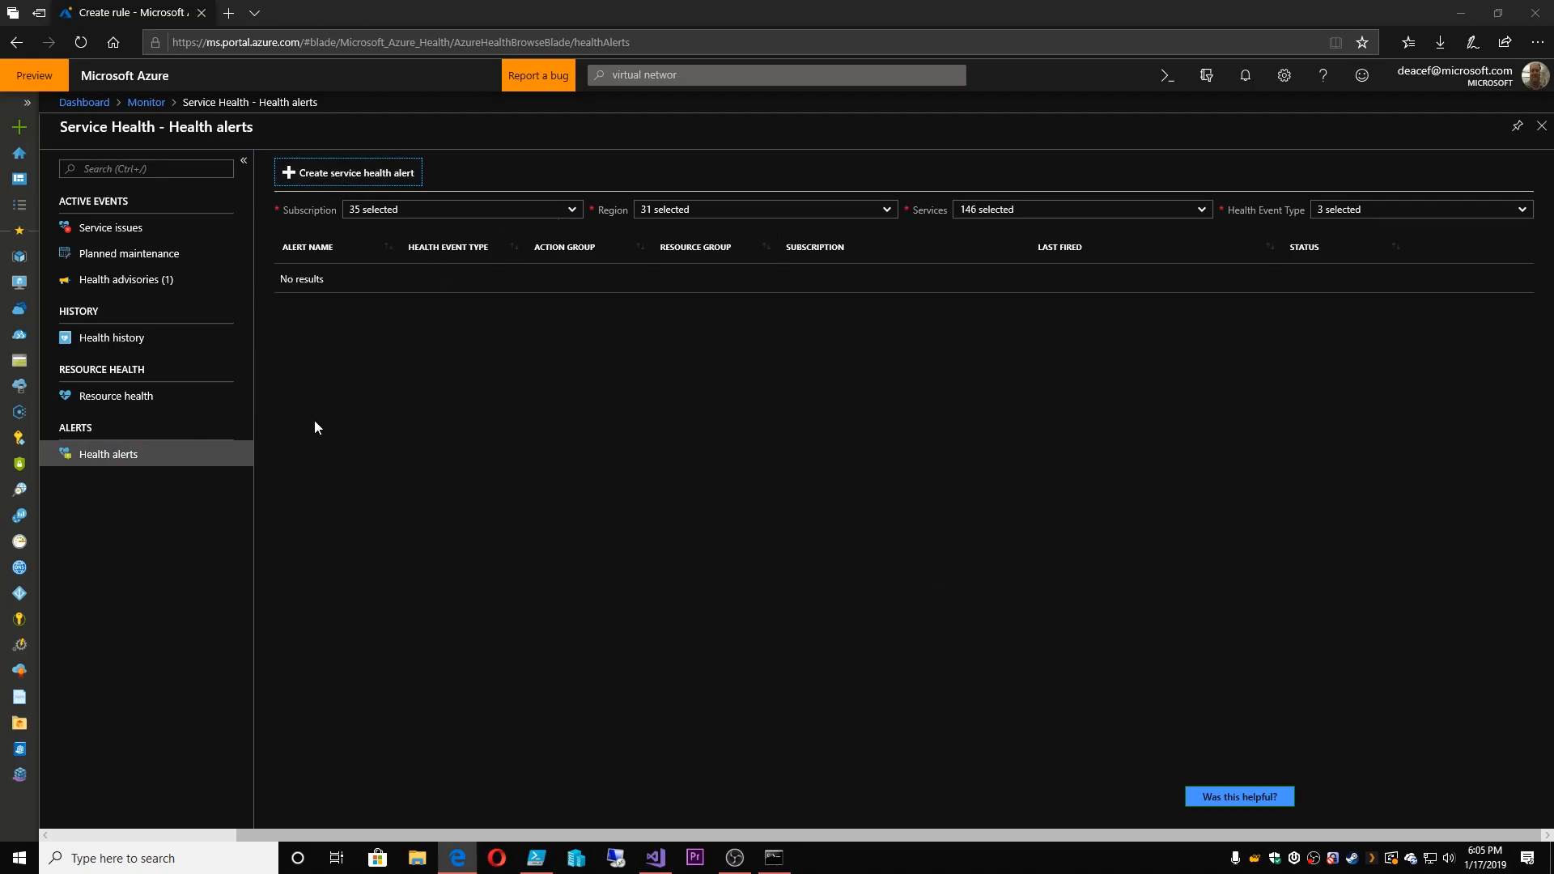
pyautogui.click(110, 227)
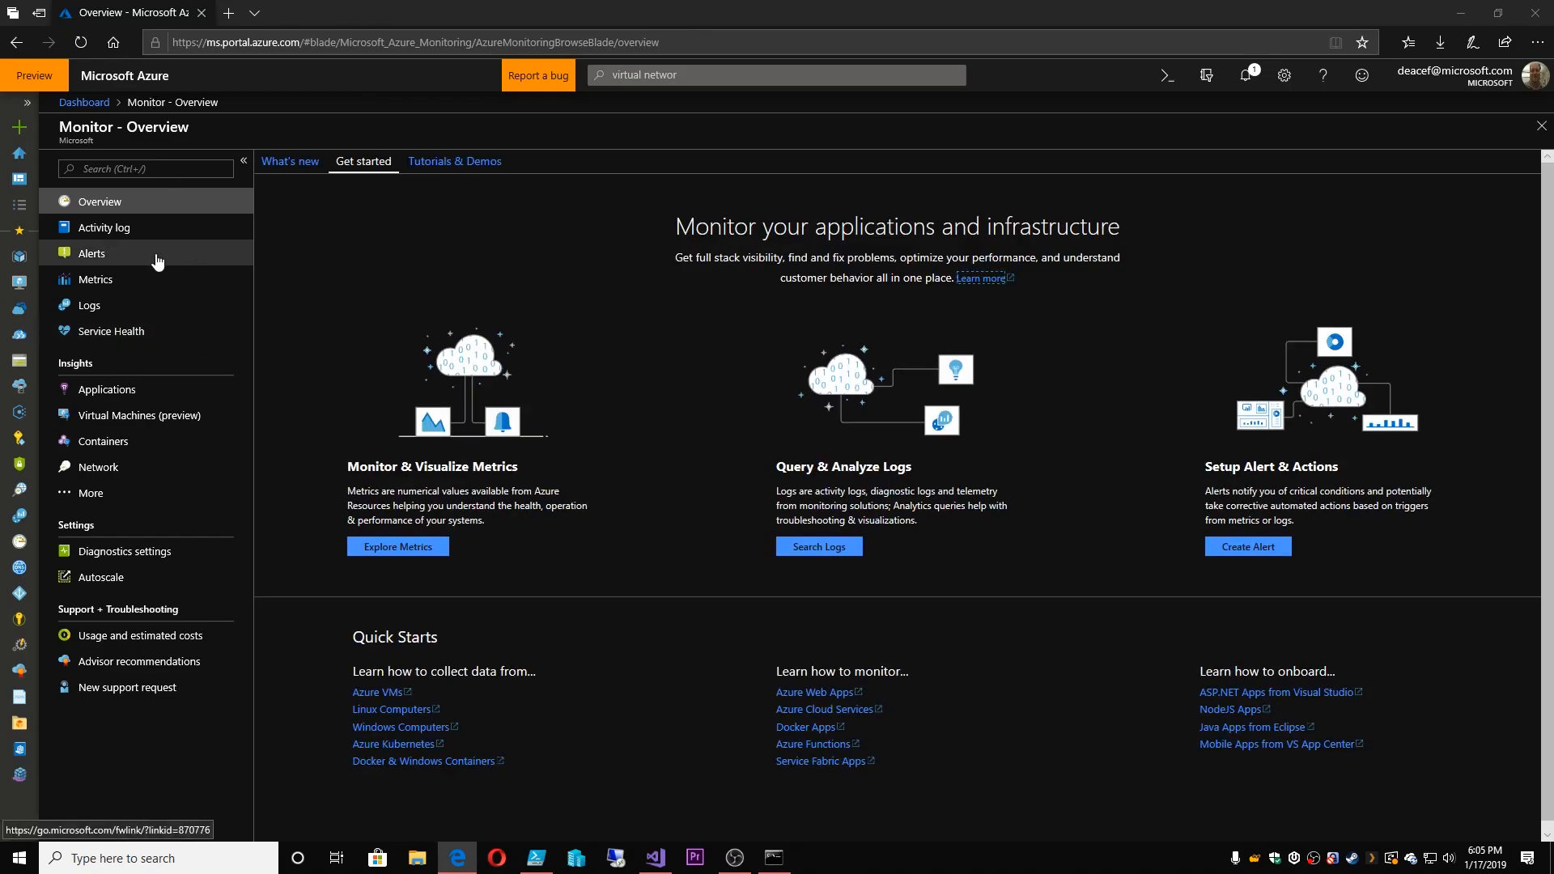
pyautogui.moveTo(397, 370)
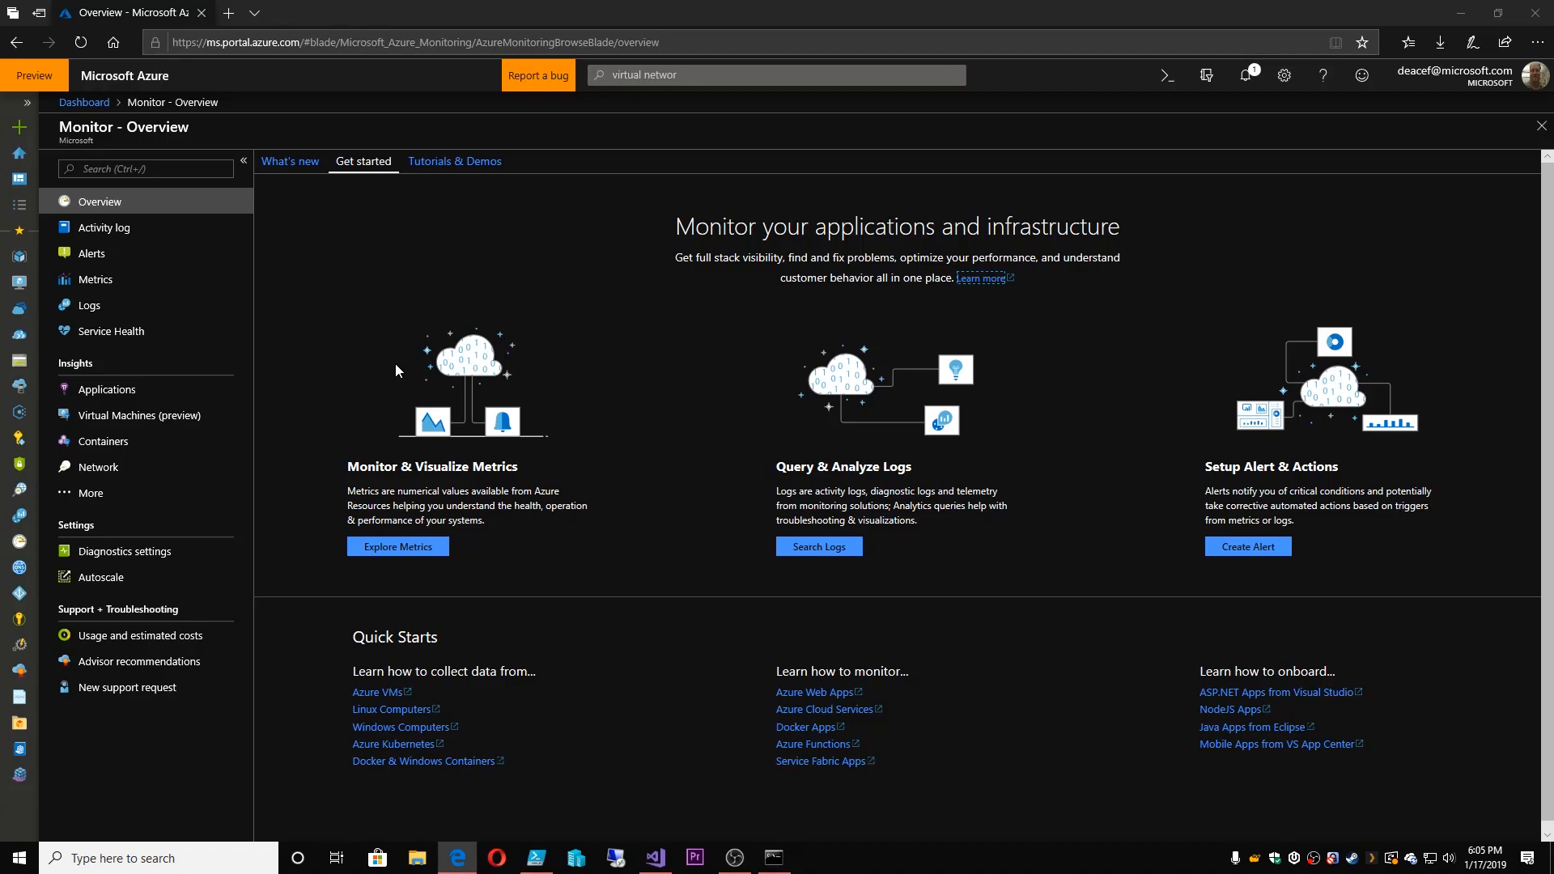
pyautogui.moveTo(395, 375)
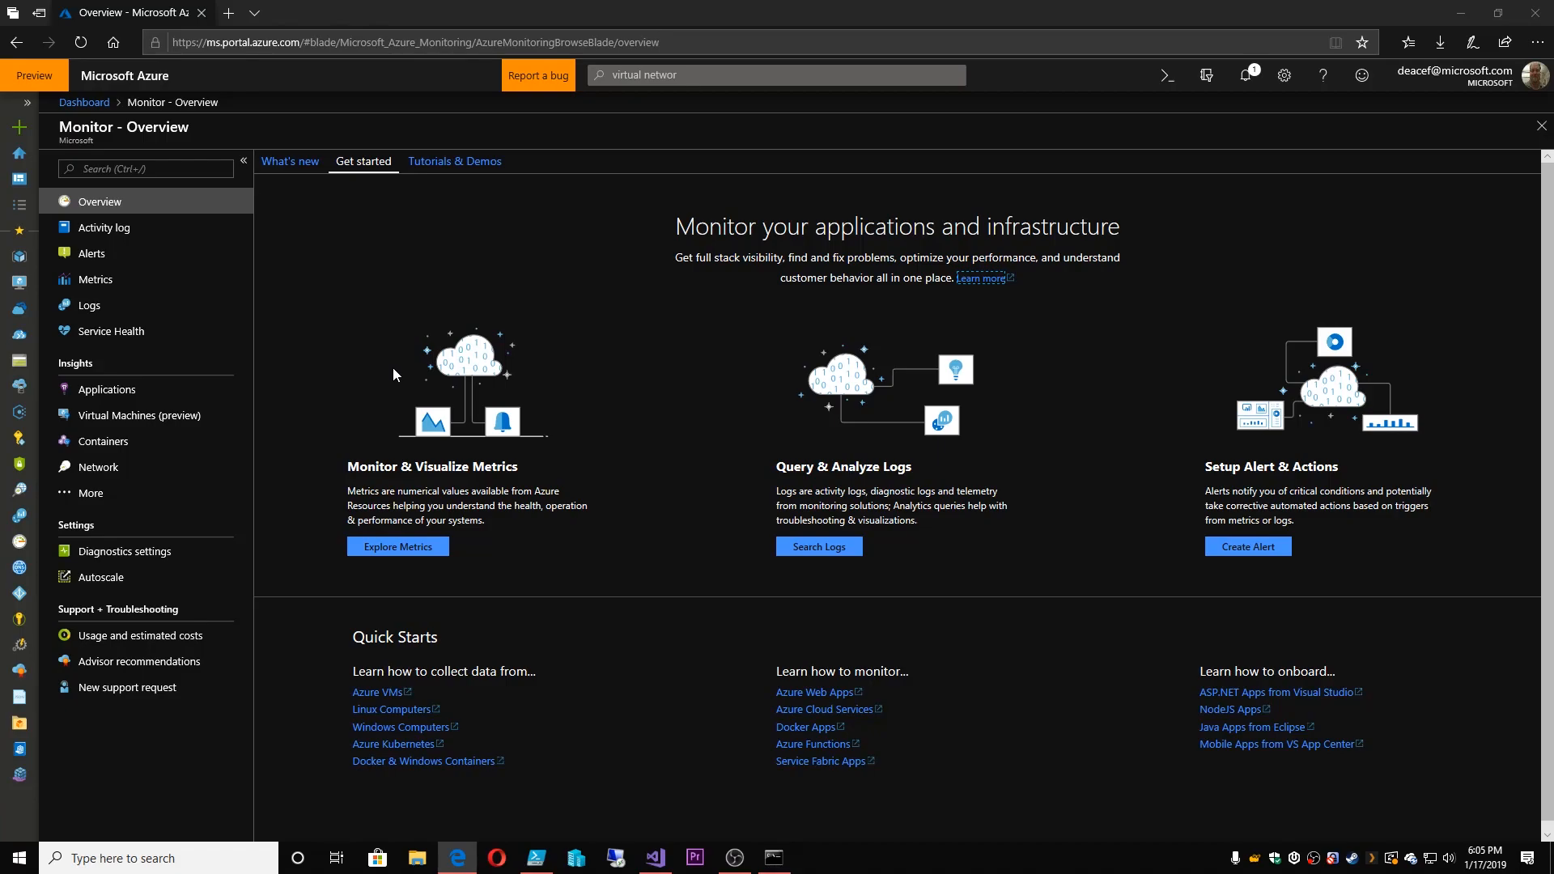
pyautogui.moveTo(171, 391)
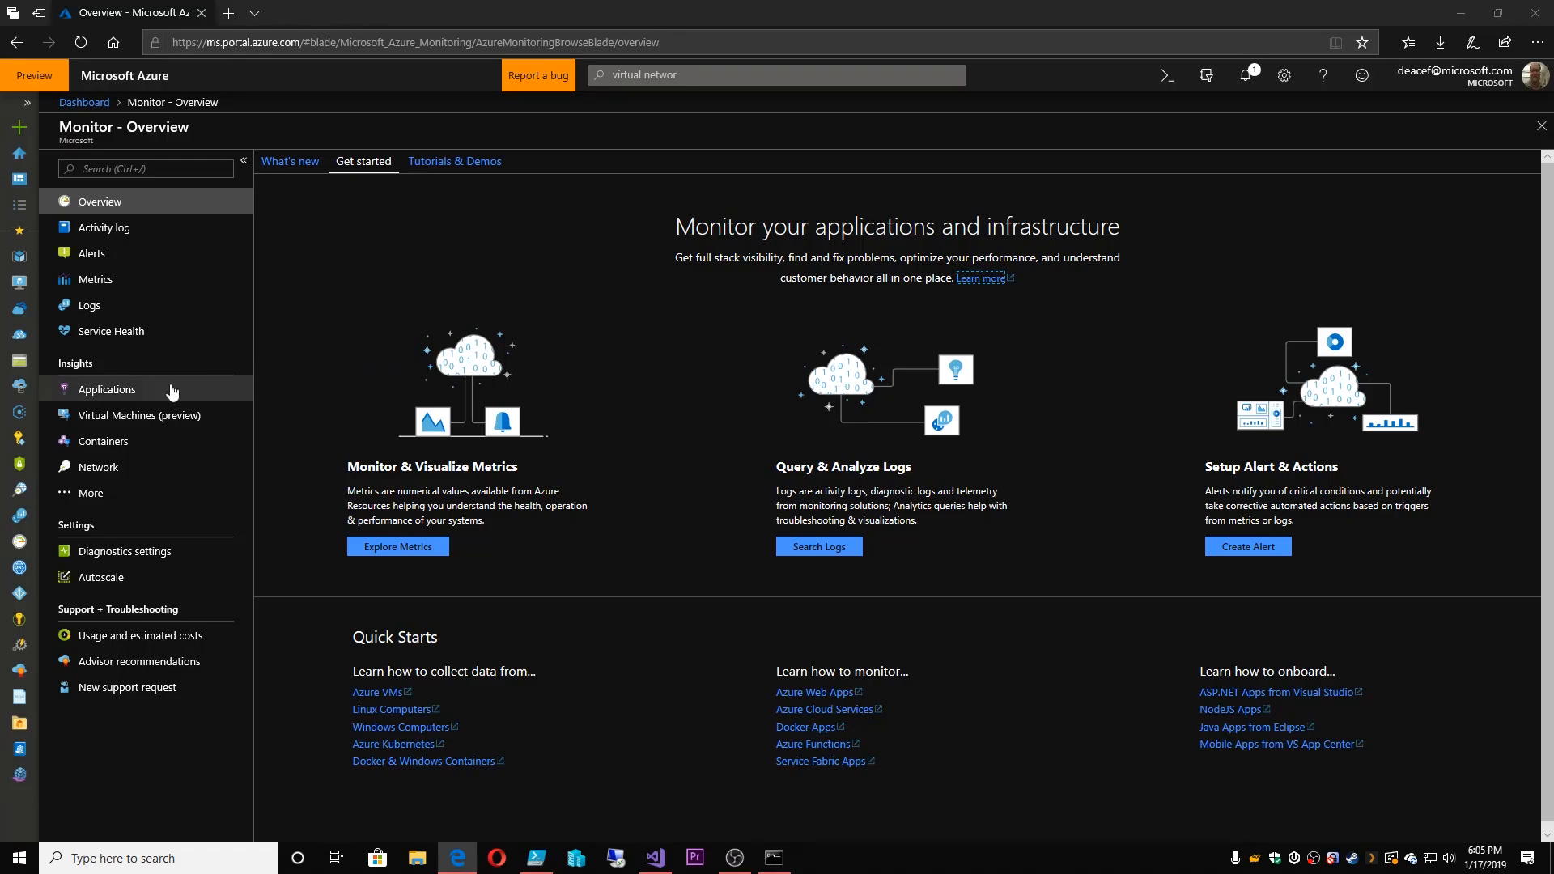
pyautogui.moveTo(120, 387)
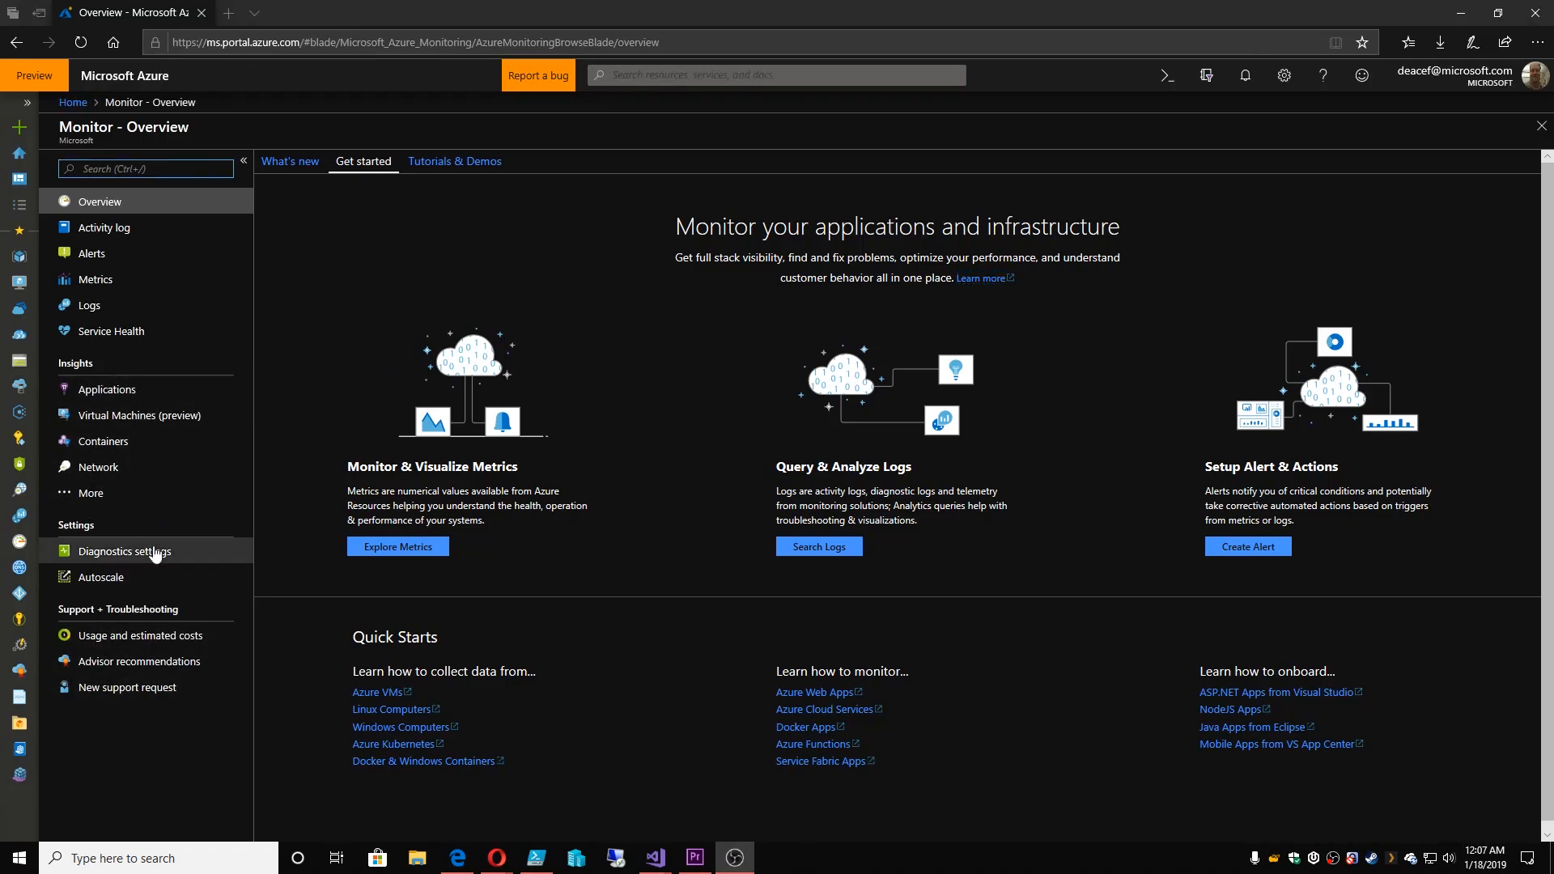
pyautogui.moveTo(187, 594)
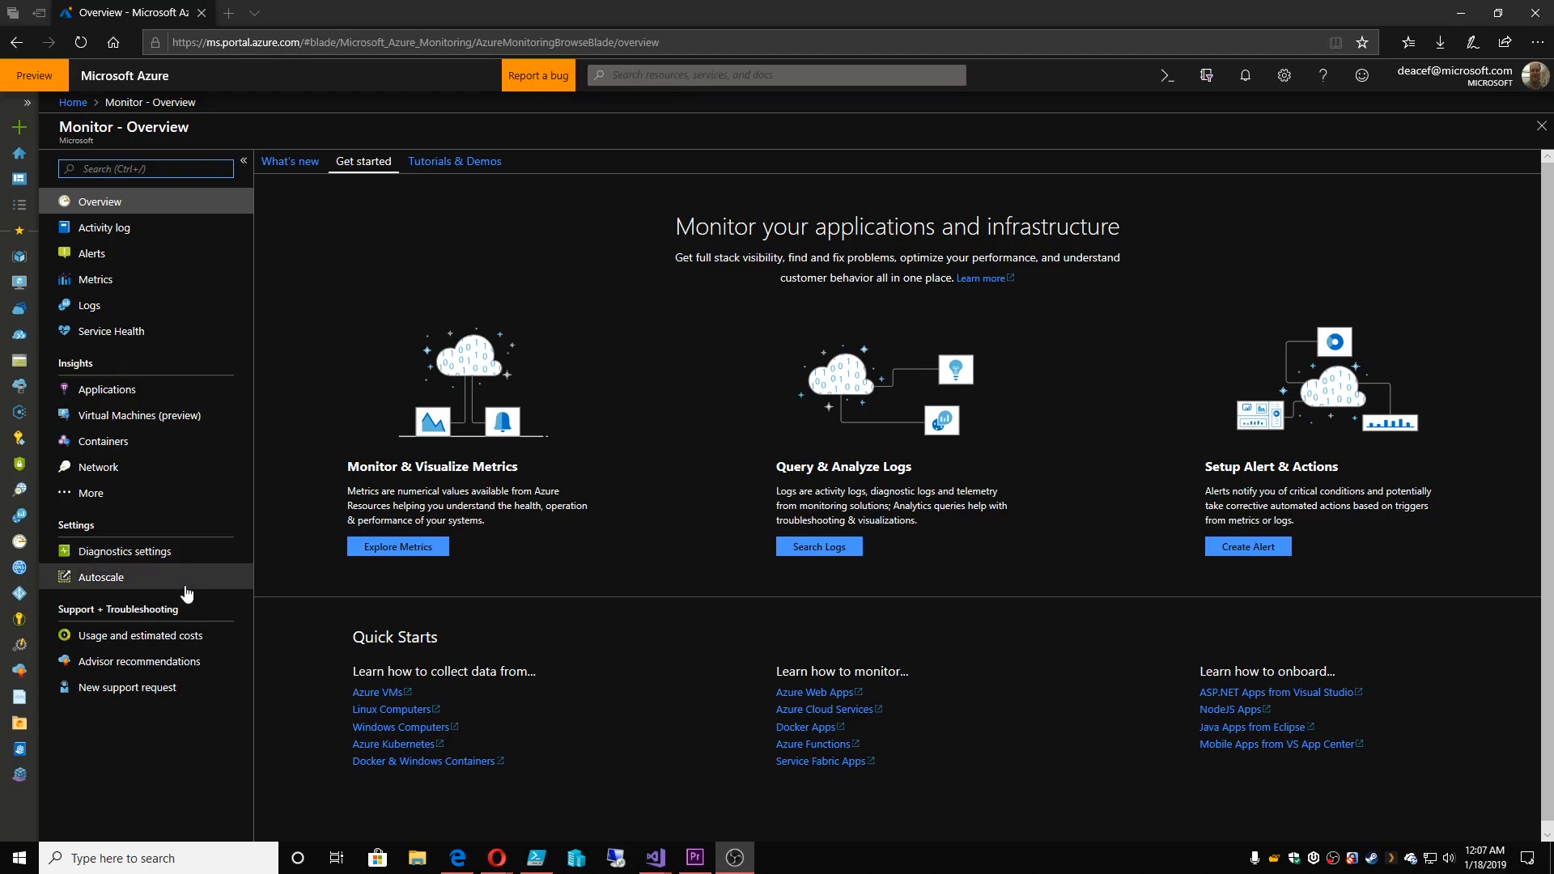
pyautogui.moveTo(154, 416)
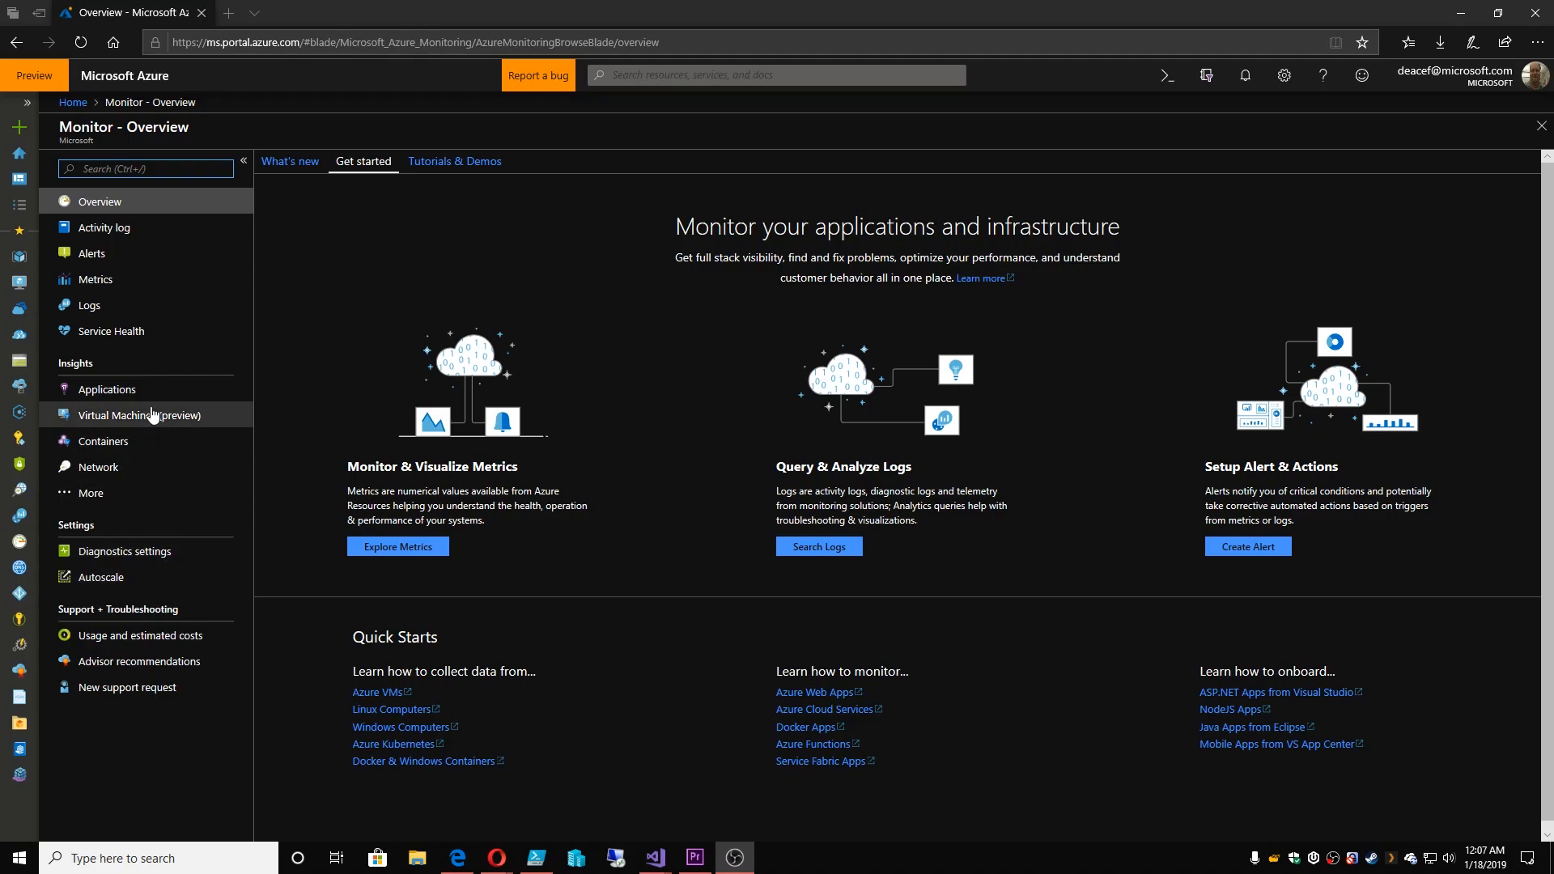
pyautogui.moveTo(158, 610)
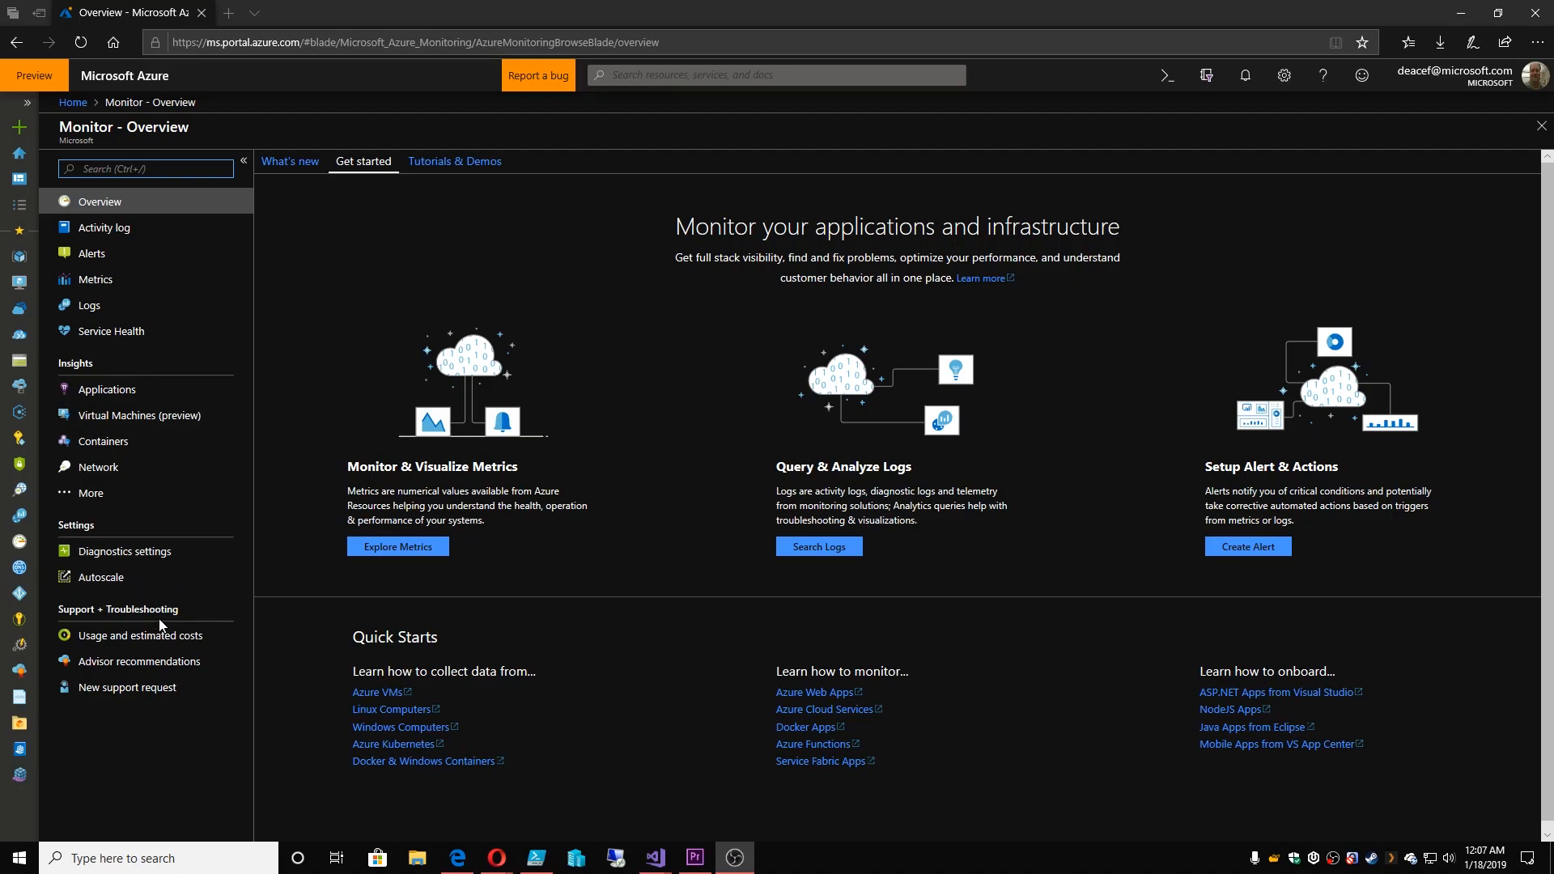